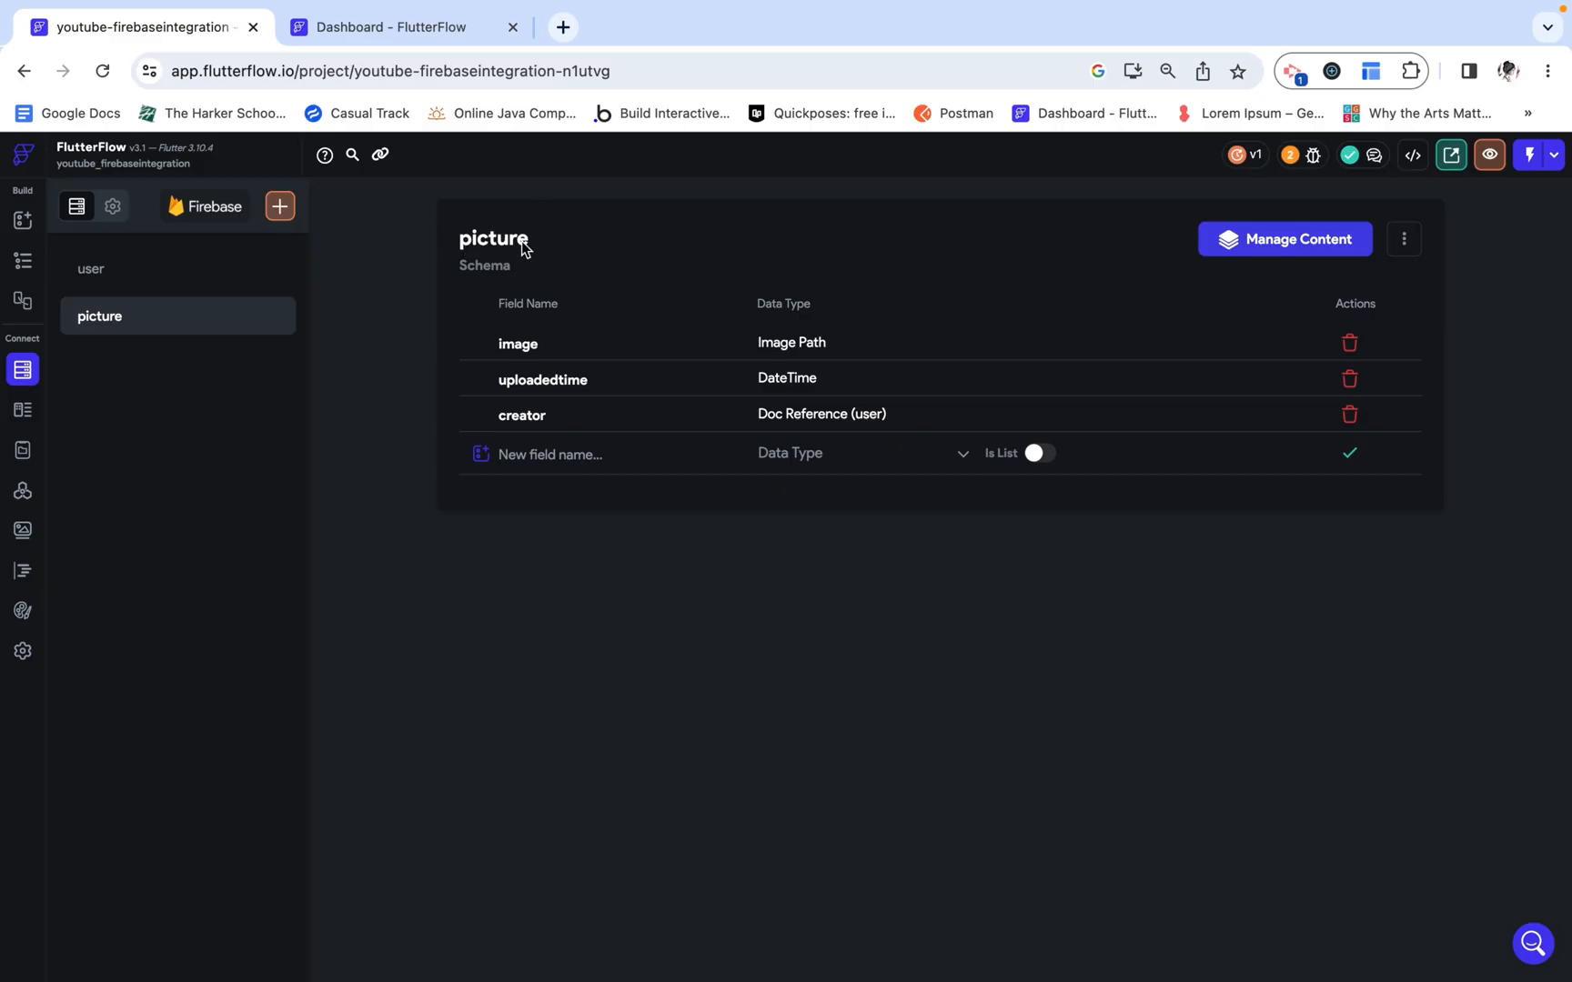
{"action": "mouse_move", "coordinate": [514, 370]}
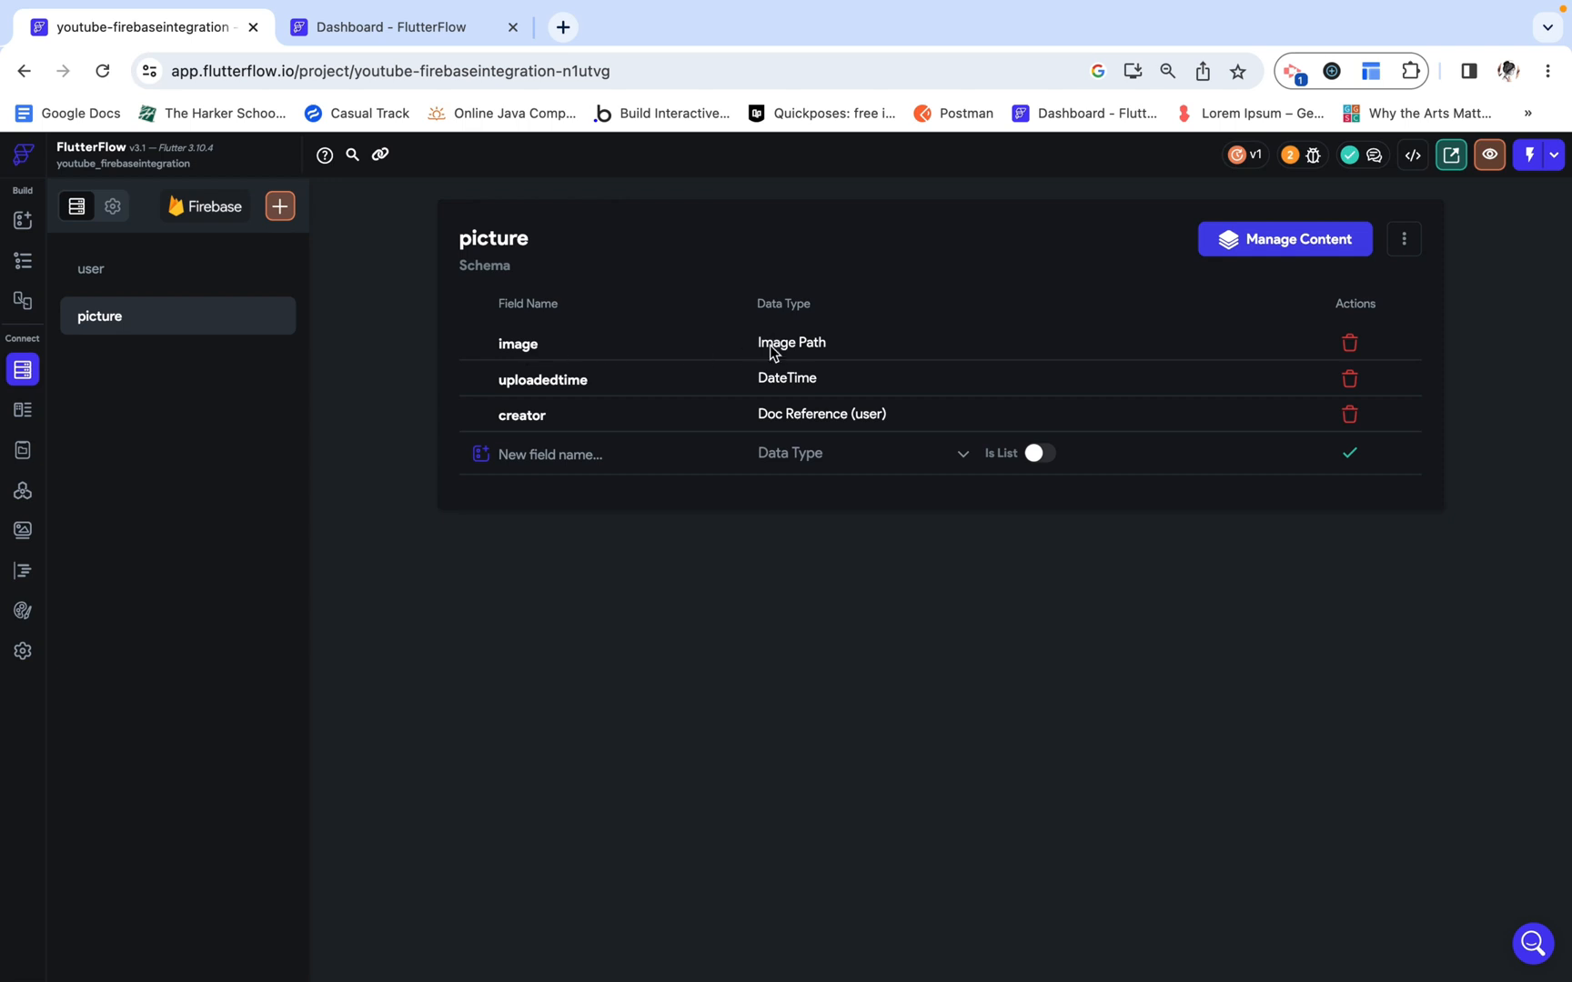
{"action": "mouse_move", "coordinate": [764, 394]}
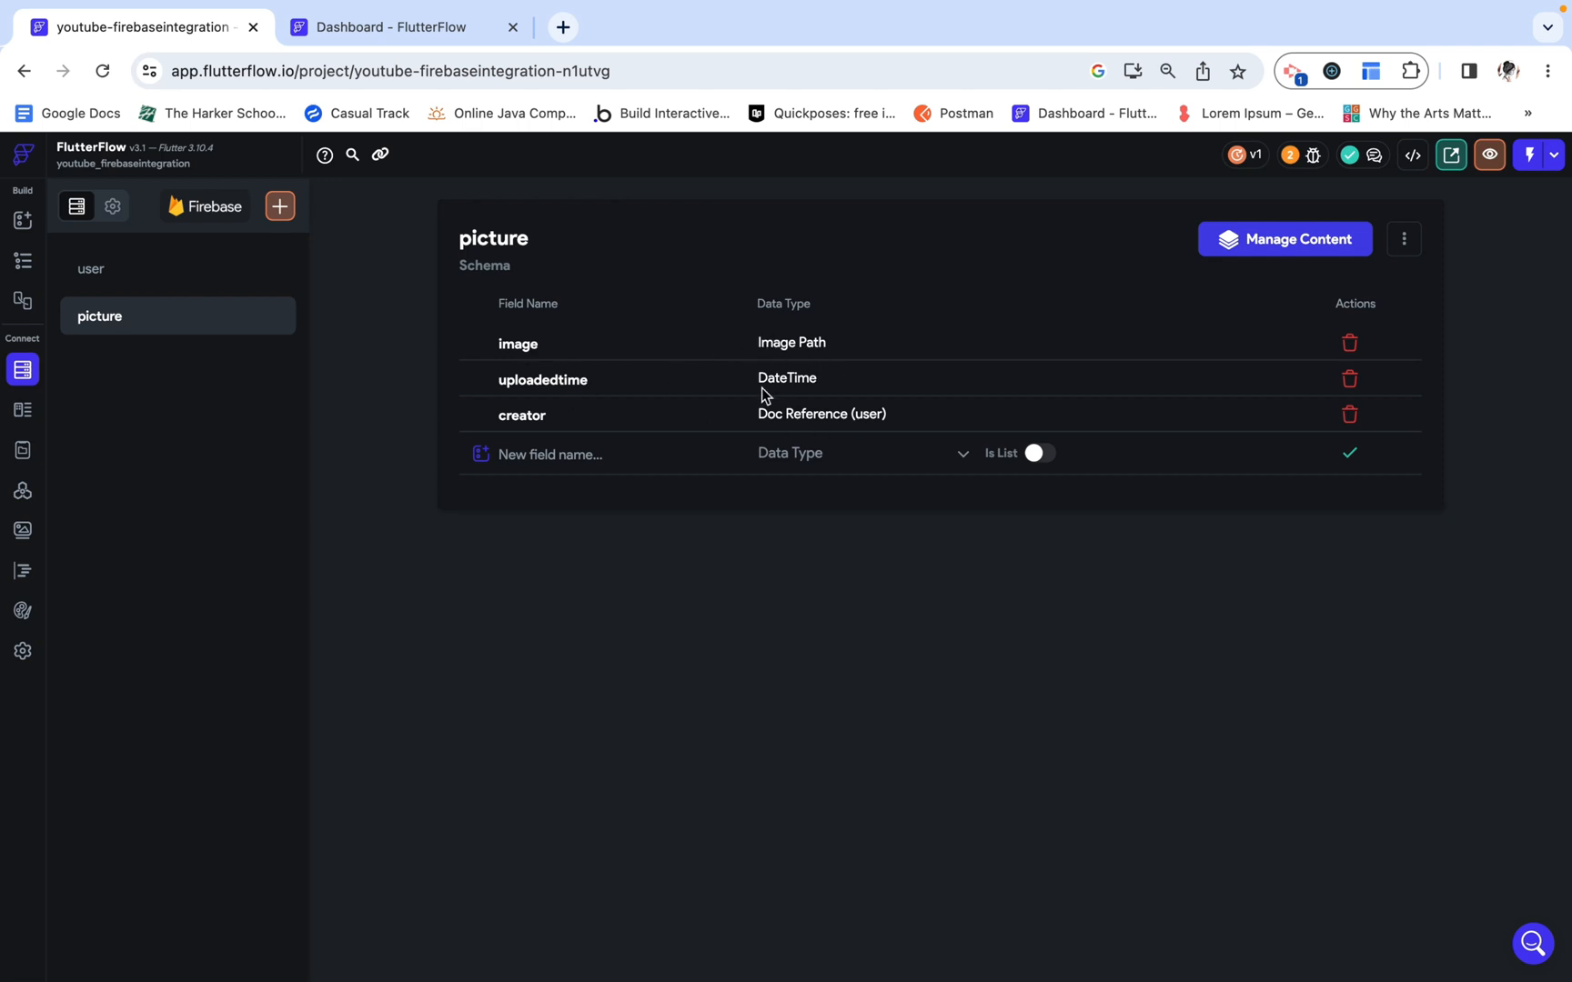
{"action": "mouse_move", "coordinate": [533, 411]}
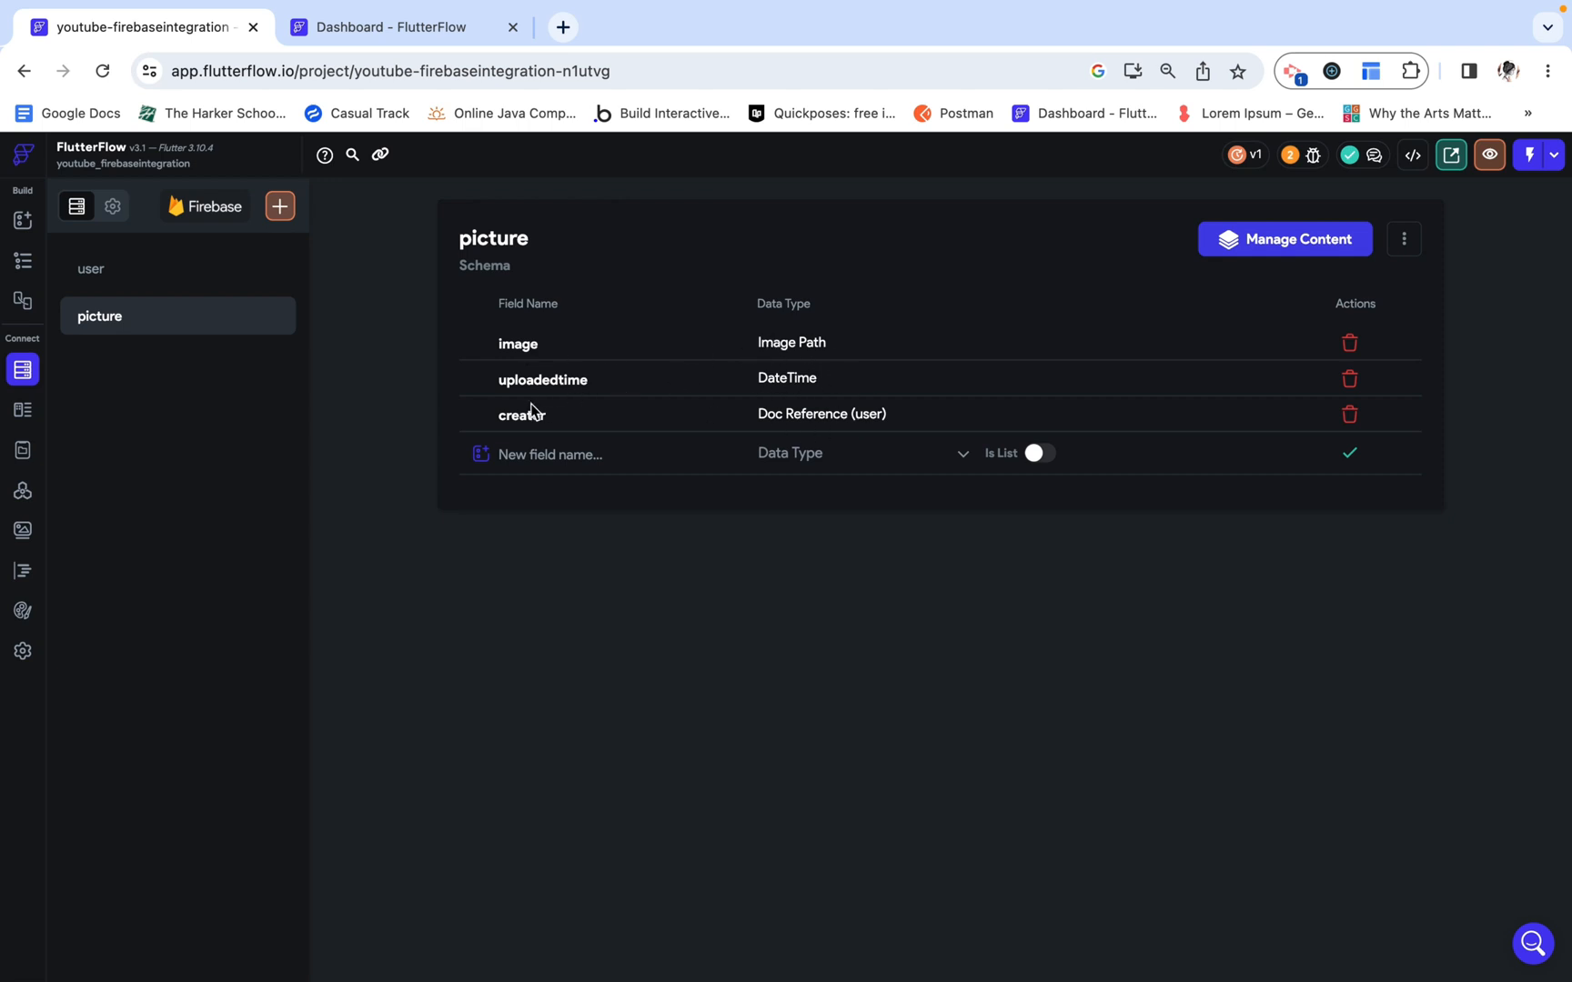
{"action": "mouse_move", "coordinate": [779, 421]}
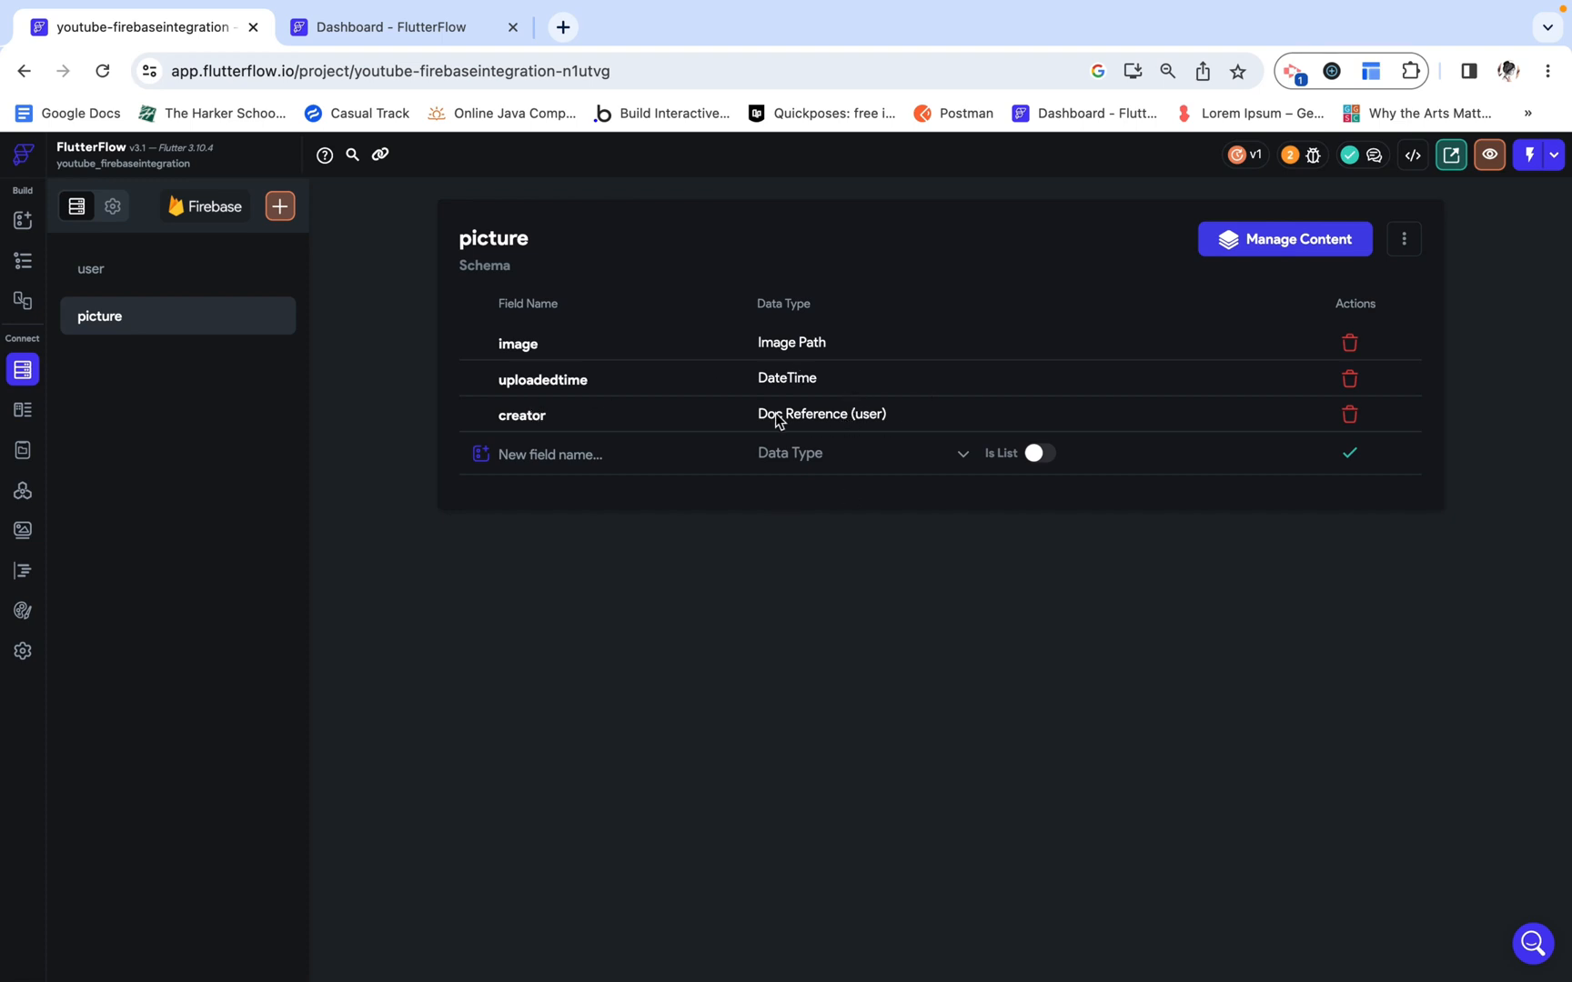
{"action": "mouse_move", "coordinate": [891, 428]}
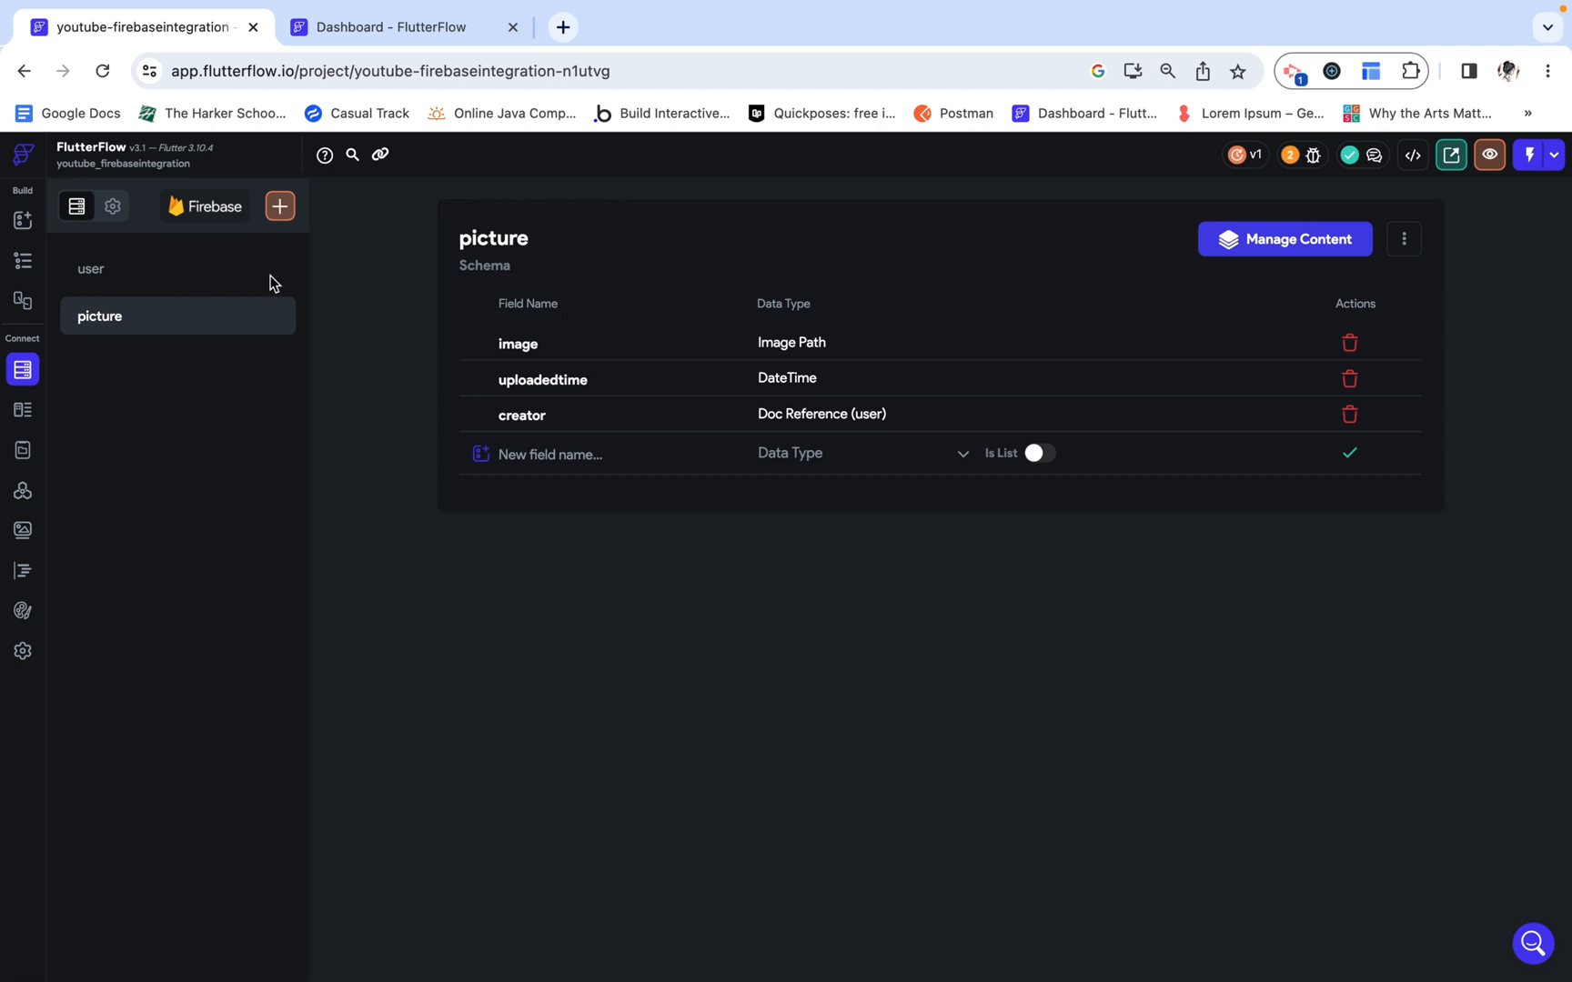
Step: Look over the user collection's fields, then return to the picture collection's schema
{"action": "left_click", "coordinate": [91, 268]}
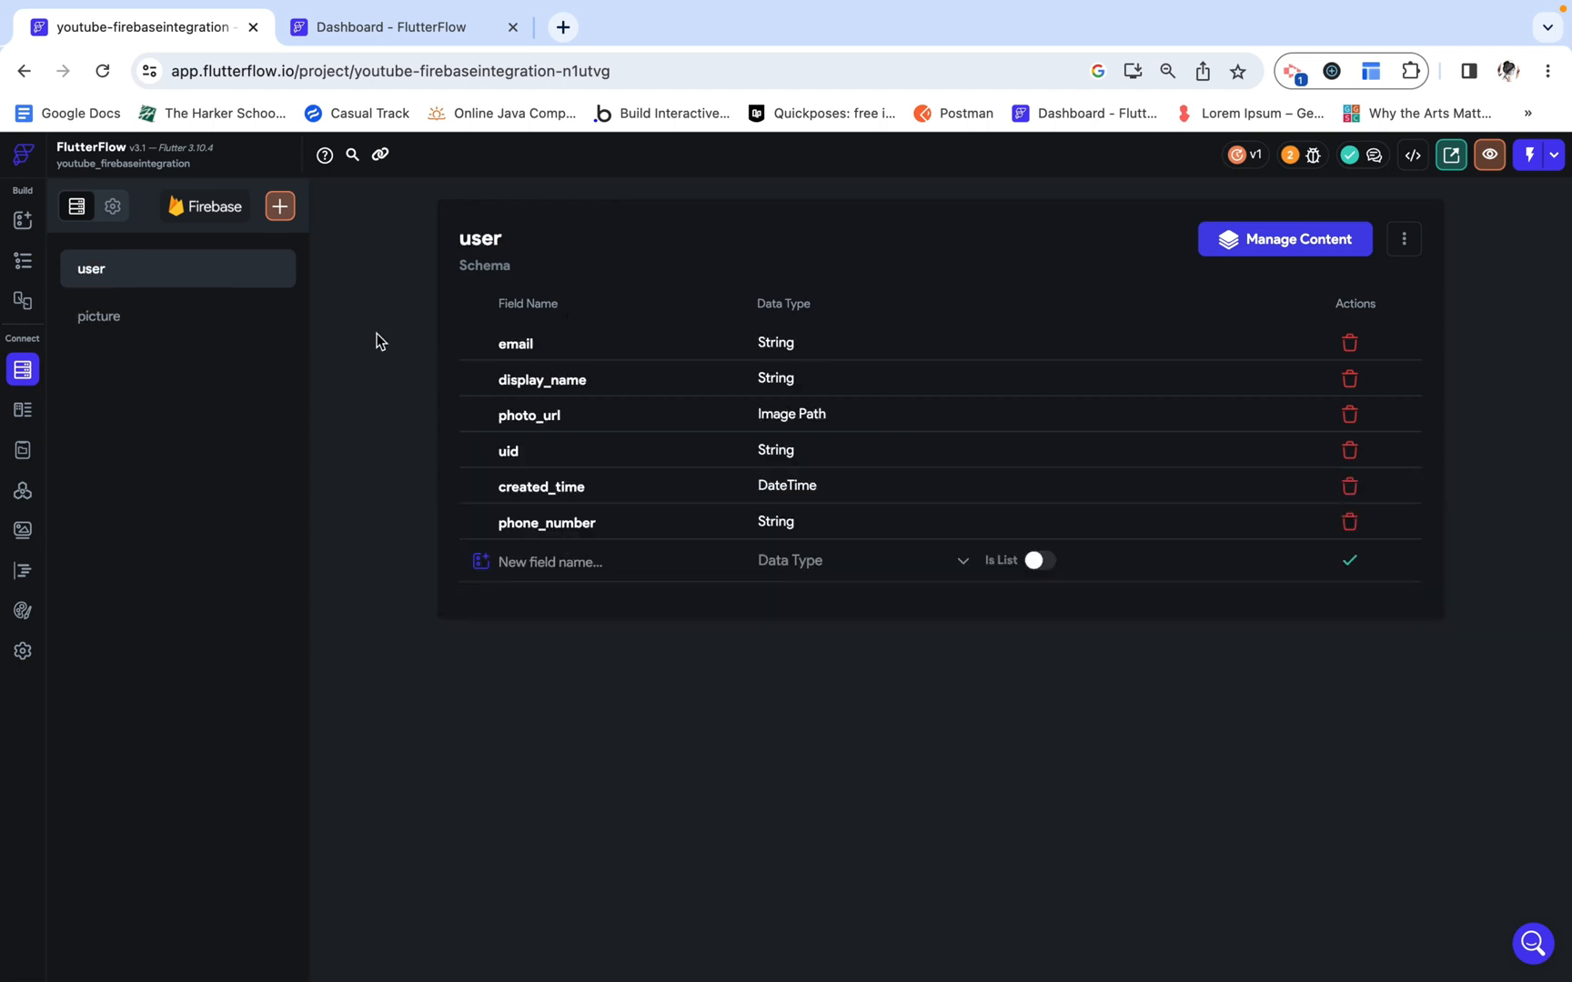
{"action": "left_click", "coordinate": [99, 316]}
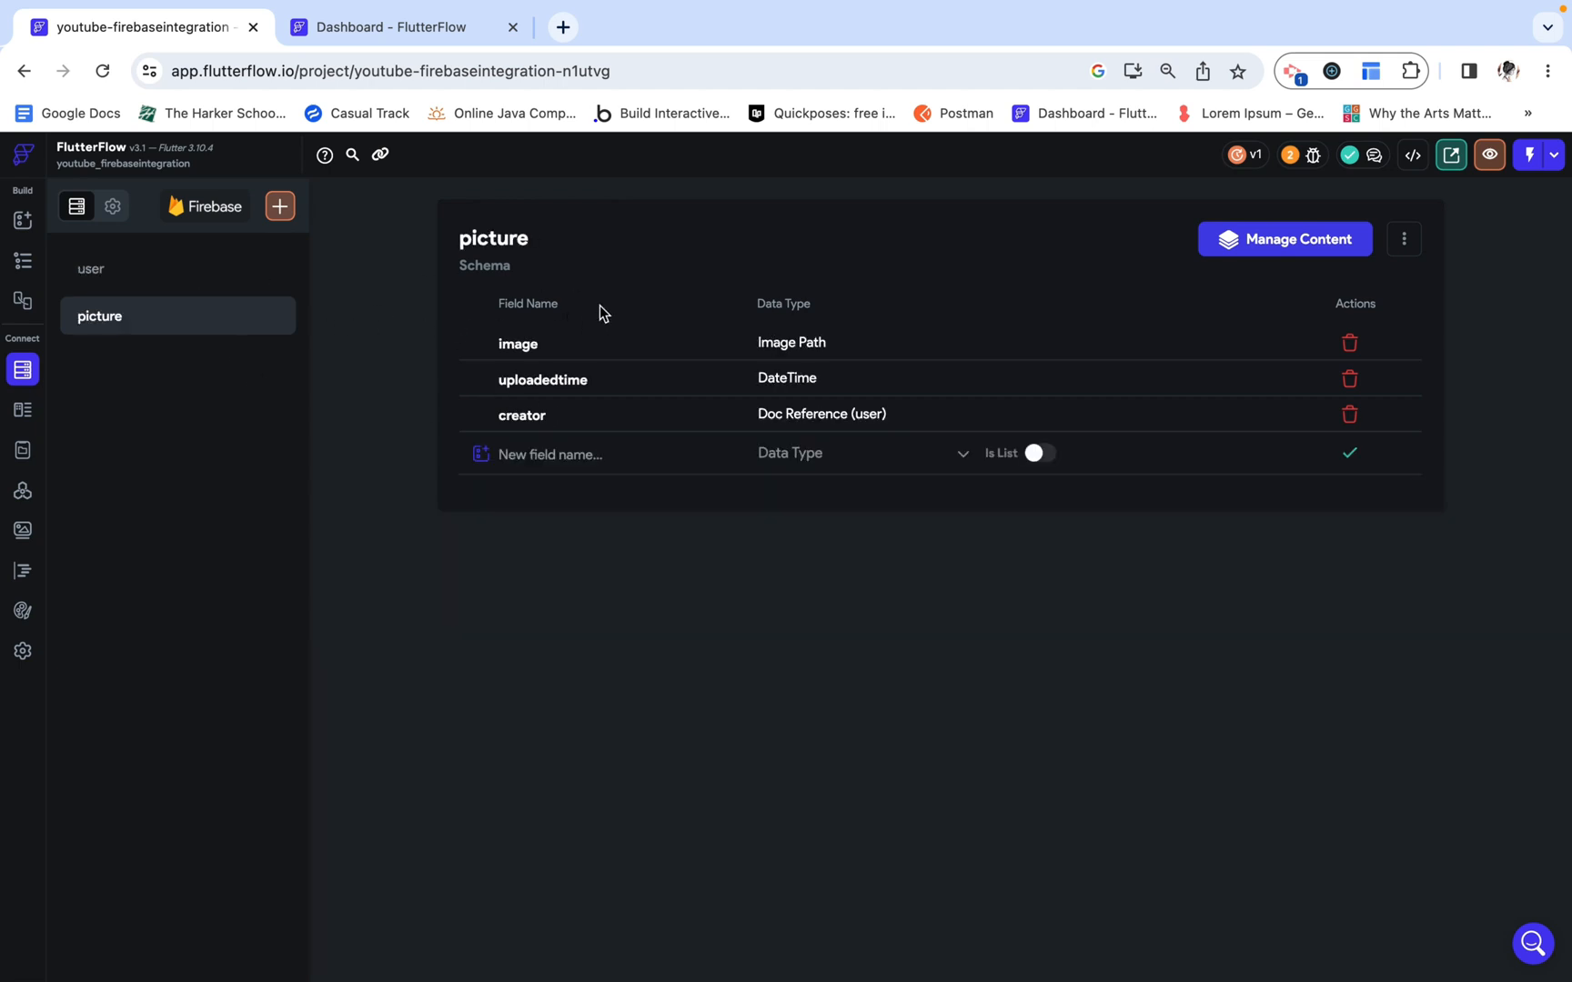
{"action": "mouse_move", "coordinate": [501, 385]}
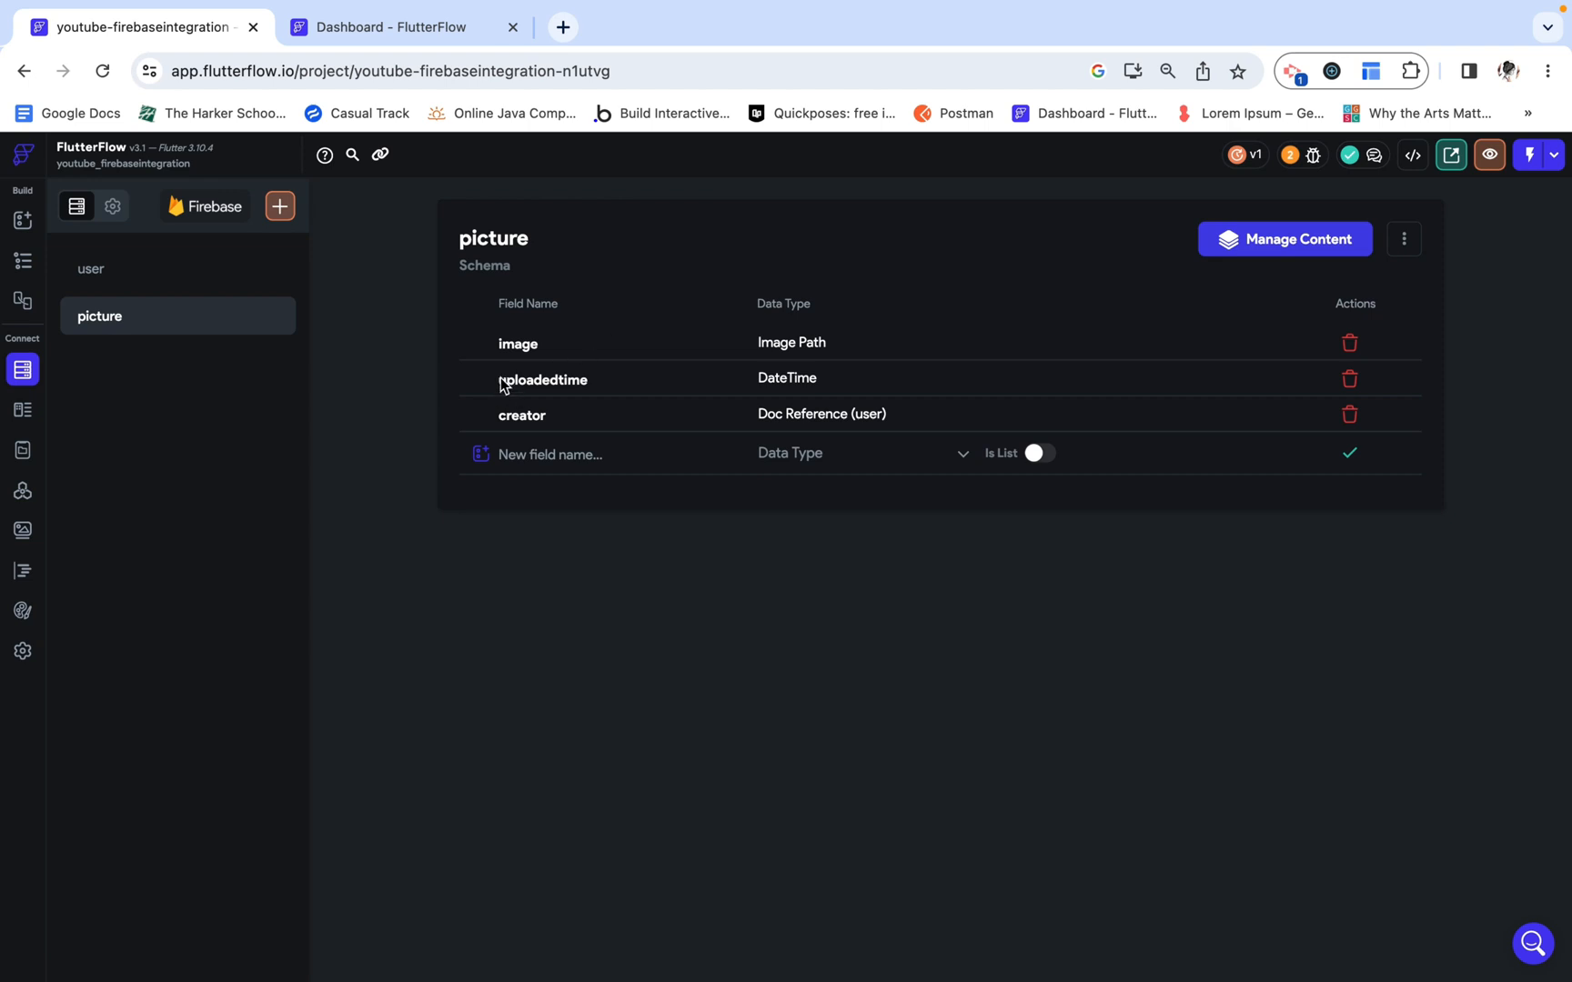
{"action": "mouse_move", "coordinate": [775, 384]}
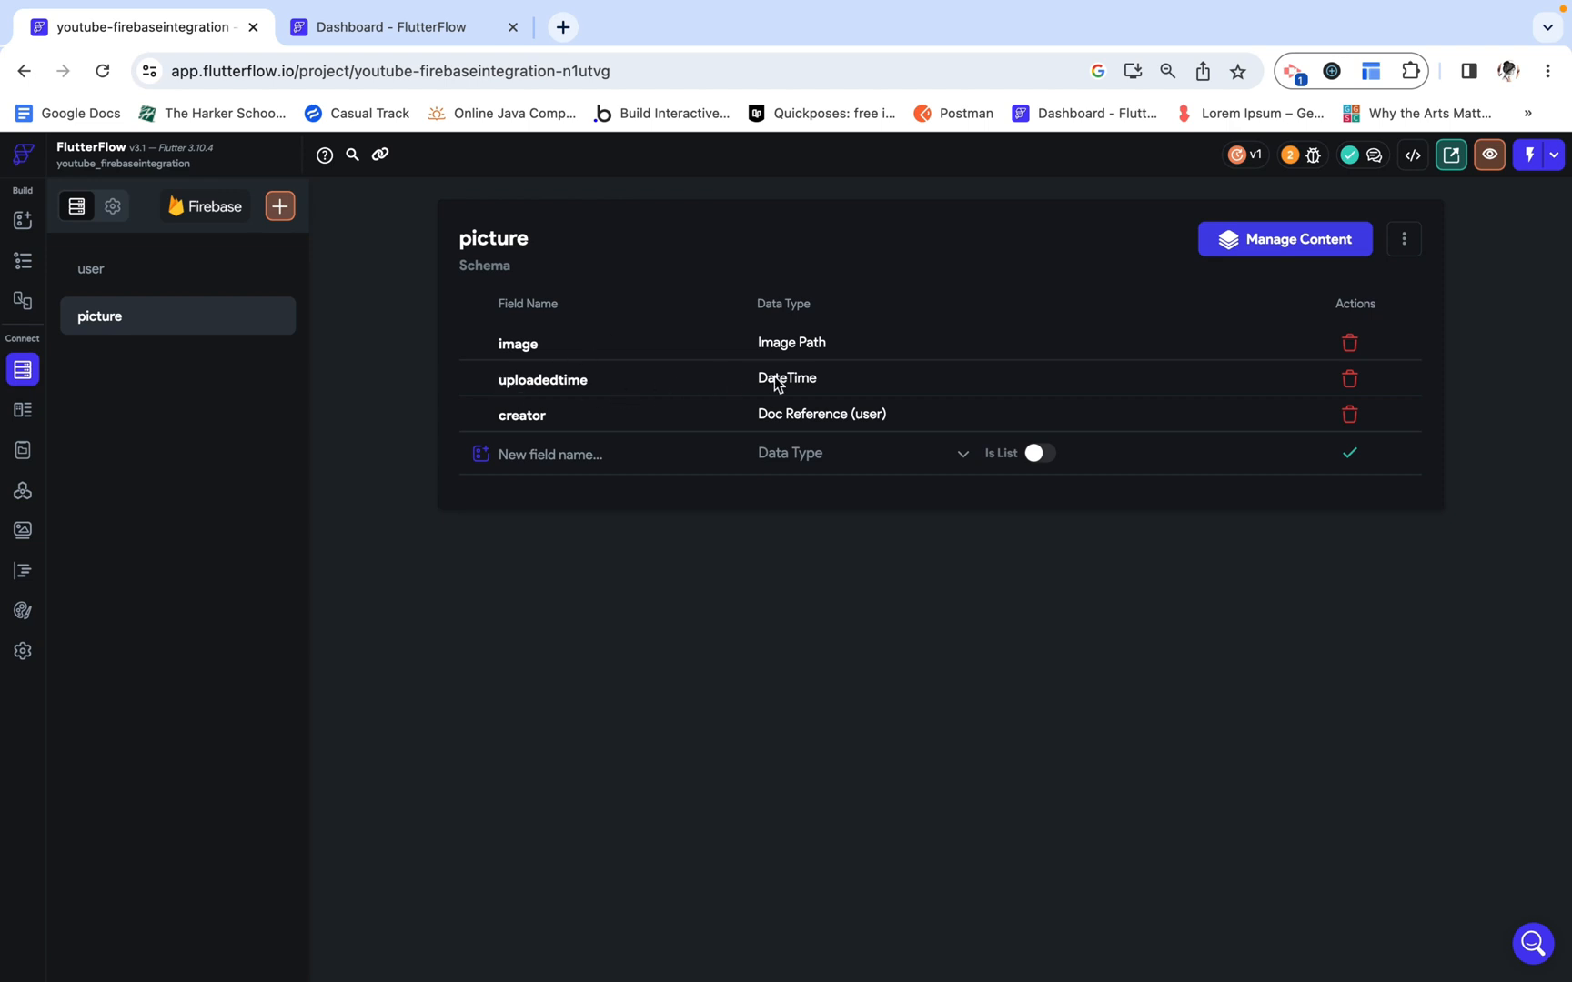
{"action": "mouse_move", "coordinate": [799, 449]}
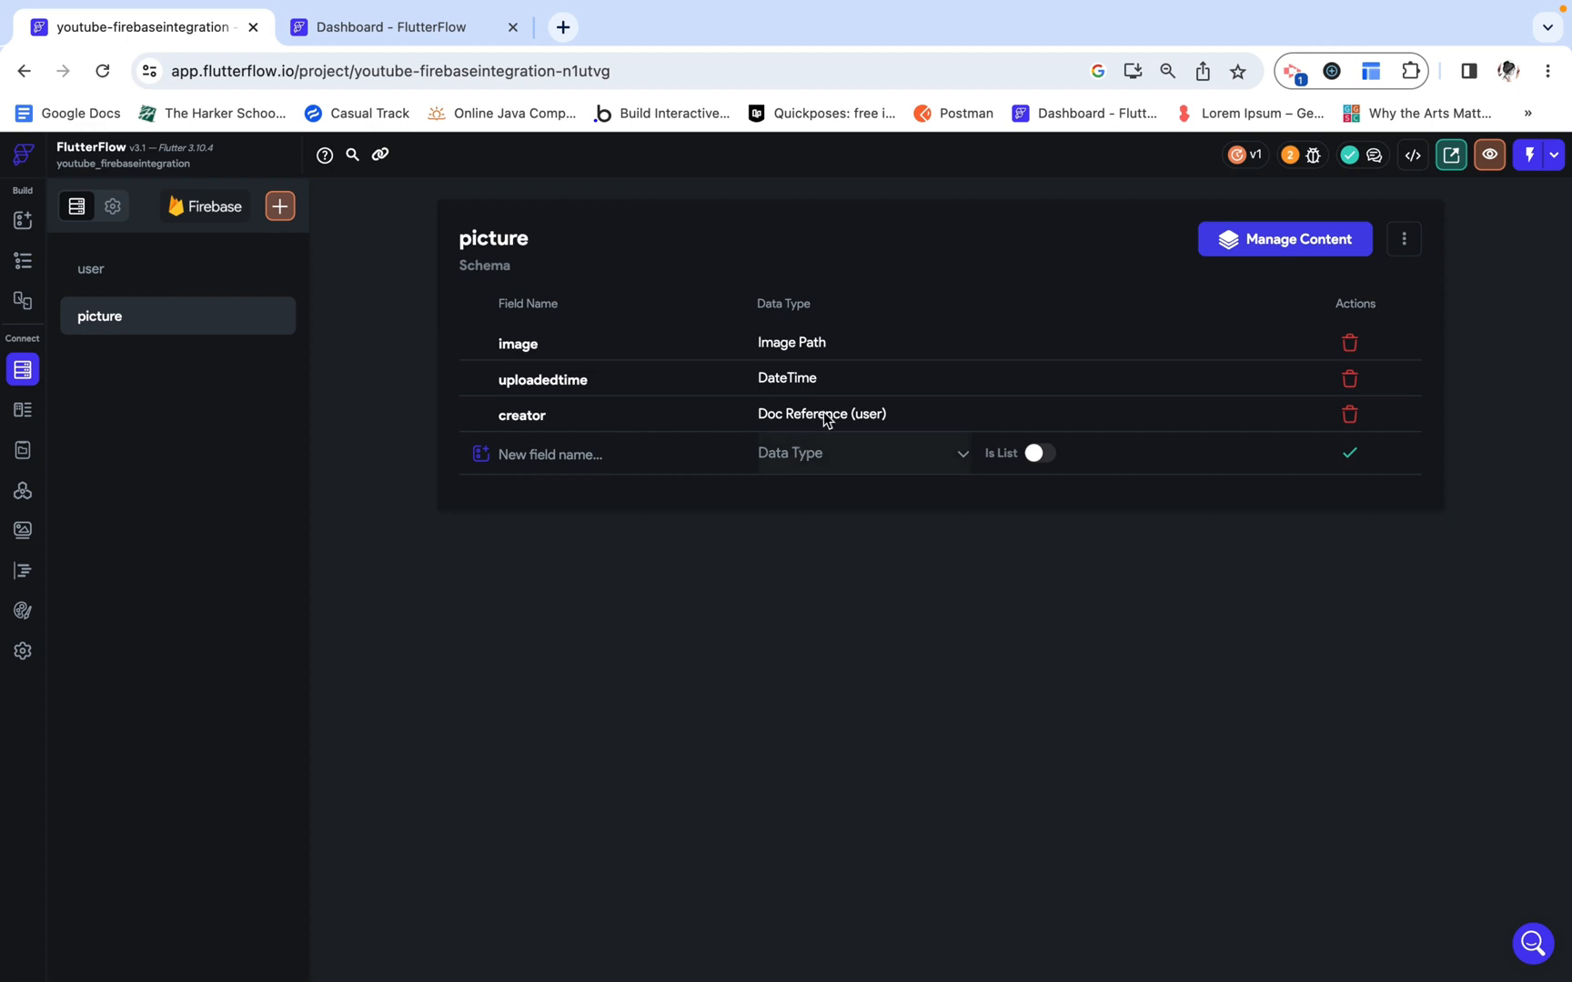
{"action": "mouse_move", "coordinate": [752, 605]}
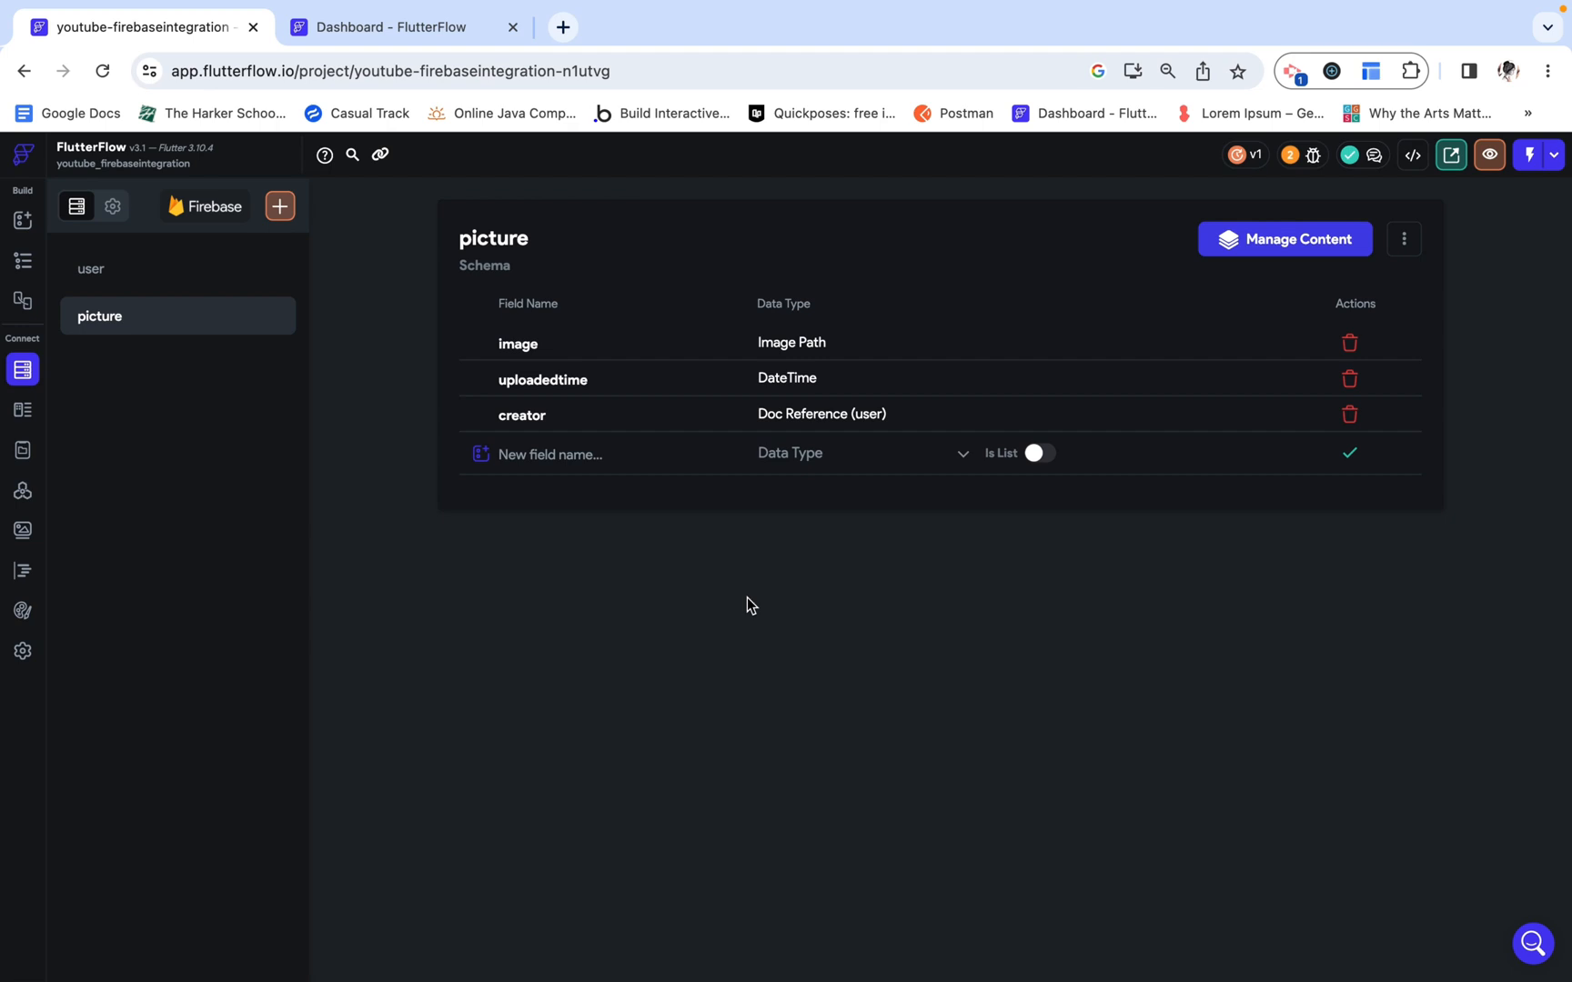
{"action": "mouse_move", "coordinate": [745, 637]}
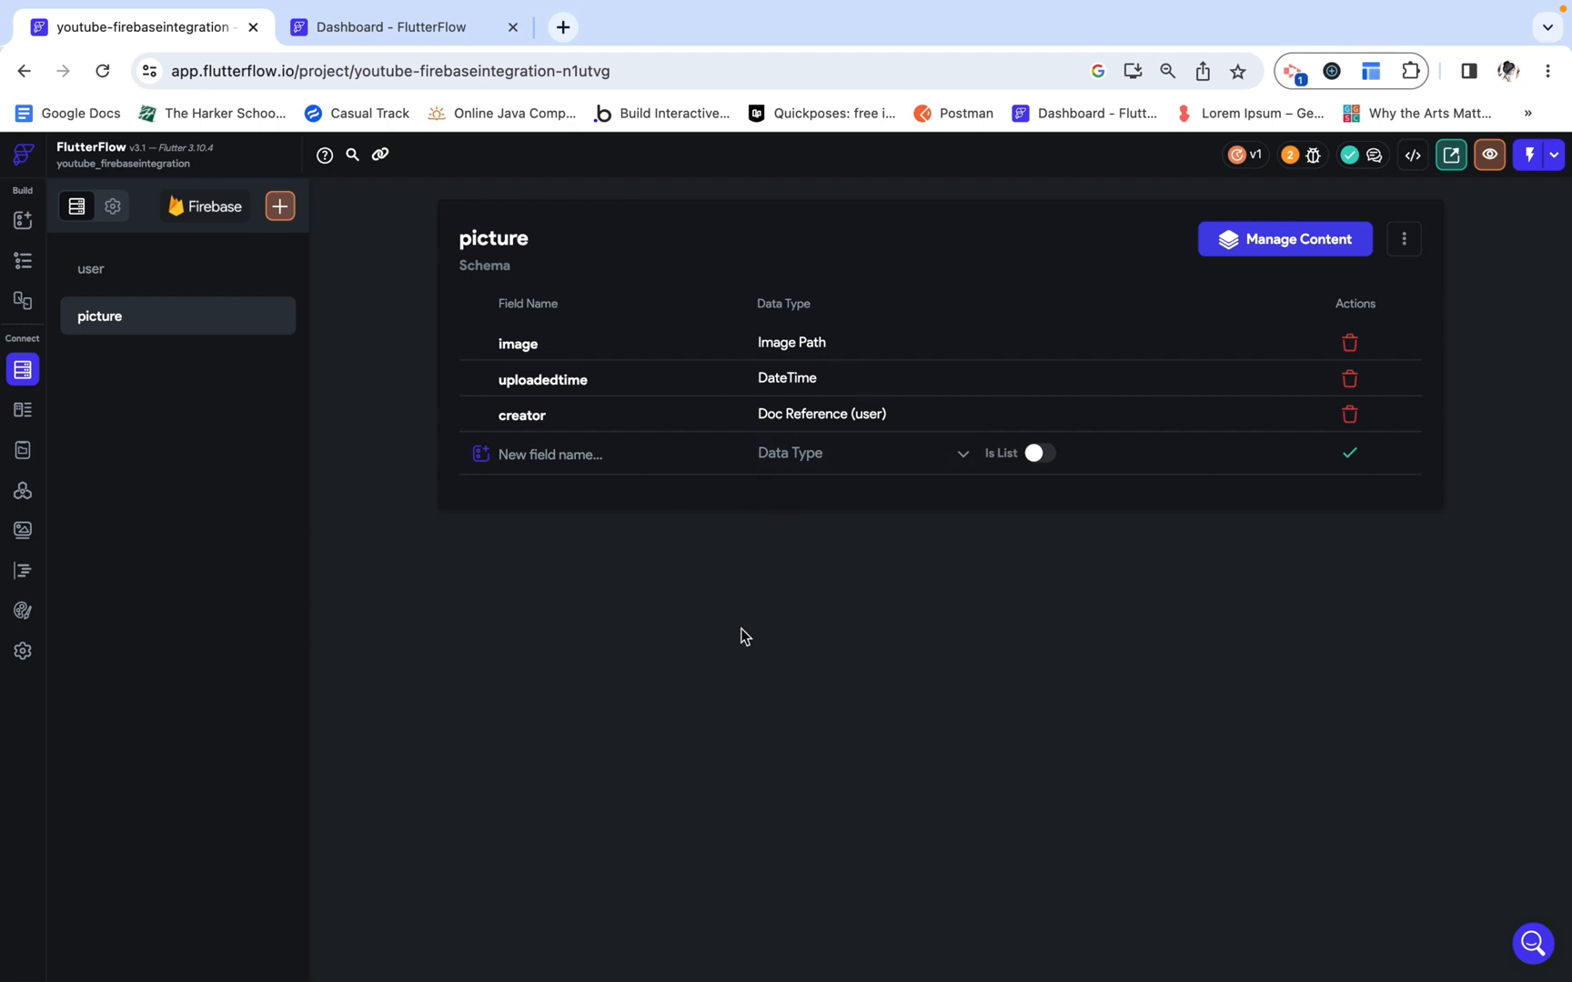
{"action": "mouse_move", "coordinate": [854, 600]}
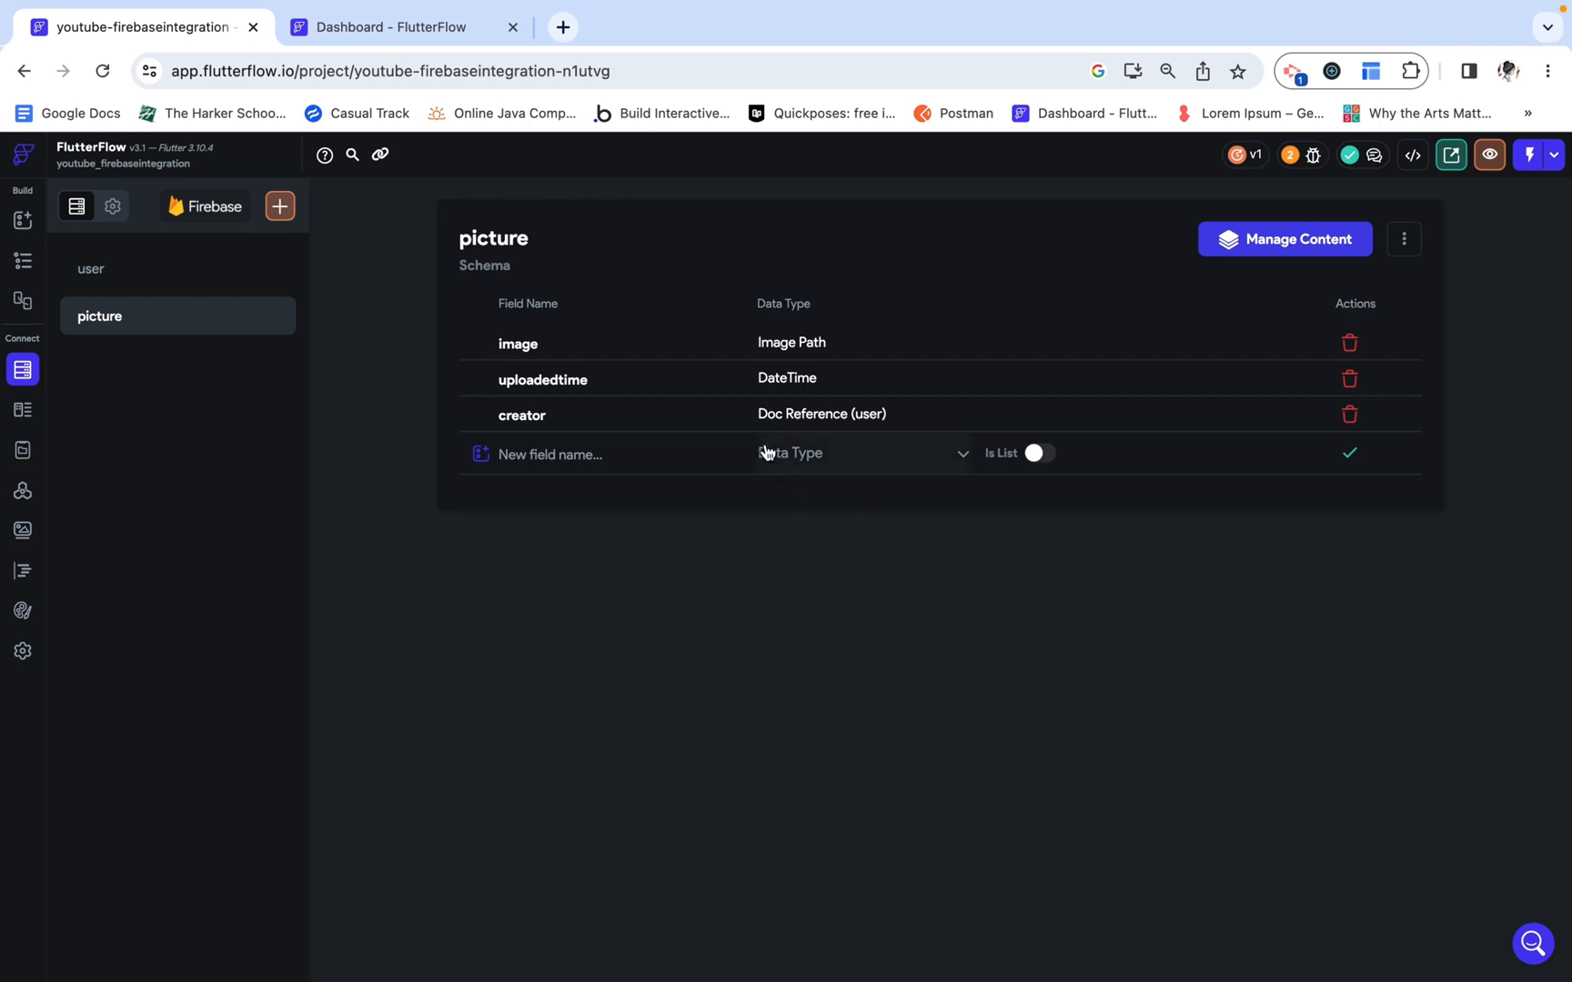
{"action": "mouse_move", "coordinate": [504, 531]}
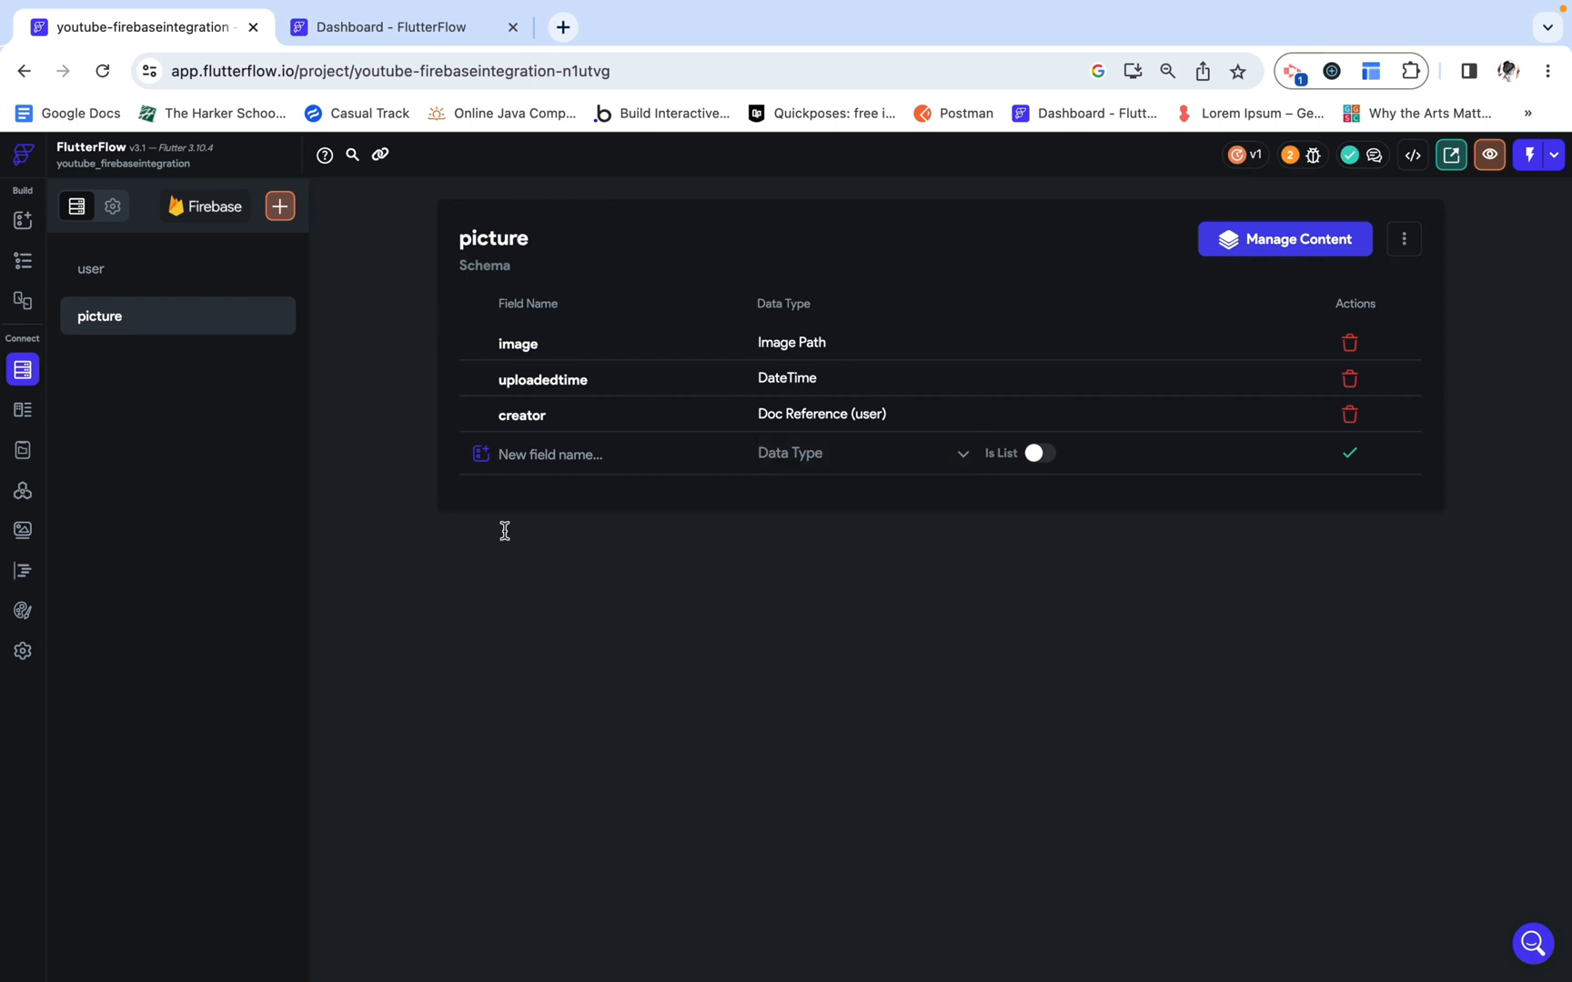
{"action": "mouse_move", "coordinate": [742, 473]}
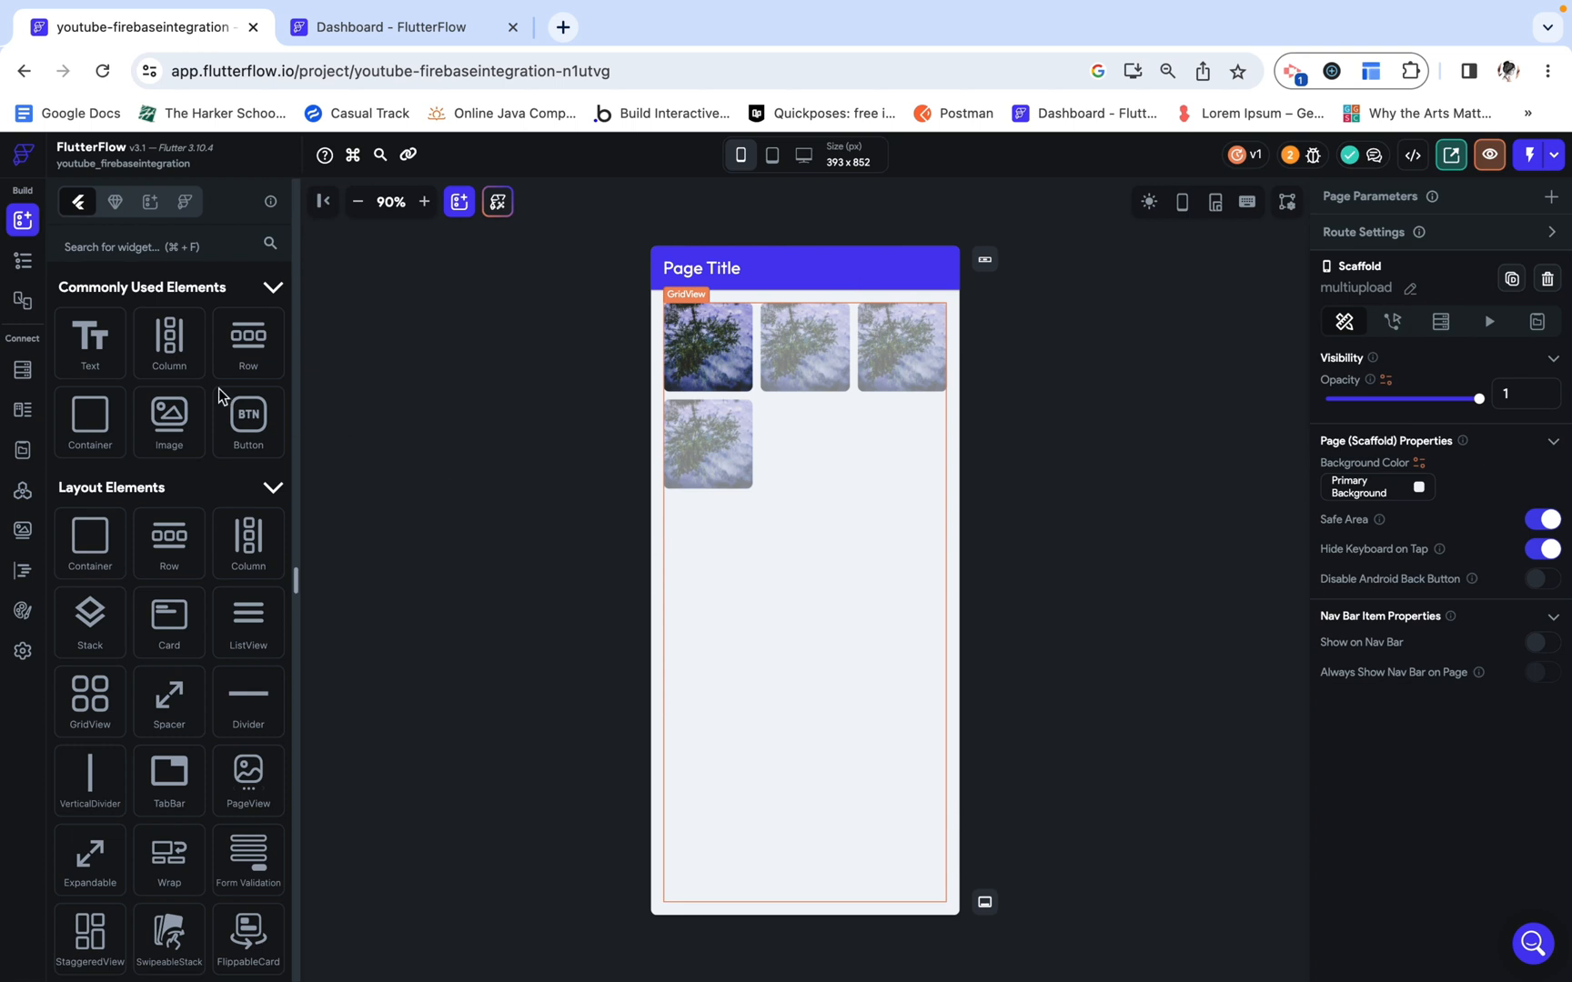
Step: Select the multiupload page's GridView in the widget tree and show its Backend Query settings
{"action": "left_click", "coordinate": [22, 260]}
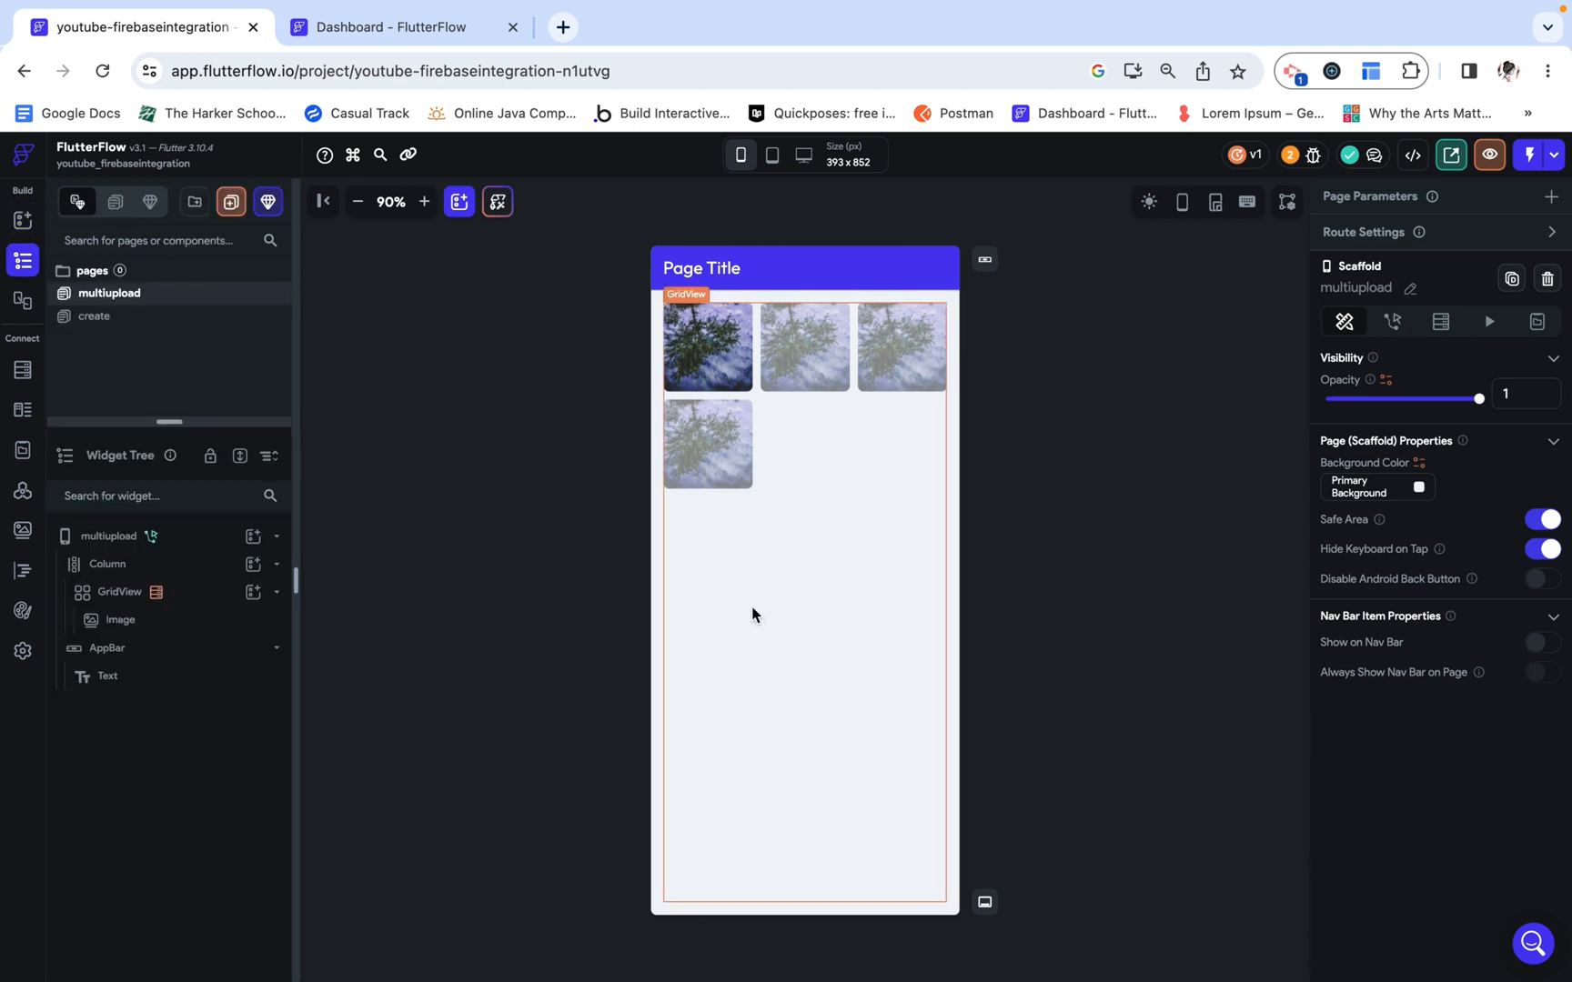
{"action": "left_click", "coordinate": [119, 591]}
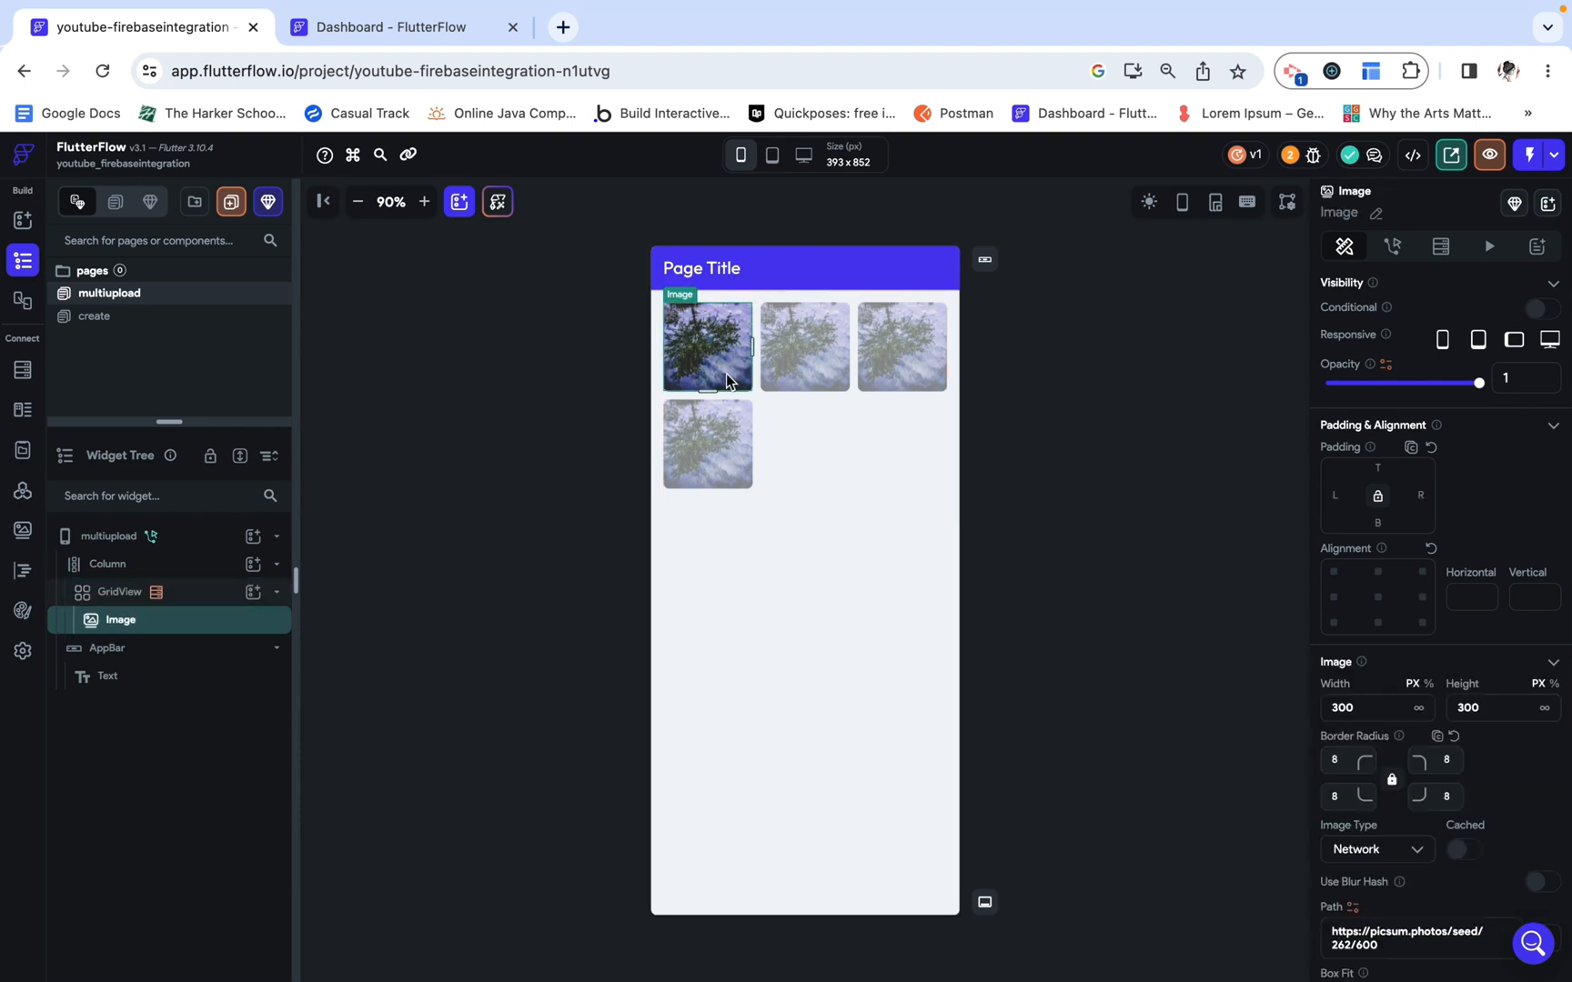
{"action": "left_click", "coordinate": [119, 591]}
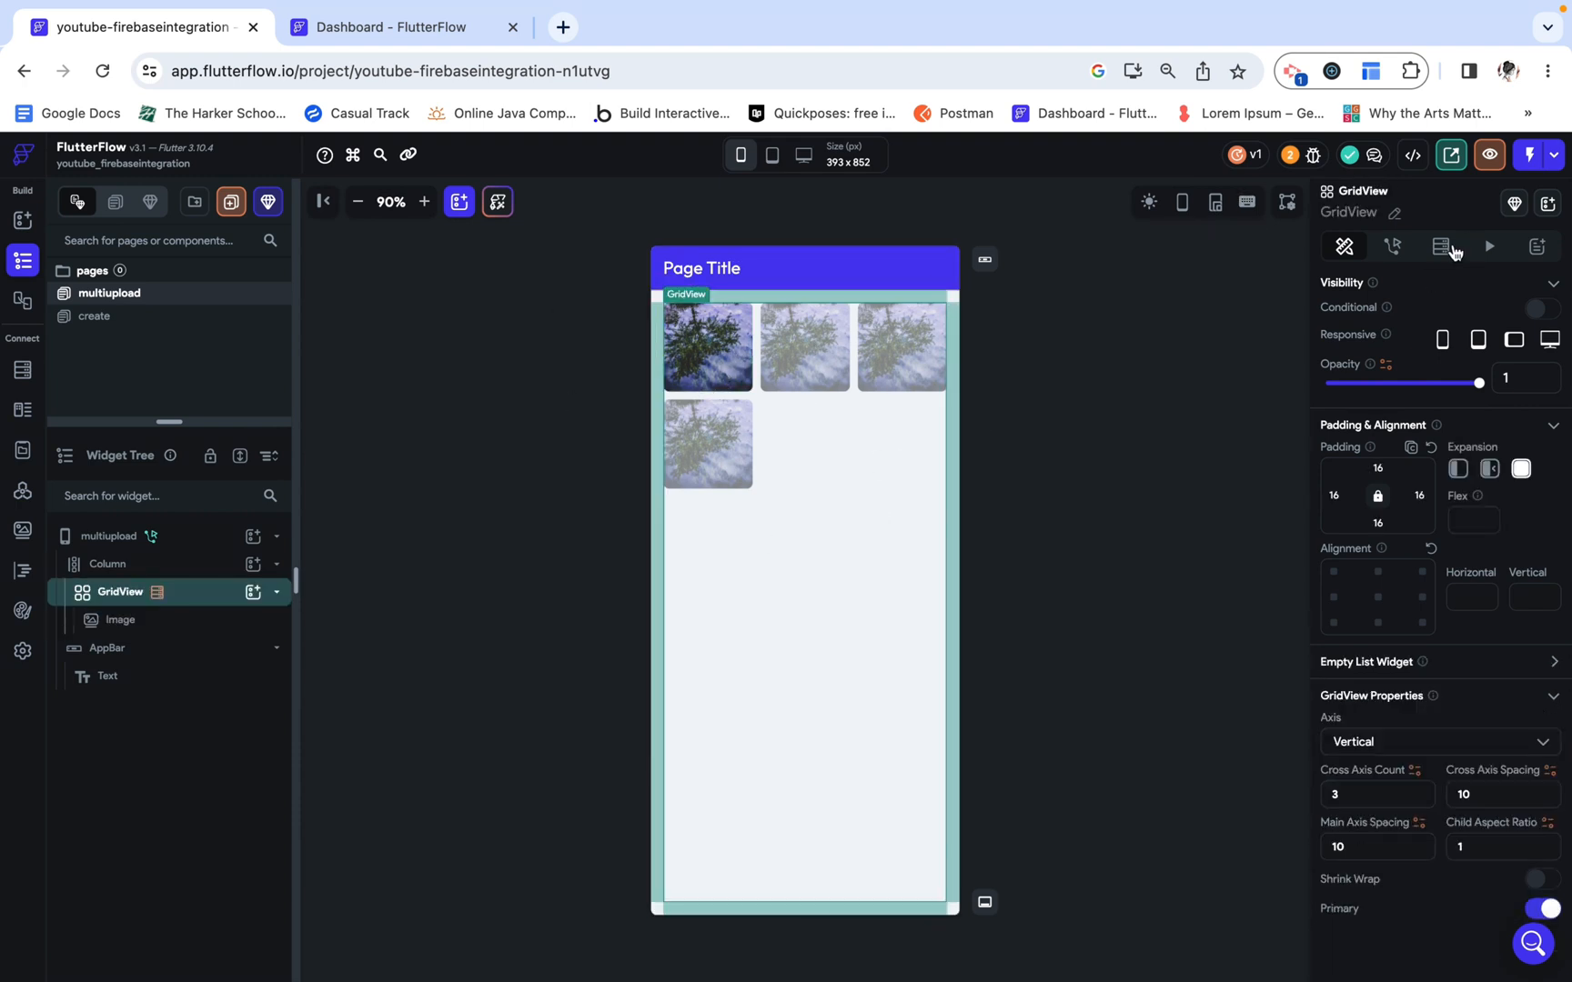
{"action": "left_click", "coordinate": [1441, 247]}
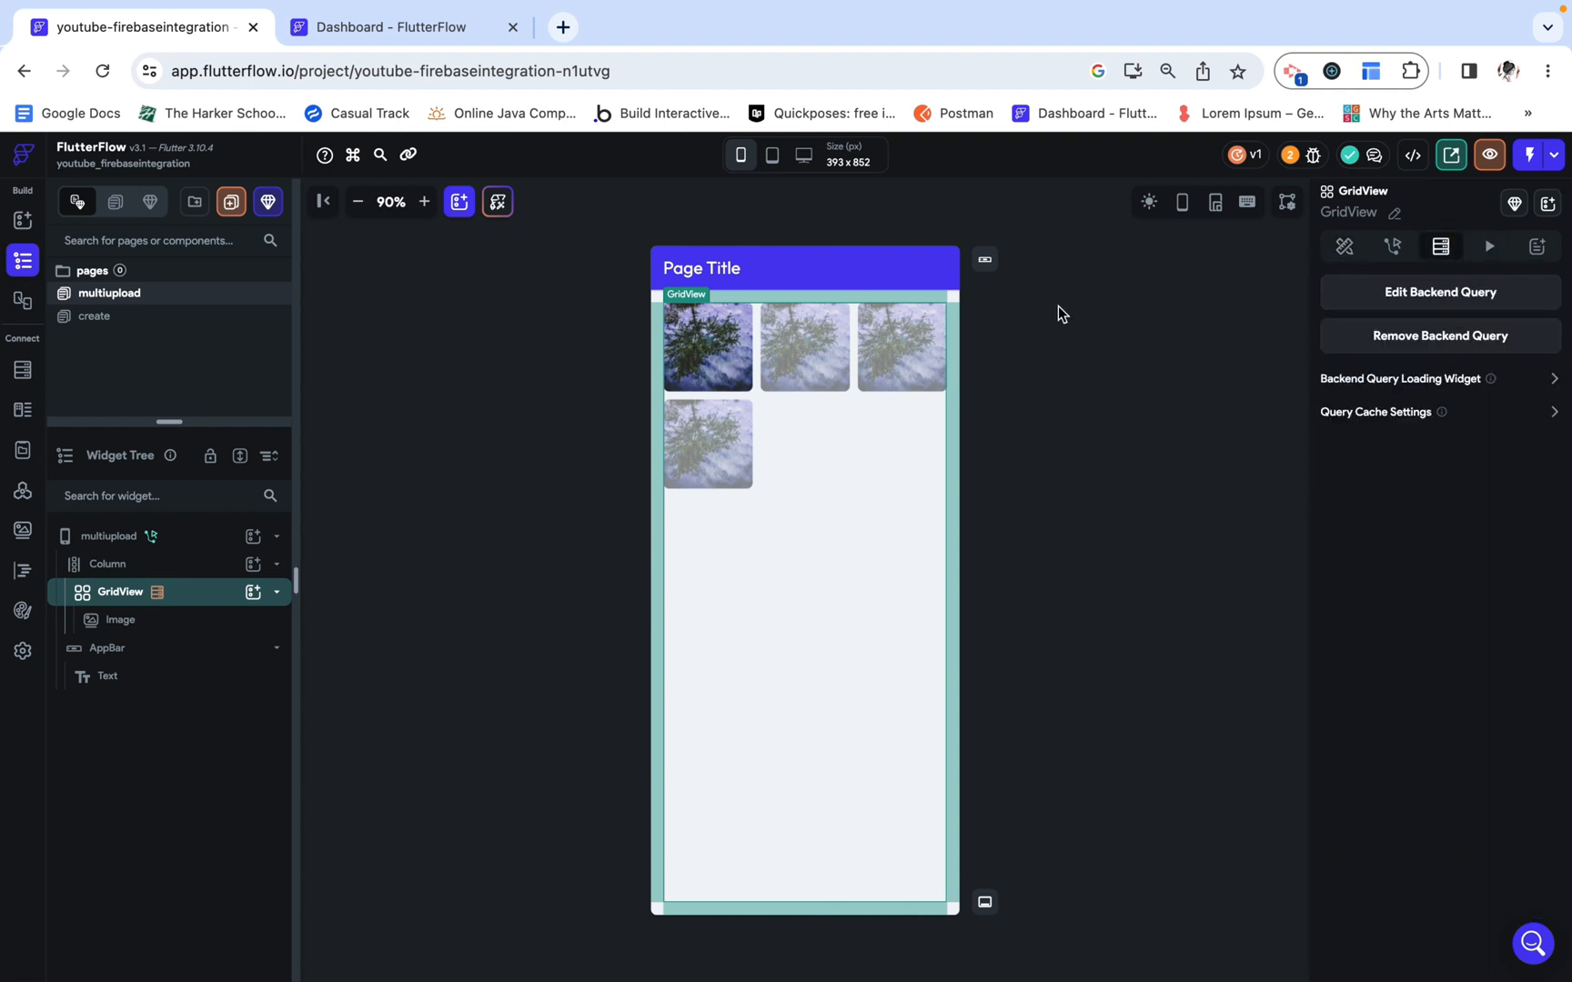
Step: Filter the picture query to creator equal to the signed-in user, ordered by uploadedtime descending
{"action": "left_click", "coordinate": [1437, 292]}
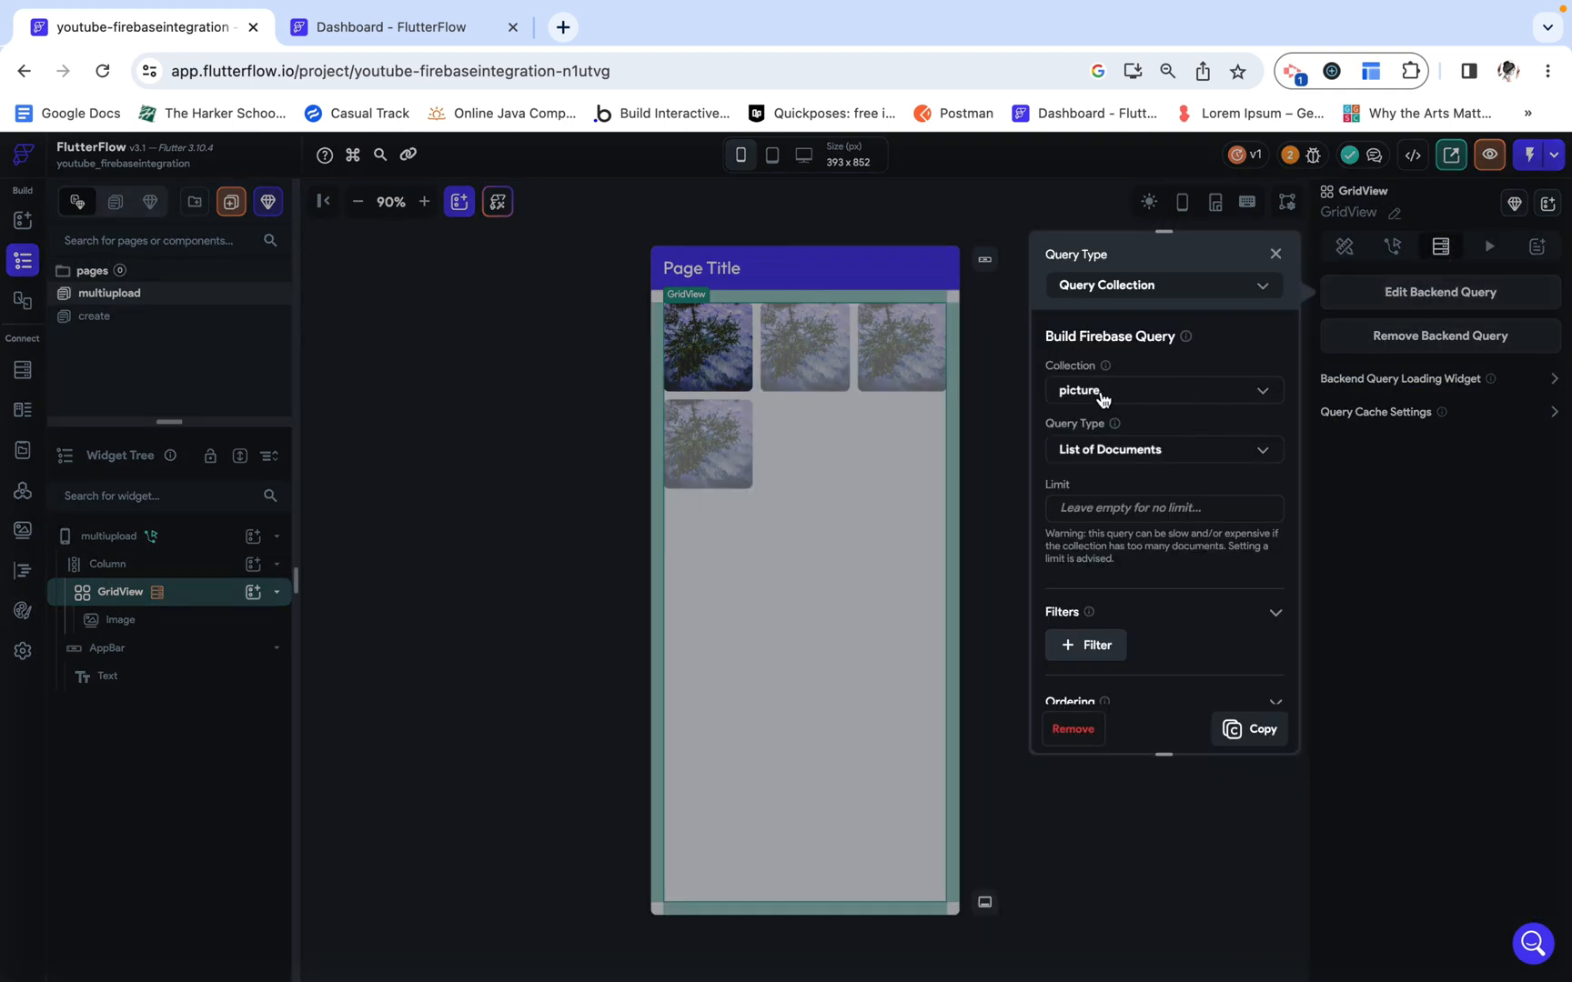
{"action": "mouse_move", "coordinate": [1098, 482]}
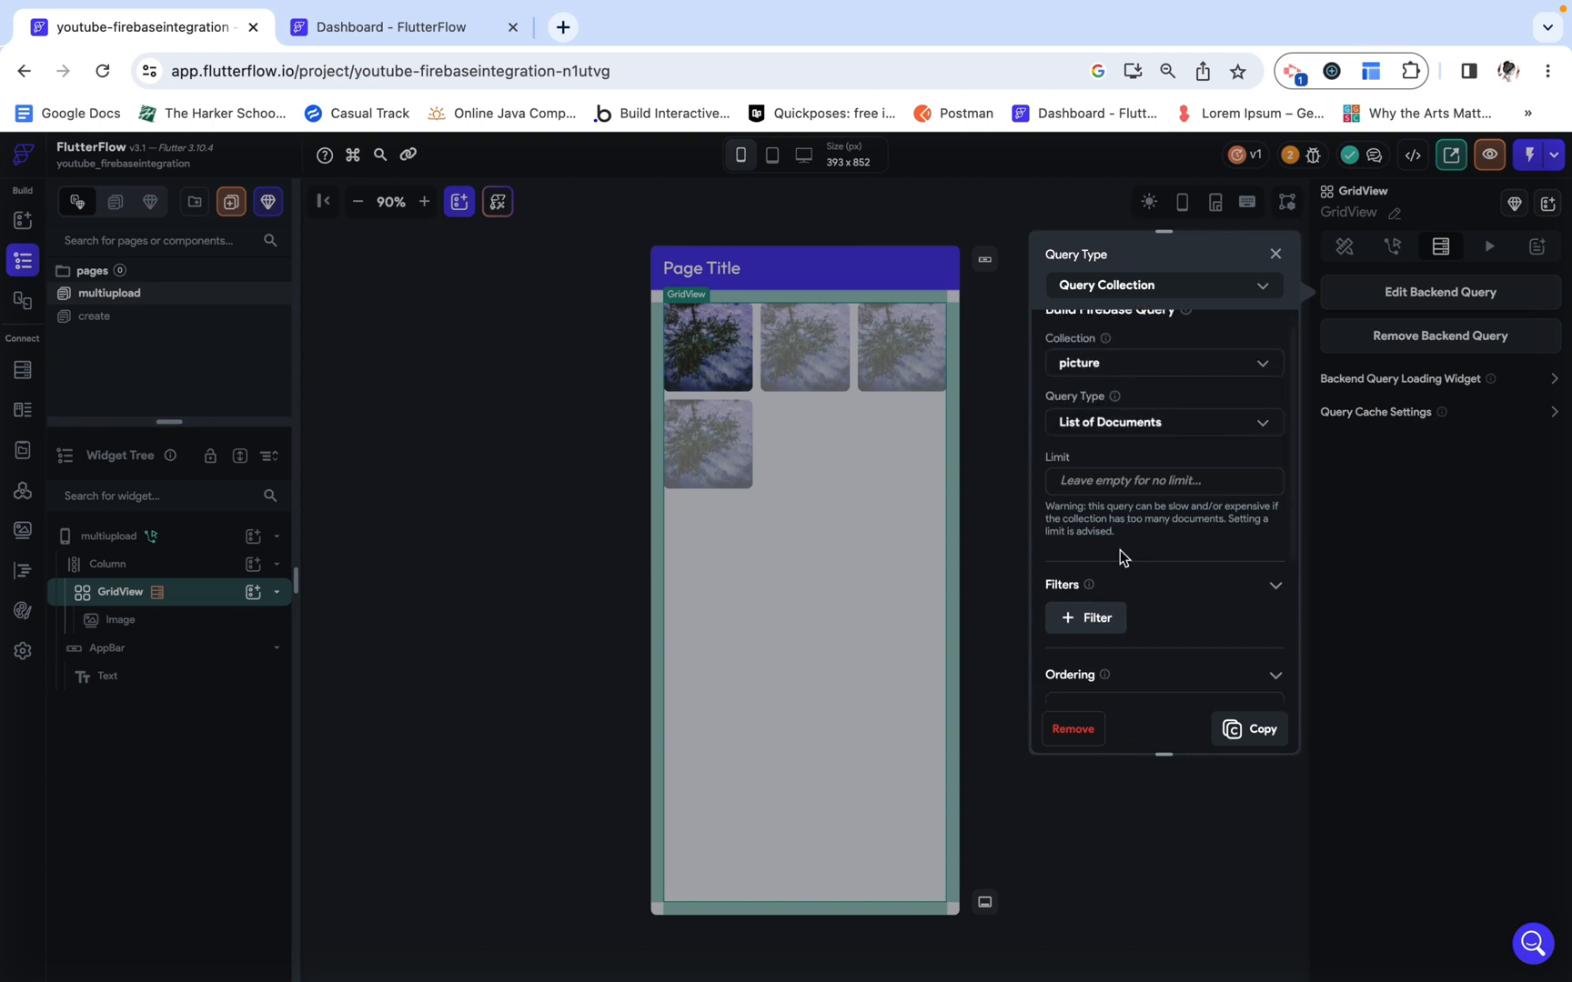
{"action": "left_click", "coordinate": [1084, 618]}
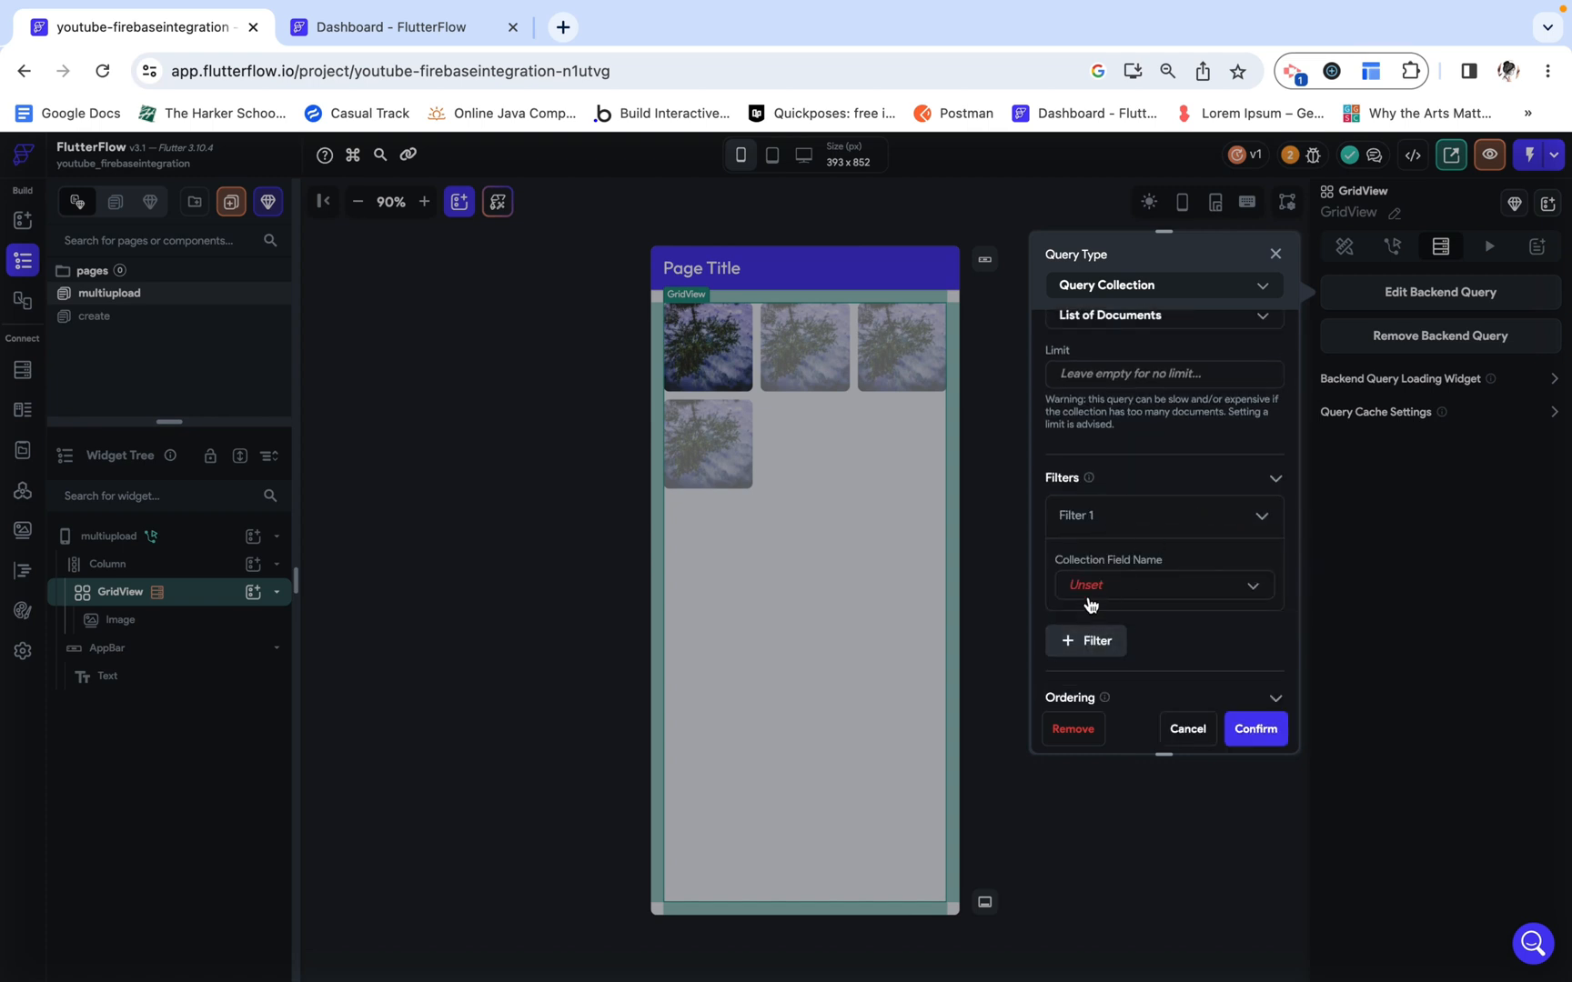
{"action": "left_click", "coordinate": [1162, 584]}
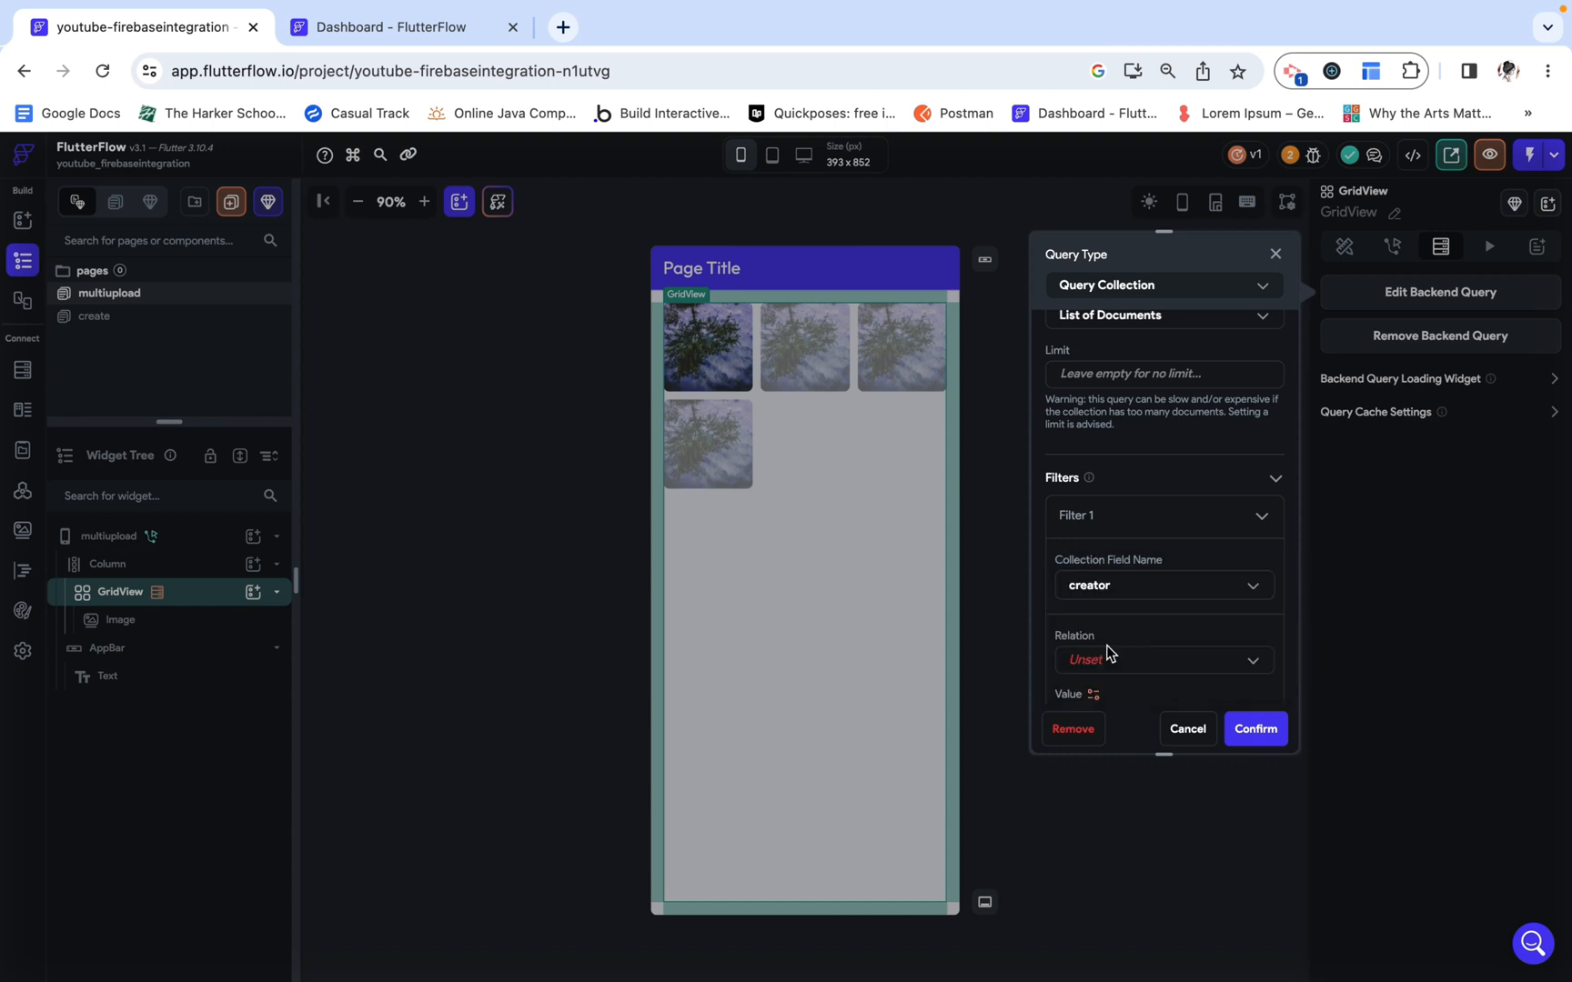
{"action": "left_click", "coordinate": [1162, 658]}
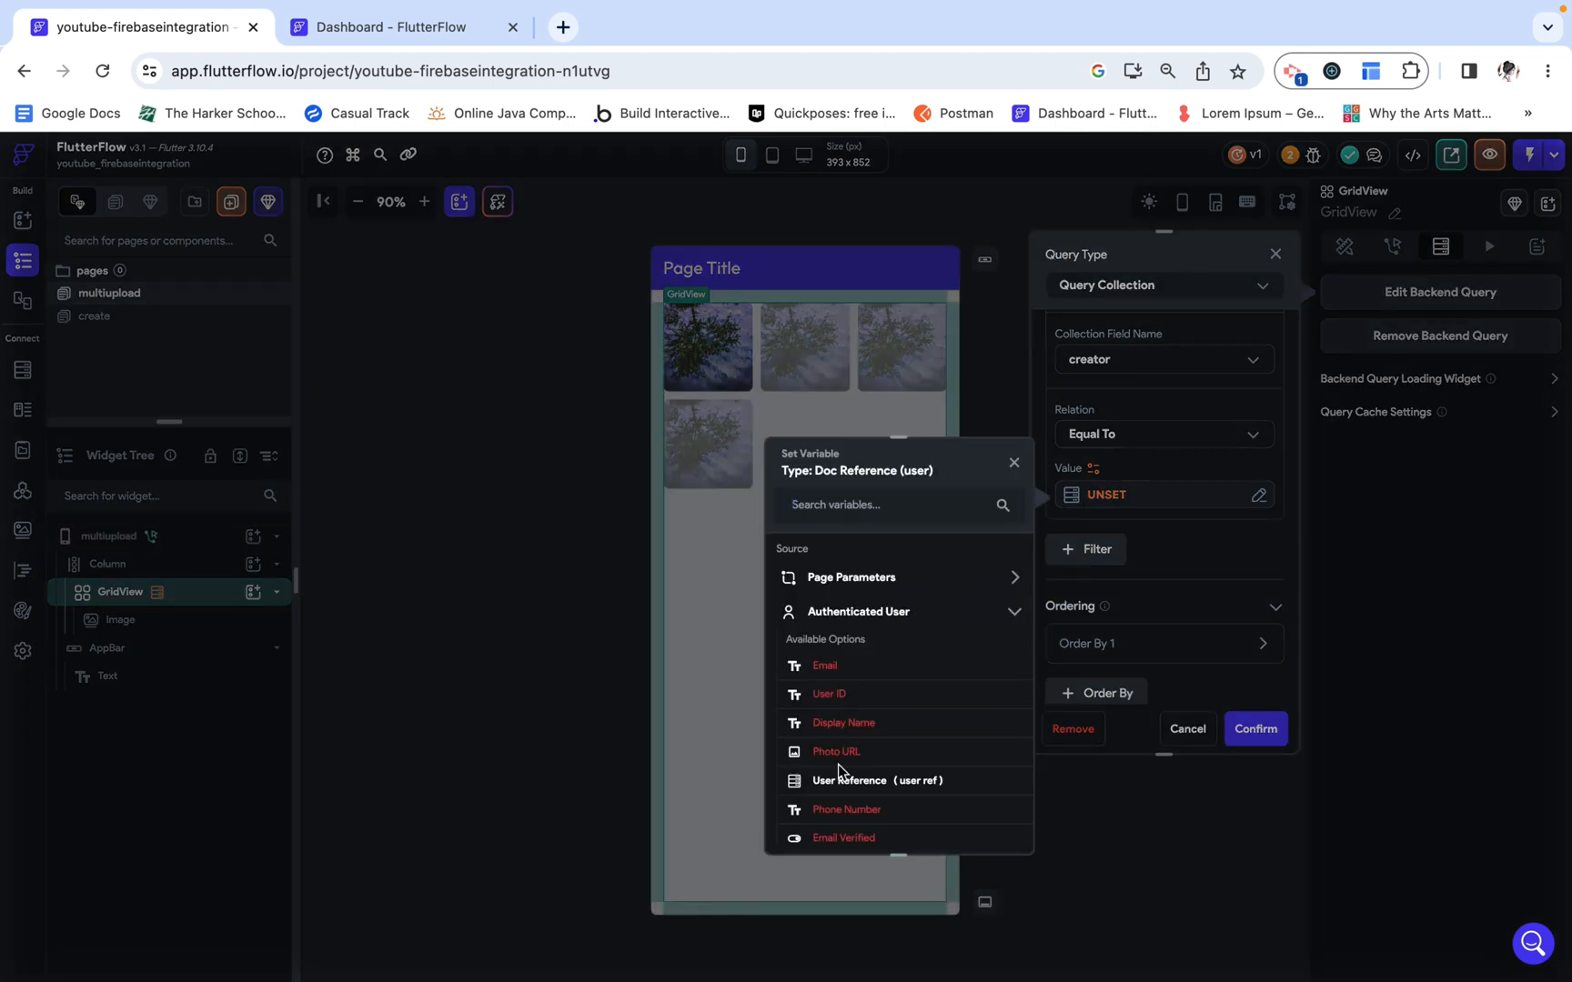
{"action": "left_click", "coordinate": [877, 780]}
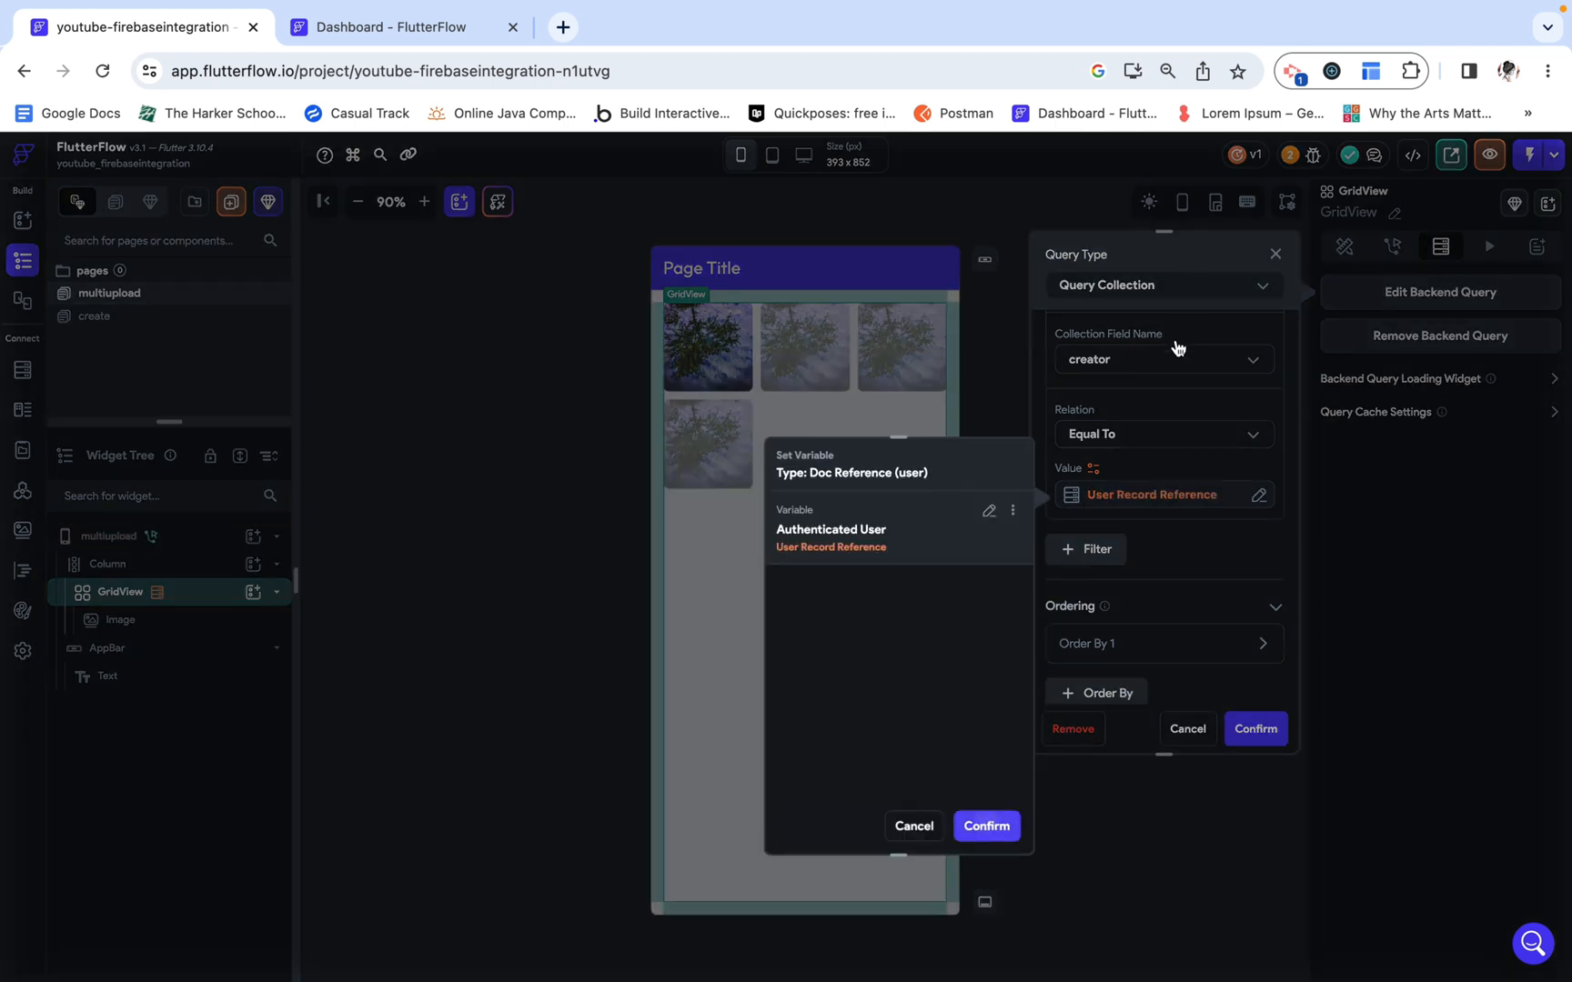
{"action": "left_click", "coordinate": [985, 826]}
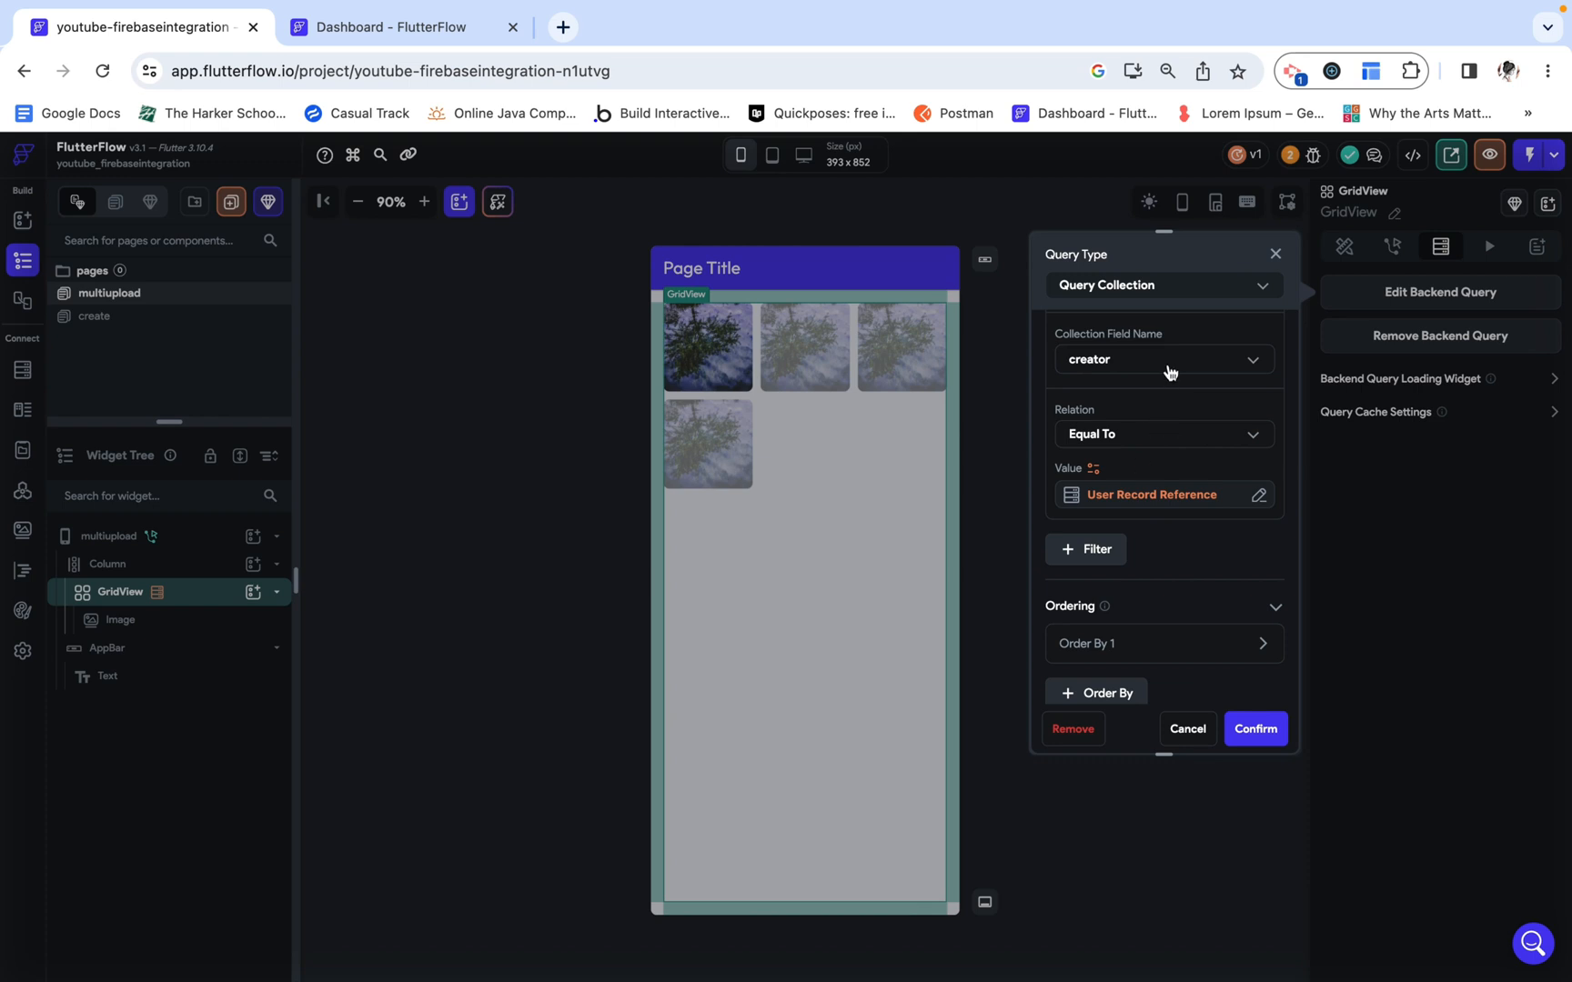
{"action": "mouse_move", "coordinate": [1118, 469]}
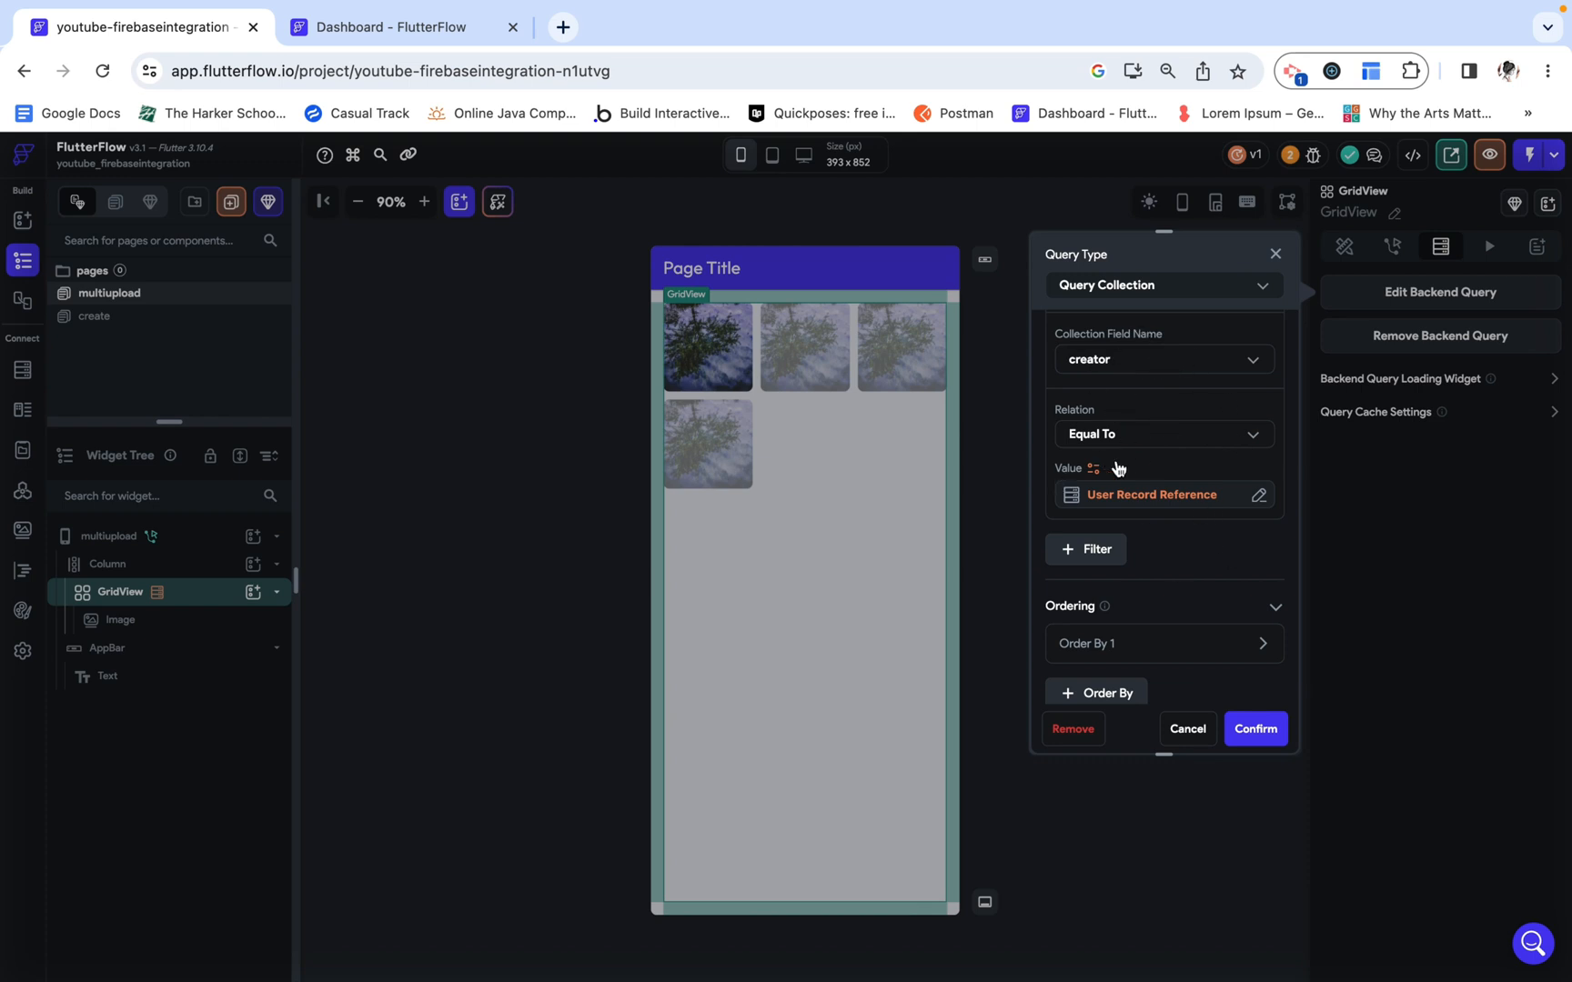
{"action": "left_click", "coordinate": [1163, 644]}
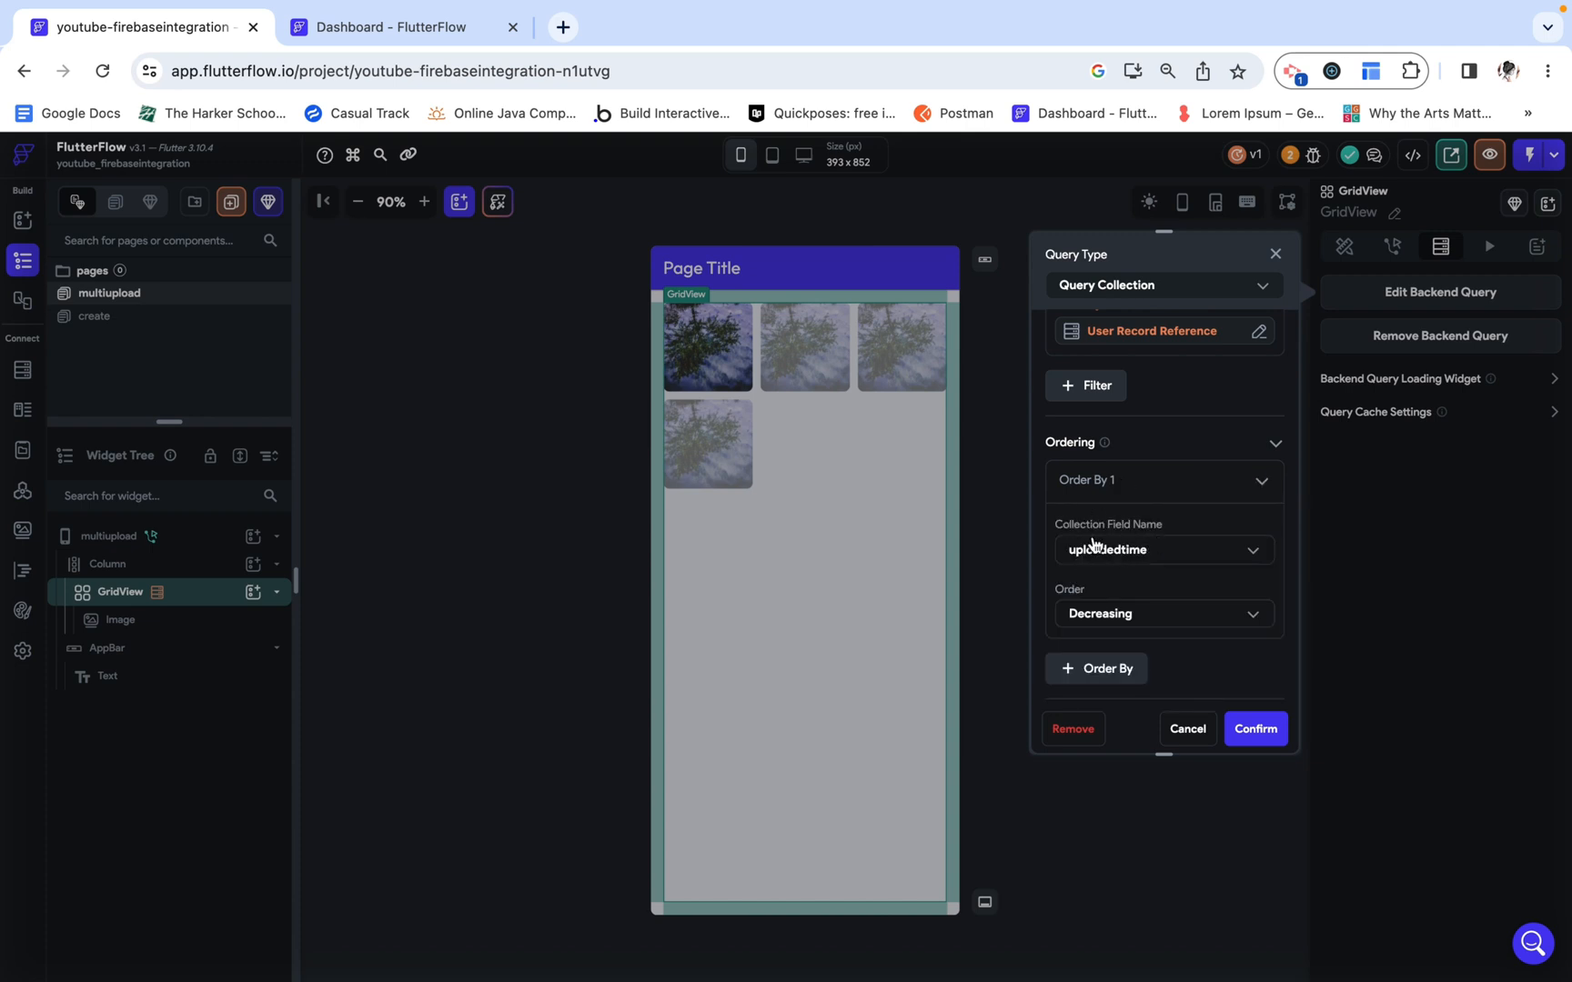
{"action": "mouse_move", "coordinate": [1167, 615]}
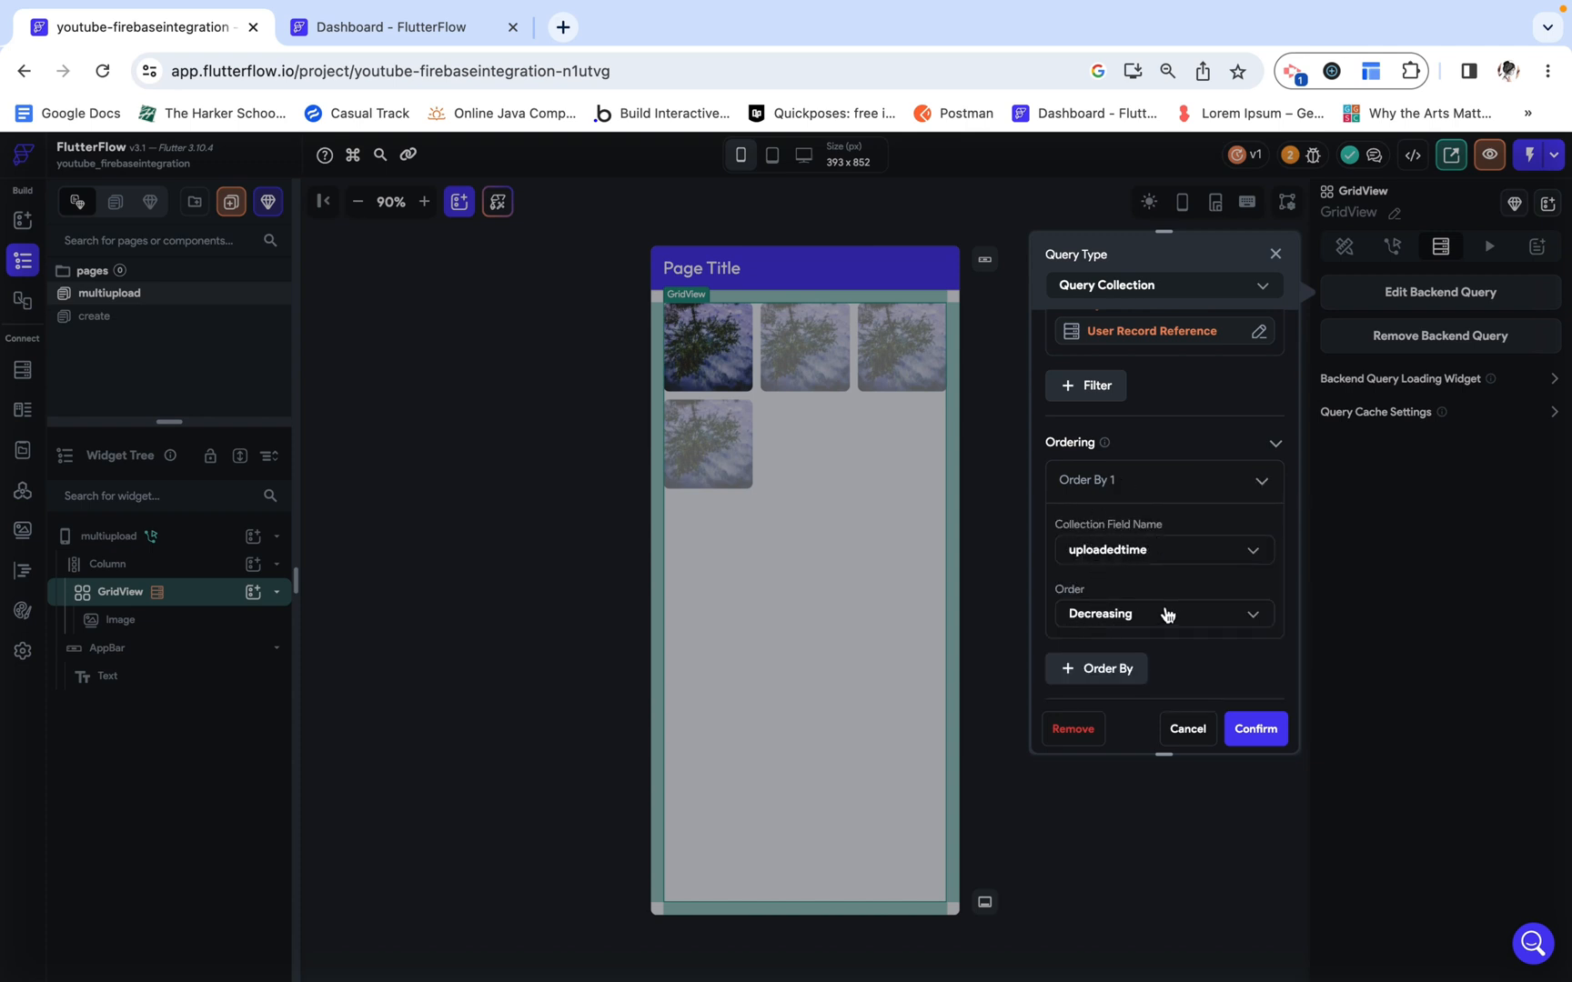
{"action": "mouse_move", "coordinate": [819, 435]}
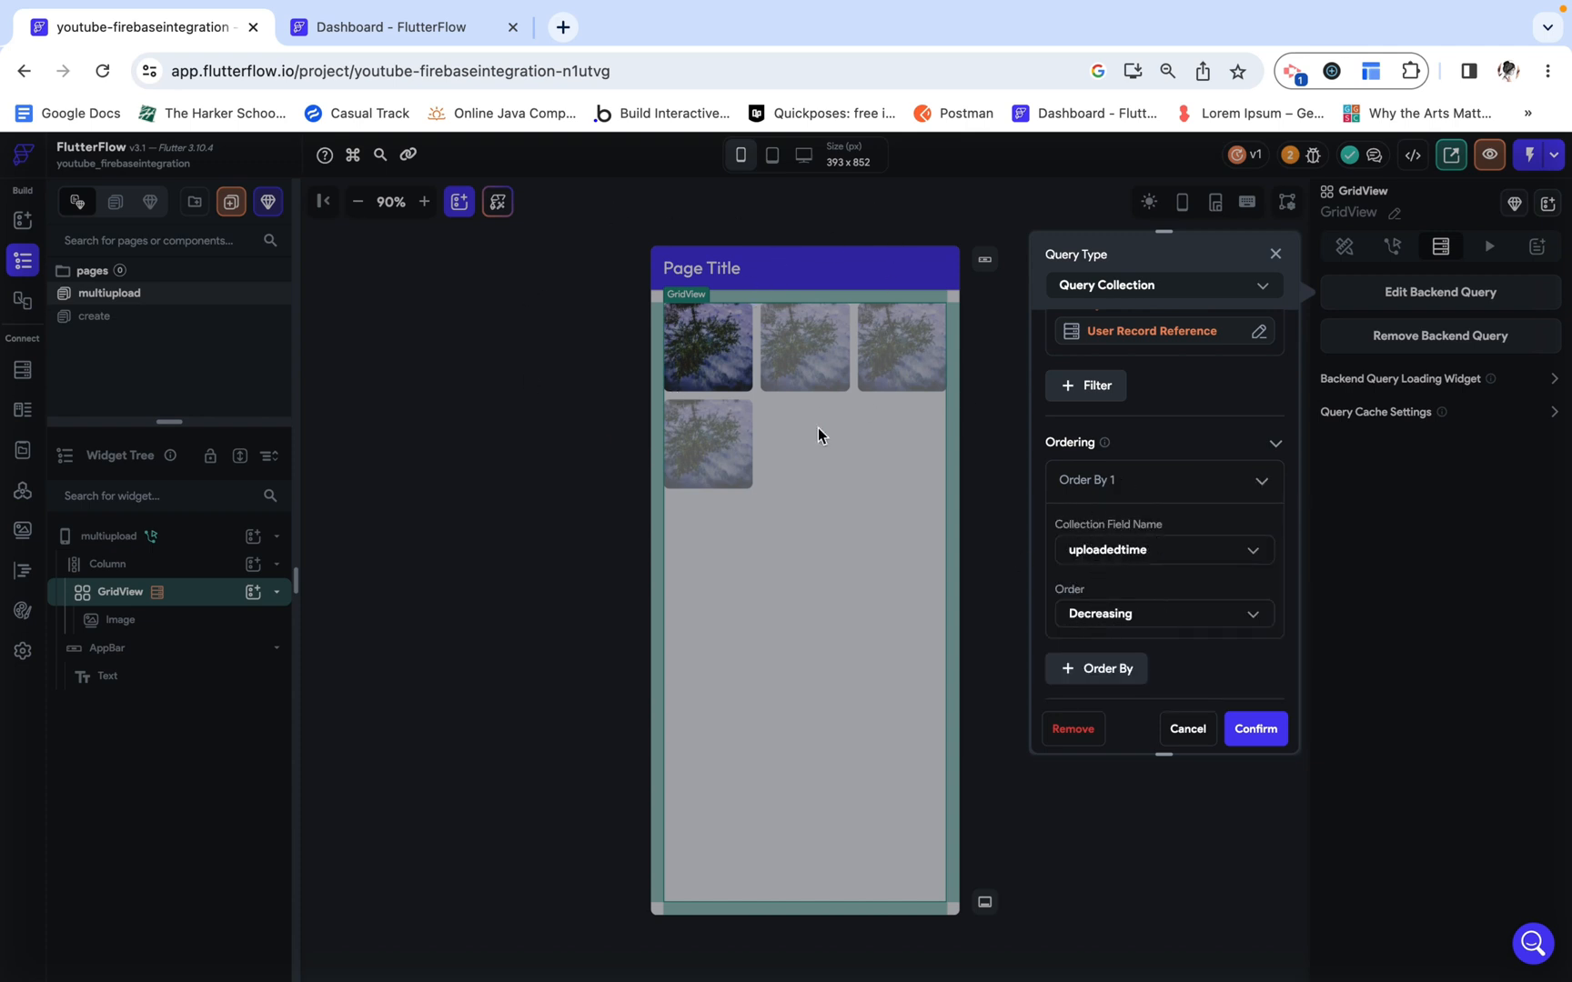
{"action": "mouse_move", "coordinate": [811, 773]}
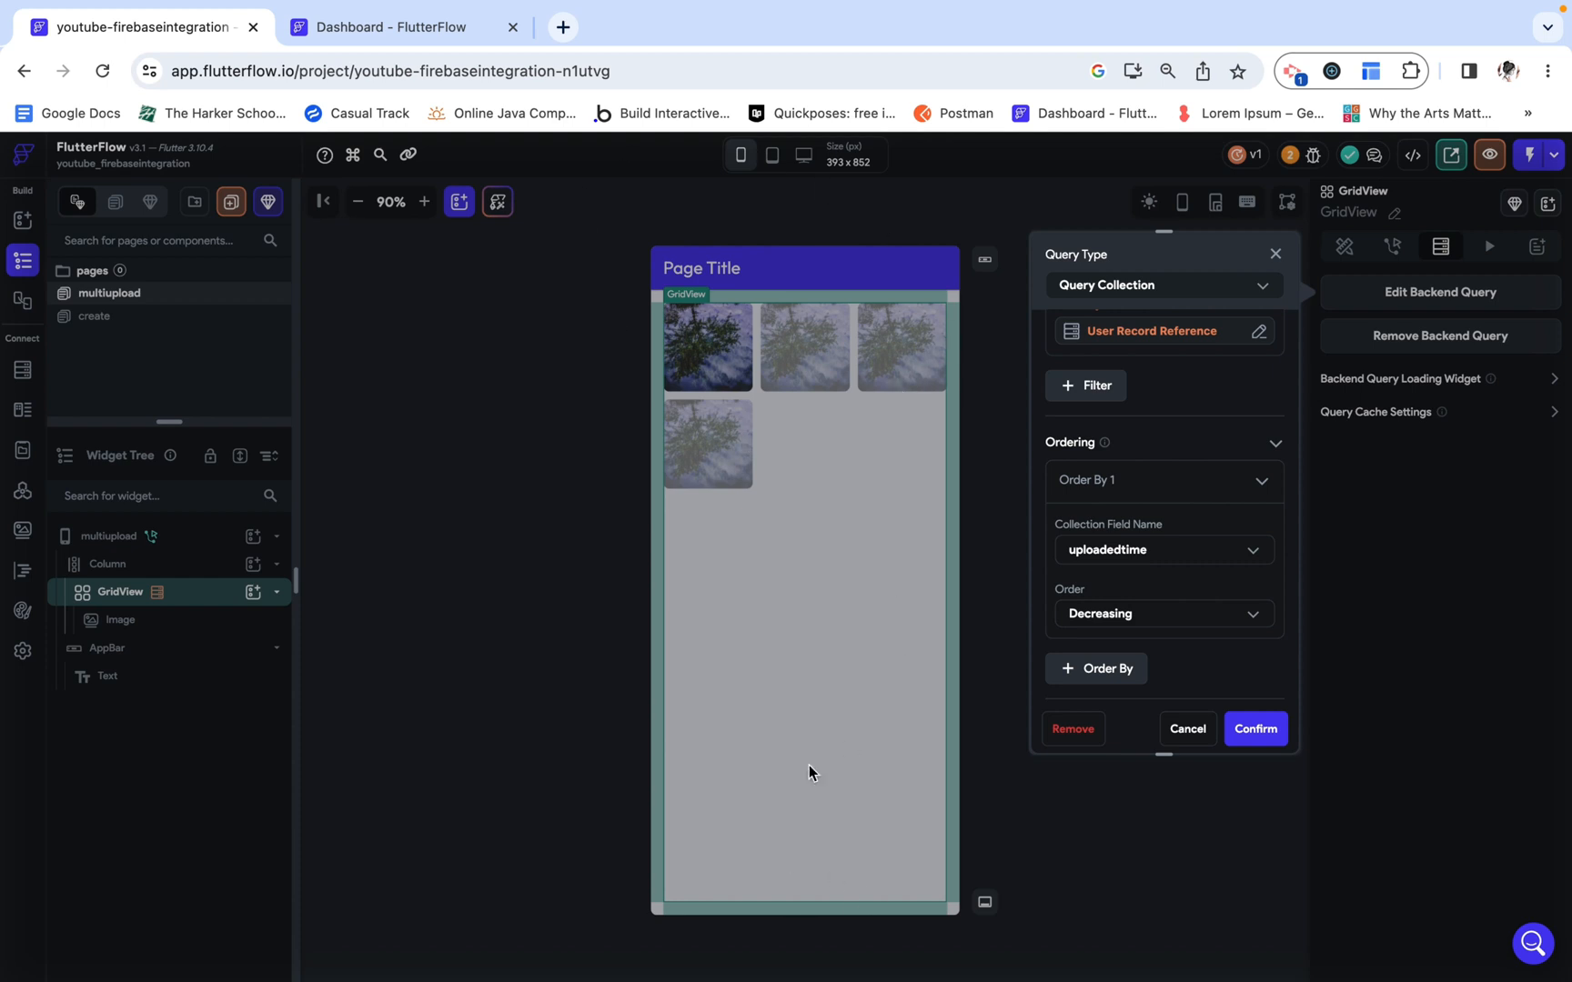
{"action": "mouse_move", "coordinate": [949, 824]}
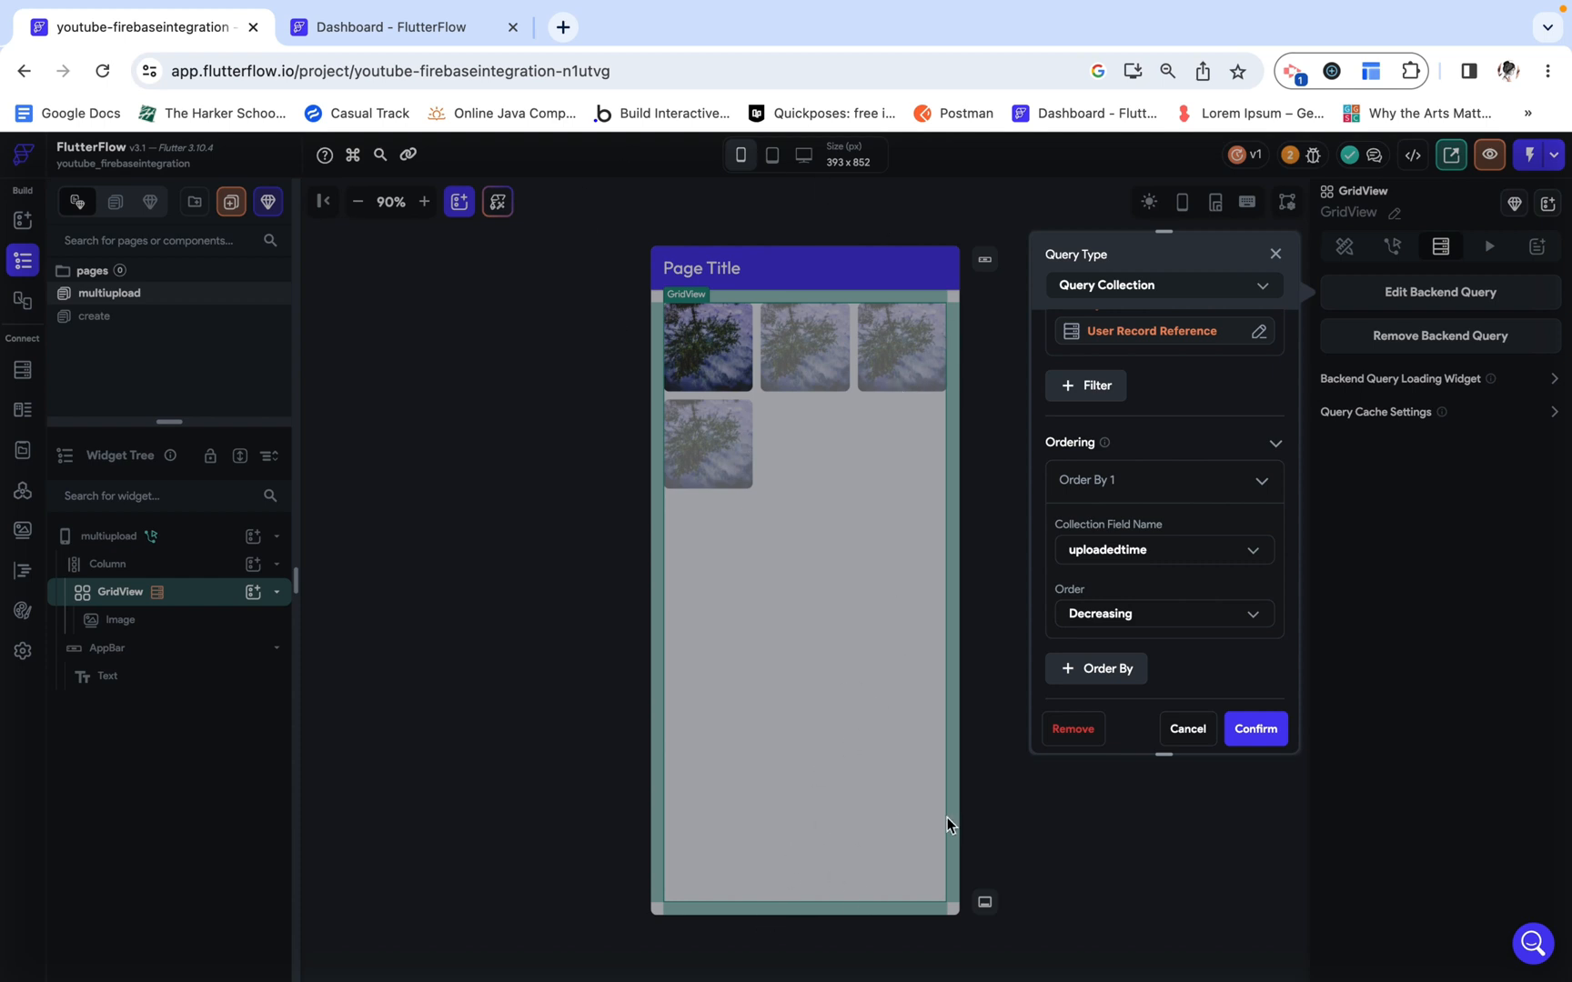
{"action": "mouse_move", "coordinate": [955, 787]}
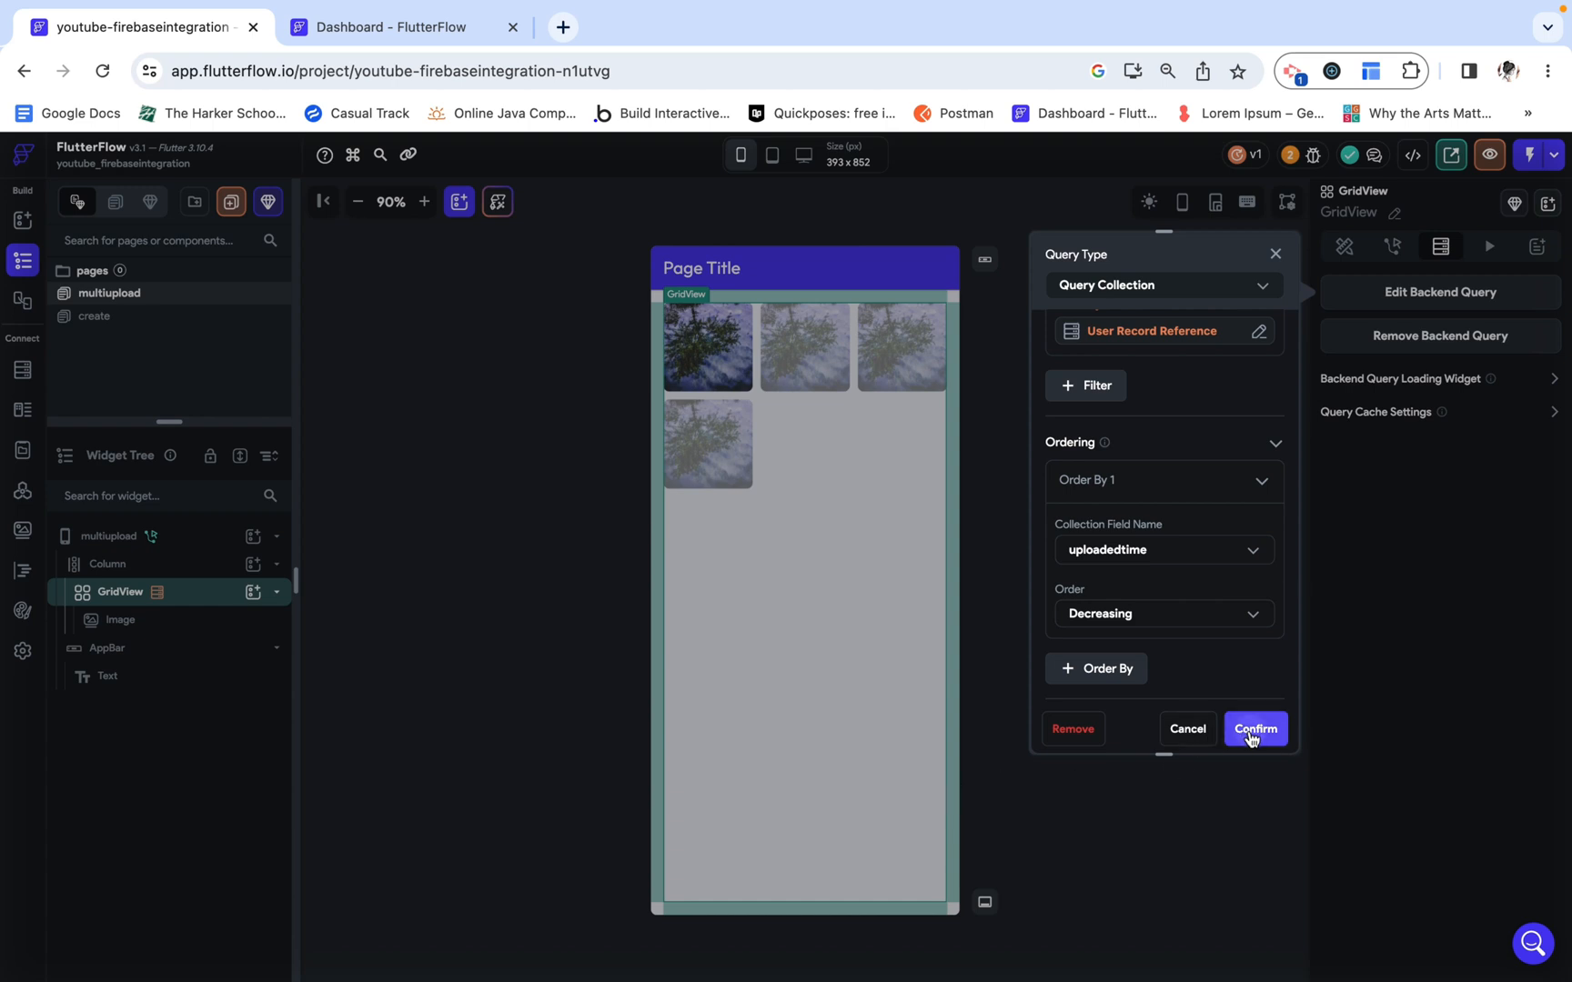
{"action": "left_click", "coordinate": [1255, 728]}
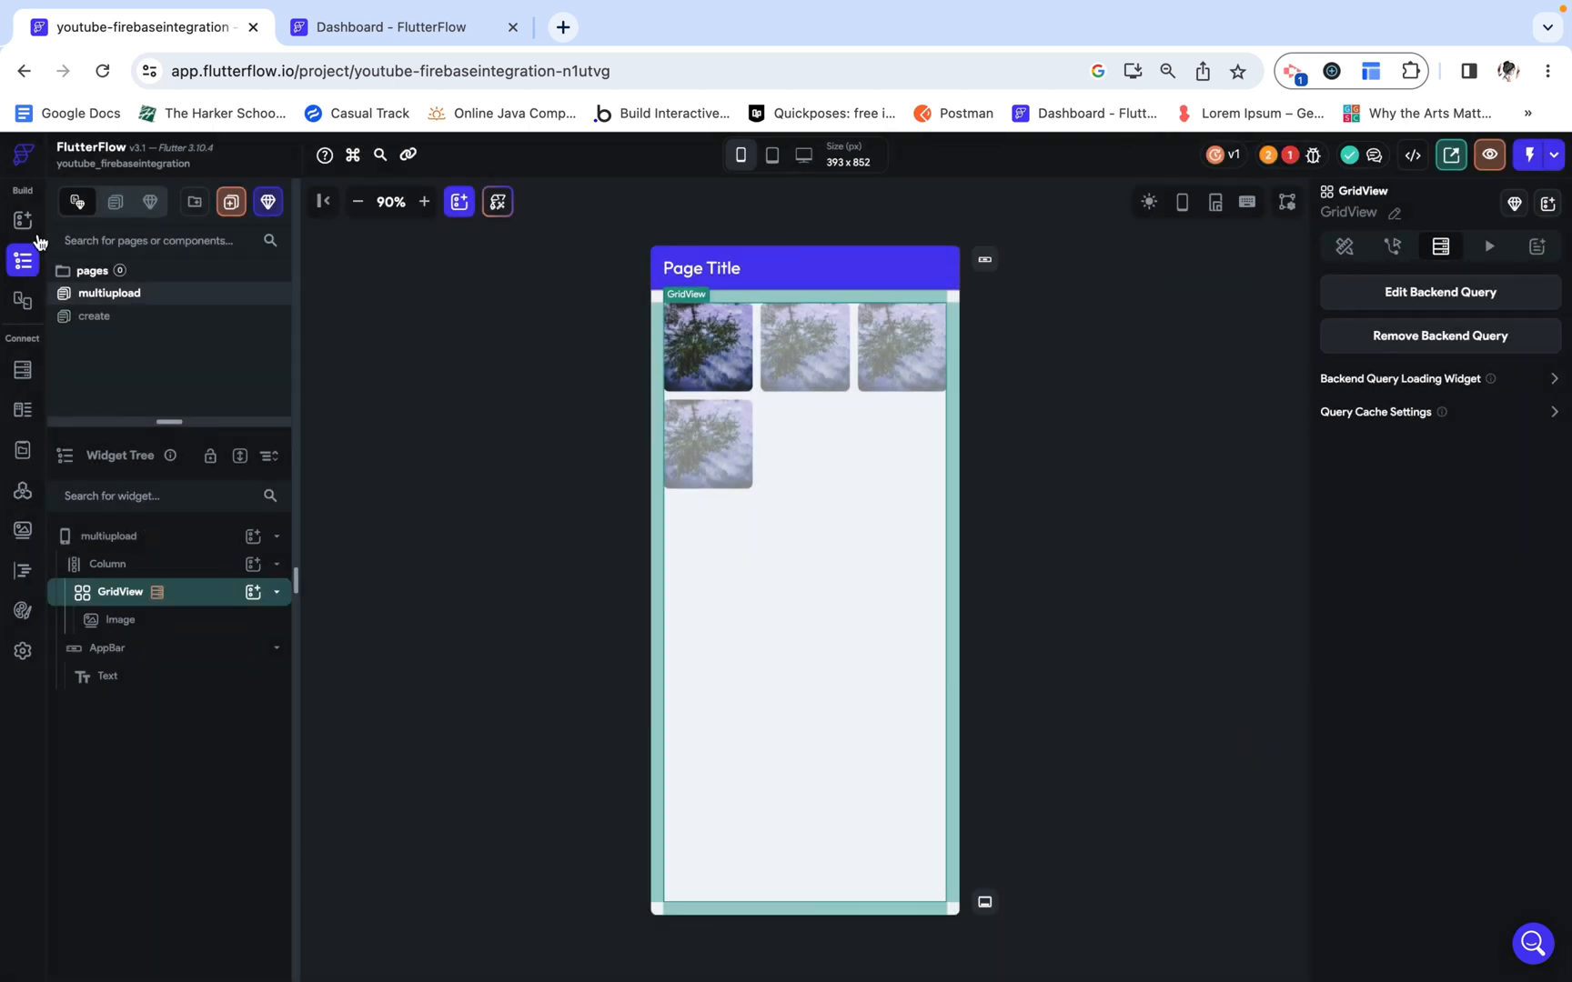
Step: Add a File Upload Rounded icon to the app bar, coloured Secondary Background
{"action": "left_click", "coordinate": [21, 219]}
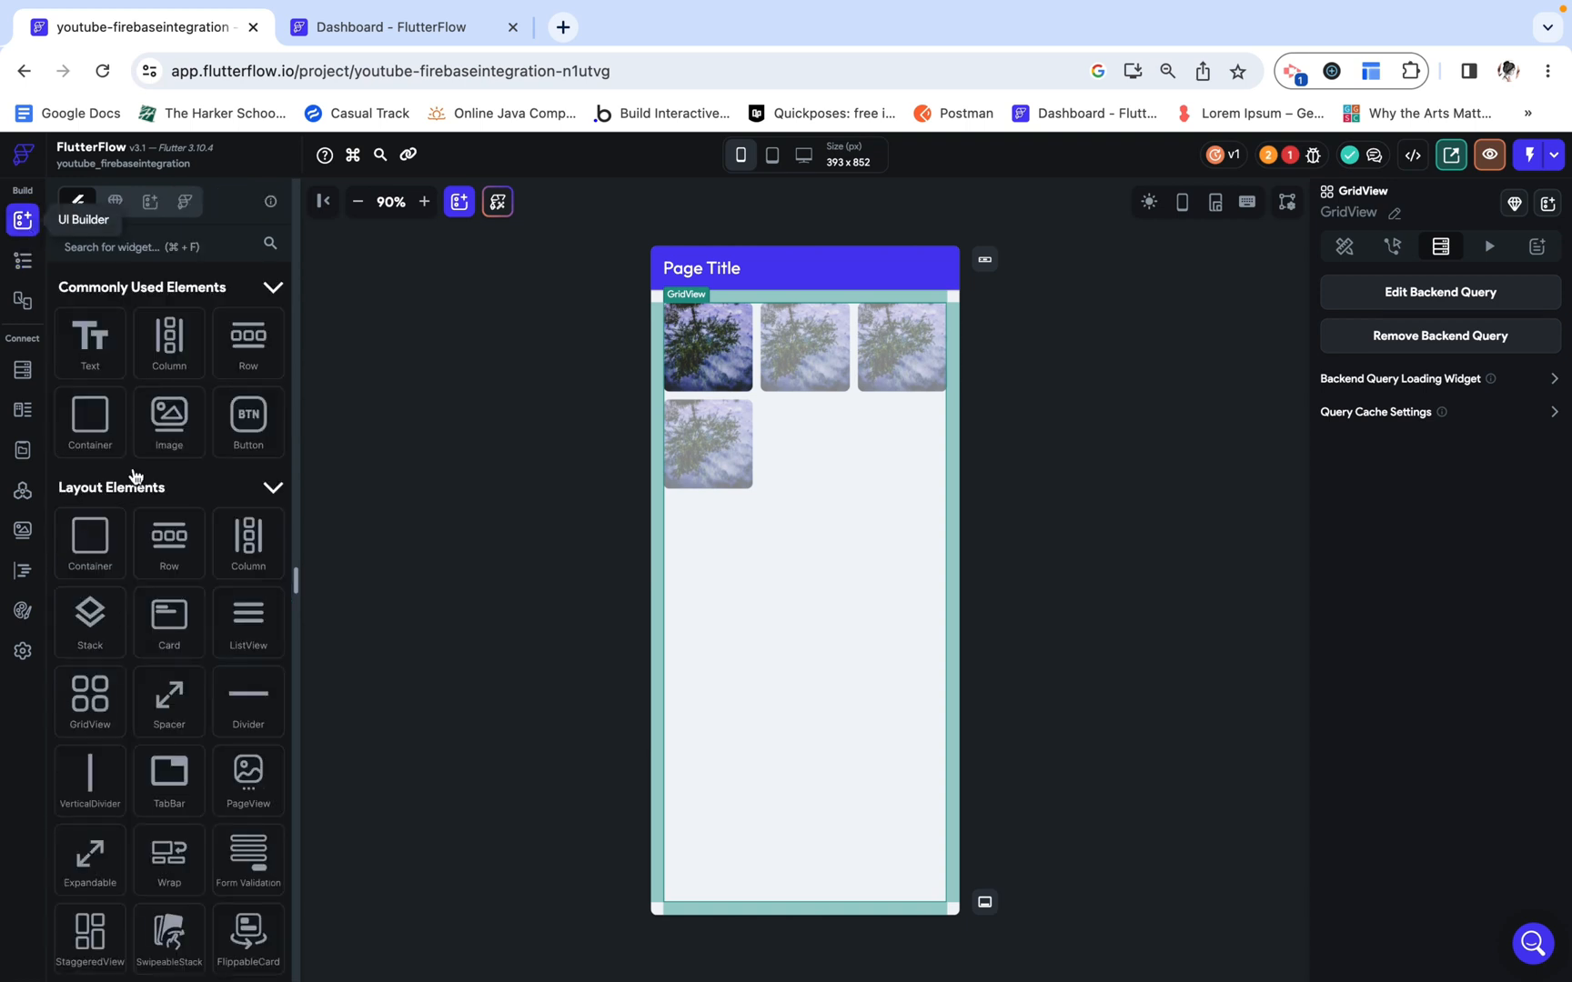
{"action": "mouse_move", "coordinate": [215, 431]}
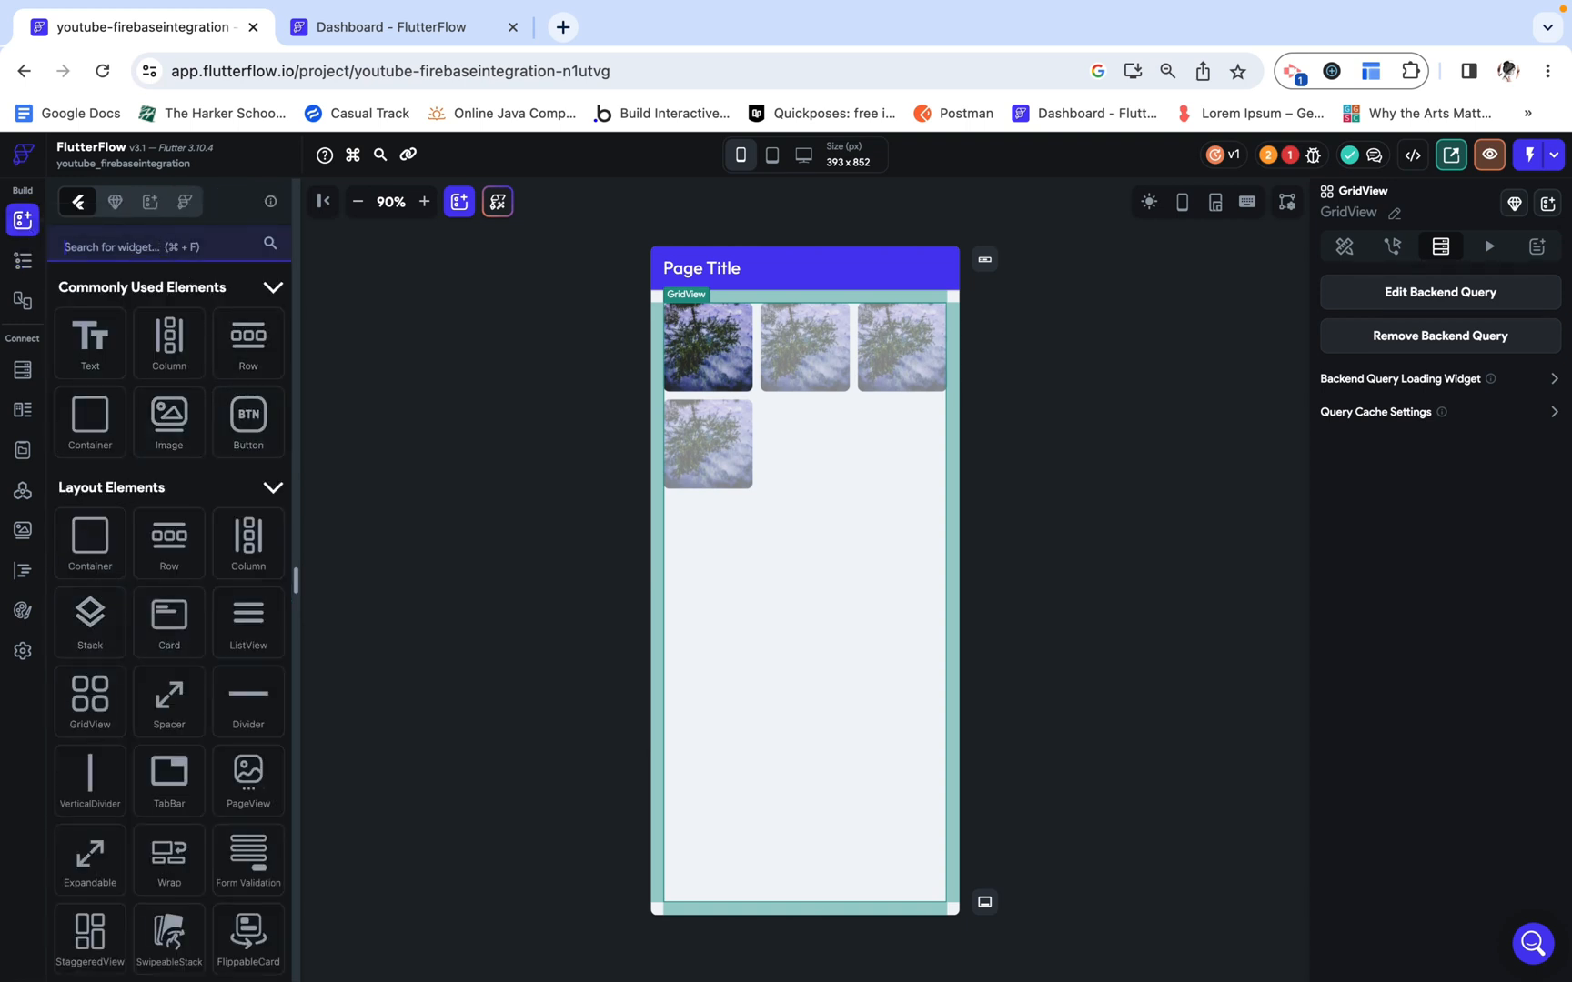
{"action": "type", "text": "icon"}
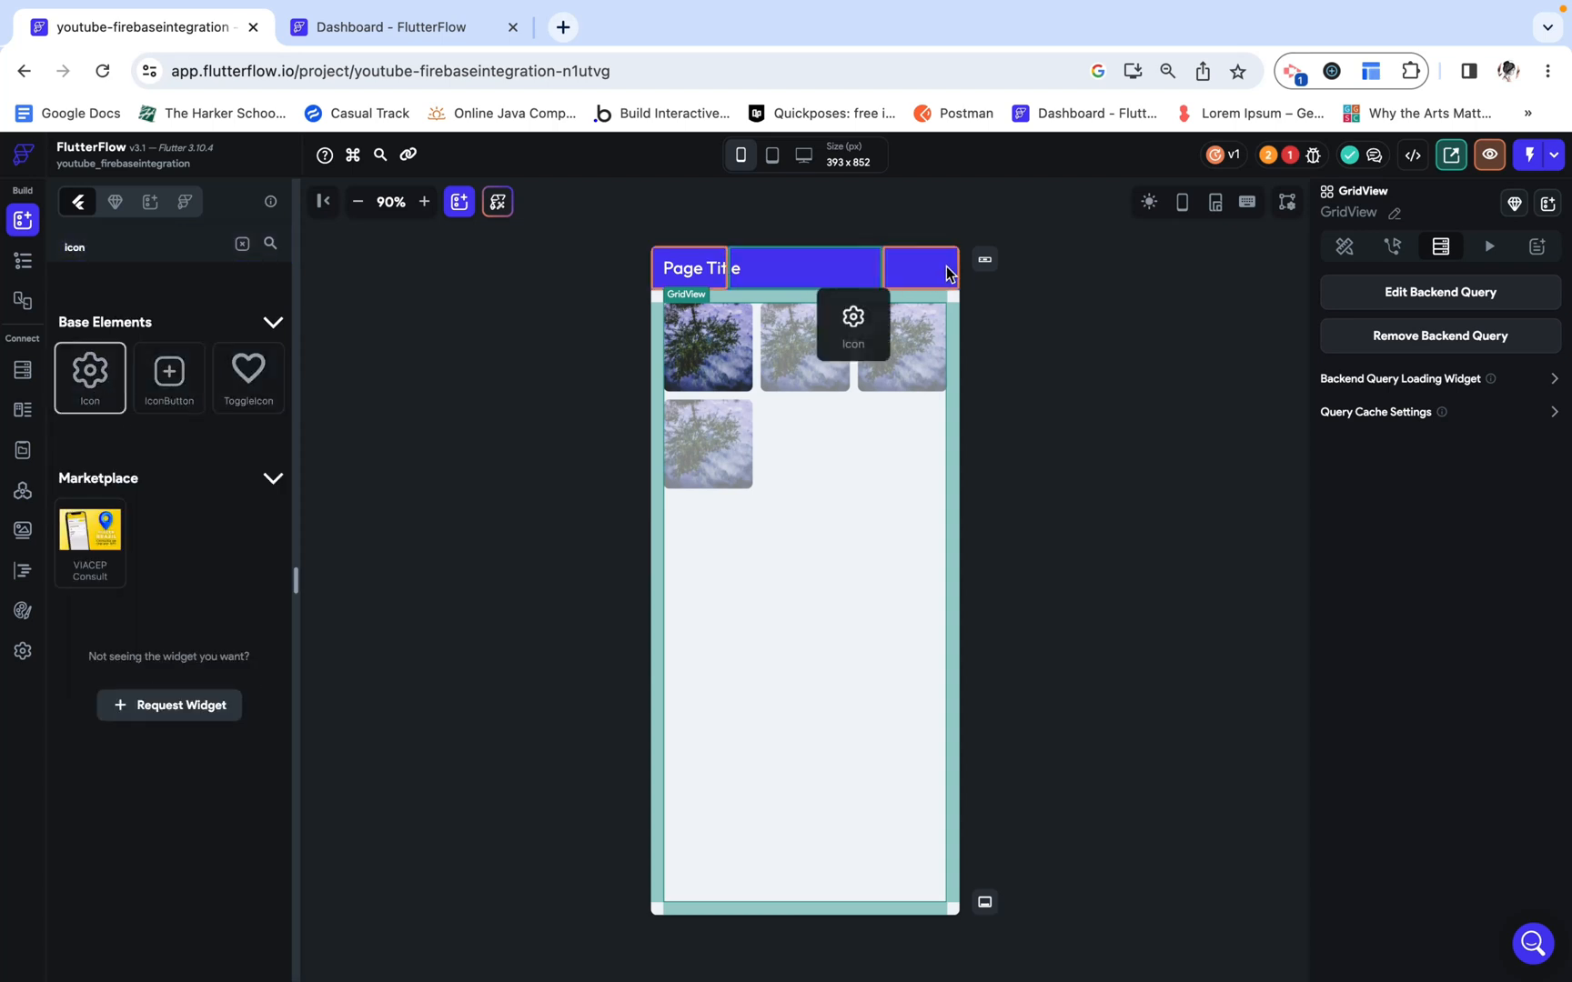
{"action": "left_click", "coordinate": [945, 268]}
{"action": "type", "text": "up"}
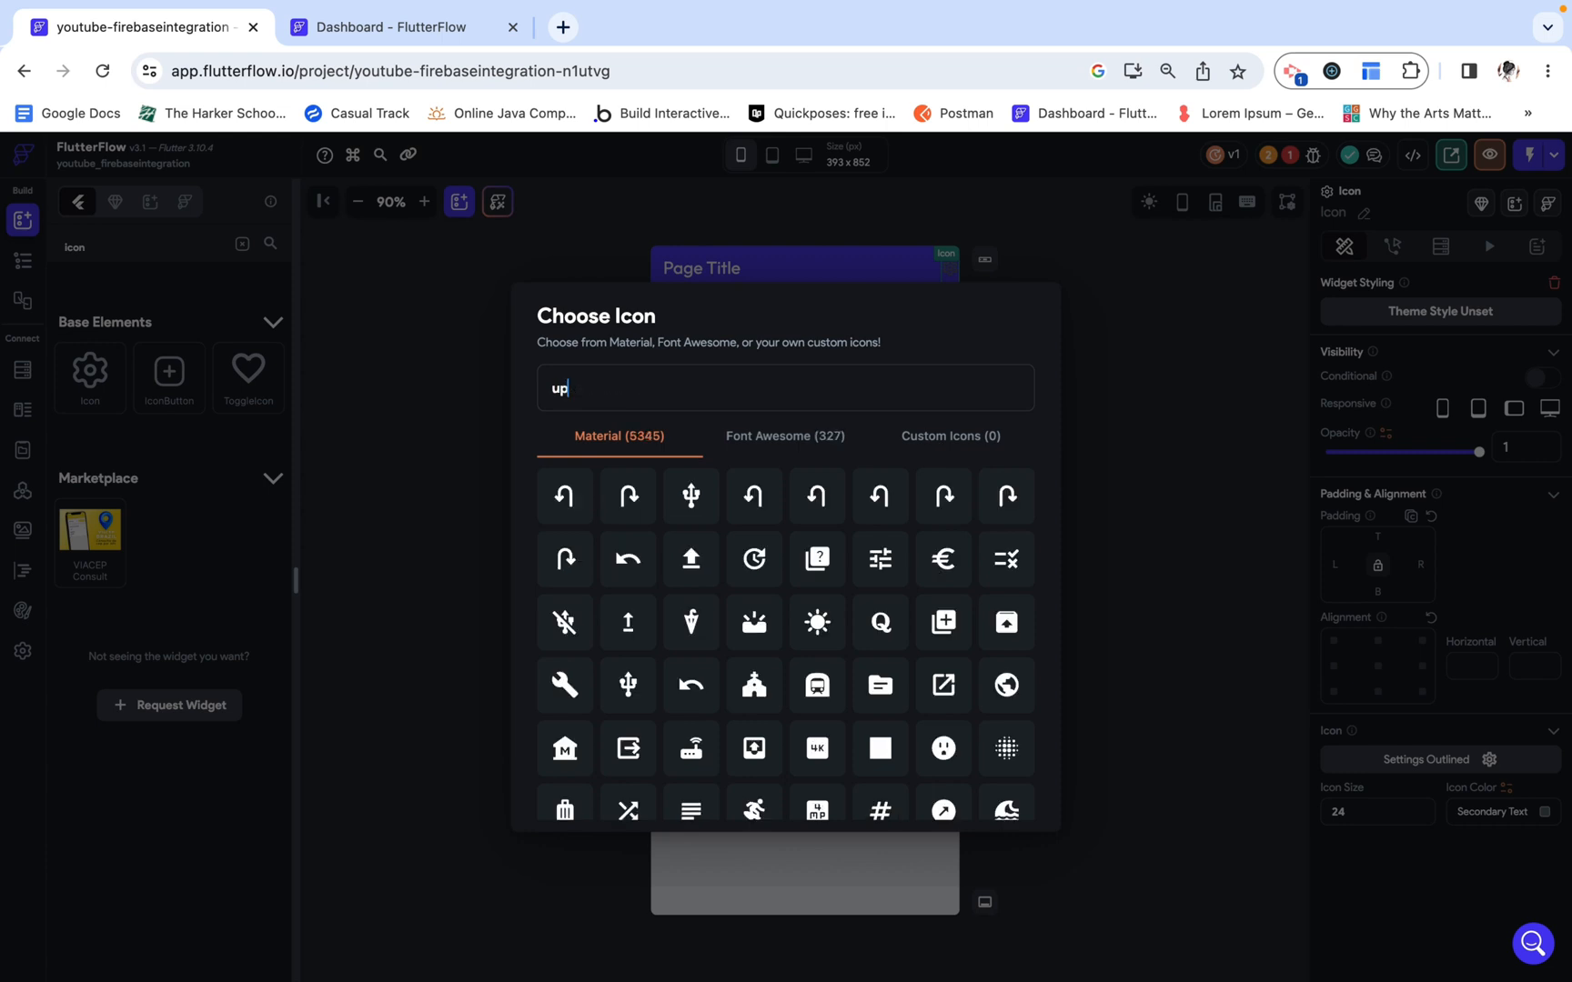
{"action": "type", "text": "load"}
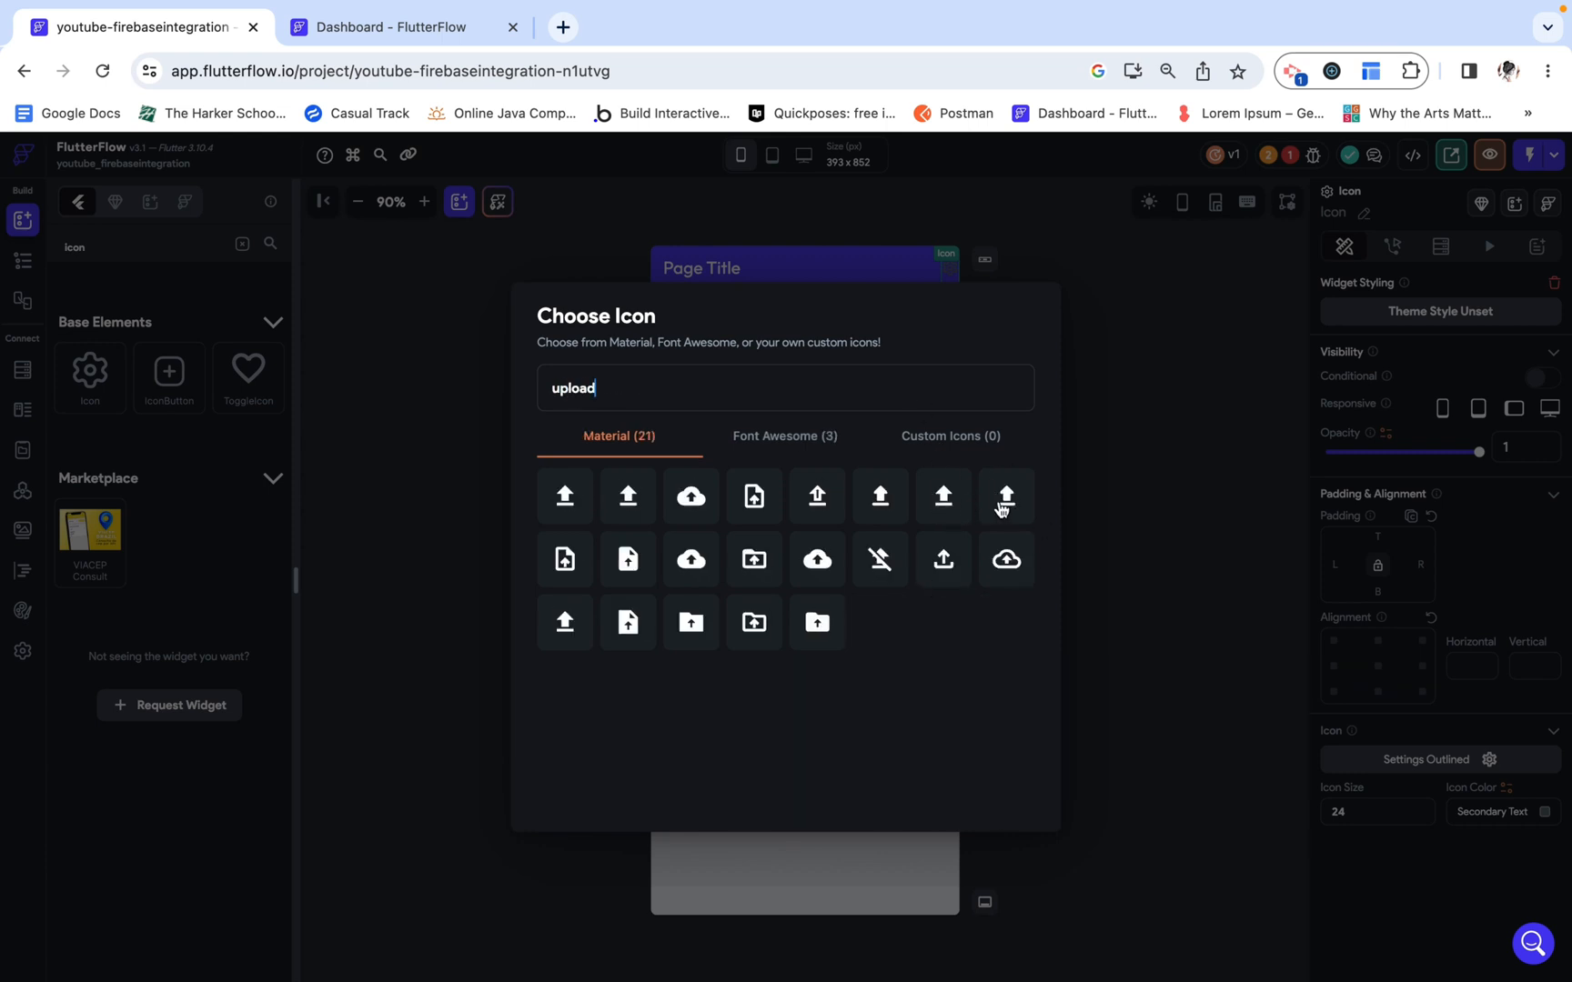
{"action": "left_click", "coordinate": [1004, 498]}
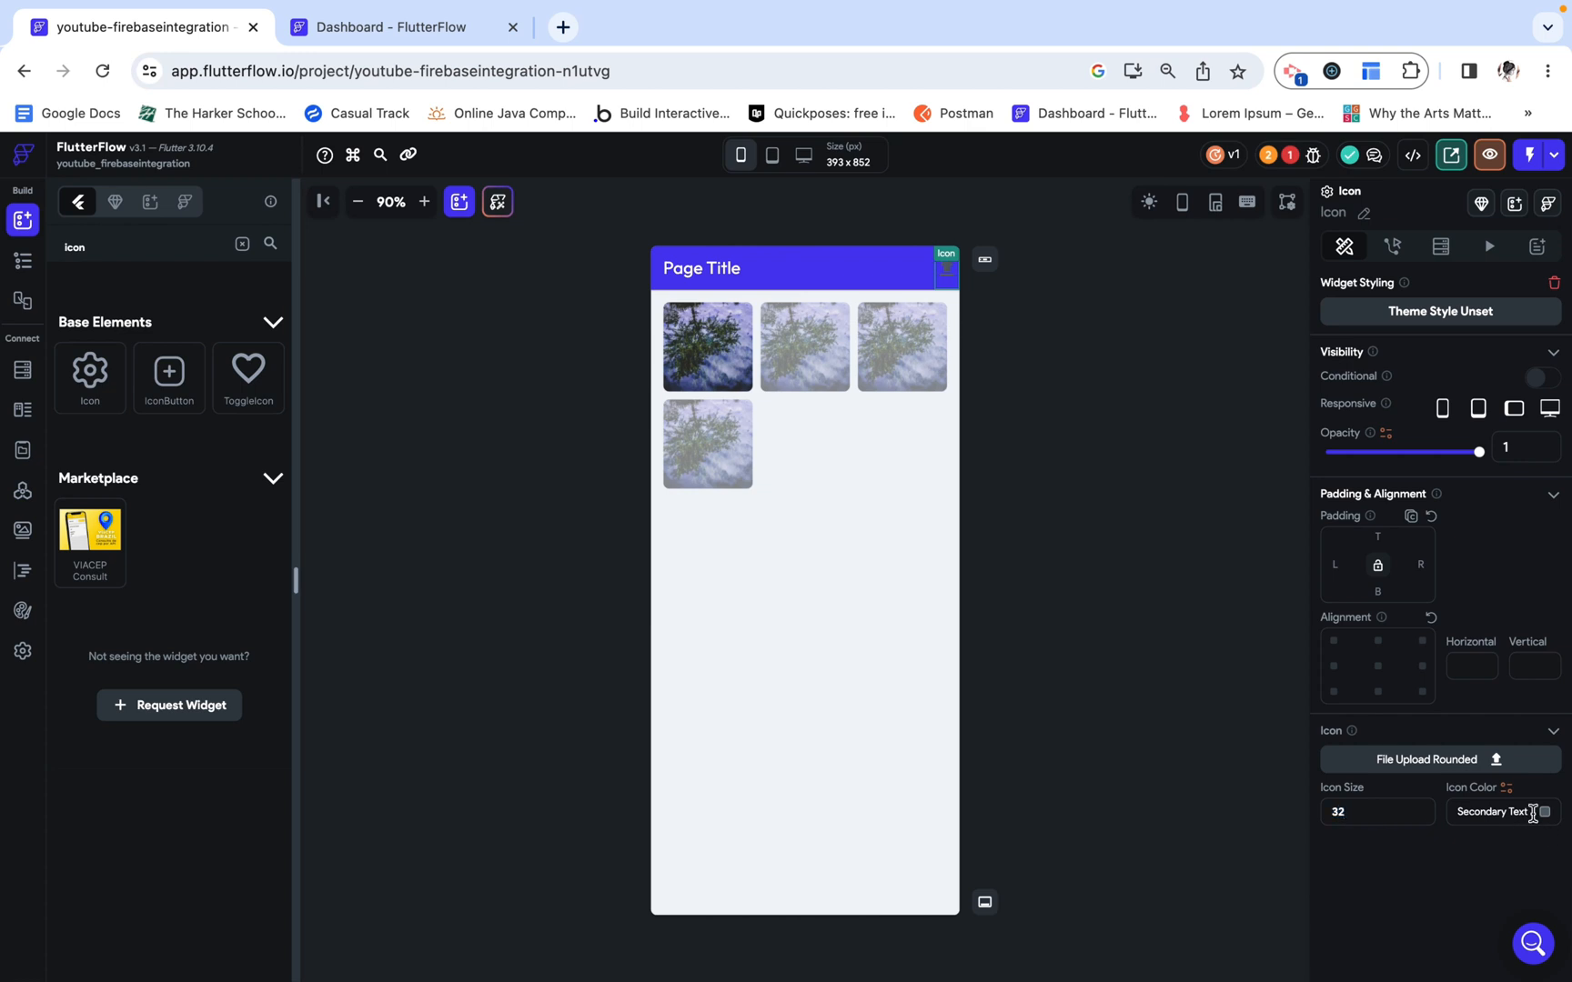
{"action": "left_click", "coordinate": [1544, 813]}
{"action": "type", "text": "20"}
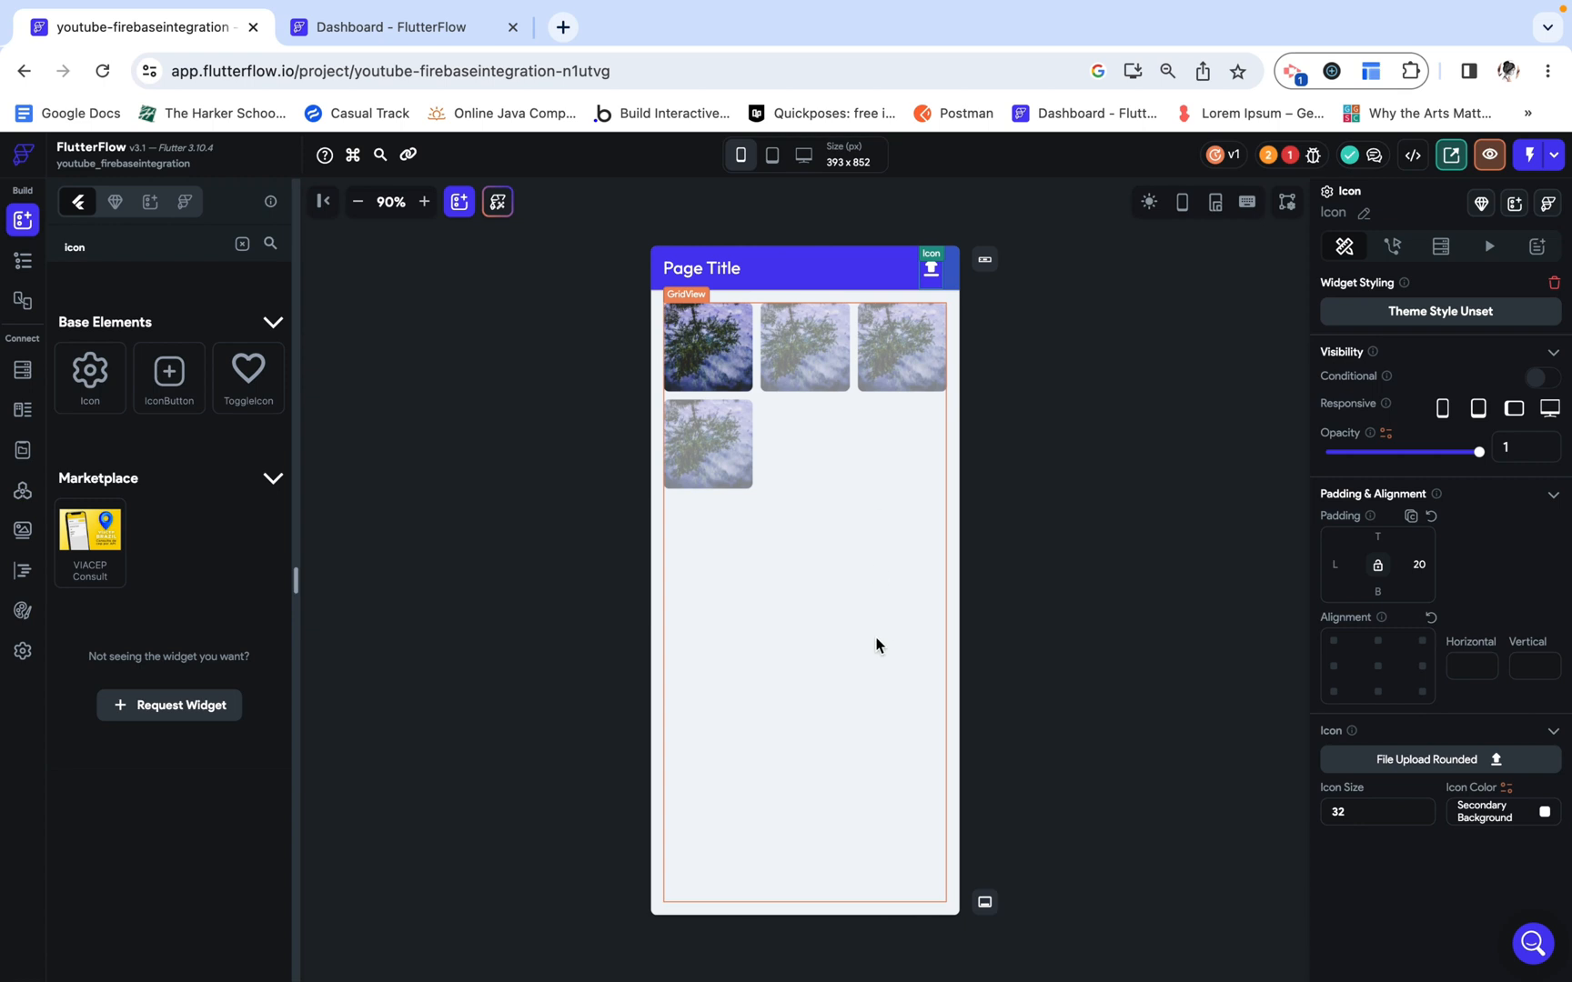
{"action": "mouse_move", "coordinate": [943, 486]}
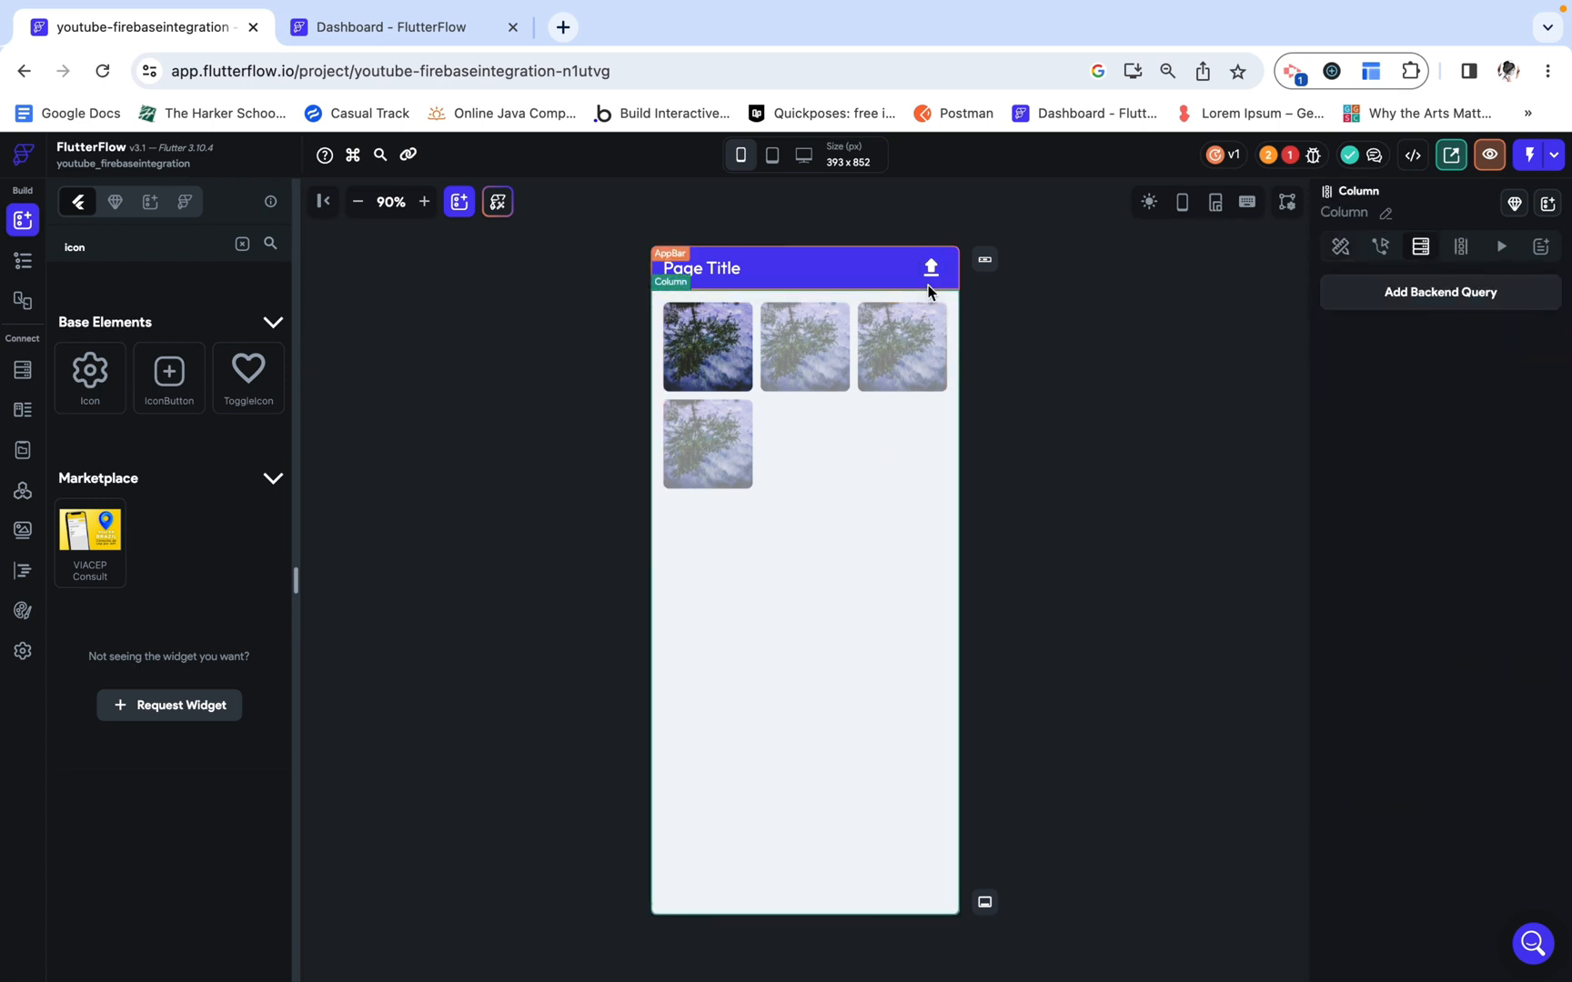
Step: Give the upload icon an On Tap action uploading multiple gallery images to Firebase
{"action": "left_click", "coordinate": [931, 268]}
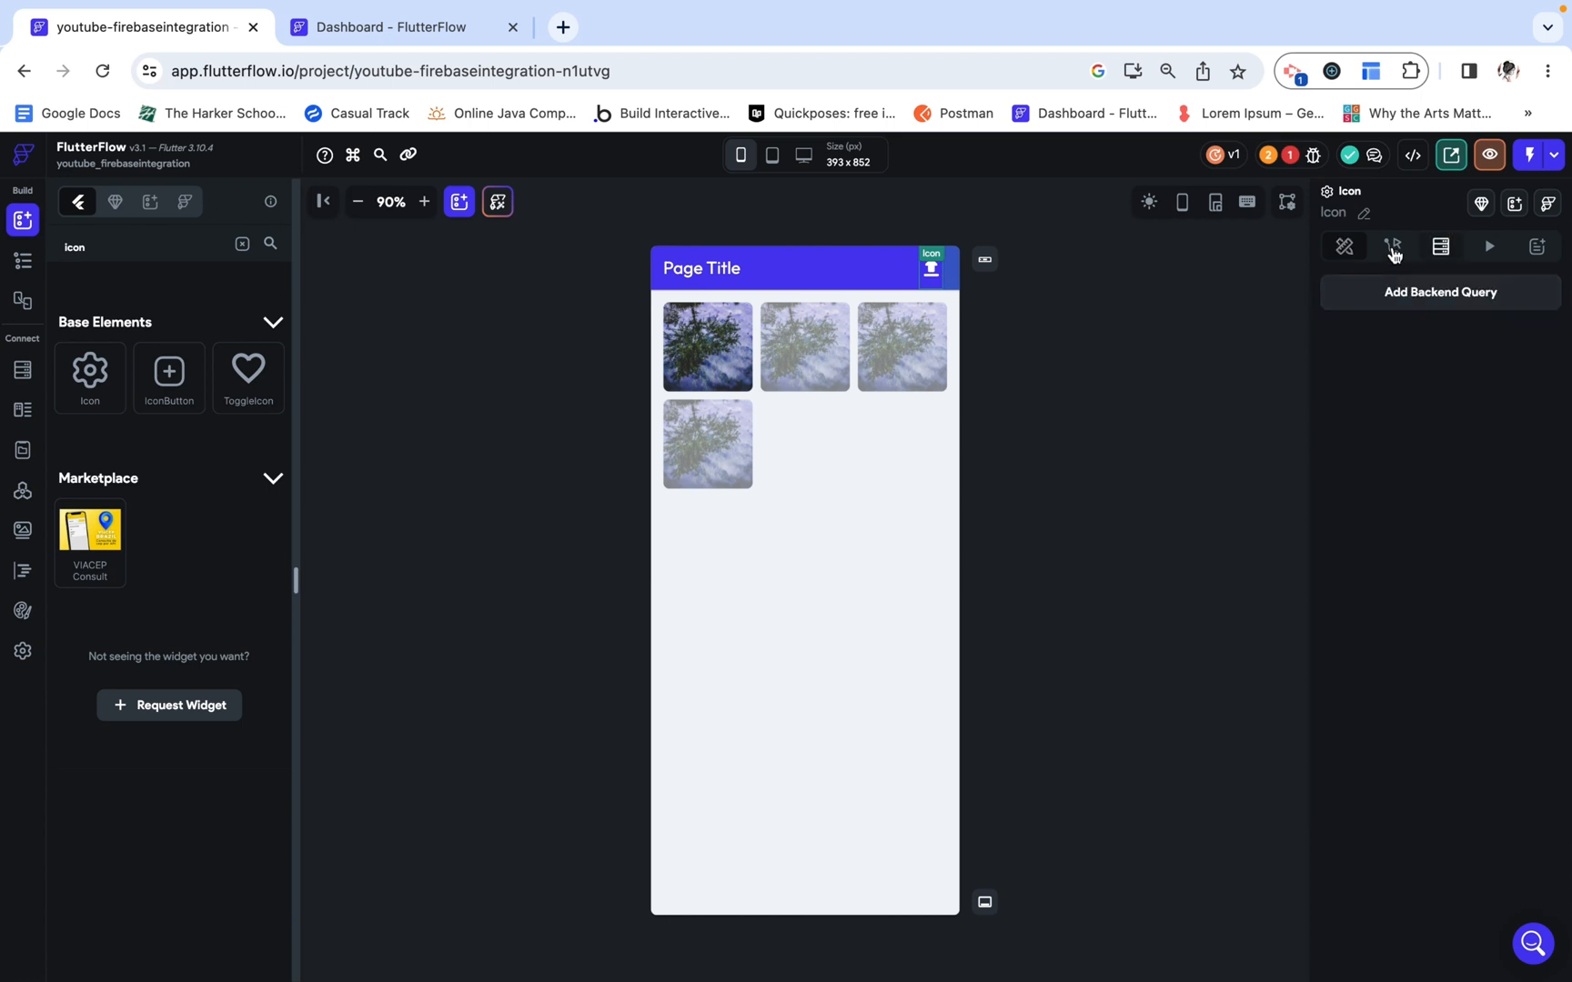
{"action": "left_click", "coordinate": [1394, 247]}
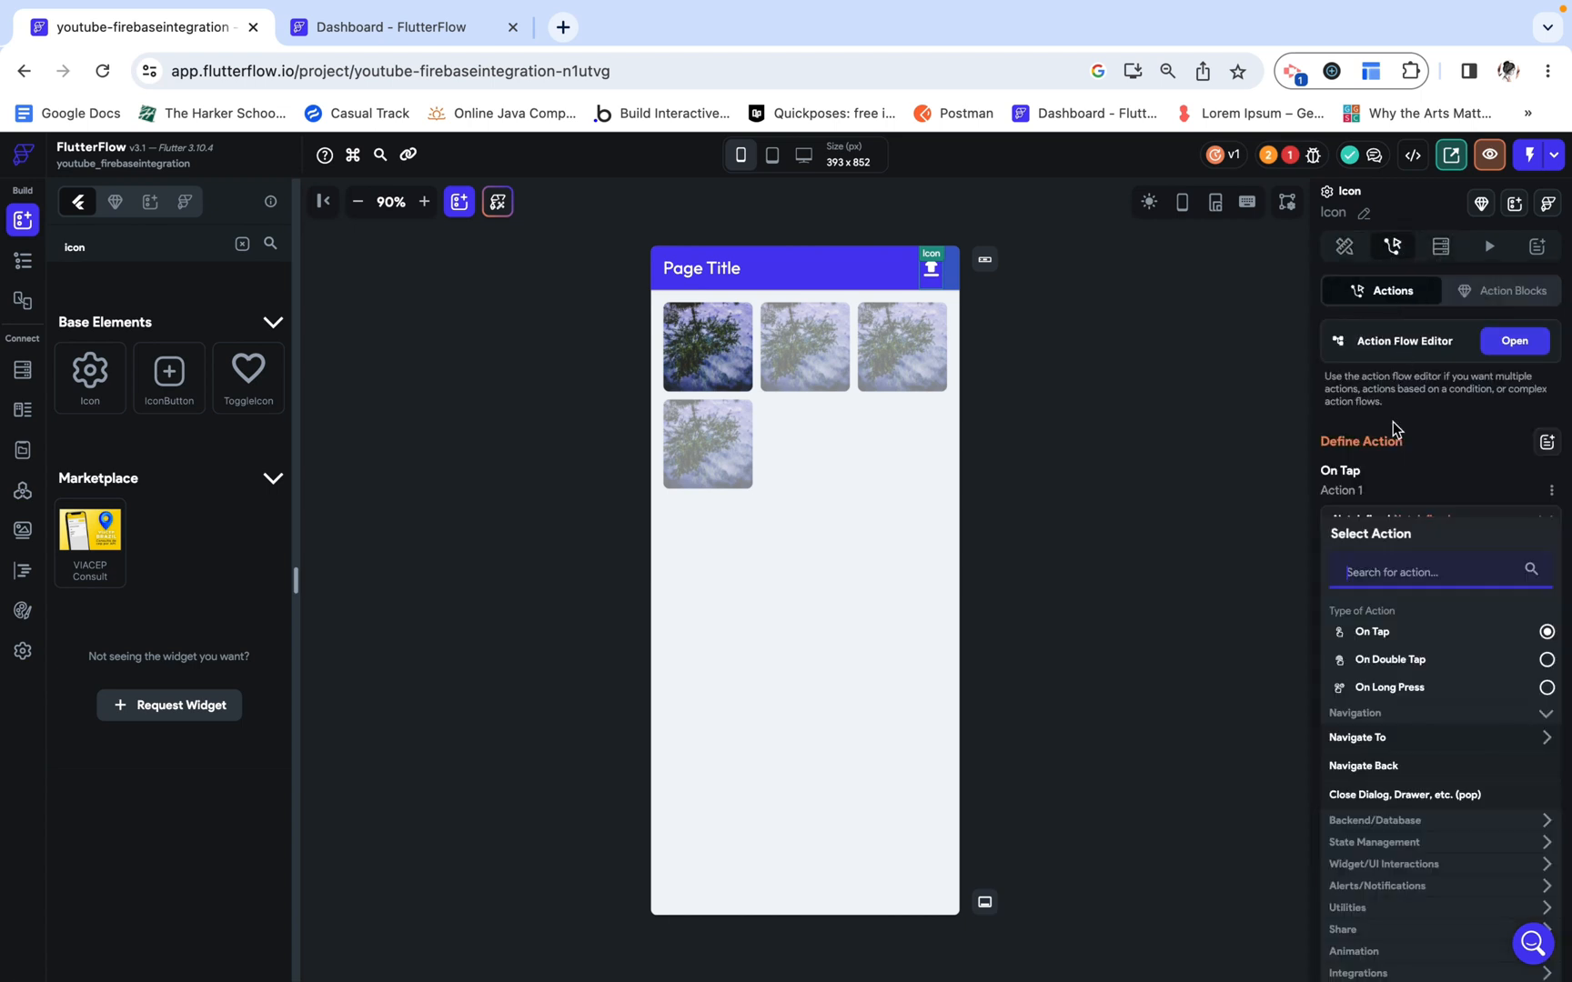
{"action": "left_click", "coordinate": [1513, 341]}
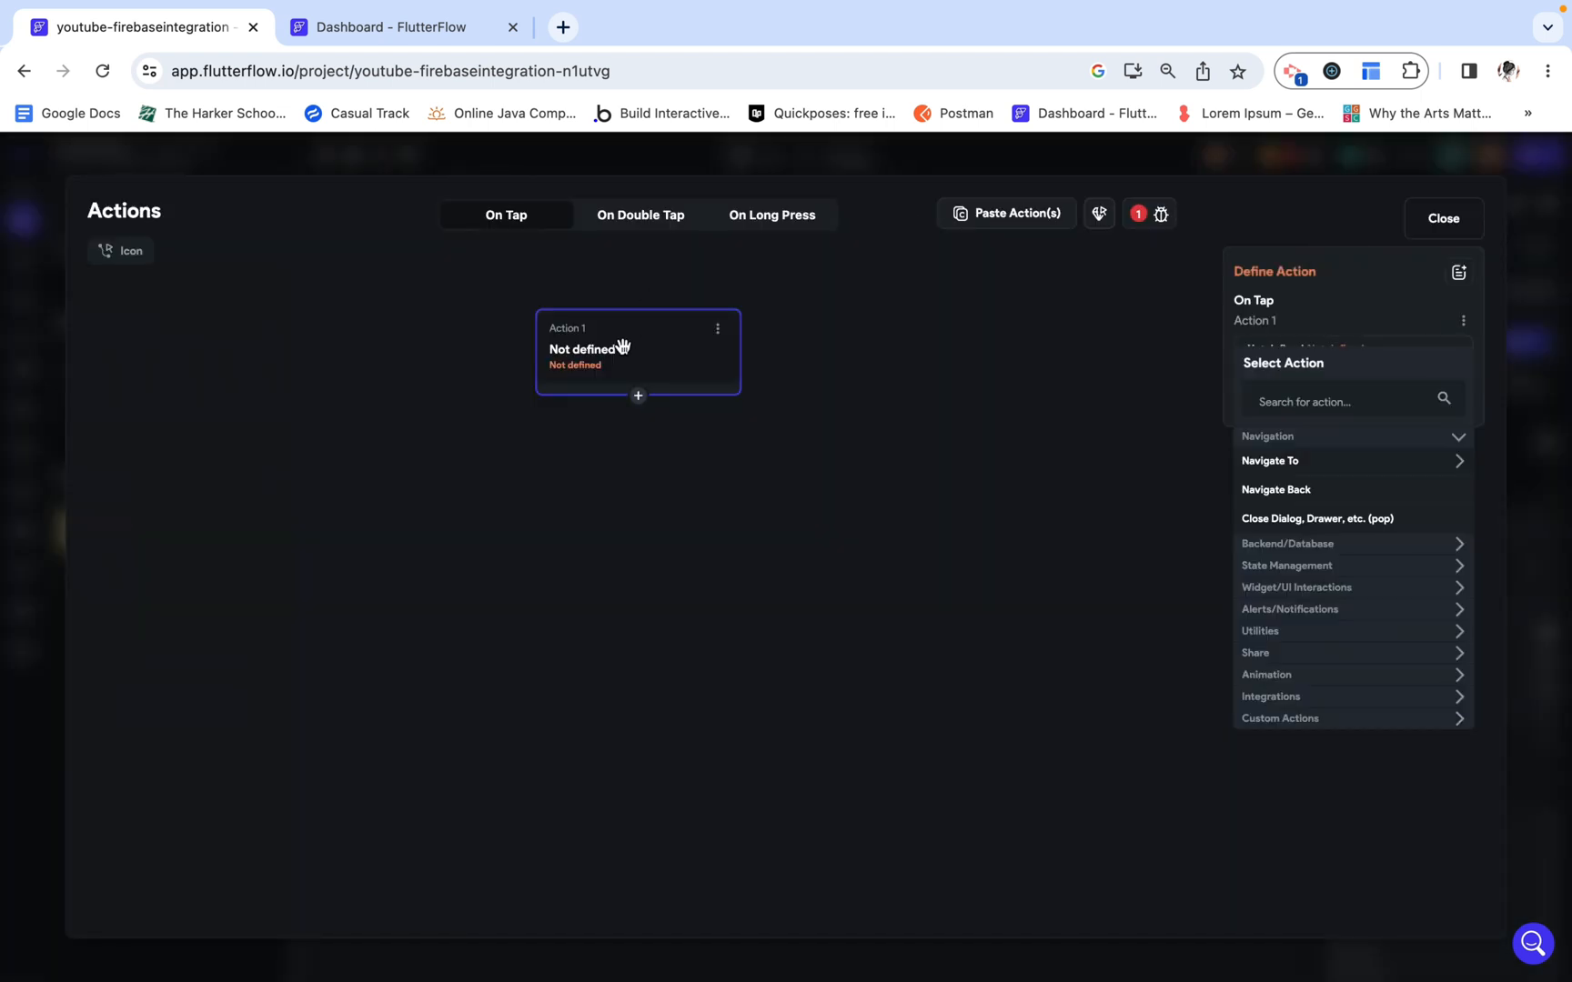
{"action": "mouse_move", "coordinate": [1256, 680]}
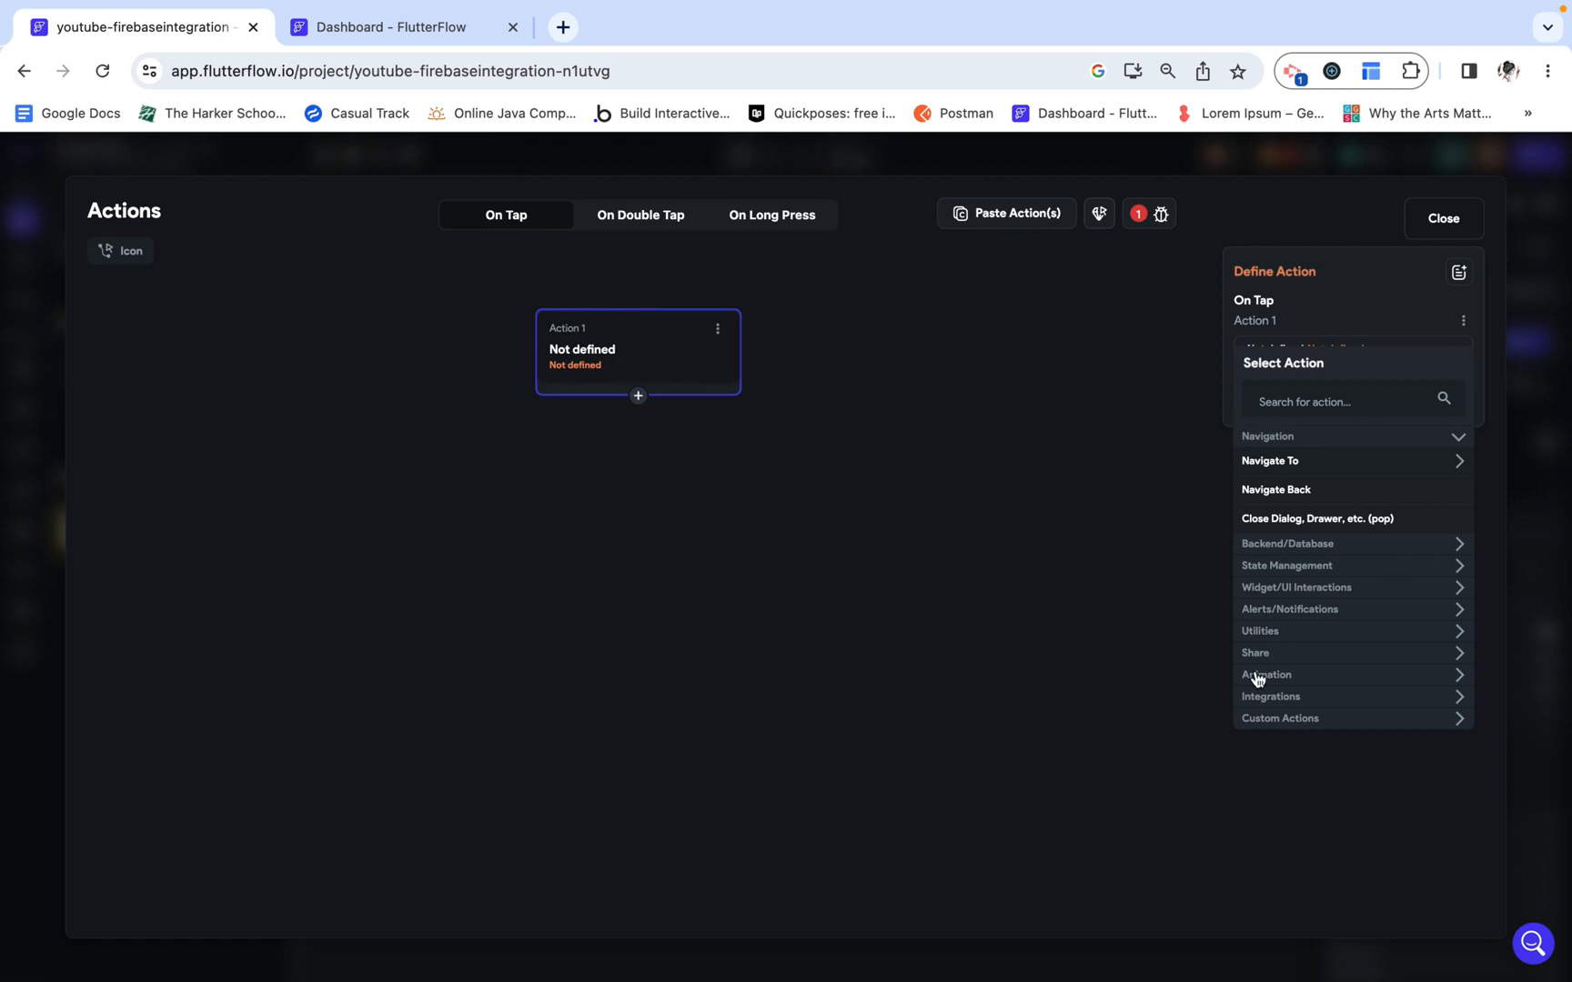
{"action": "mouse_move", "coordinate": [1280, 640]}
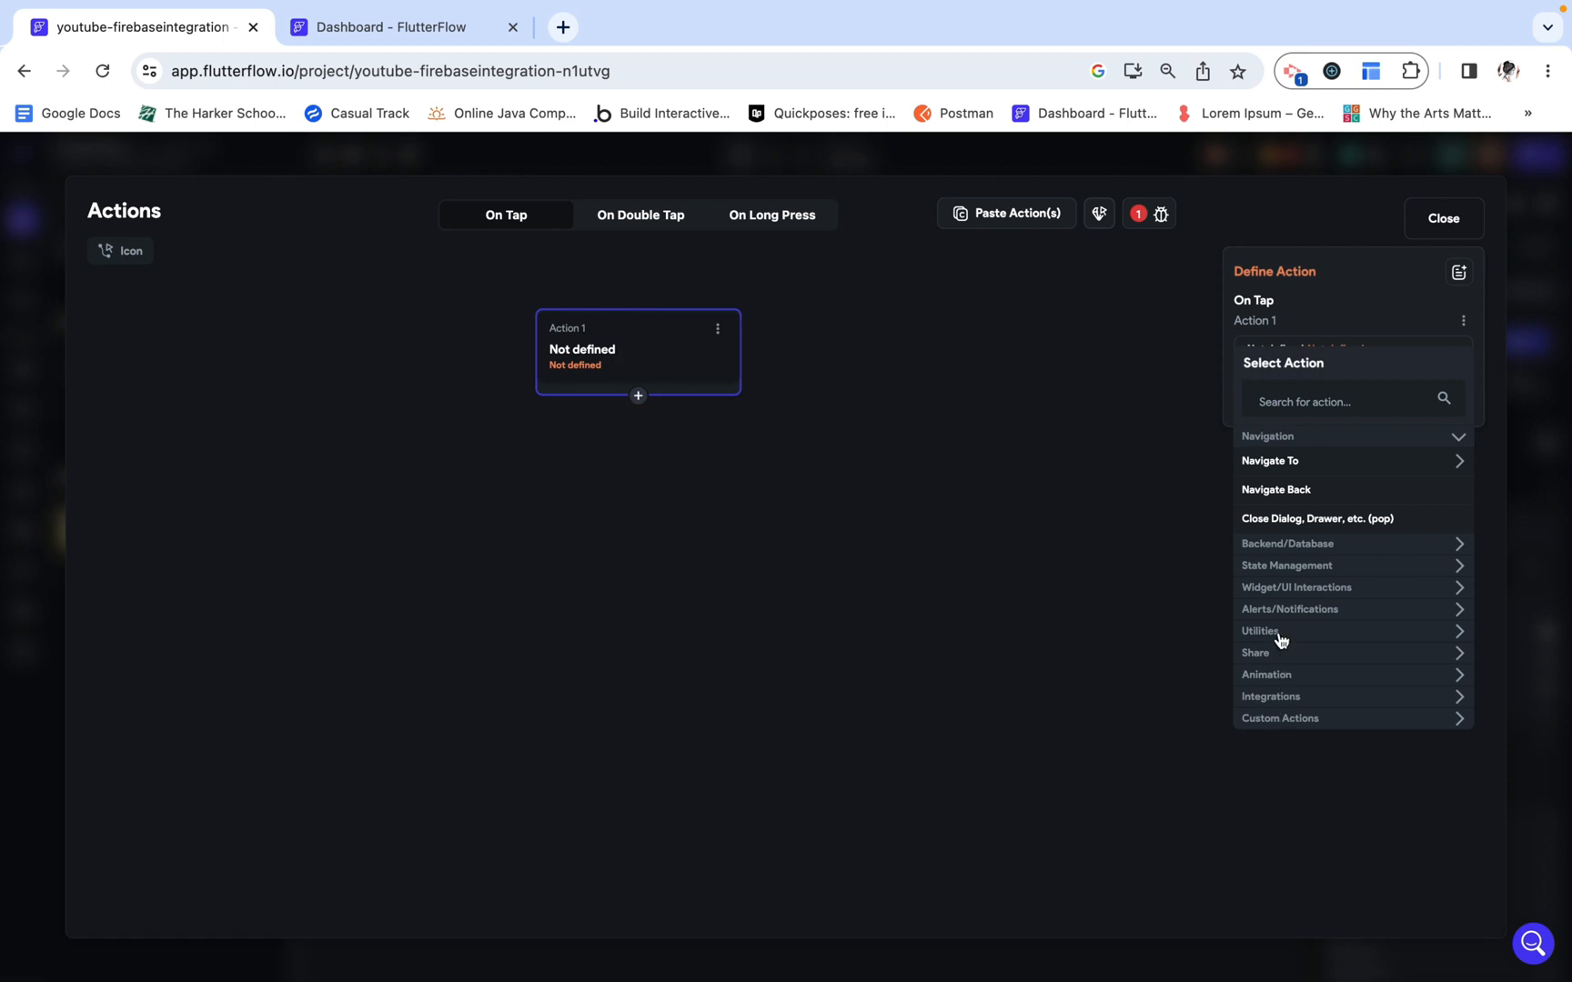
{"action": "left_click", "coordinate": [1260, 630]}
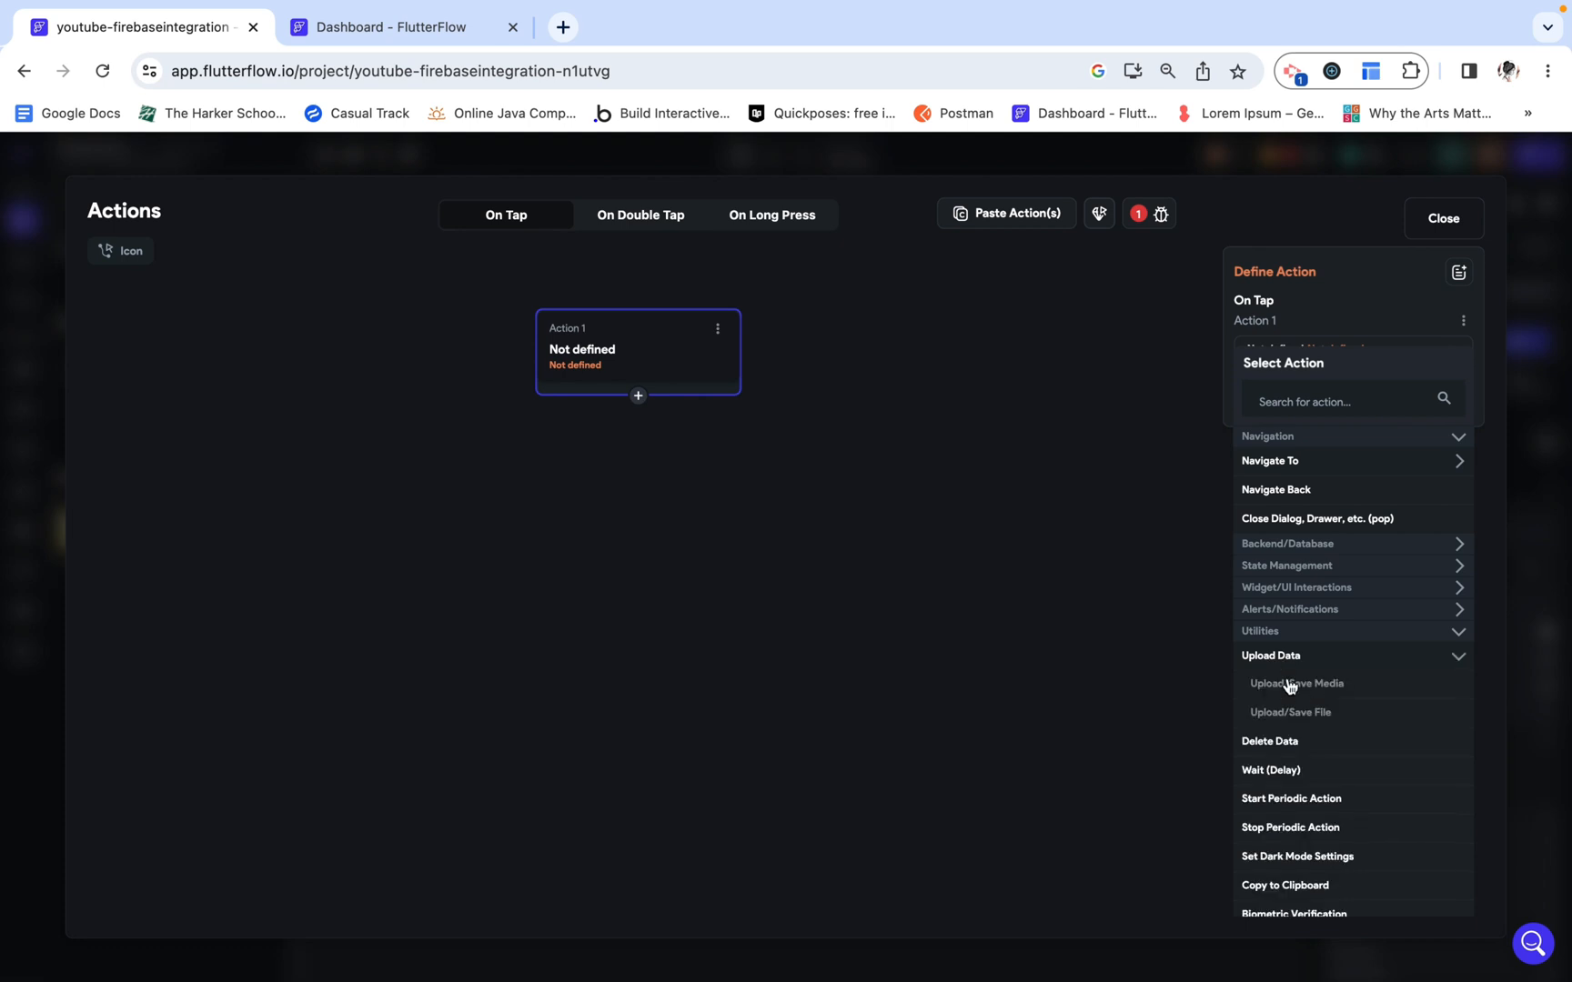
{"action": "left_click", "coordinate": [1297, 682]}
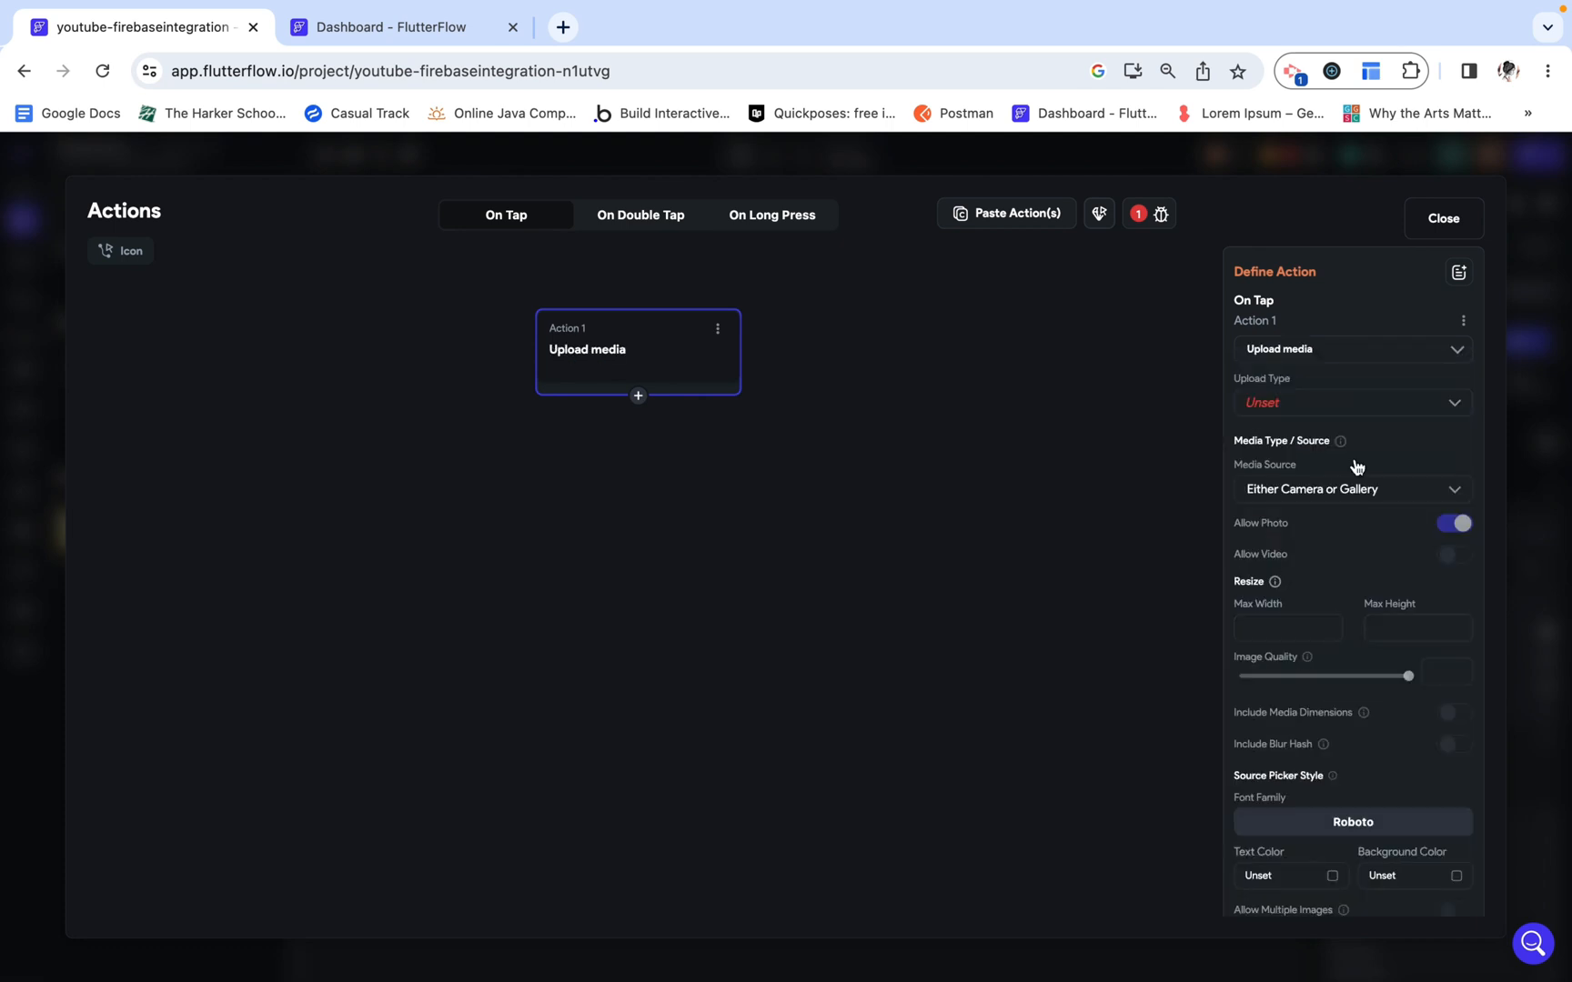
{"action": "mouse_move", "coordinate": [1279, 406]}
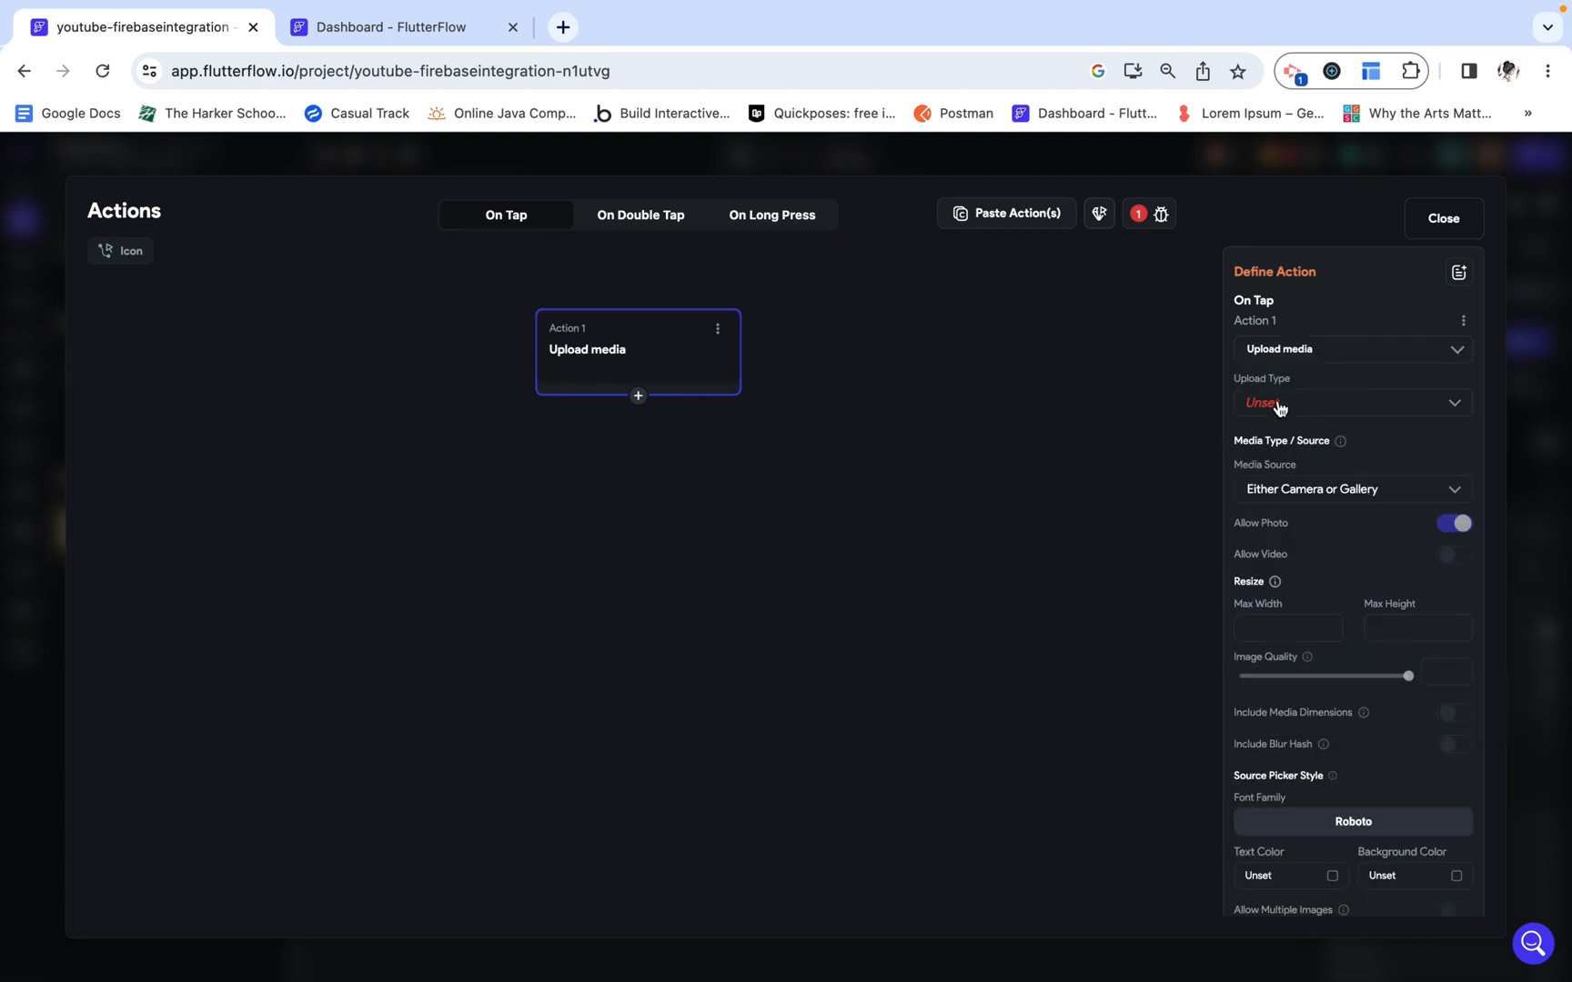
{"action": "left_click", "coordinate": [1350, 402]}
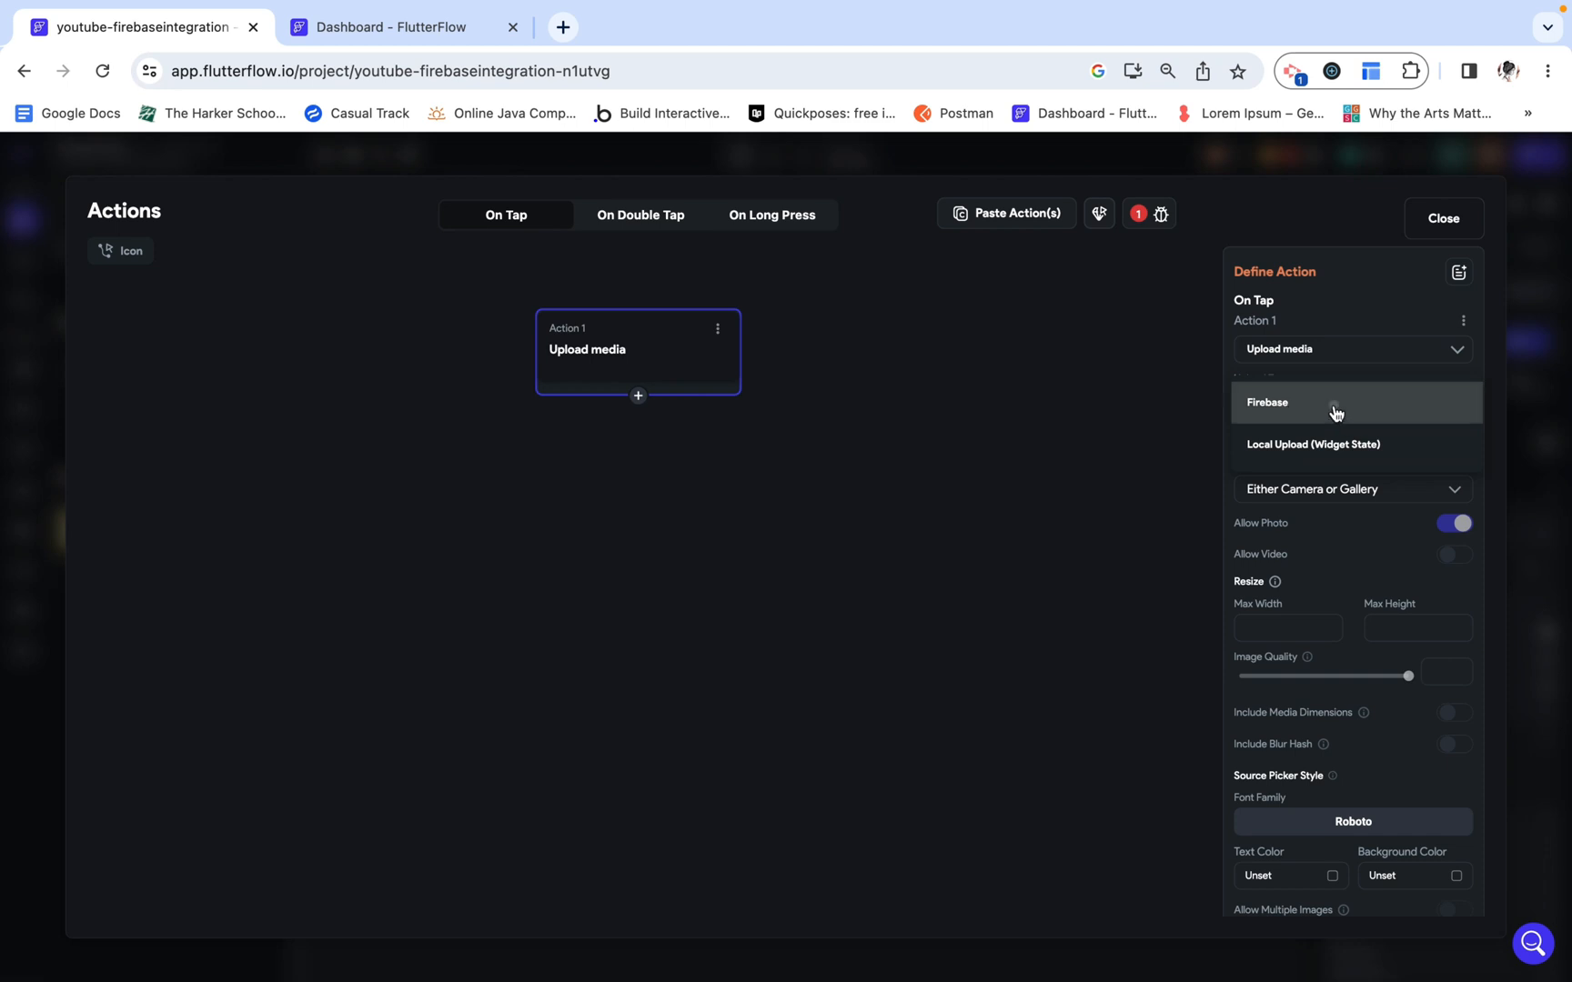
{"action": "left_click", "coordinate": [1267, 402]}
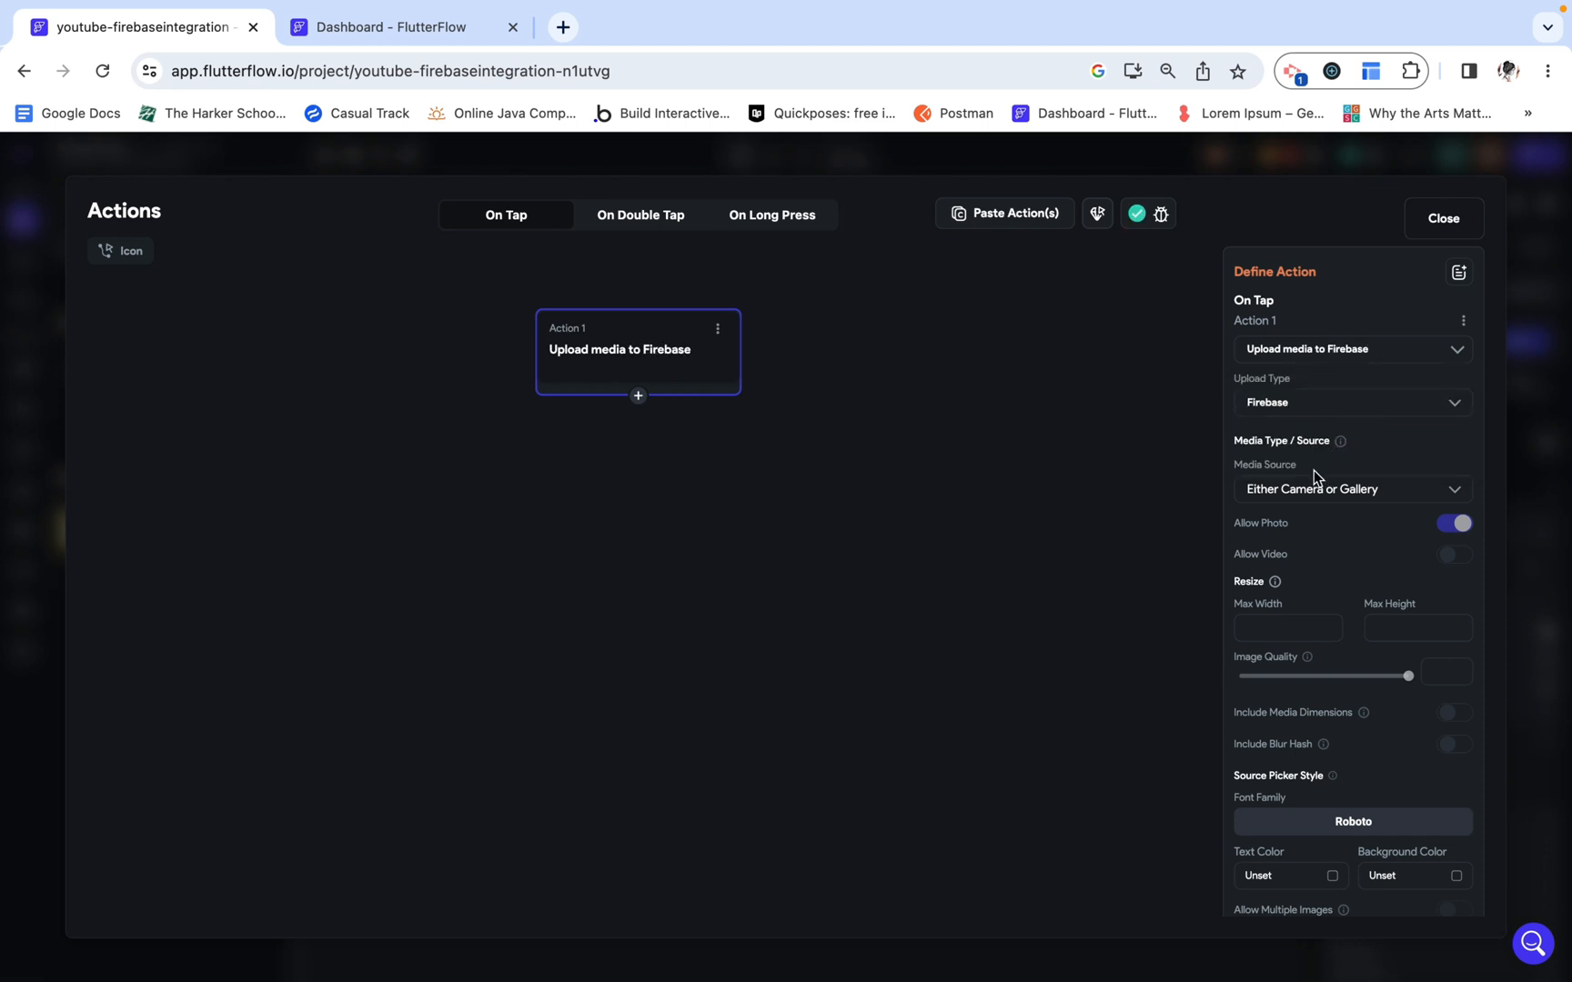
{"action": "left_click", "coordinate": [1351, 489]}
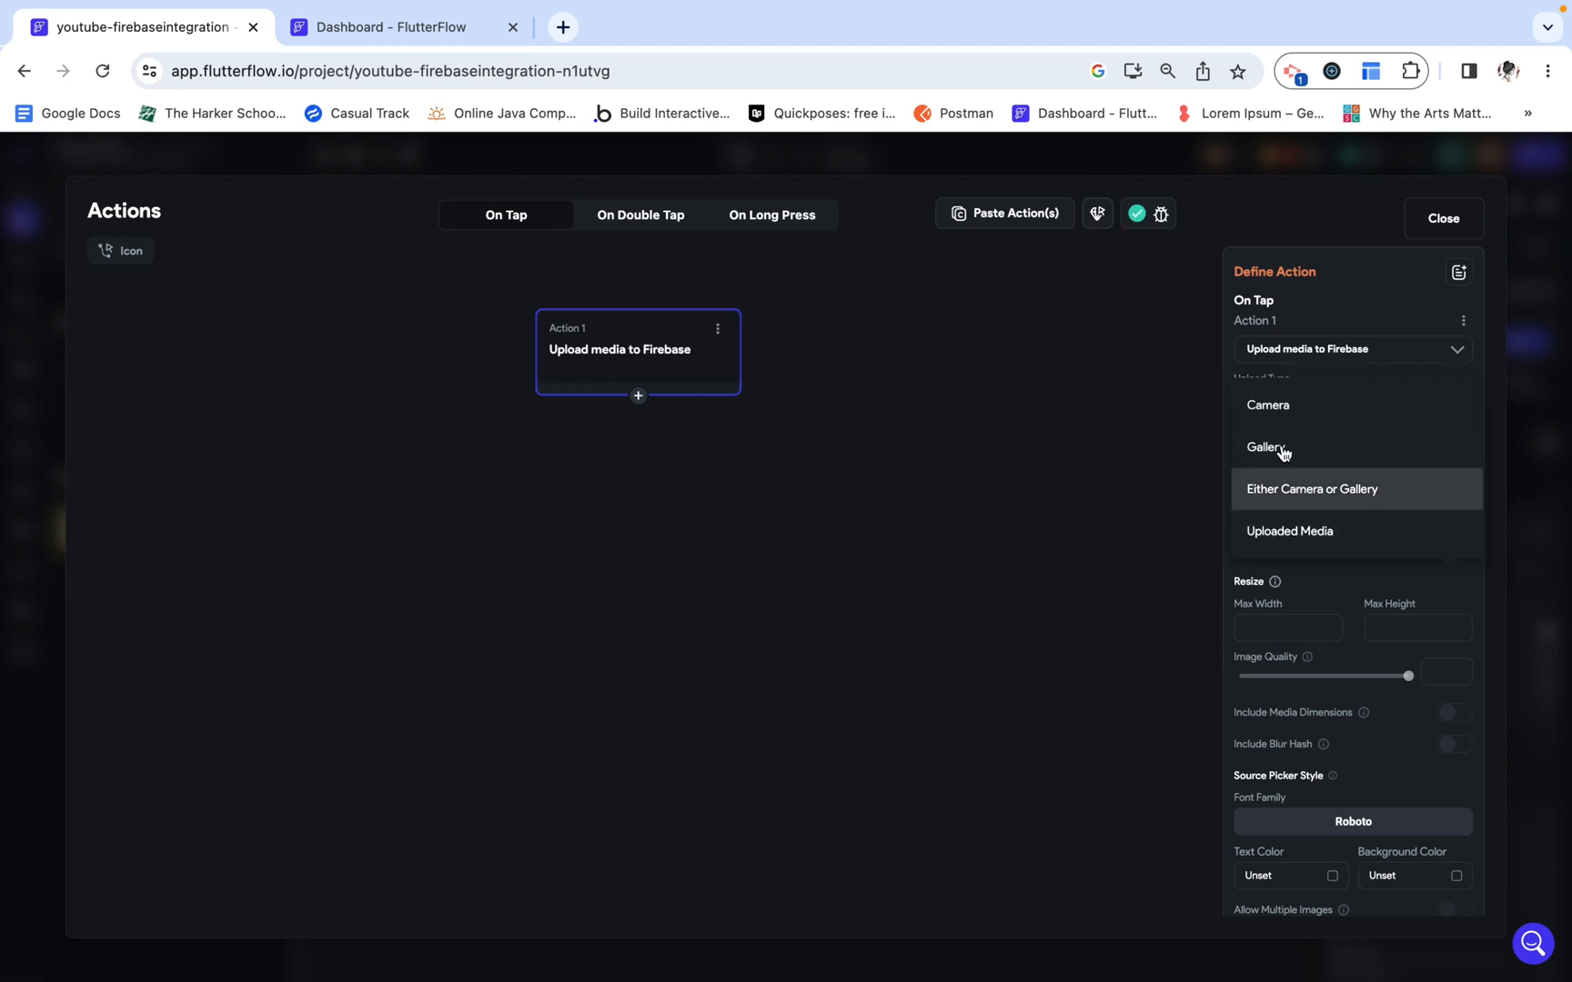
{"action": "left_click", "coordinate": [1266, 447]}
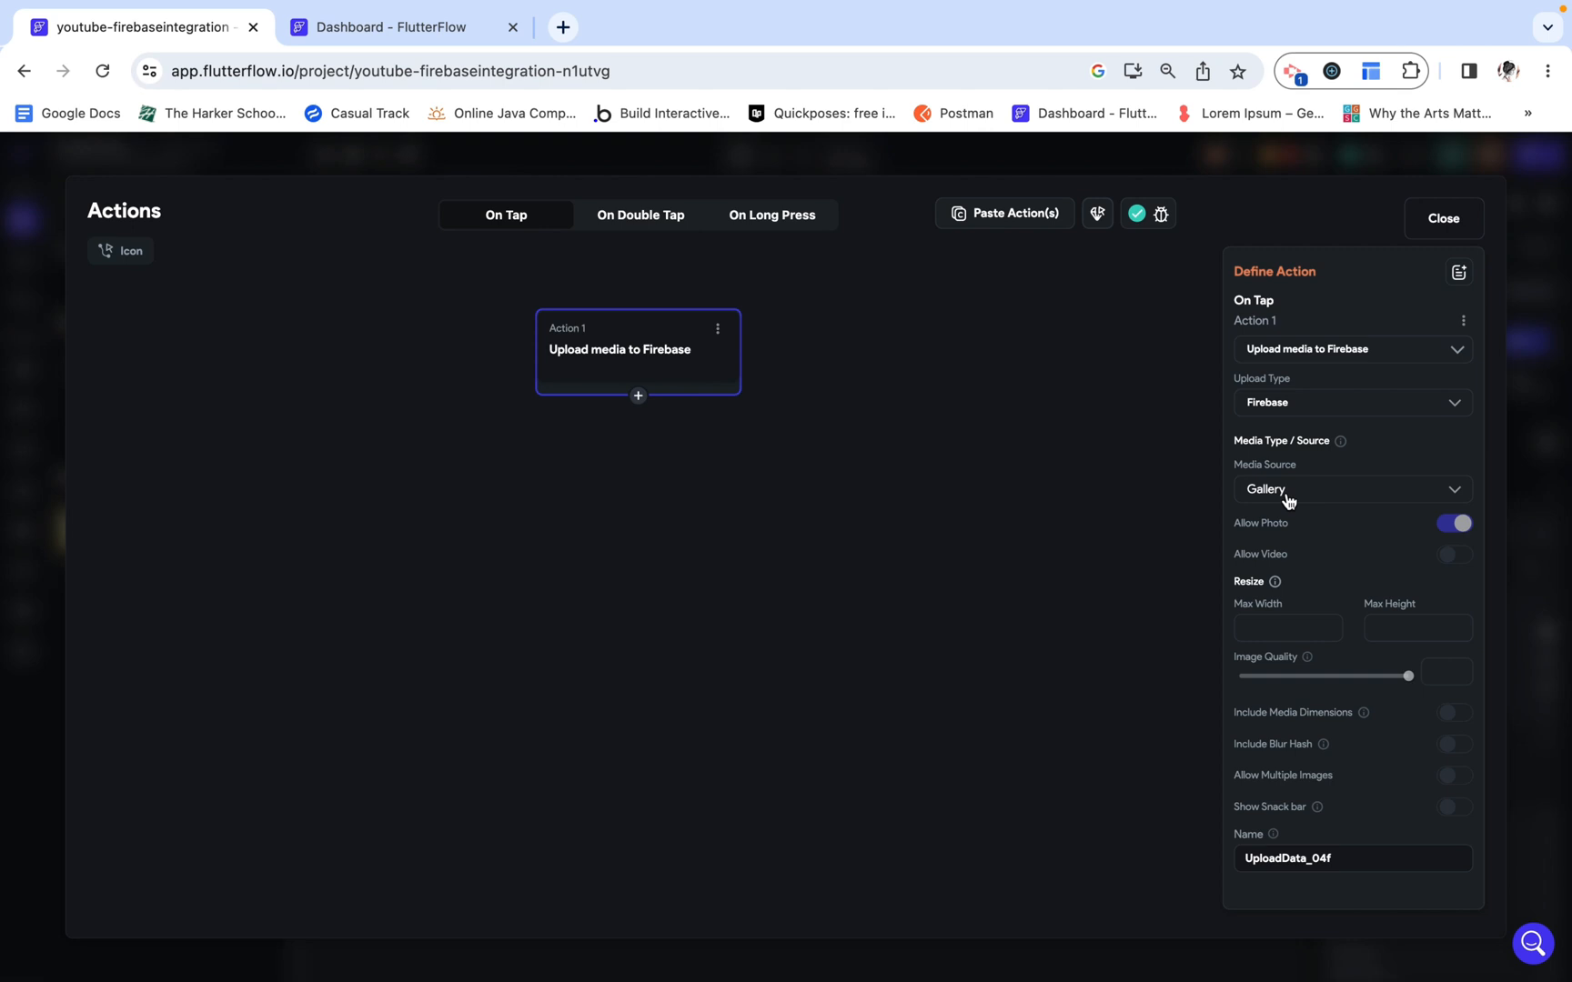
{"action": "mouse_move", "coordinate": [1281, 514]}
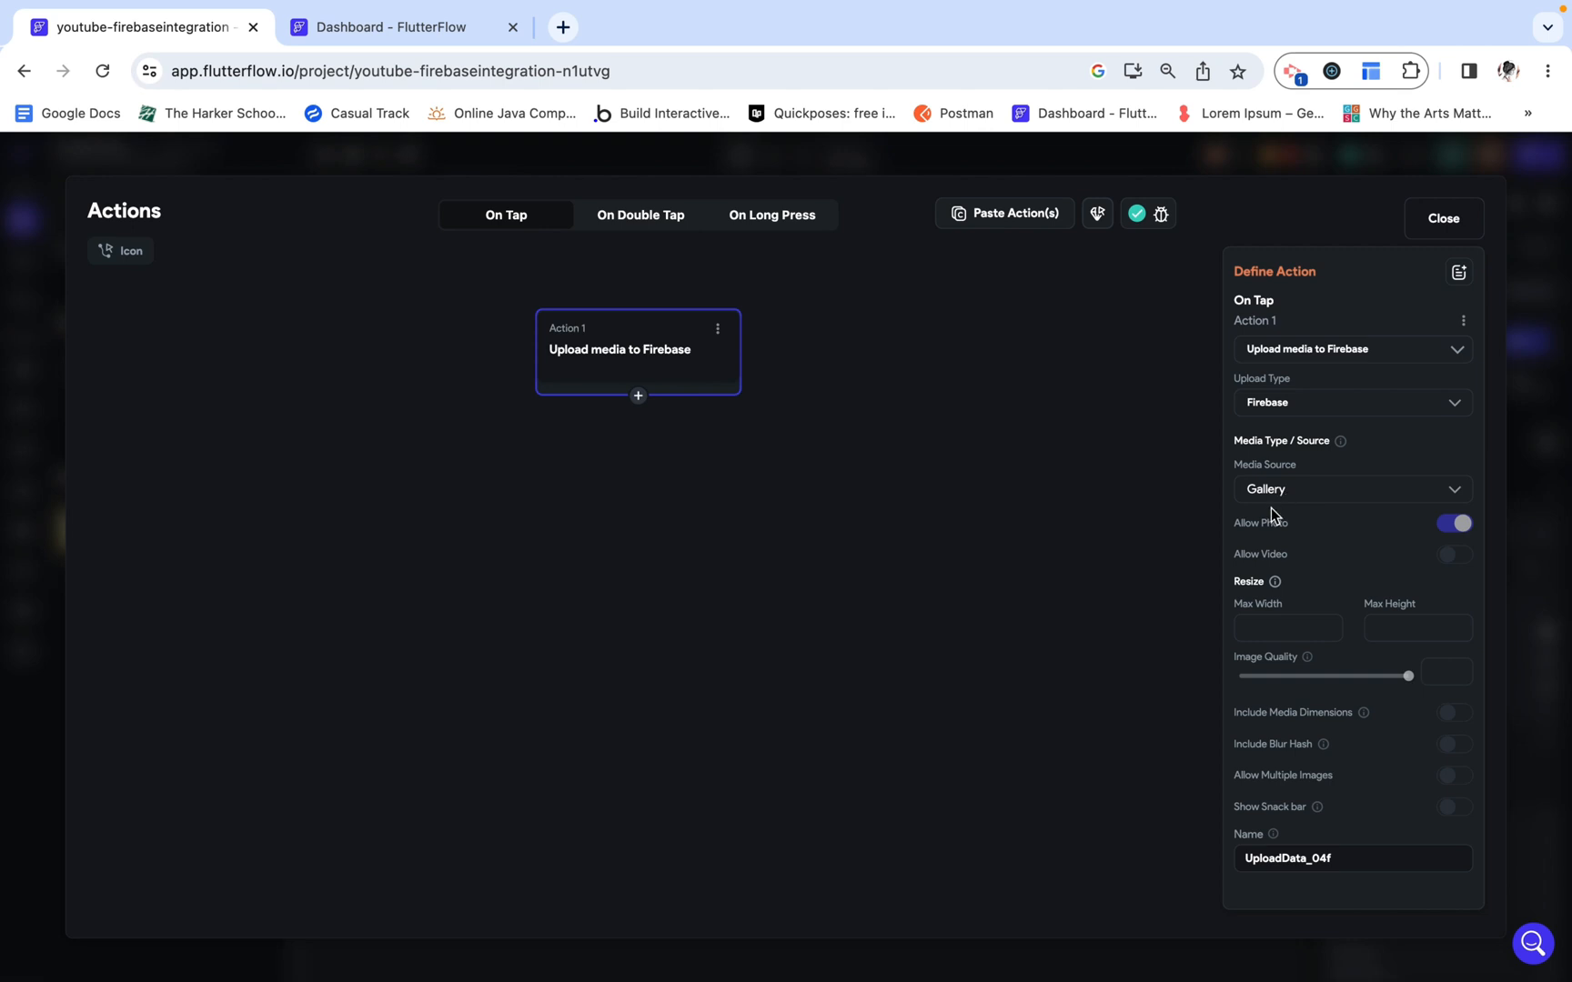
{"action": "mouse_move", "coordinate": [1396, 581]}
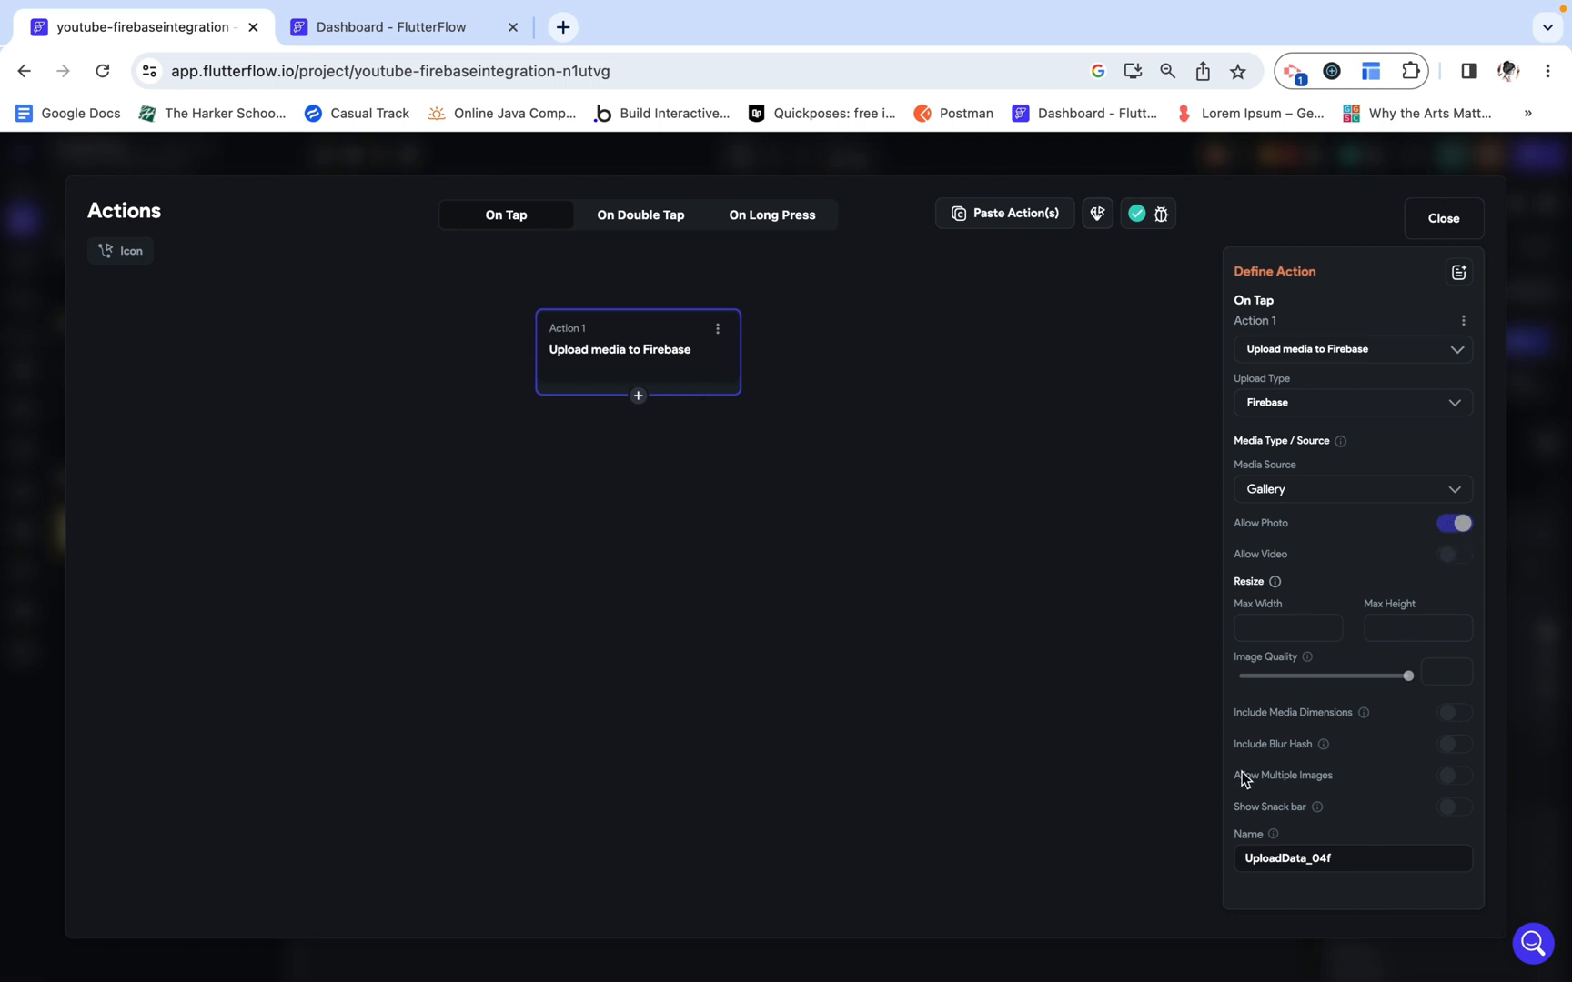
{"action": "mouse_move", "coordinate": [1267, 785]}
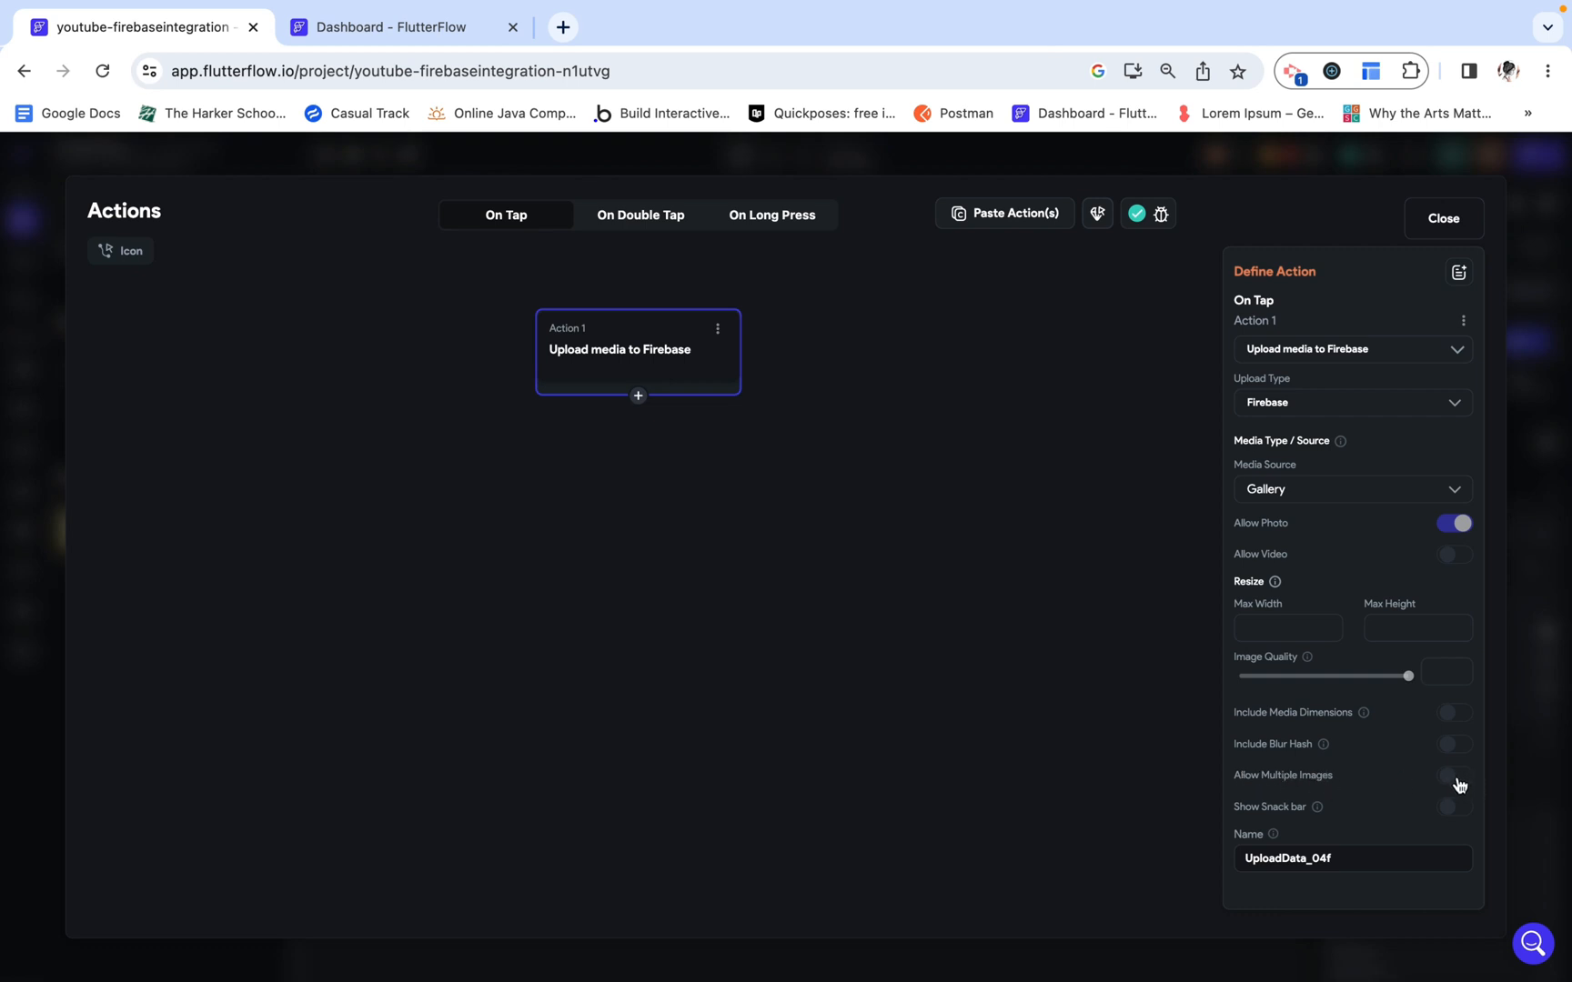
{"action": "left_click", "coordinate": [1454, 775]}
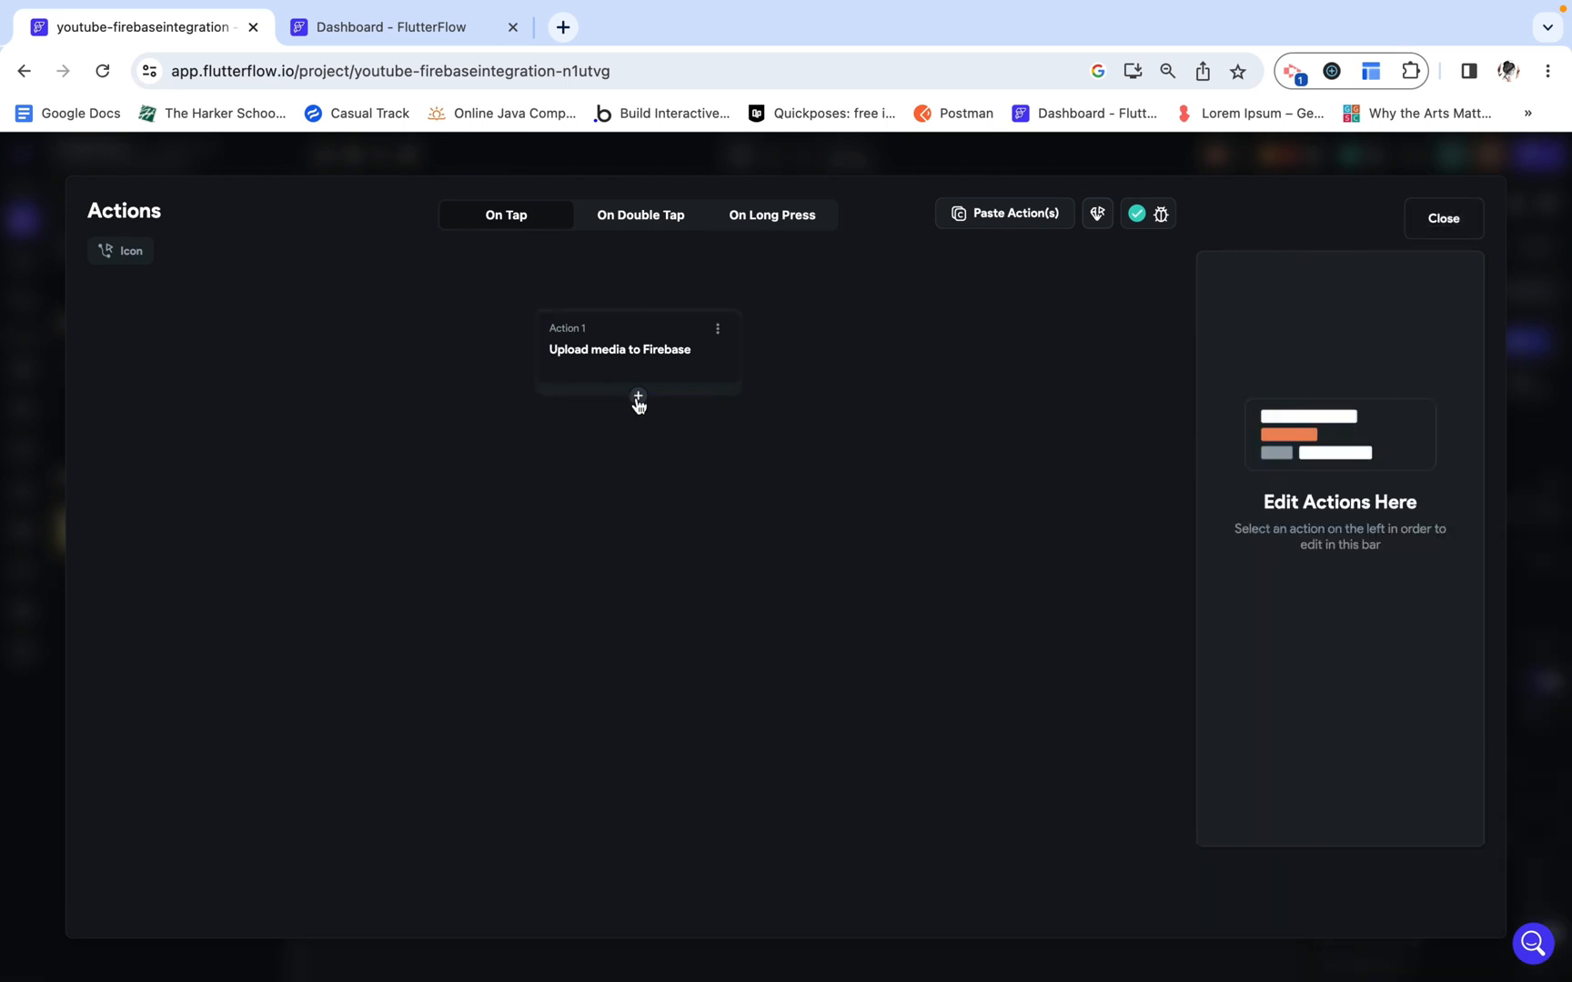
Step: Add a second action that creates a Firestore document in the picture collection
{"action": "left_click", "coordinate": [637, 349]}
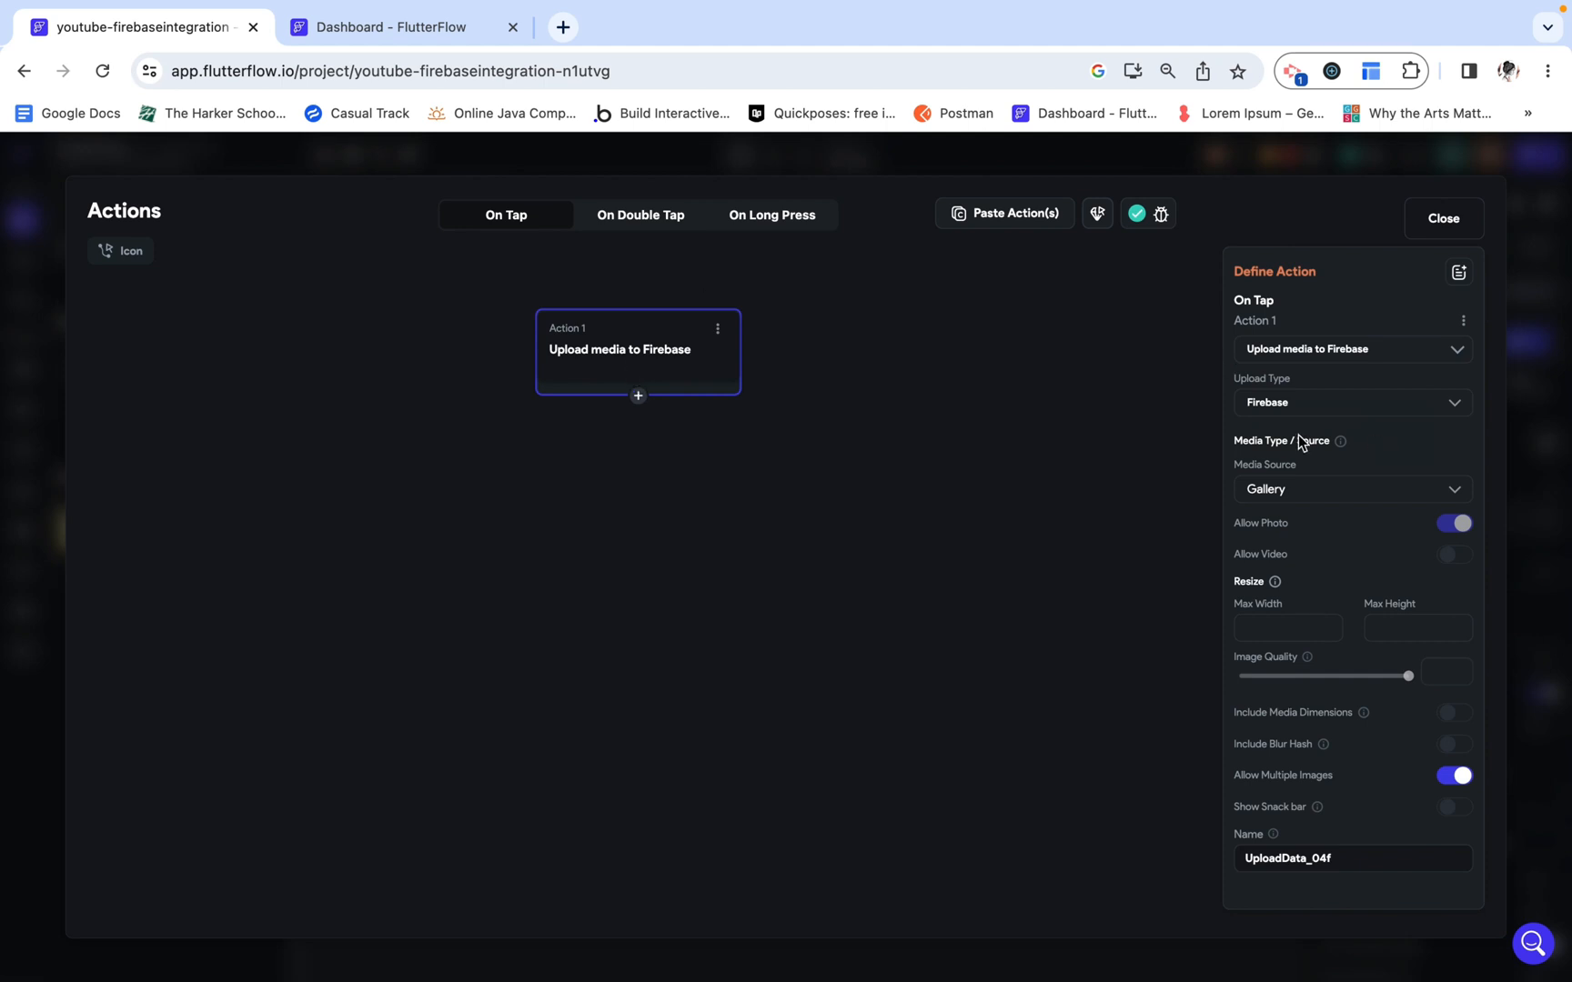
{"action": "mouse_move", "coordinate": [754, 632]}
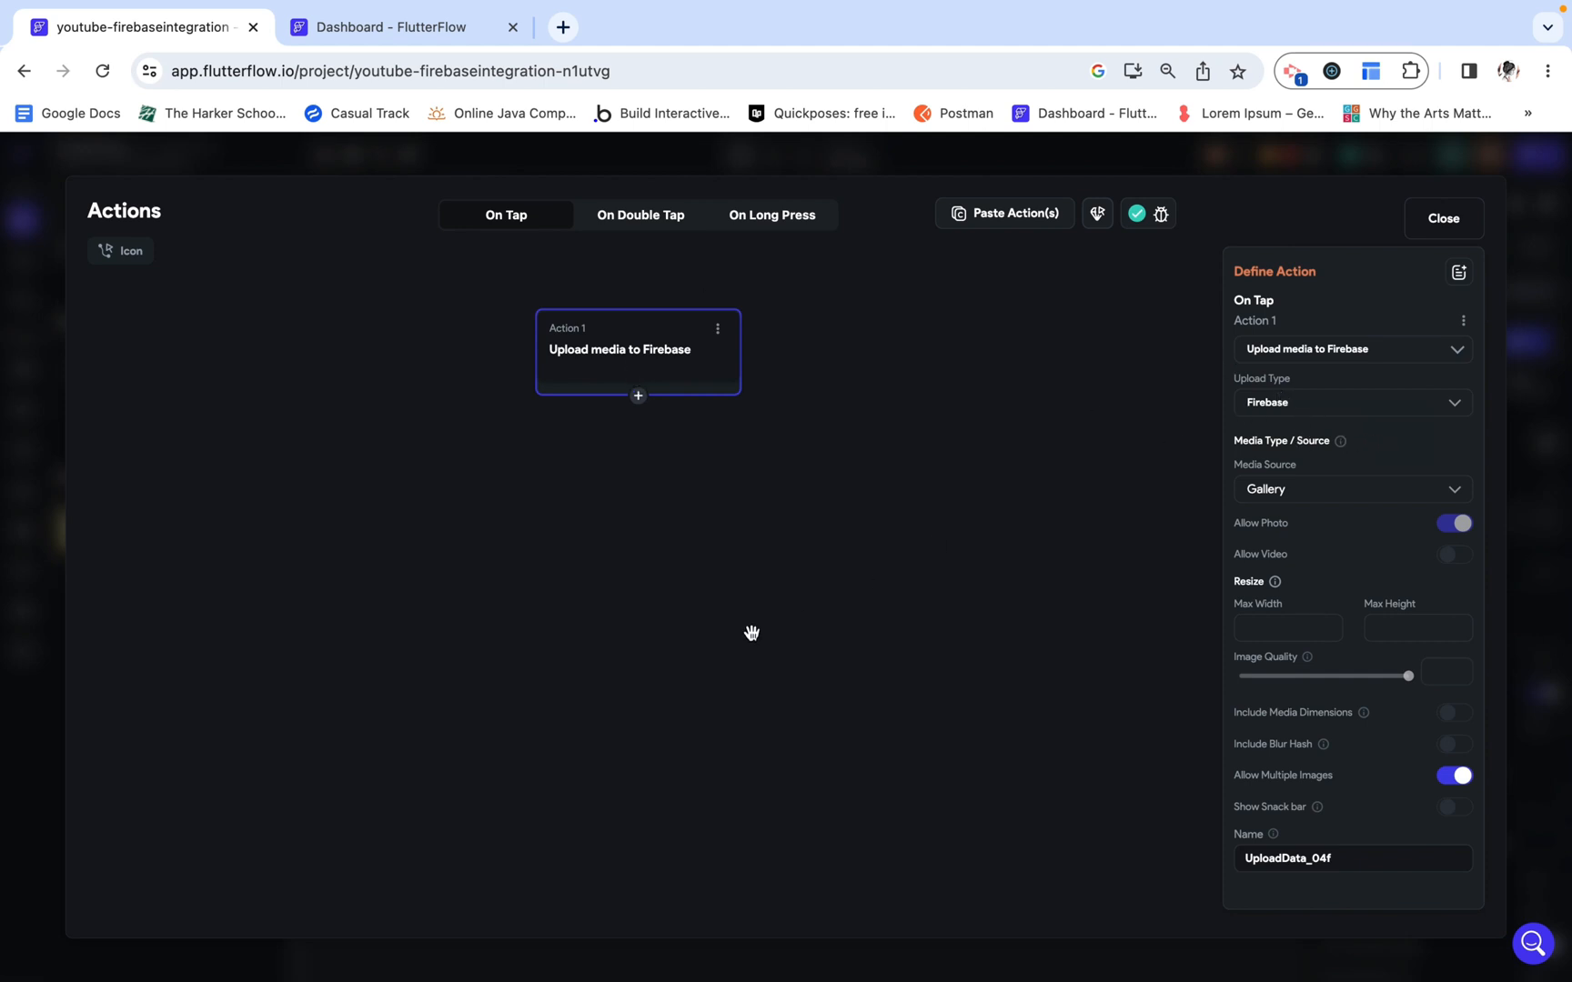
{"action": "mouse_move", "coordinate": [803, 659]}
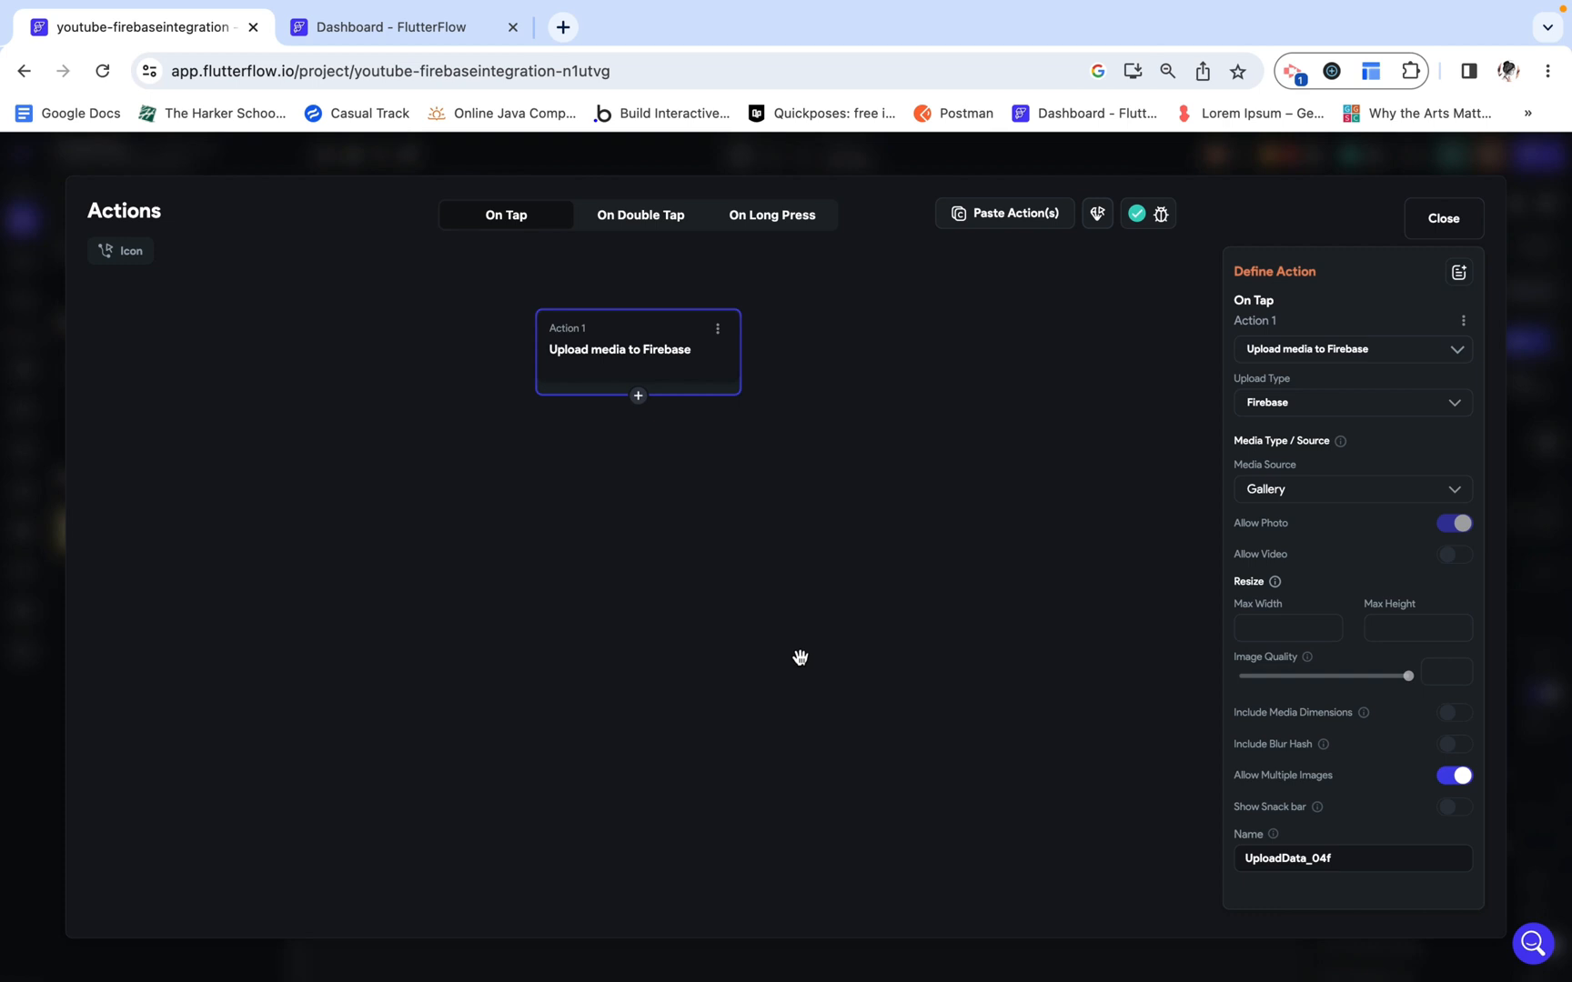
{"action": "mouse_move", "coordinate": [774, 660]}
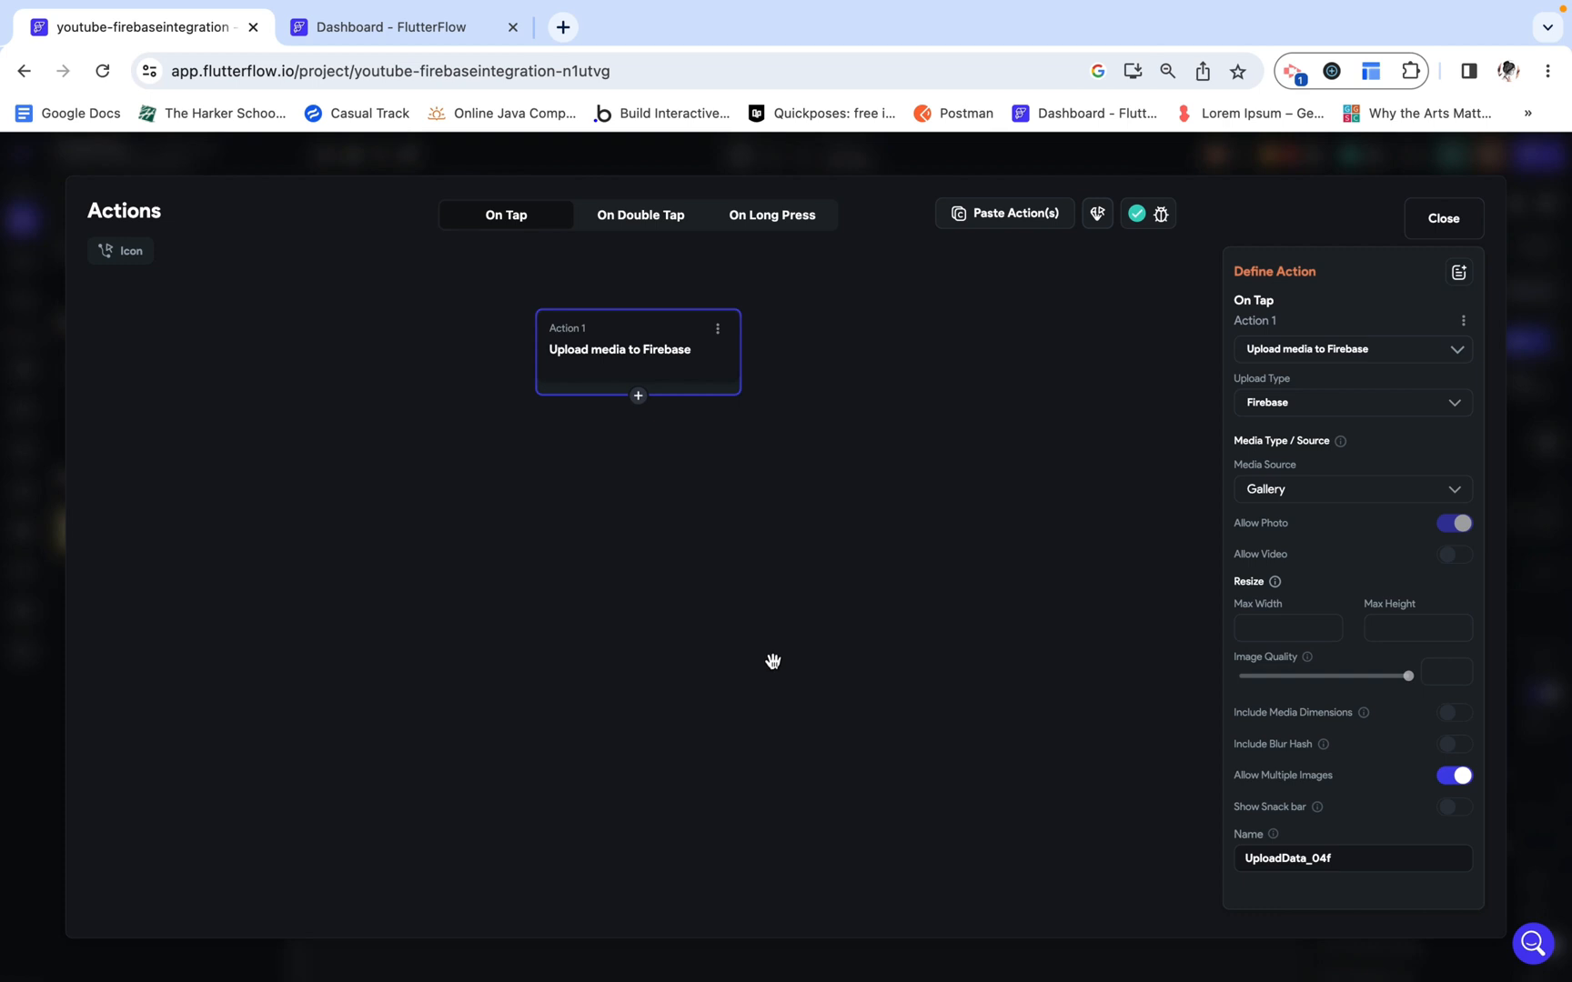
{"action": "left_click", "coordinate": [637, 395]}
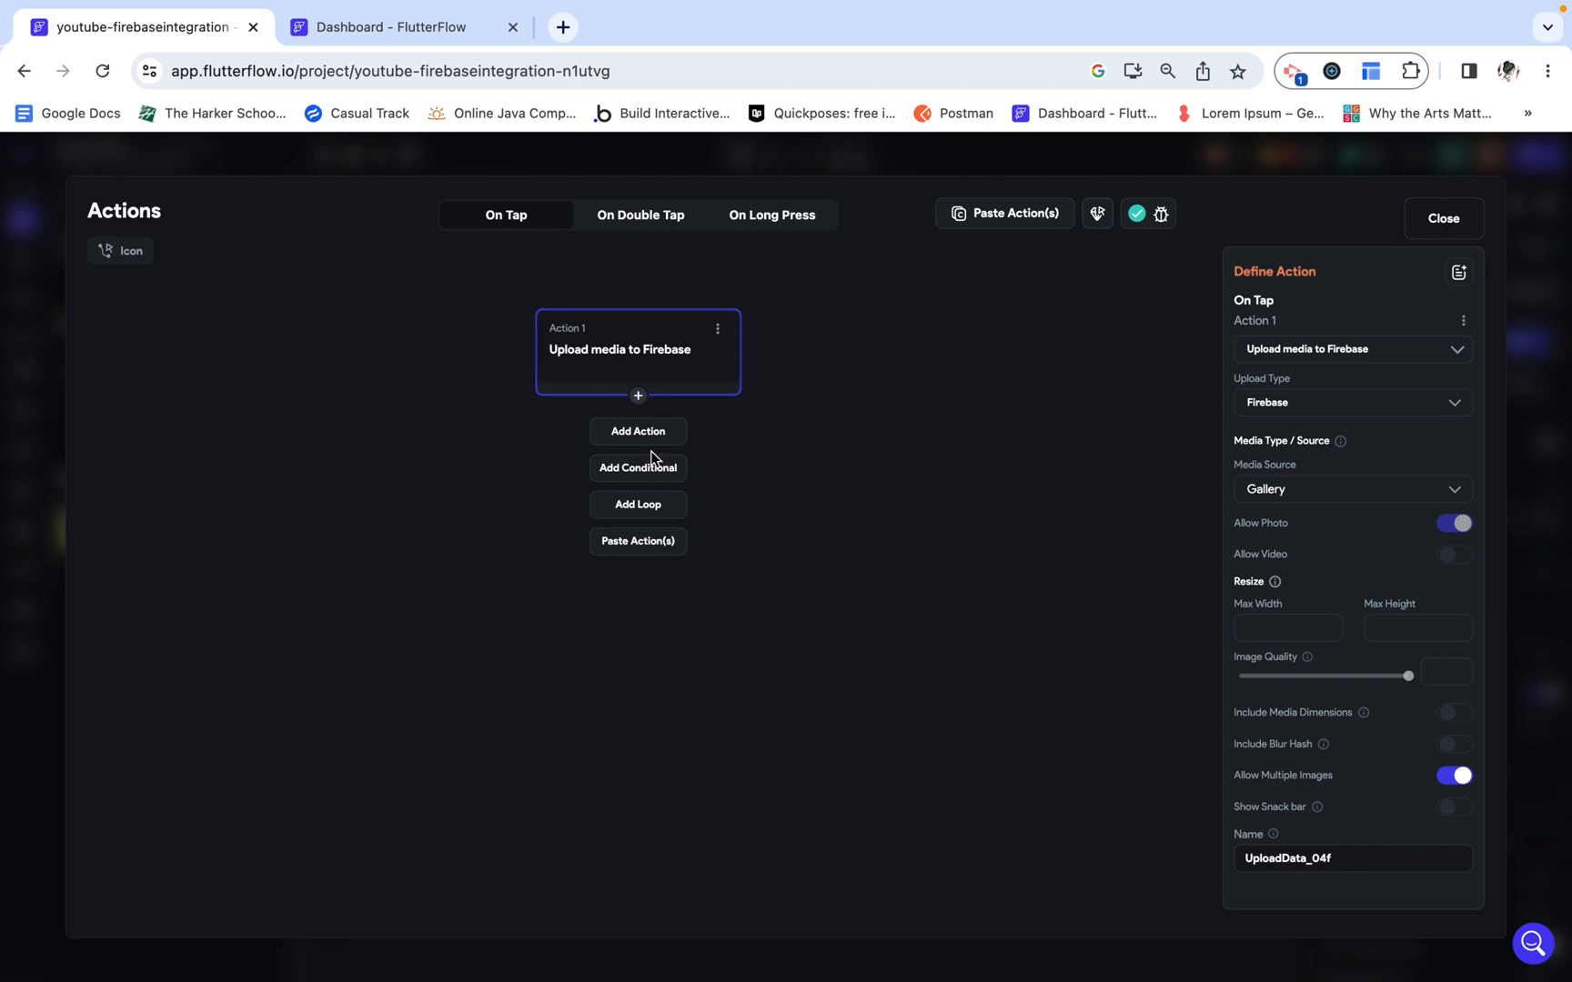
{"action": "left_click", "coordinate": [637, 431]}
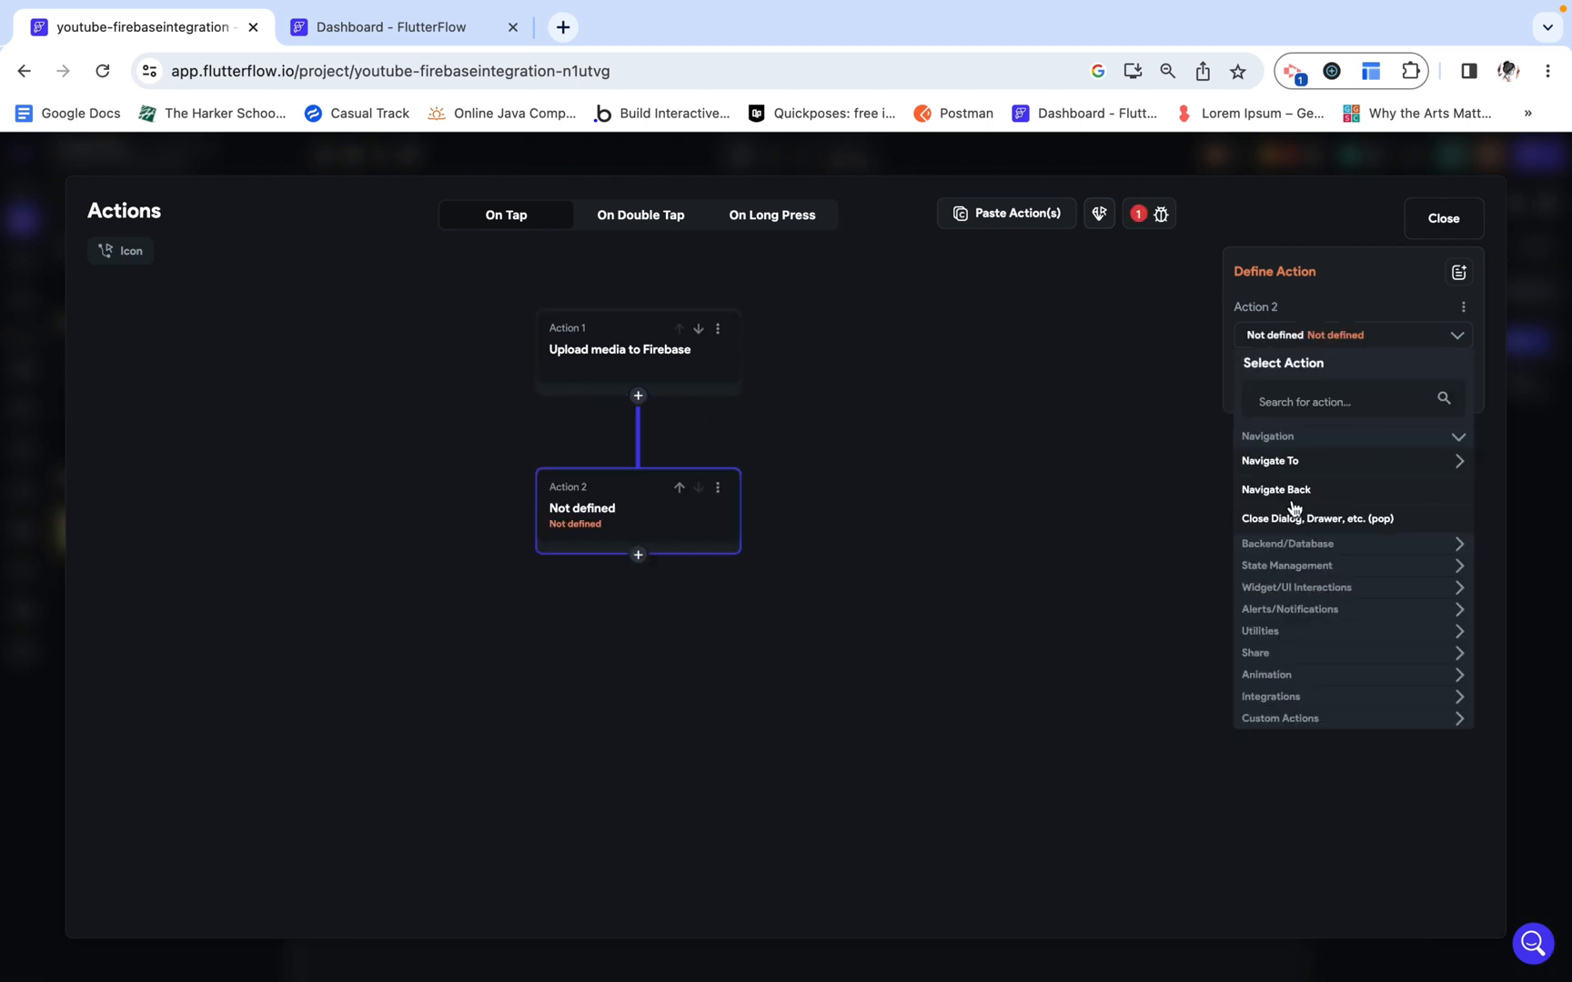
{"action": "left_click", "coordinate": [1287, 543]}
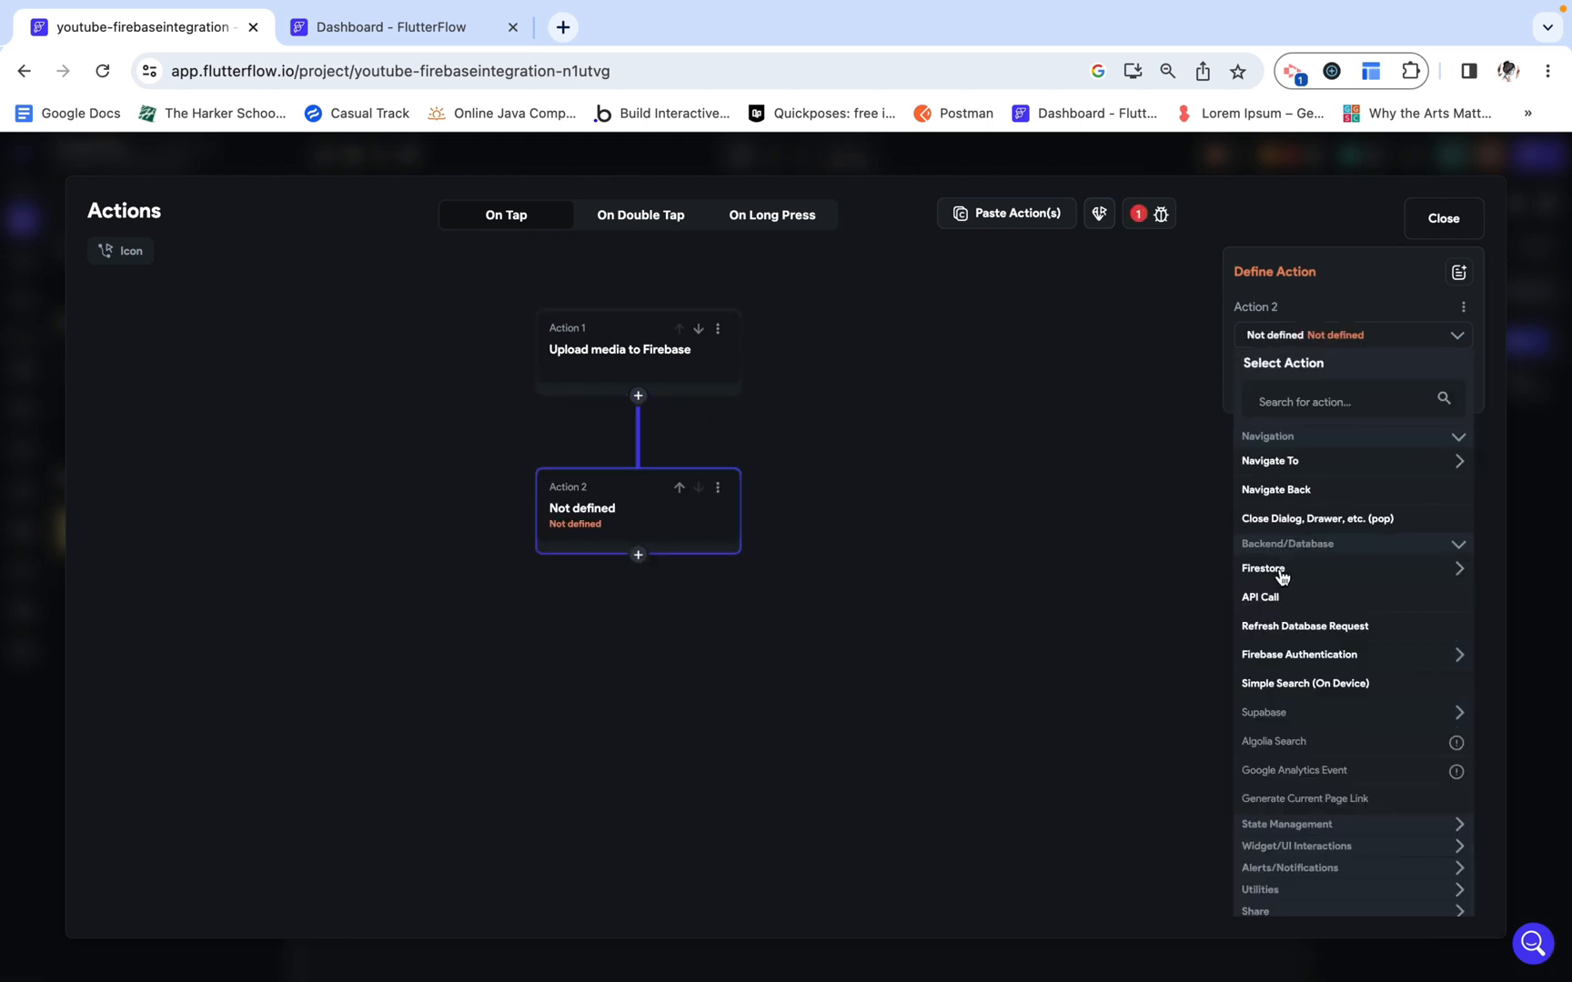
{"action": "left_click", "coordinate": [1260, 569]}
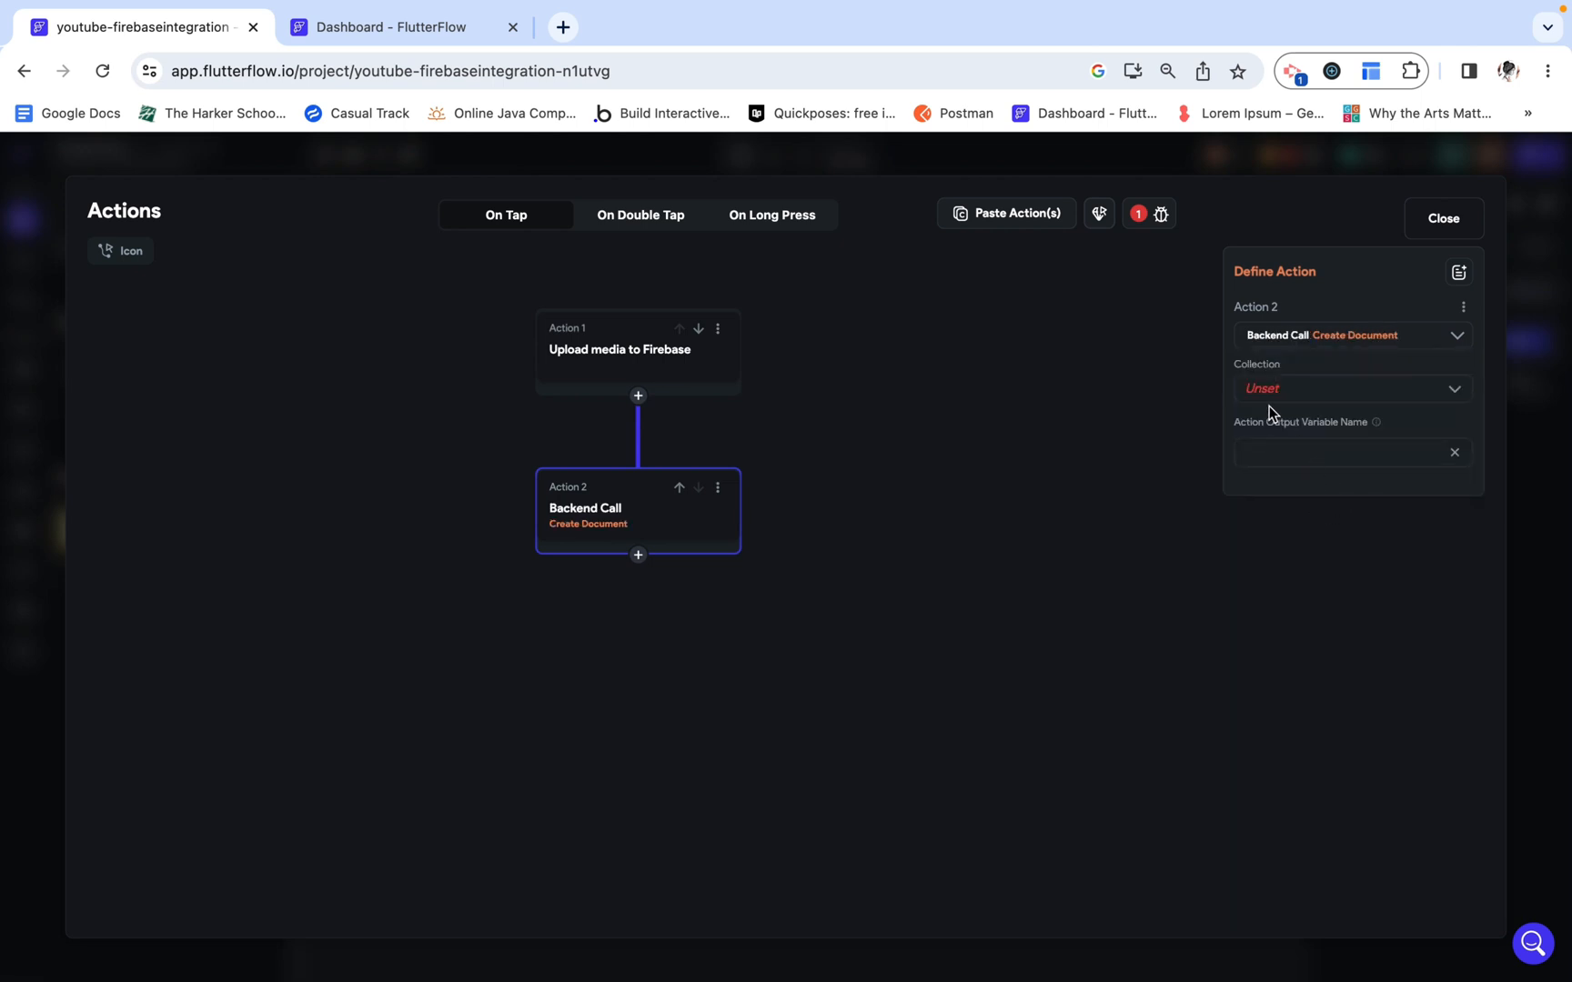
{"action": "left_click", "coordinate": [1350, 388]}
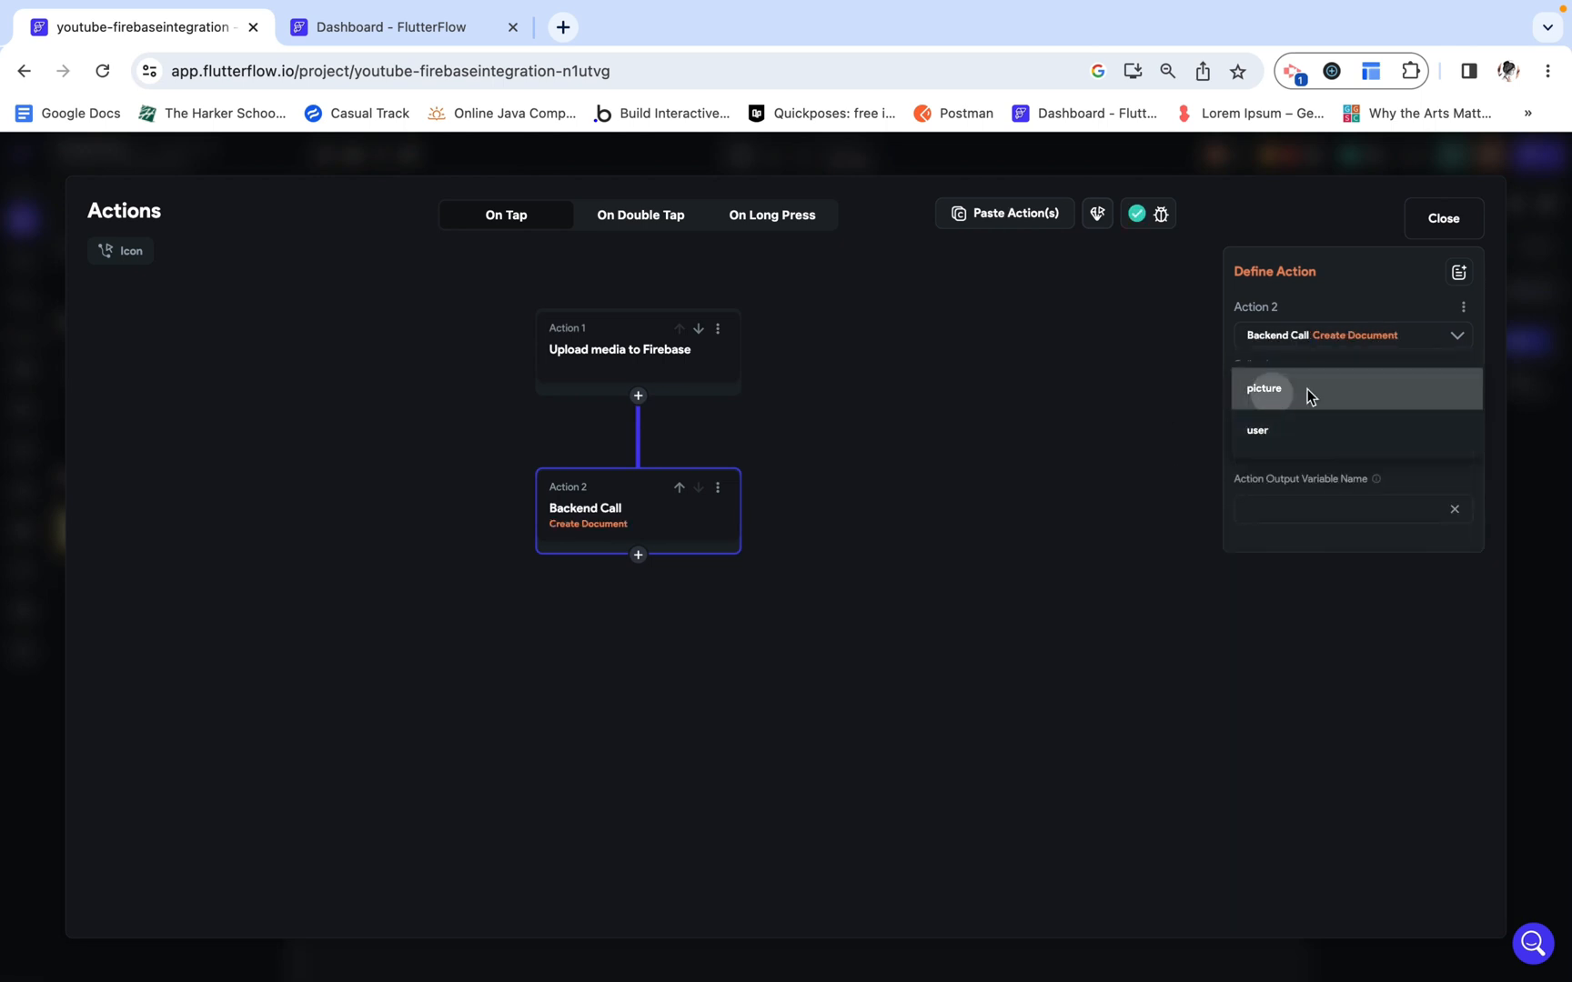
{"action": "left_click", "coordinate": [1264, 387]}
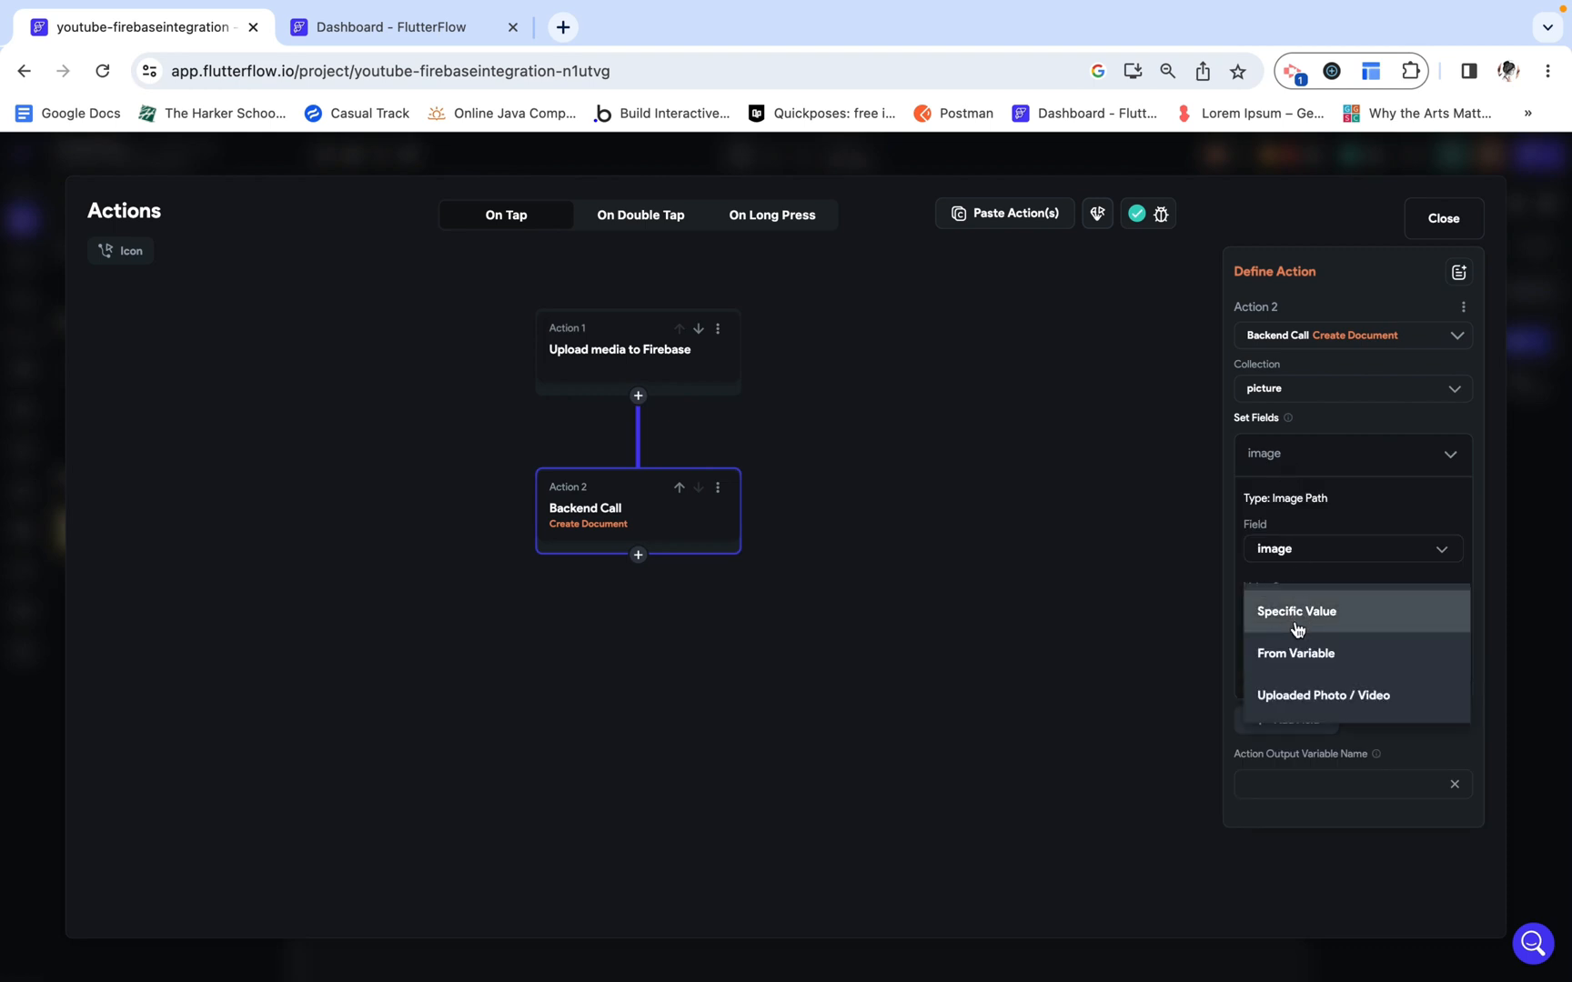
{"action": "mouse_move", "coordinate": [1296, 652]}
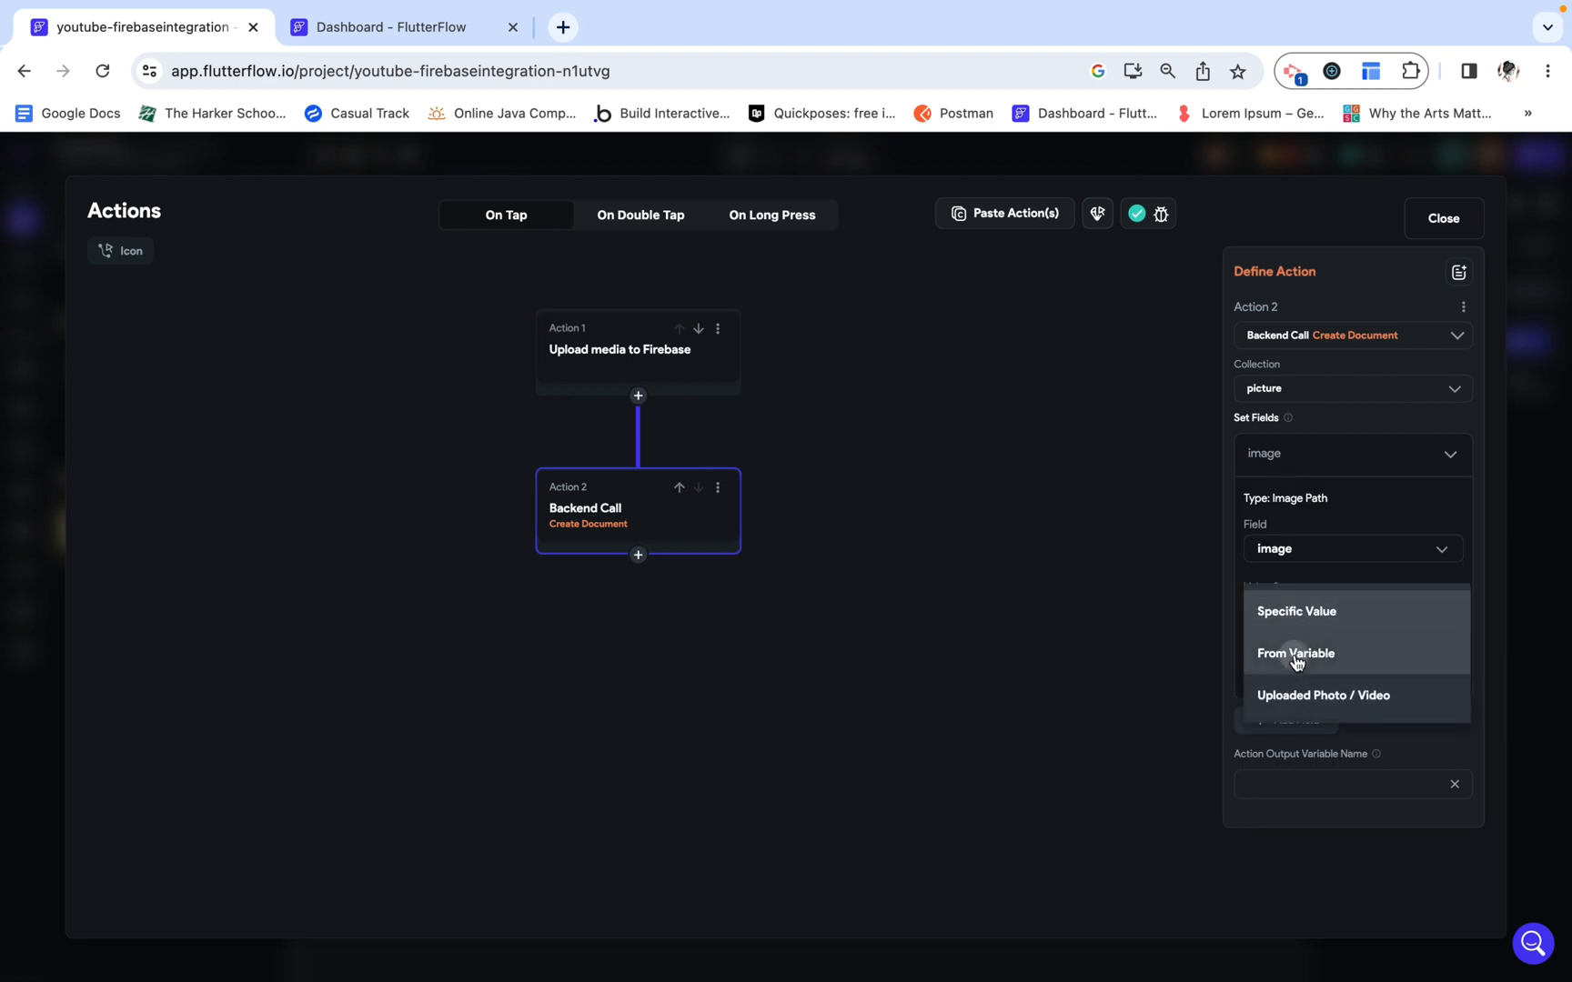
Step: Try setting the image field to an indexed Uploaded File URLs item, then discard it
{"action": "left_click", "coordinate": [1295, 652]}
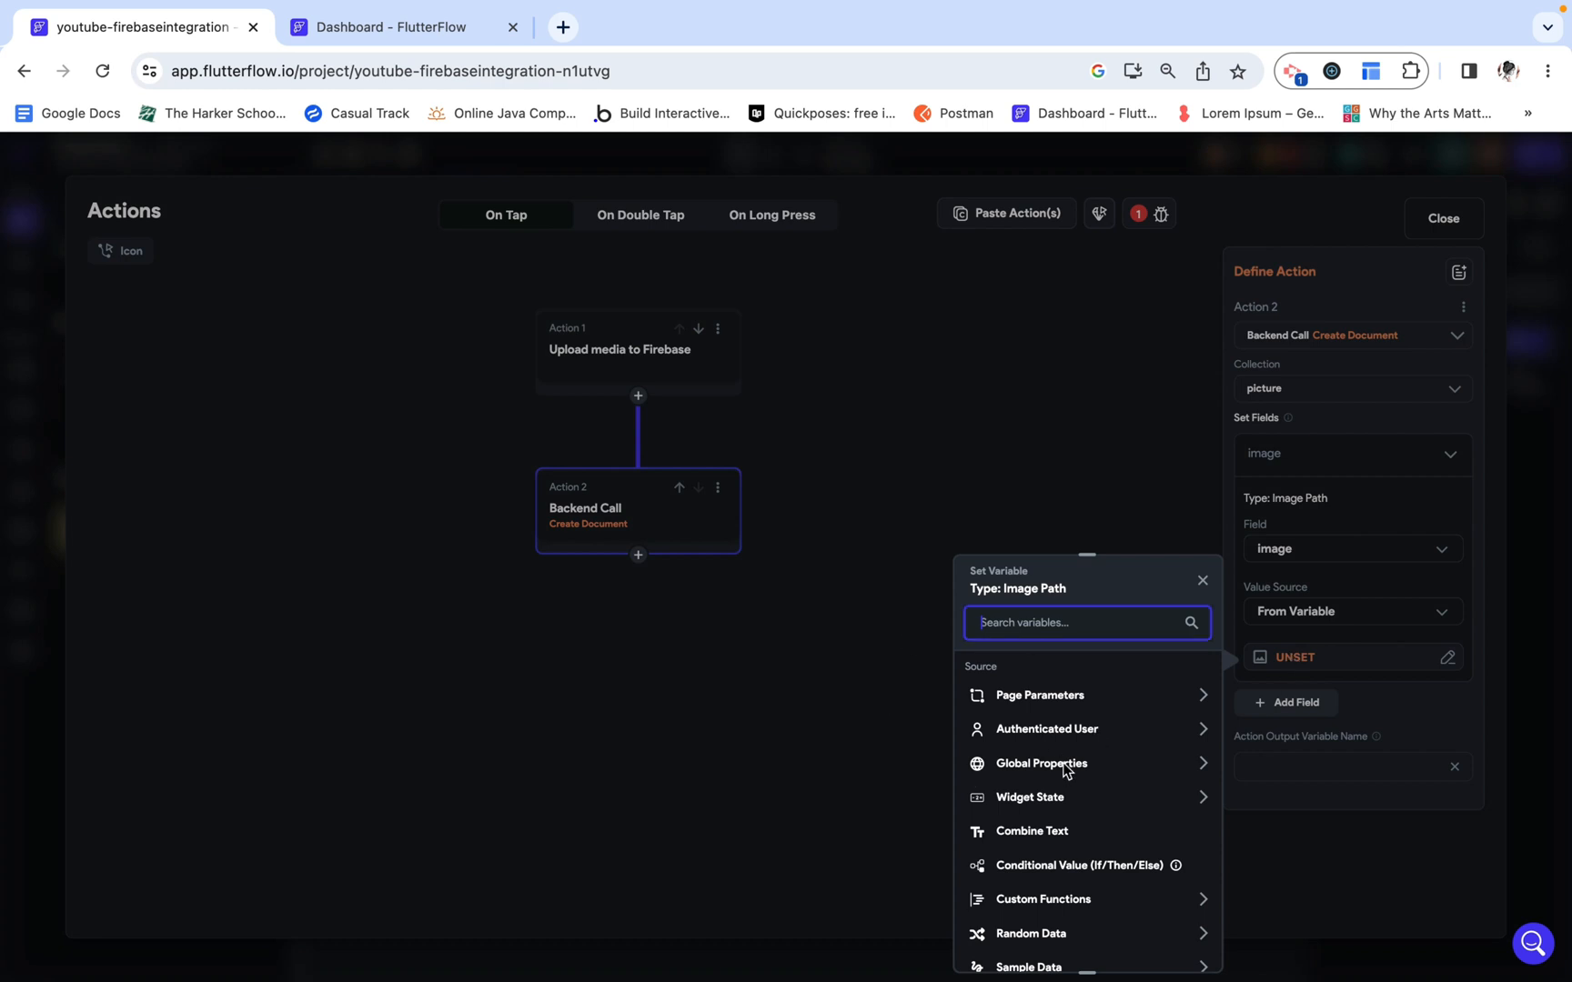
{"action": "scroll", "scroll_direction": "down", "scroll_amount": 3}
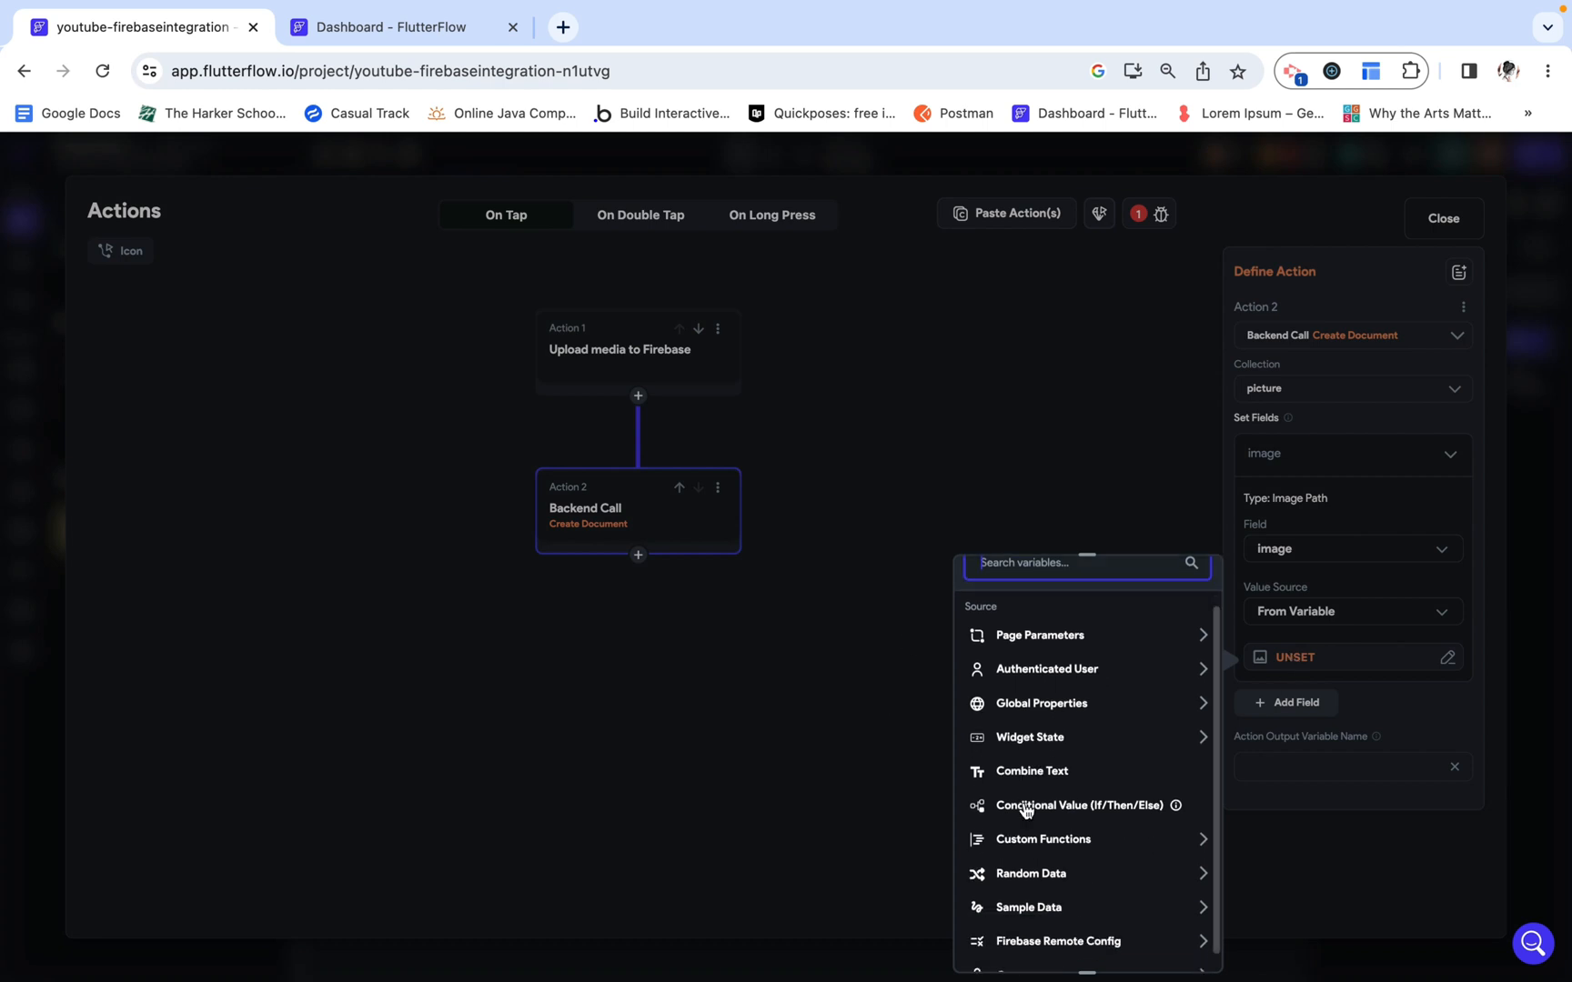
{"action": "left_click", "coordinate": [1029, 737]}
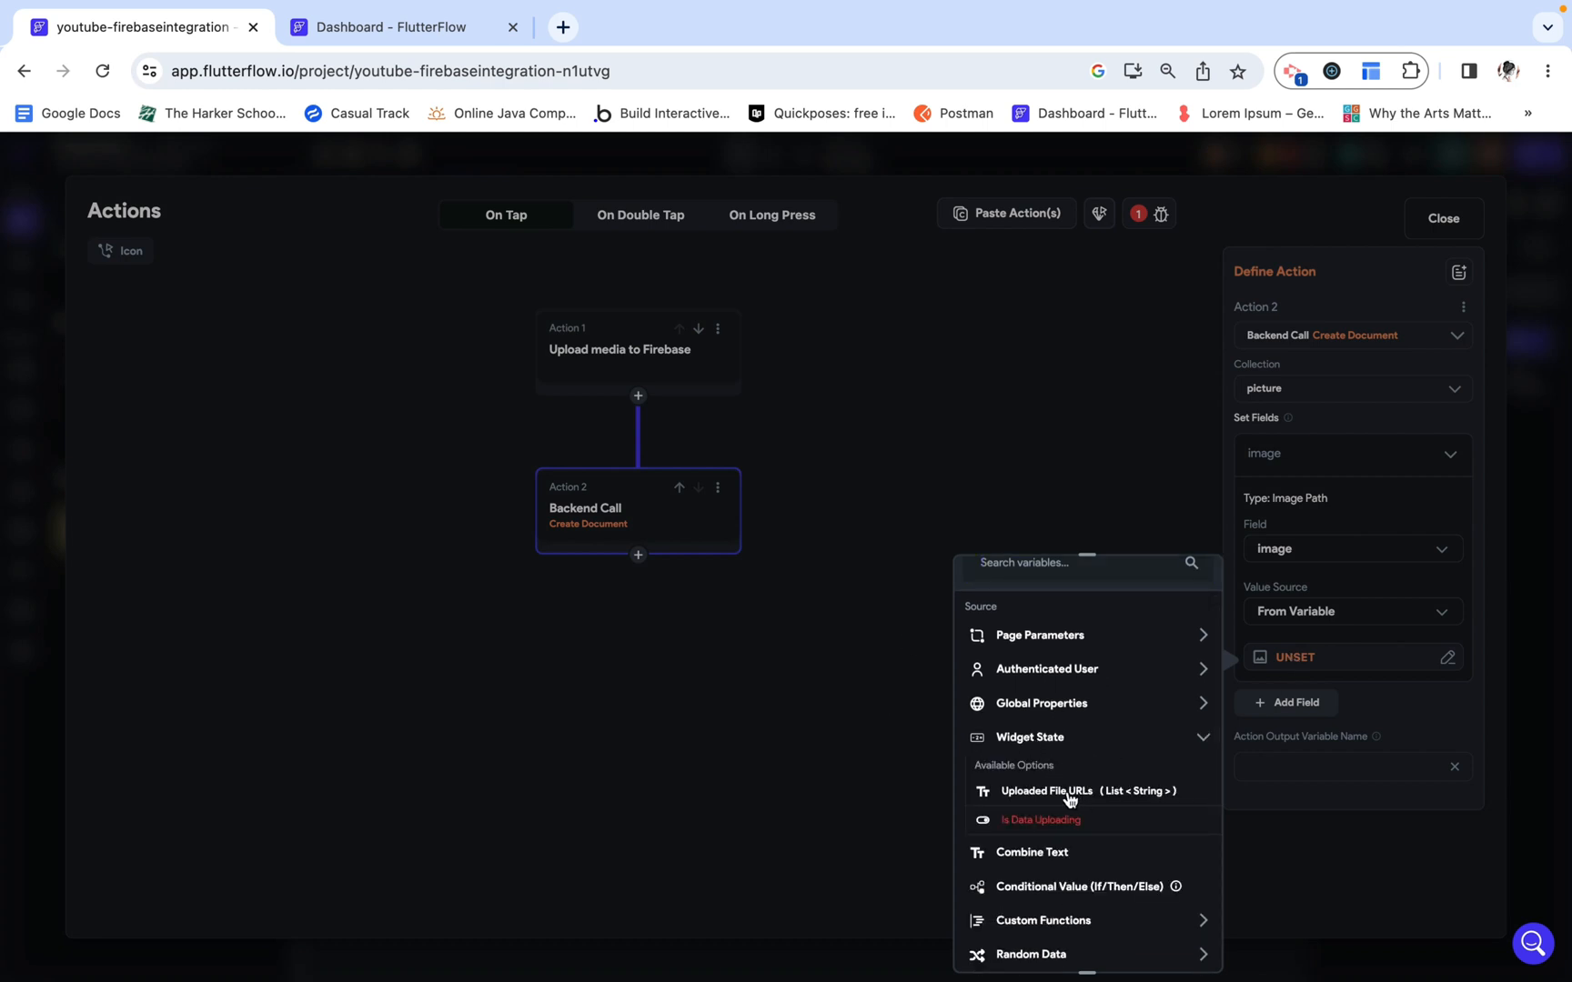
{"action": "left_click", "coordinate": [1064, 791]}
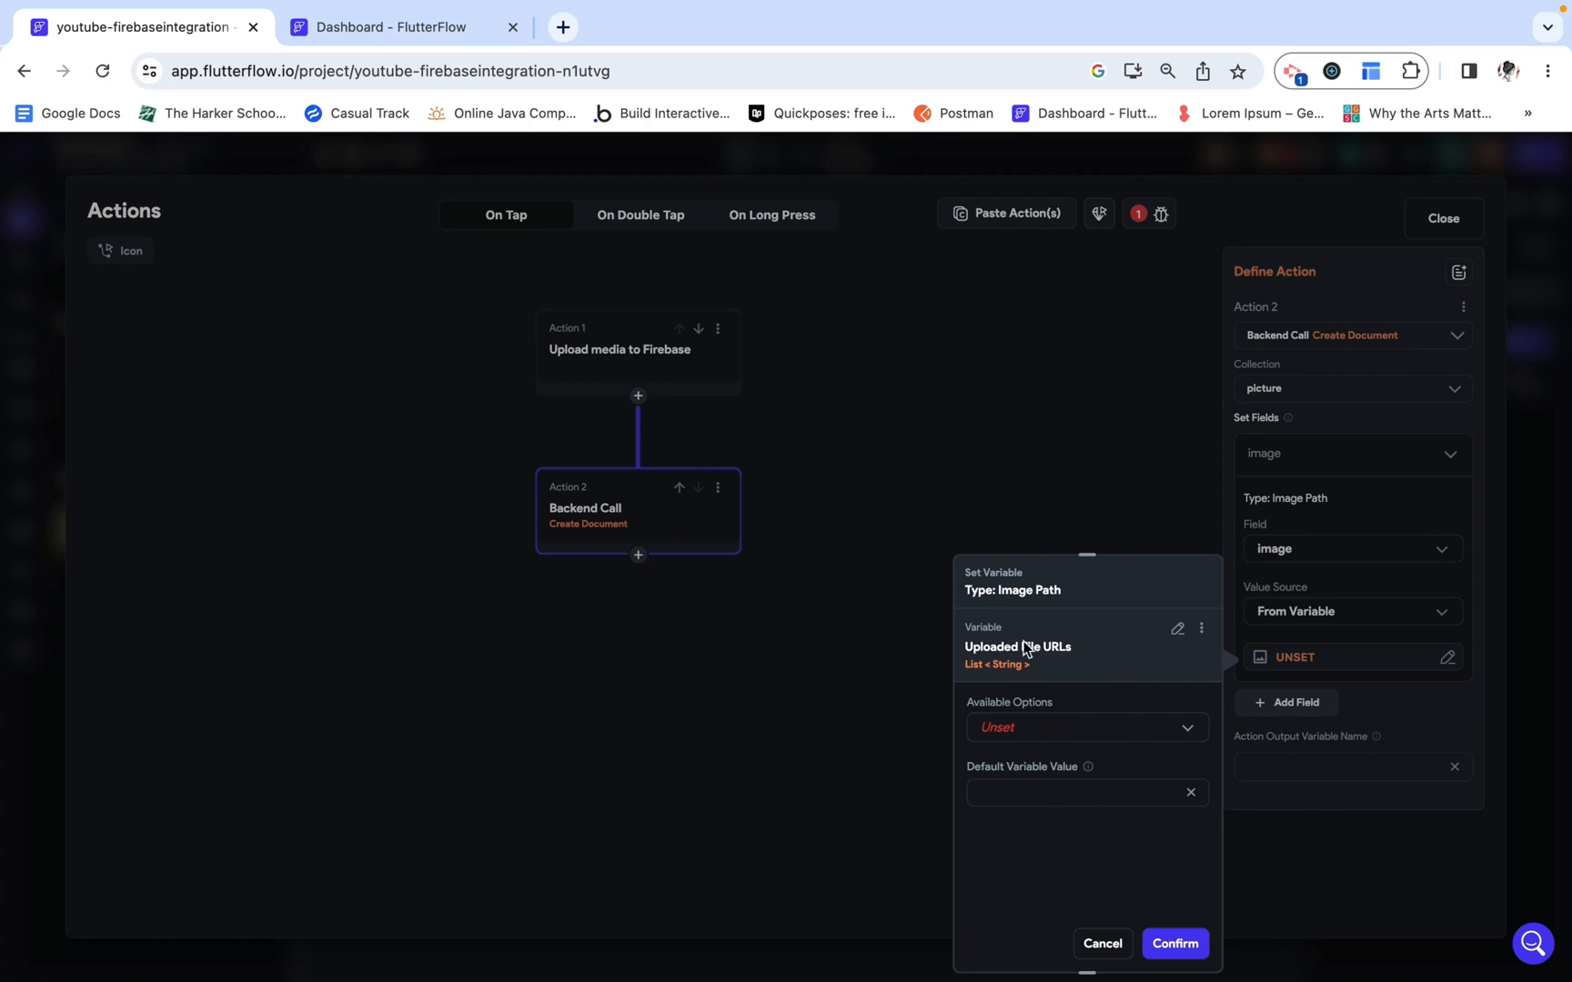
{"action": "mouse_move", "coordinate": [977, 674]}
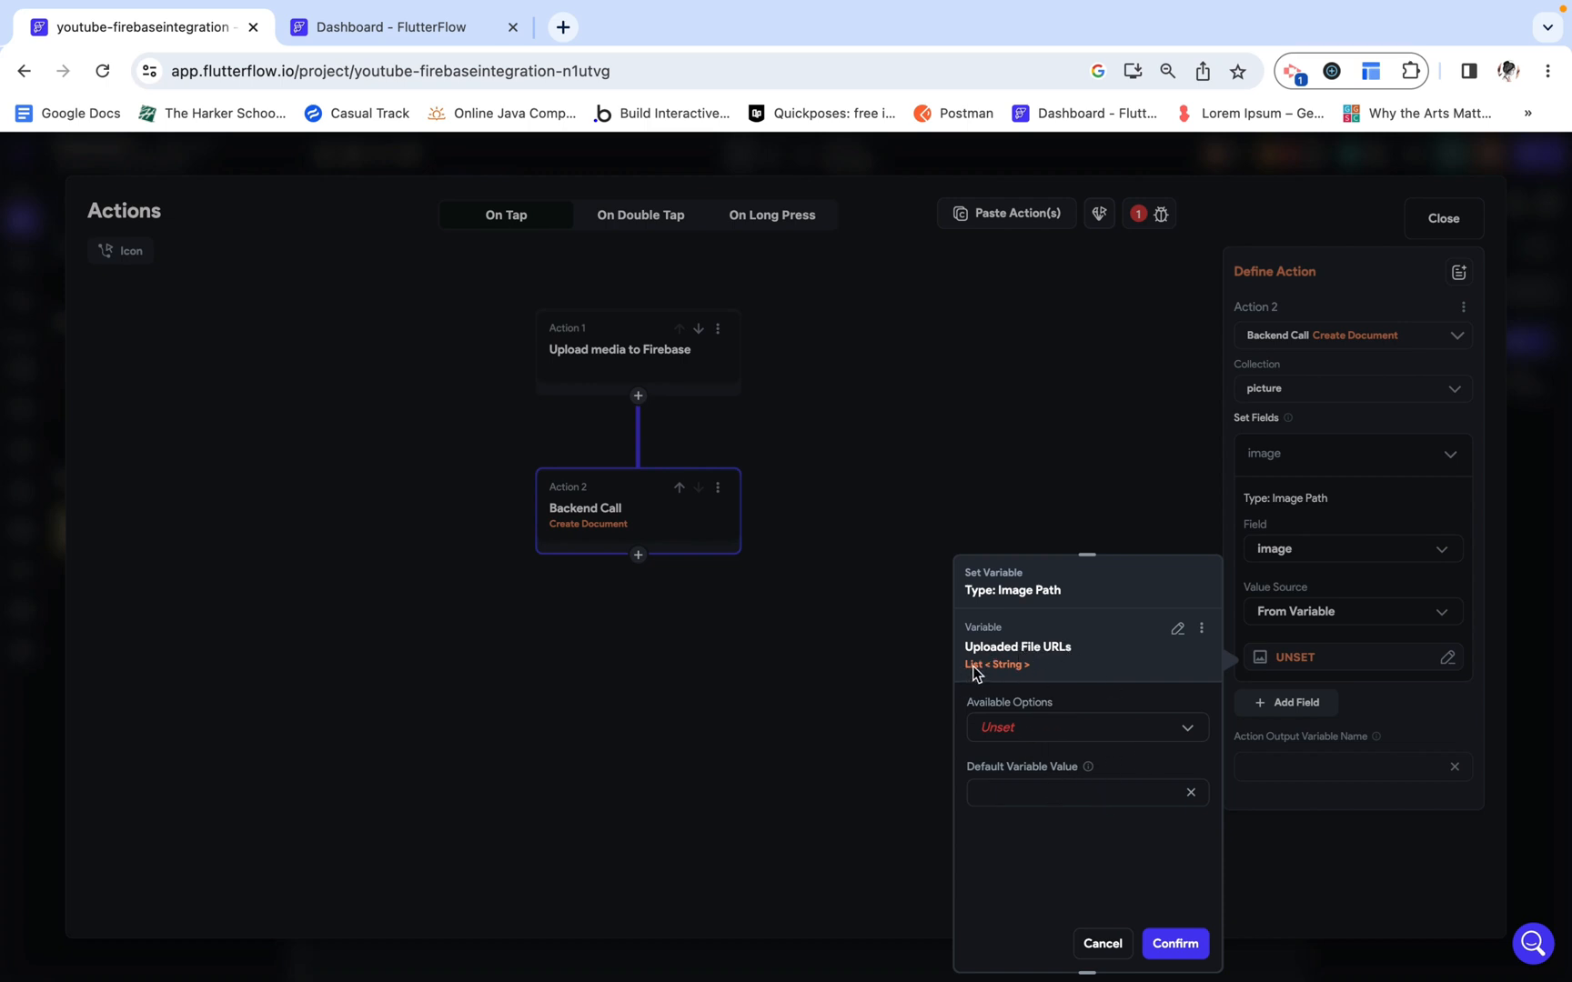
{"action": "mouse_move", "coordinate": [1062, 731]}
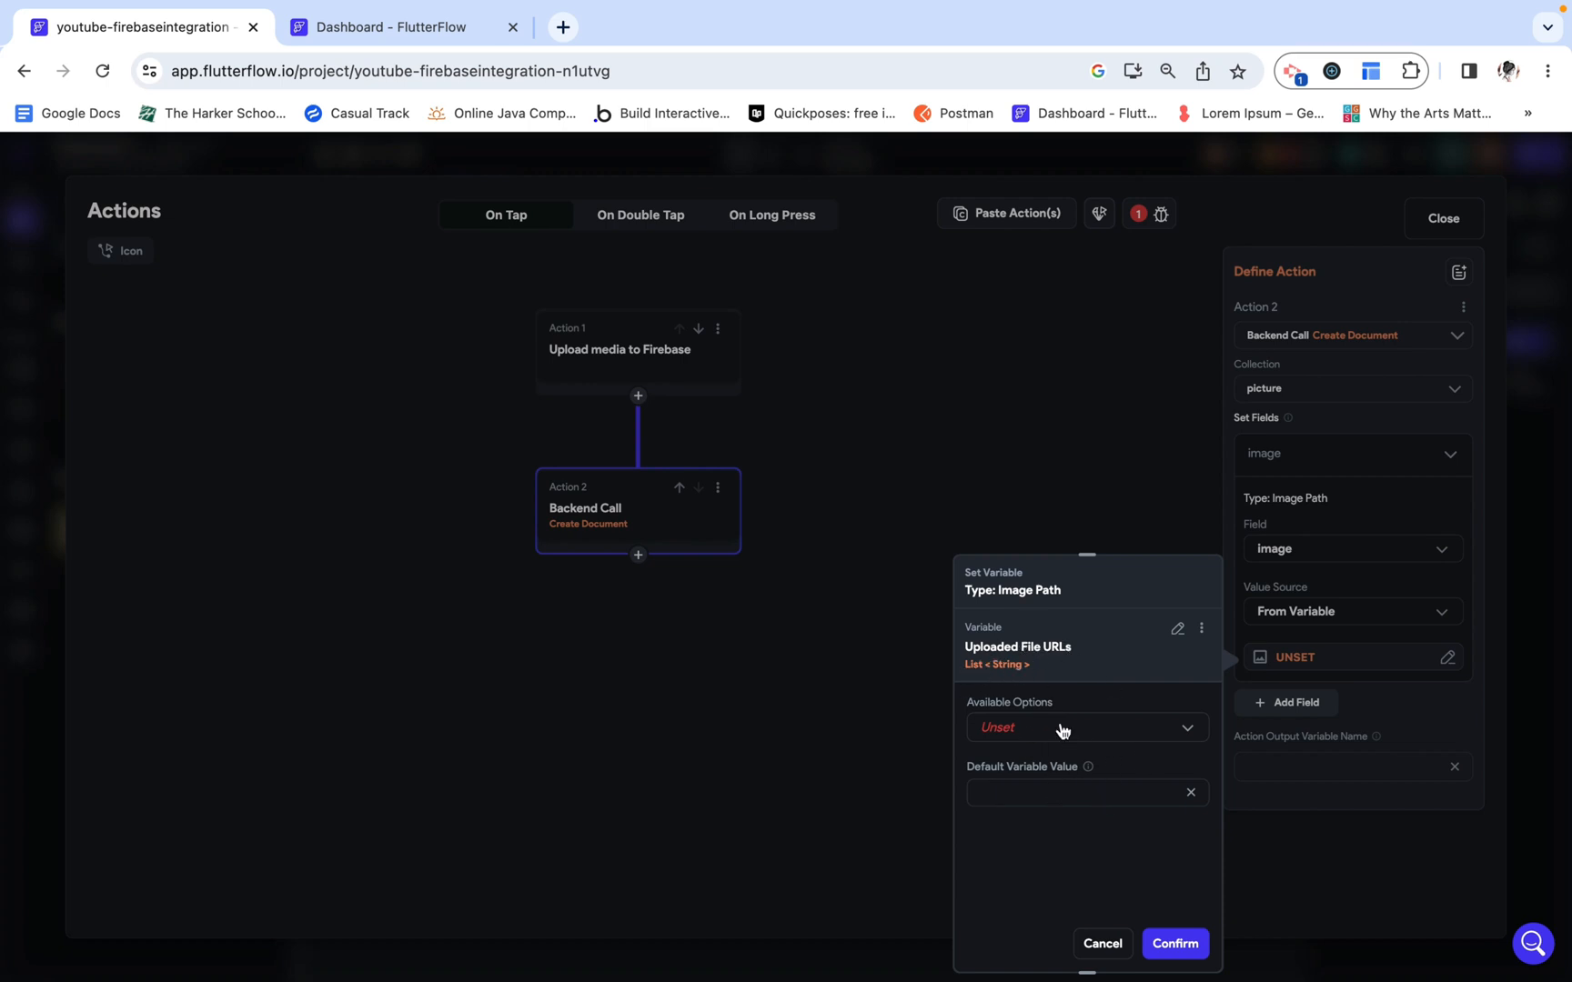
{"action": "left_click", "coordinate": [1086, 728]}
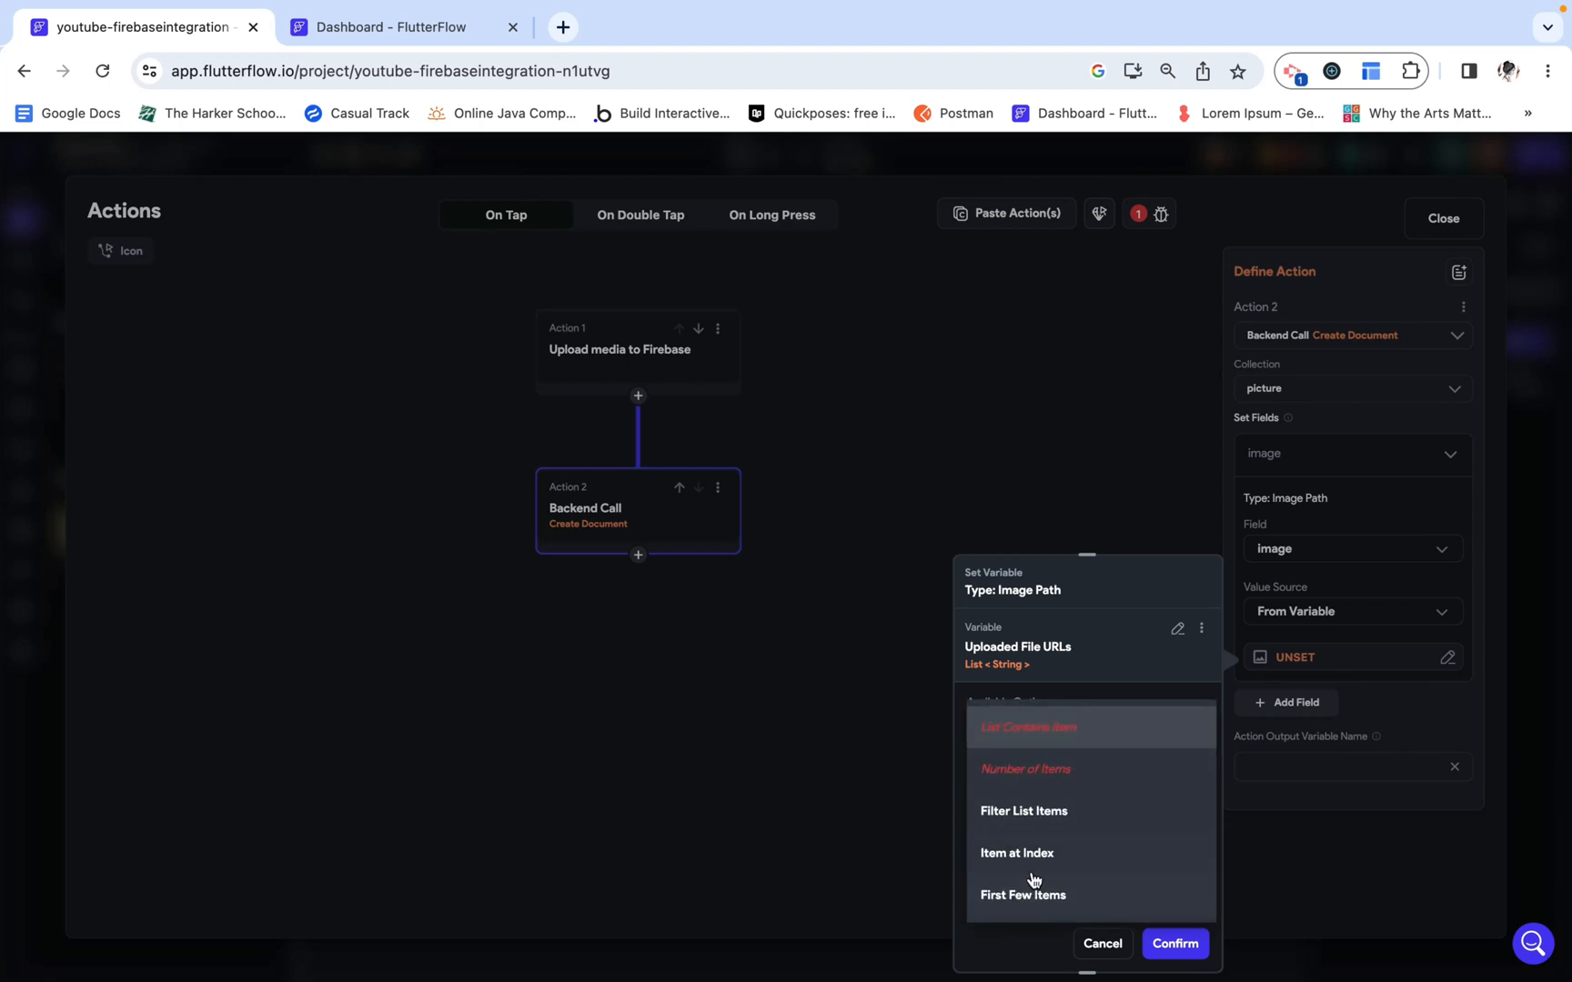
{"action": "left_click", "coordinate": [1016, 853]}
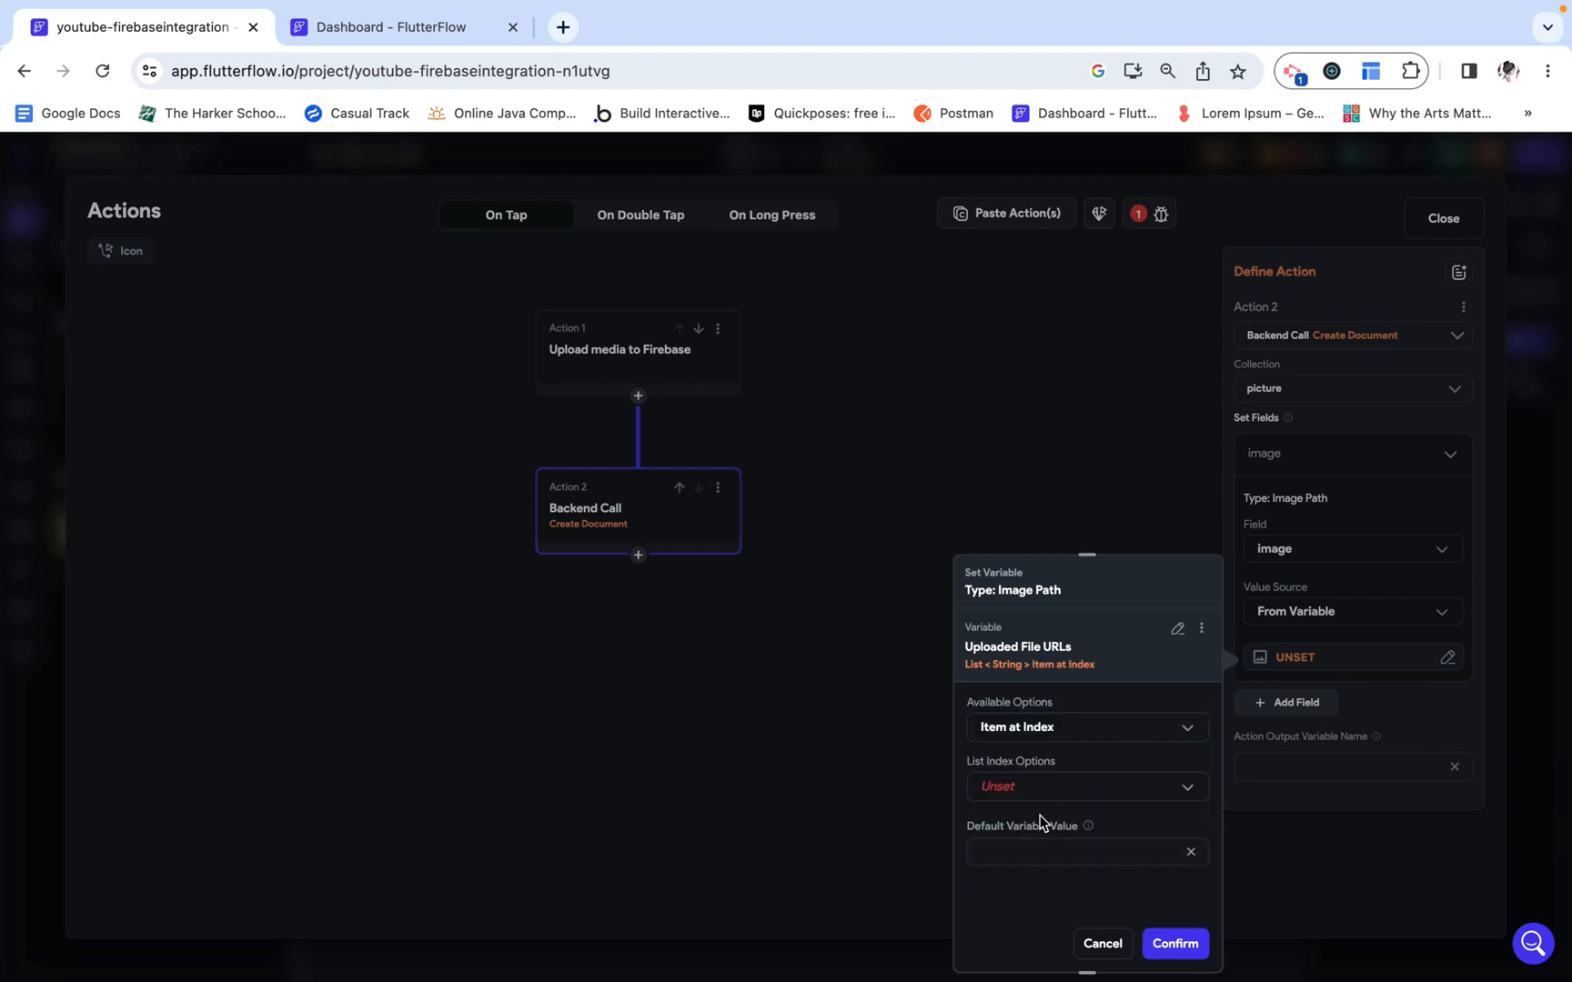
{"action": "left_click", "coordinate": [1086, 786]}
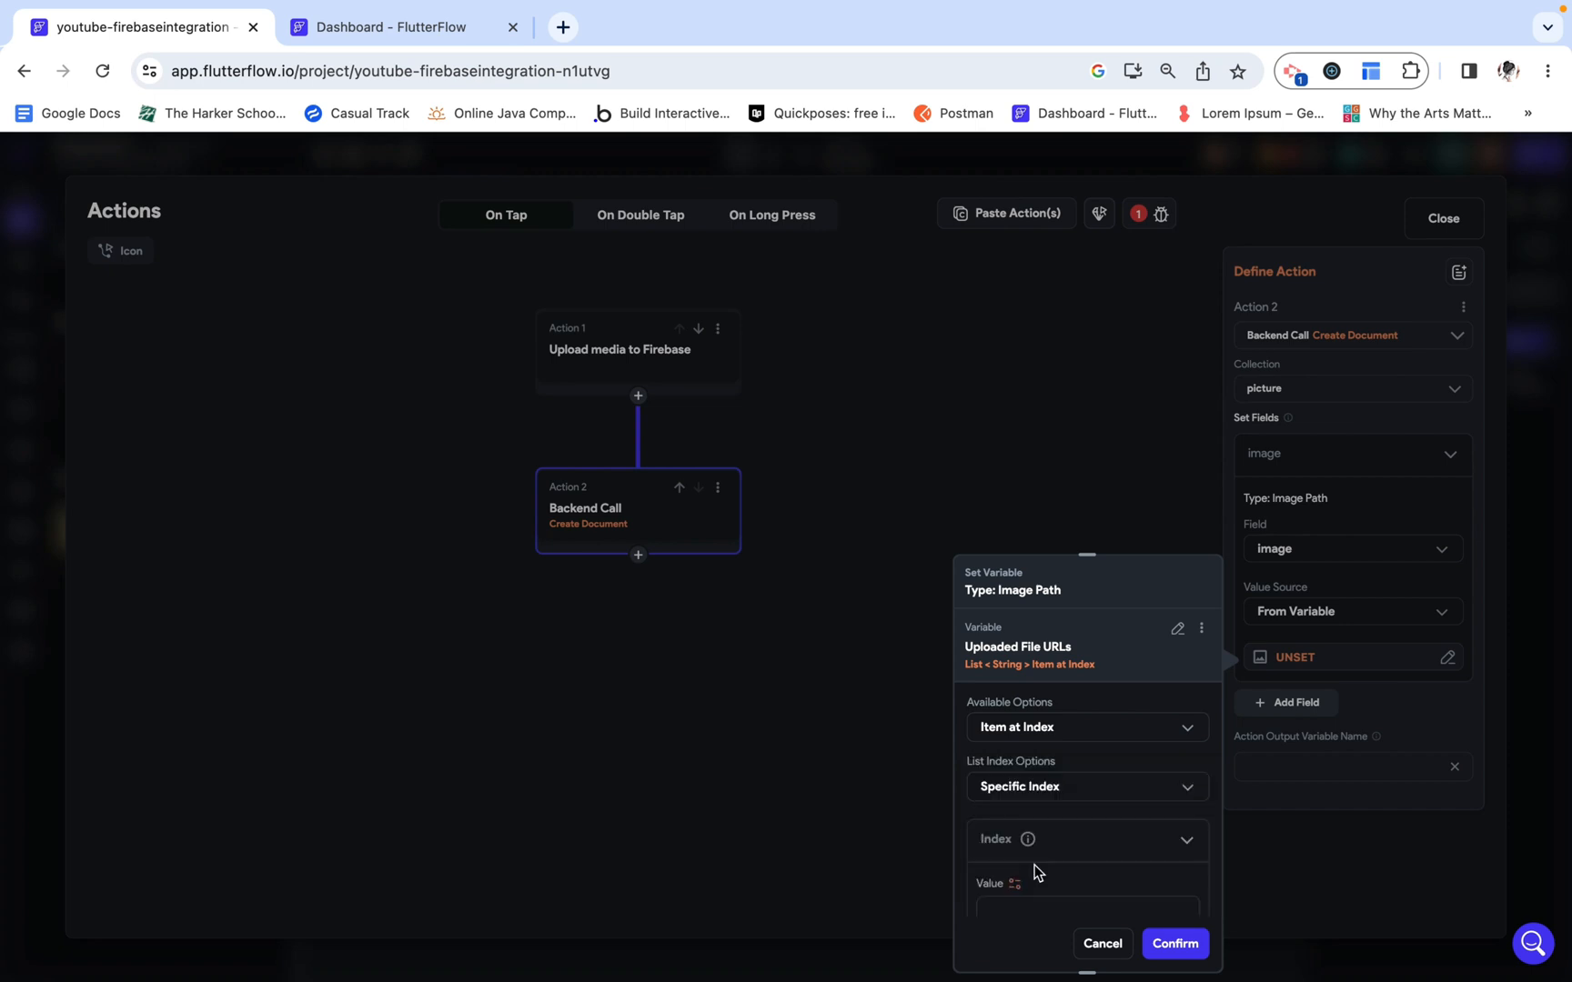
{"action": "scroll", "scroll_direction": "down", "scroll_amount": 3}
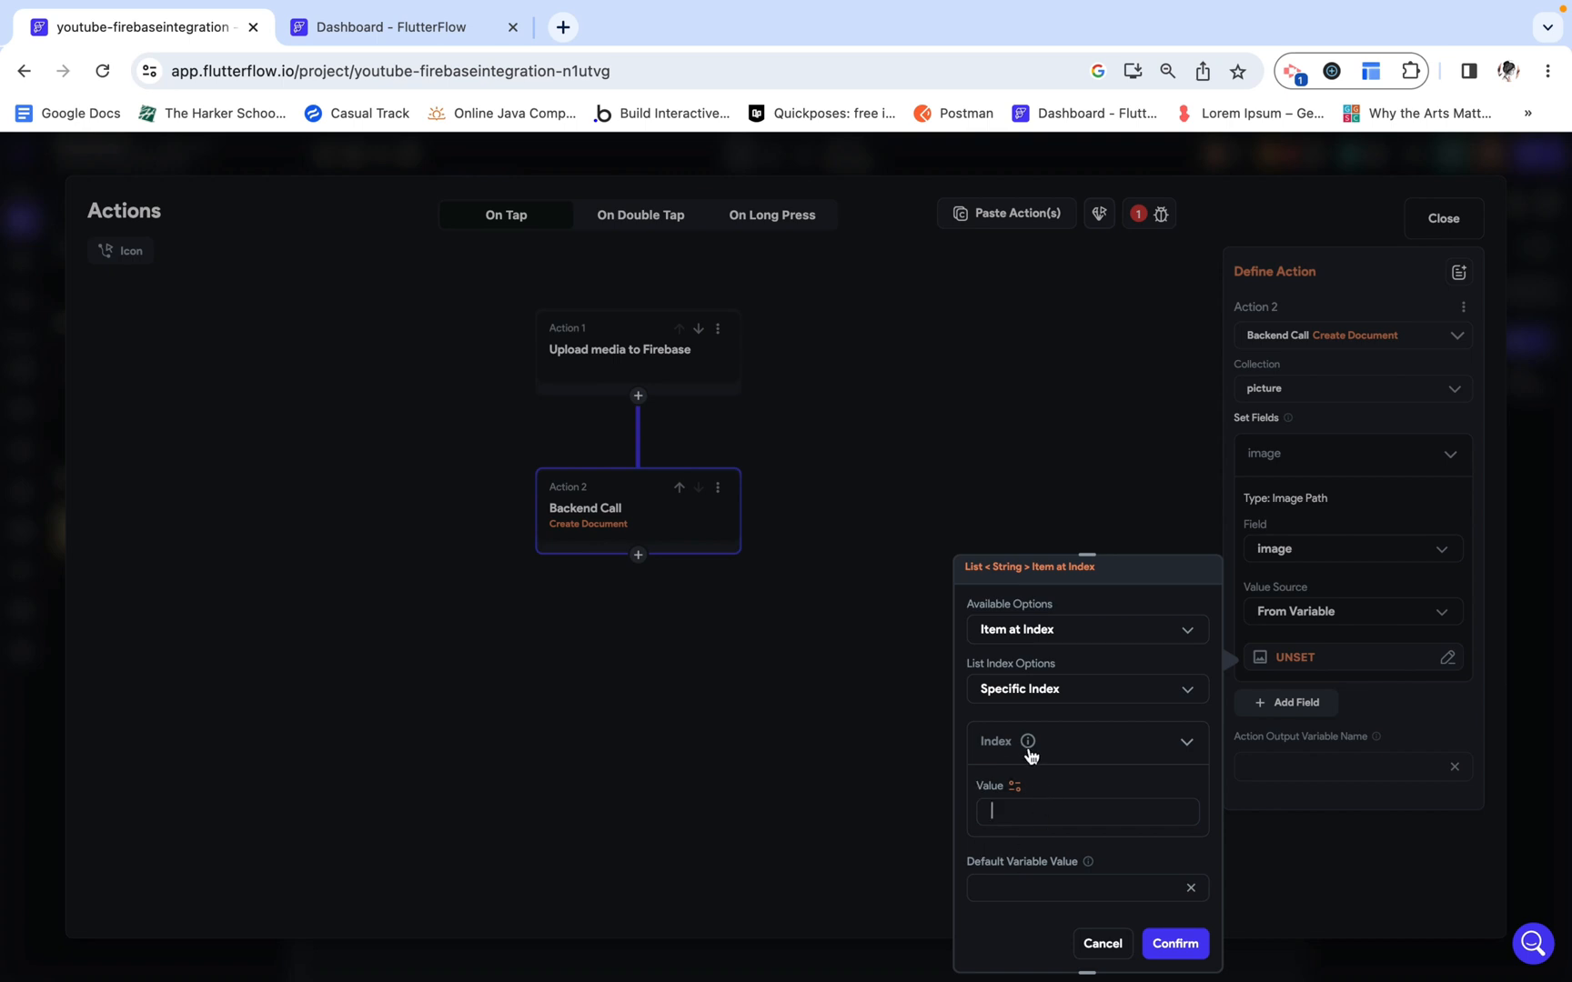
{"action": "mouse_move", "coordinate": [930, 808]}
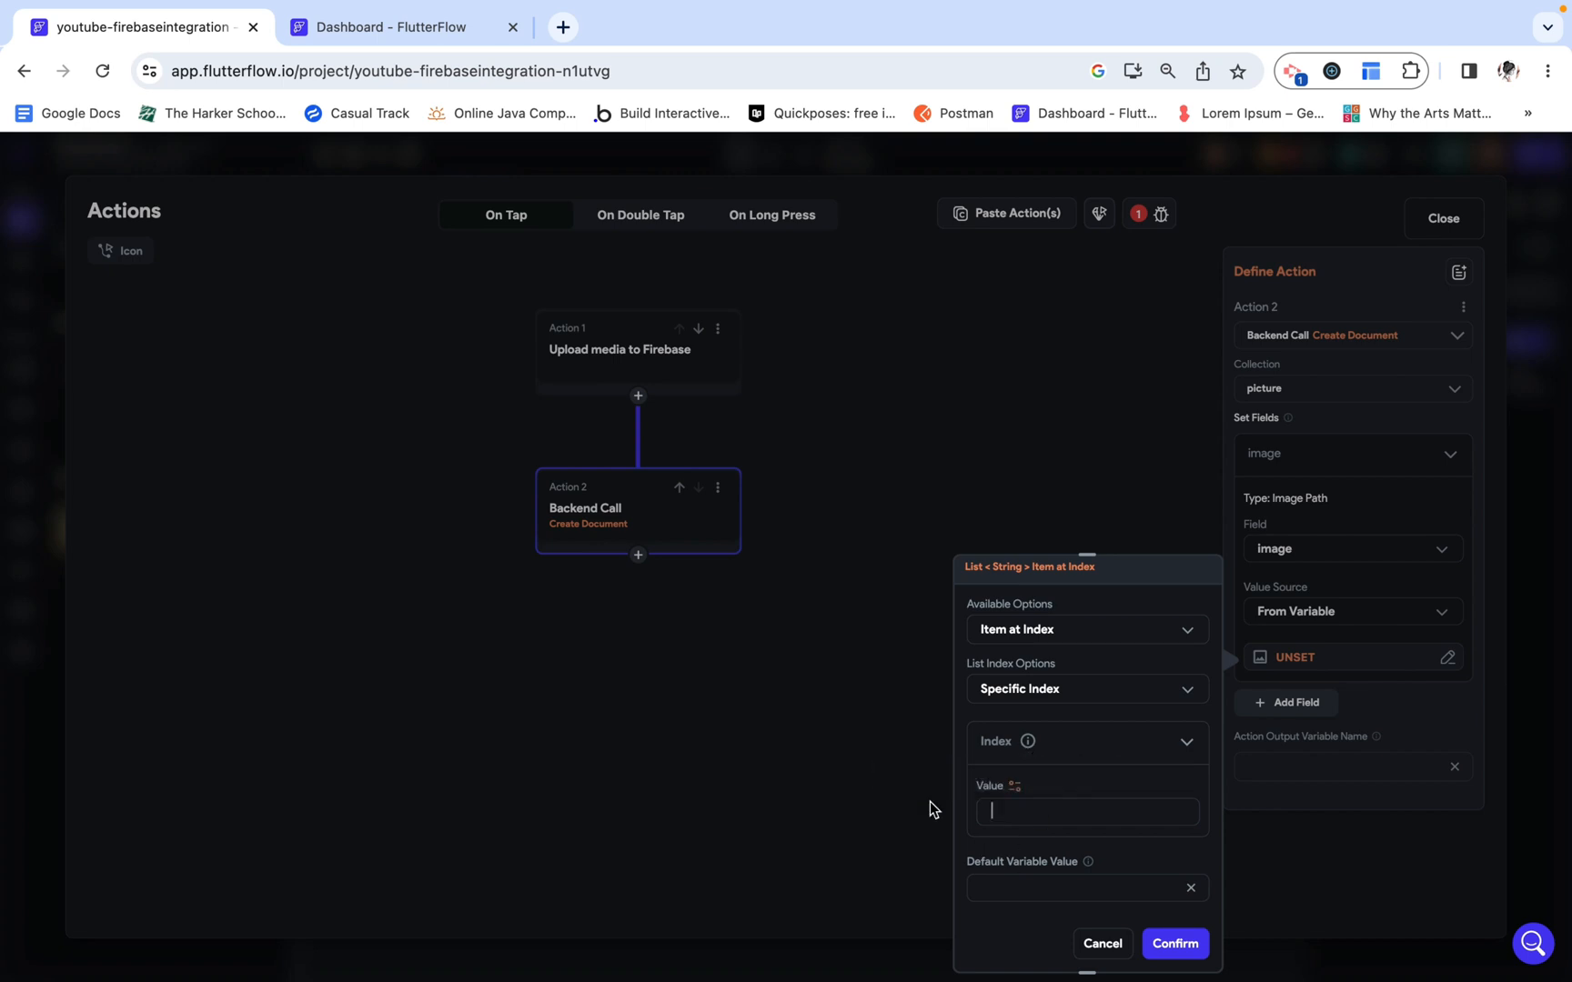
{"action": "mouse_move", "coordinate": [1353, 366]}
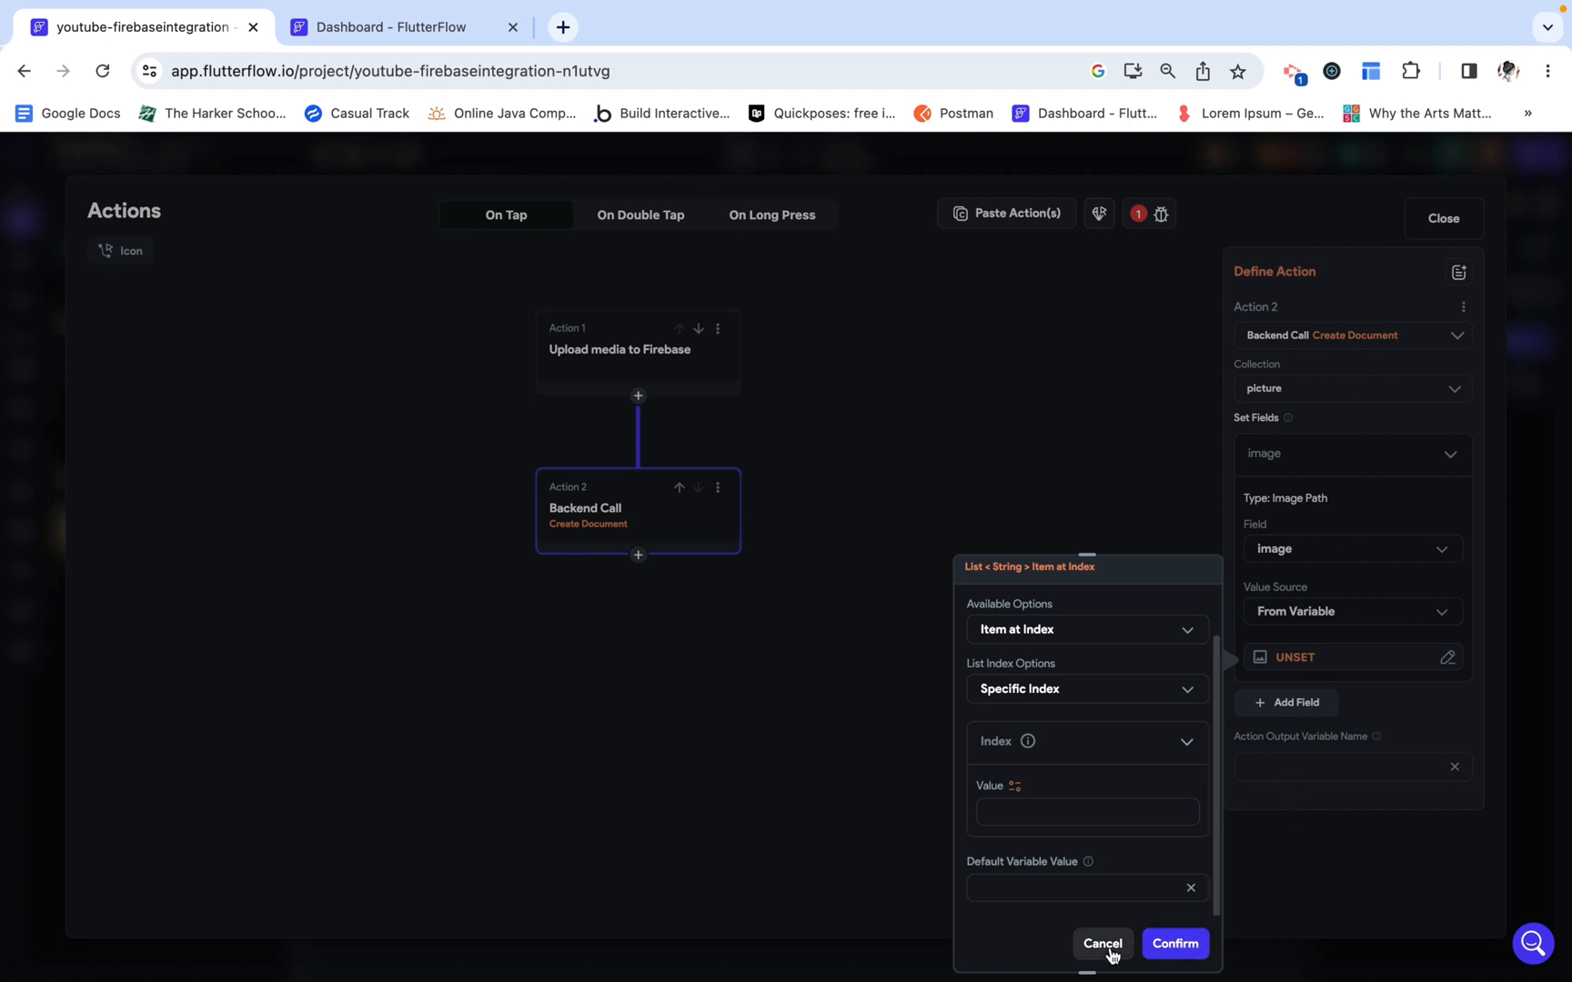
{"action": "left_click", "coordinate": [1101, 943]}
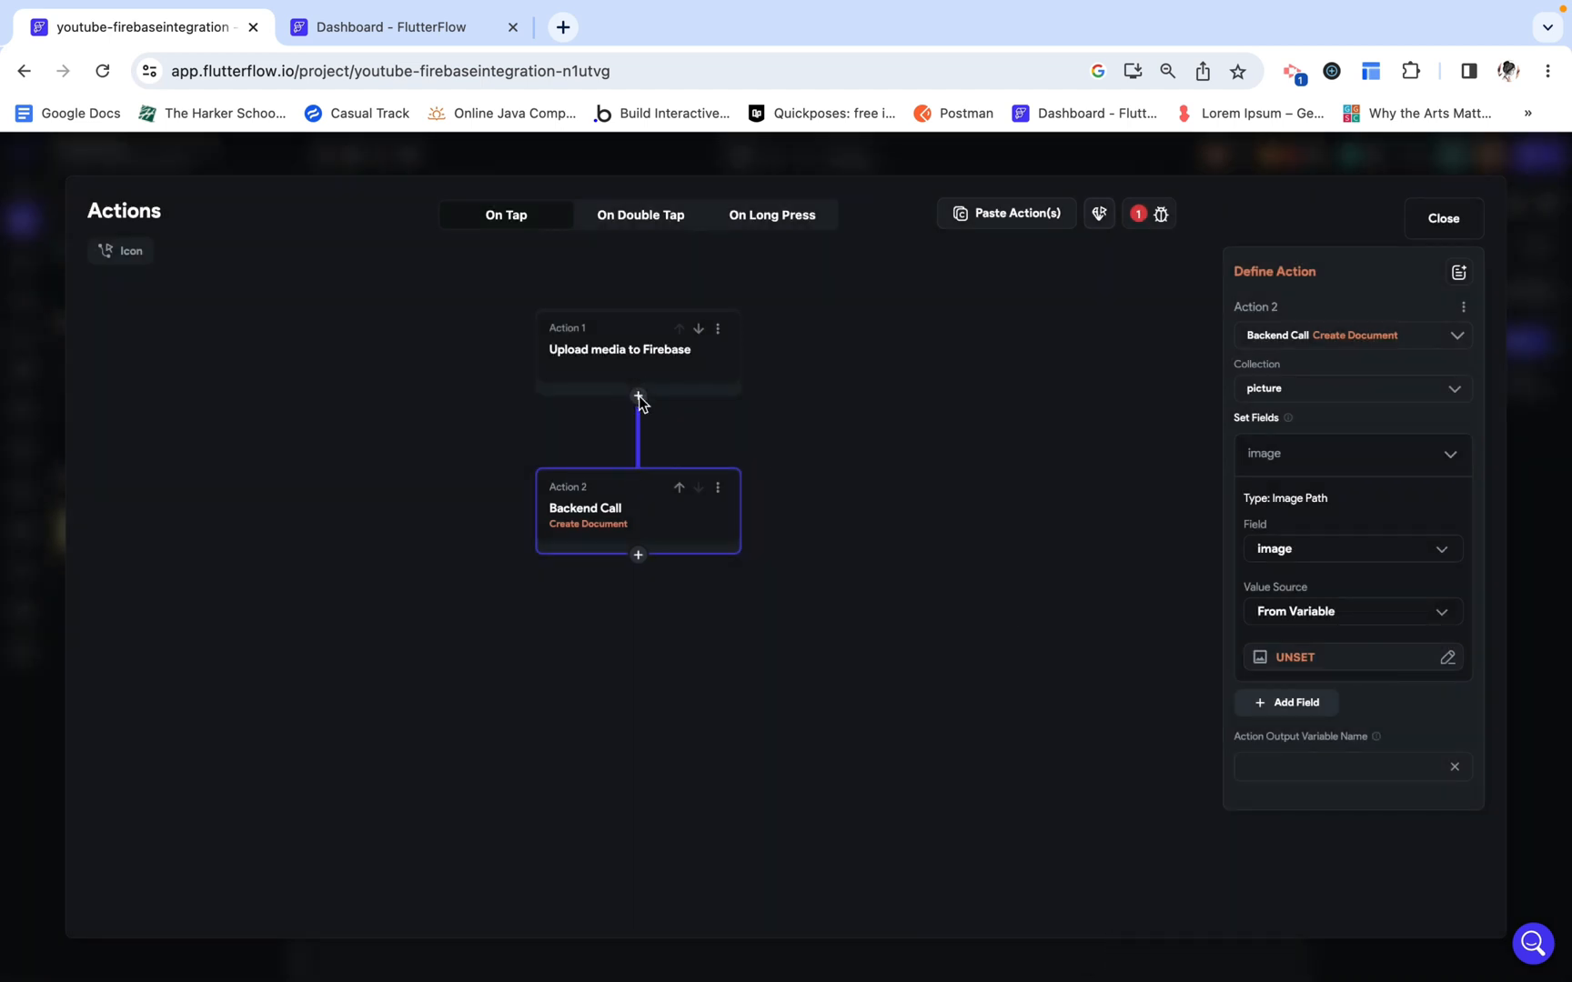
Step: Remove a stray blank action and the Create Document action, leaving only the upload
{"action": "left_click", "coordinate": [638, 396]}
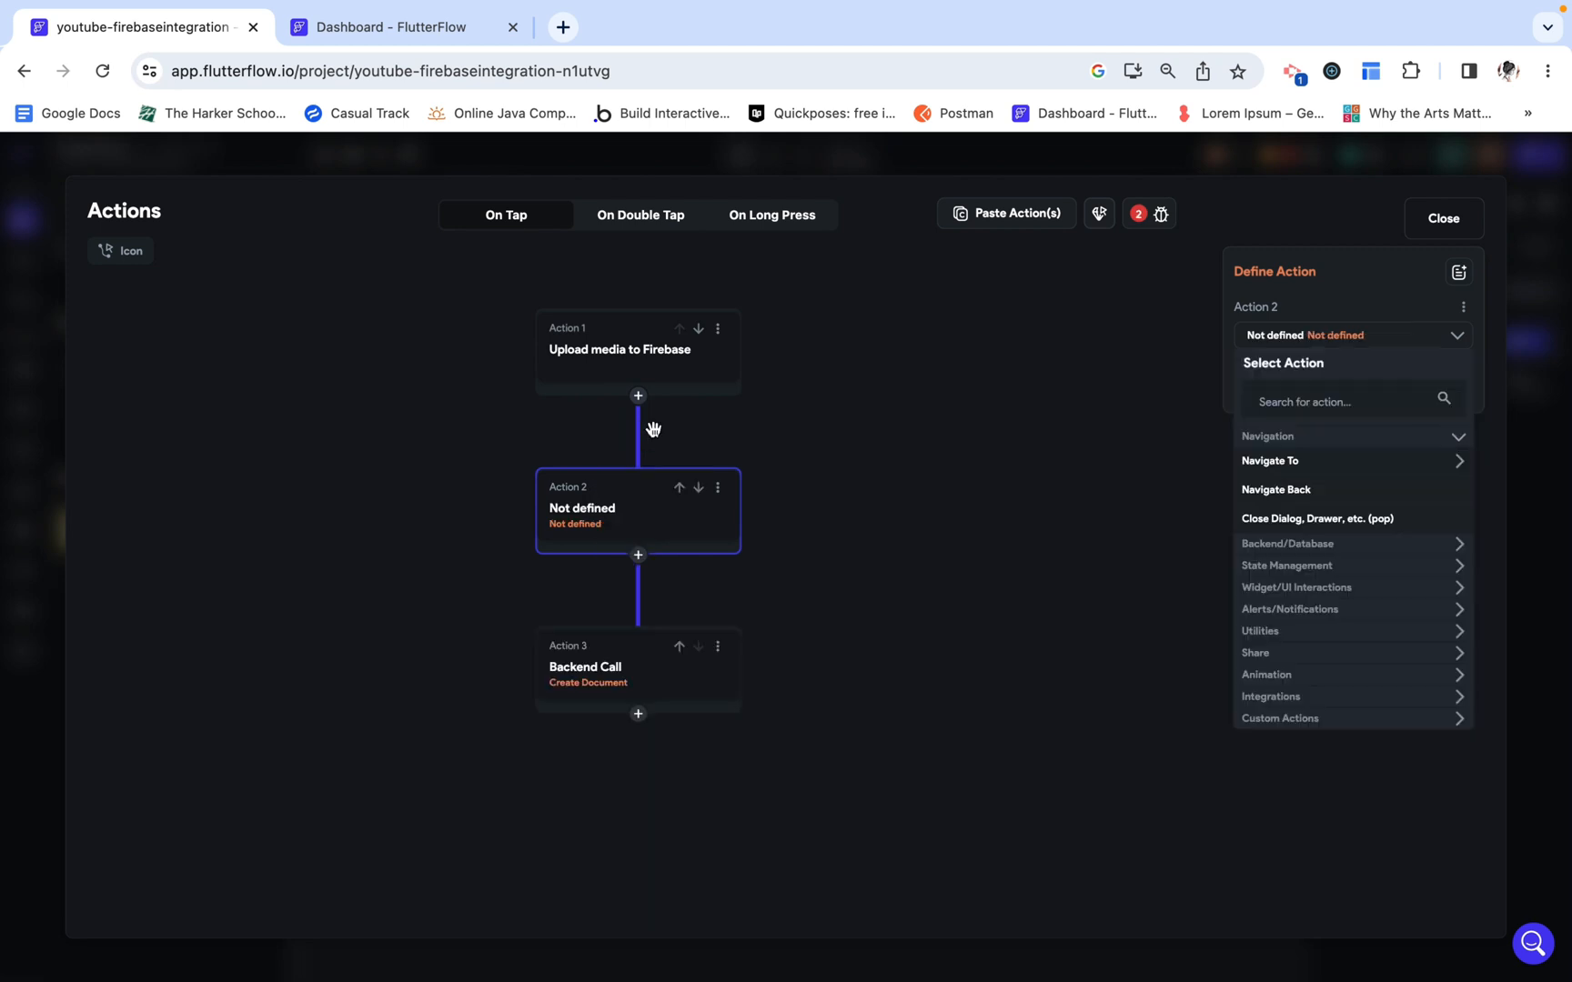
{"action": "mouse_move", "coordinate": [1296, 722]}
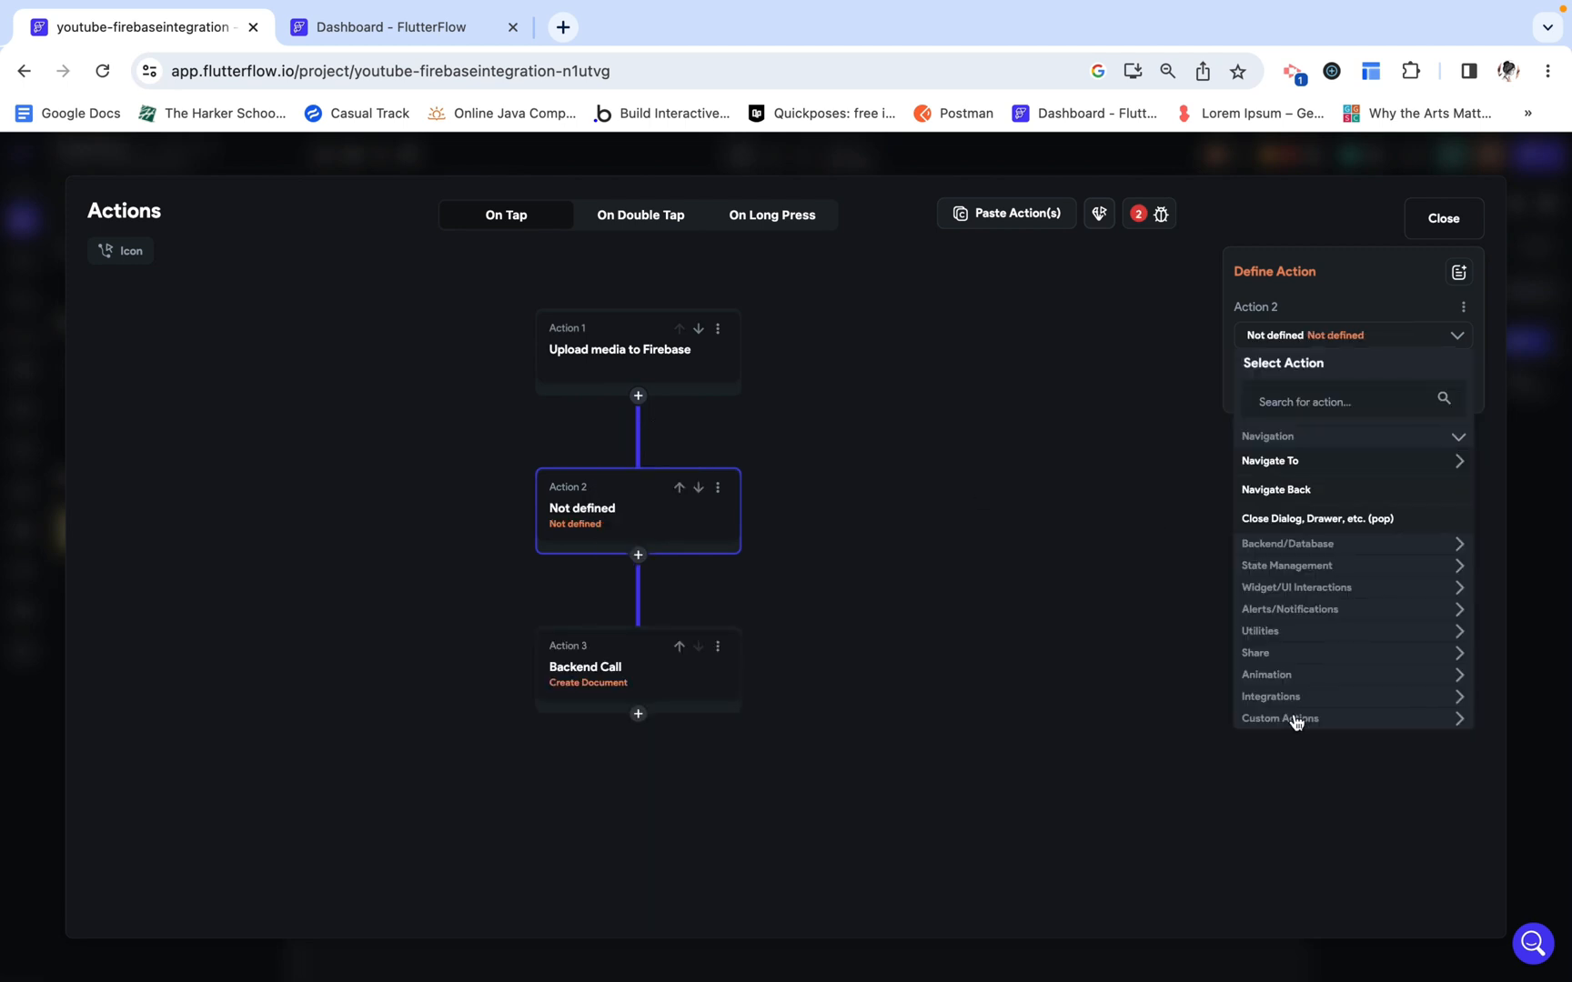
{"action": "mouse_move", "coordinate": [719, 494]}
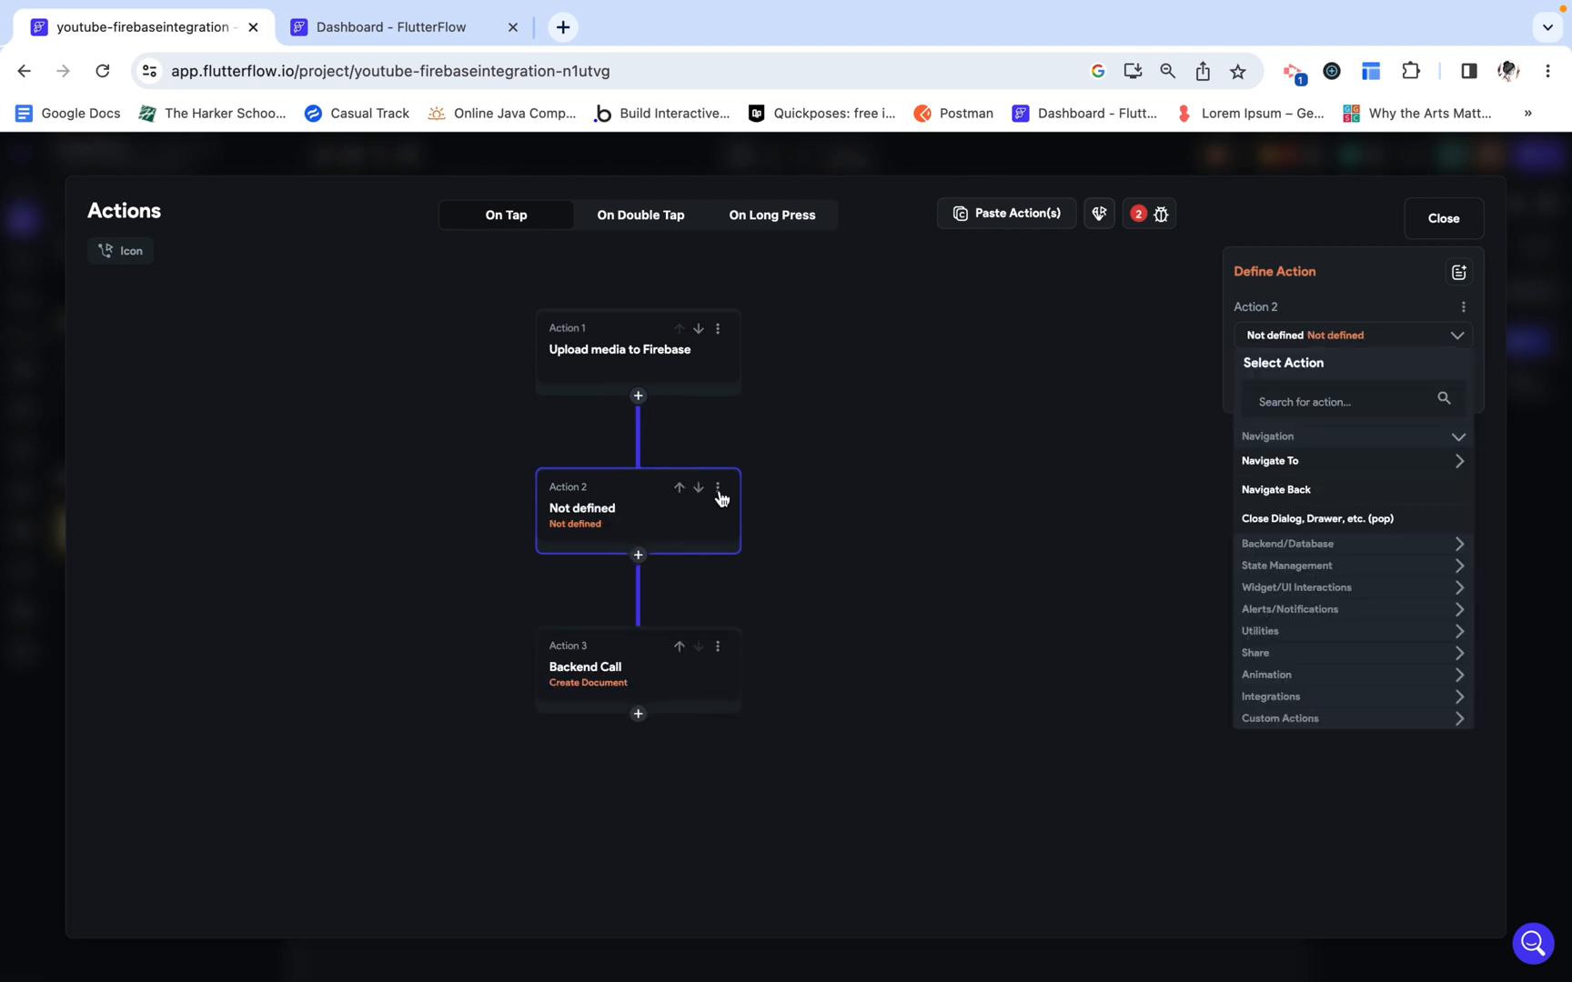
{"action": "left_click", "coordinate": [718, 487]}
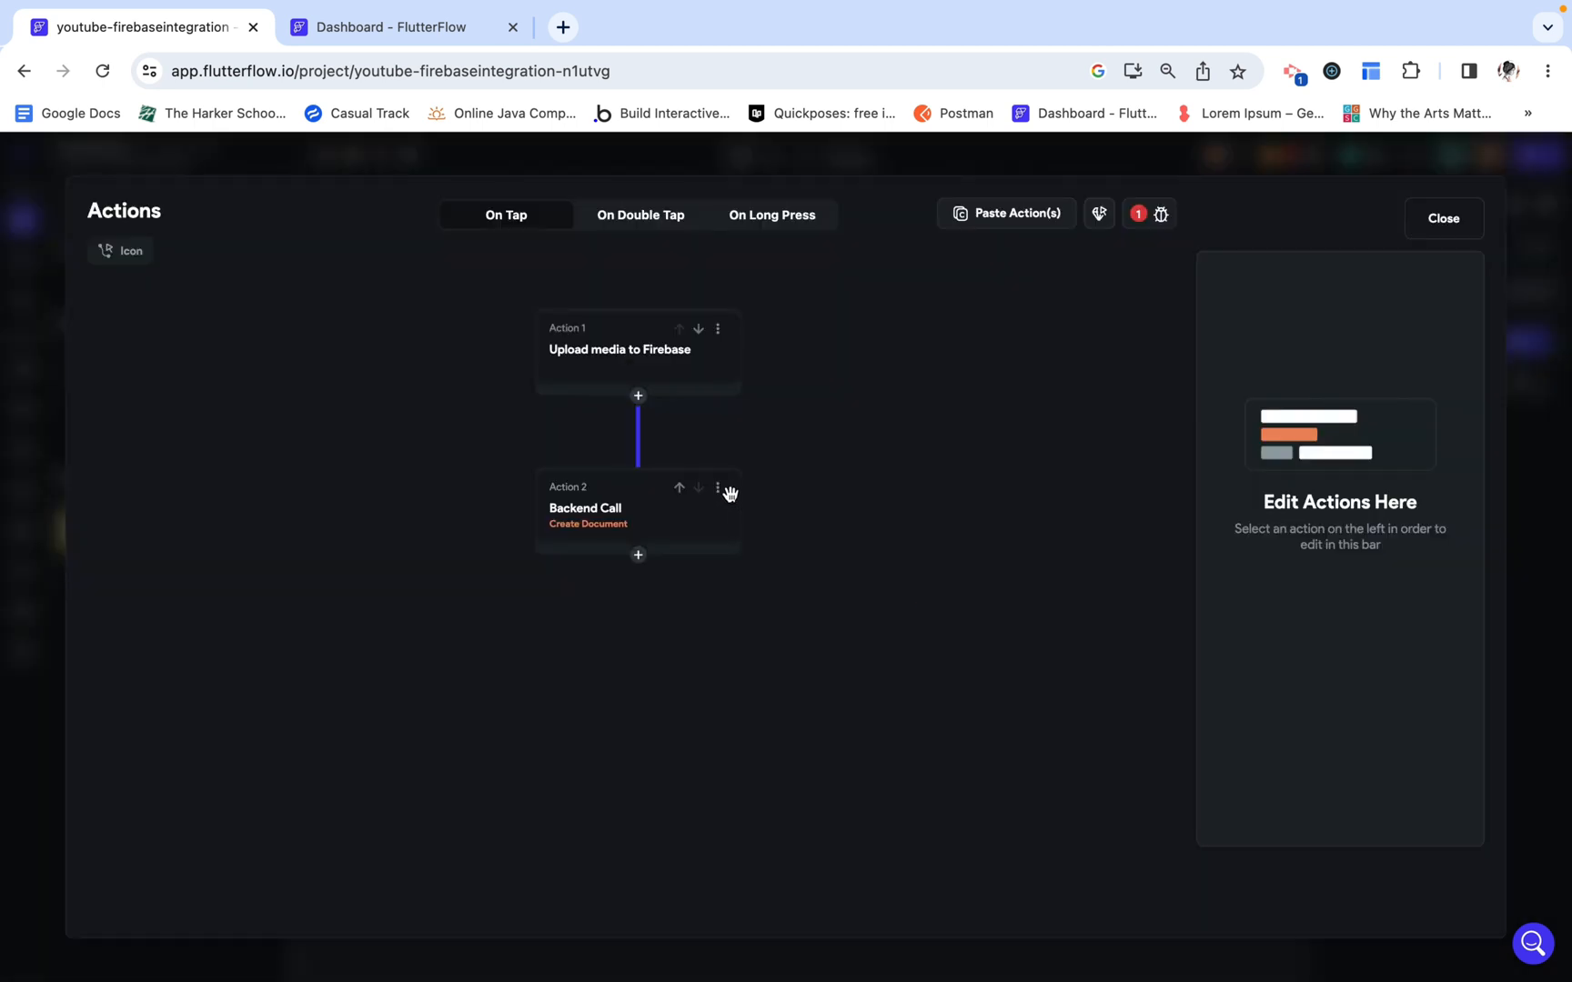
{"action": "left_click", "coordinate": [637, 509]}
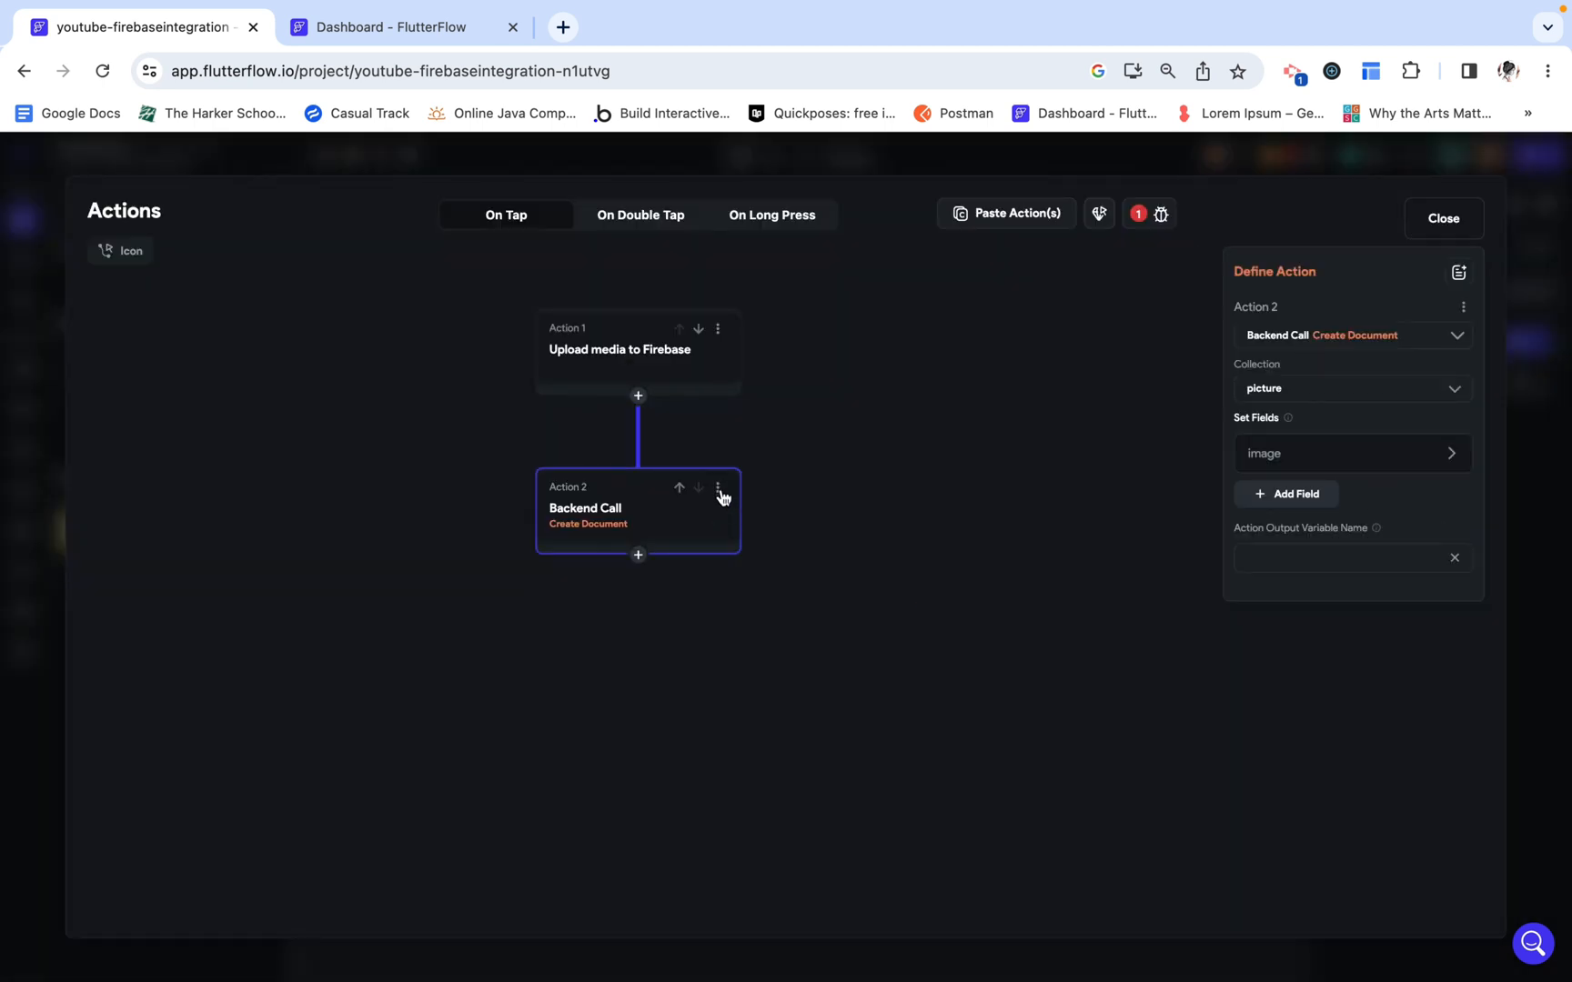
{"action": "left_click", "coordinate": [718, 492]}
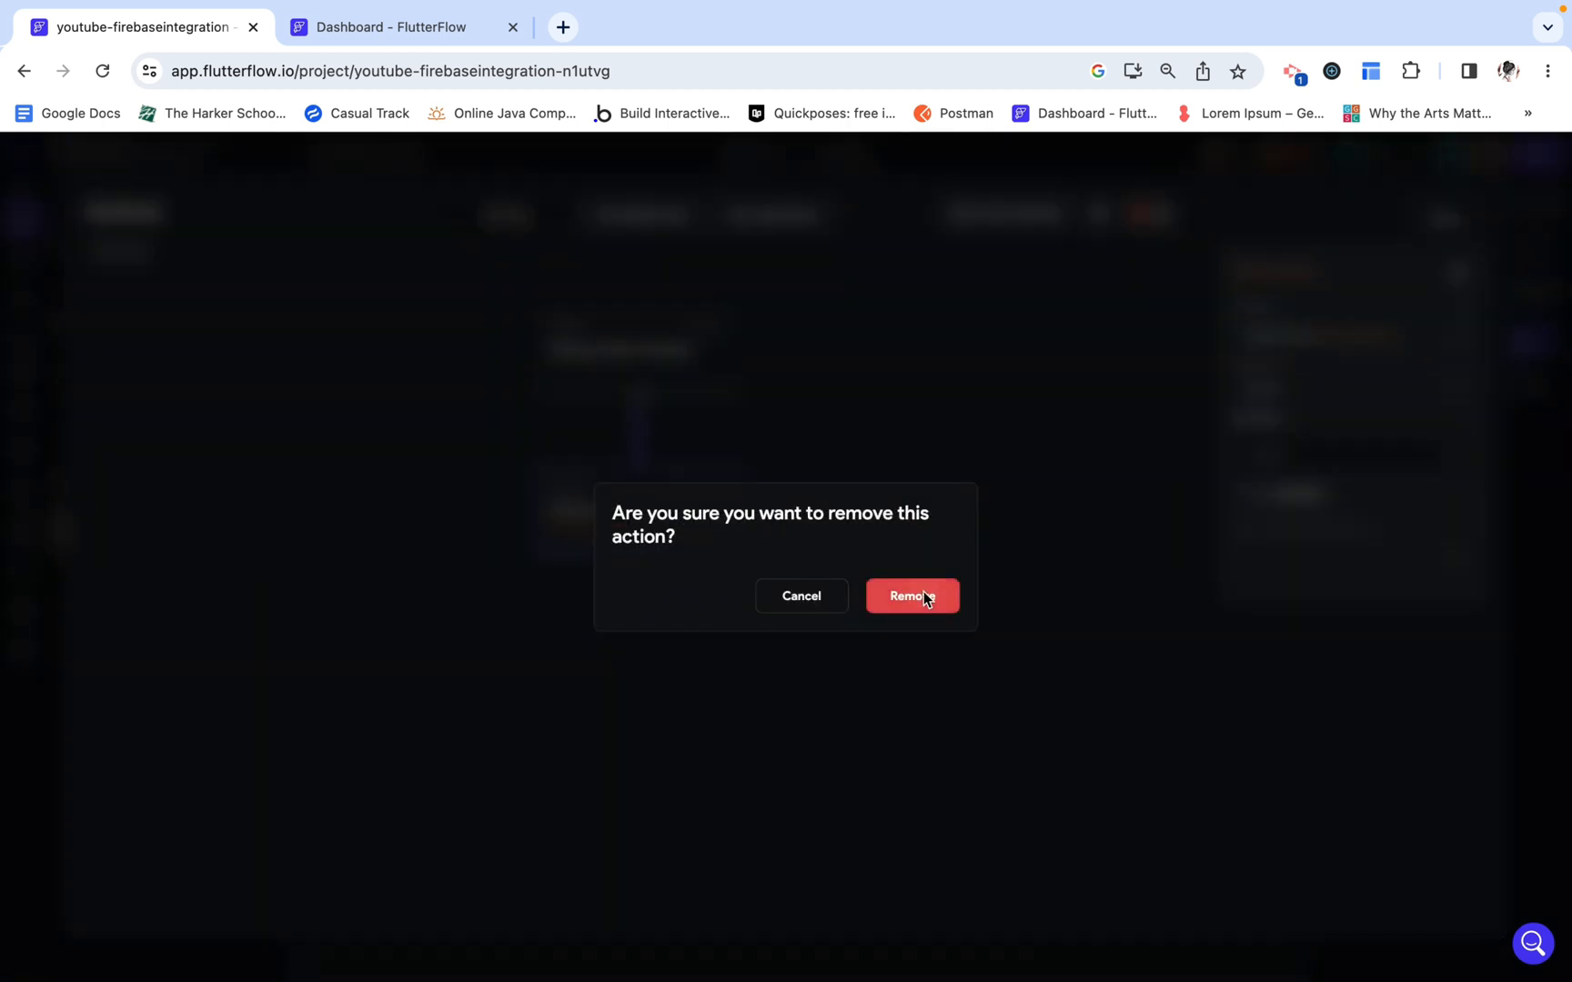
{"action": "left_click", "coordinate": [911, 596]}
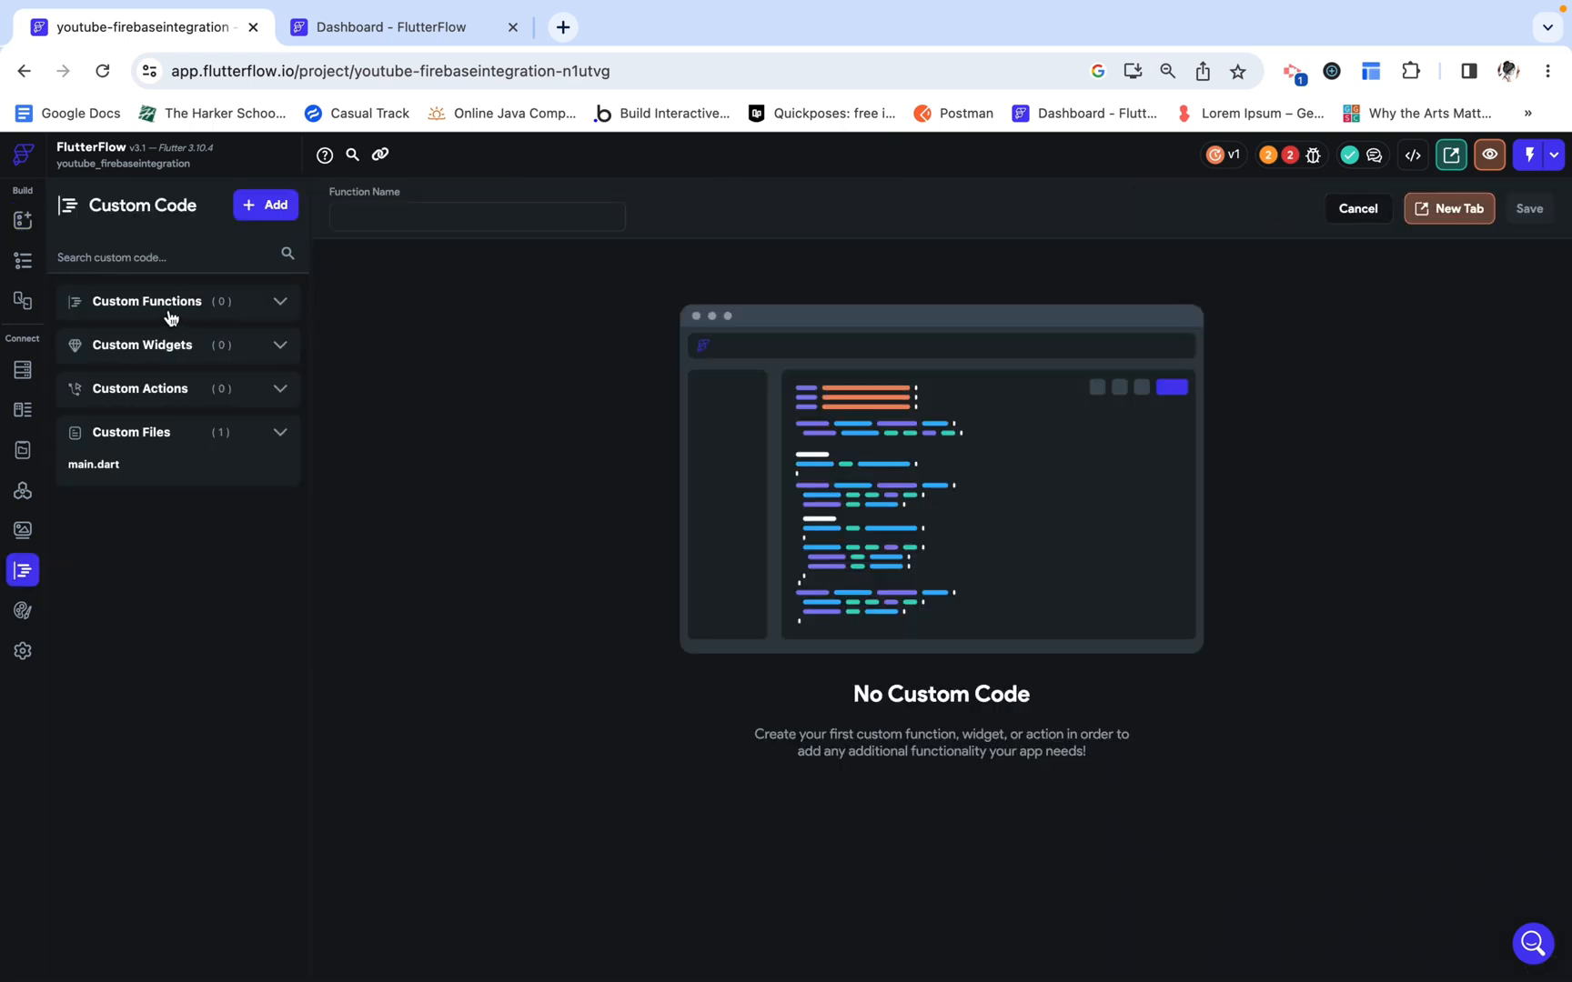
Step: Create a new custom function with a Boolean return value
{"action": "left_click", "coordinate": [265, 205]}
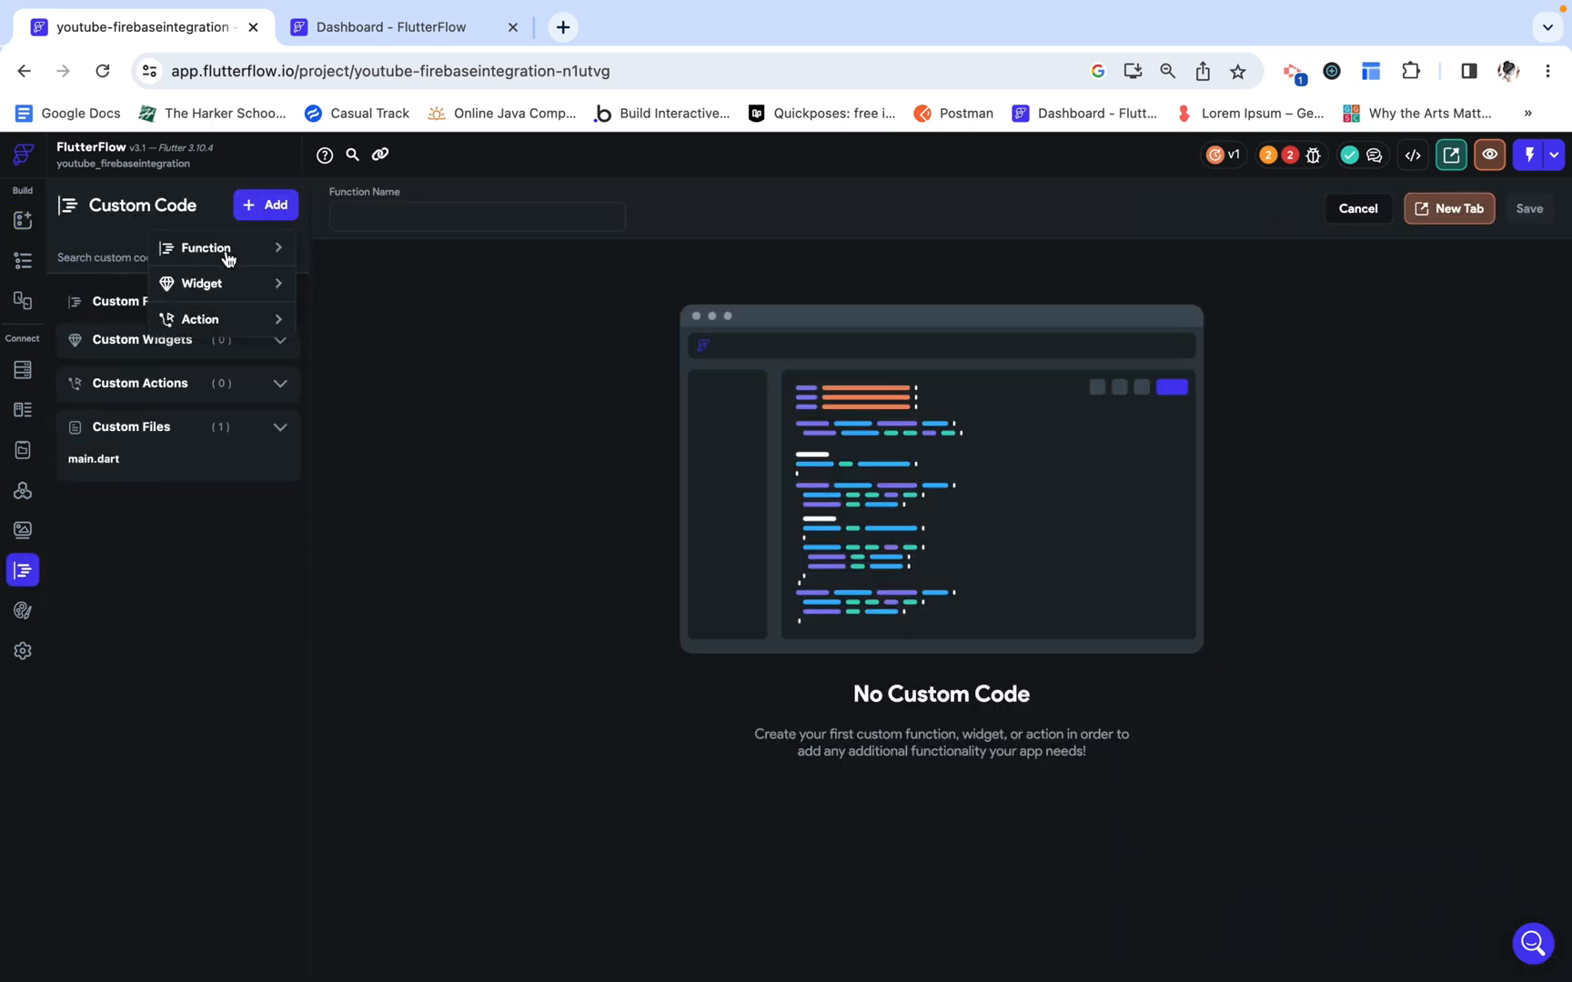
{"action": "left_click", "coordinate": [206, 248]}
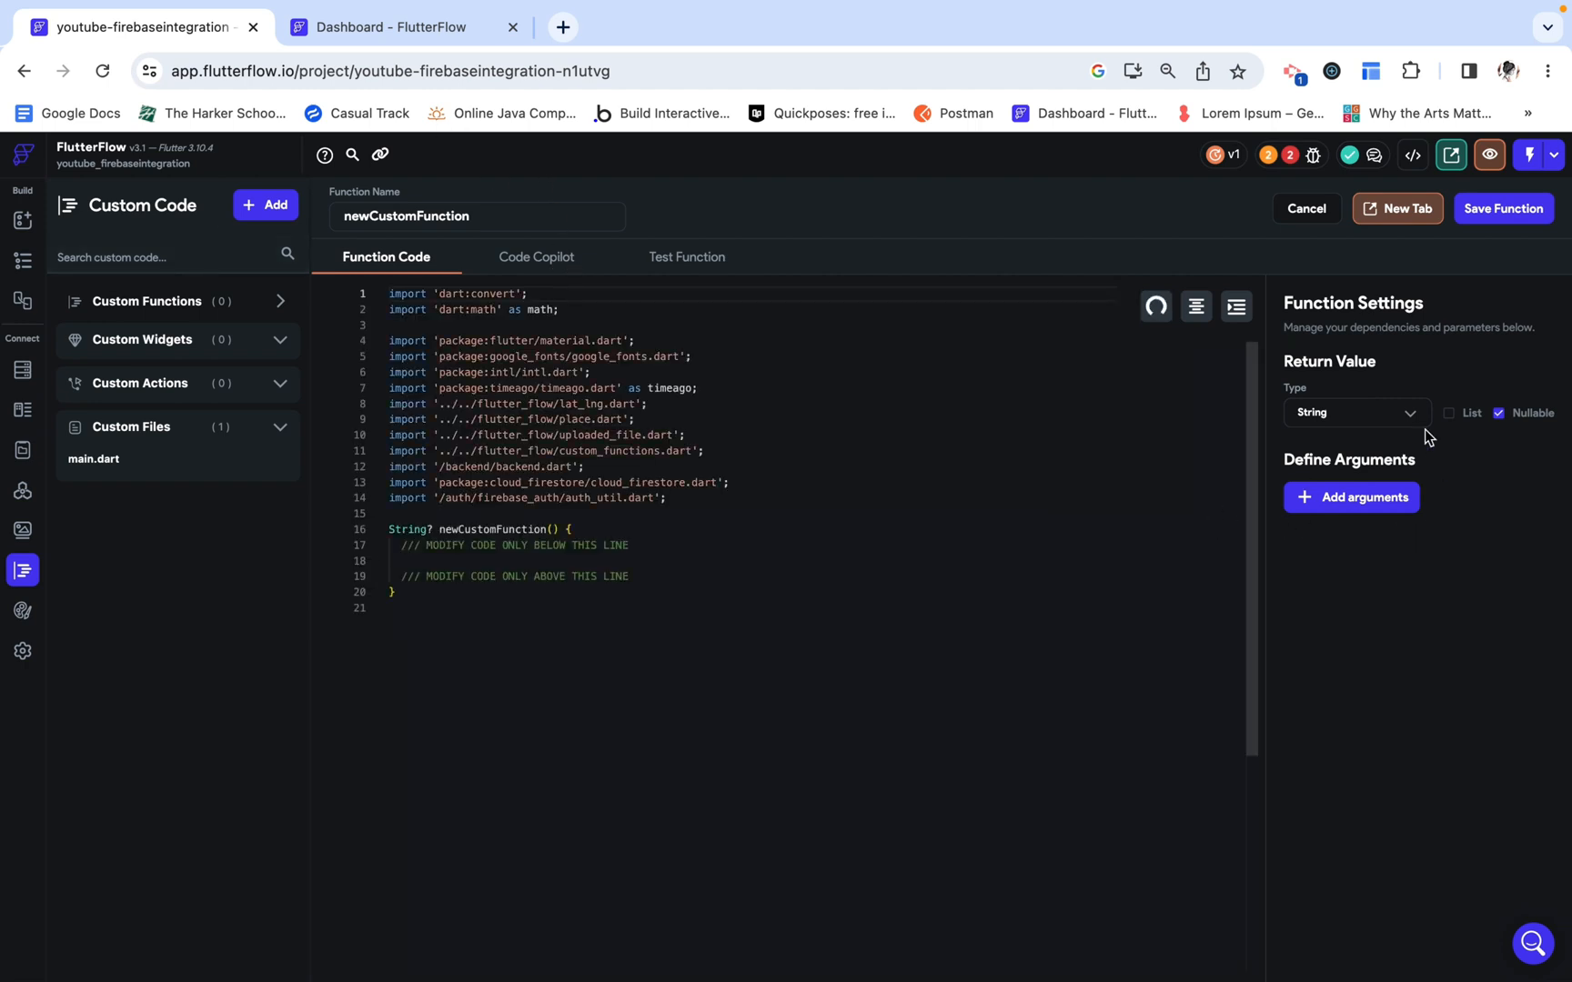
{"action": "left_click", "coordinate": [1354, 412]}
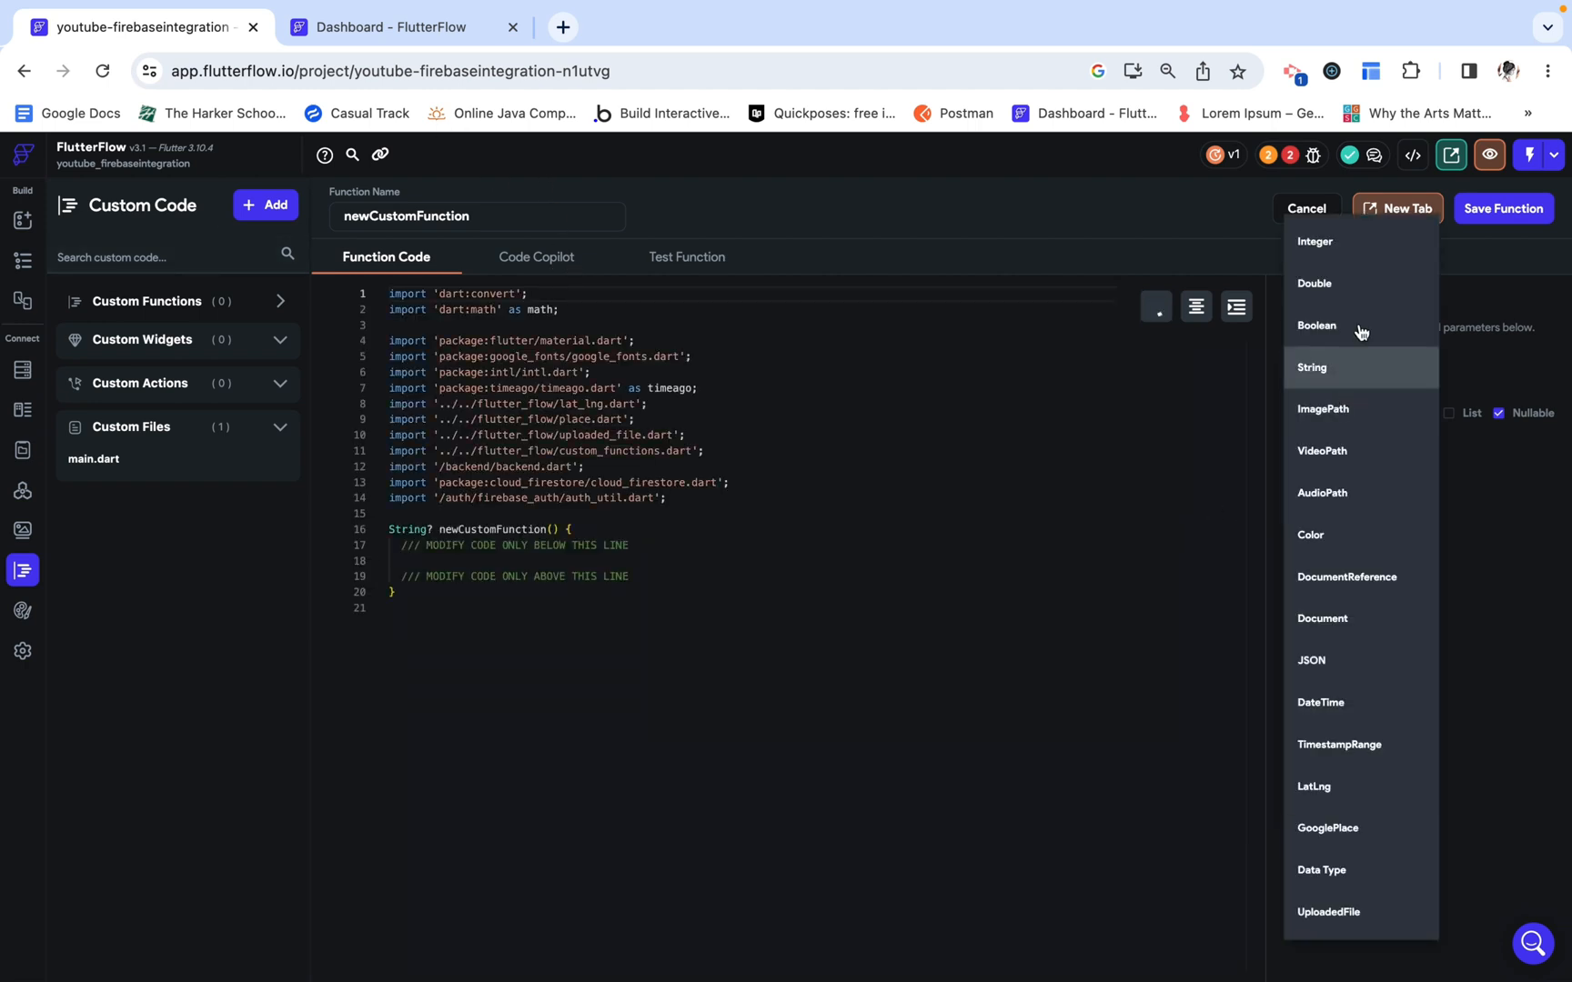
{"action": "left_click", "coordinate": [1316, 325]}
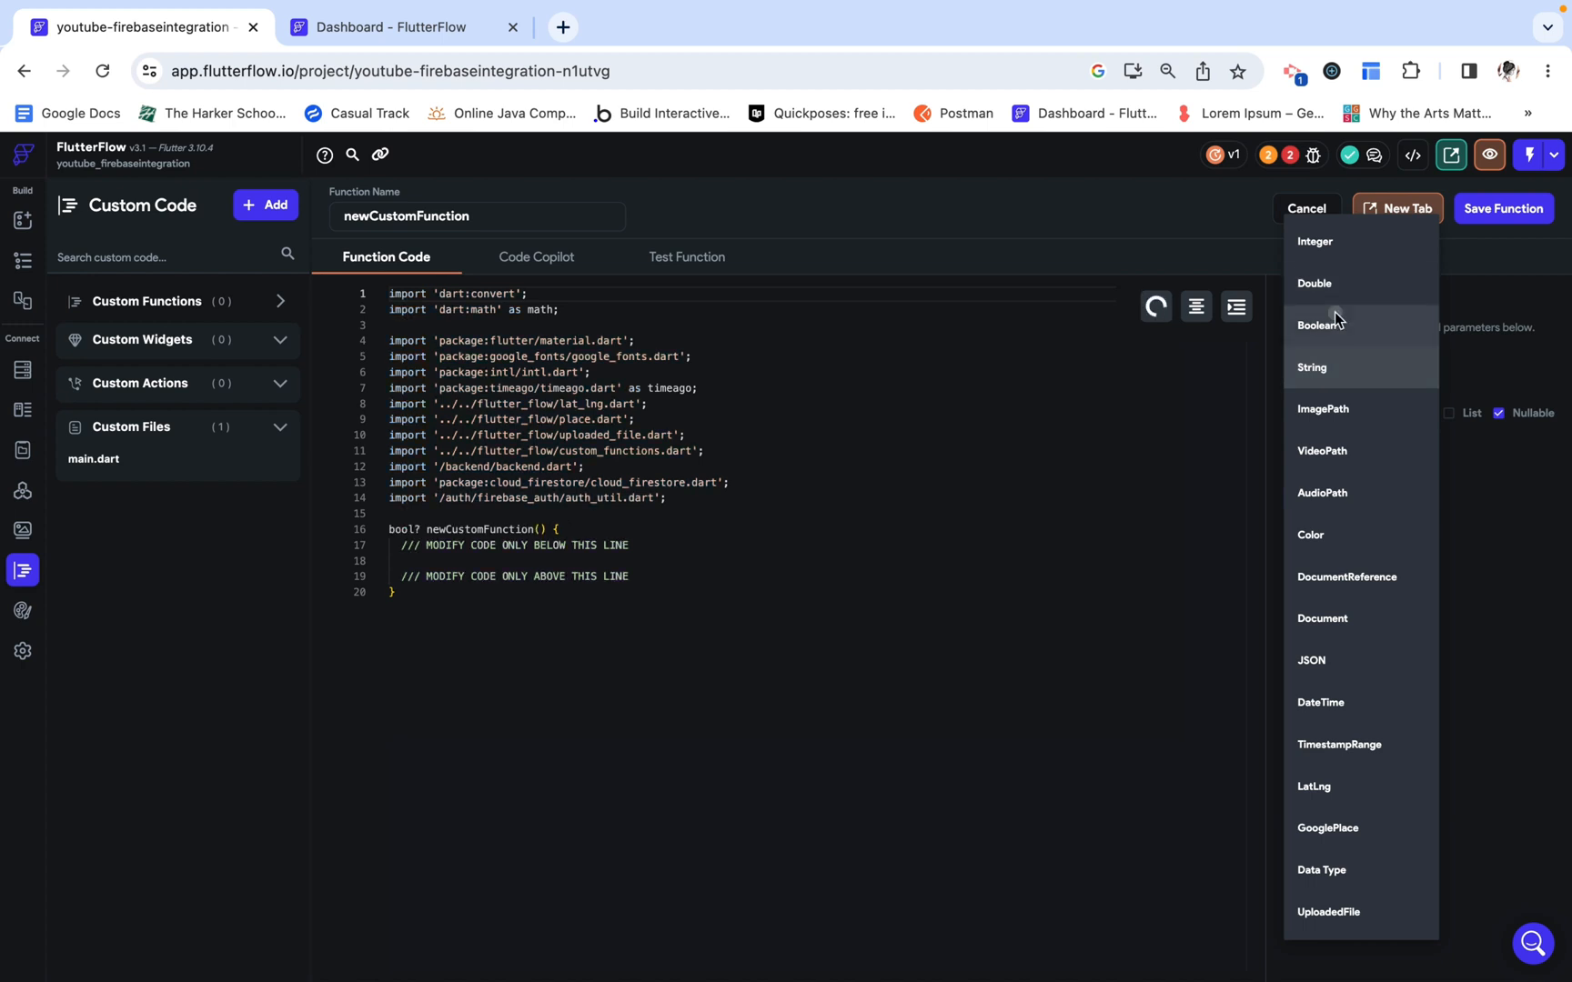
Step: Add two Integer arguments to the function, index and lengthofaist
{"action": "left_click", "coordinate": [1319, 325]}
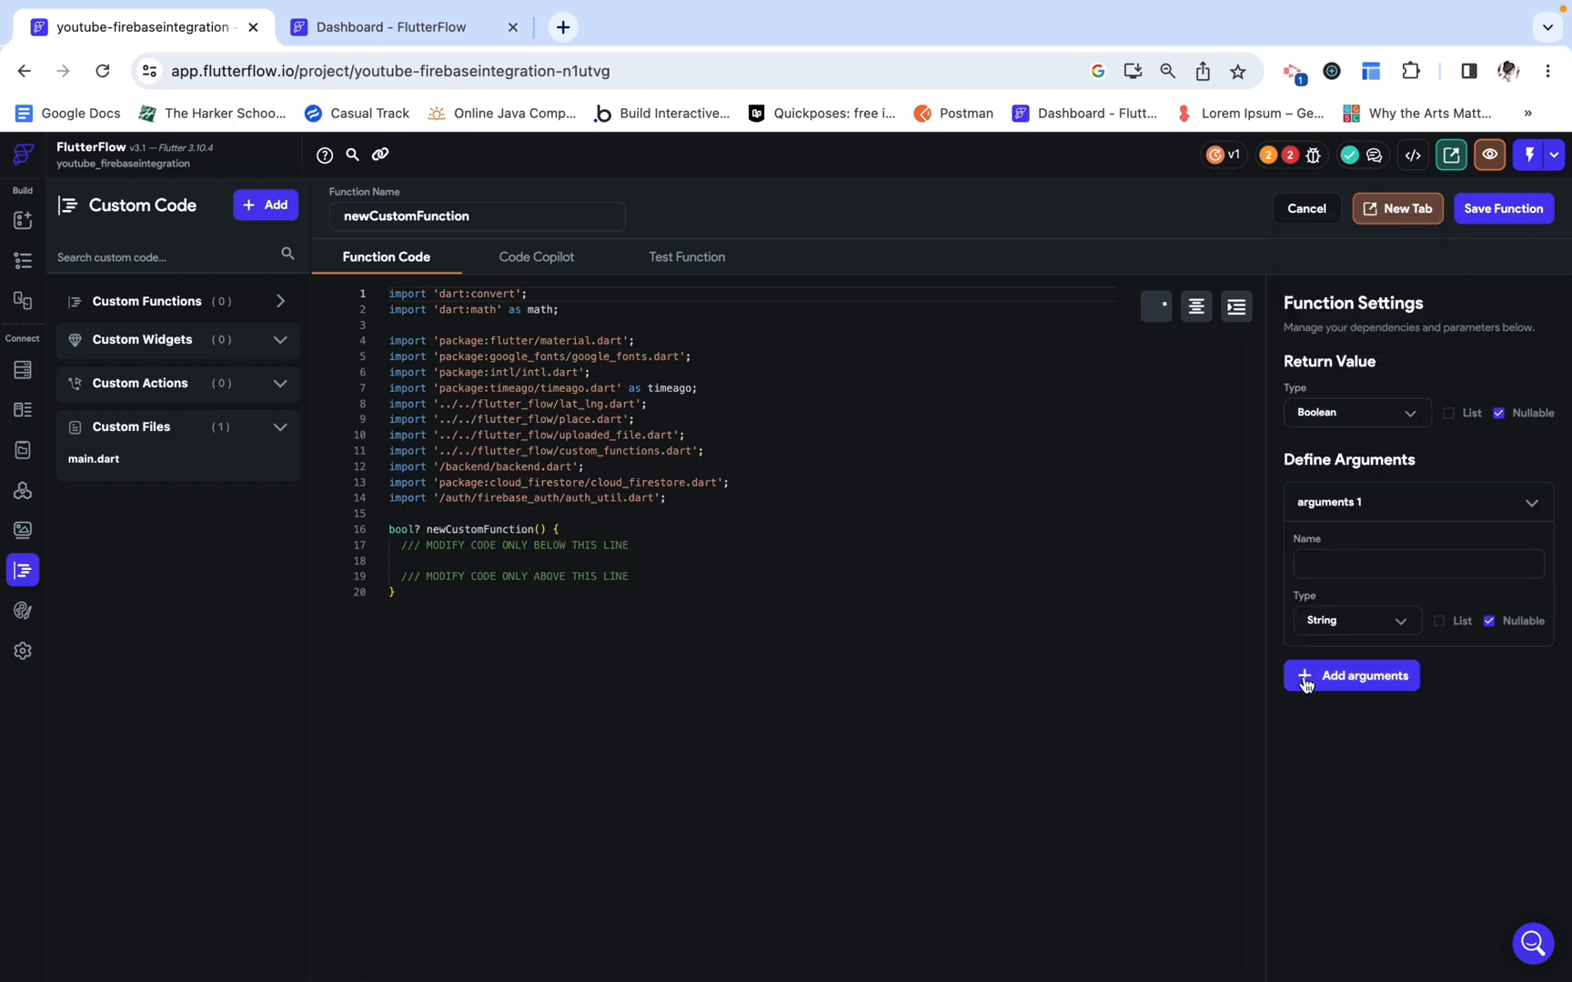
{"action": "left_click", "coordinate": [1352, 675]}
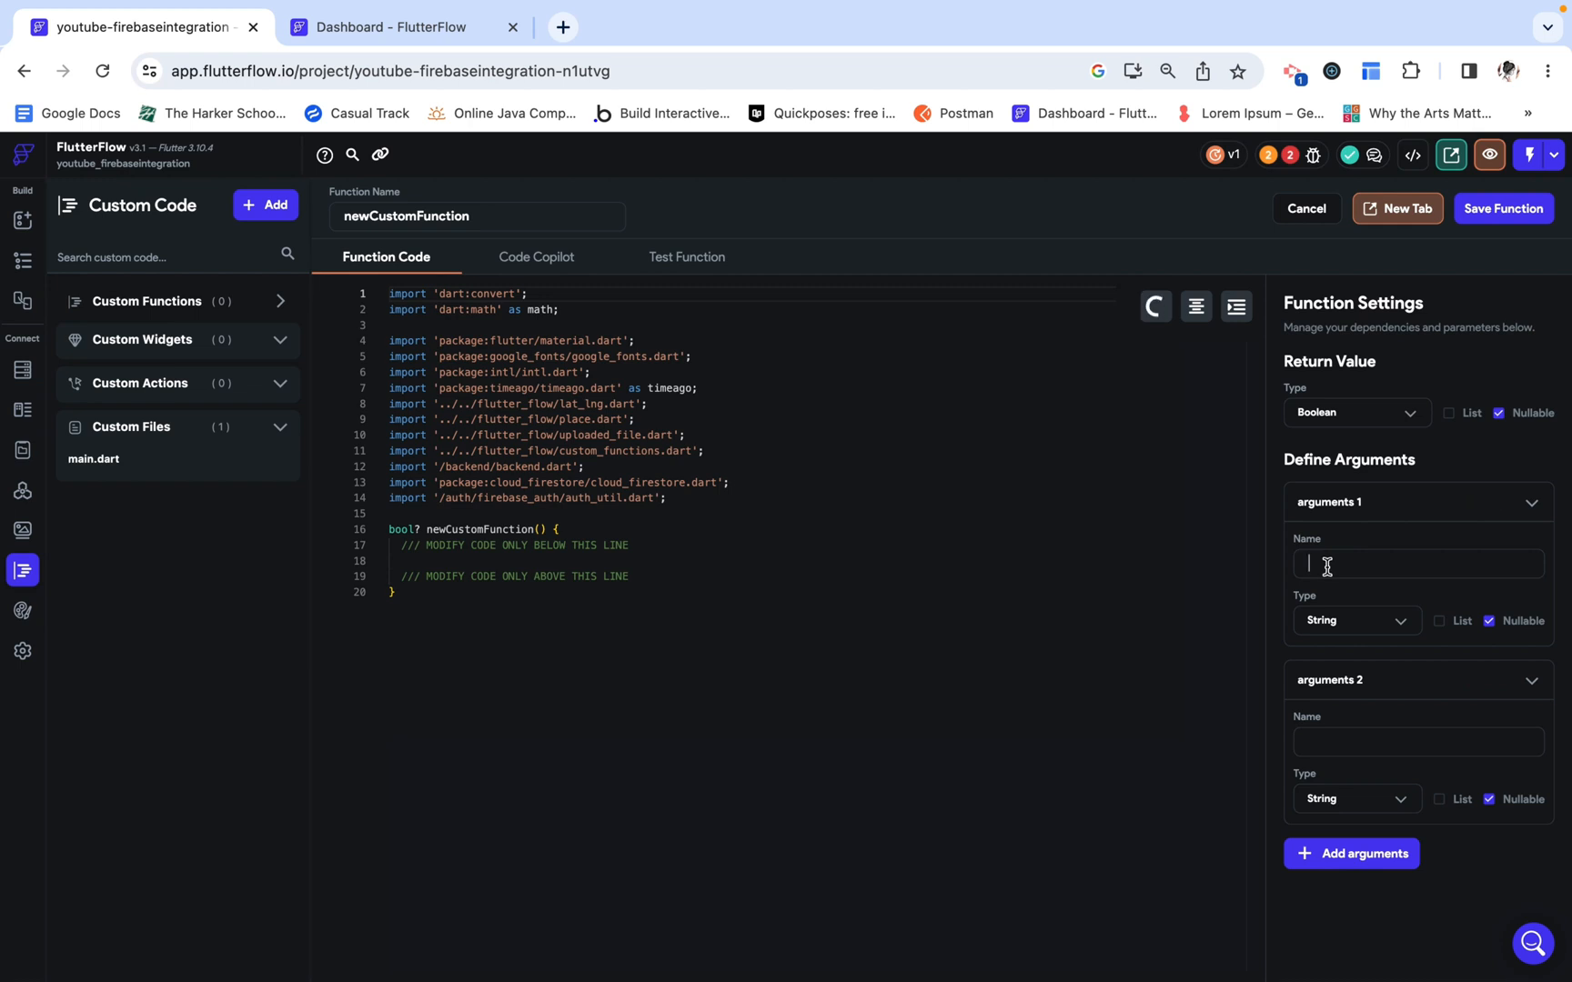
{"action": "type", "text": "num"}
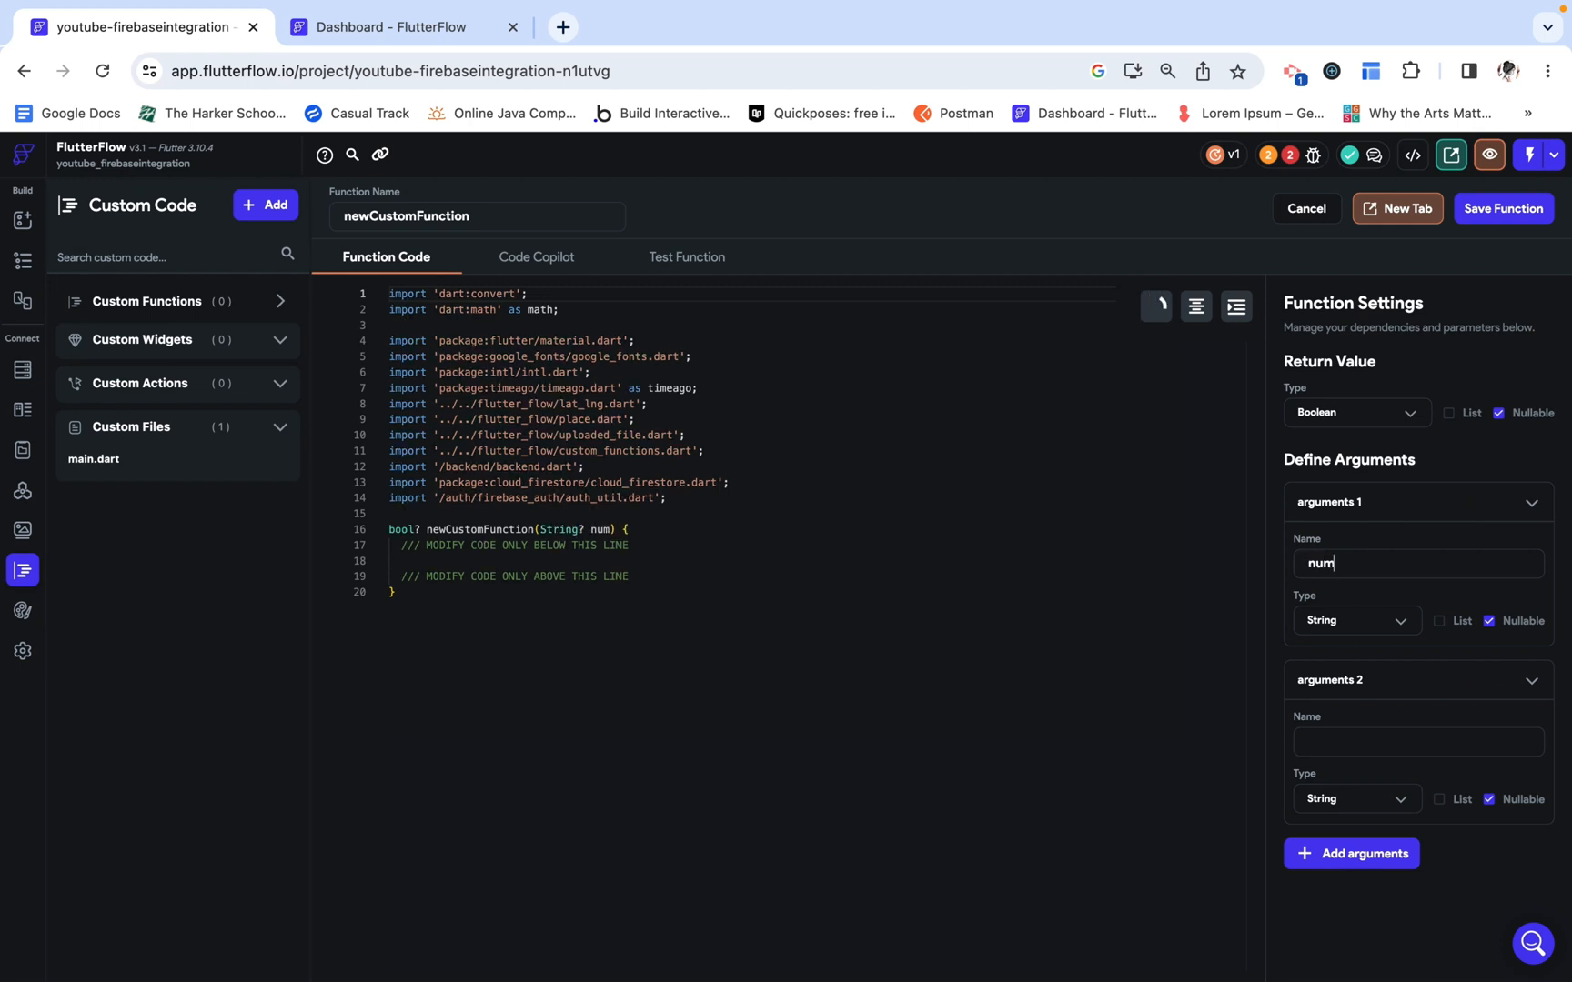
{"action": "type", "text": "1"}
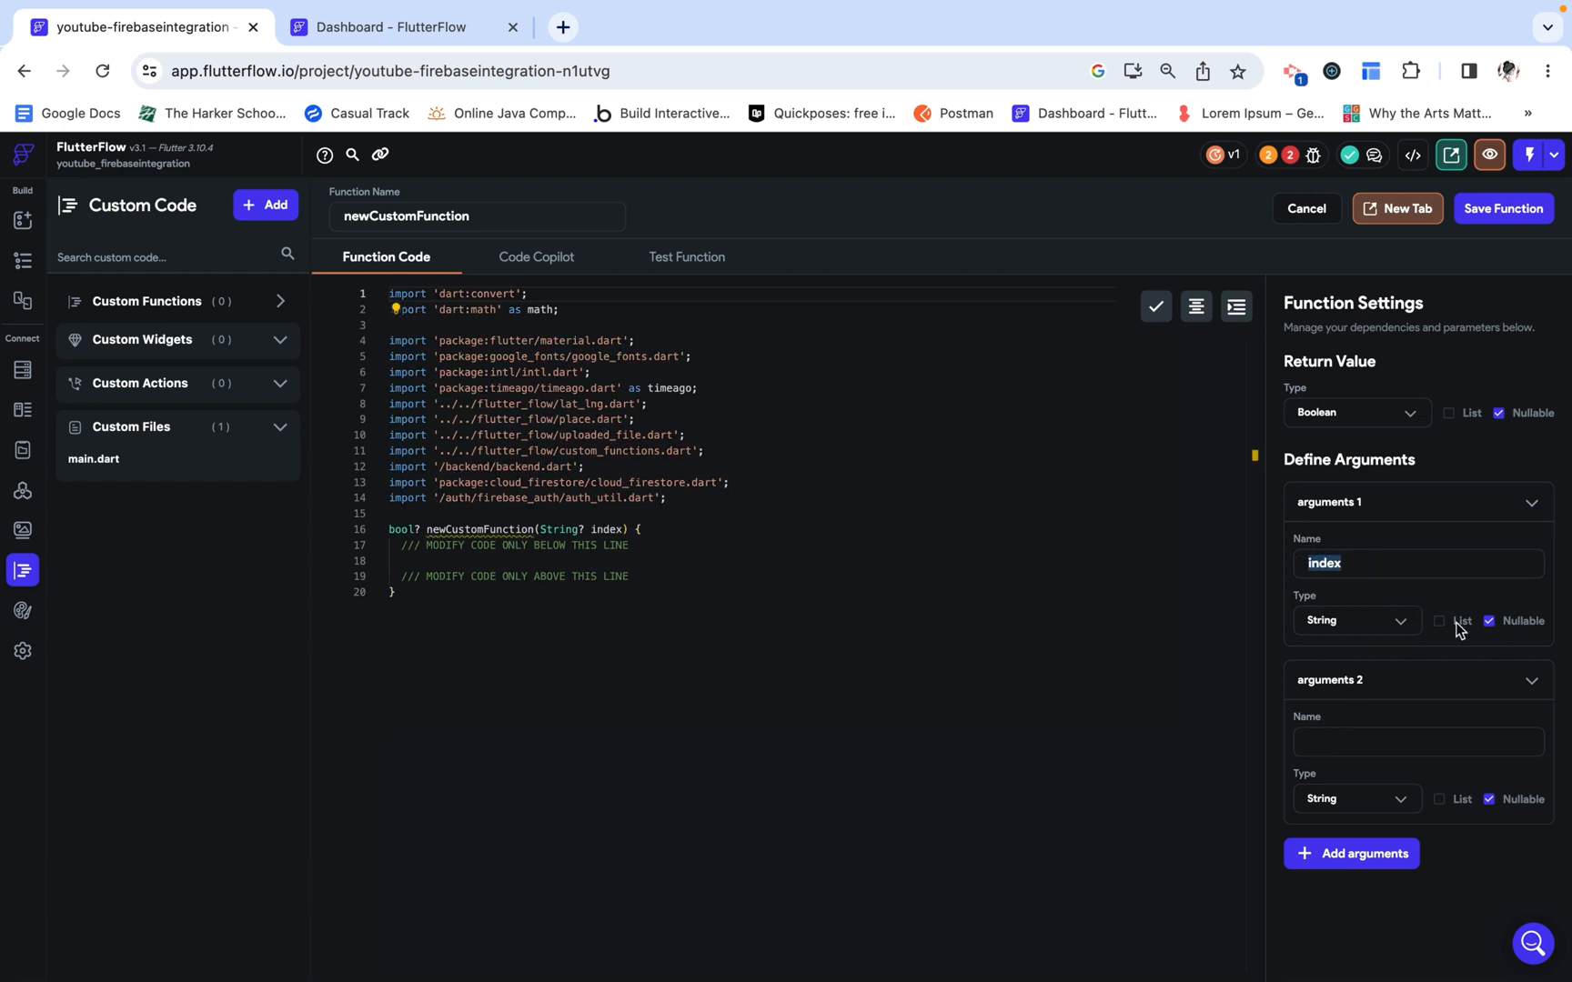
{"action": "mouse_move", "coordinate": [1346, 678]}
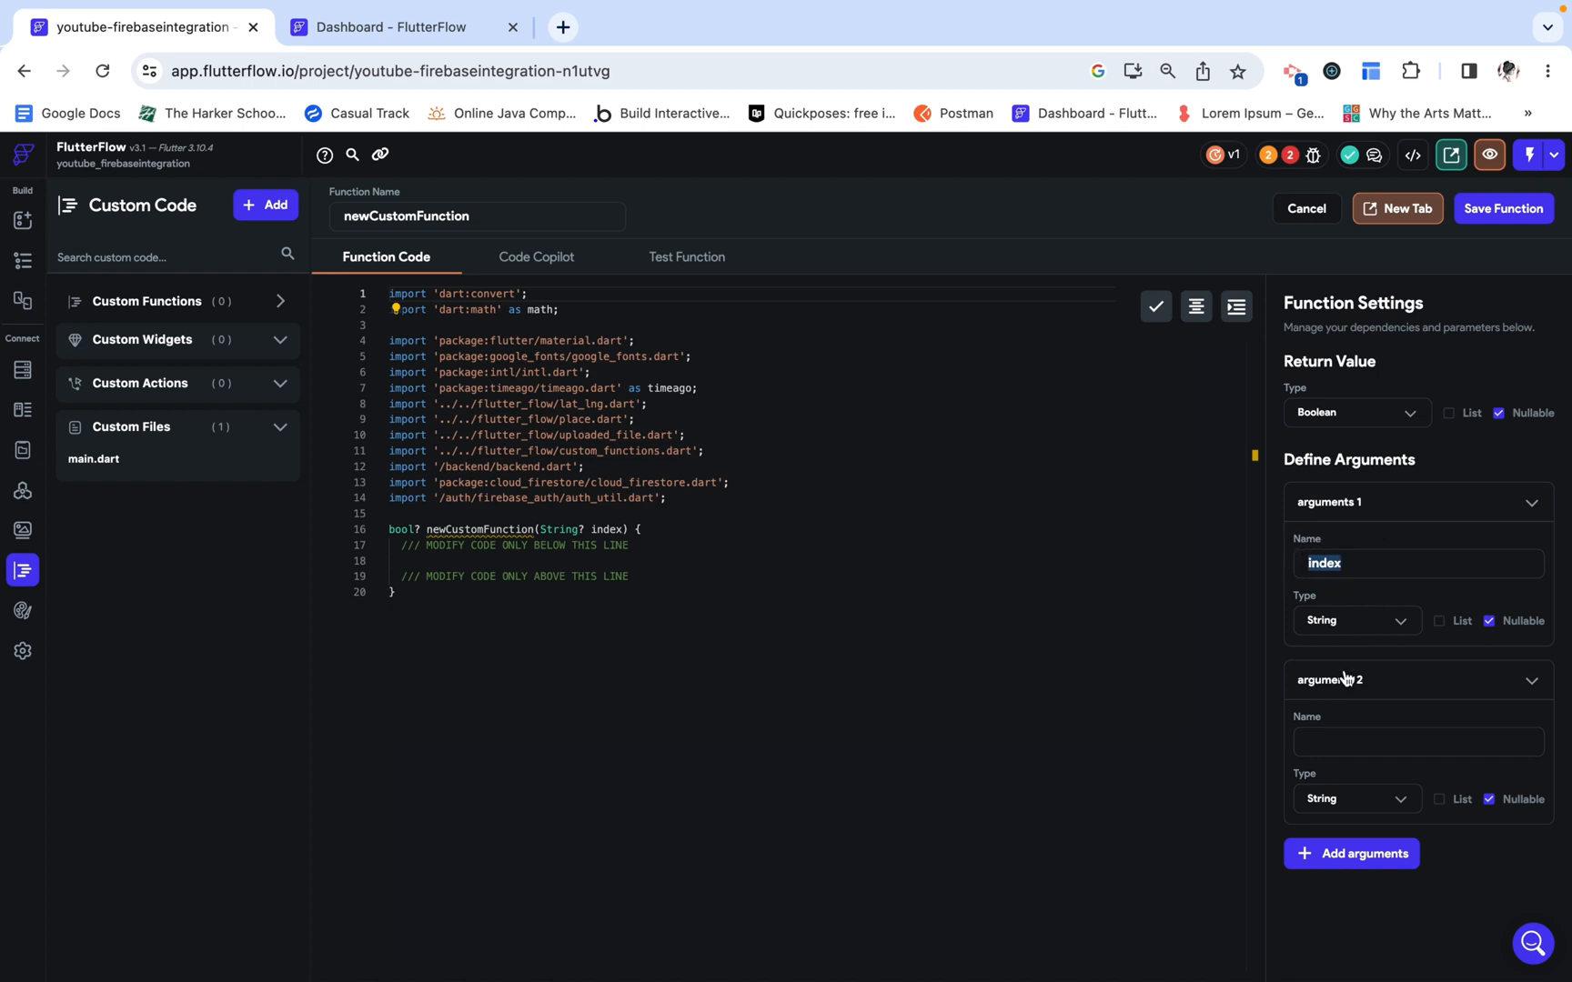
{"action": "type", "text": "lengthofa"}
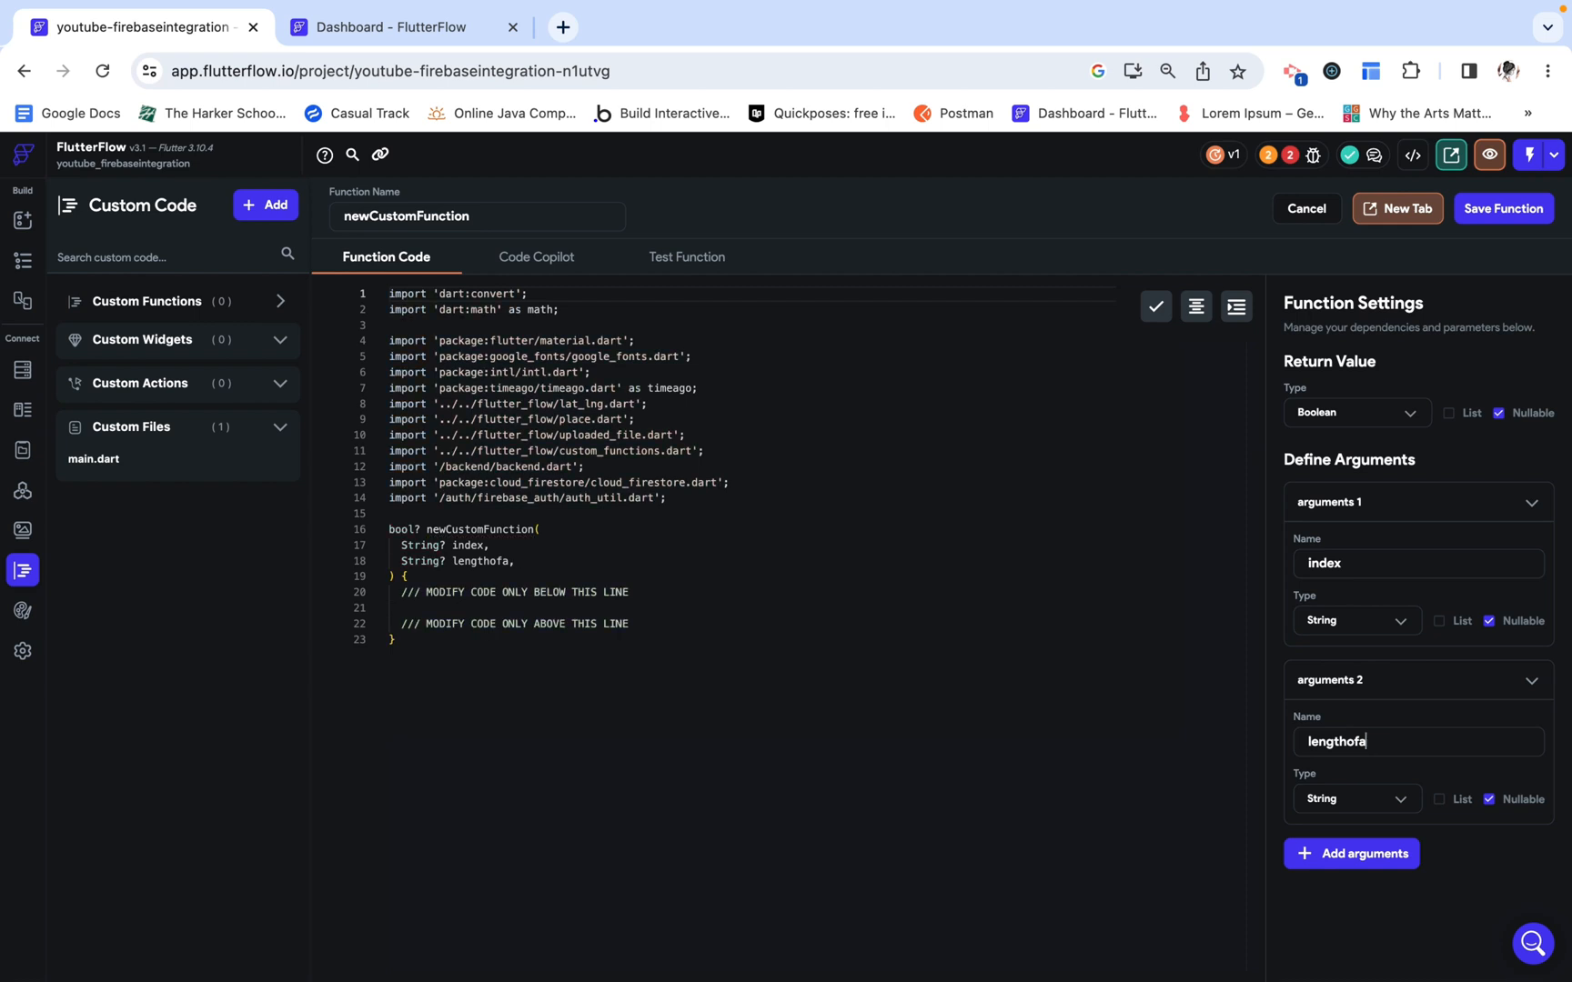
{"action": "type", "text": "ist"}
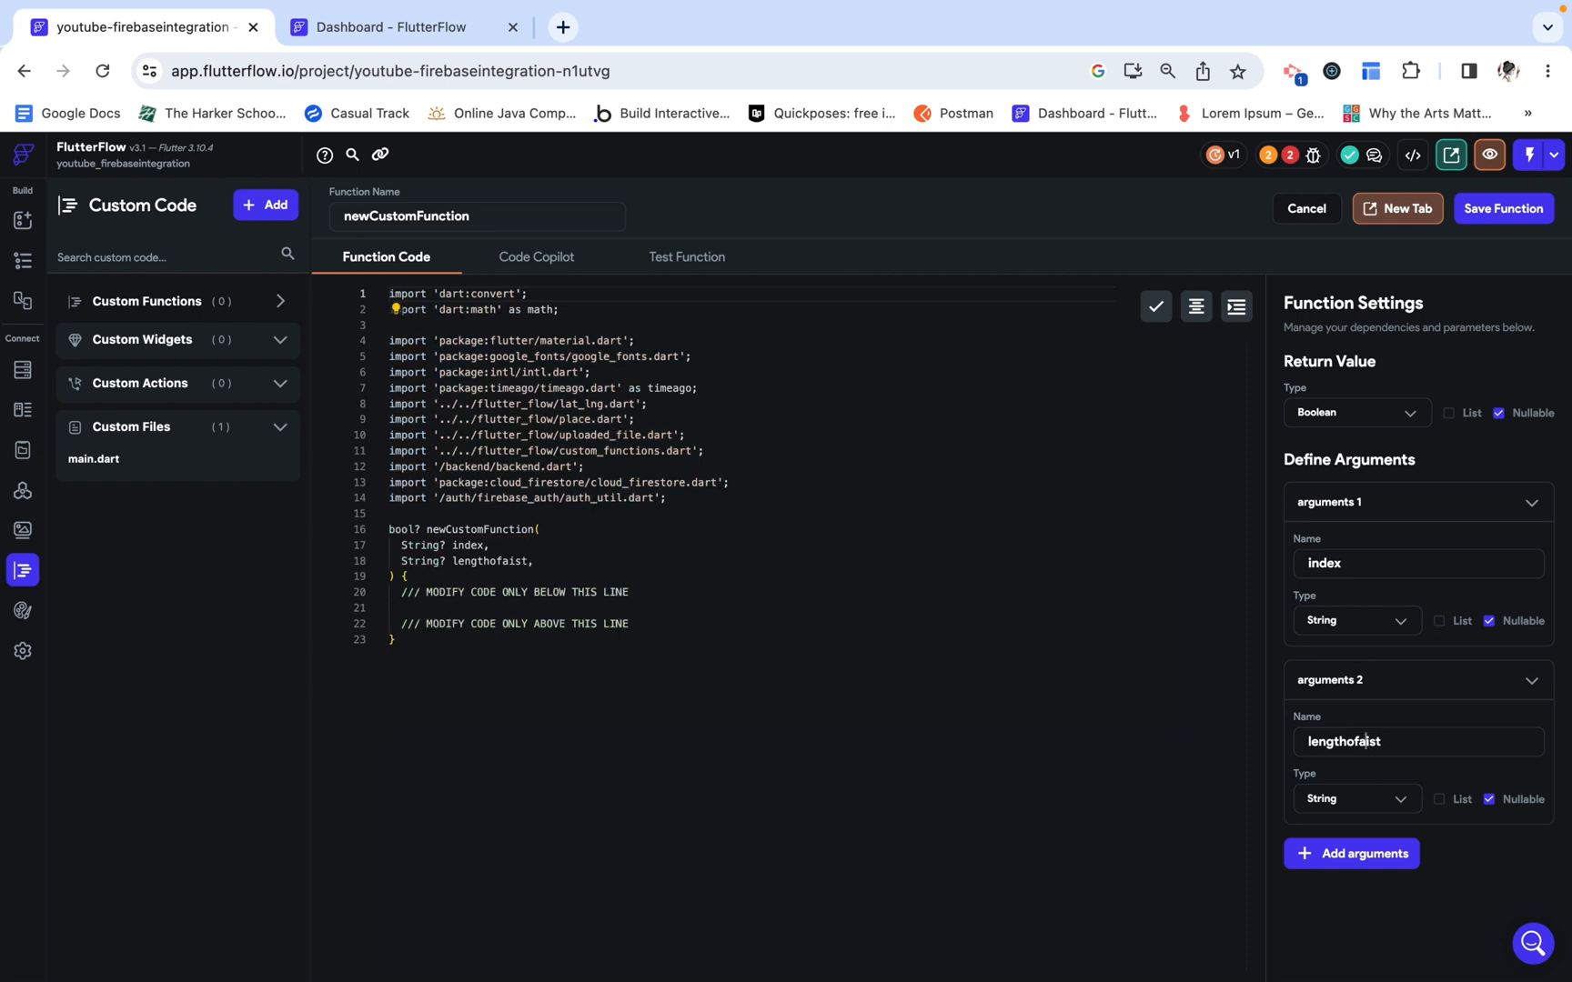
{"action": "left_click", "coordinate": [1356, 412]}
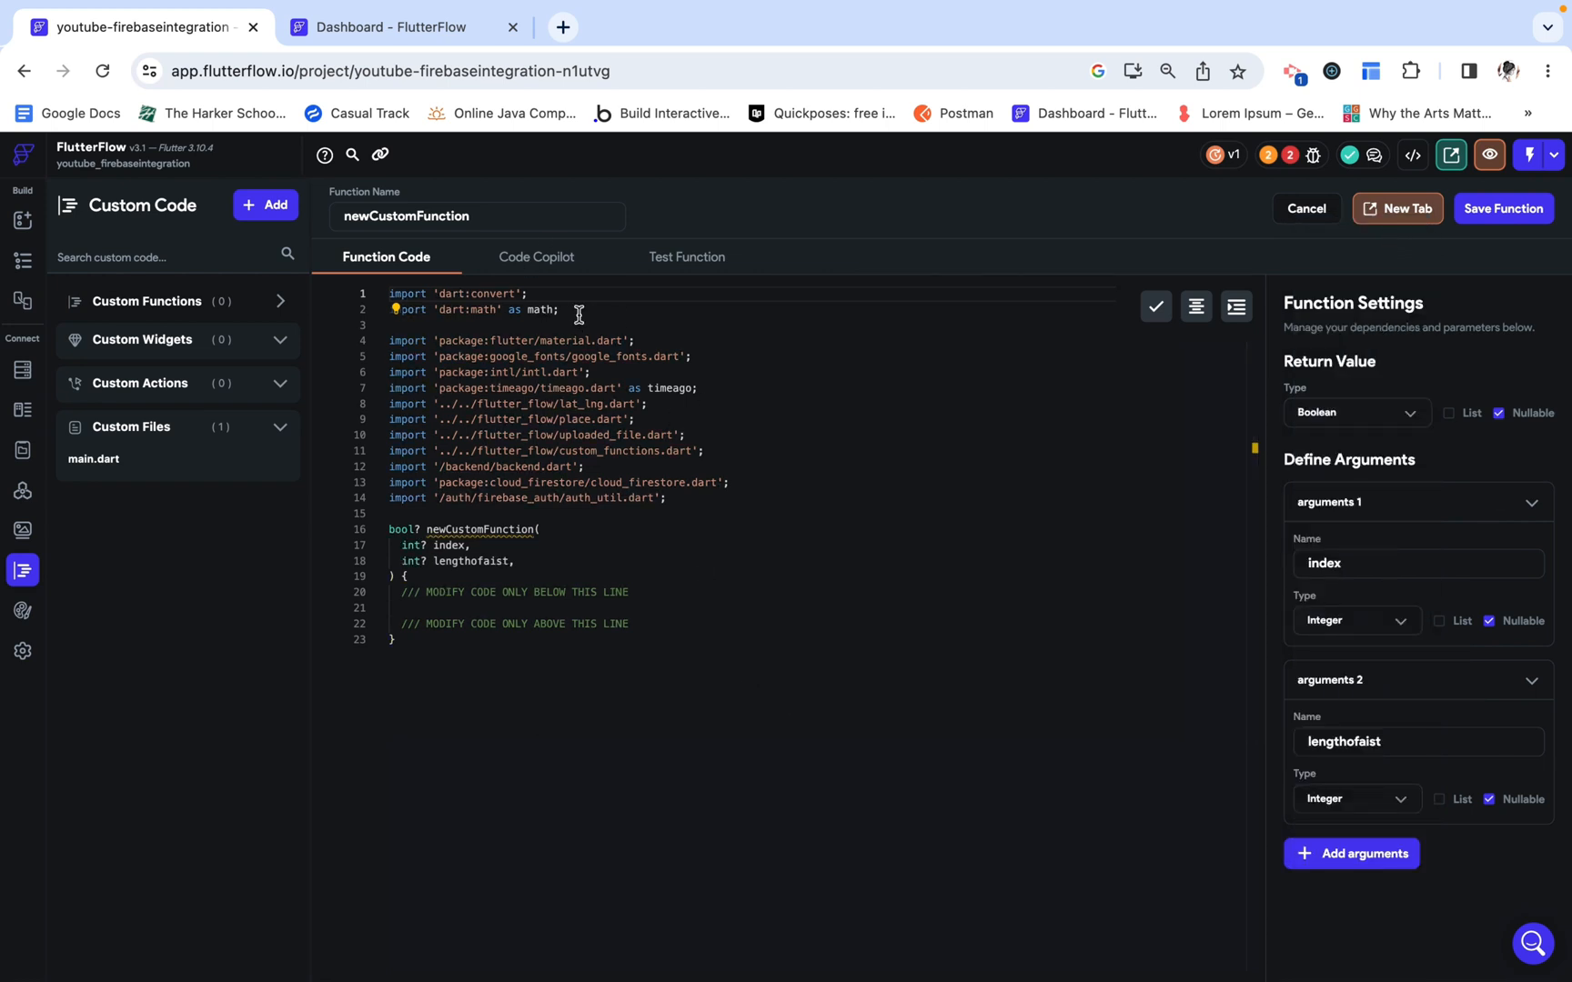
Step: Use Code Copilot to generate code returning true if index < list length, else false
{"action": "left_click", "coordinate": [535, 256]}
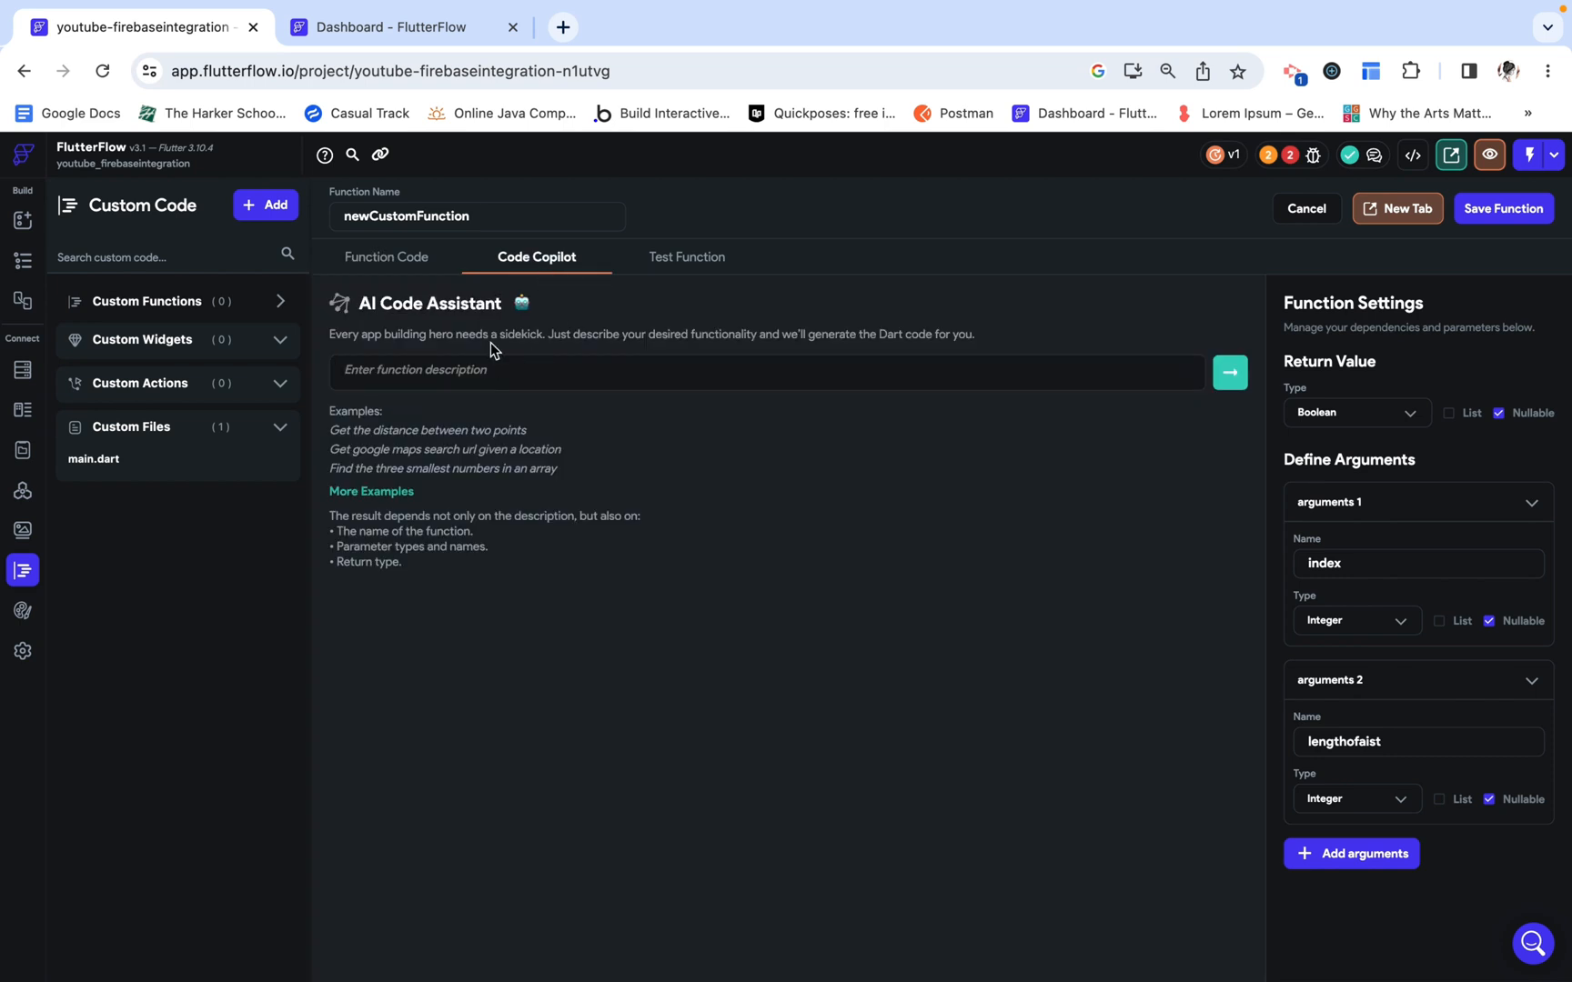
{"action": "mouse_move", "coordinate": [584, 434]}
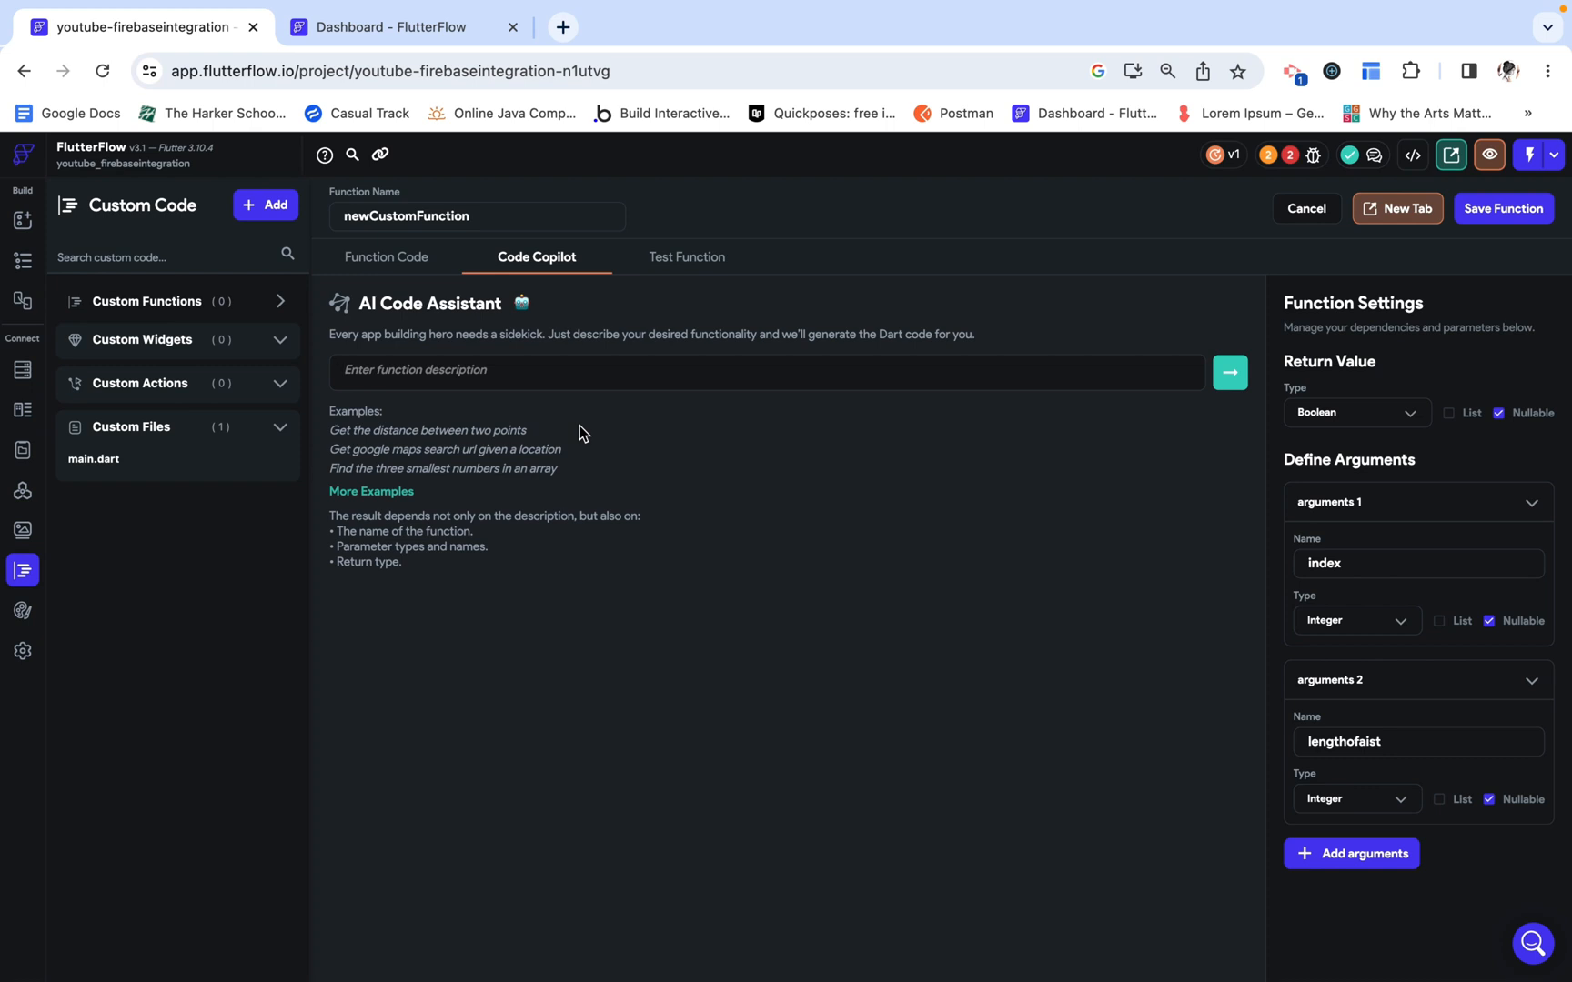
{"action": "type", "text": "if index"}
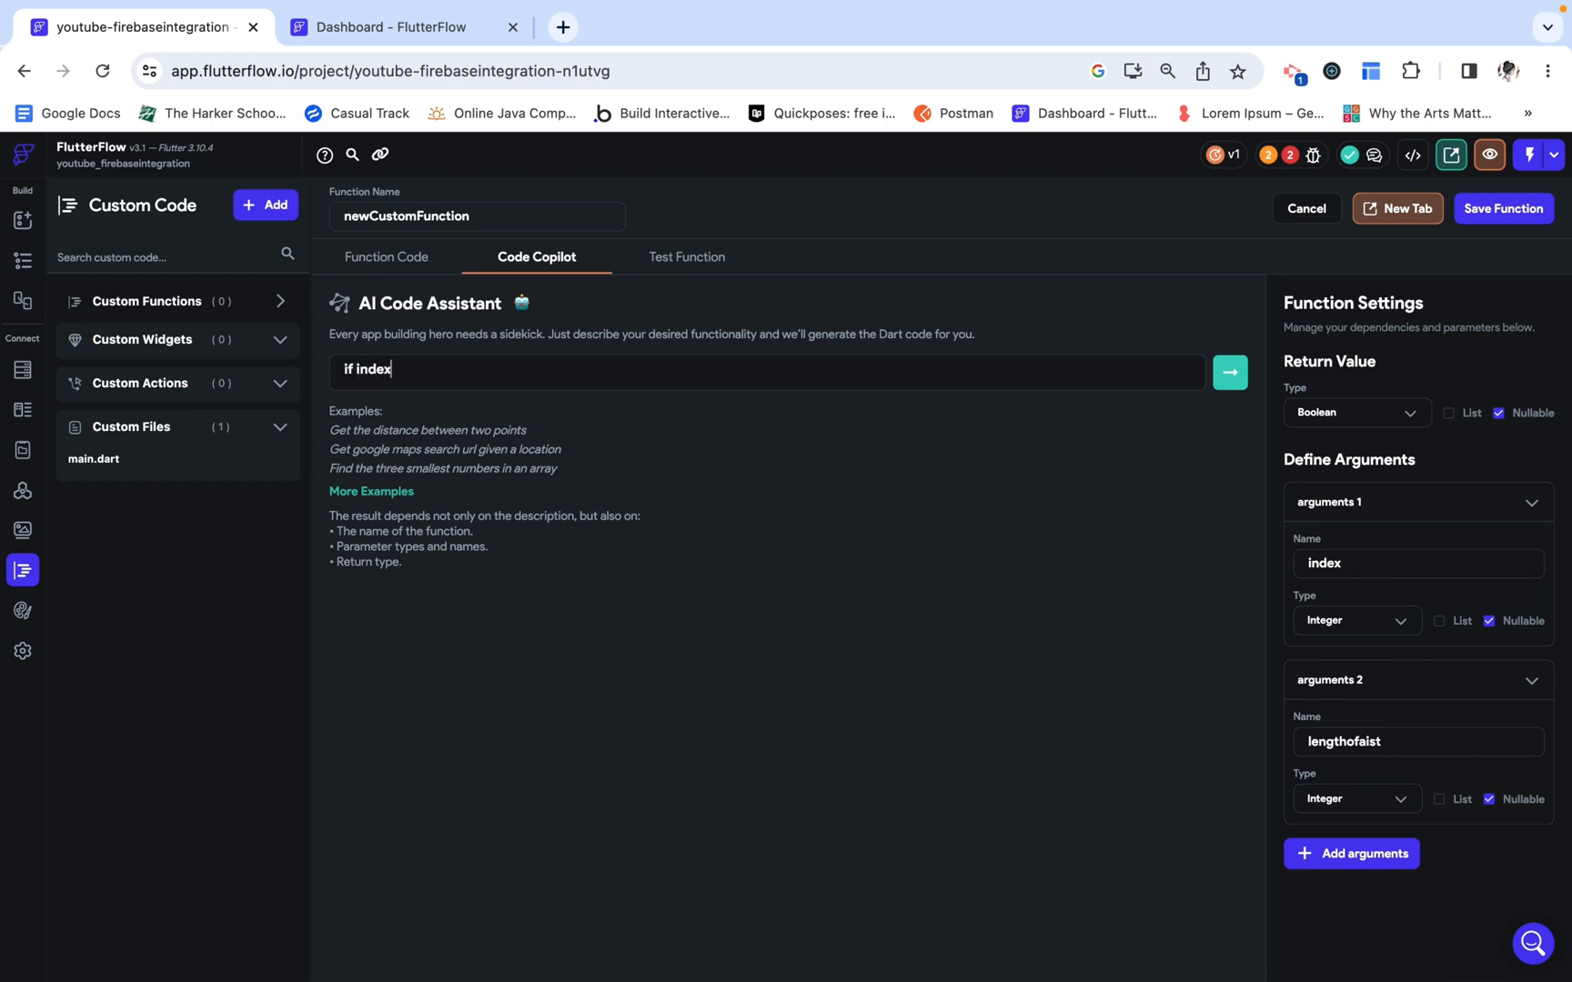
{"action": "type", "text": "<lengt"}
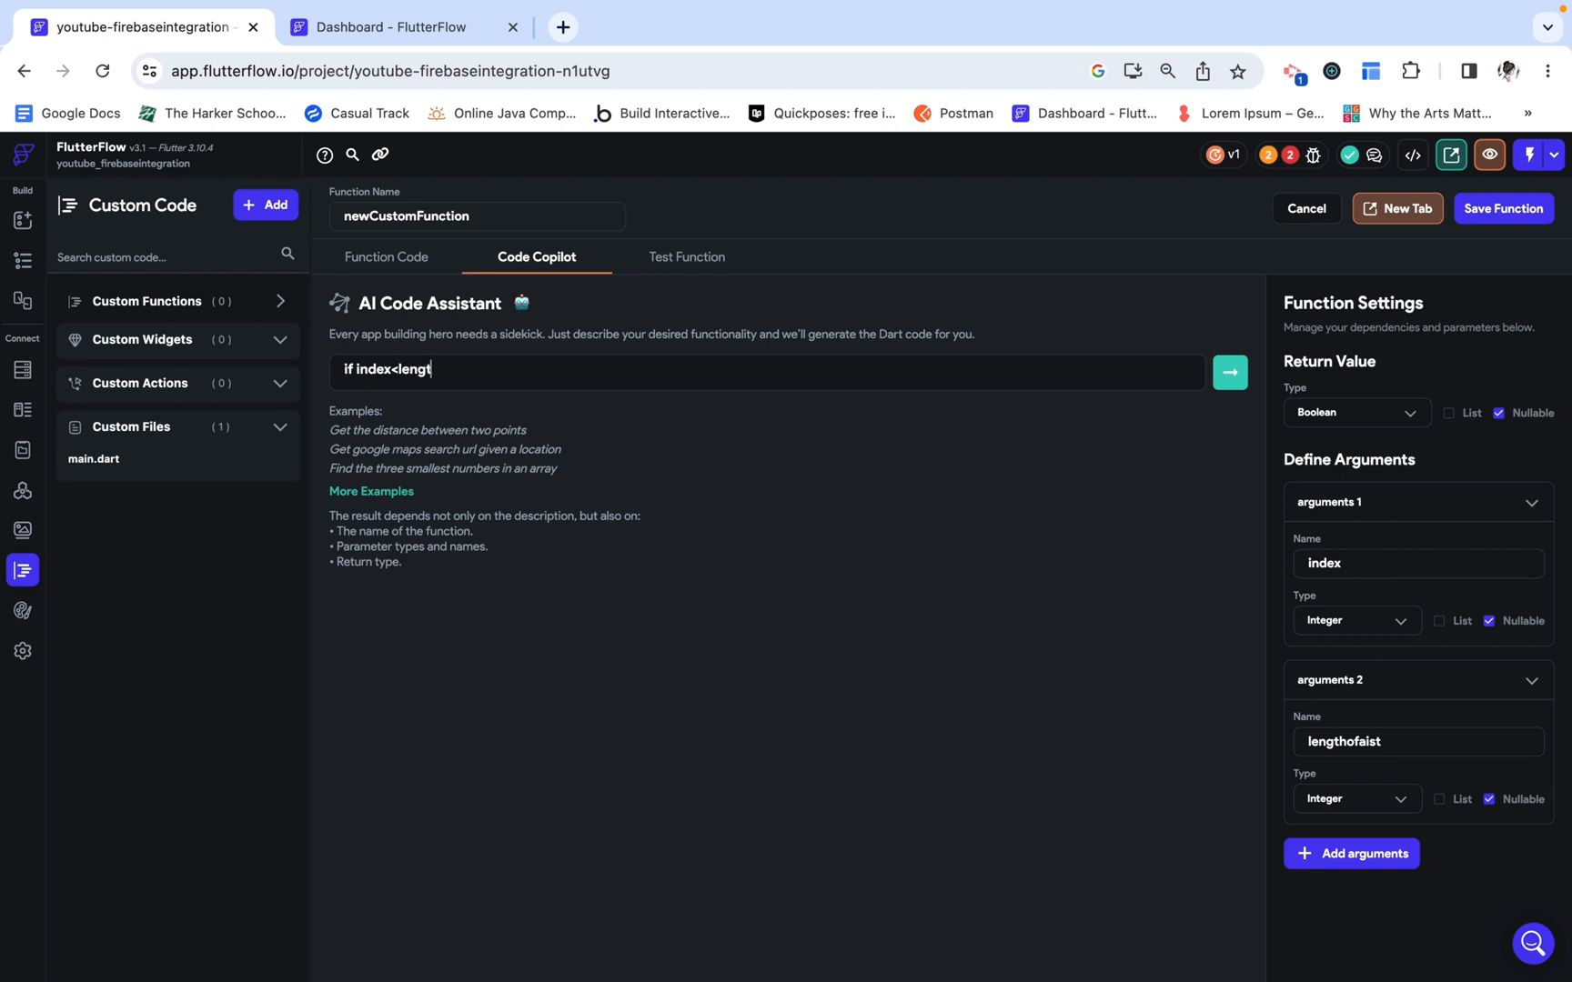
{"action": "type", "text": "hoflist return true. else r"}
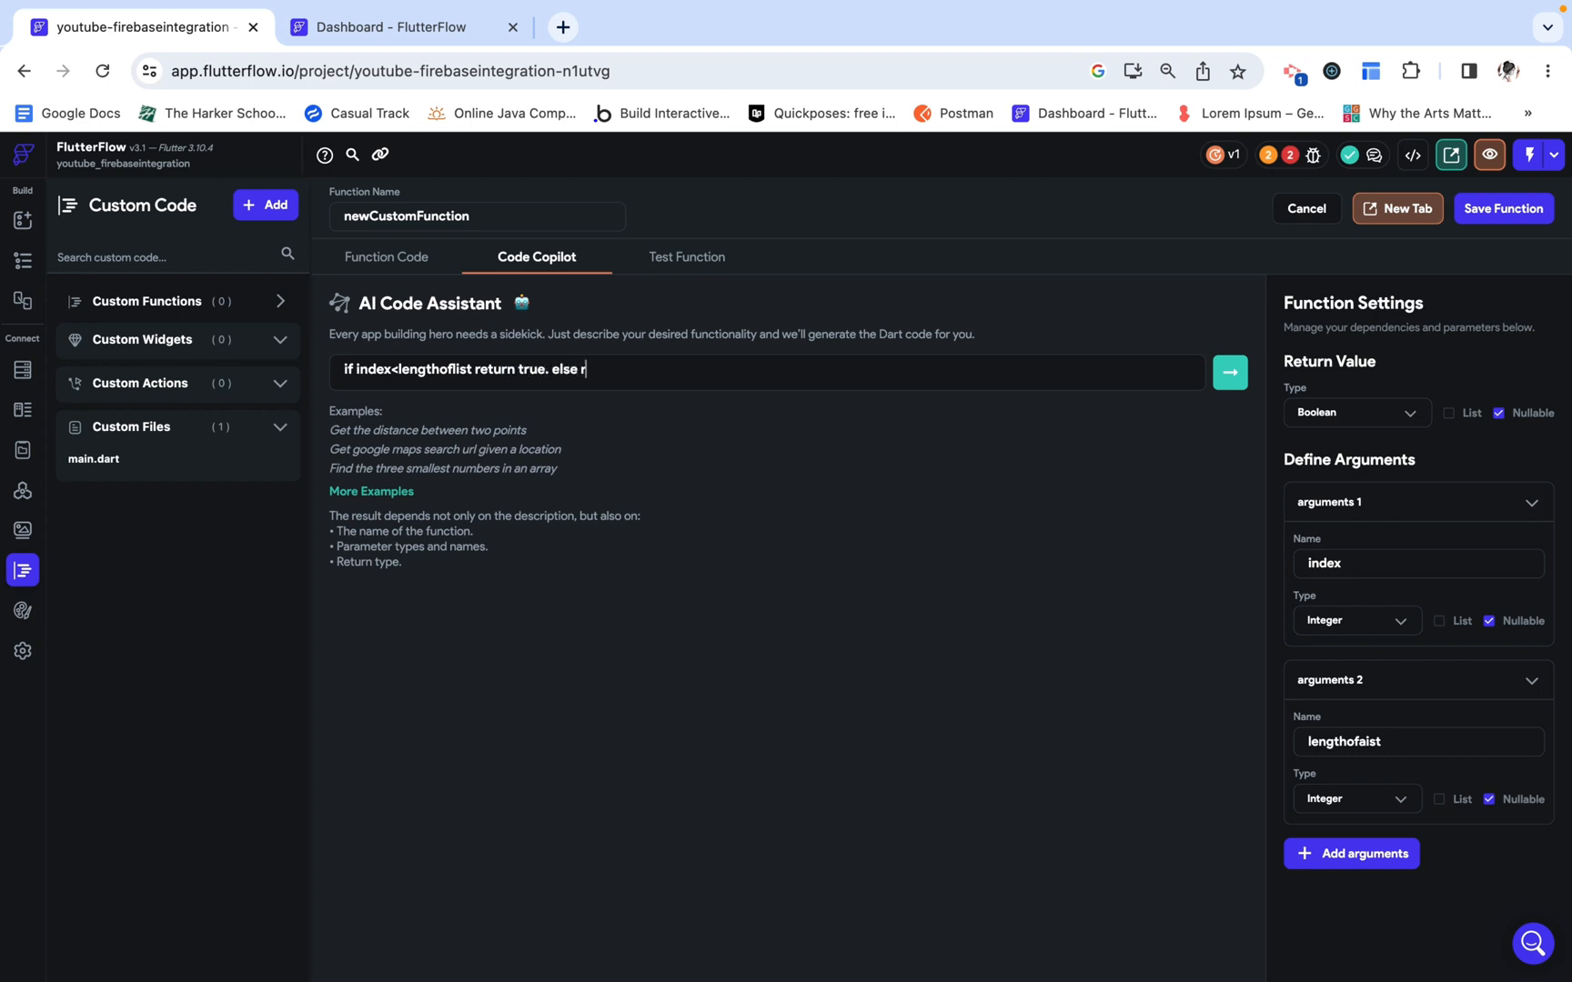
{"action": "type", "text": "eturn false"}
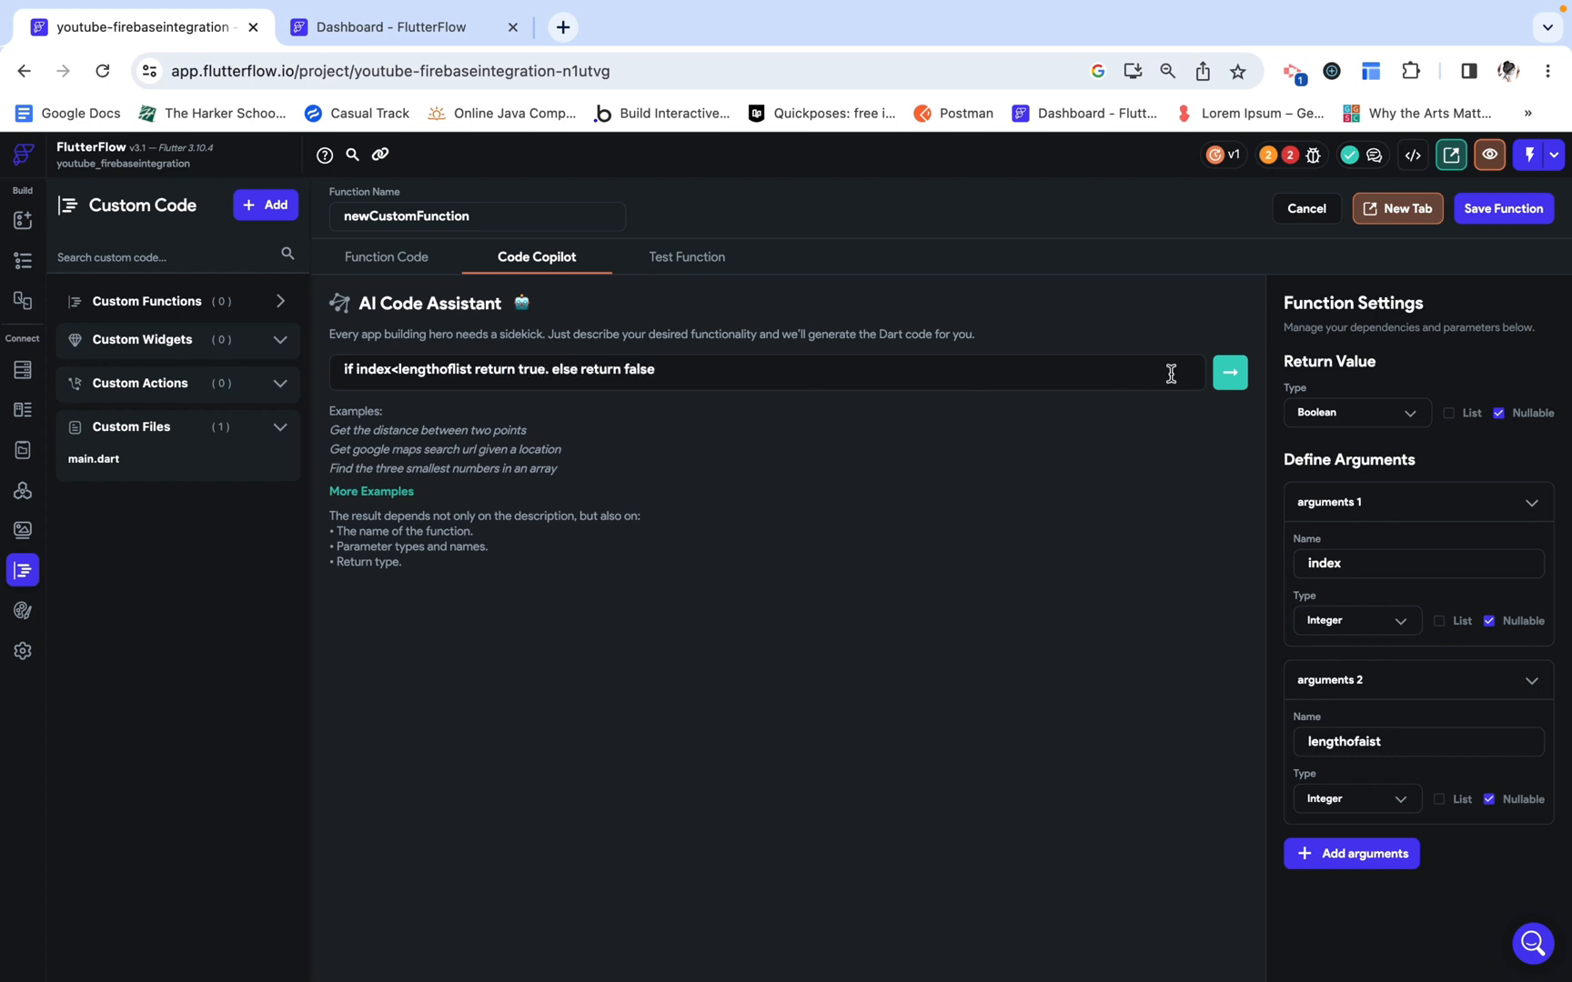
{"action": "left_click", "coordinate": [1229, 372]}
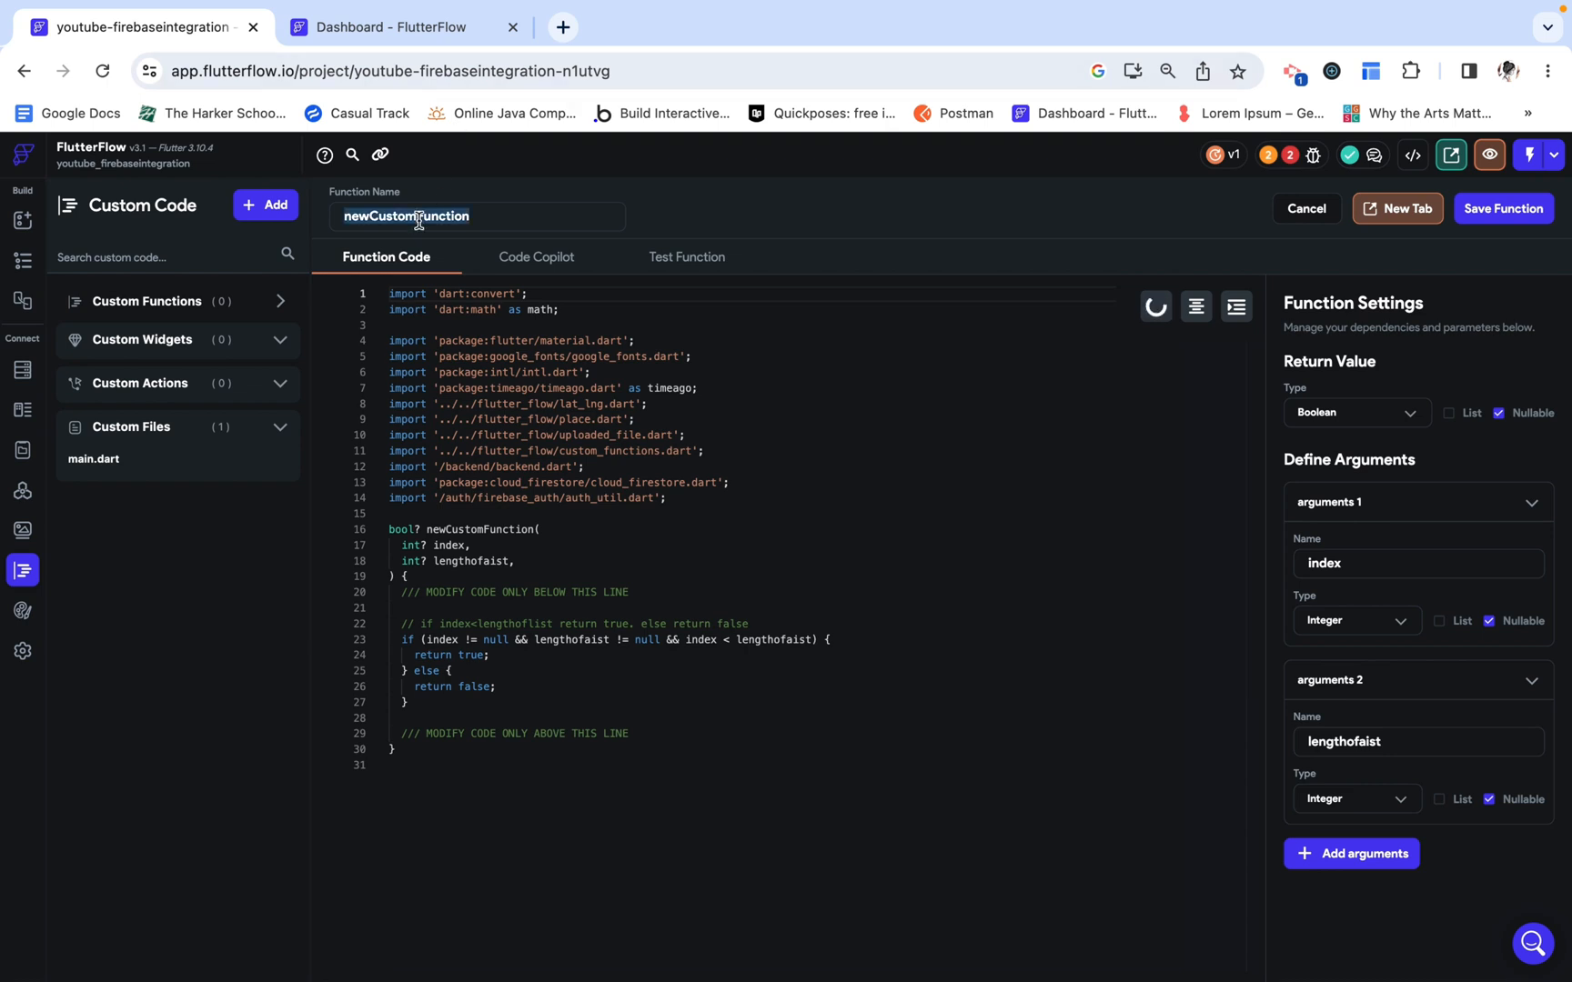
Step: Rename the function to indexchecker and test it with index 0 and lengthofaist 5
{"action": "type", "text": "indexcheck"}
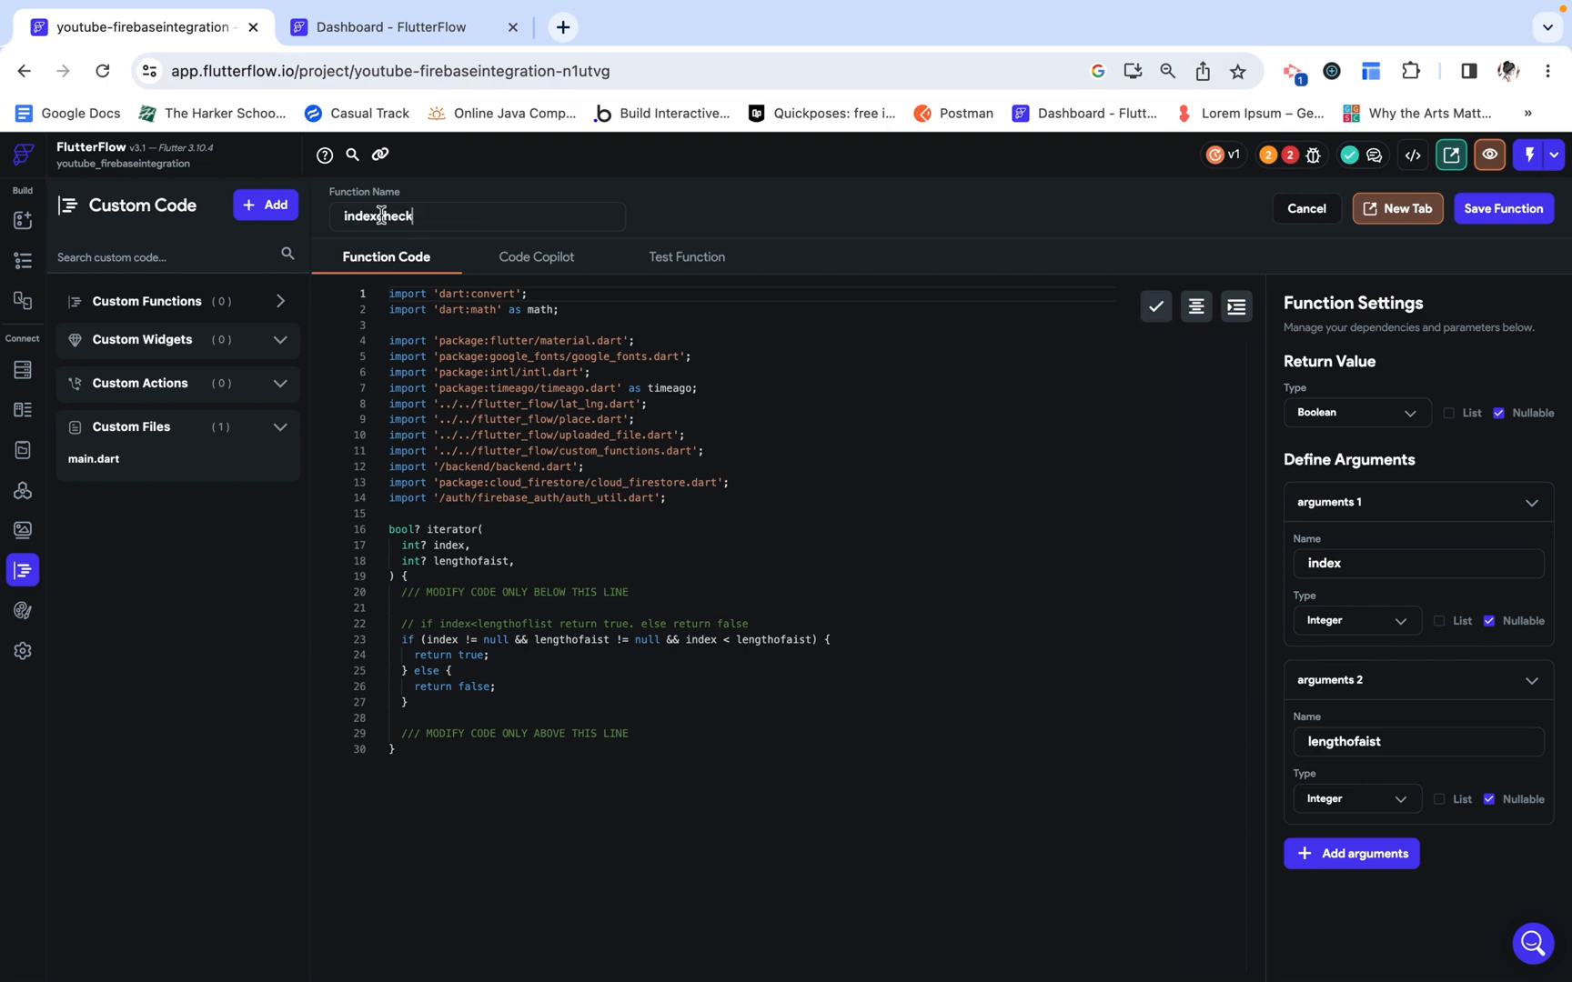
{"action": "type", "text": "er"}
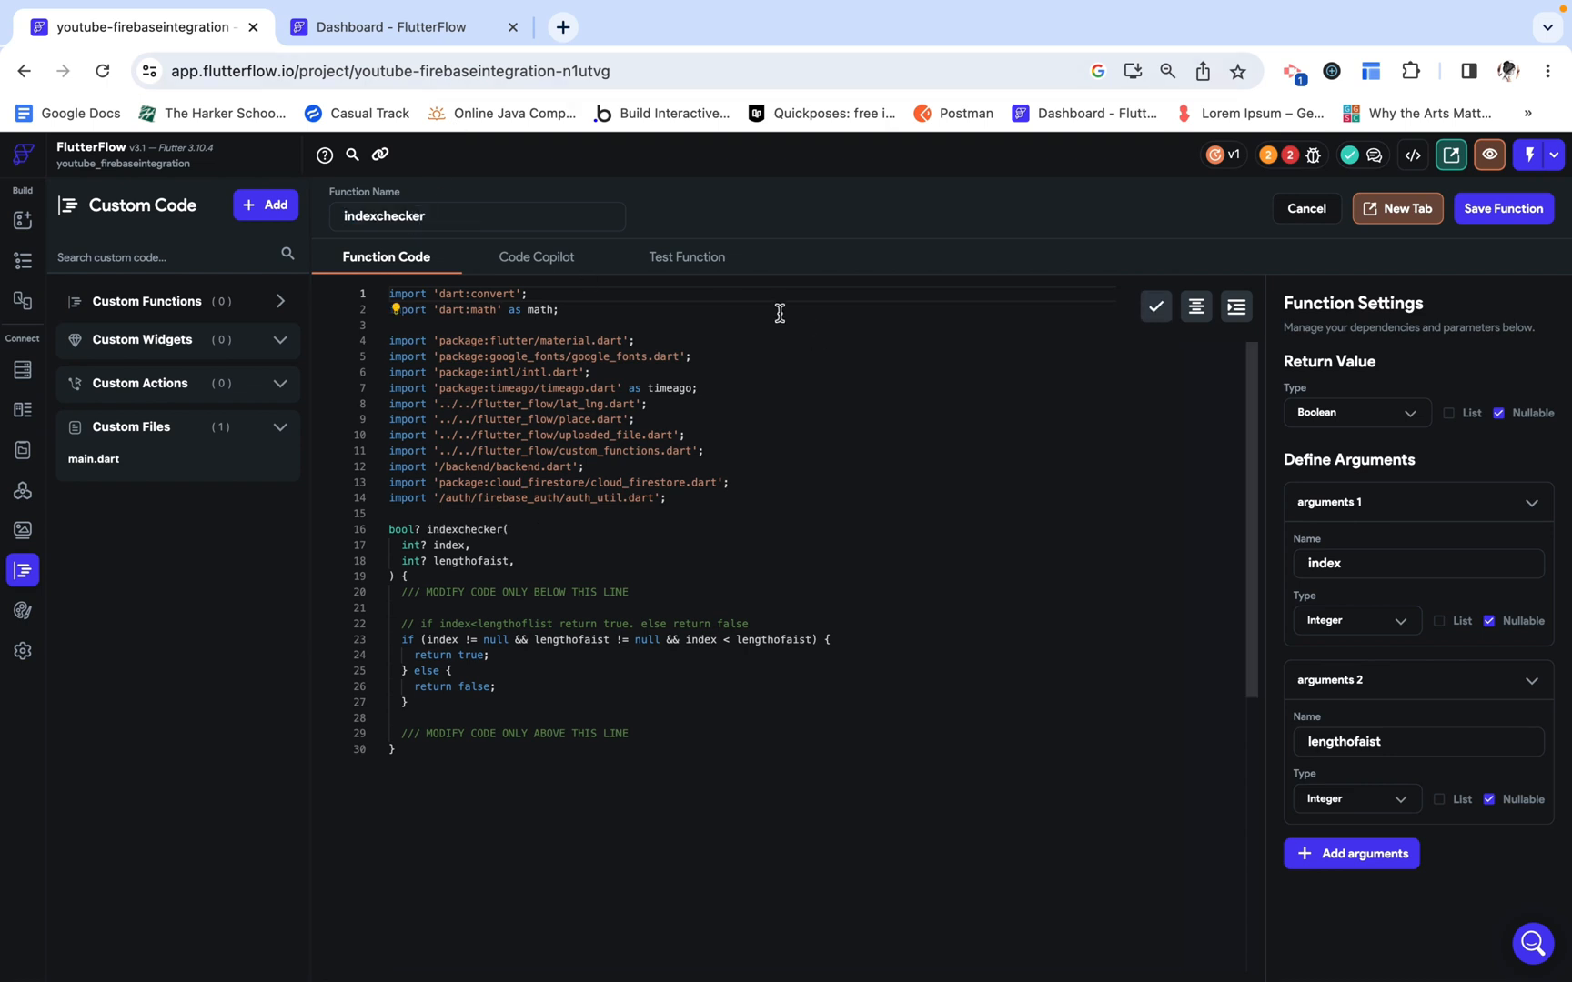
{"action": "left_click", "coordinate": [687, 256]}
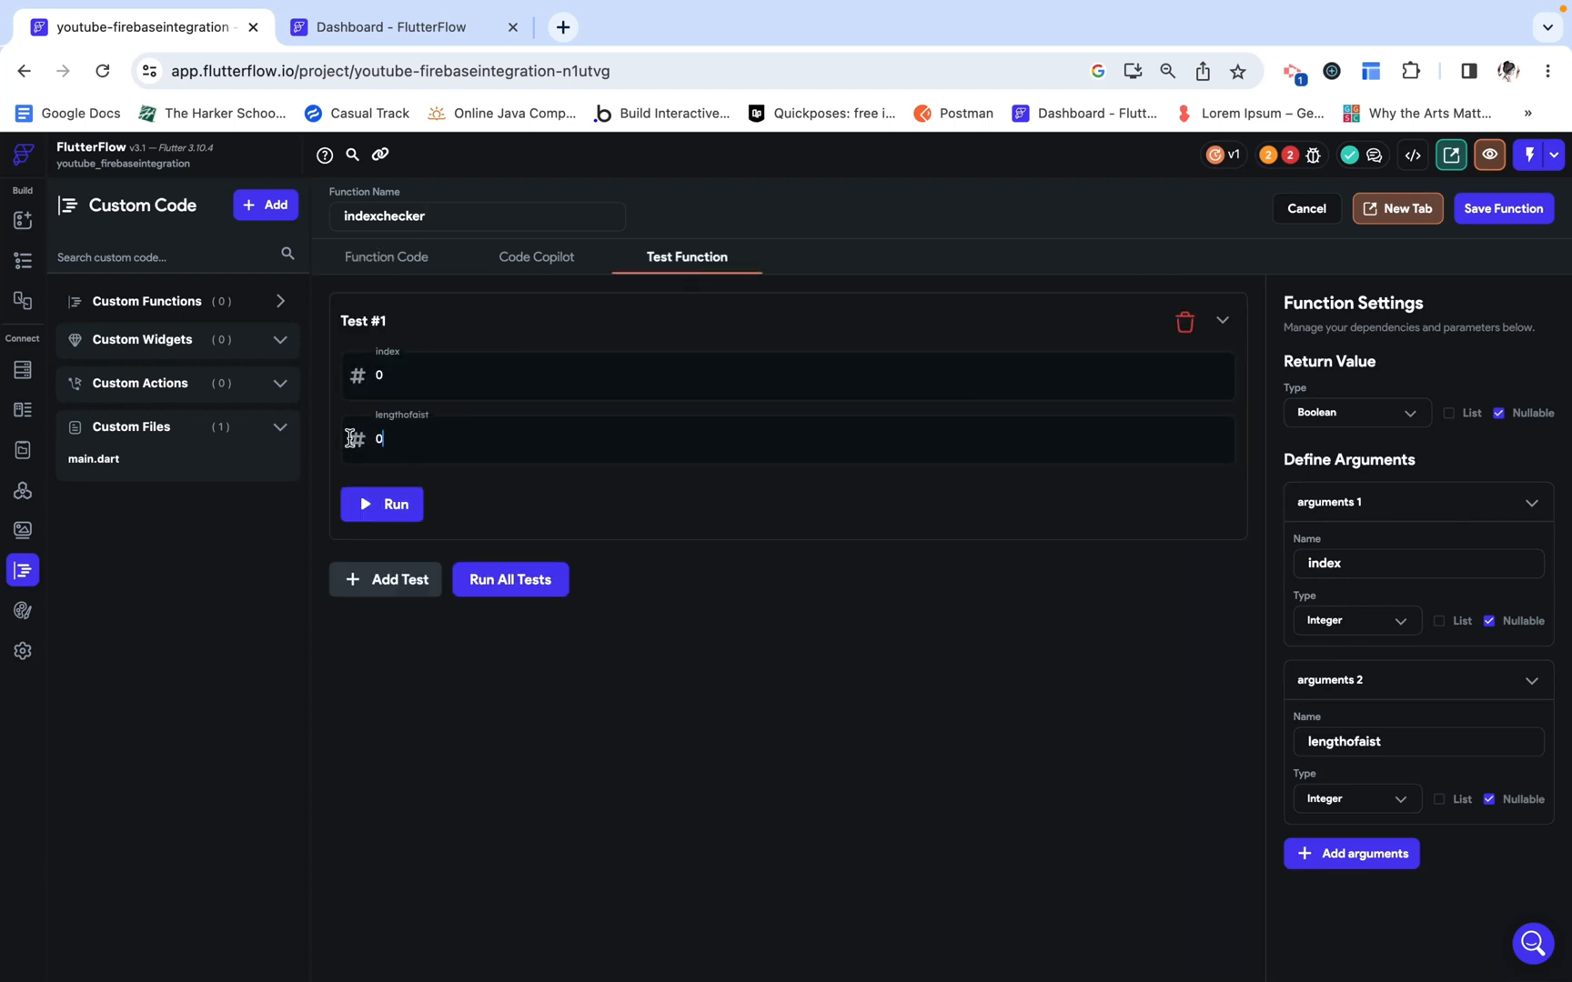
{"action": "type", "text": "5"}
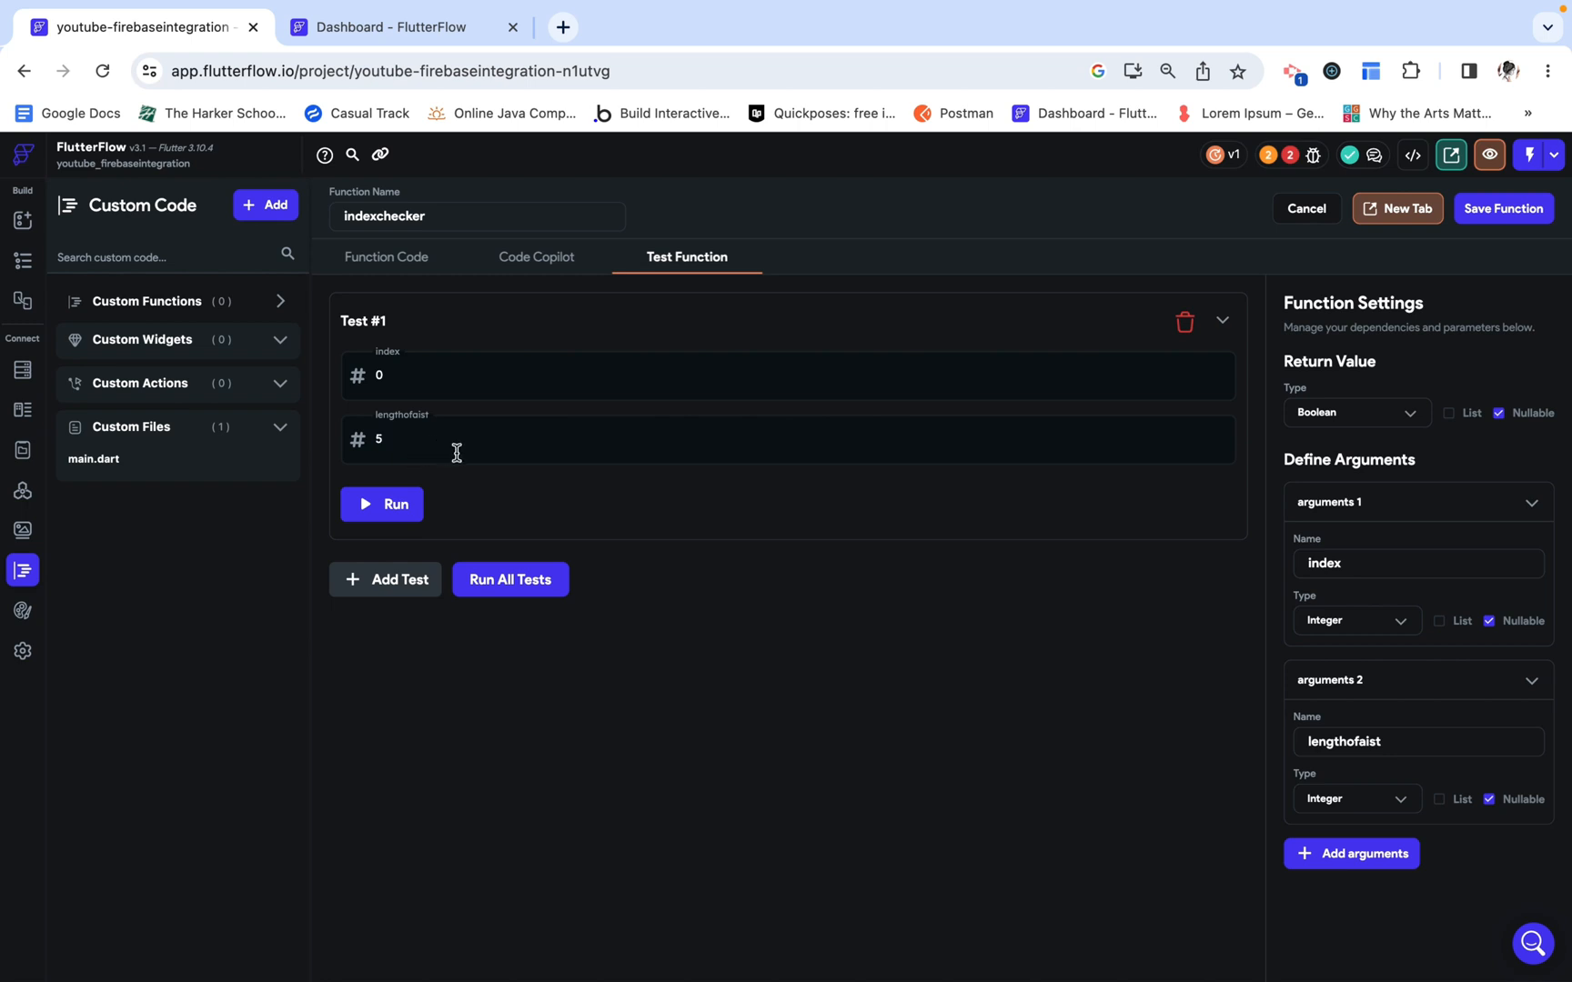
{"action": "mouse_move", "coordinate": [414, 414]}
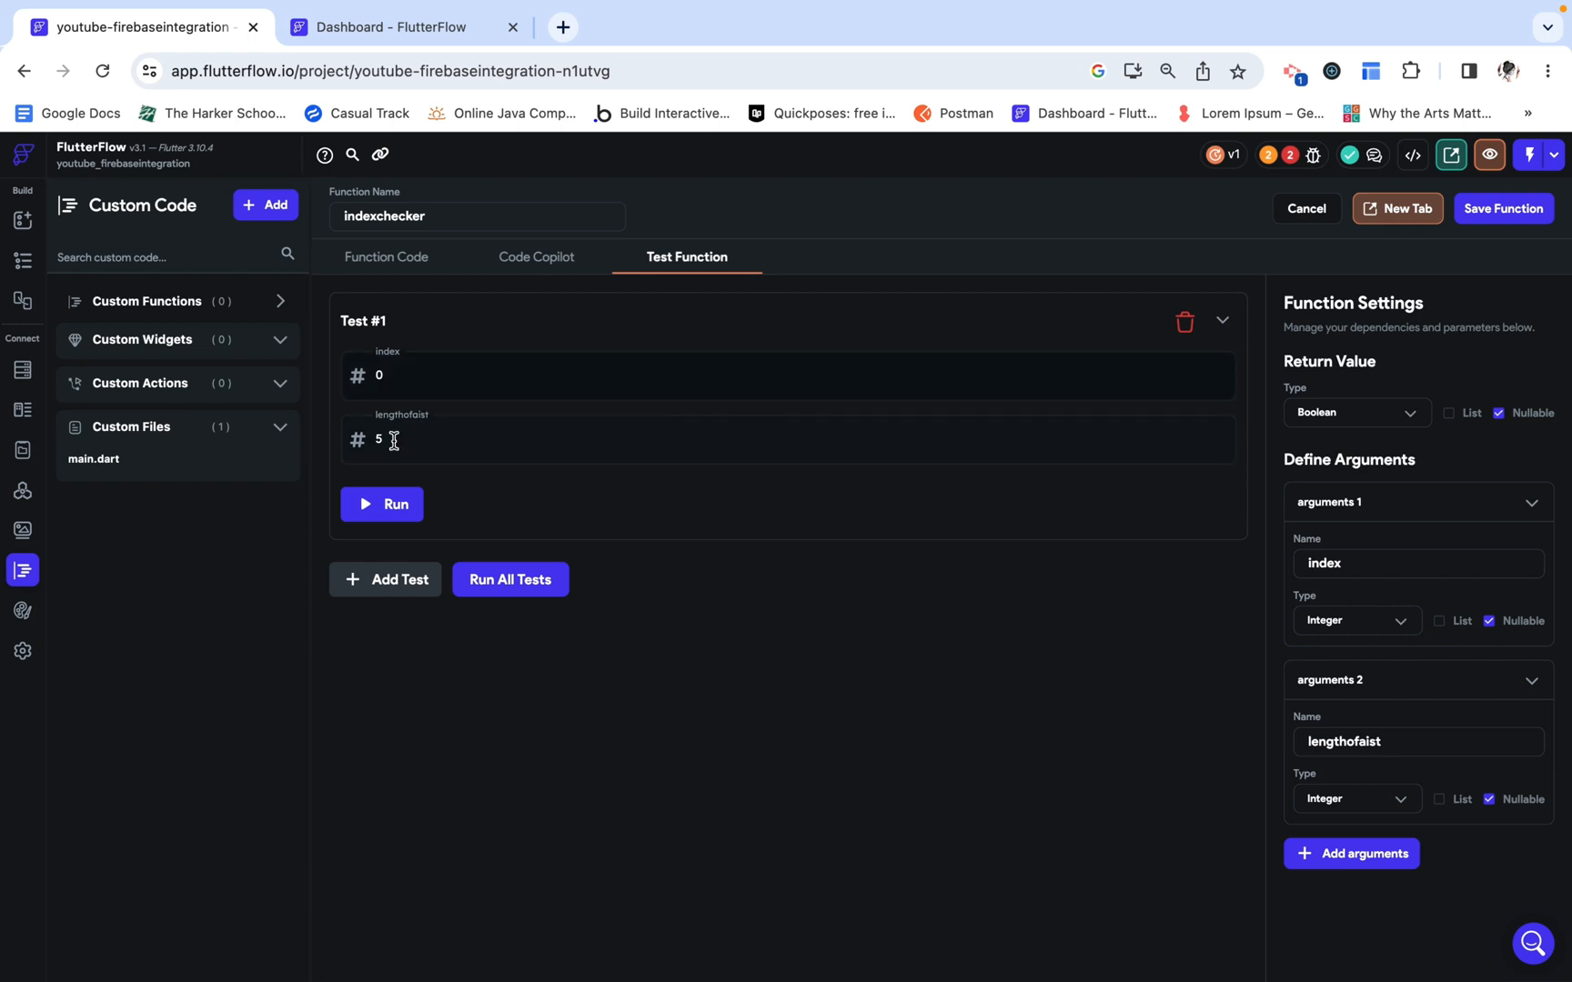
{"action": "left_click", "coordinate": [379, 374]}
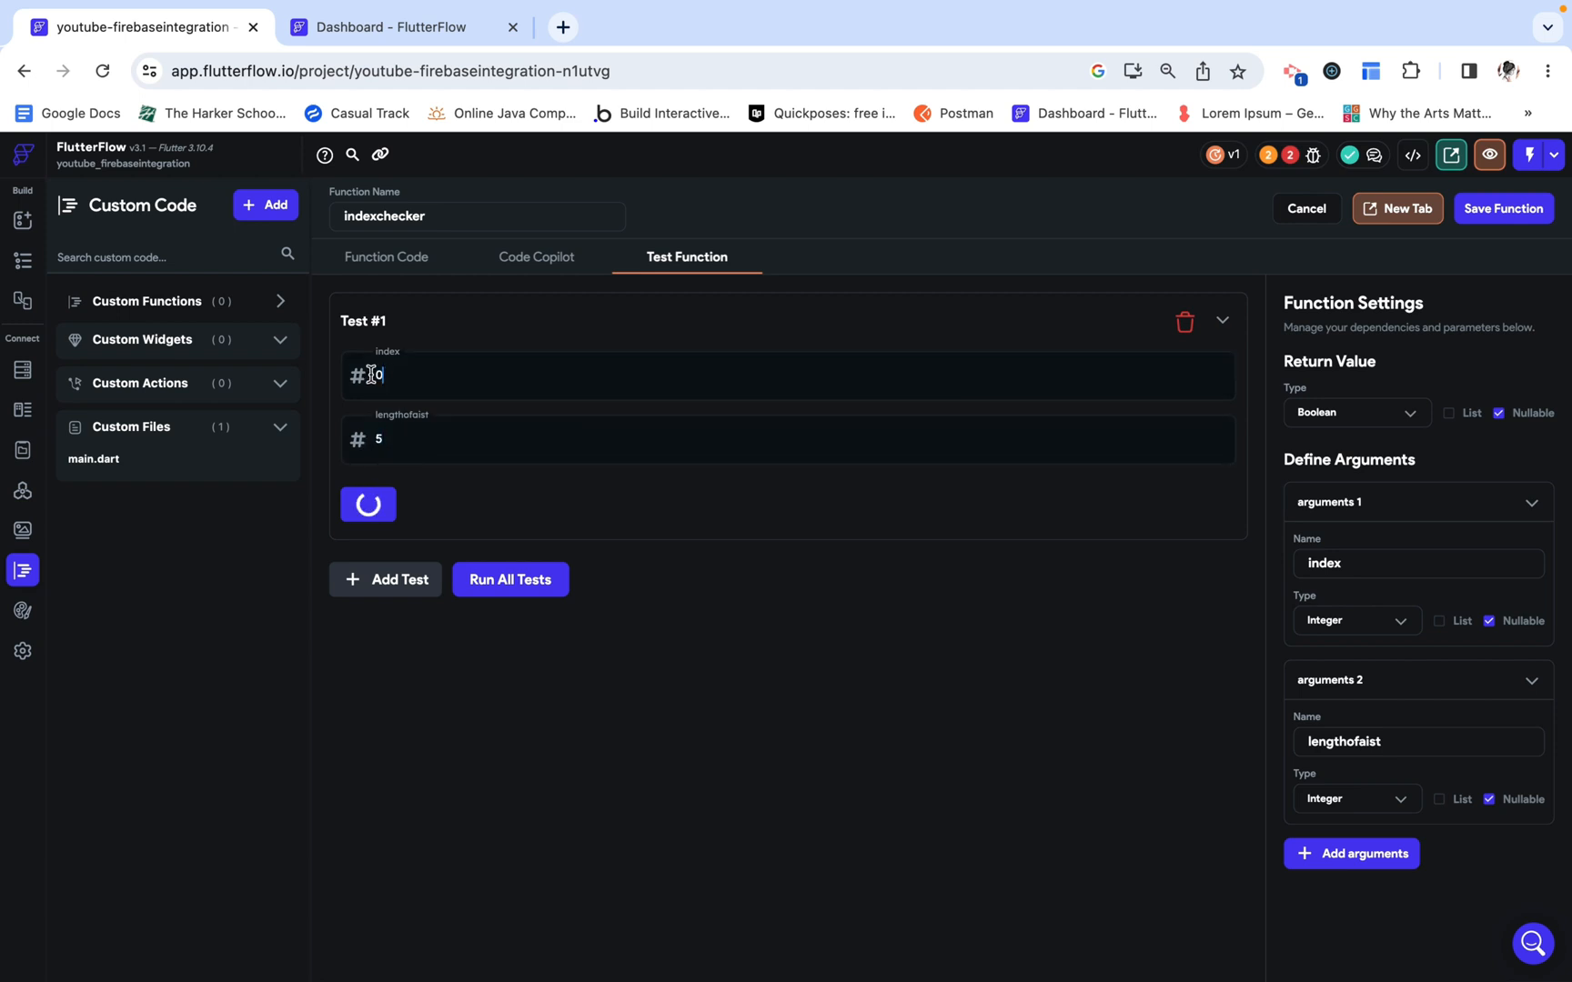
{"action": "left_click", "coordinate": [369, 503]}
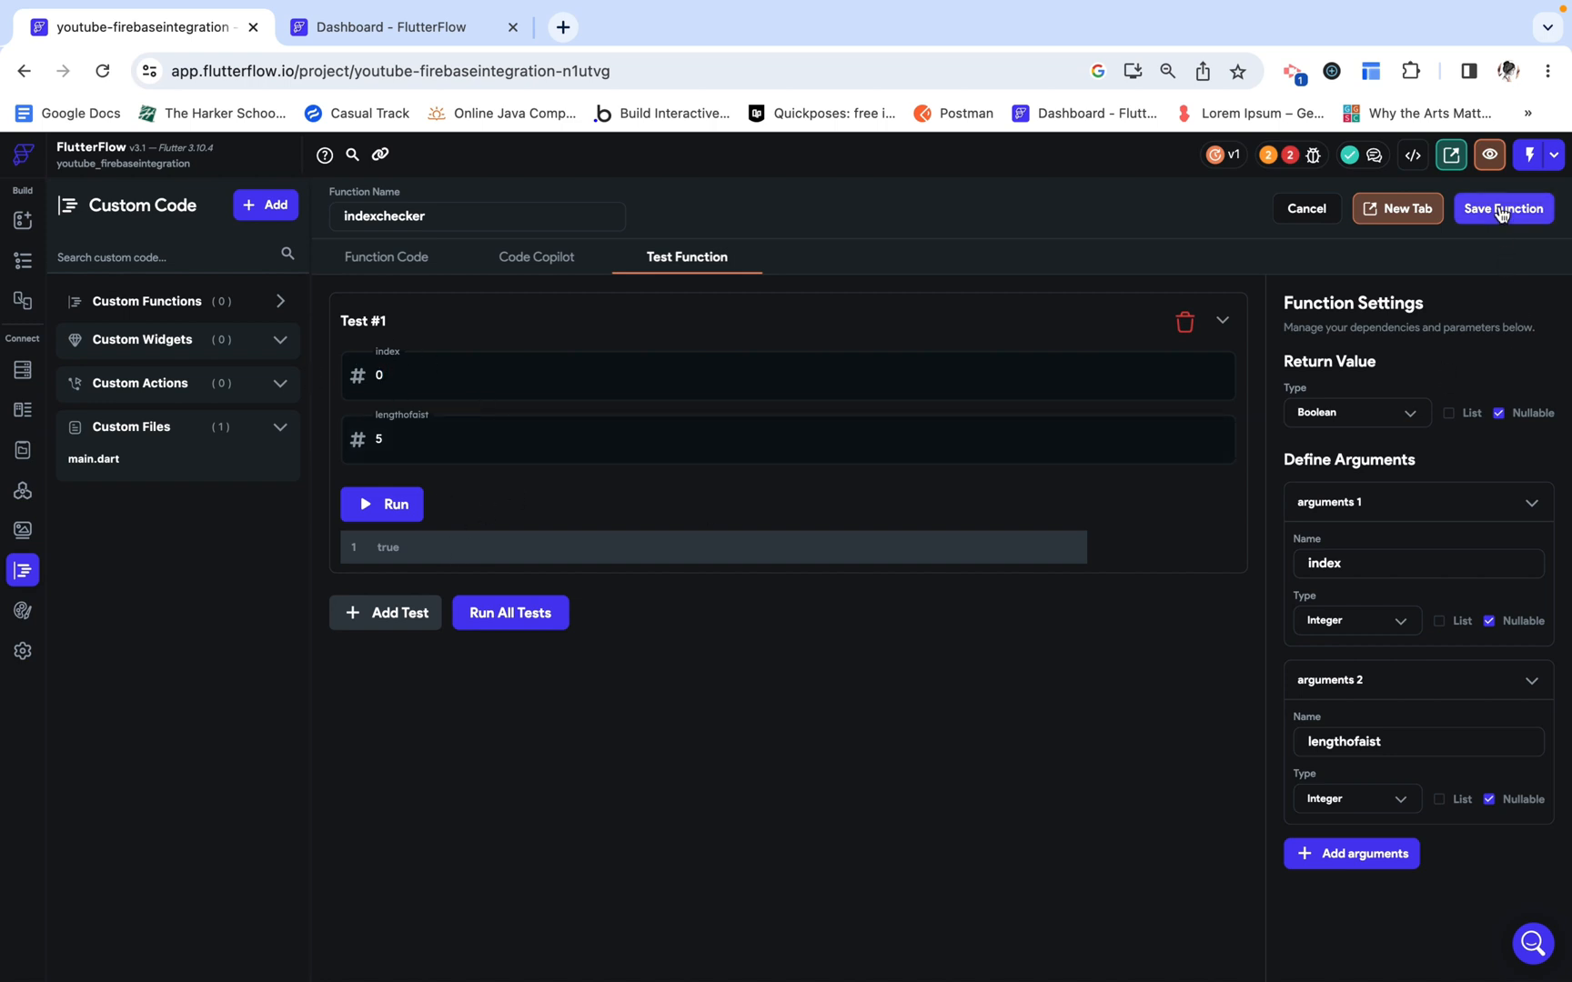
{"action": "left_click", "coordinate": [1502, 208]}
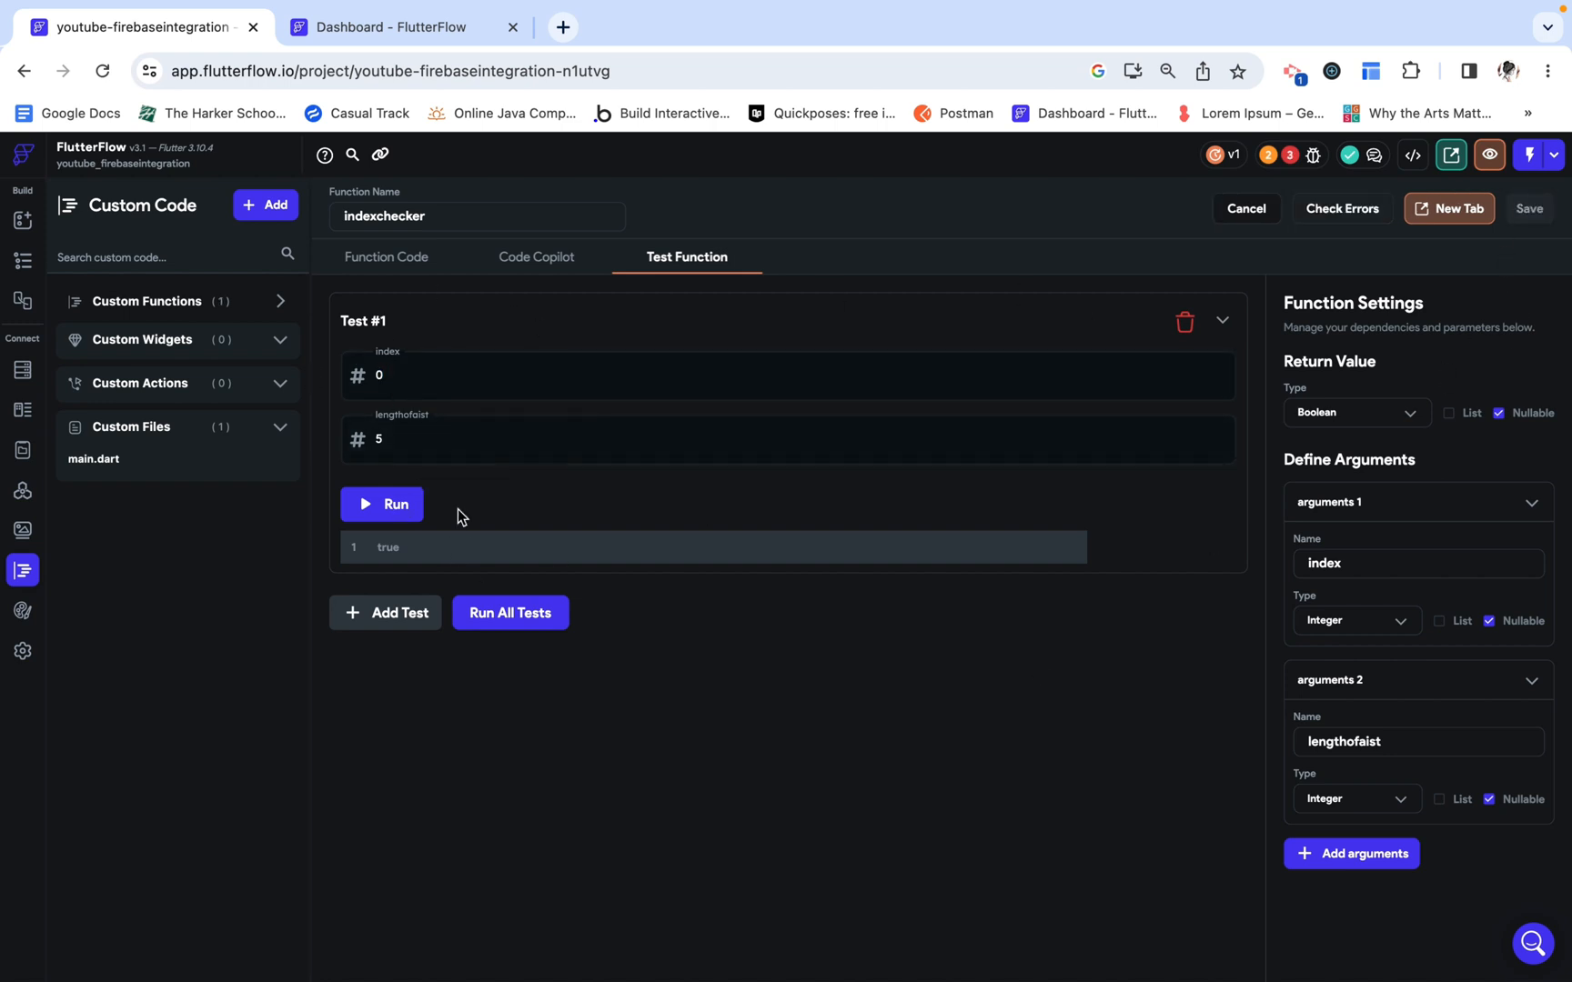
{"action": "mouse_move", "coordinate": [1448, 209]}
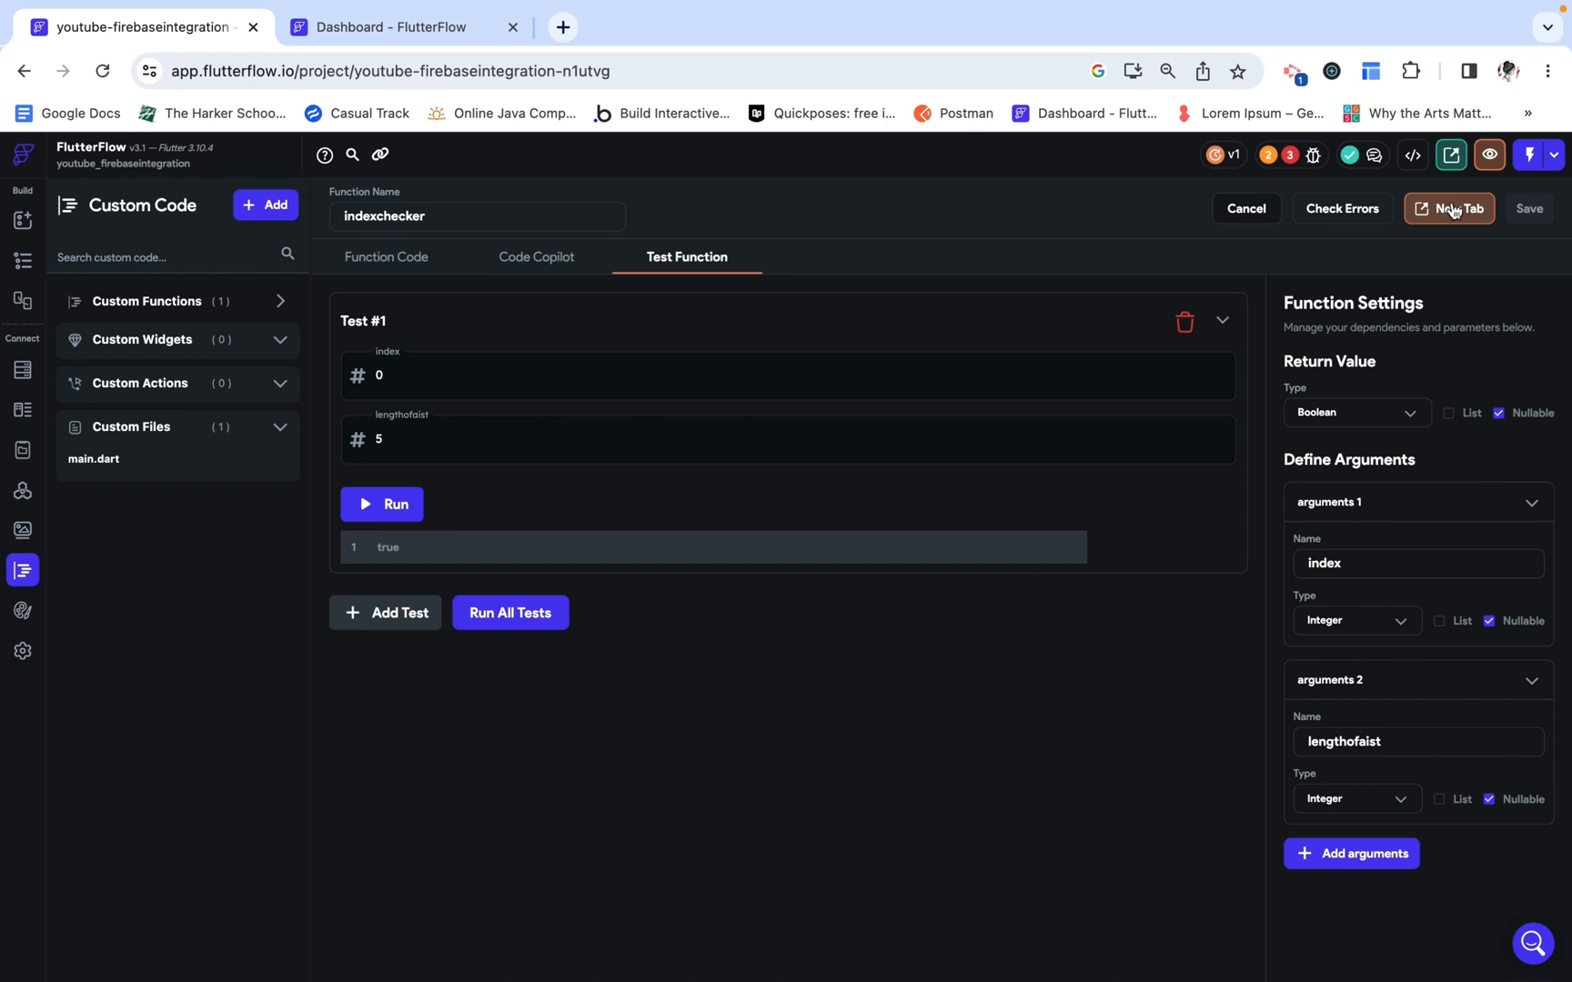
{"action": "mouse_move", "coordinate": [24, 222]}
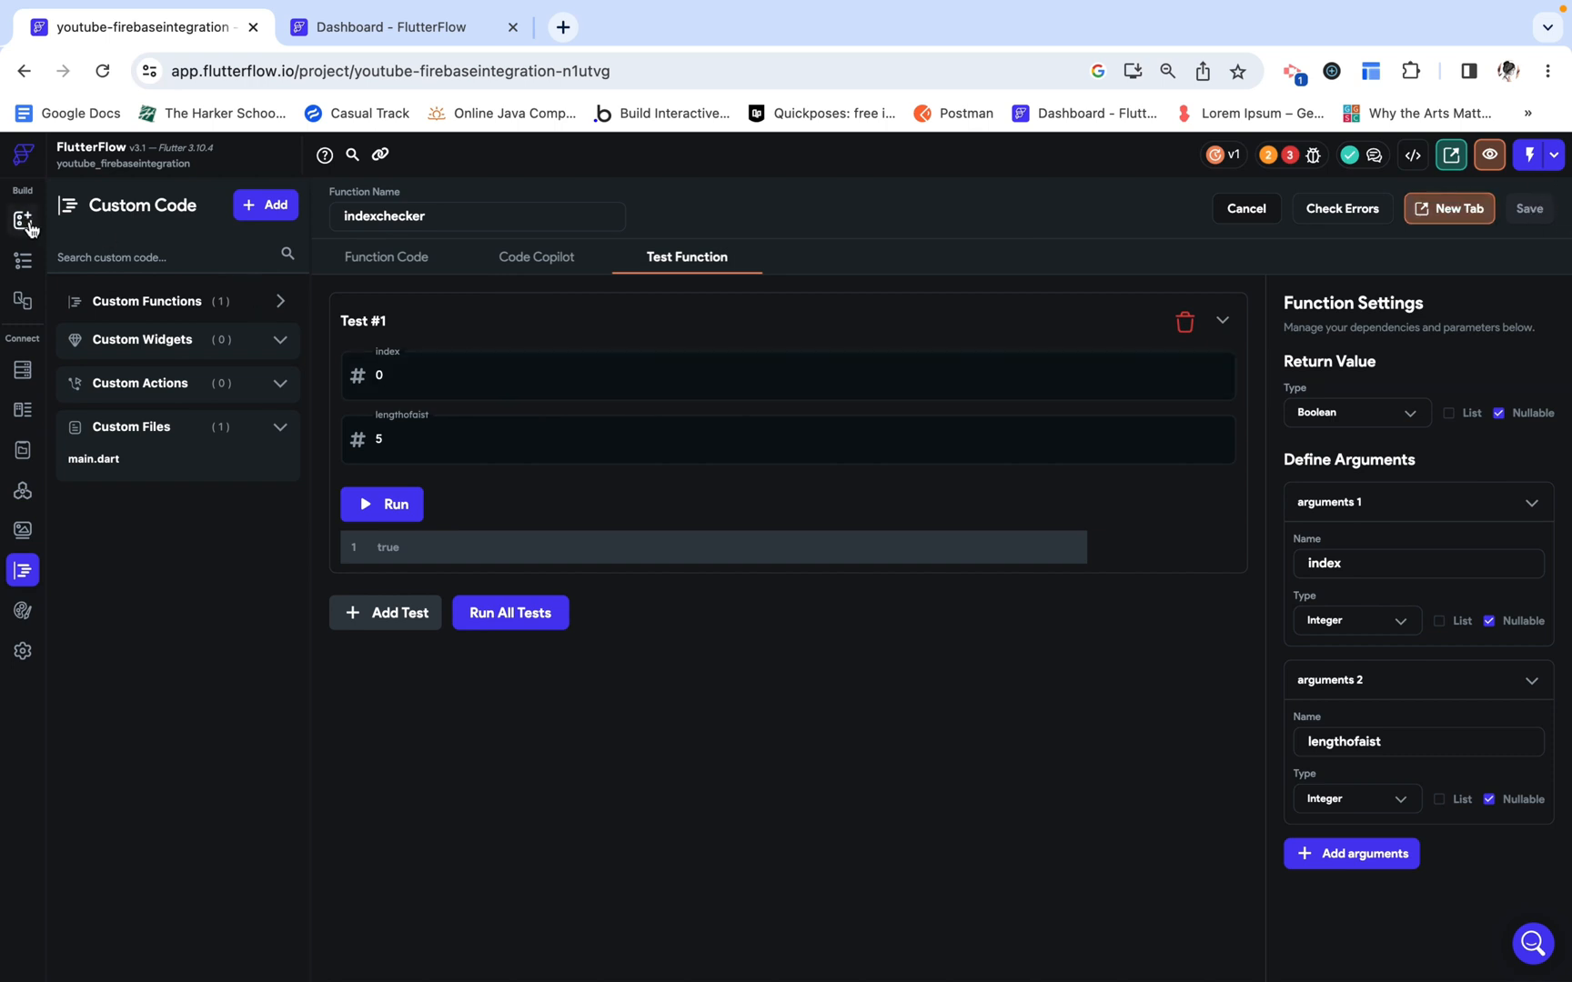
Step: Back in the page builder, insert a loop after the icon's Upload Media tap action
{"action": "left_click", "coordinate": [21, 219]}
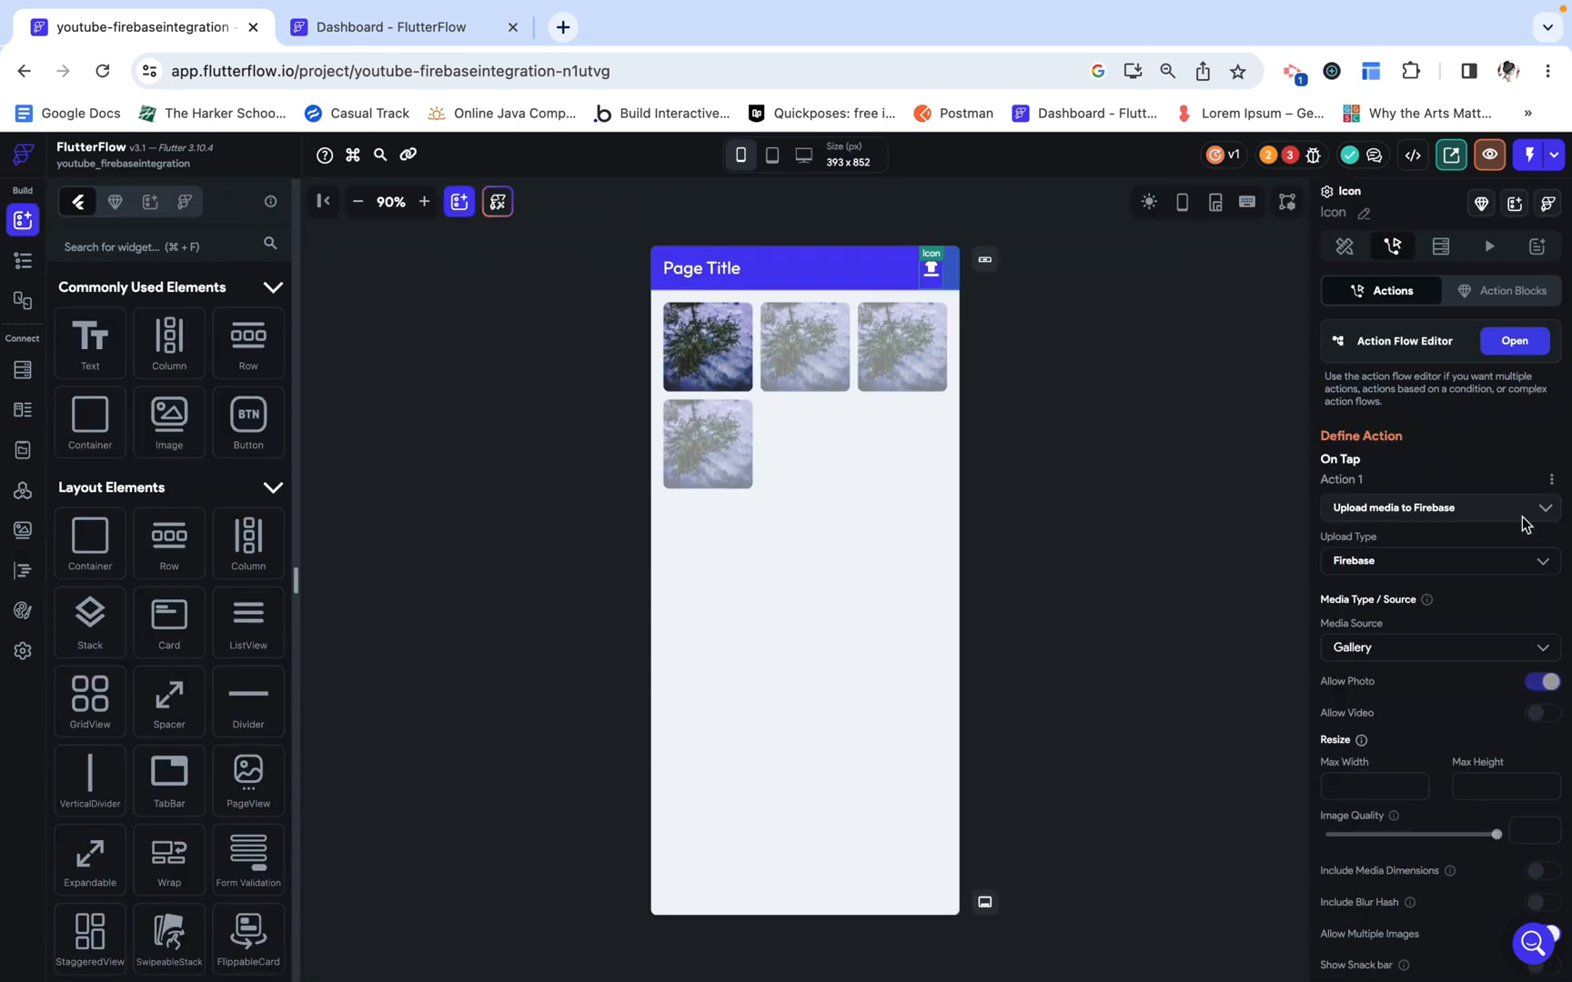
{"action": "left_click", "coordinate": [1513, 342]}
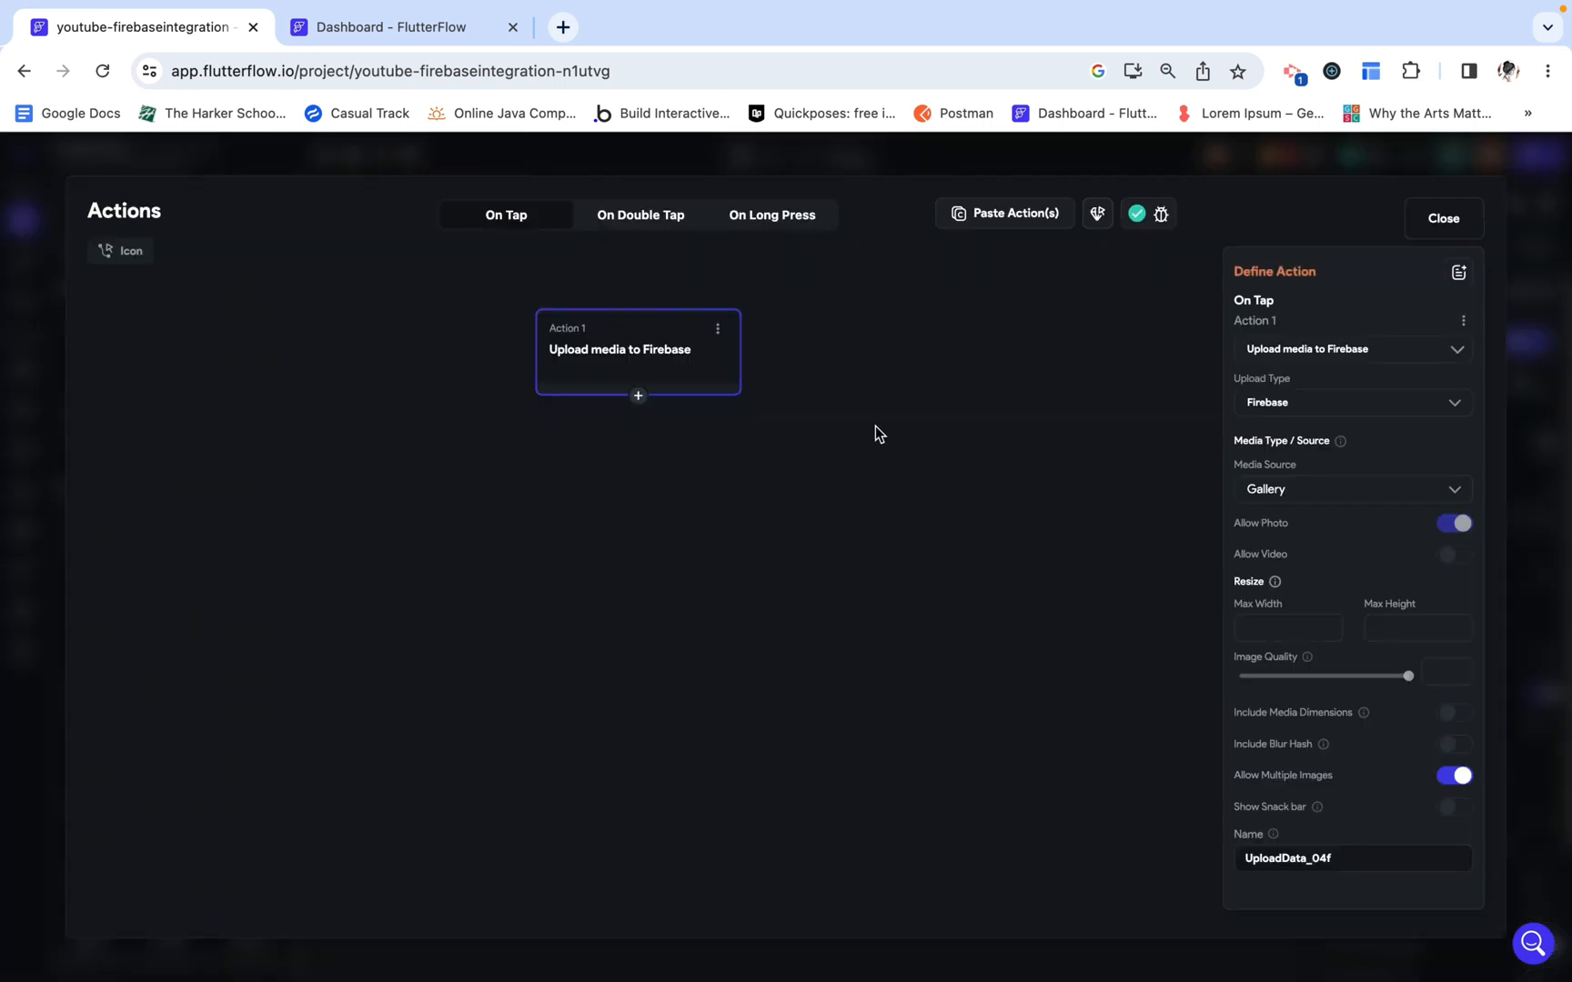
{"action": "left_click", "coordinate": [637, 395]}
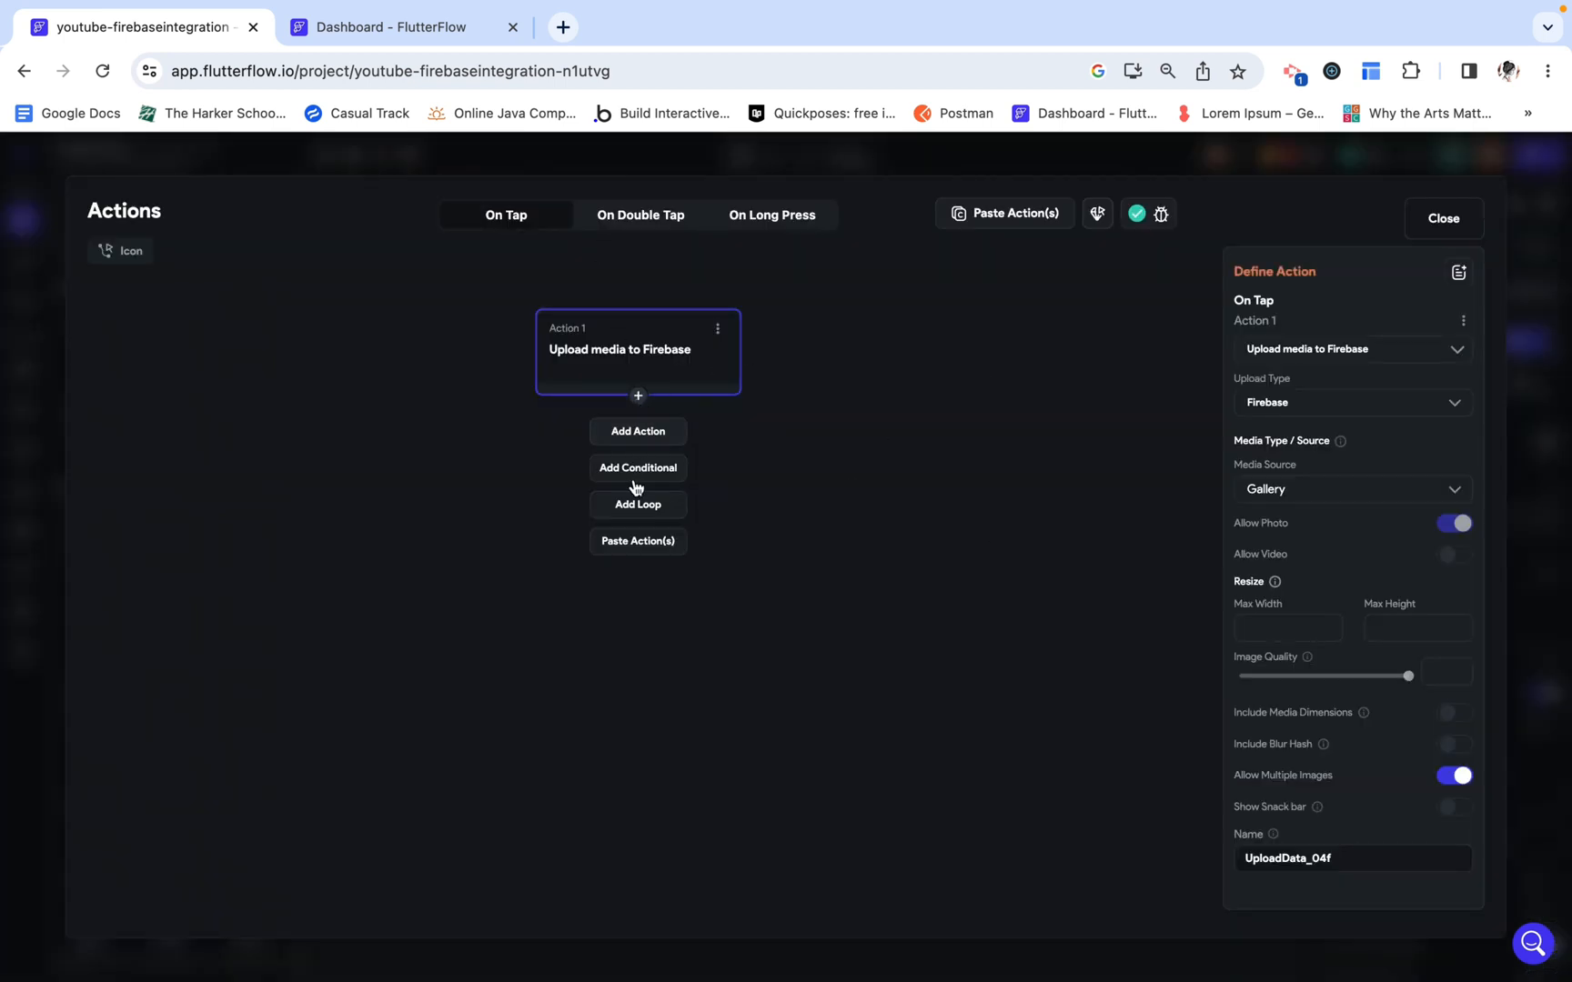
{"action": "left_click", "coordinate": [638, 504]}
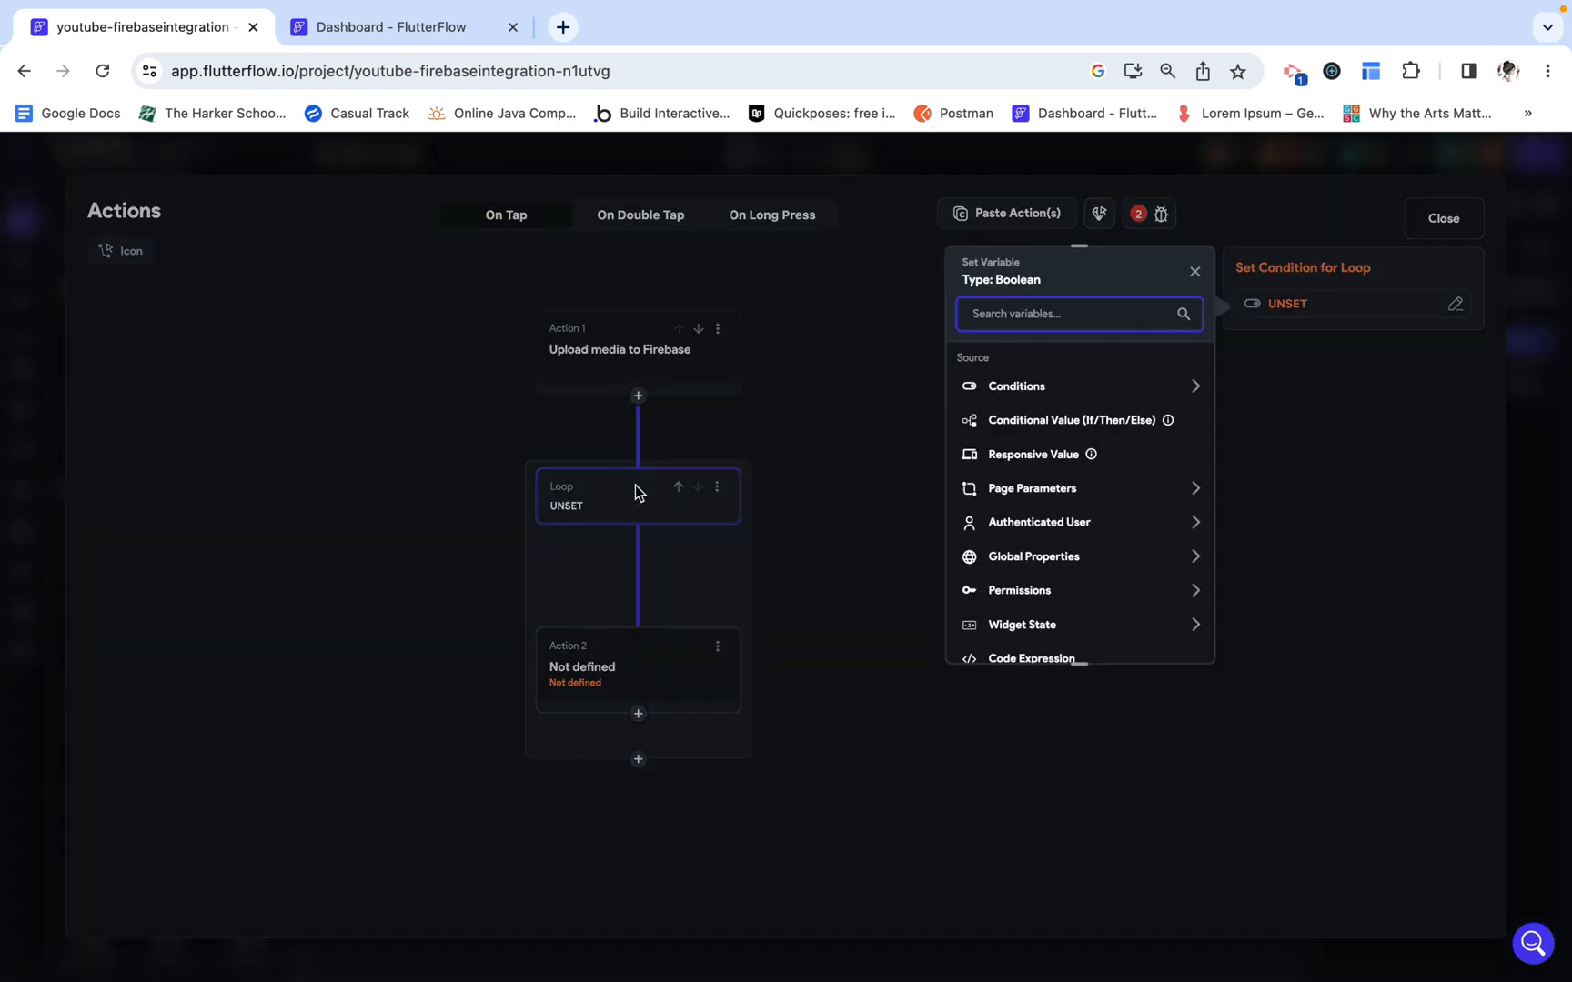
{"action": "mouse_move", "coordinate": [962, 484]}
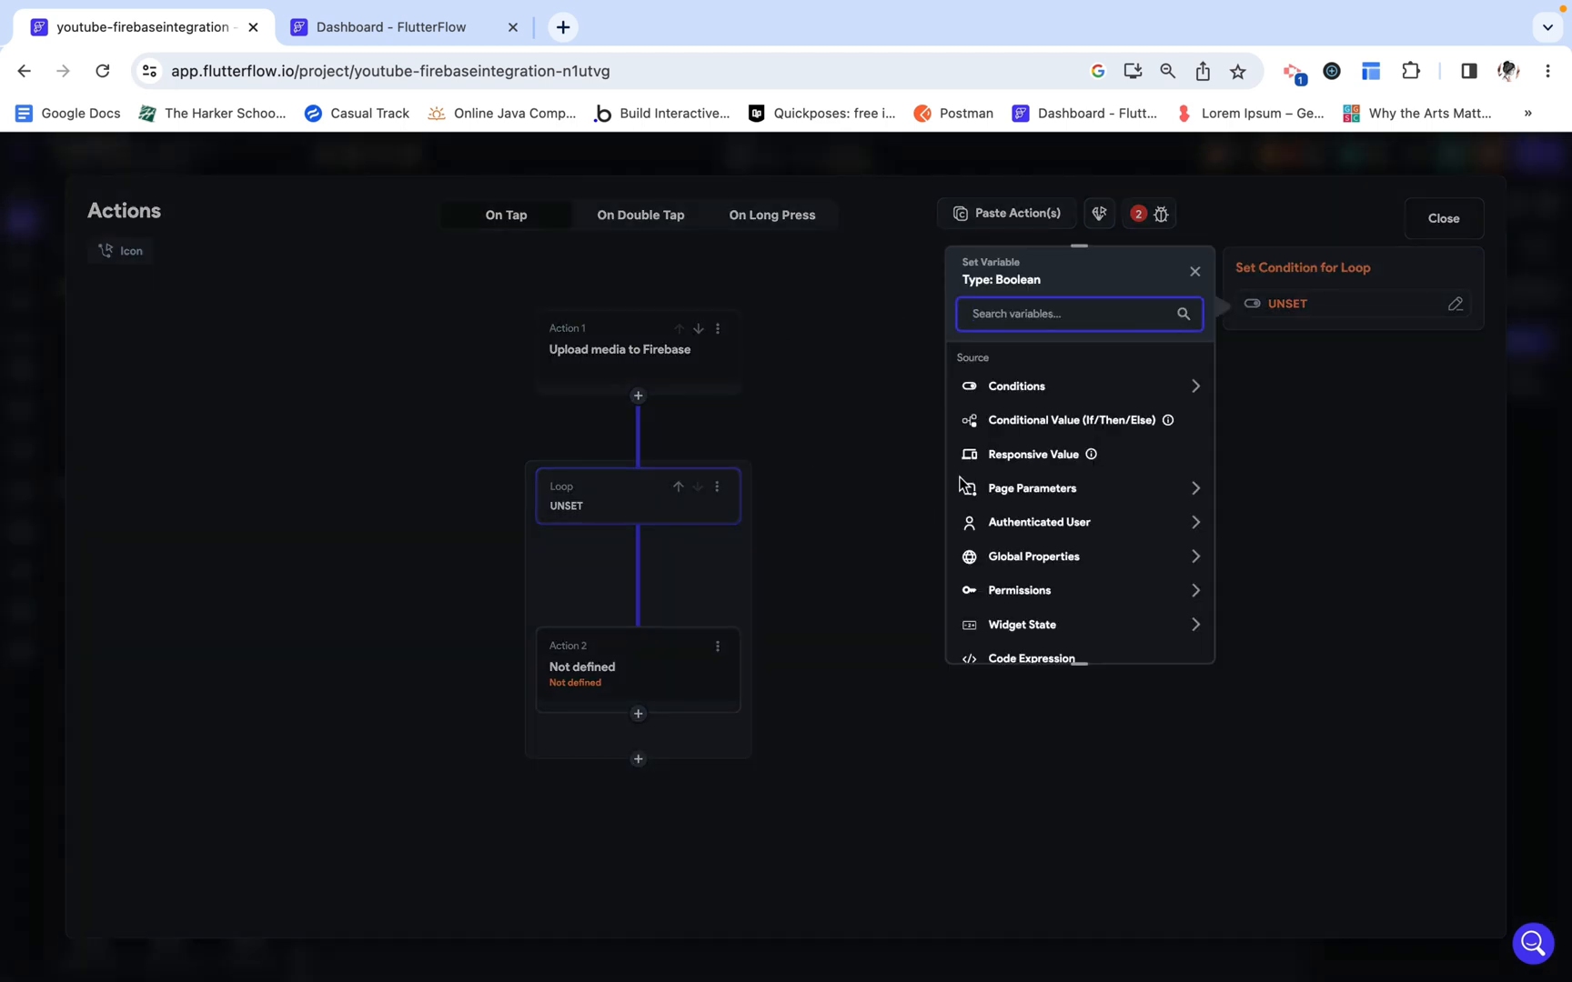
{"action": "mouse_move", "coordinate": [1079, 710]}
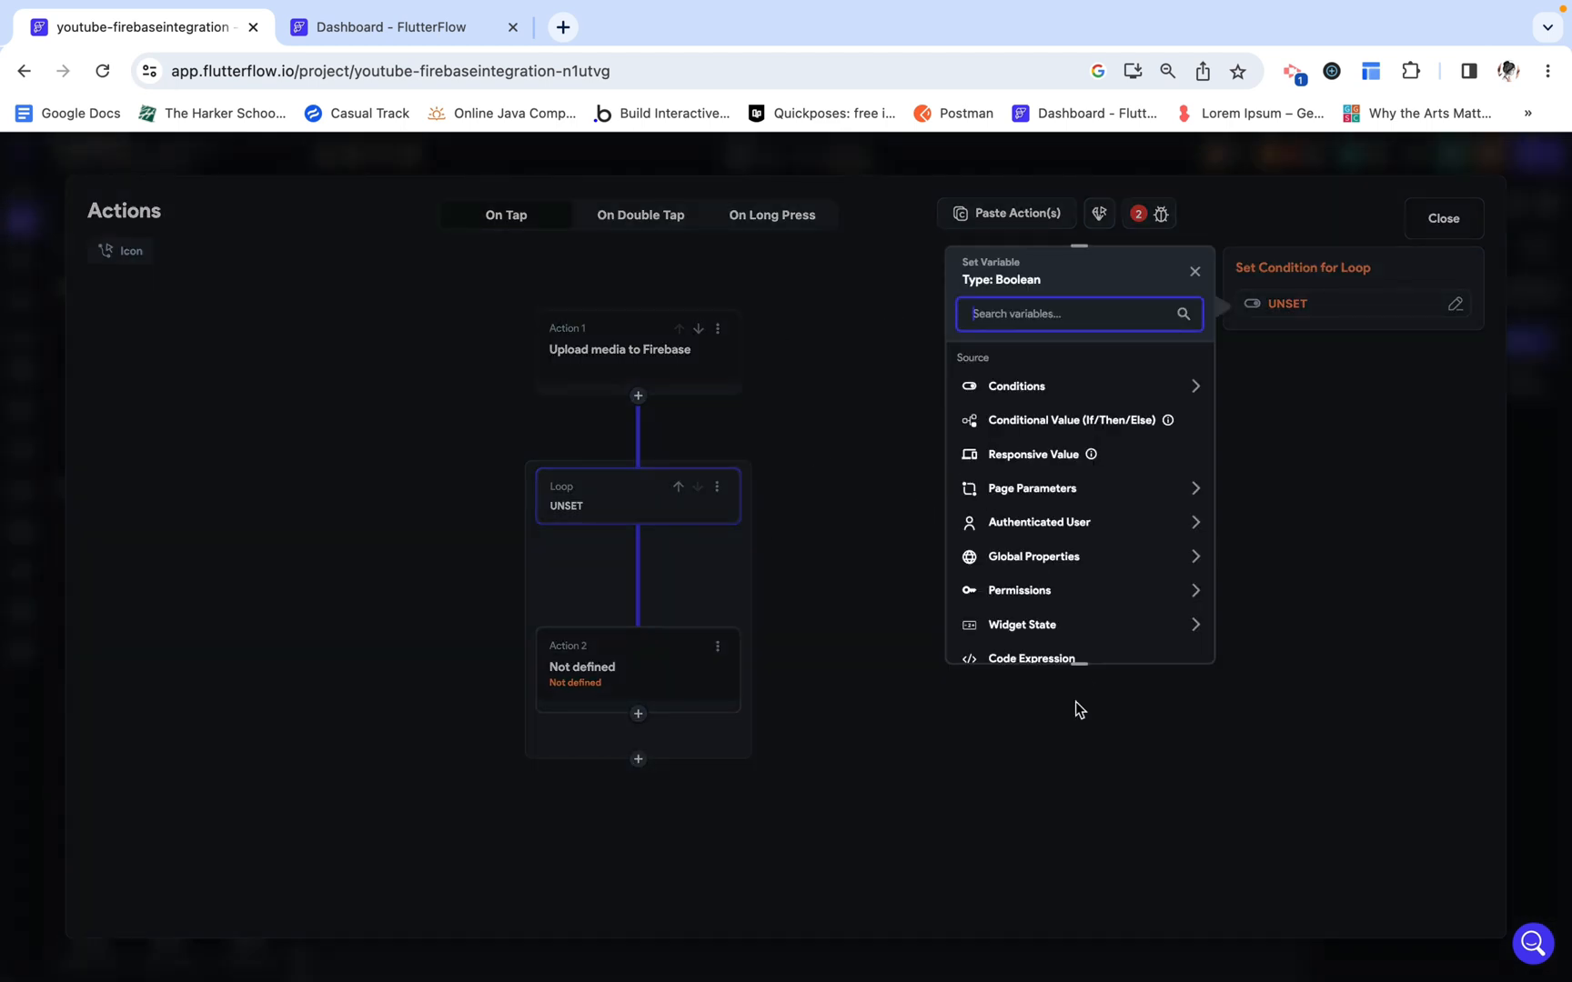
{"action": "scroll", "scroll_direction": "down", "scroll_amount": 3}
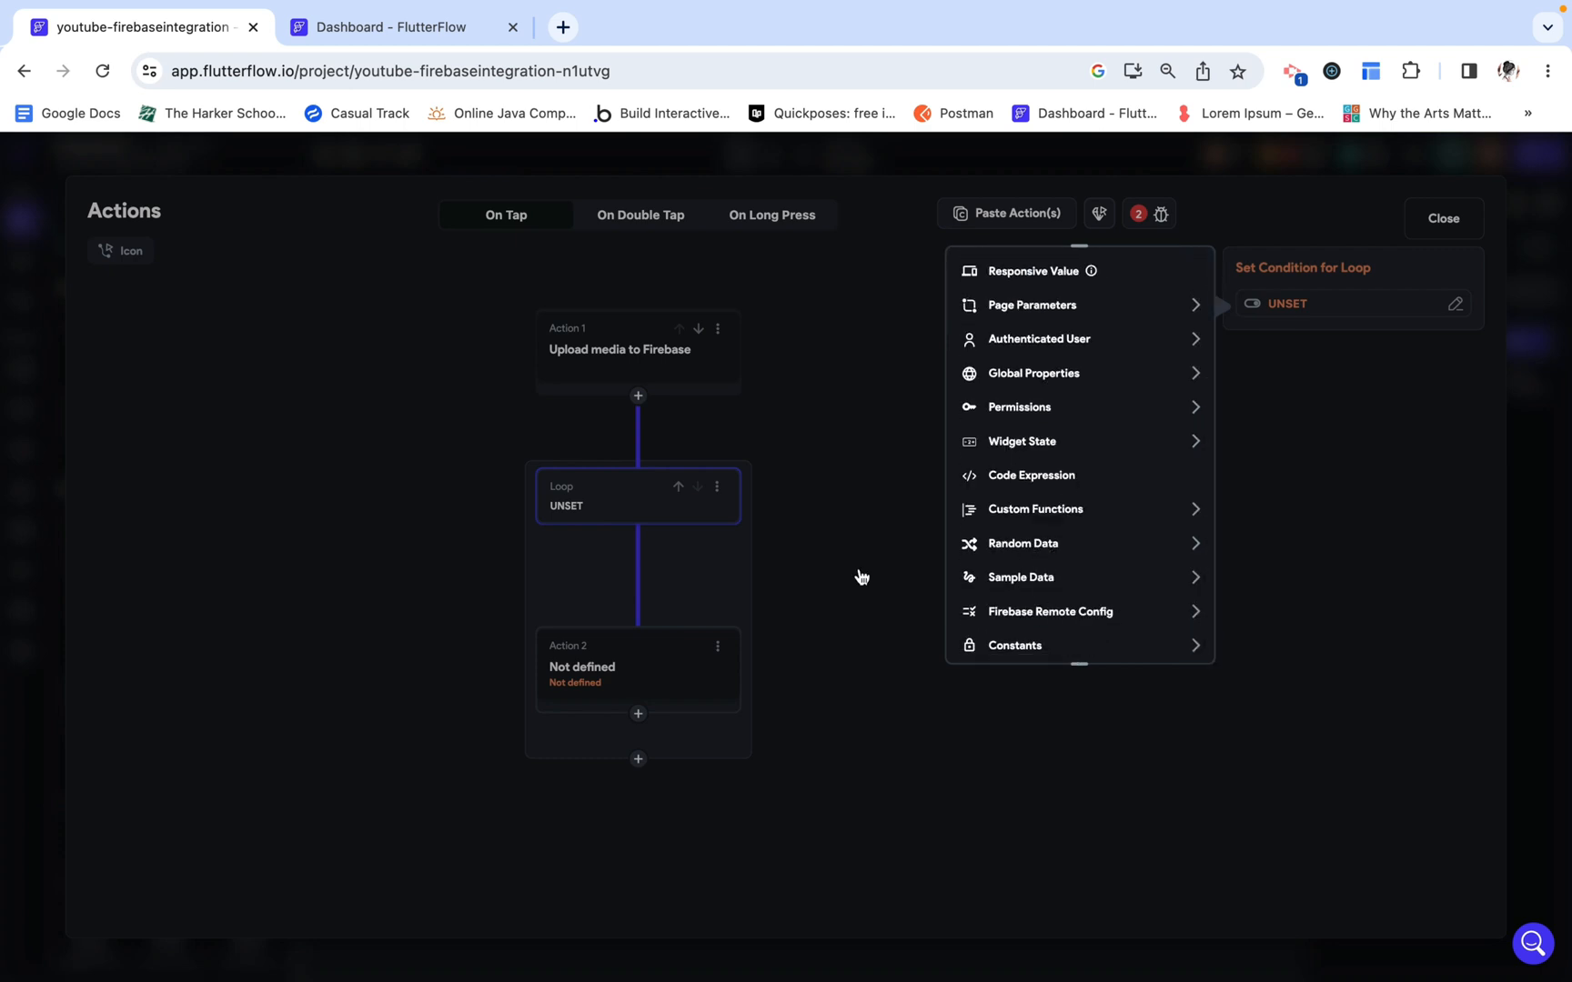
{"action": "mouse_move", "coordinate": [619, 592]}
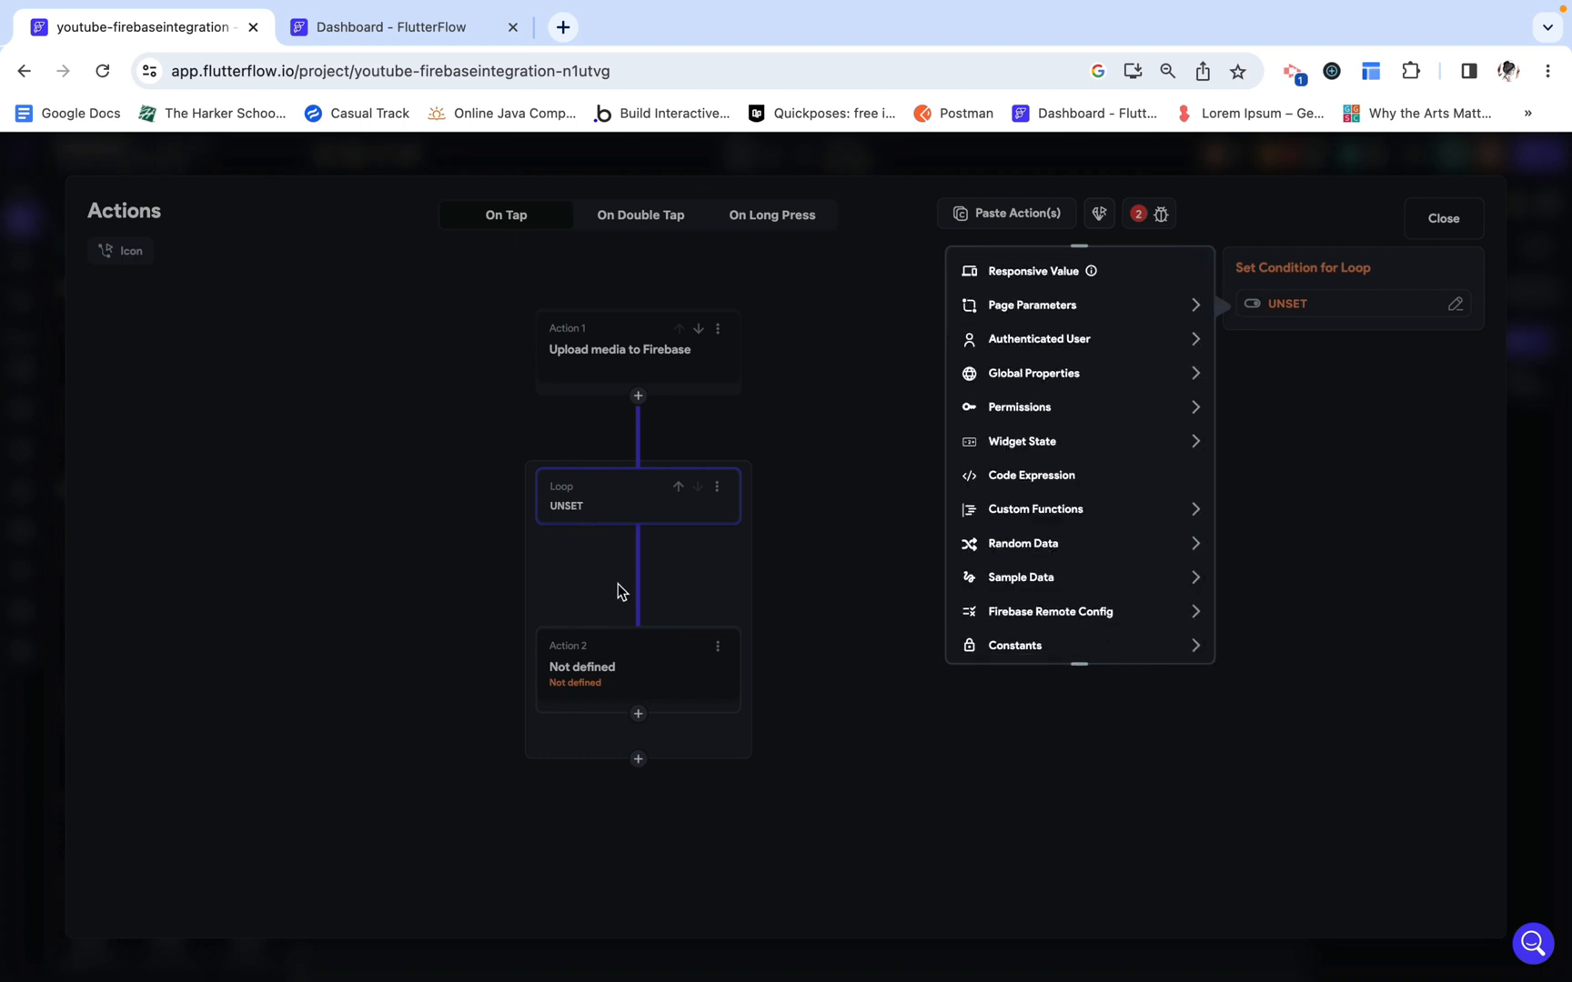
{"action": "mouse_move", "coordinate": [668, 668]}
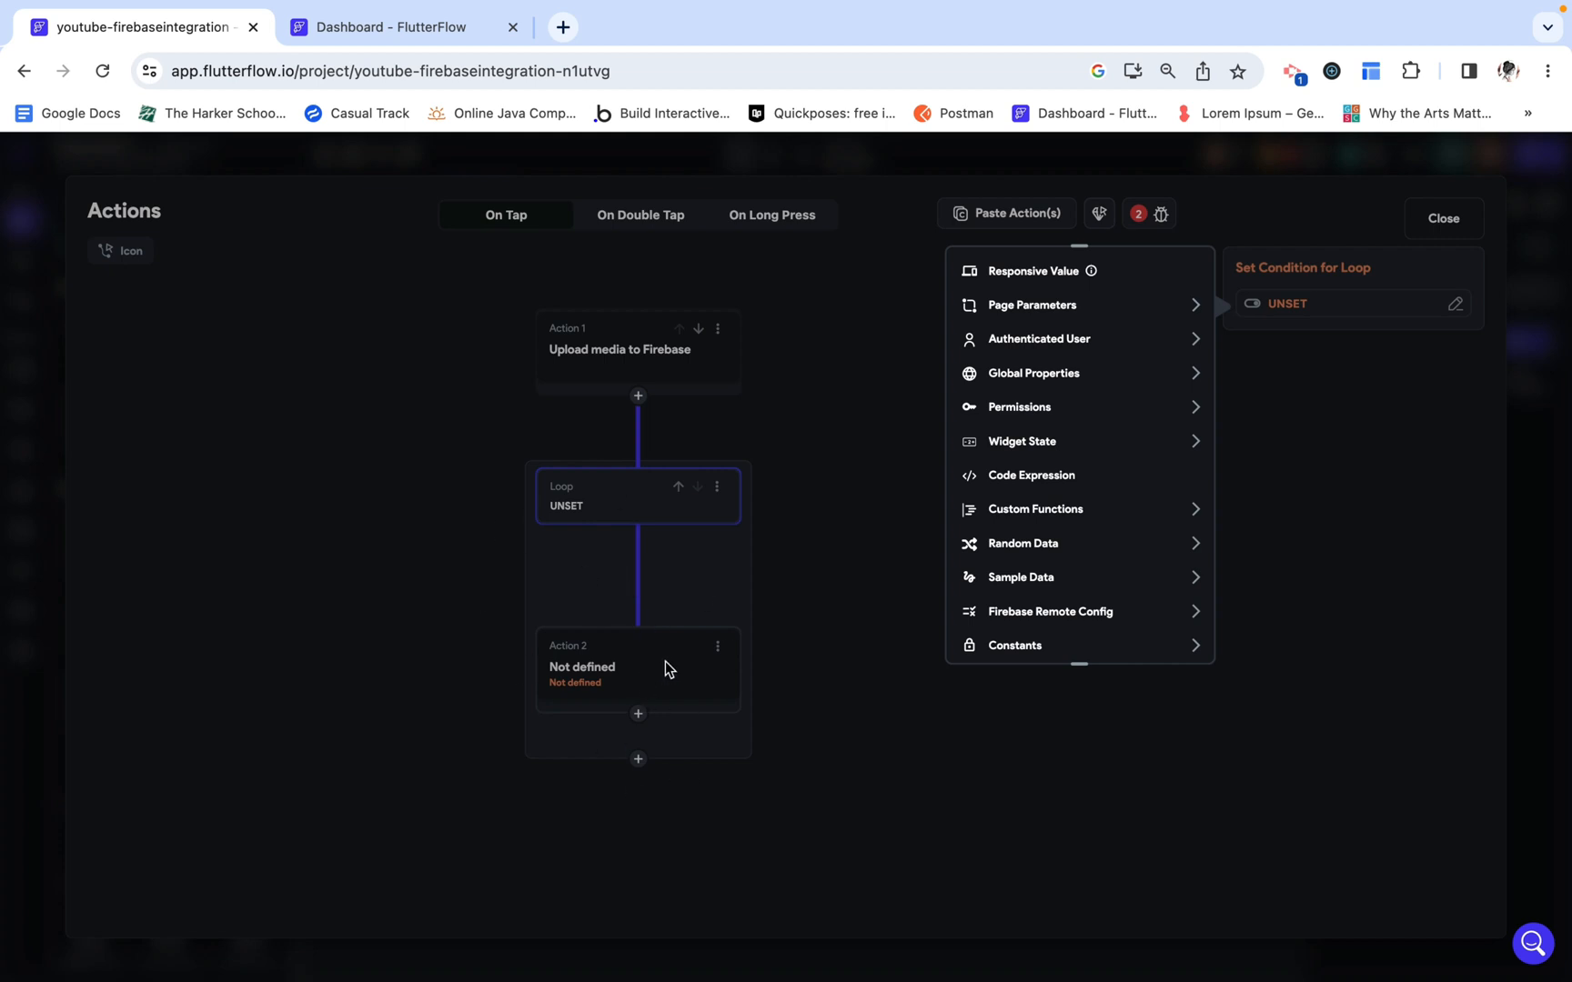
{"action": "mouse_move", "coordinate": [648, 519]}
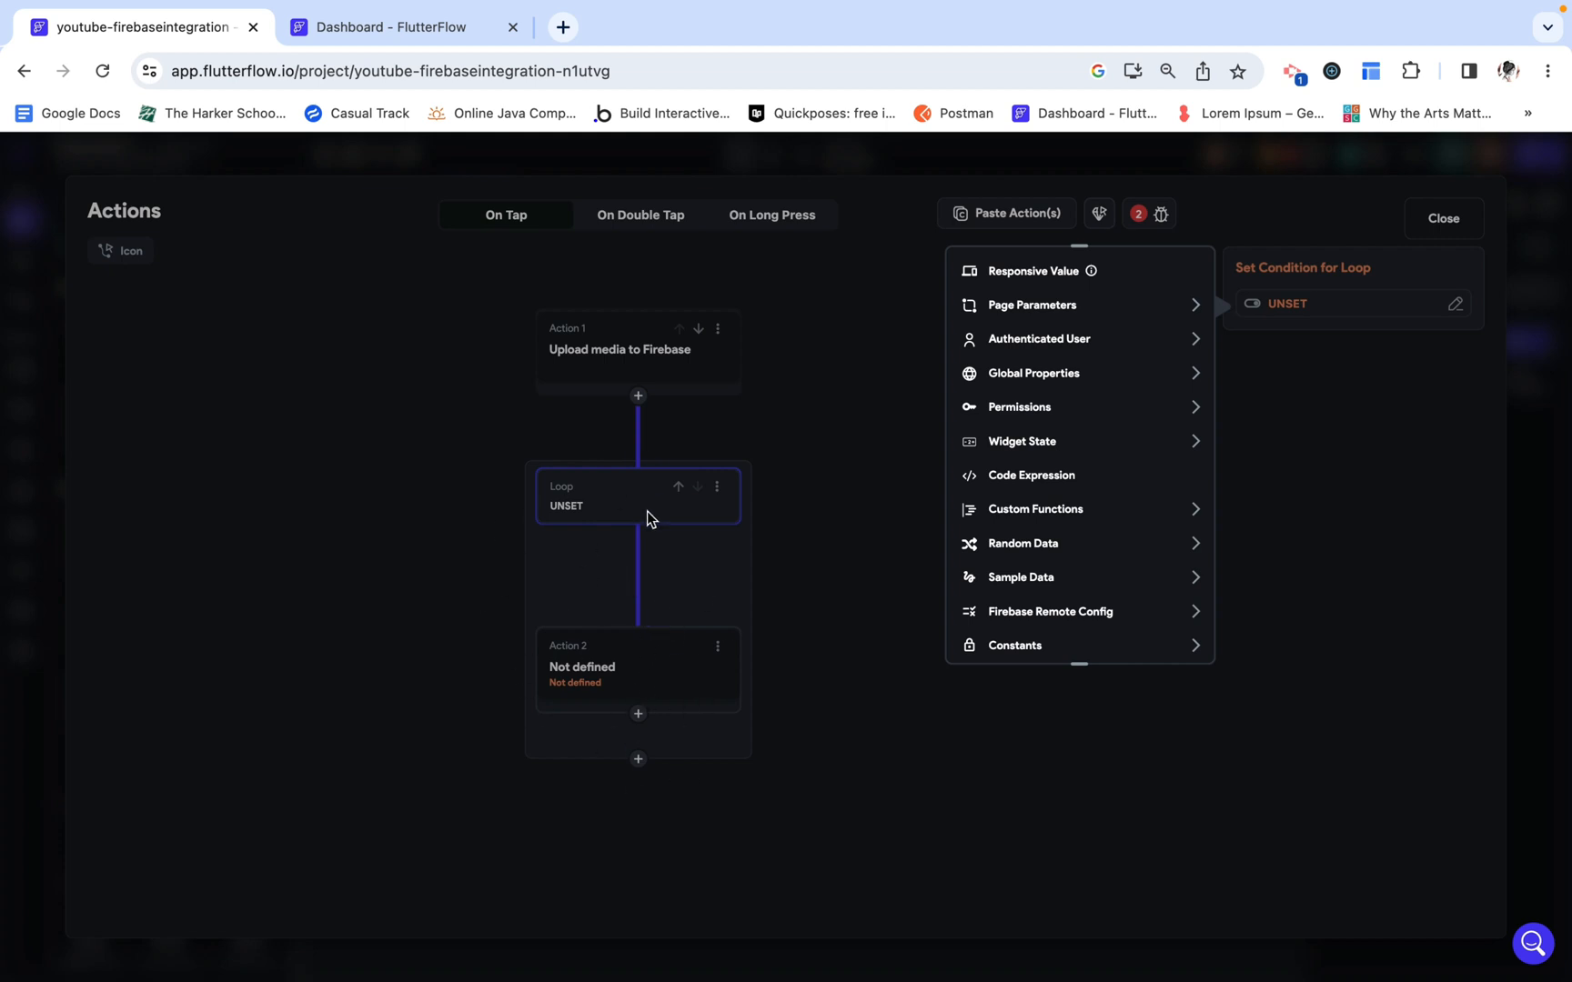
{"action": "mouse_move", "coordinate": [611, 509]}
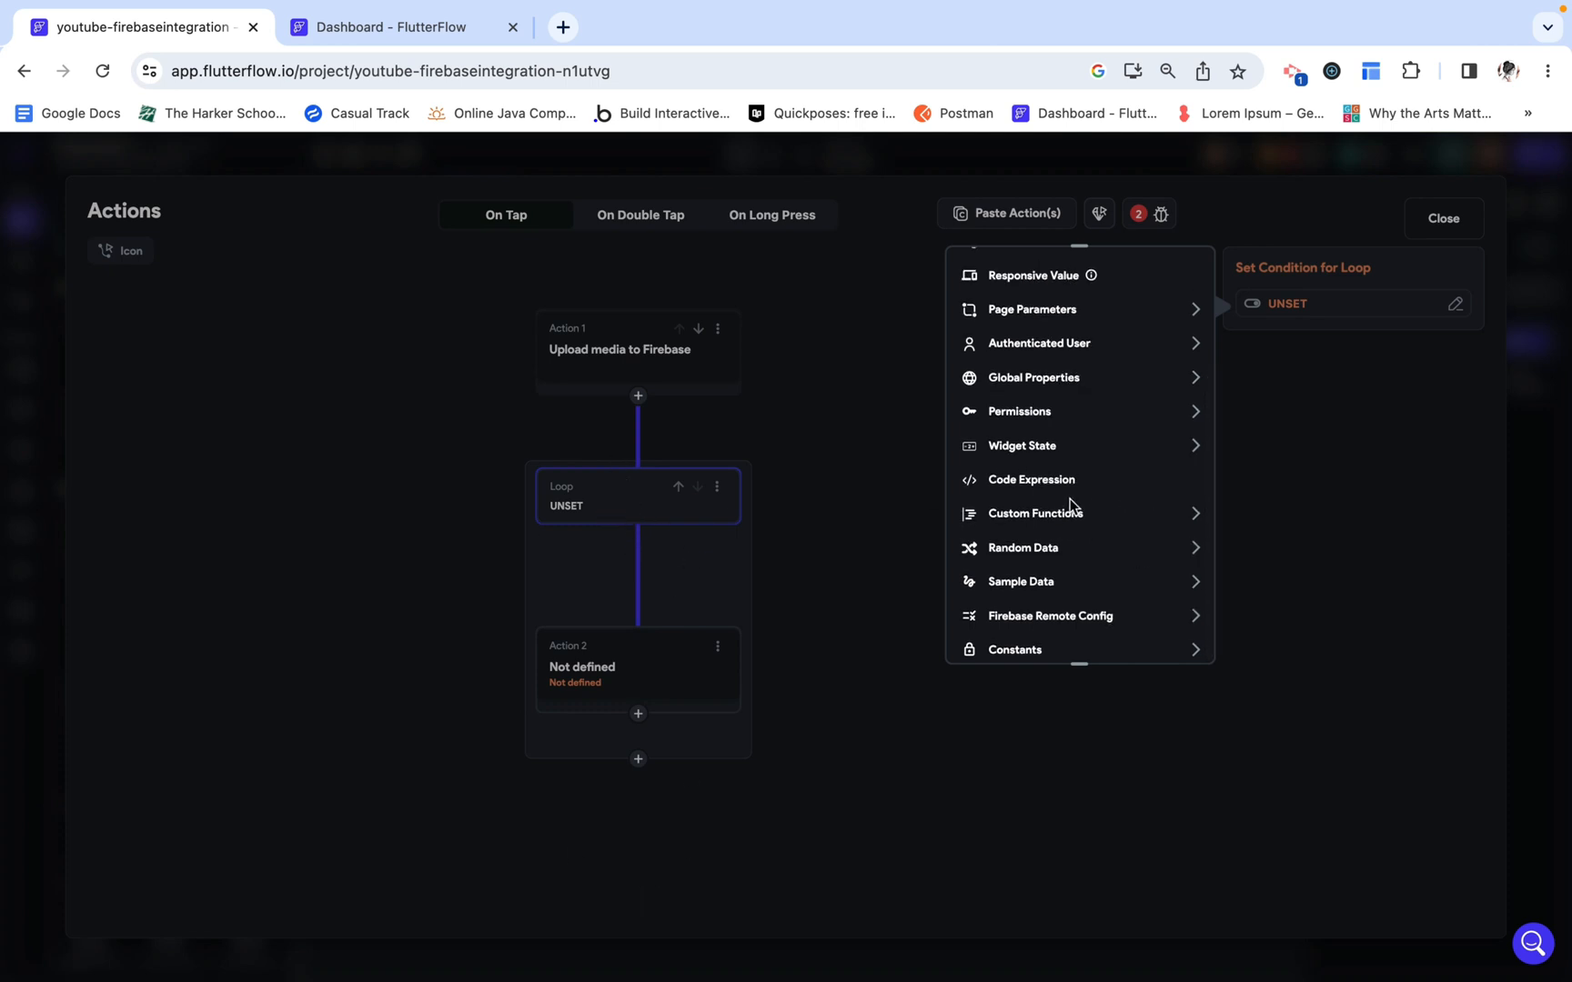
Step: Set the loop condition to indexchecker with lengthofaist as the Uploaded File URLs item count
{"action": "left_click", "coordinate": [1034, 513]}
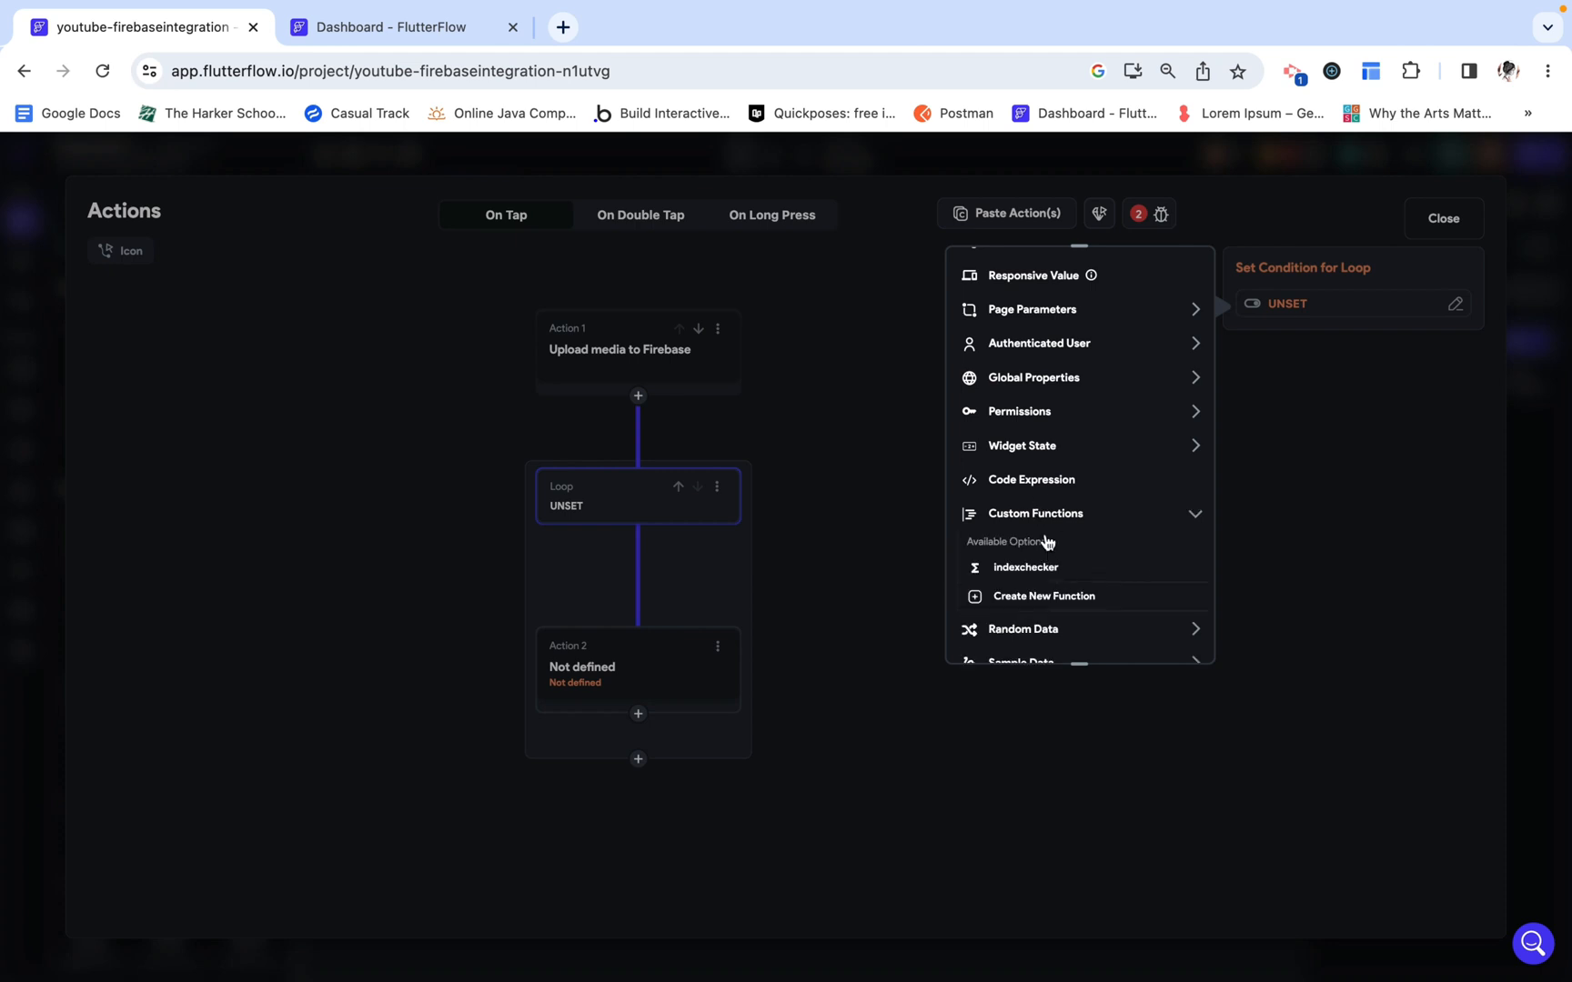
{"action": "left_click", "coordinate": [1025, 568]}
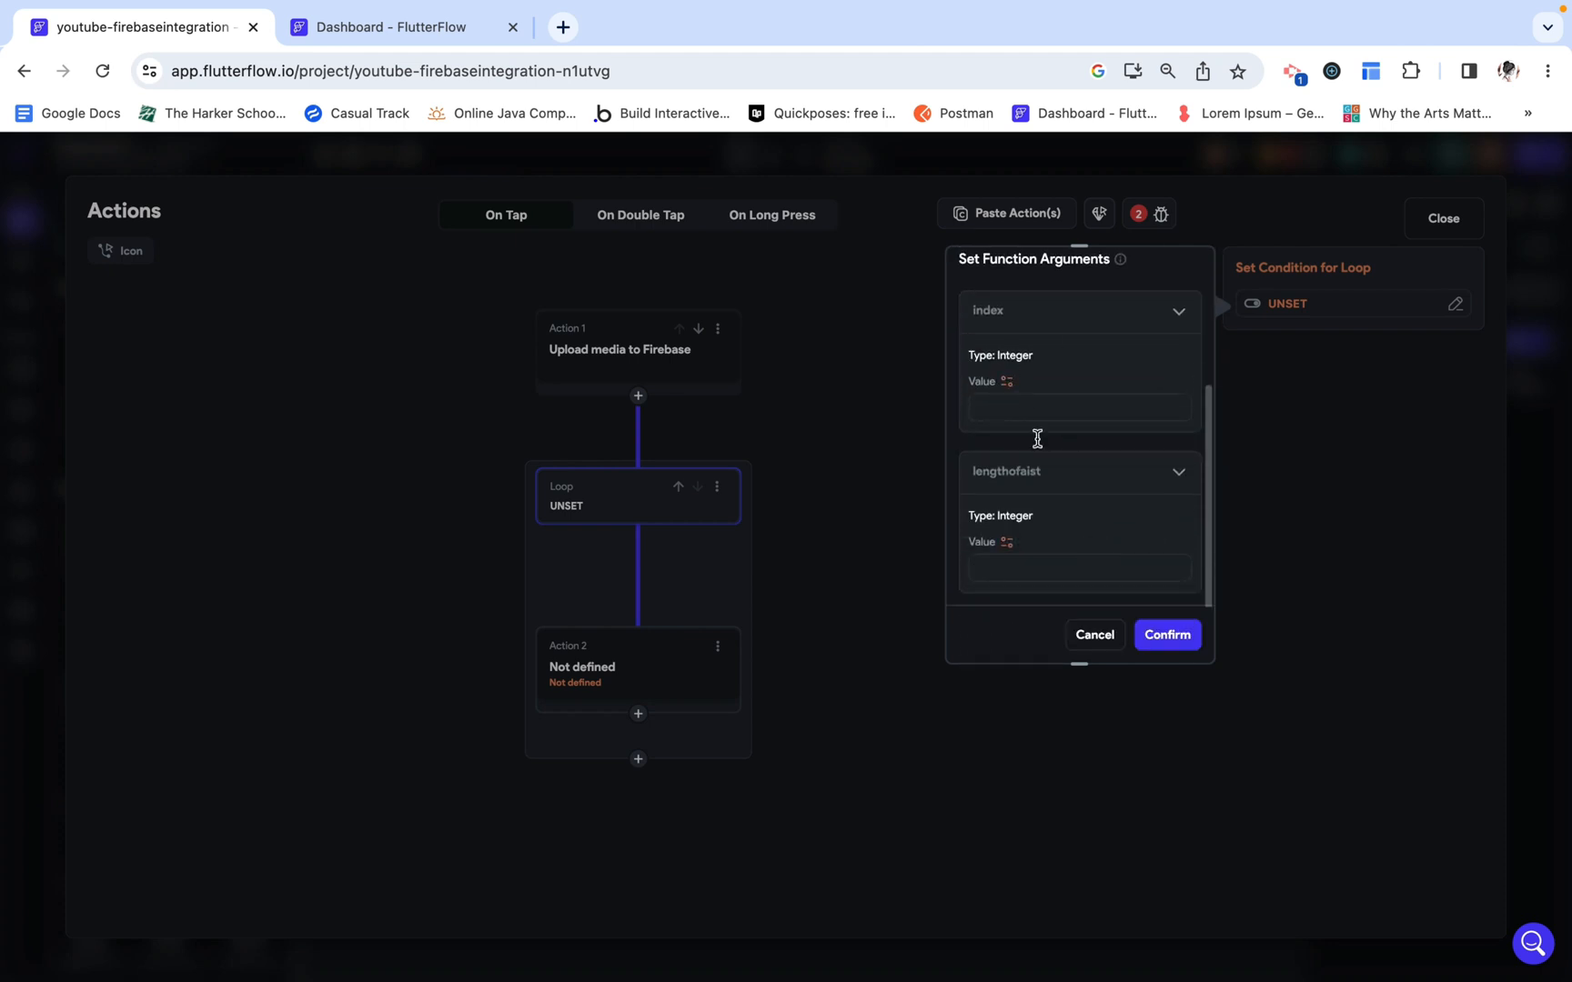
{"action": "left_click", "coordinate": [1079, 568]}
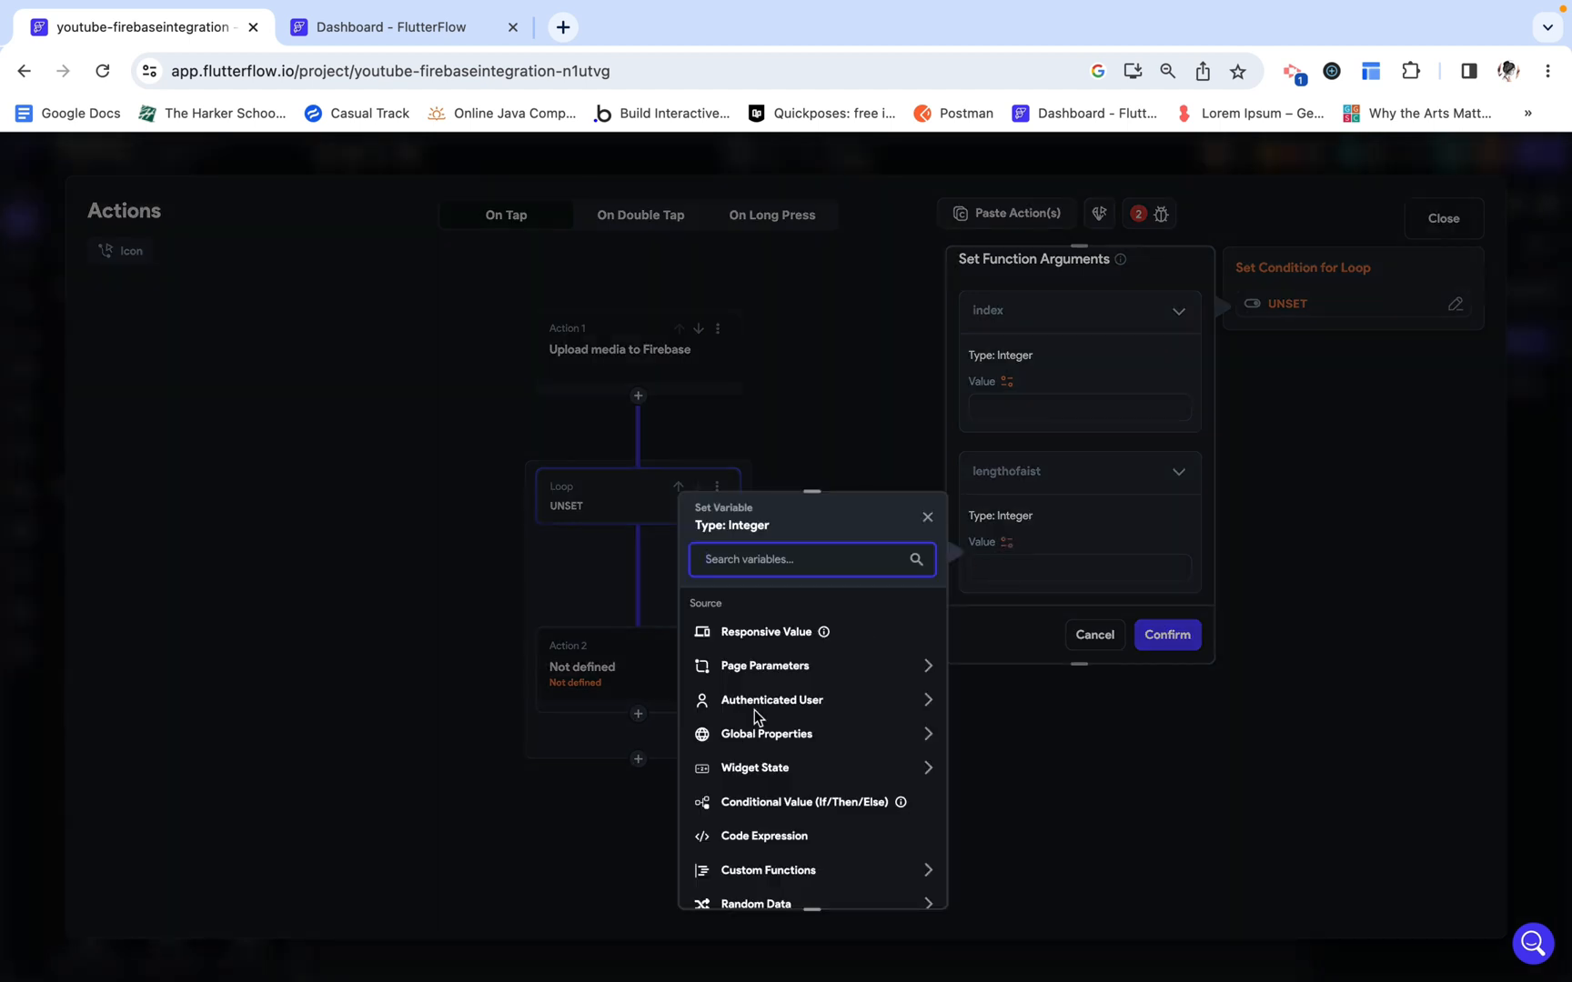
{"action": "left_click", "coordinate": [755, 766]}
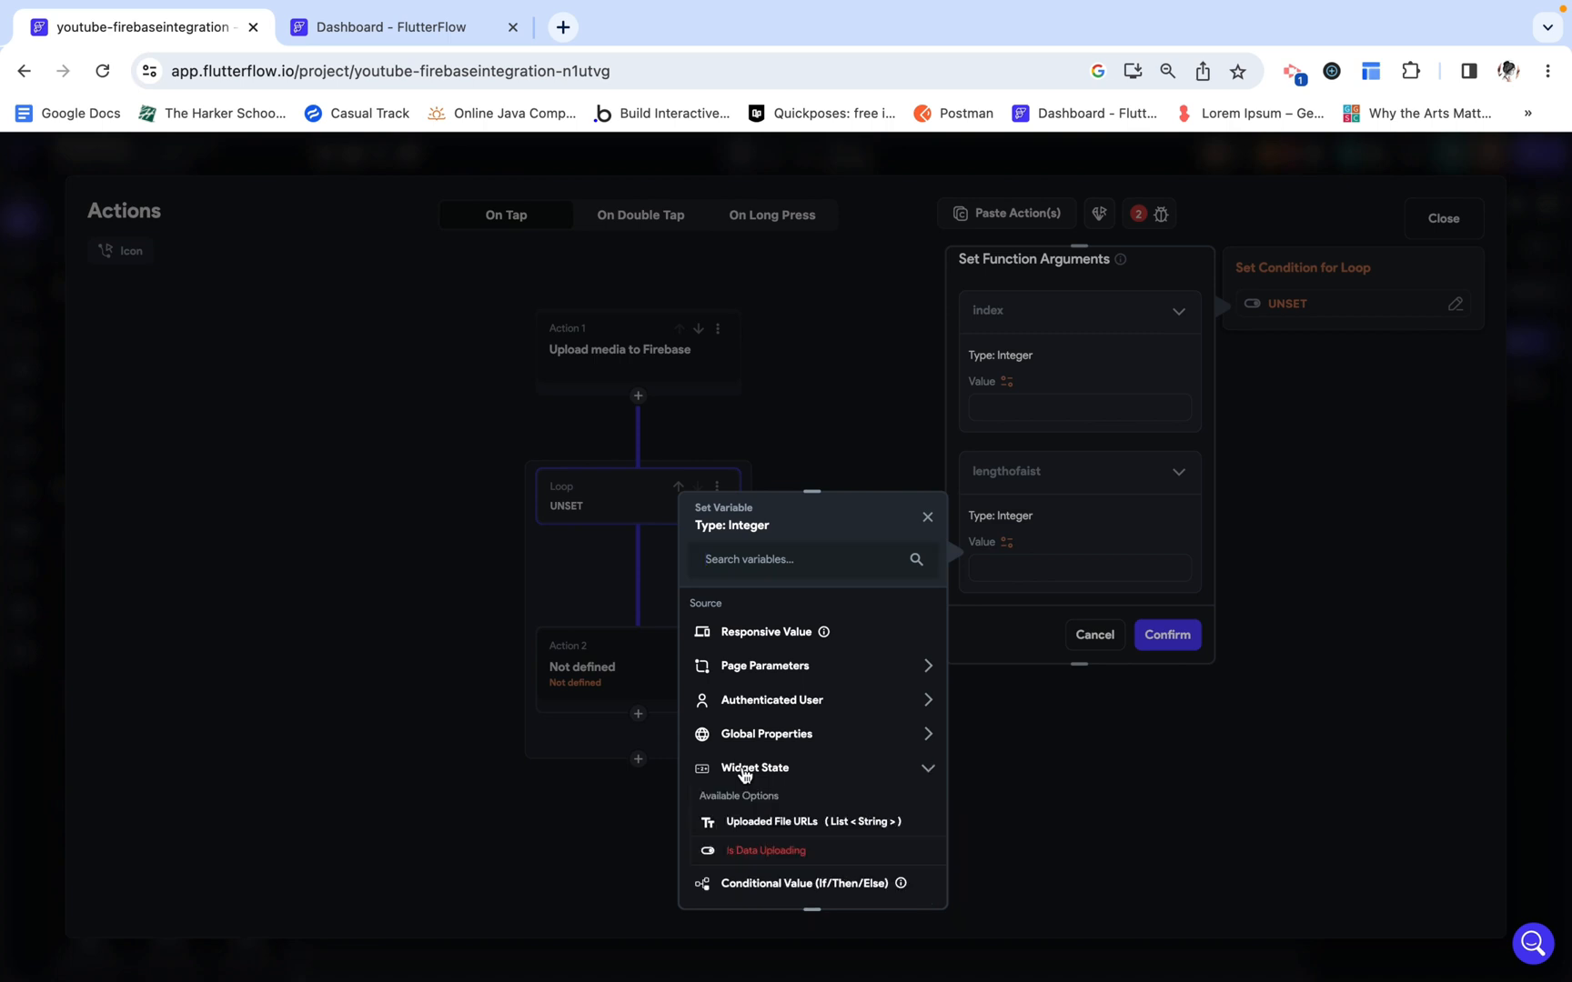
{"action": "left_click", "coordinate": [772, 821]}
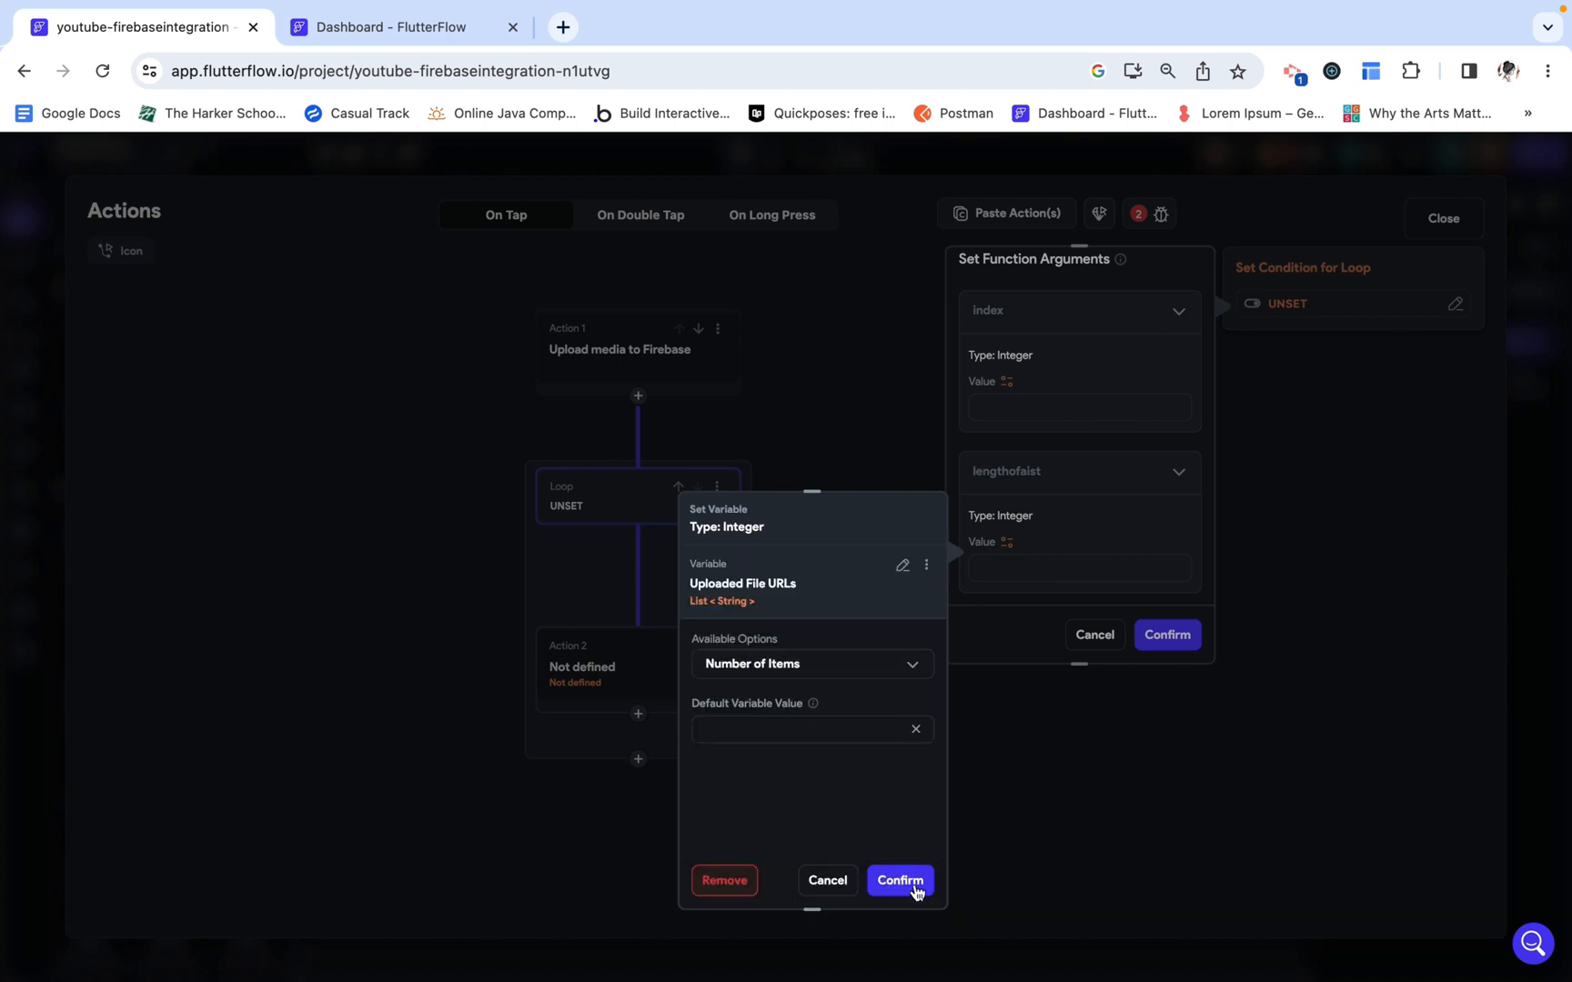
{"action": "left_click", "coordinate": [898, 881]}
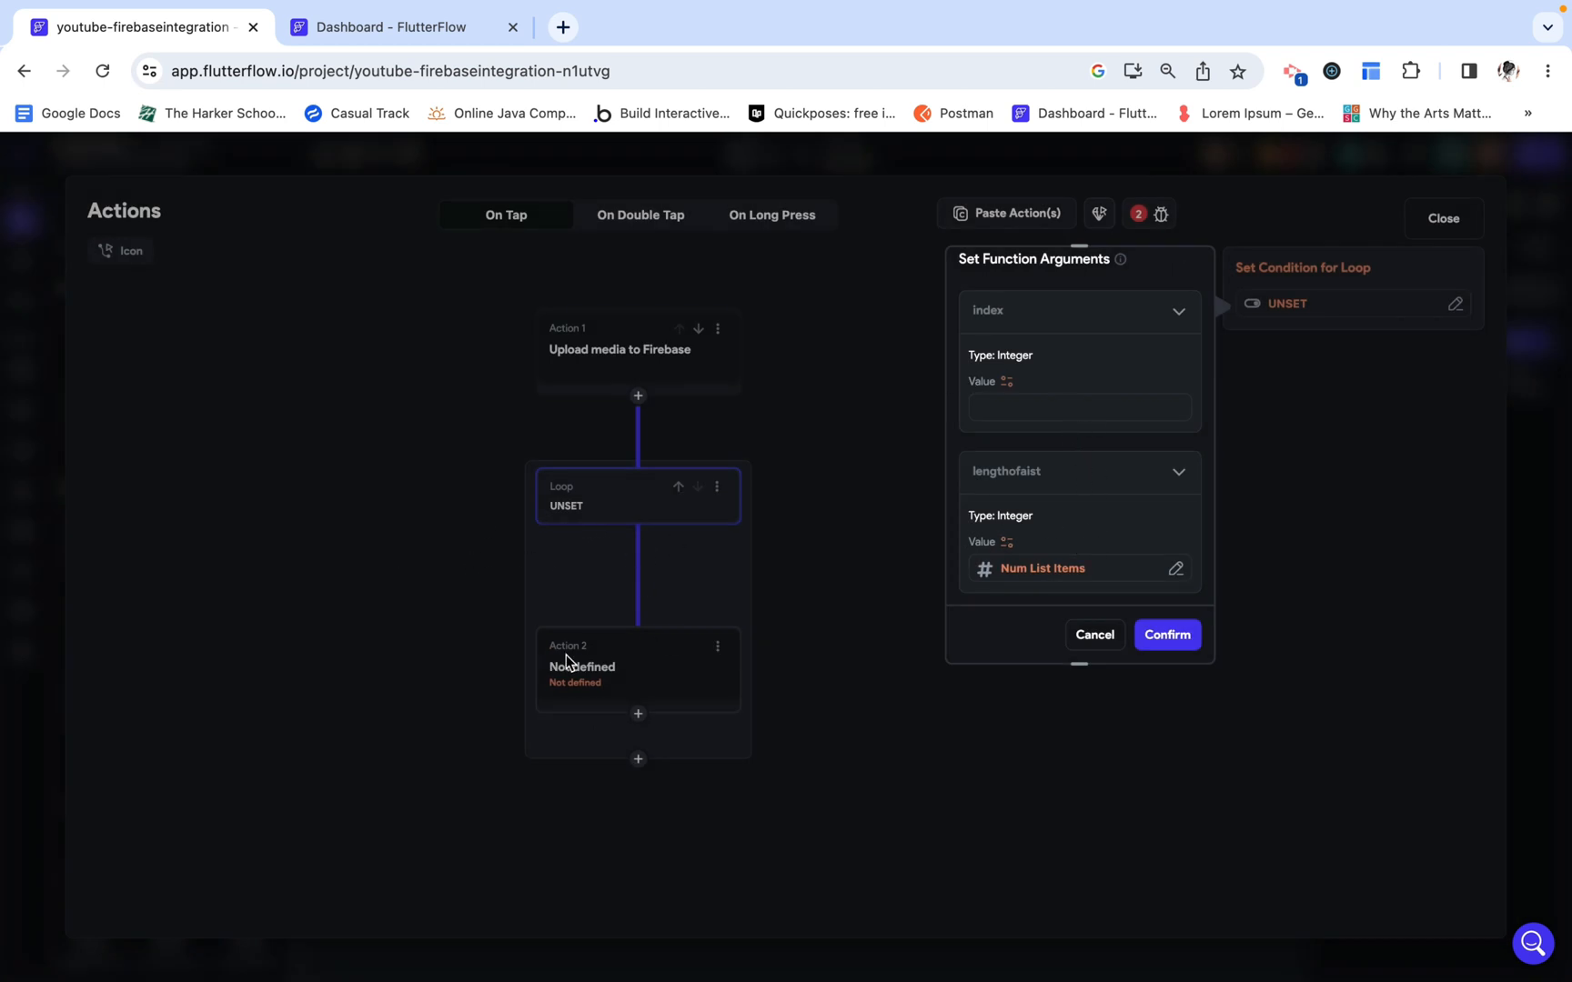
Step: Cancel the incomplete indexchecker arguments and close the action flow editor
{"action": "left_click", "coordinate": [1166, 635]}
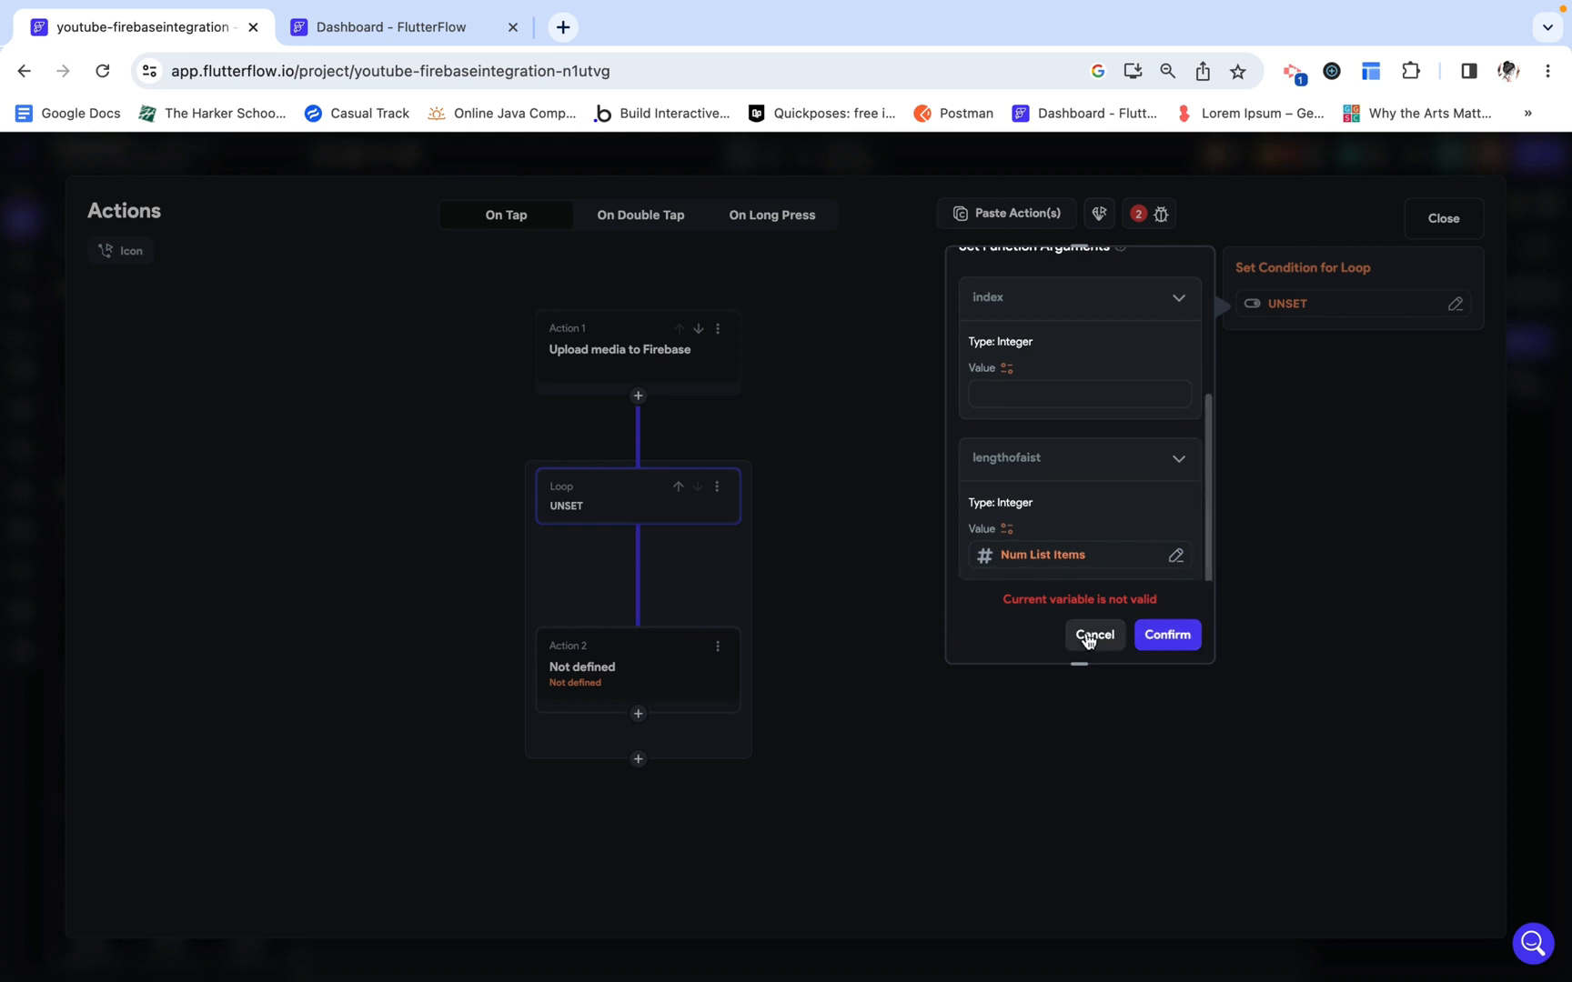
{"action": "left_click", "coordinate": [1094, 635]}
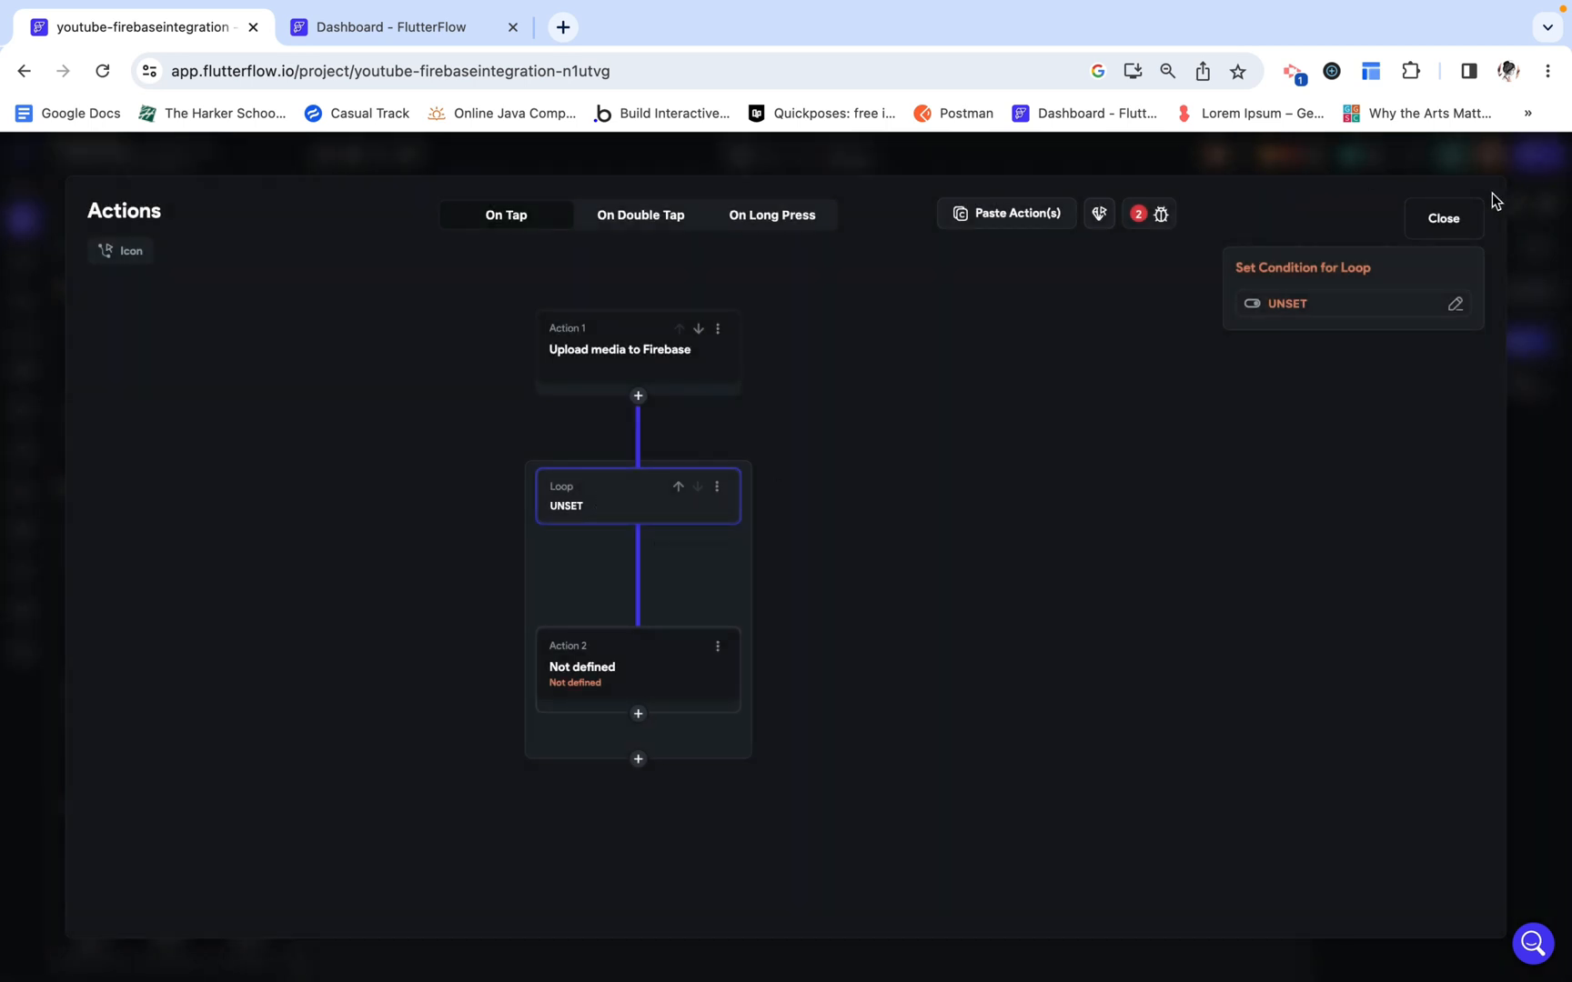
{"action": "left_click", "coordinate": [1444, 218]}
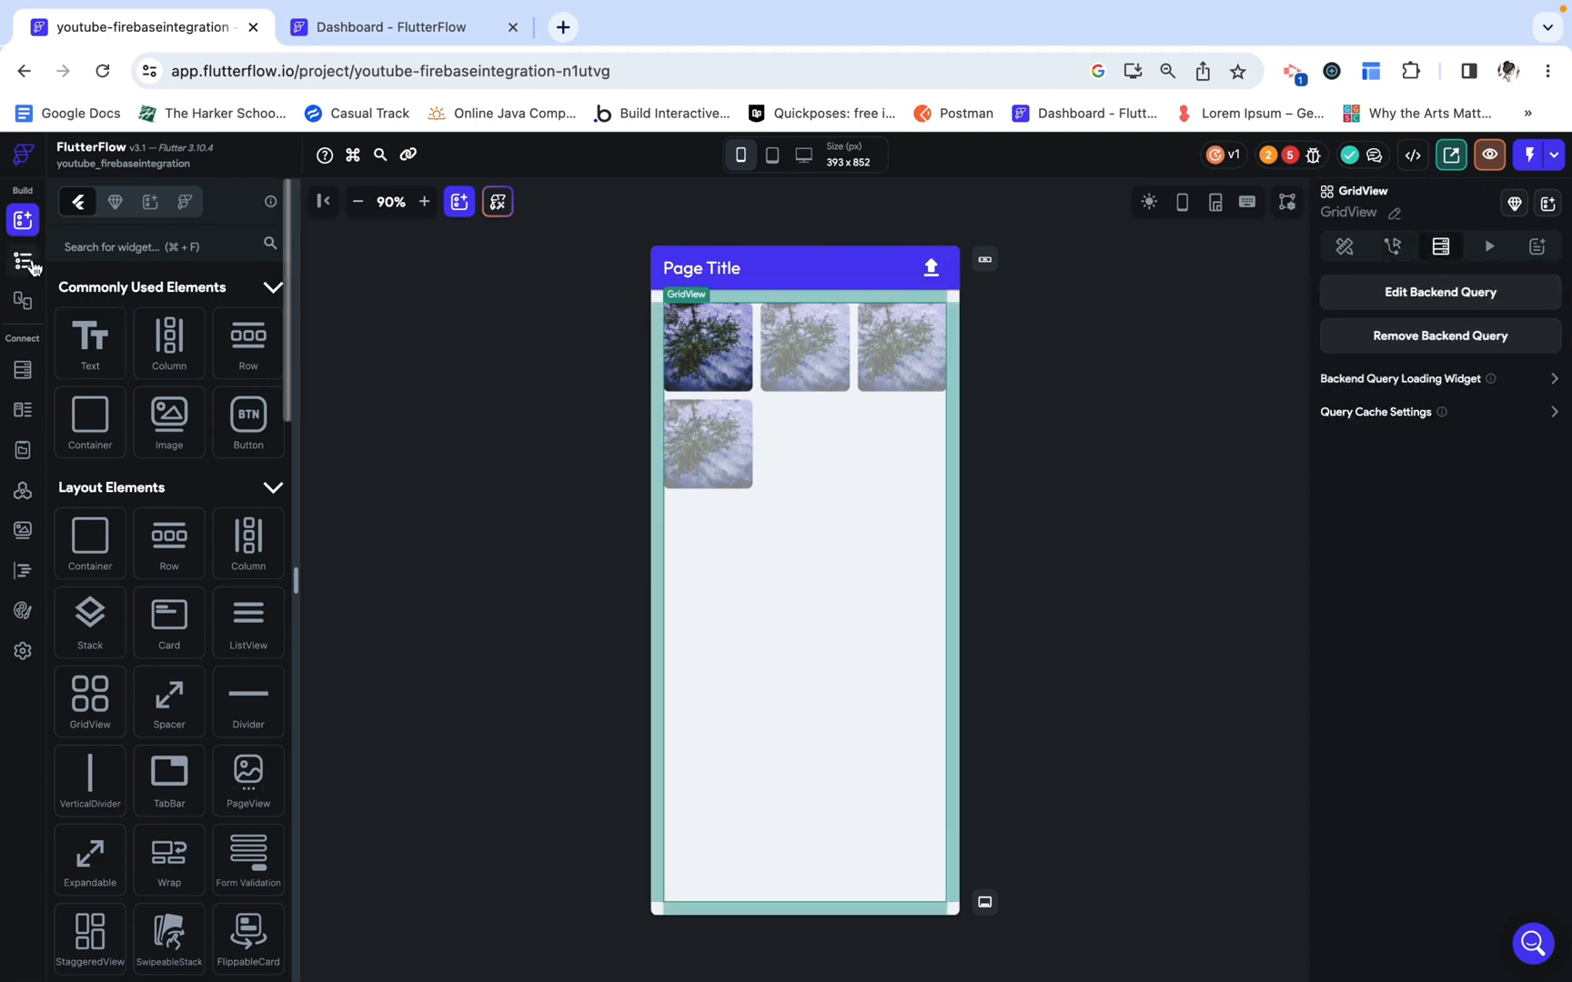
Step: Delete the empty On Page Load action from the multiupload page via the Widget Tree
{"action": "left_click", "coordinate": [22, 259]}
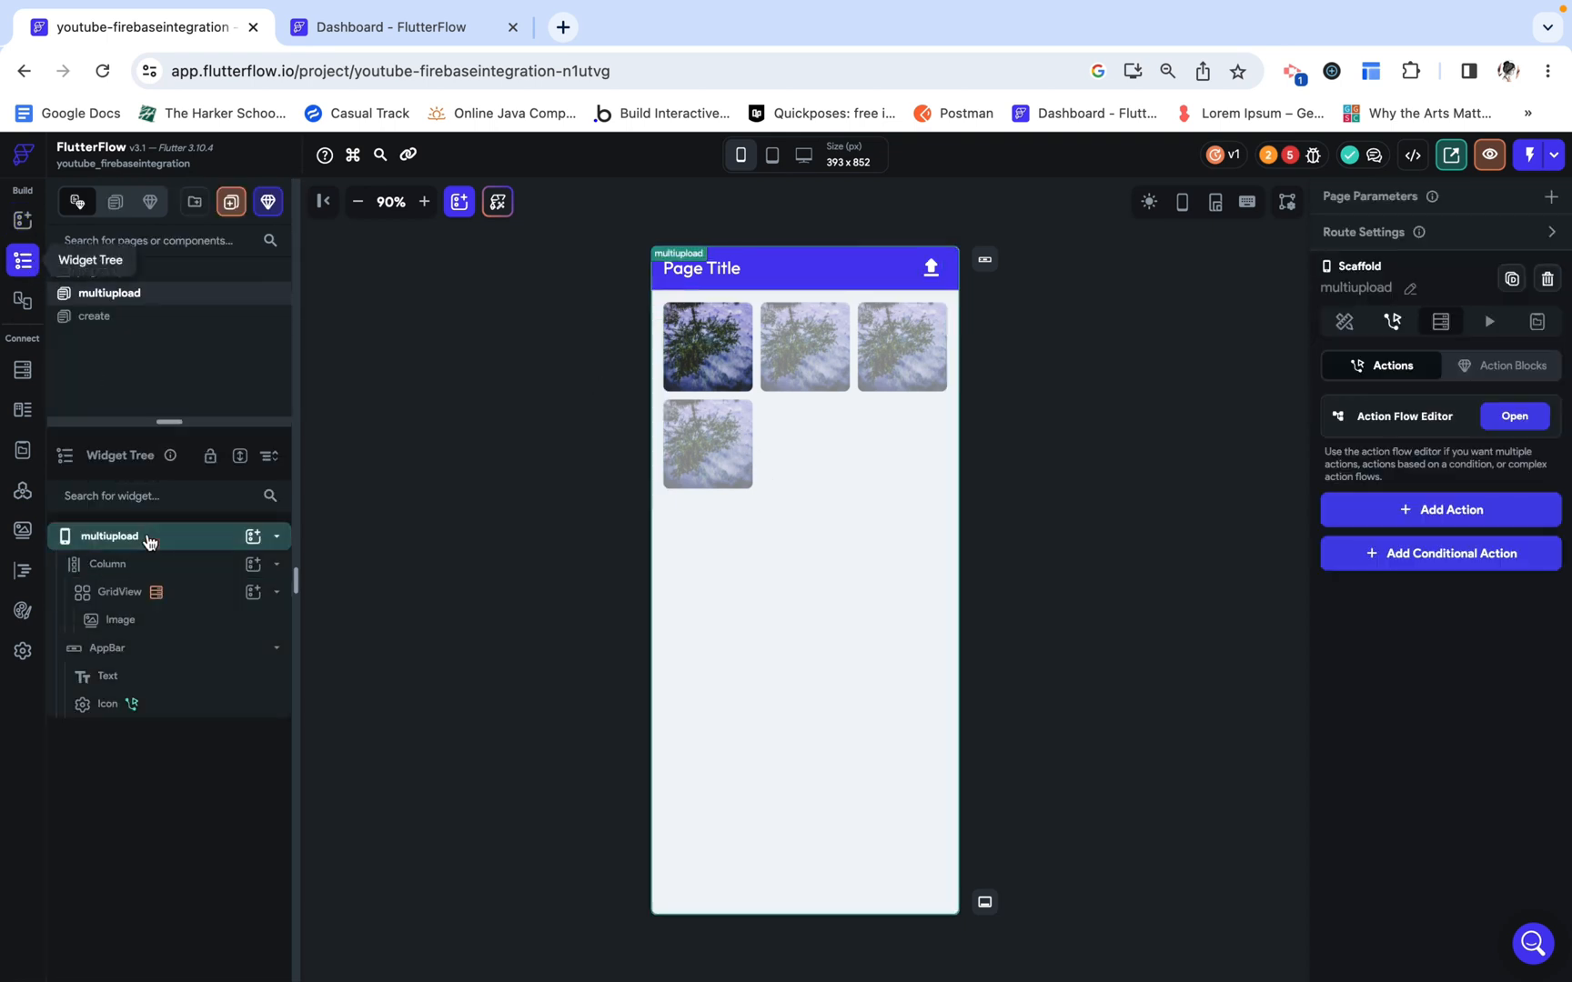
{"action": "left_click", "coordinate": [1440, 510]}
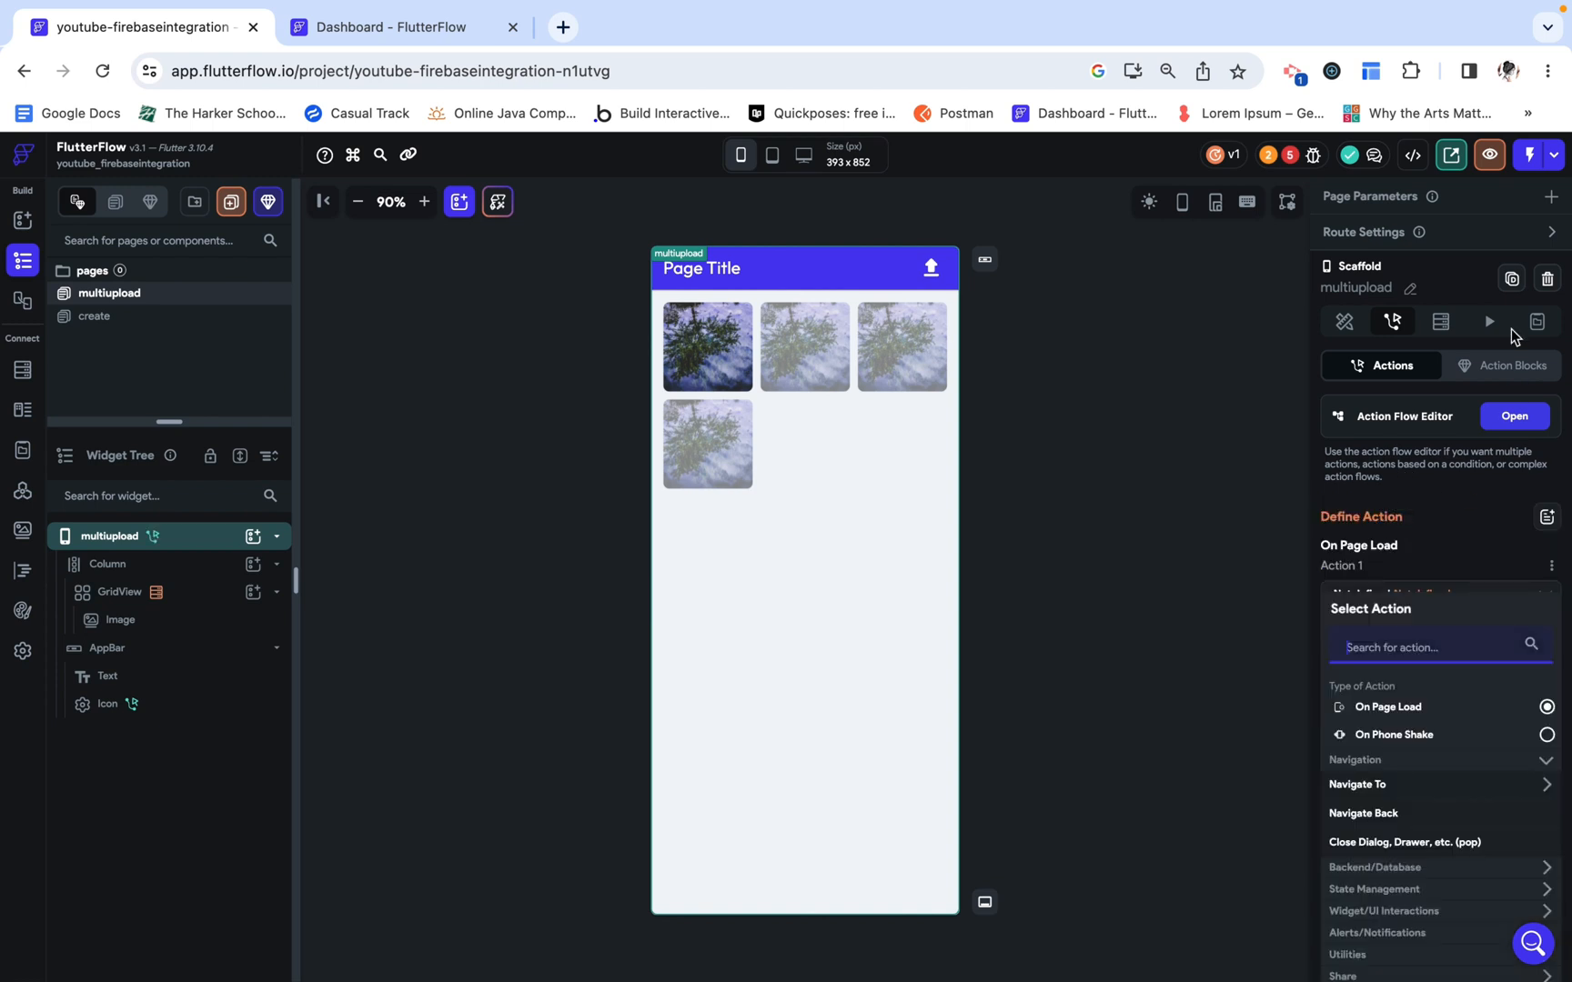
{"action": "left_click", "coordinate": [1552, 565]}
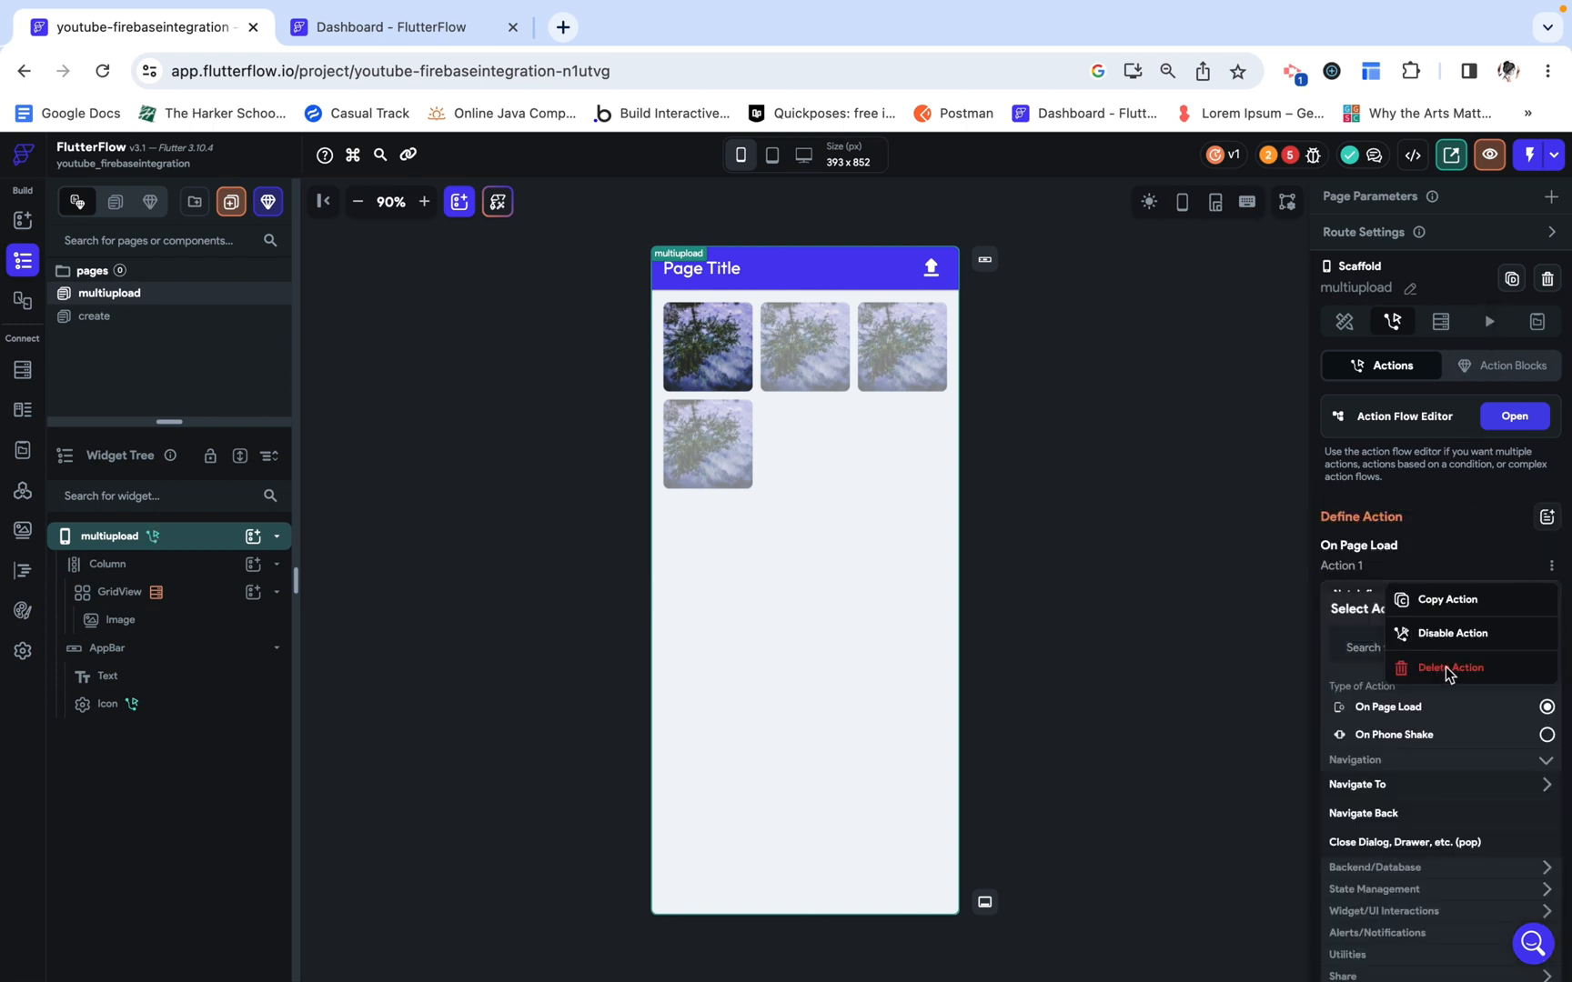
{"action": "left_click", "coordinate": [1451, 667]}
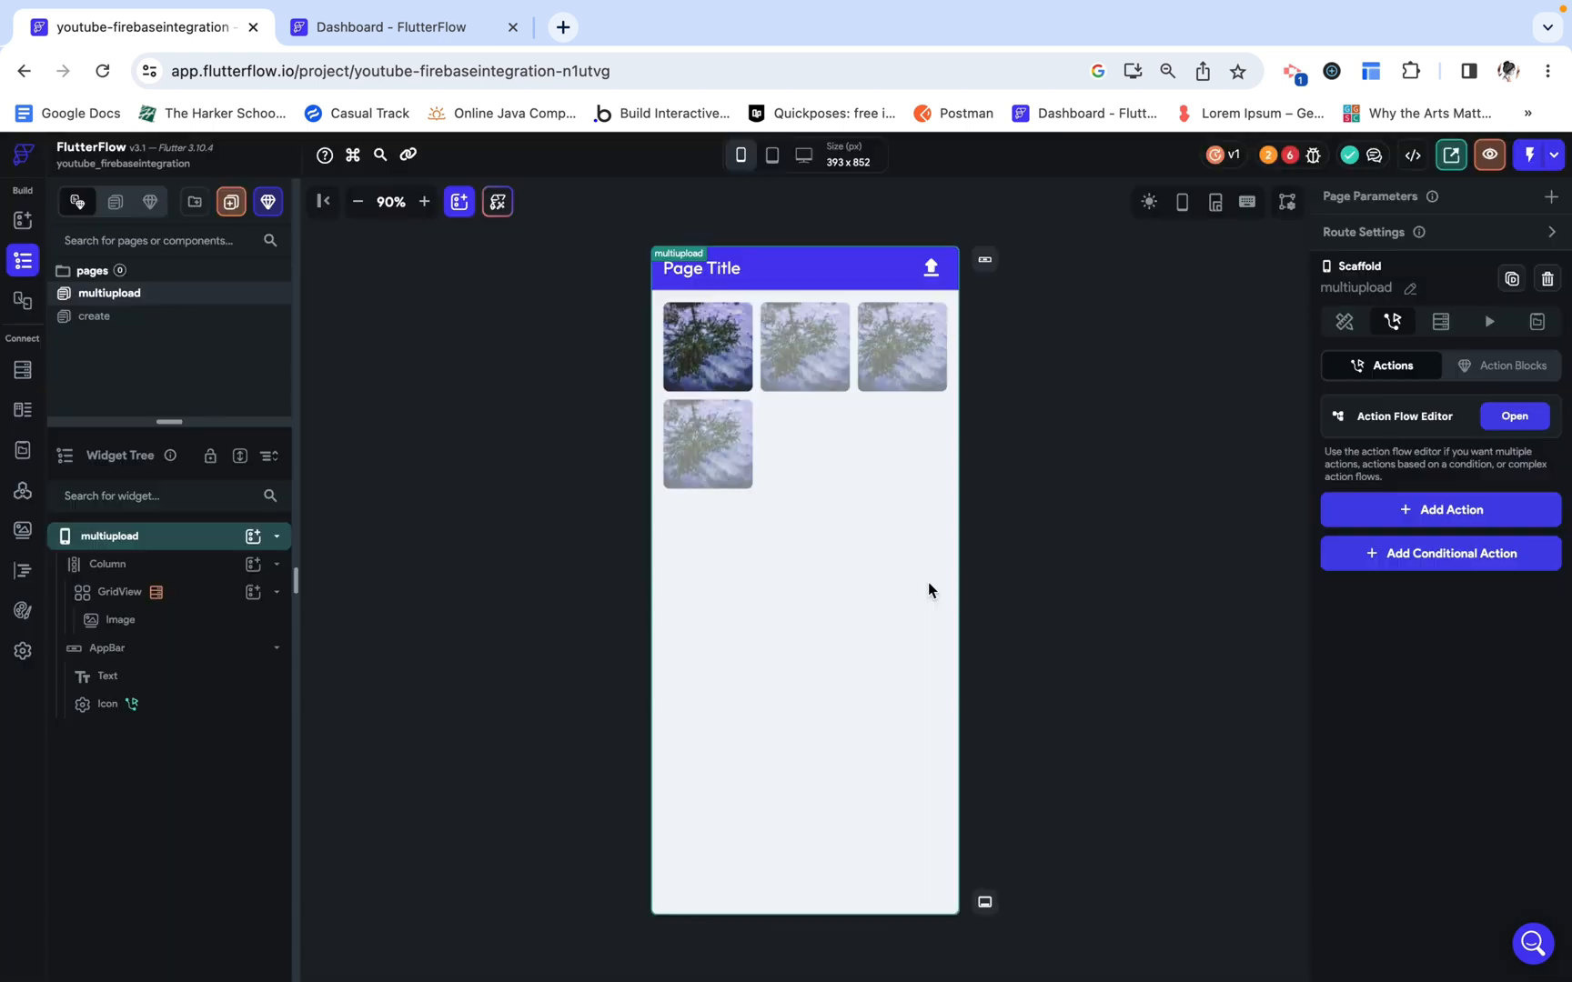
Step: Create the page state field 'index' of type Integer with initial value 0
{"action": "left_click", "coordinate": [1536, 322]}
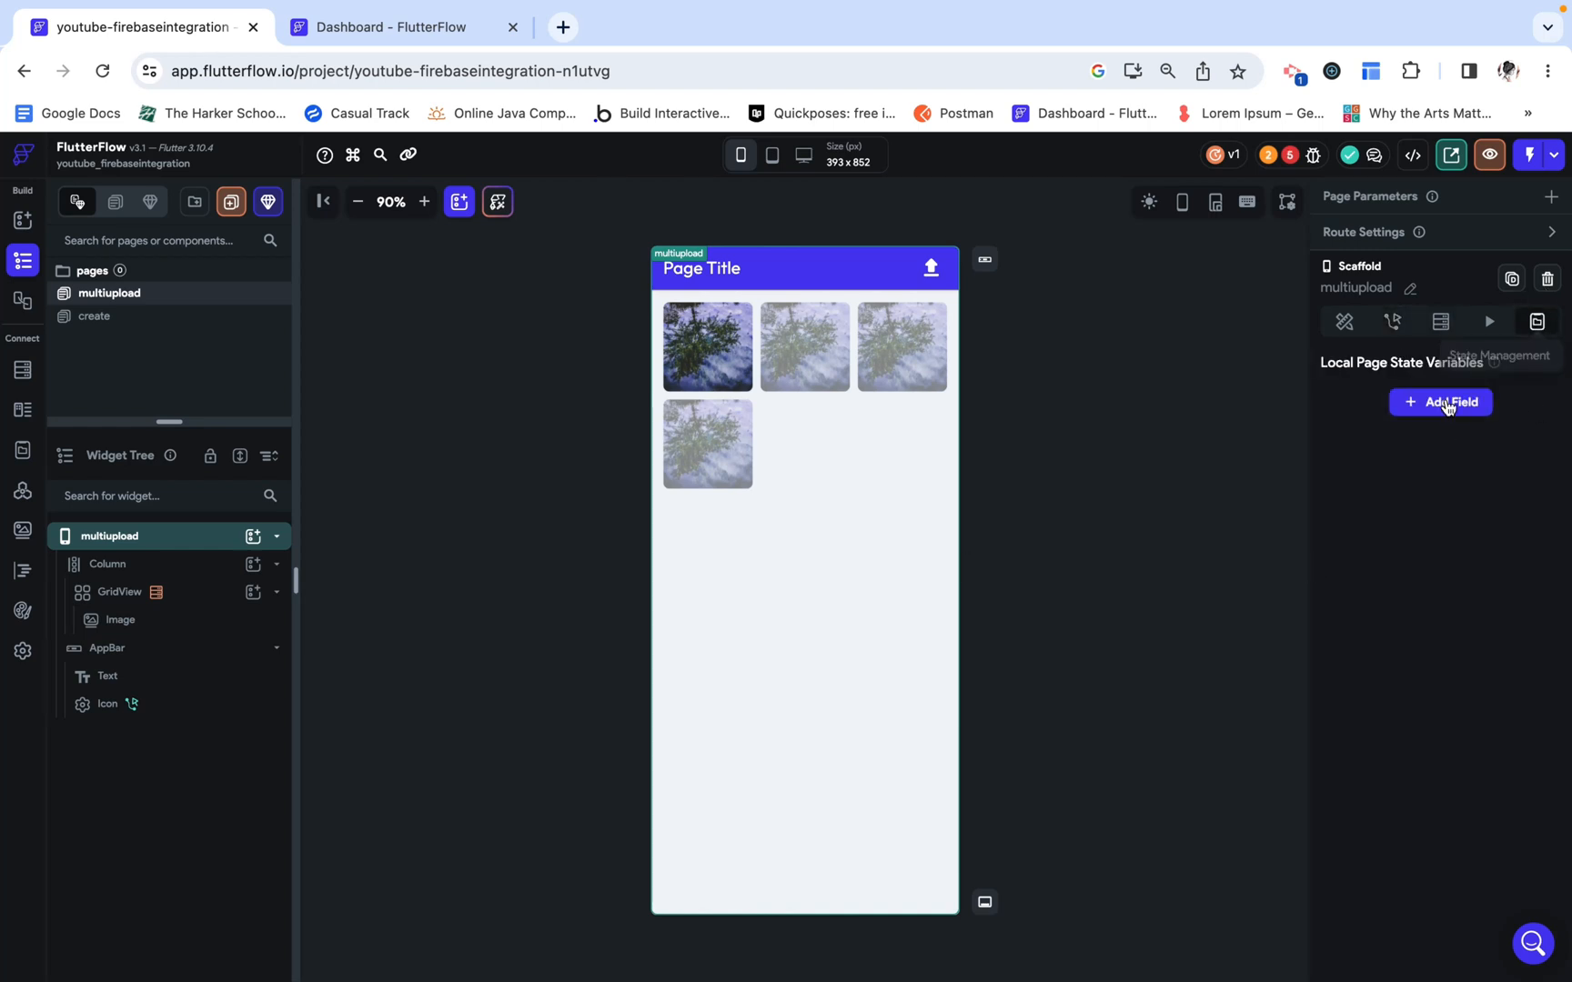
{"action": "left_click", "coordinate": [1440, 402]}
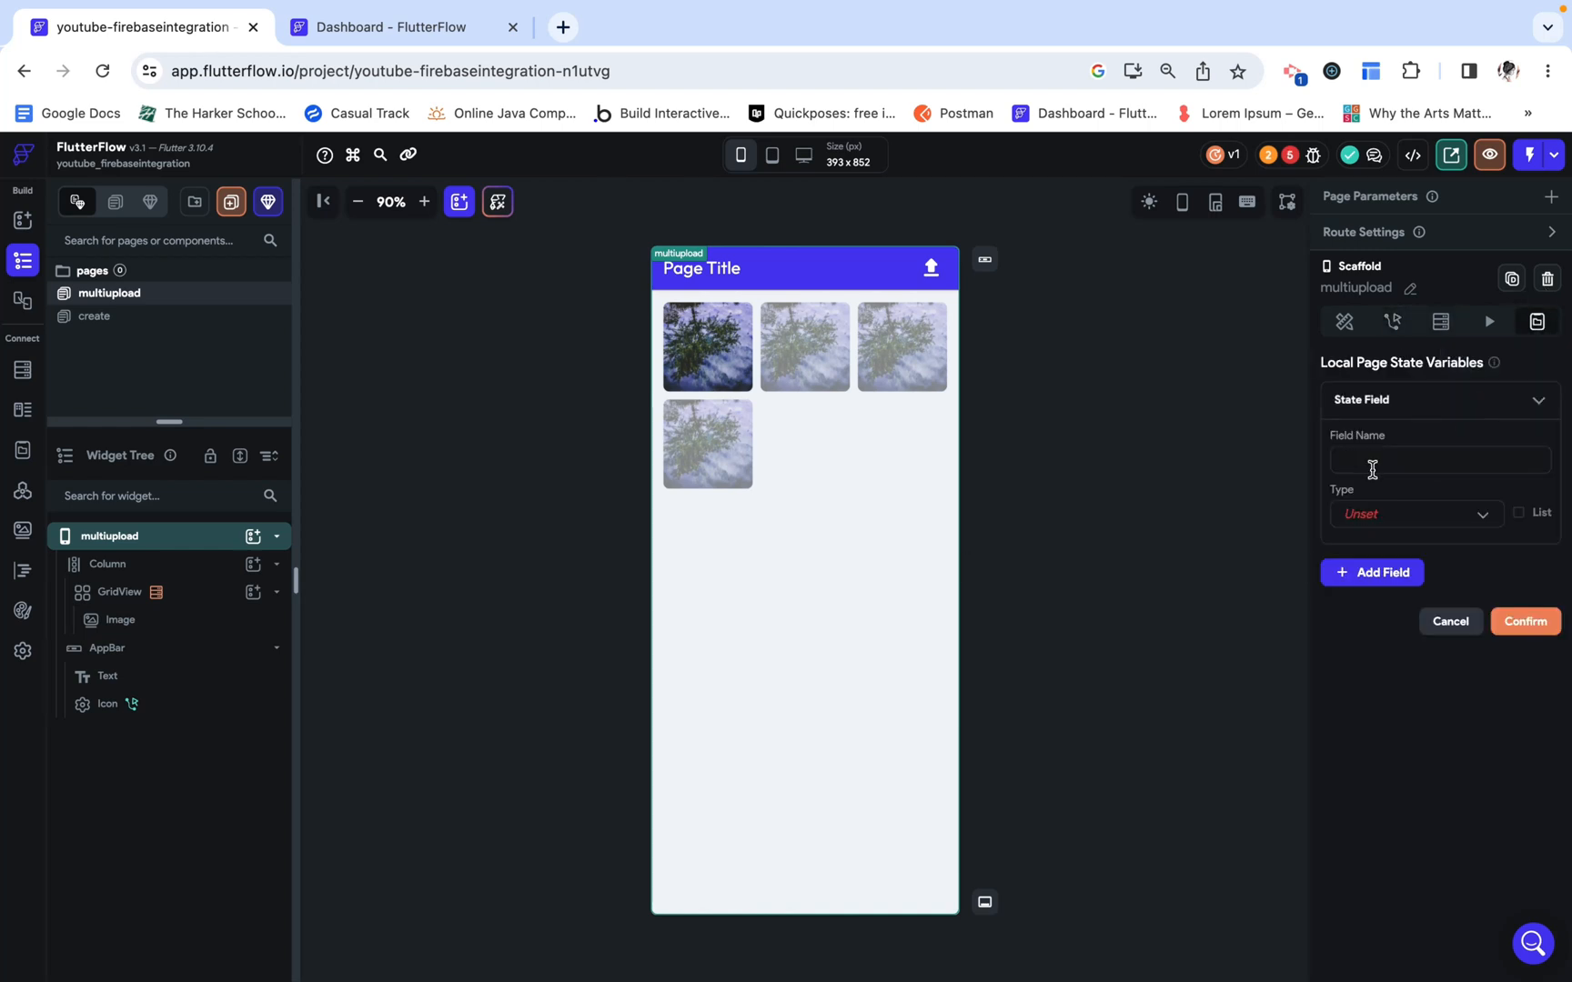
{"action": "left_click", "coordinate": [1415, 513]}
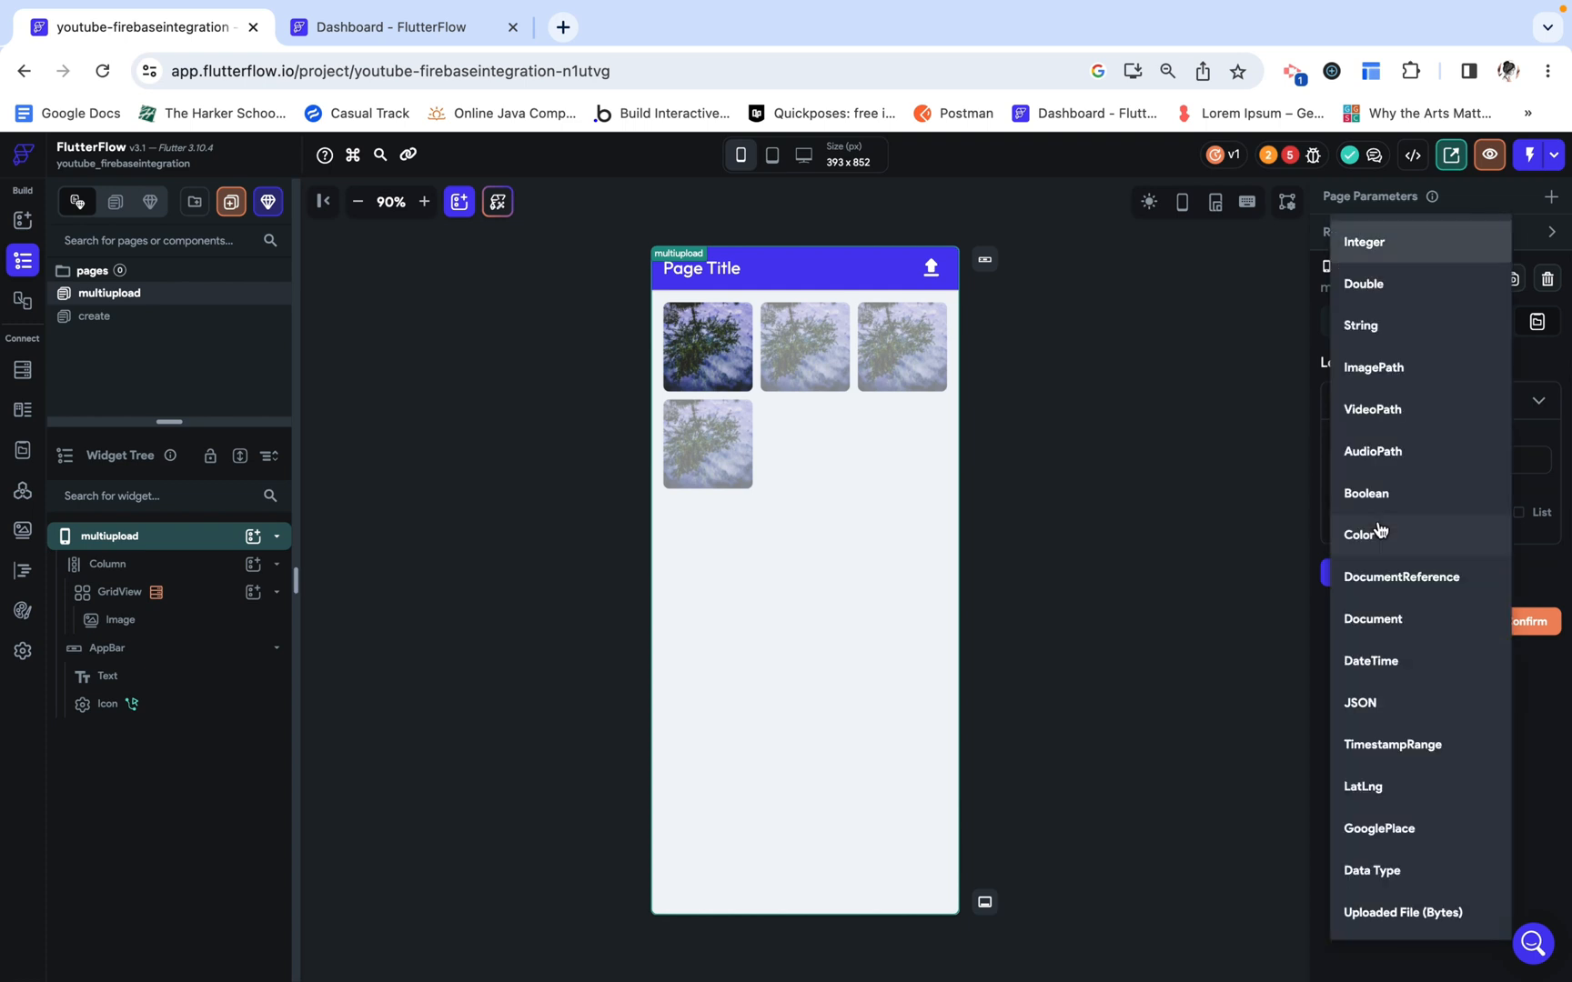
{"action": "left_click", "coordinate": [1365, 242]}
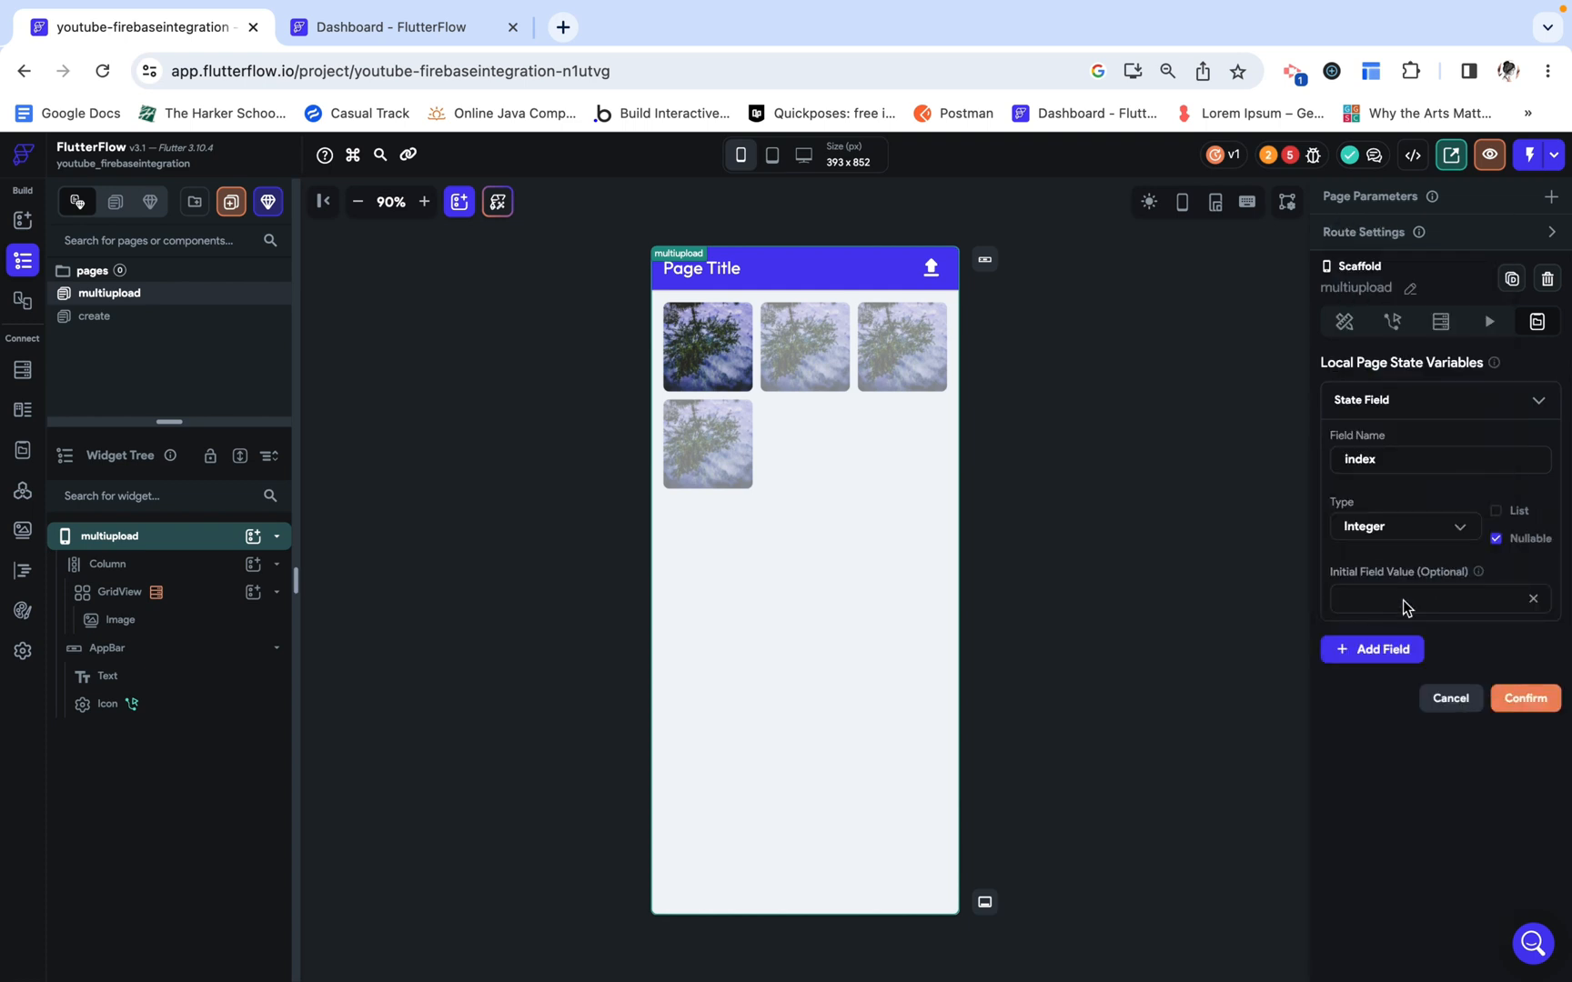
{"action": "type", "text": "0"}
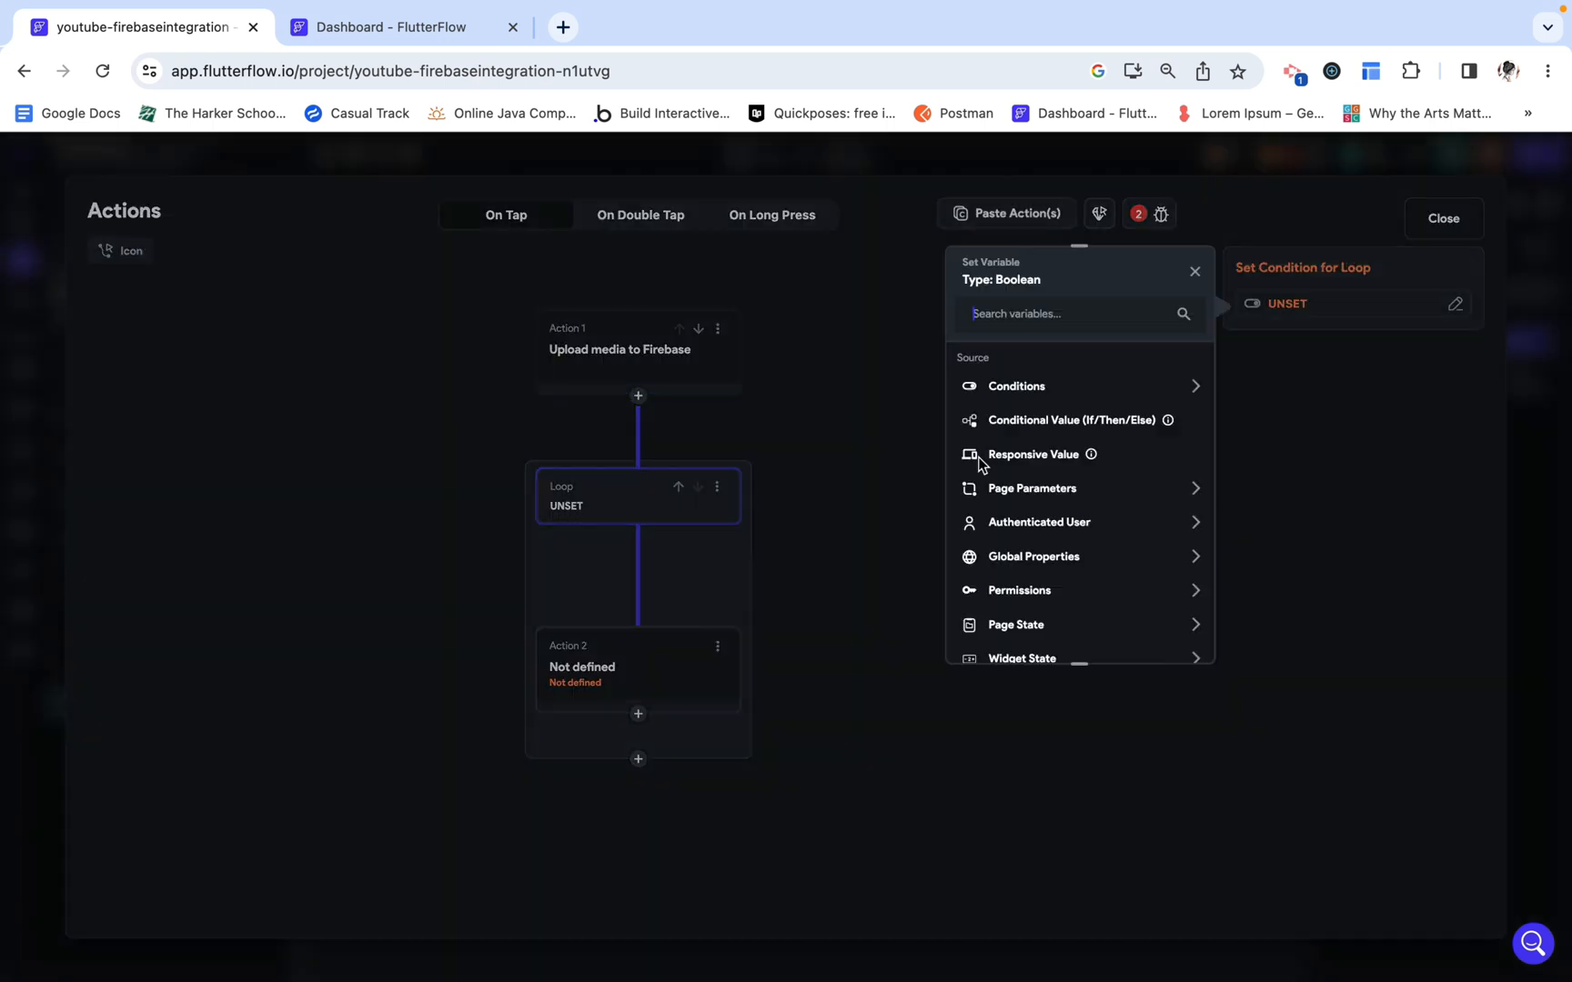
Step: Use indexchecker as the loop condition, passing page state index and Uploaded File URLs count
{"action": "scroll", "scroll_direction": "down", "scroll_amount": 3}
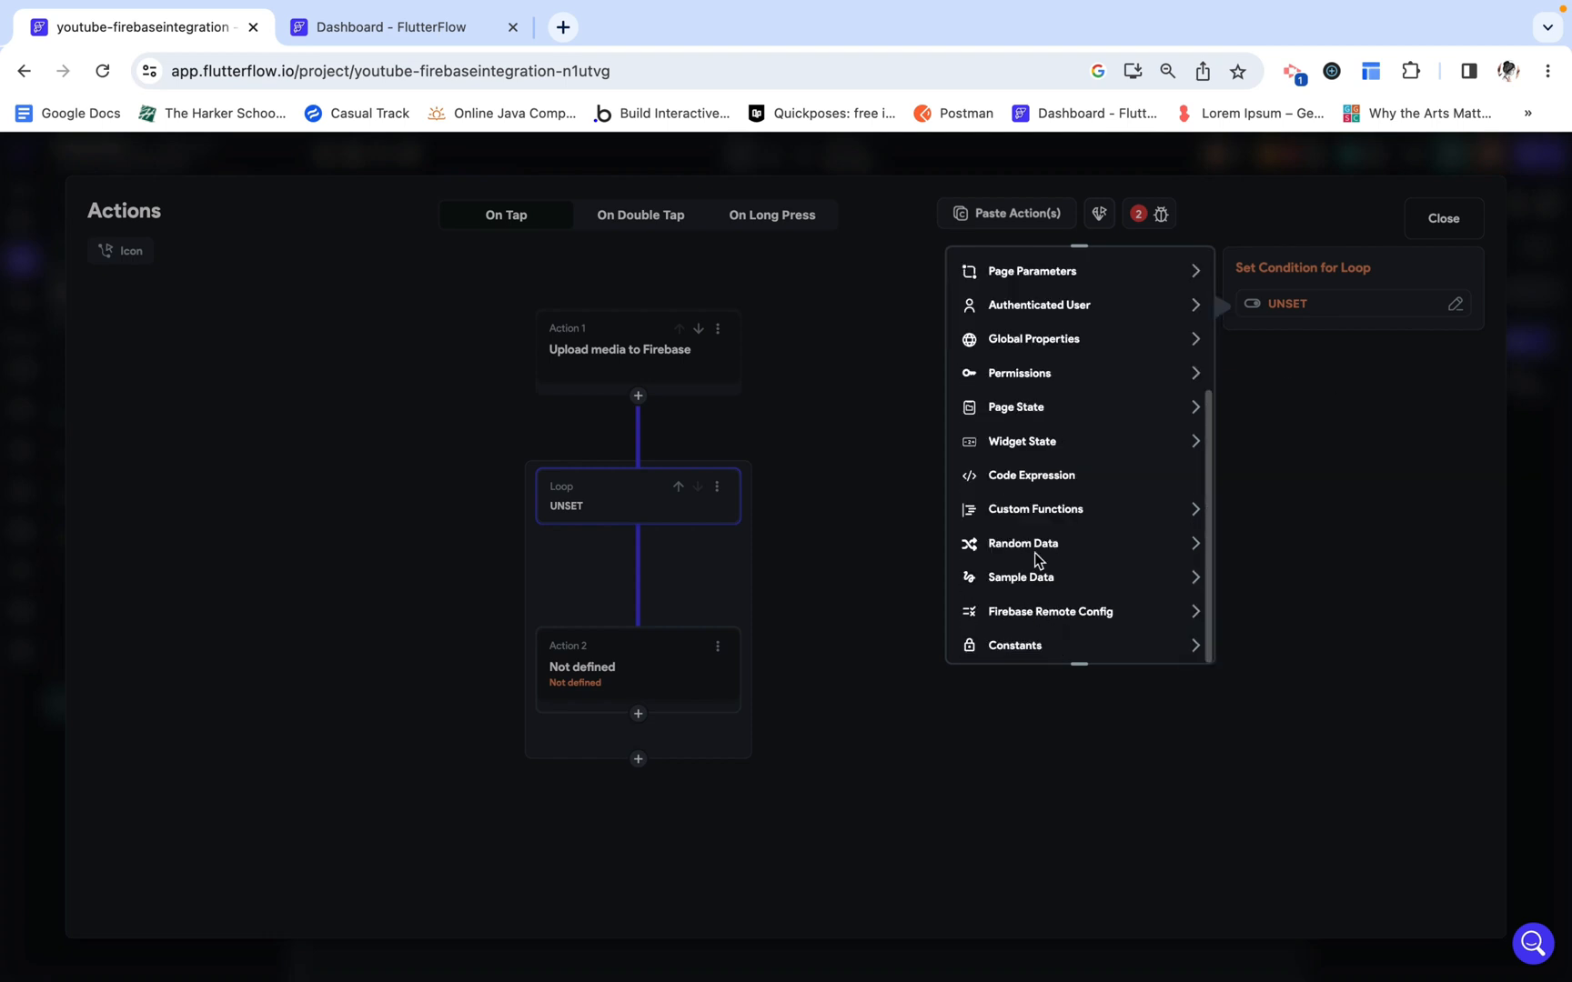
{"action": "left_click", "coordinate": [1035, 509]}
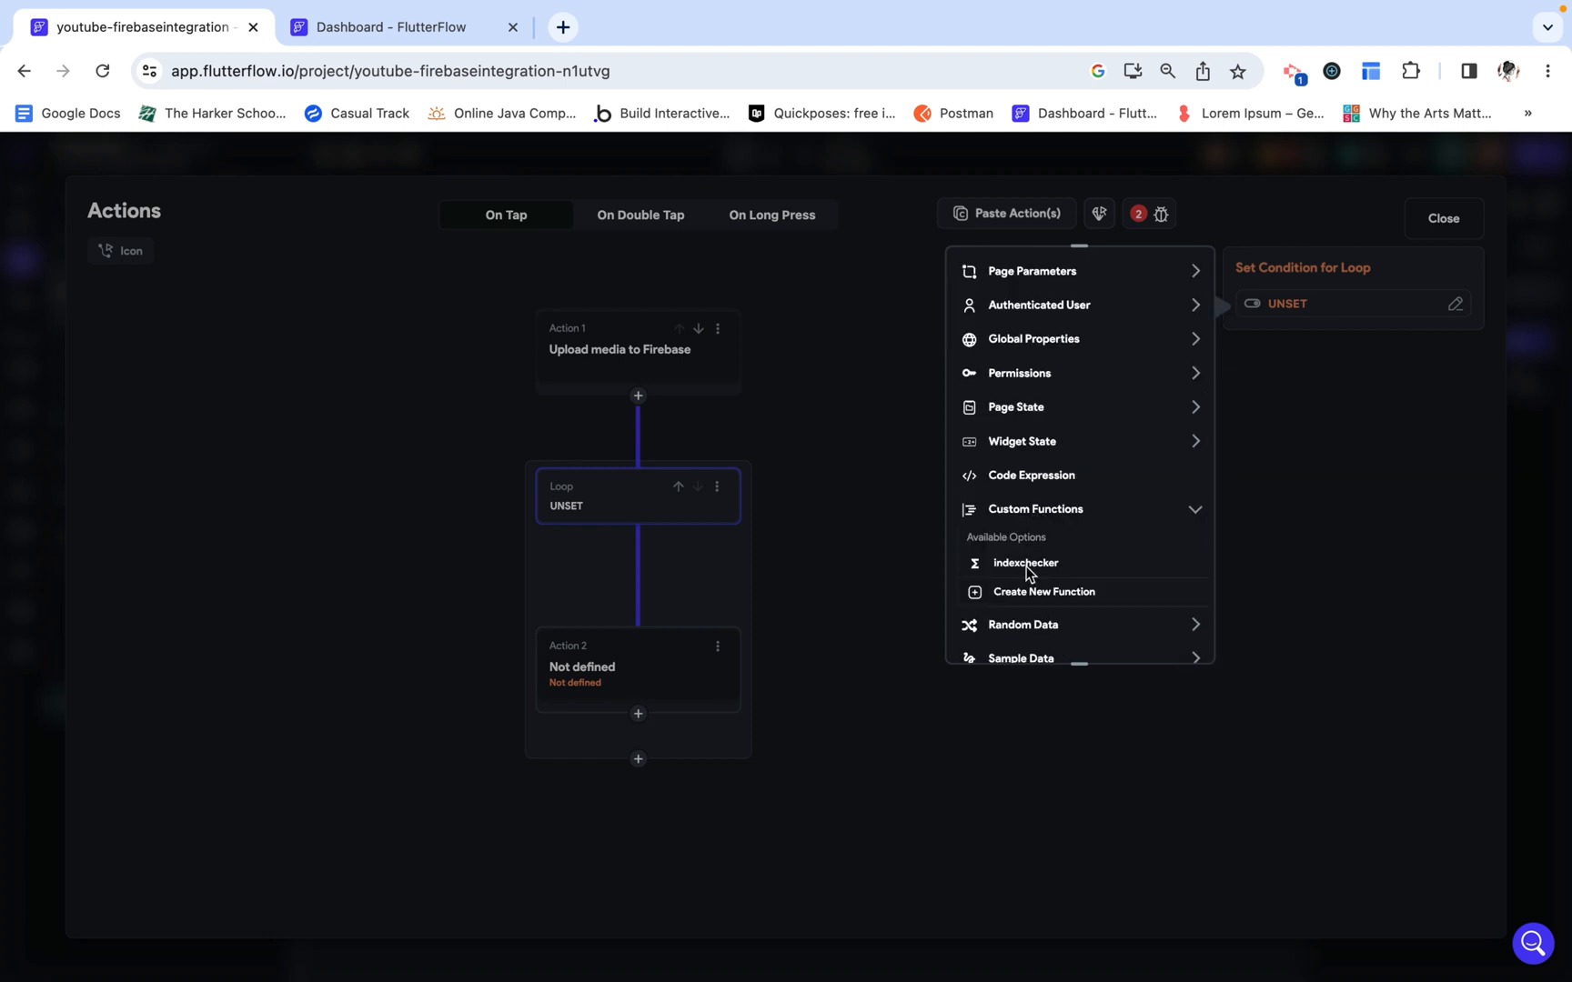
{"action": "left_click", "coordinate": [1025, 562]}
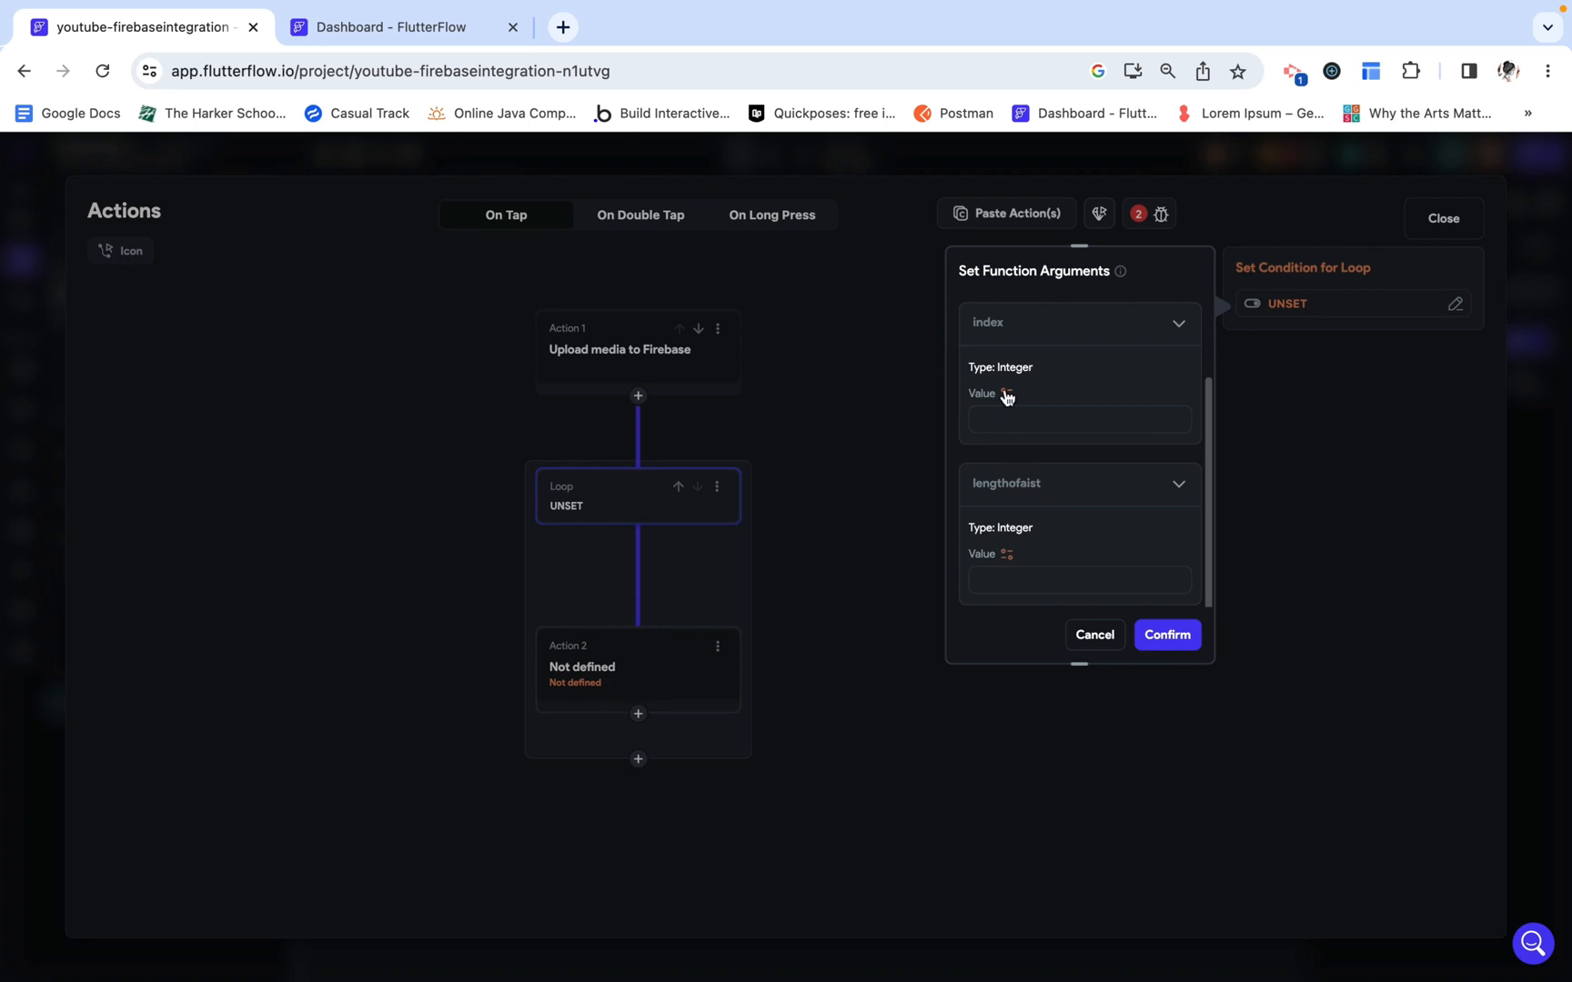
{"action": "left_click", "coordinate": [1006, 393]}
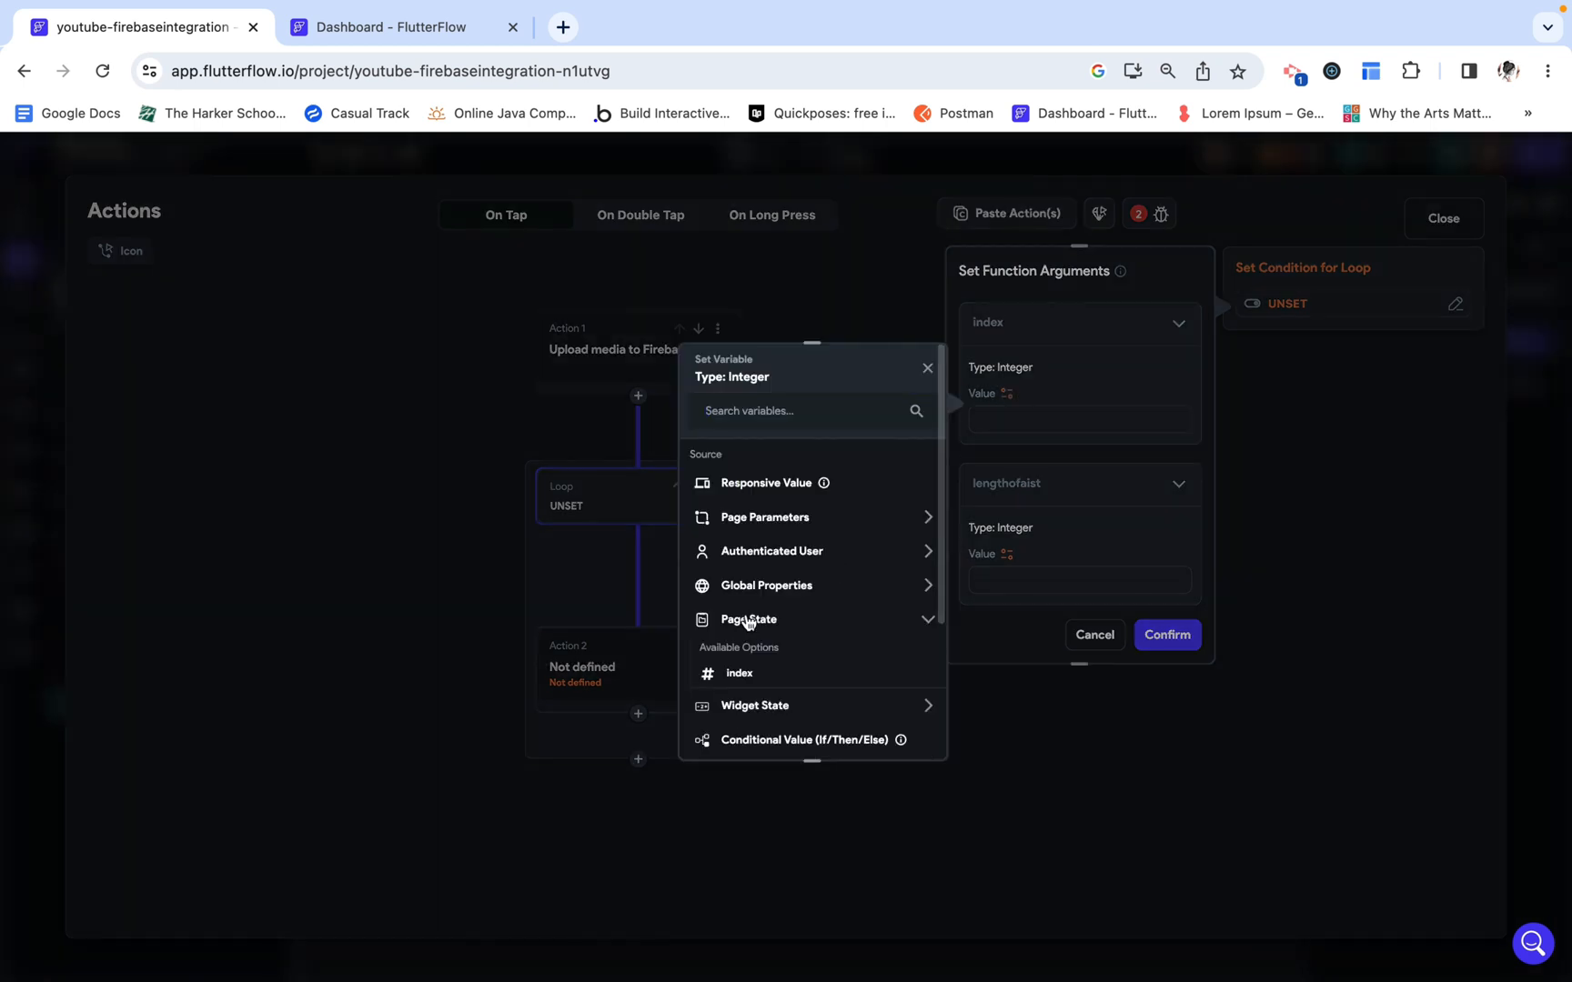
{"action": "left_click", "coordinate": [738, 672]}
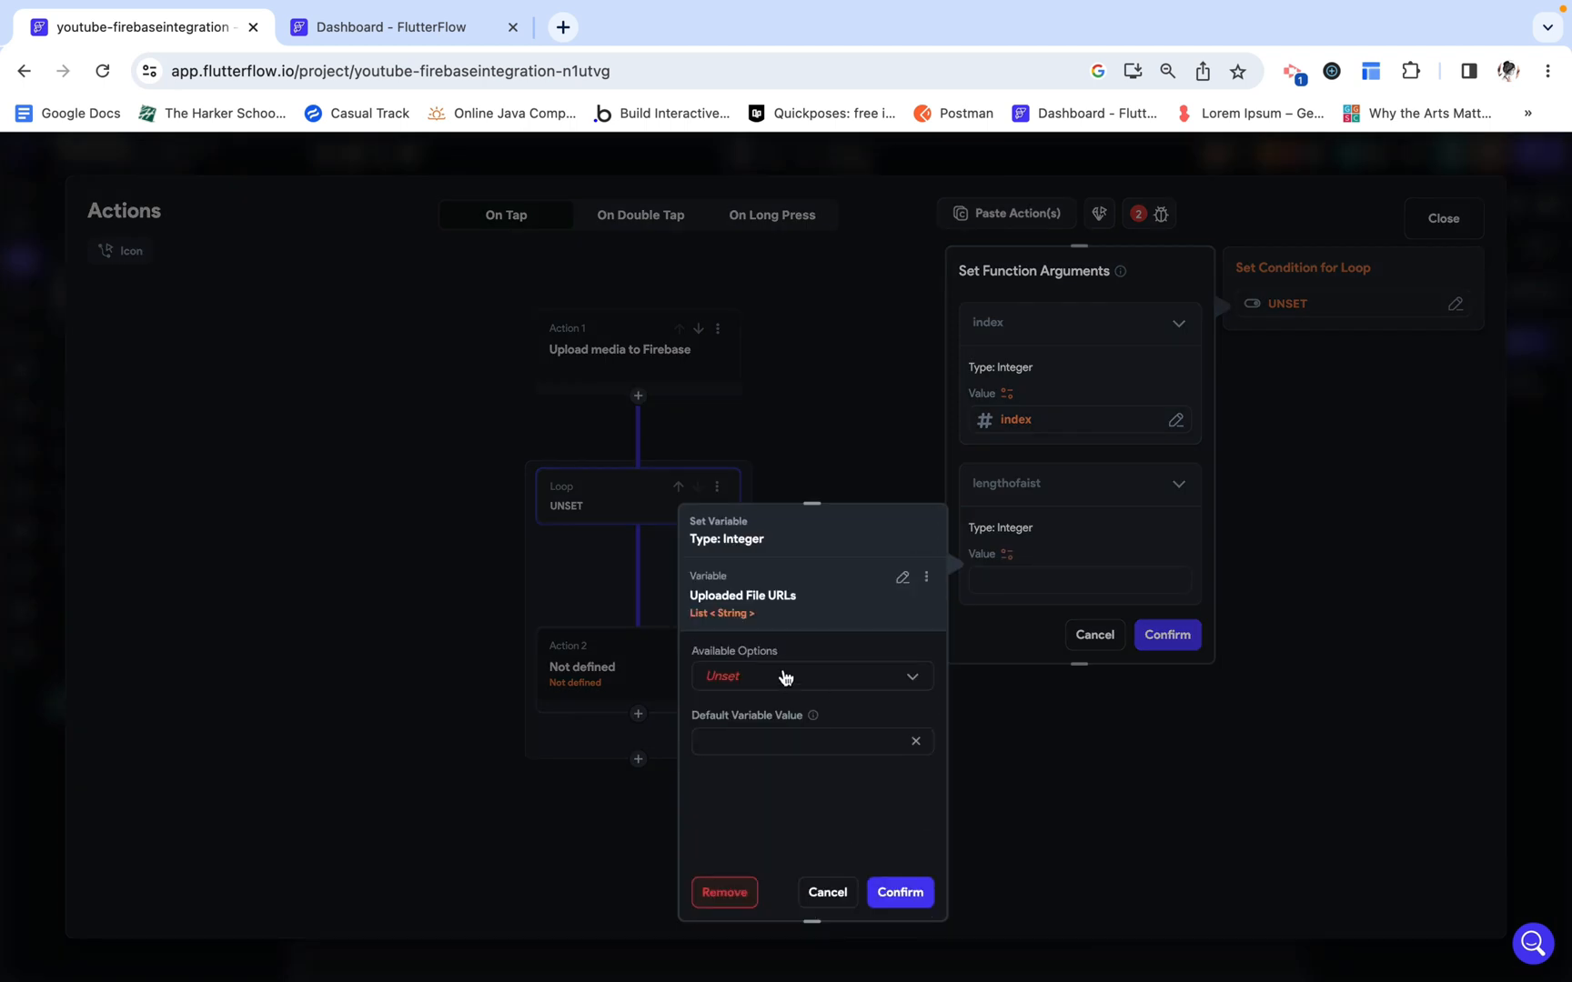
{"action": "left_click", "coordinate": [813, 676]}
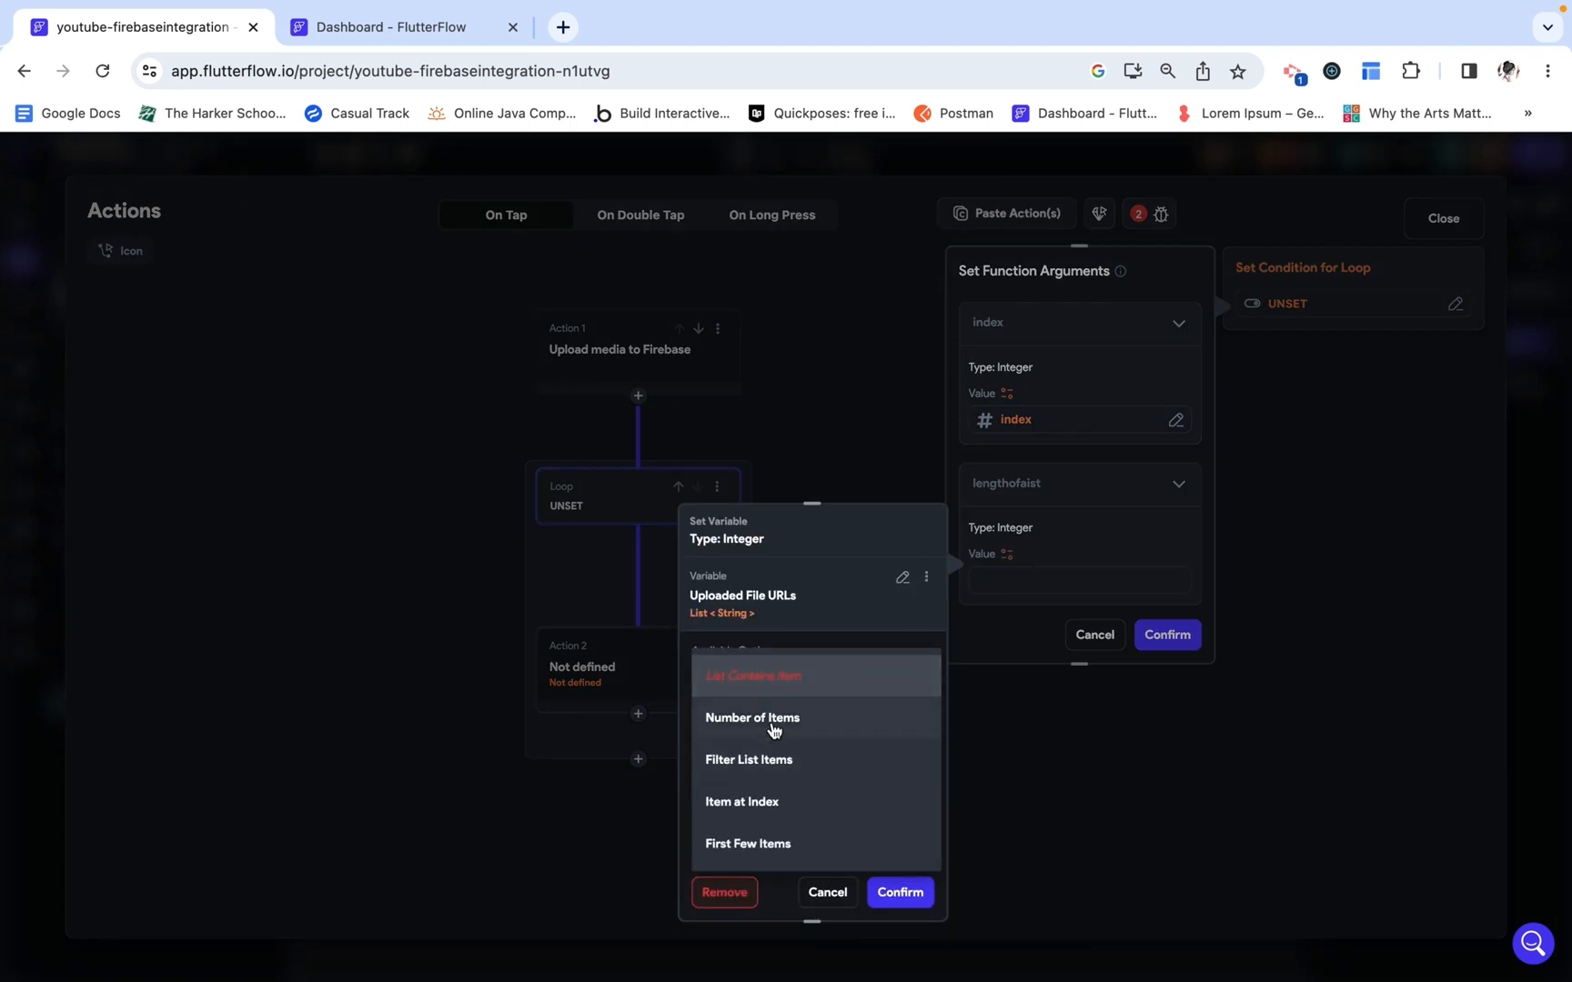
{"action": "left_click", "coordinate": [753, 718]}
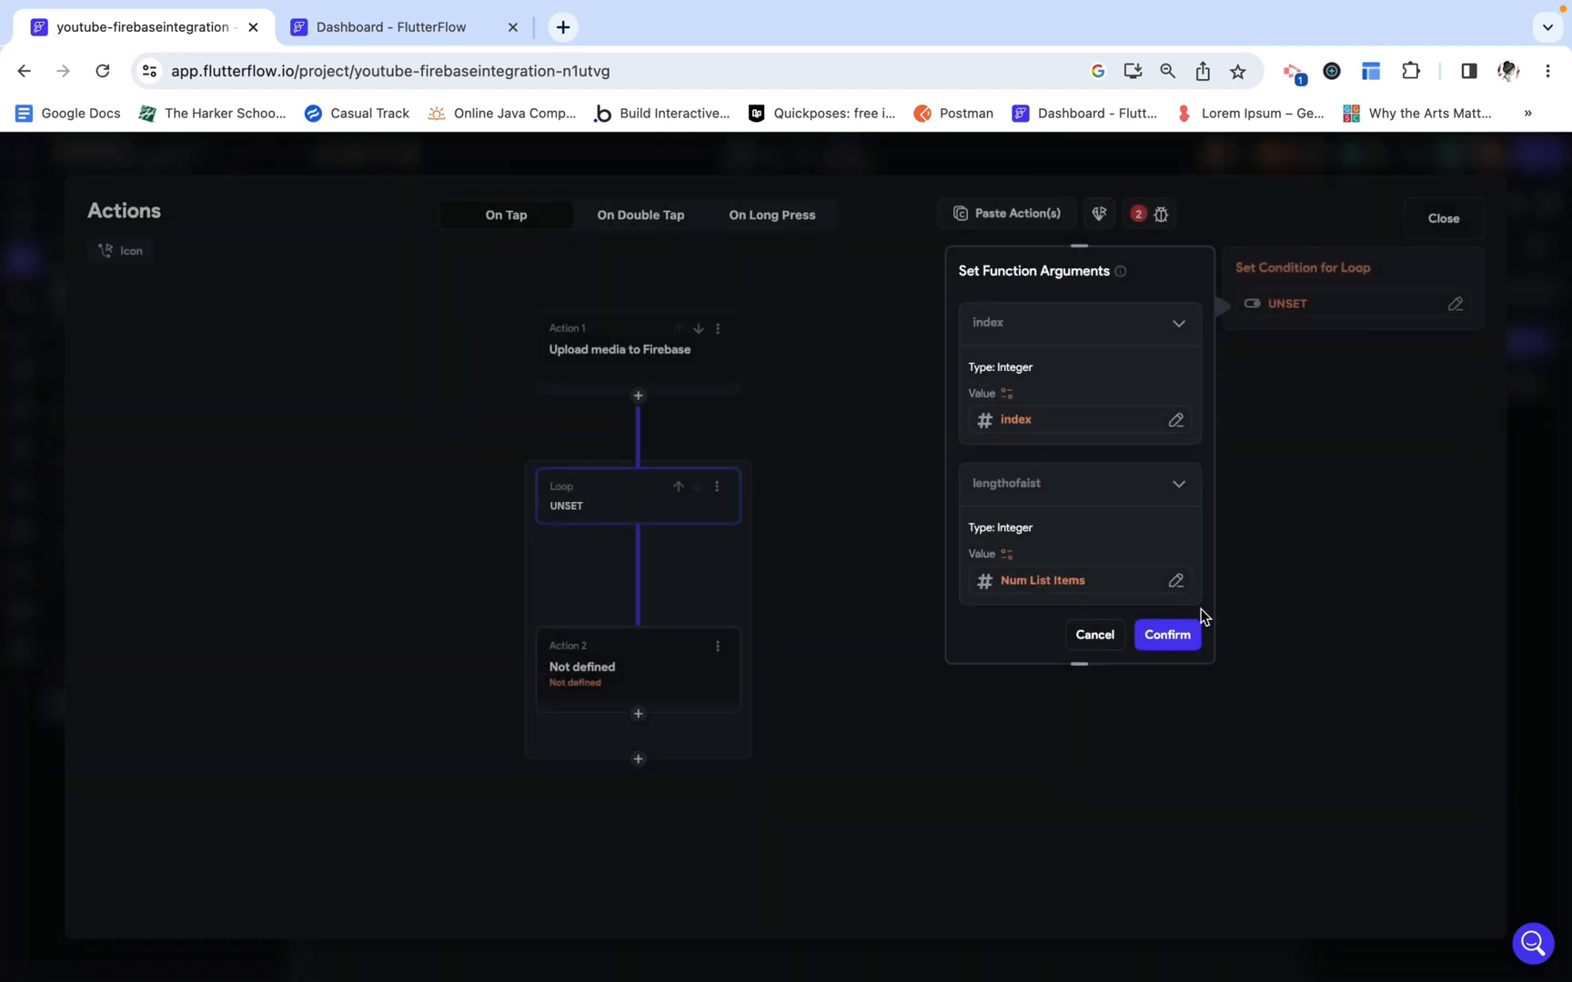
{"action": "left_click", "coordinate": [1167, 635]}
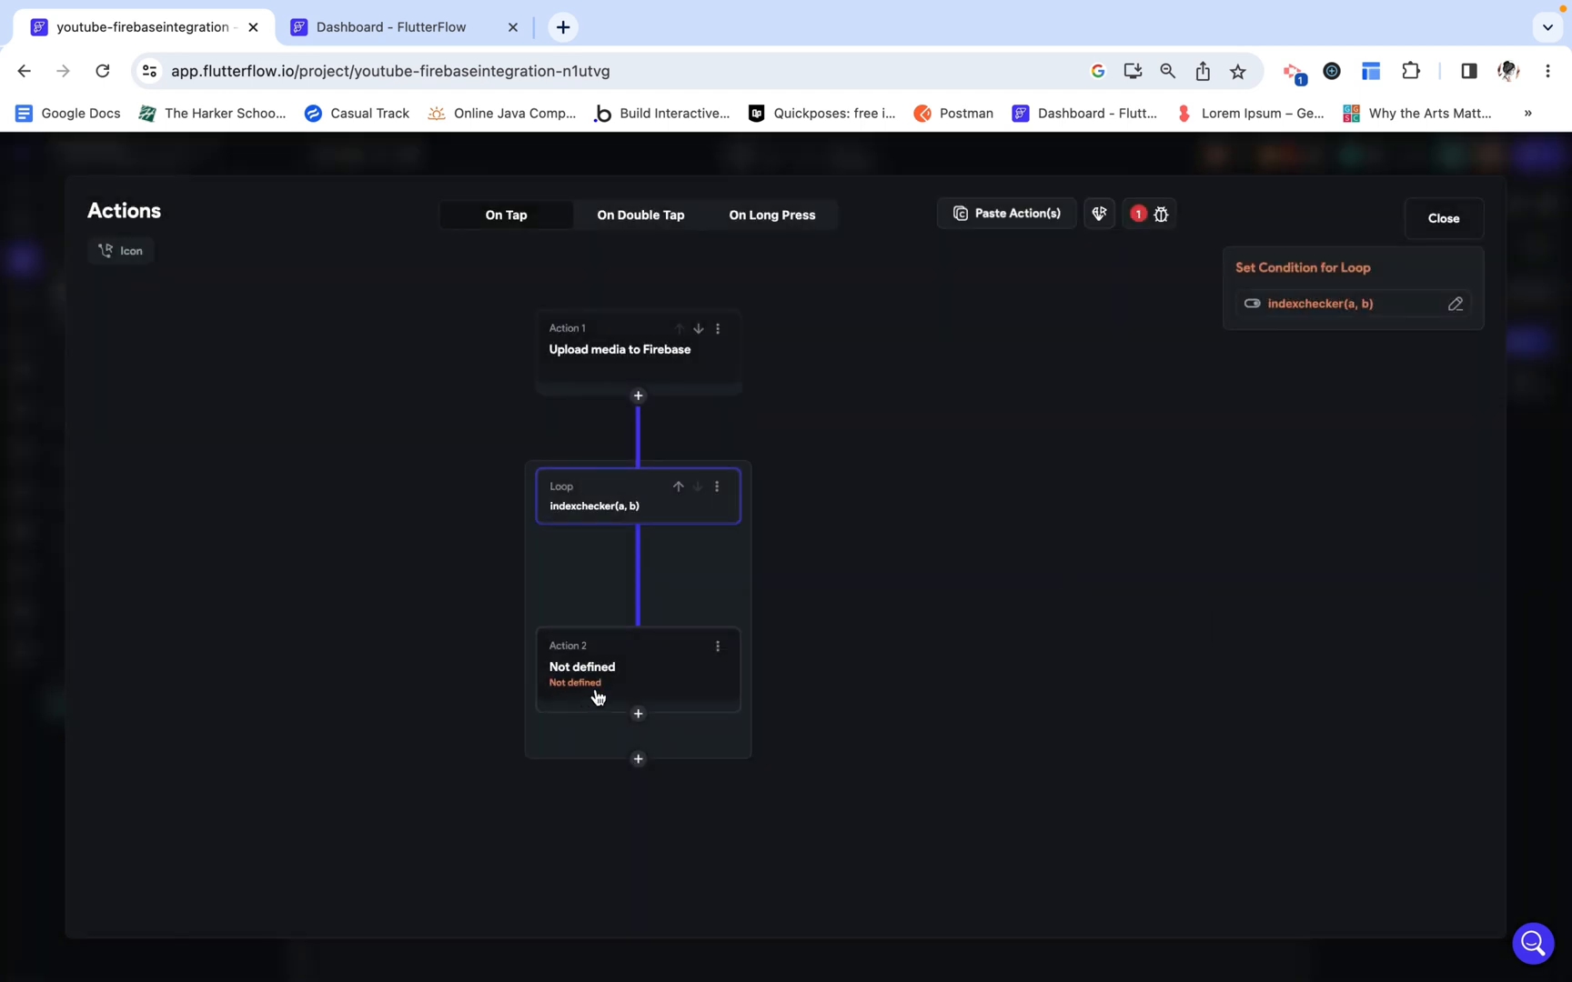
Step: Define the loop's action as Firestore Create Document in the picture collection
{"action": "left_click", "coordinate": [598, 667]}
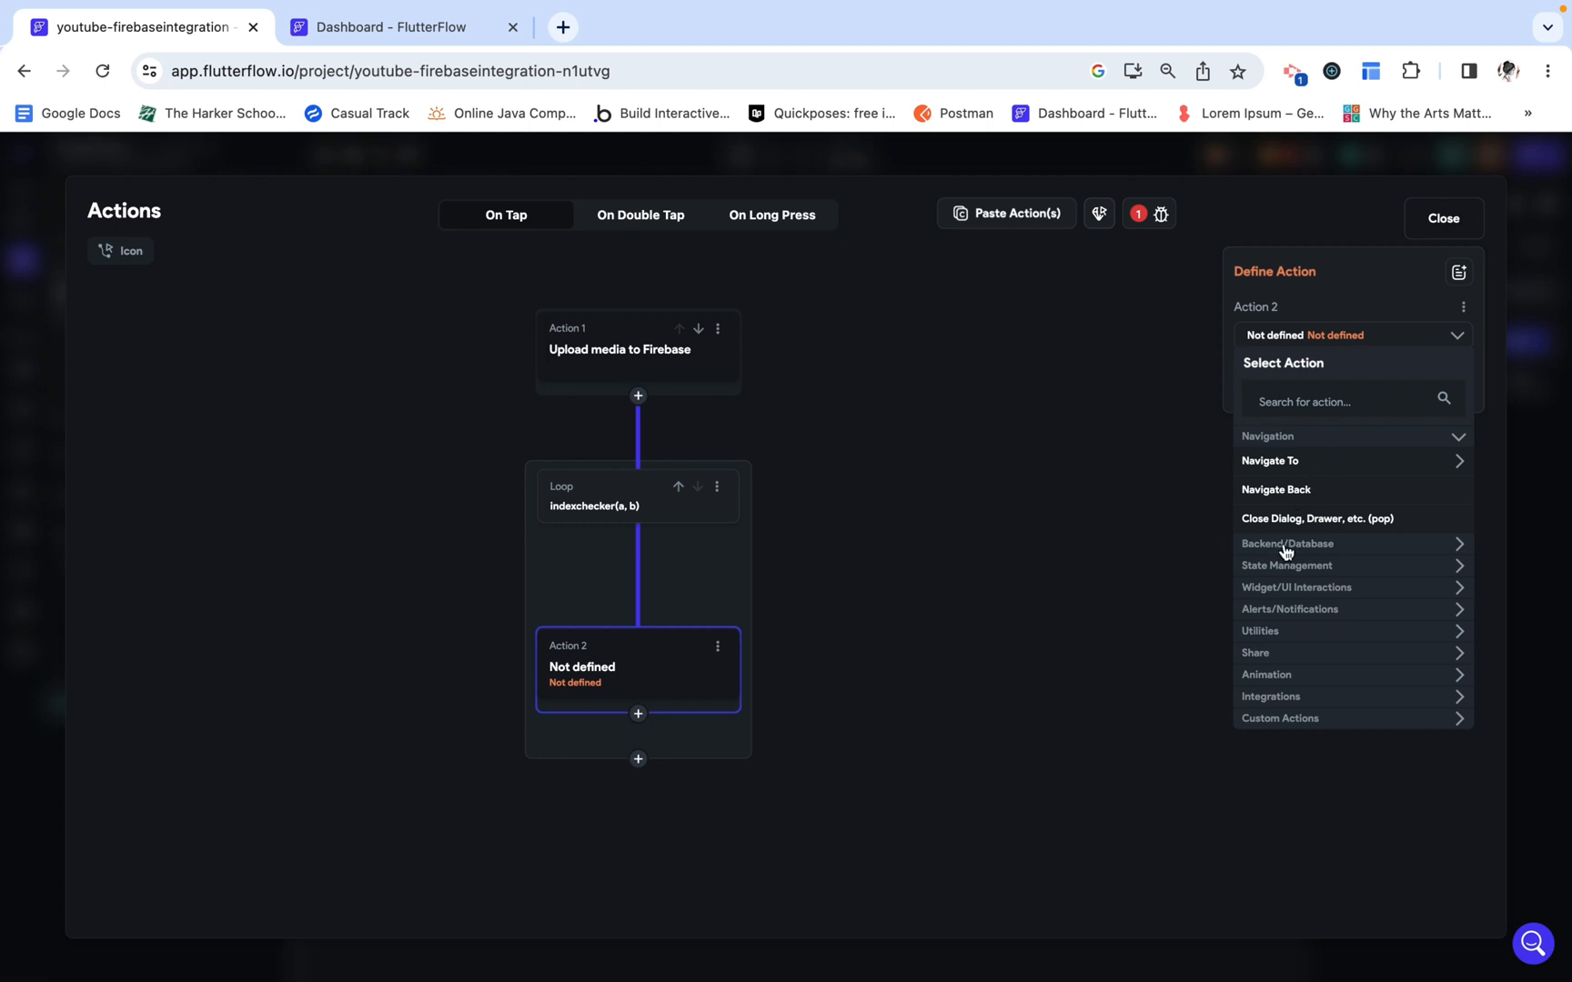
{"action": "left_click", "coordinate": [1287, 543]}
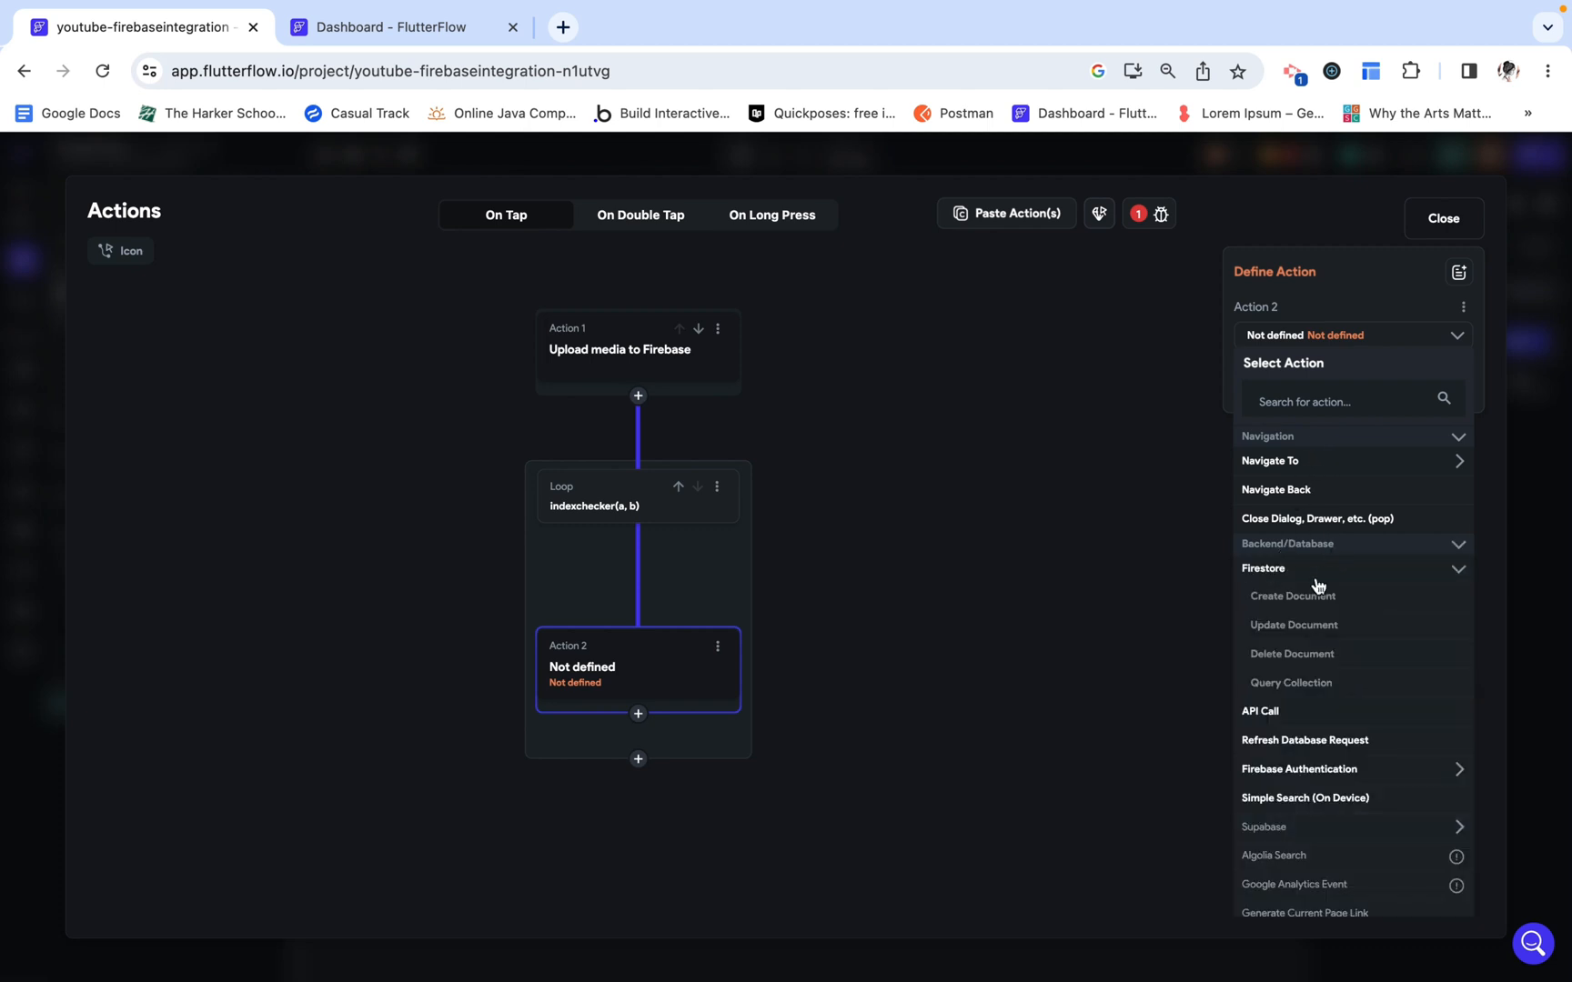
{"action": "left_click", "coordinate": [1291, 596]}
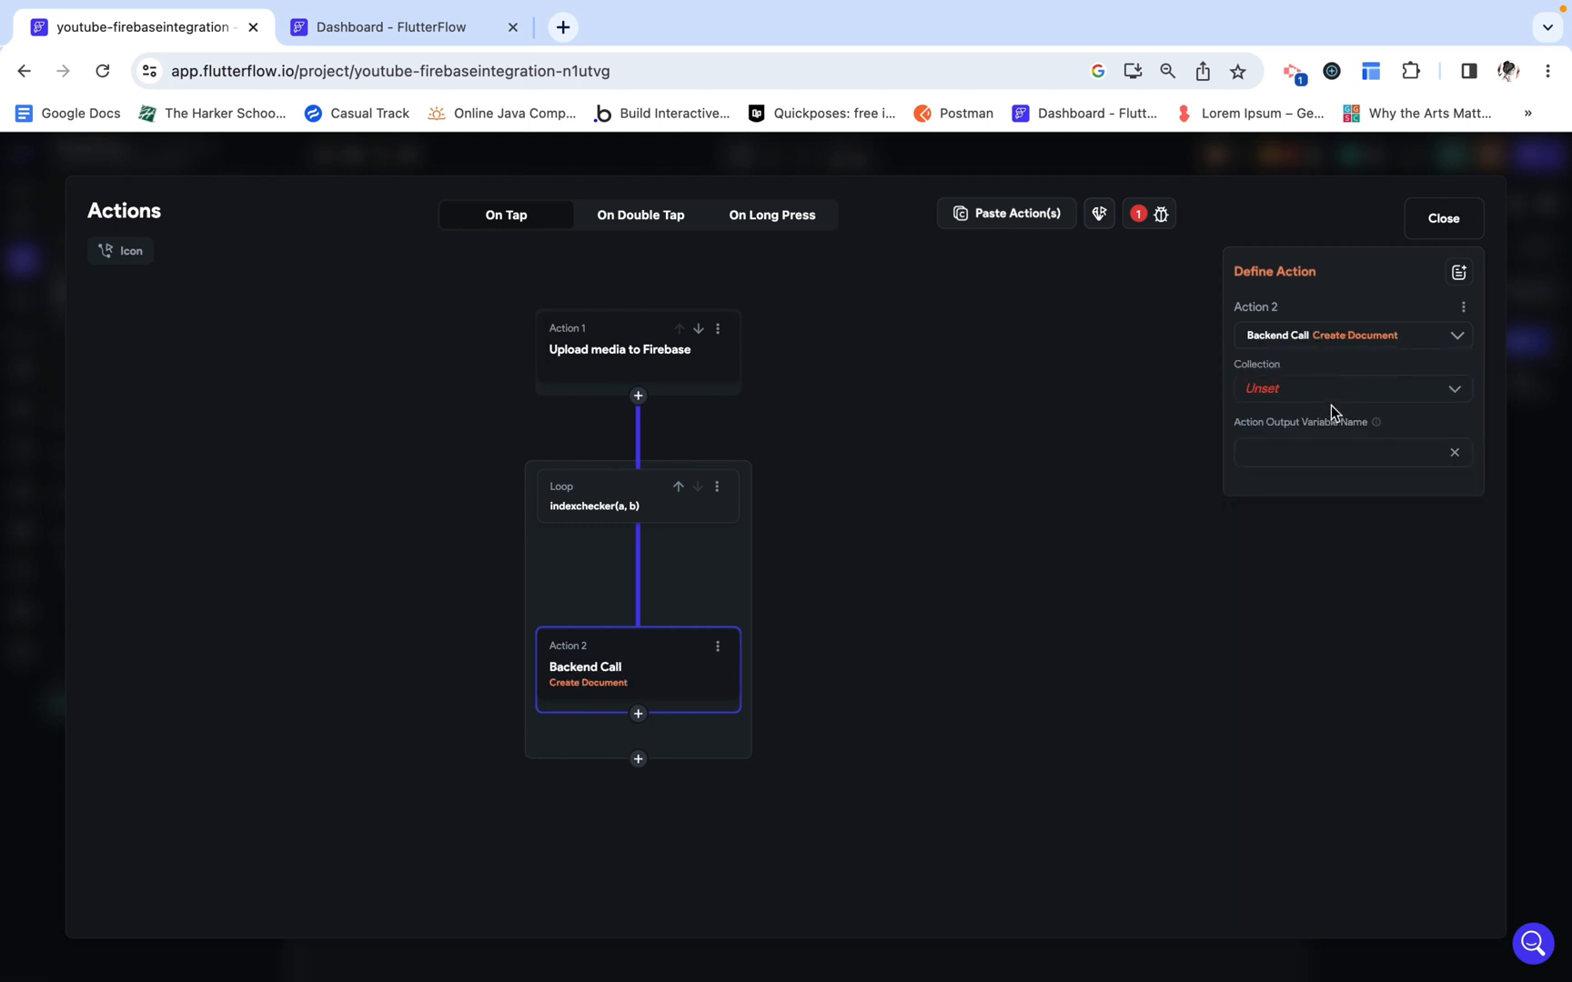
{"action": "left_click", "coordinate": [1350, 387]}
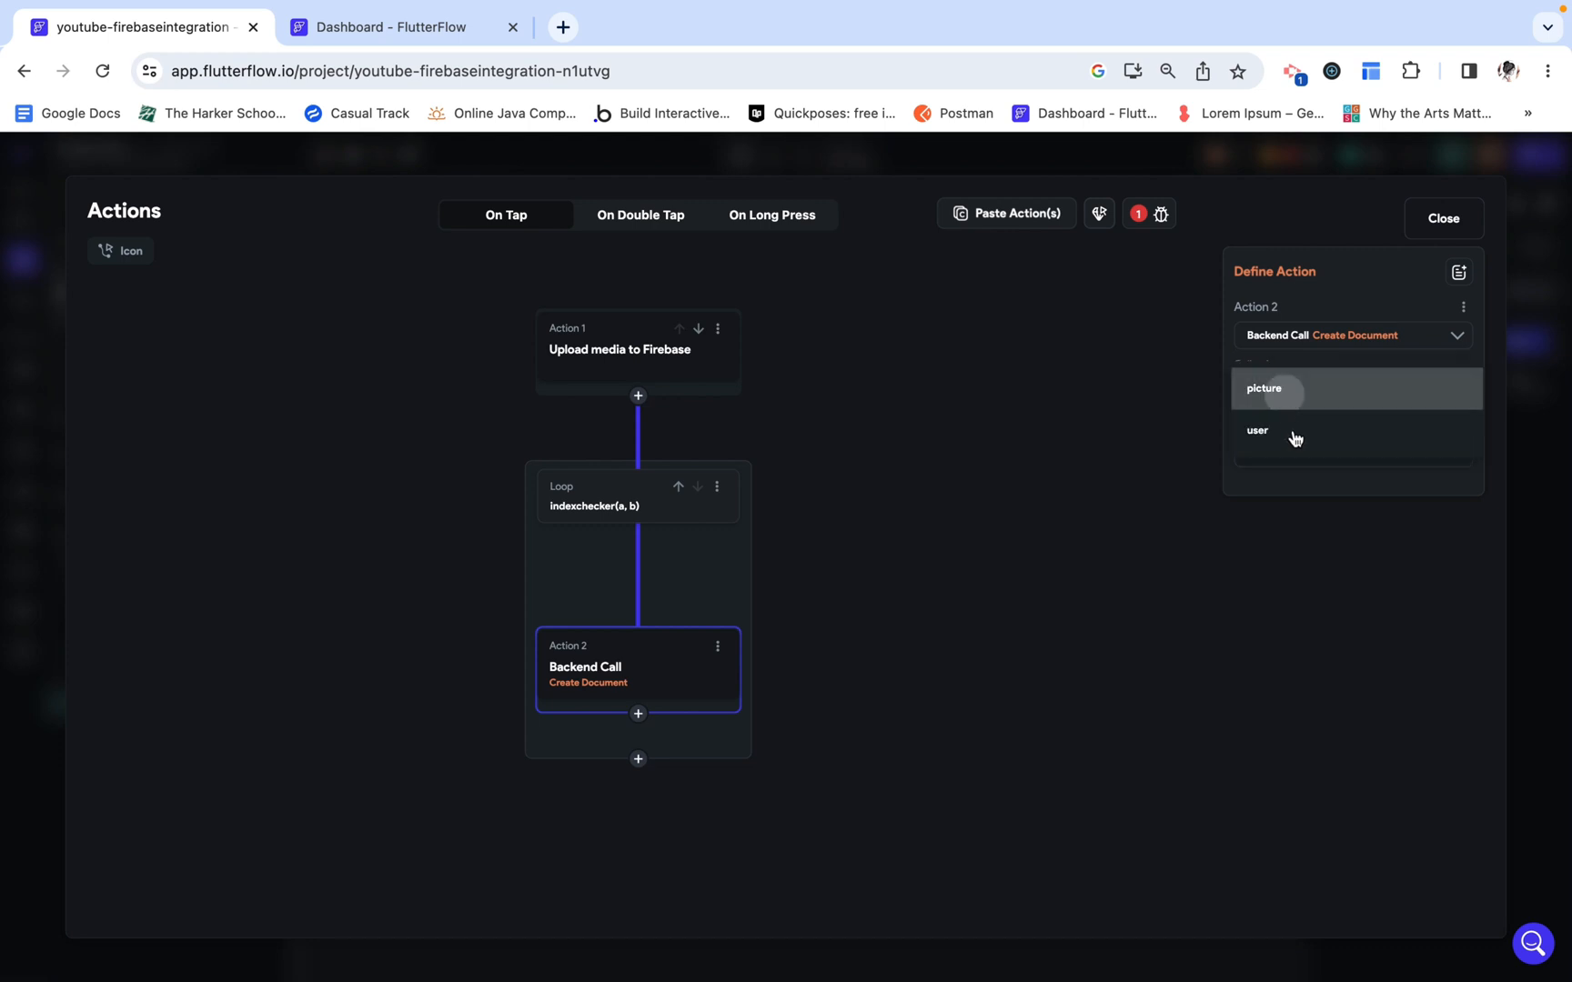
{"action": "left_click", "coordinate": [1265, 389]}
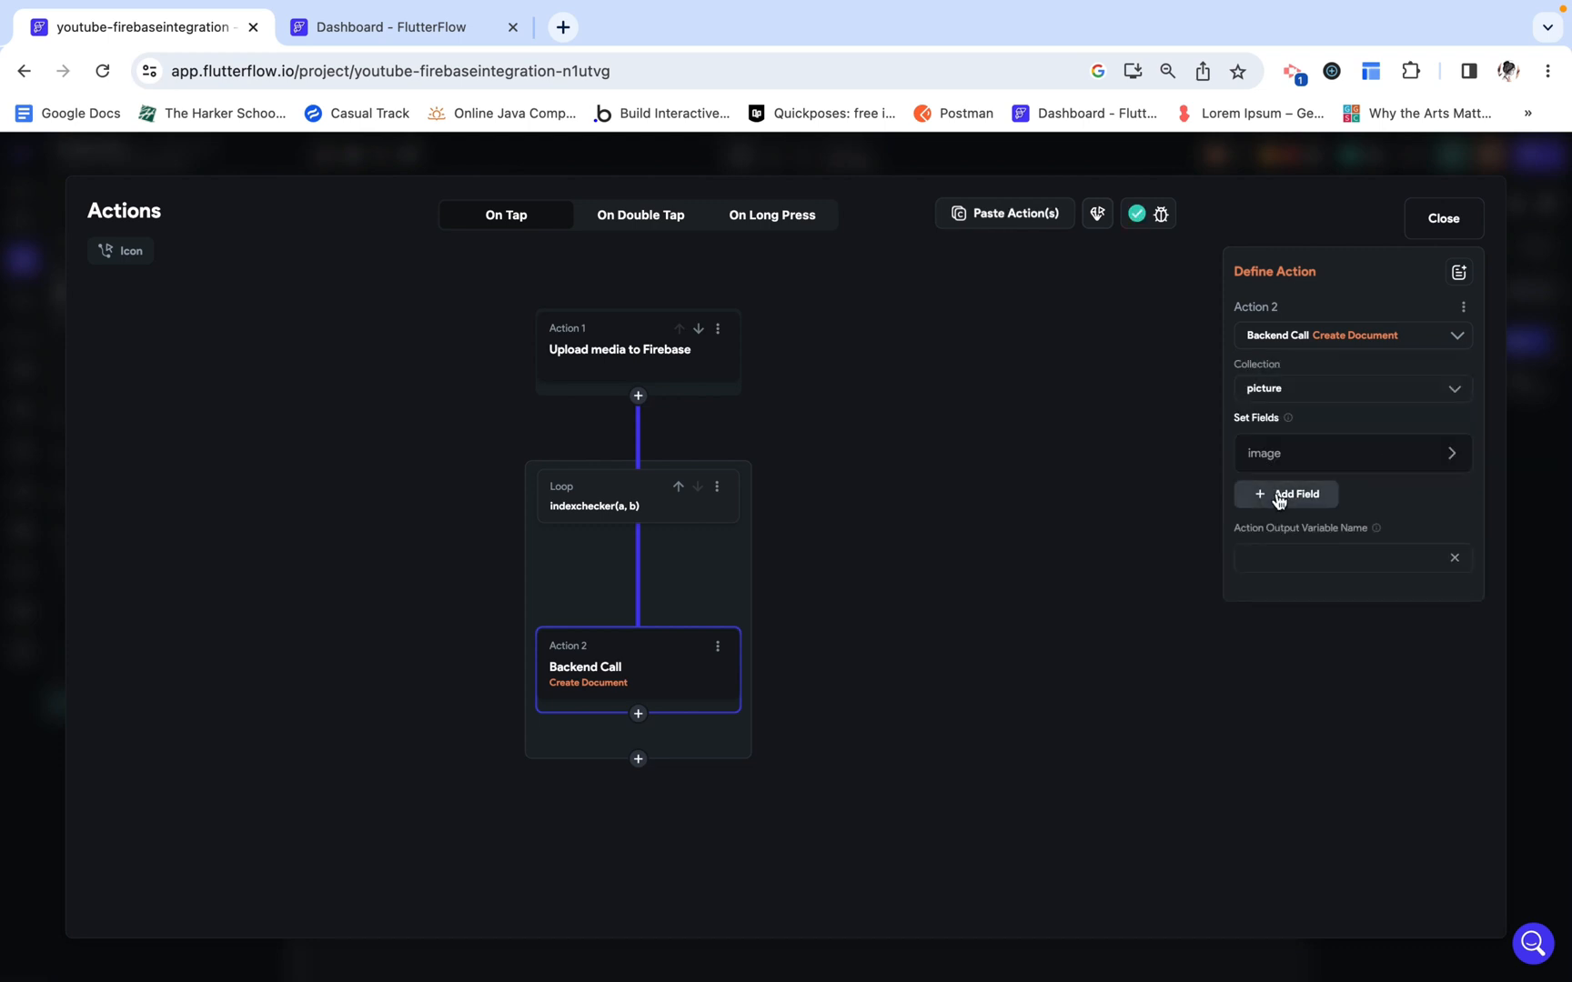
{"action": "left_click", "coordinate": [1294, 493]}
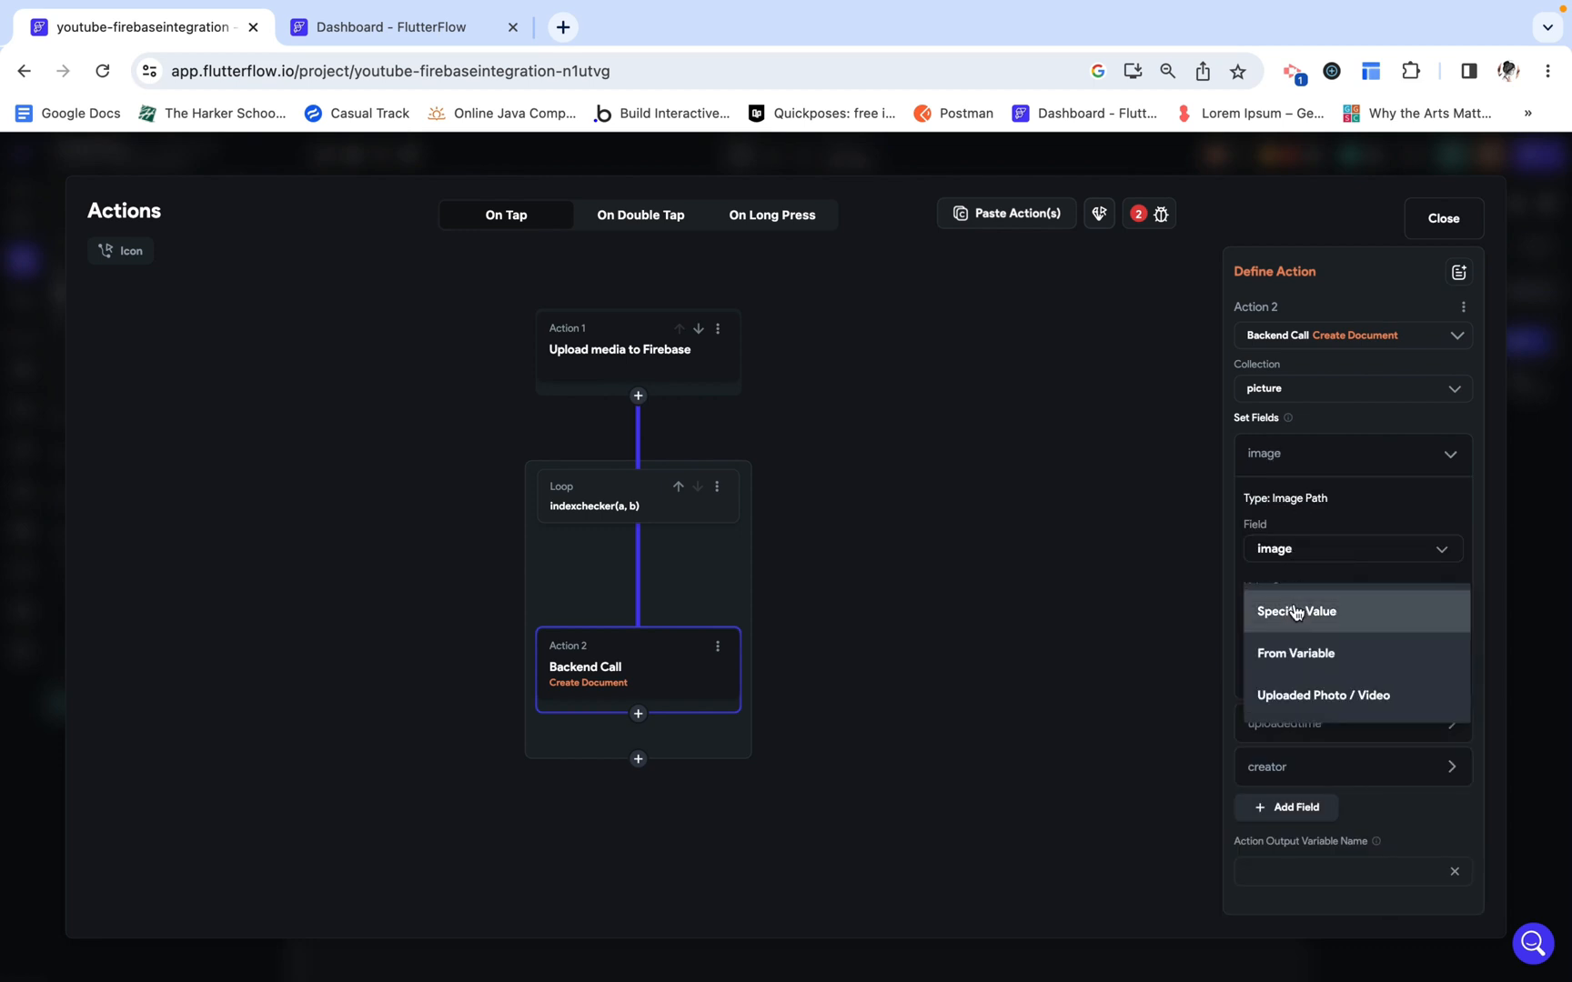
Step: Set the image field to Uploaded File URLs item at index
{"action": "left_click", "coordinate": [1296, 652]}
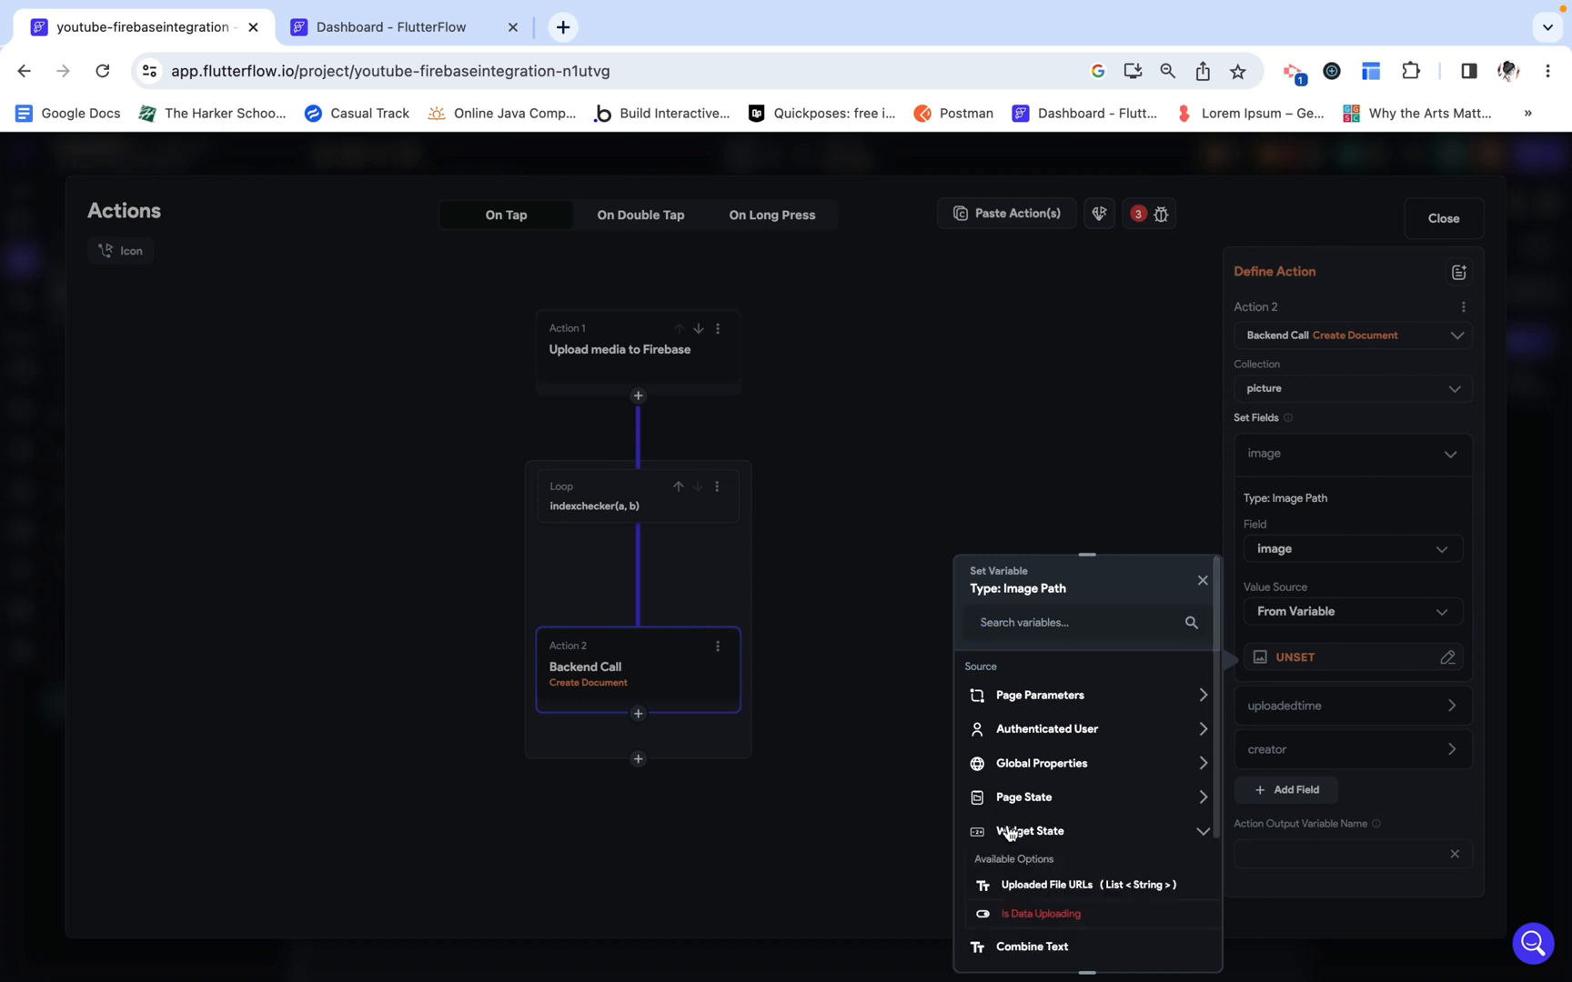
{"action": "left_click", "coordinate": [1049, 885]}
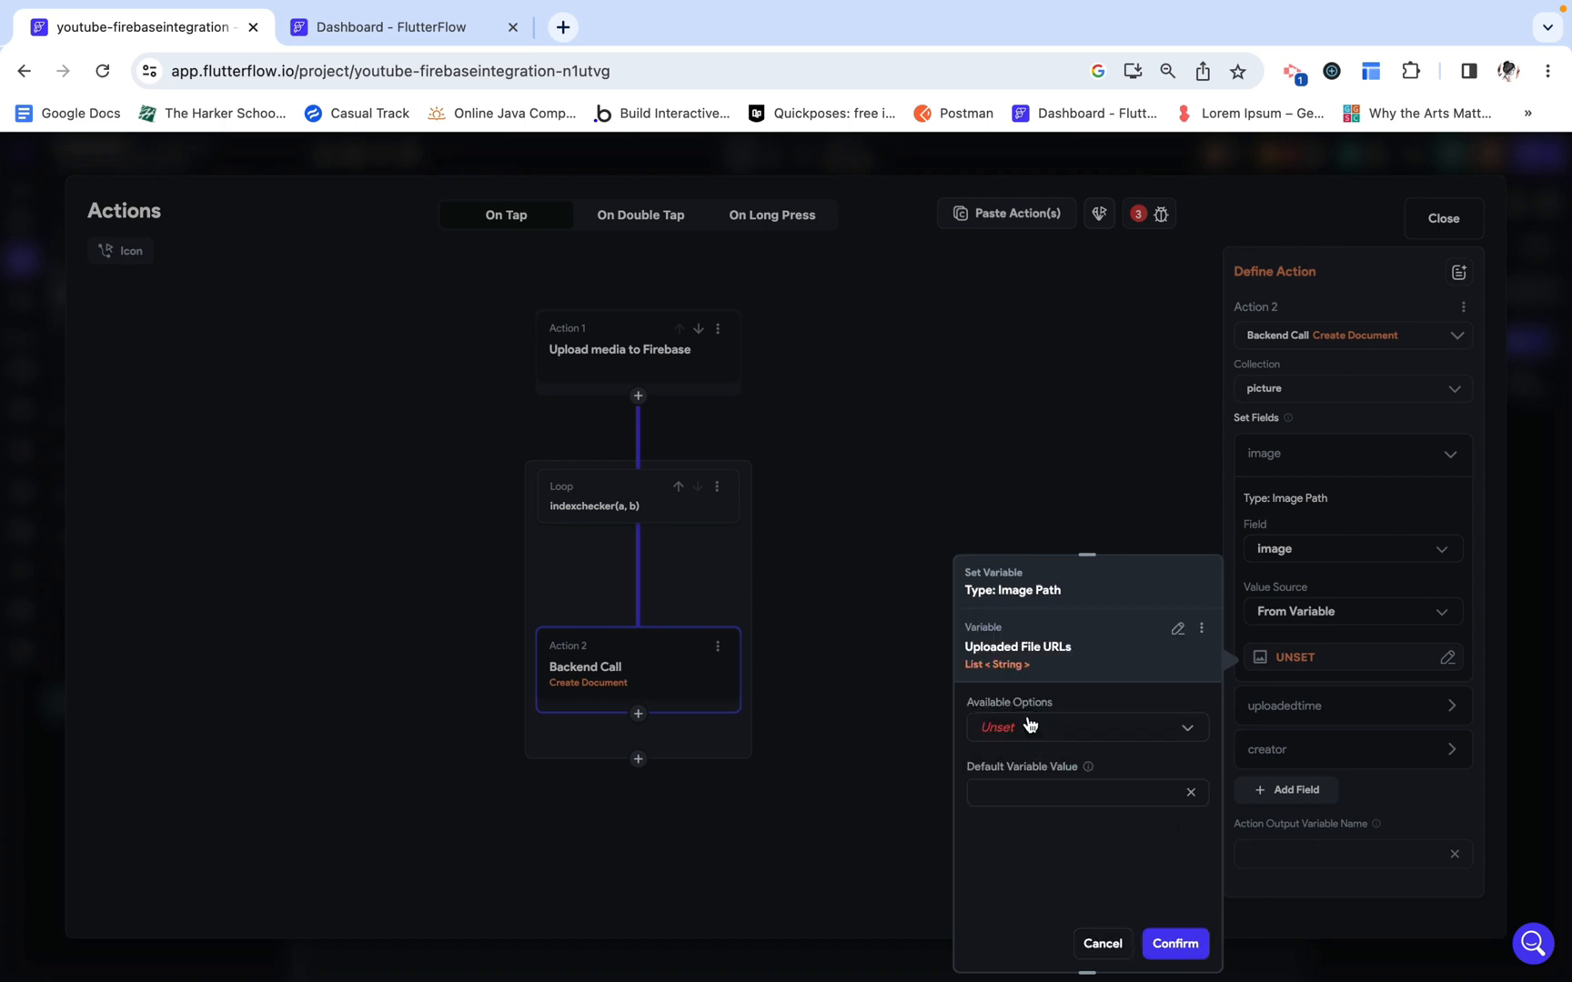
{"action": "left_click", "coordinate": [1086, 727]}
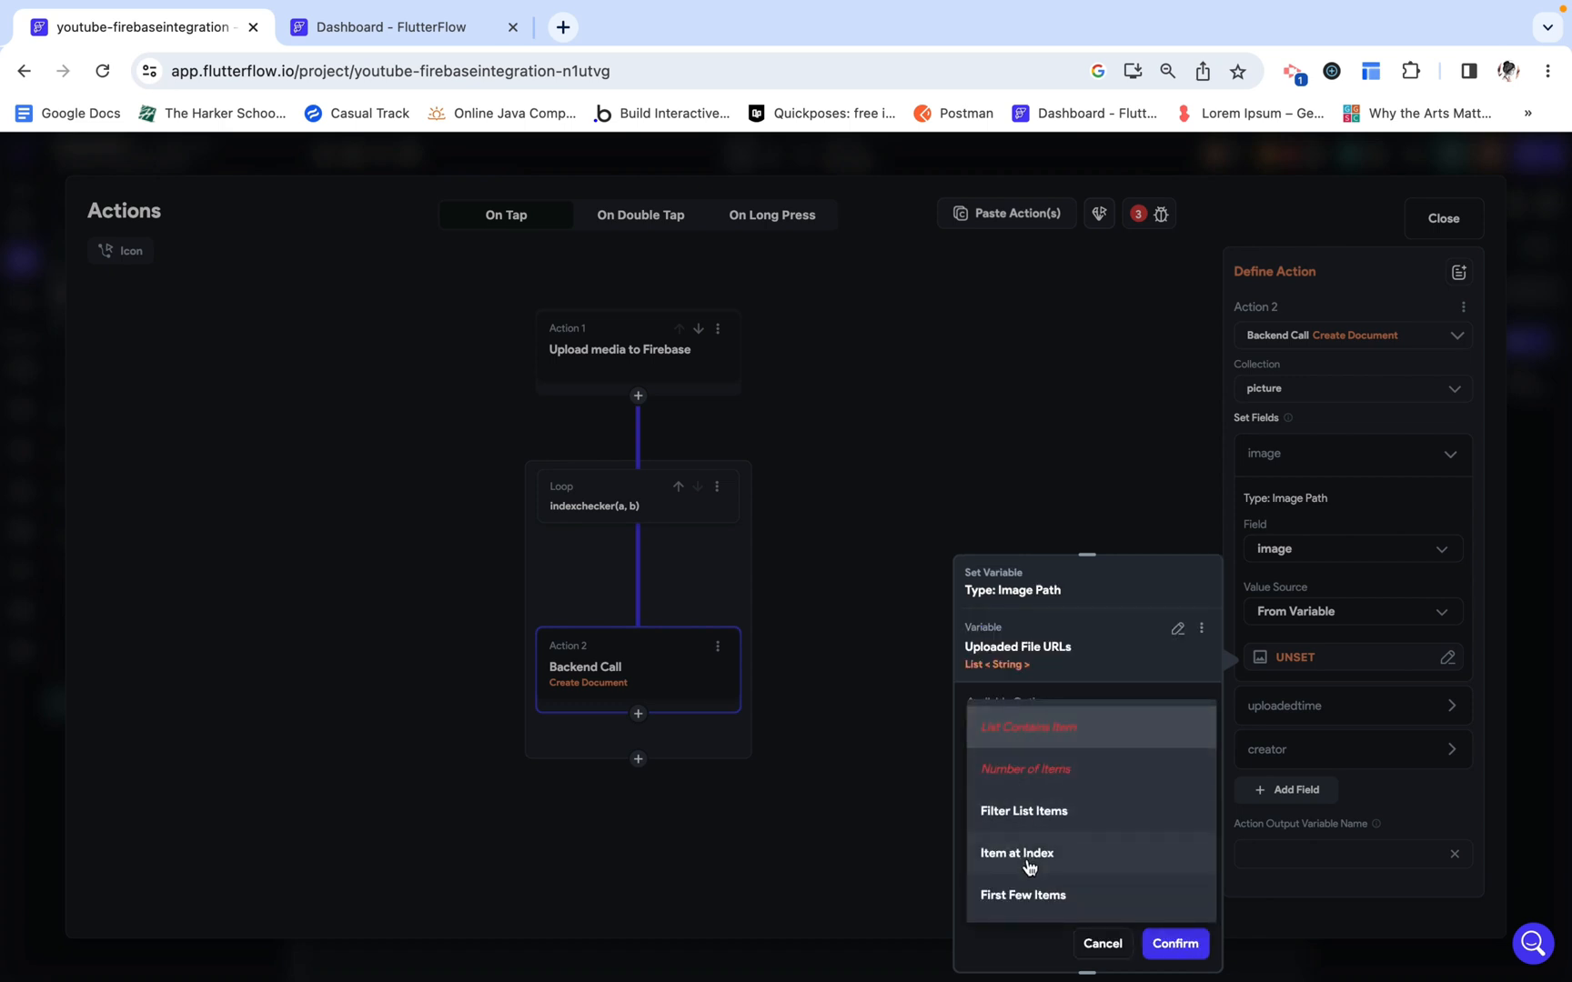
{"action": "left_click", "coordinate": [1016, 852]}
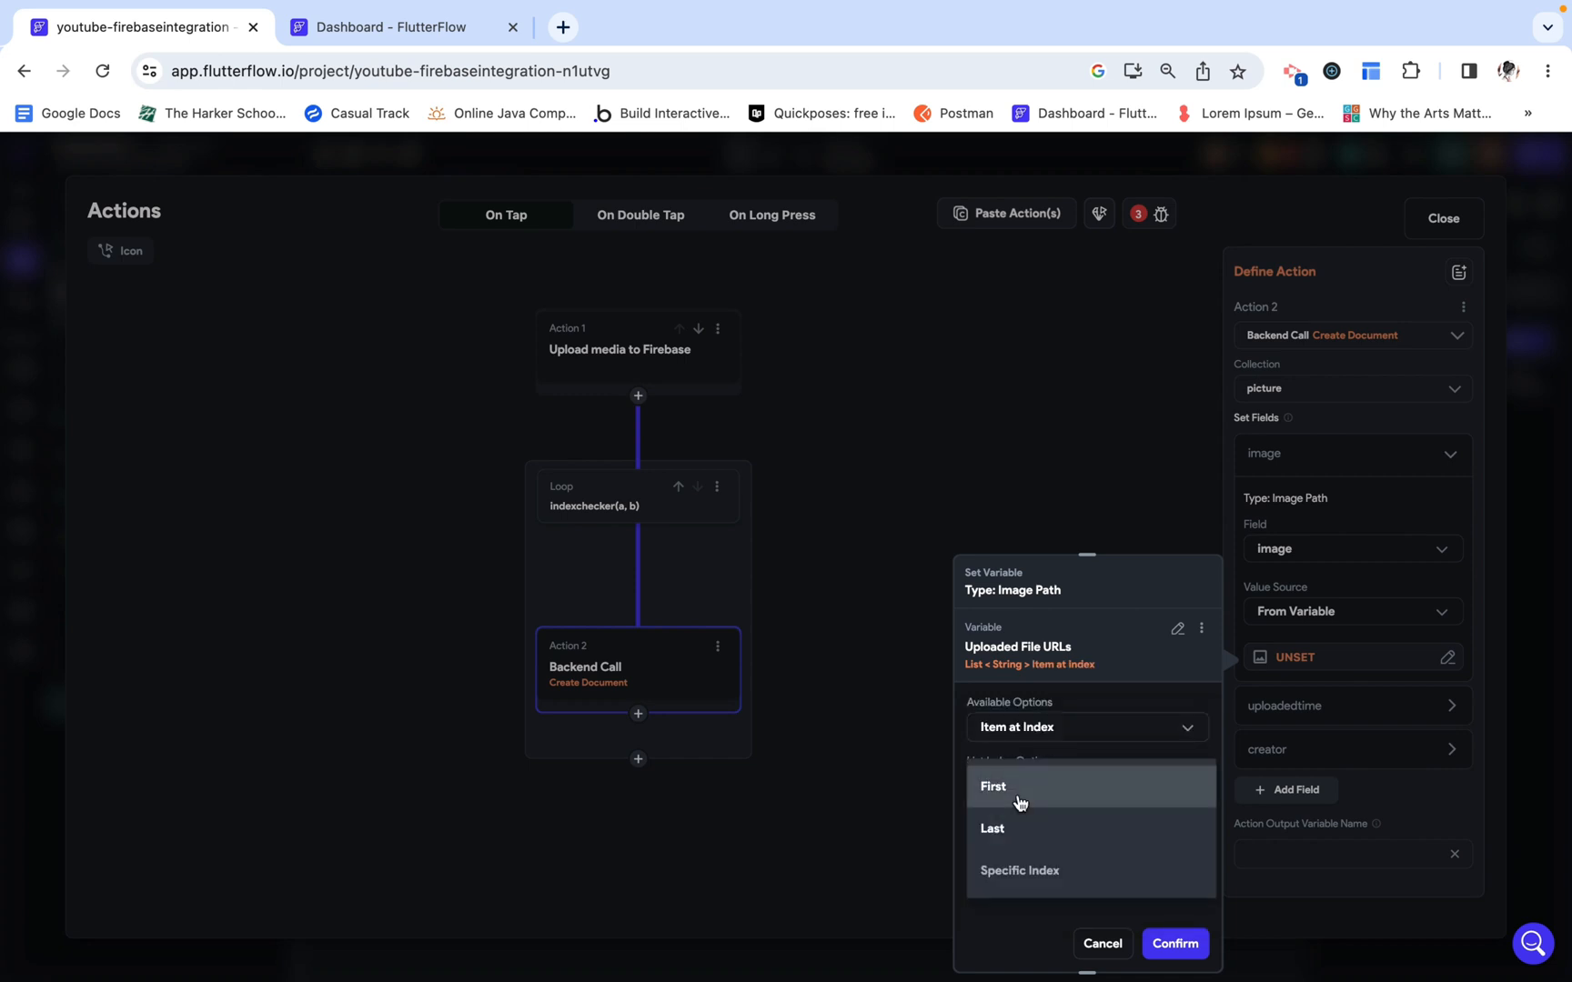
{"action": "left_click", "coordinate": [1019, 871]}
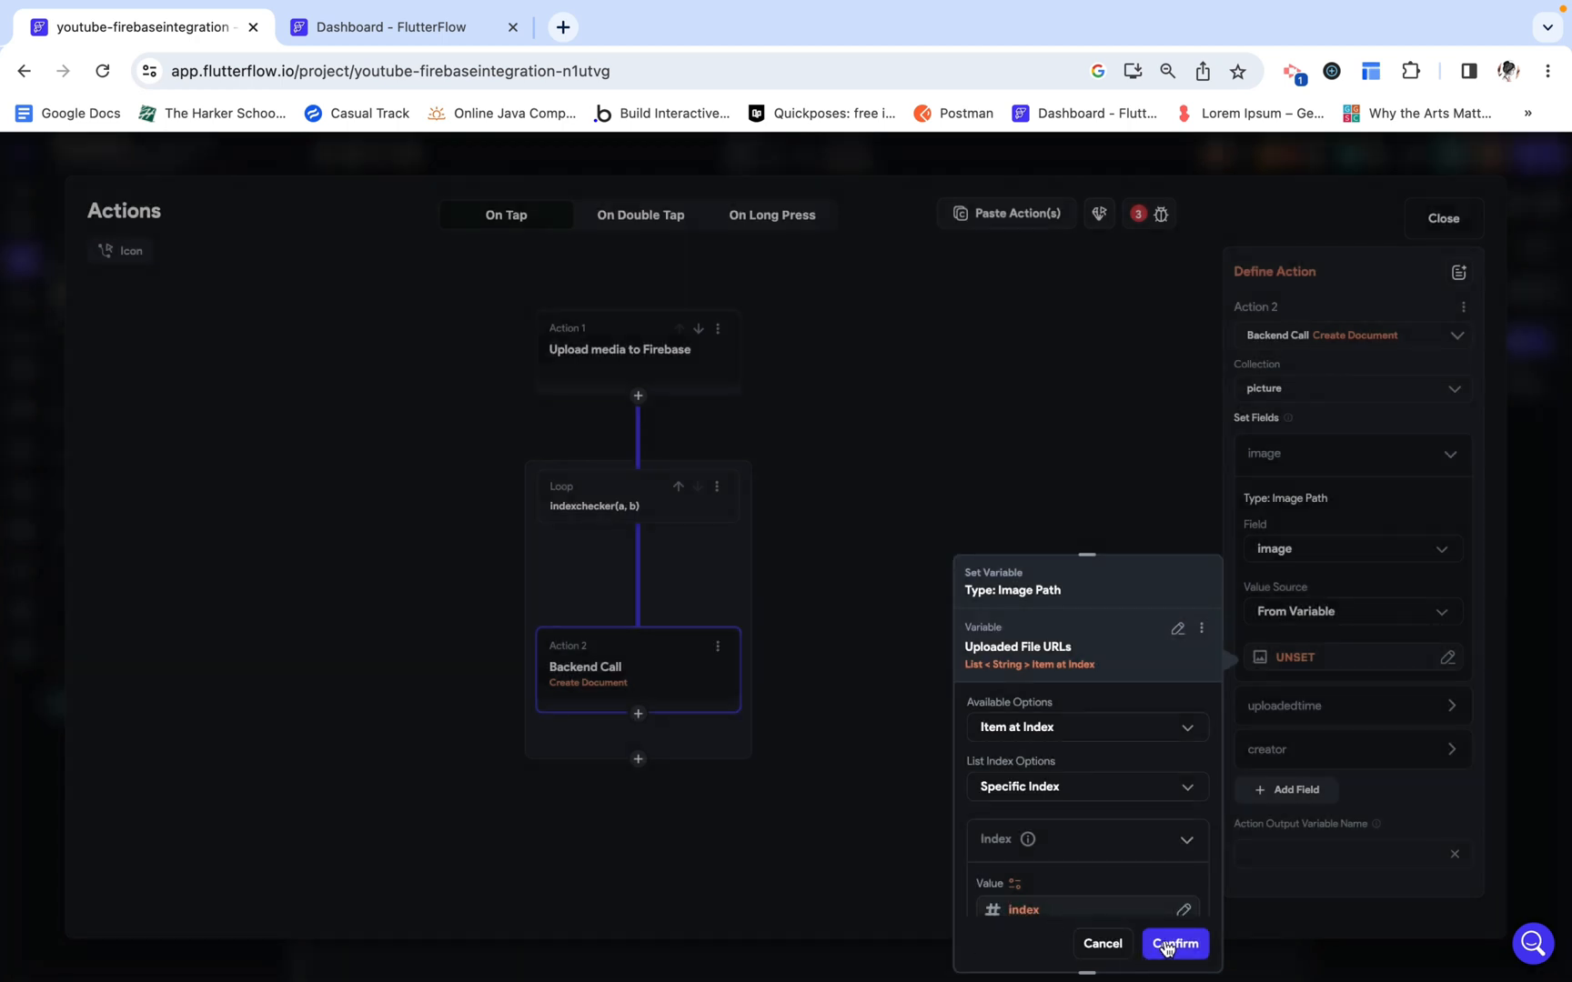
{"action": "left_click", "coordinate": [1173, 943]}
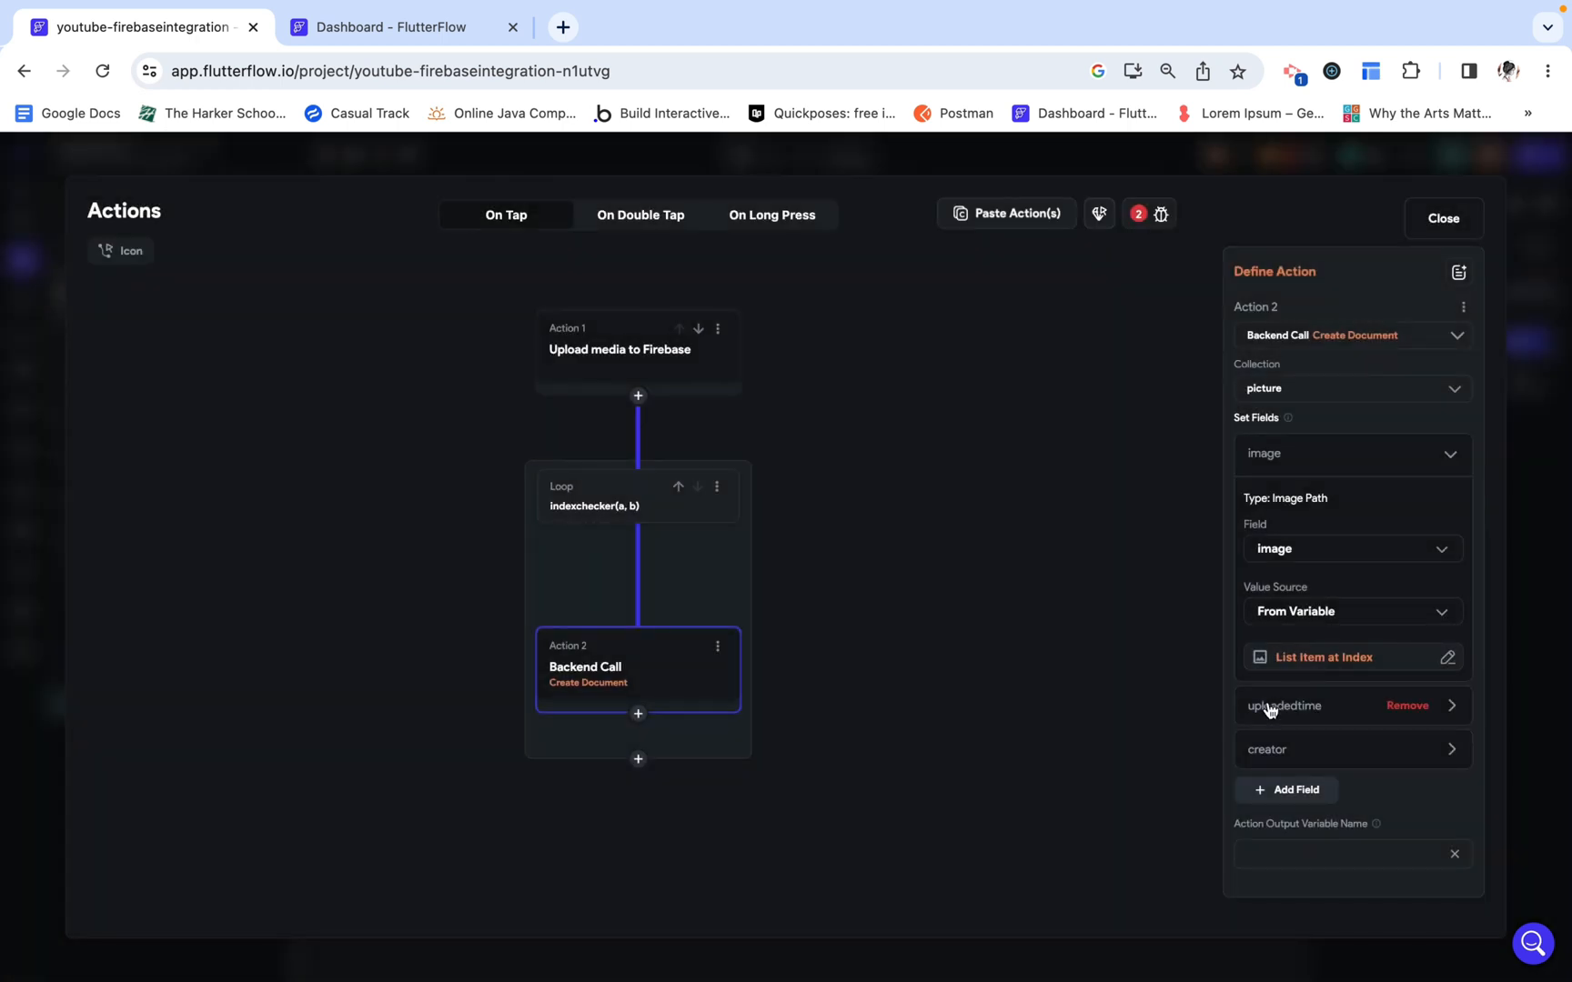
Step: Set uploadedtime to Current Time and creator to User Record Reference
{"action": "scroll", "scroll_direction": "down", "scroll_amount": 3}
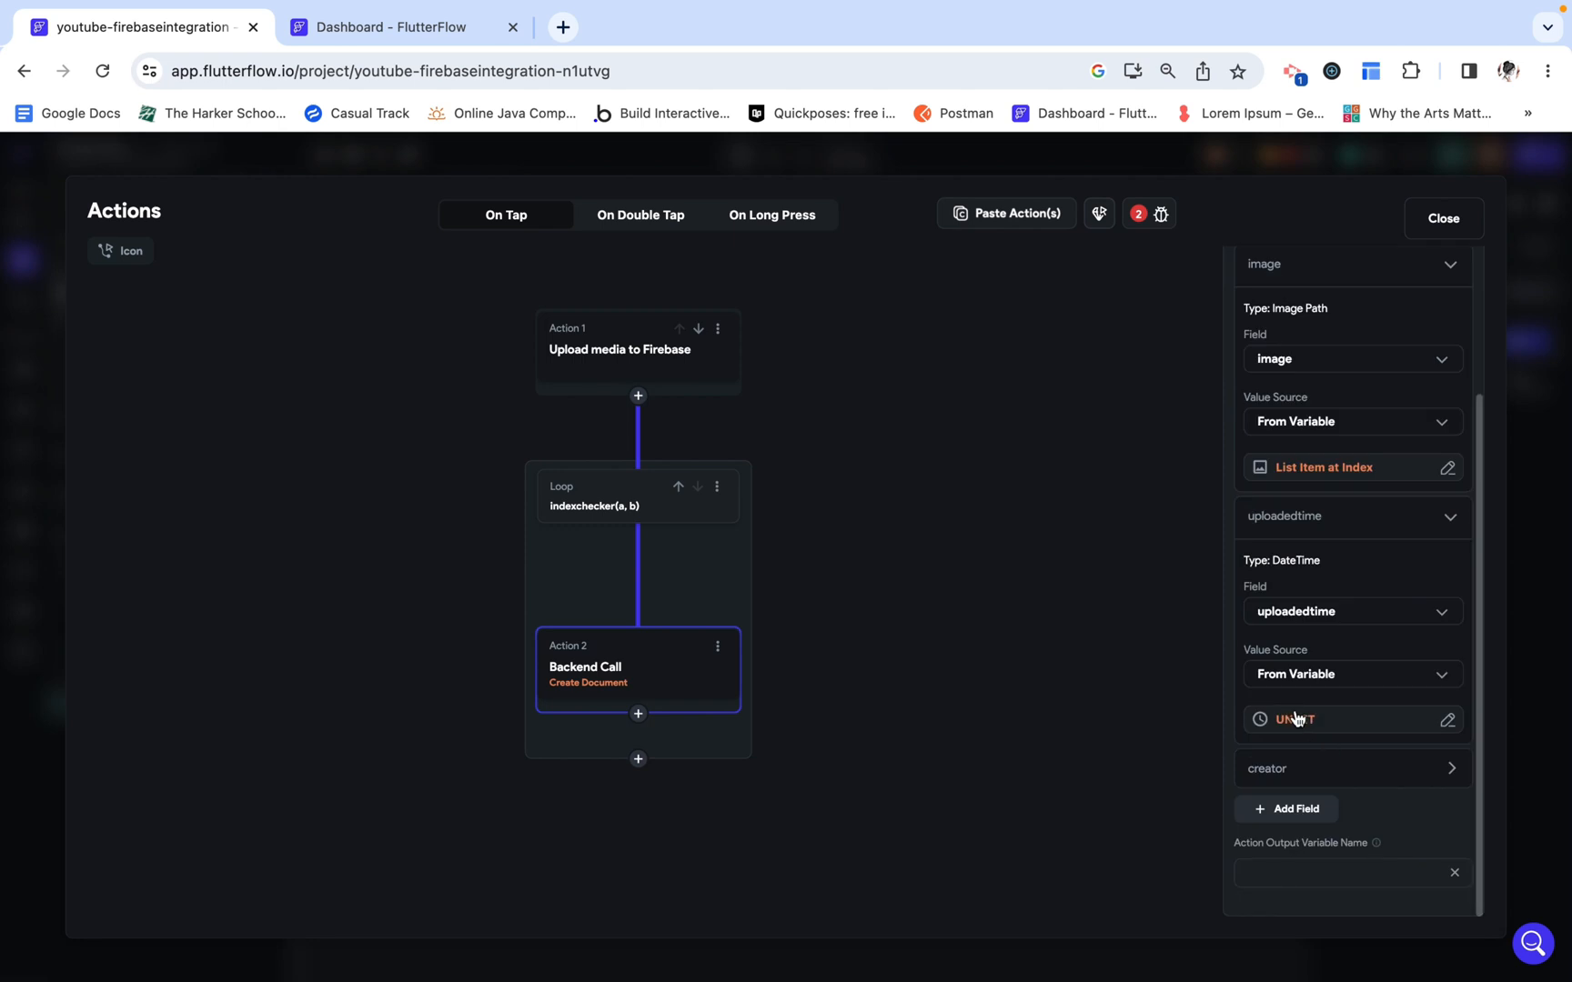
{"action": "left_click", "coordinate": [1294, 719]}
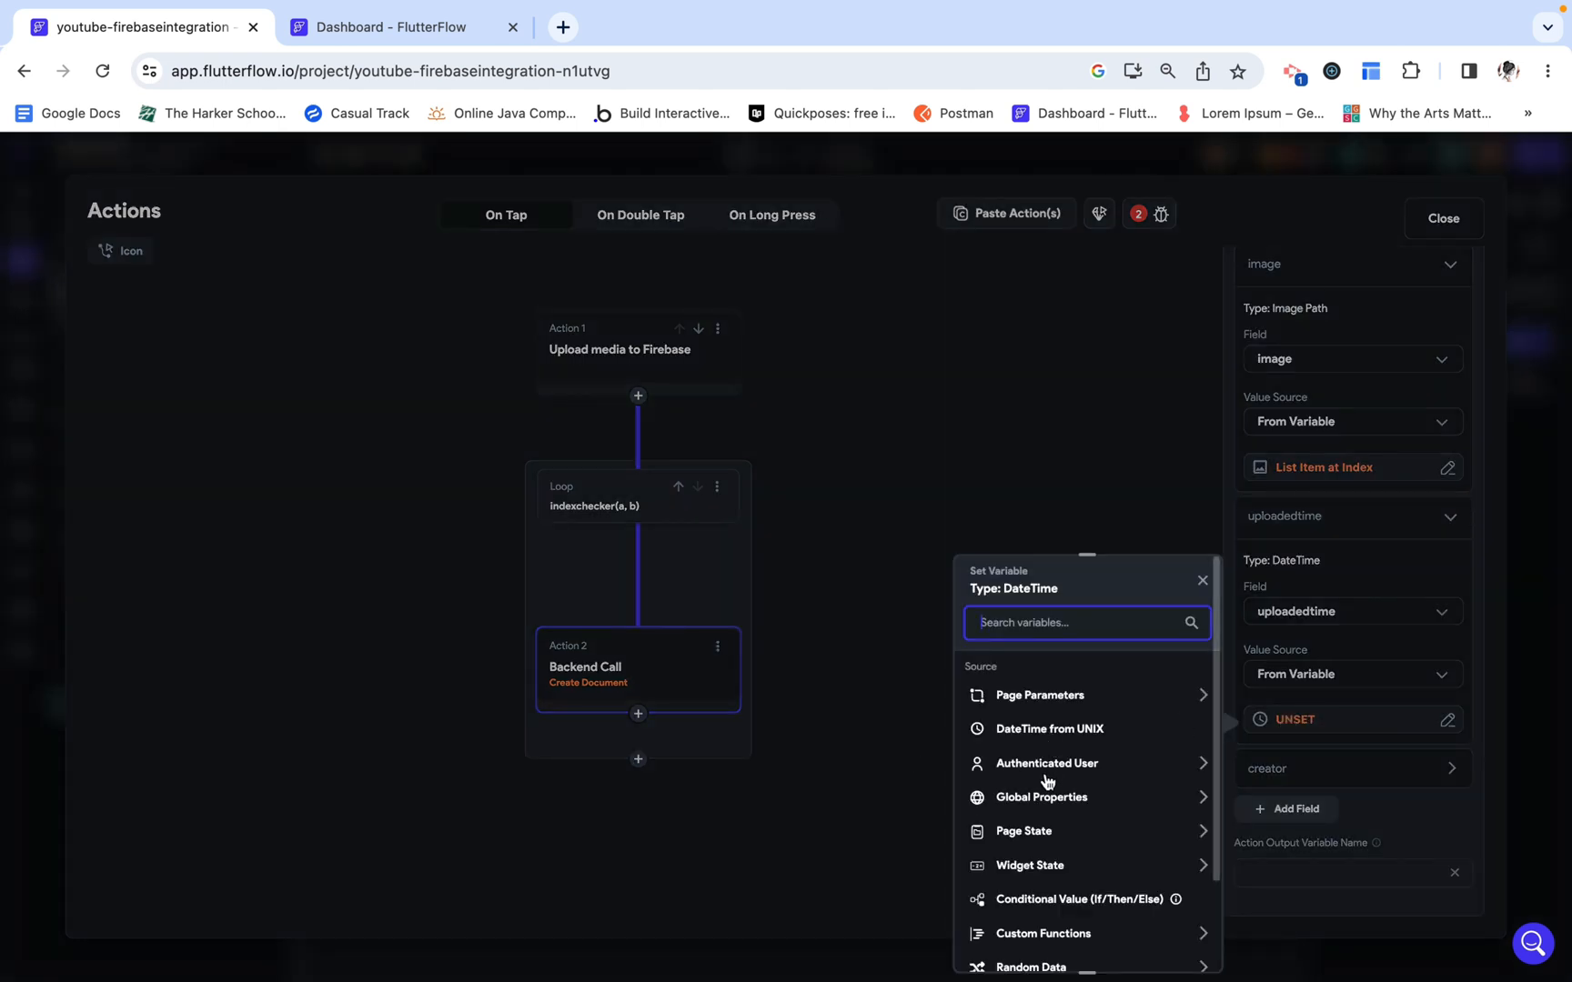
{"action": "left_click", "coordinate": [1041, 797]}
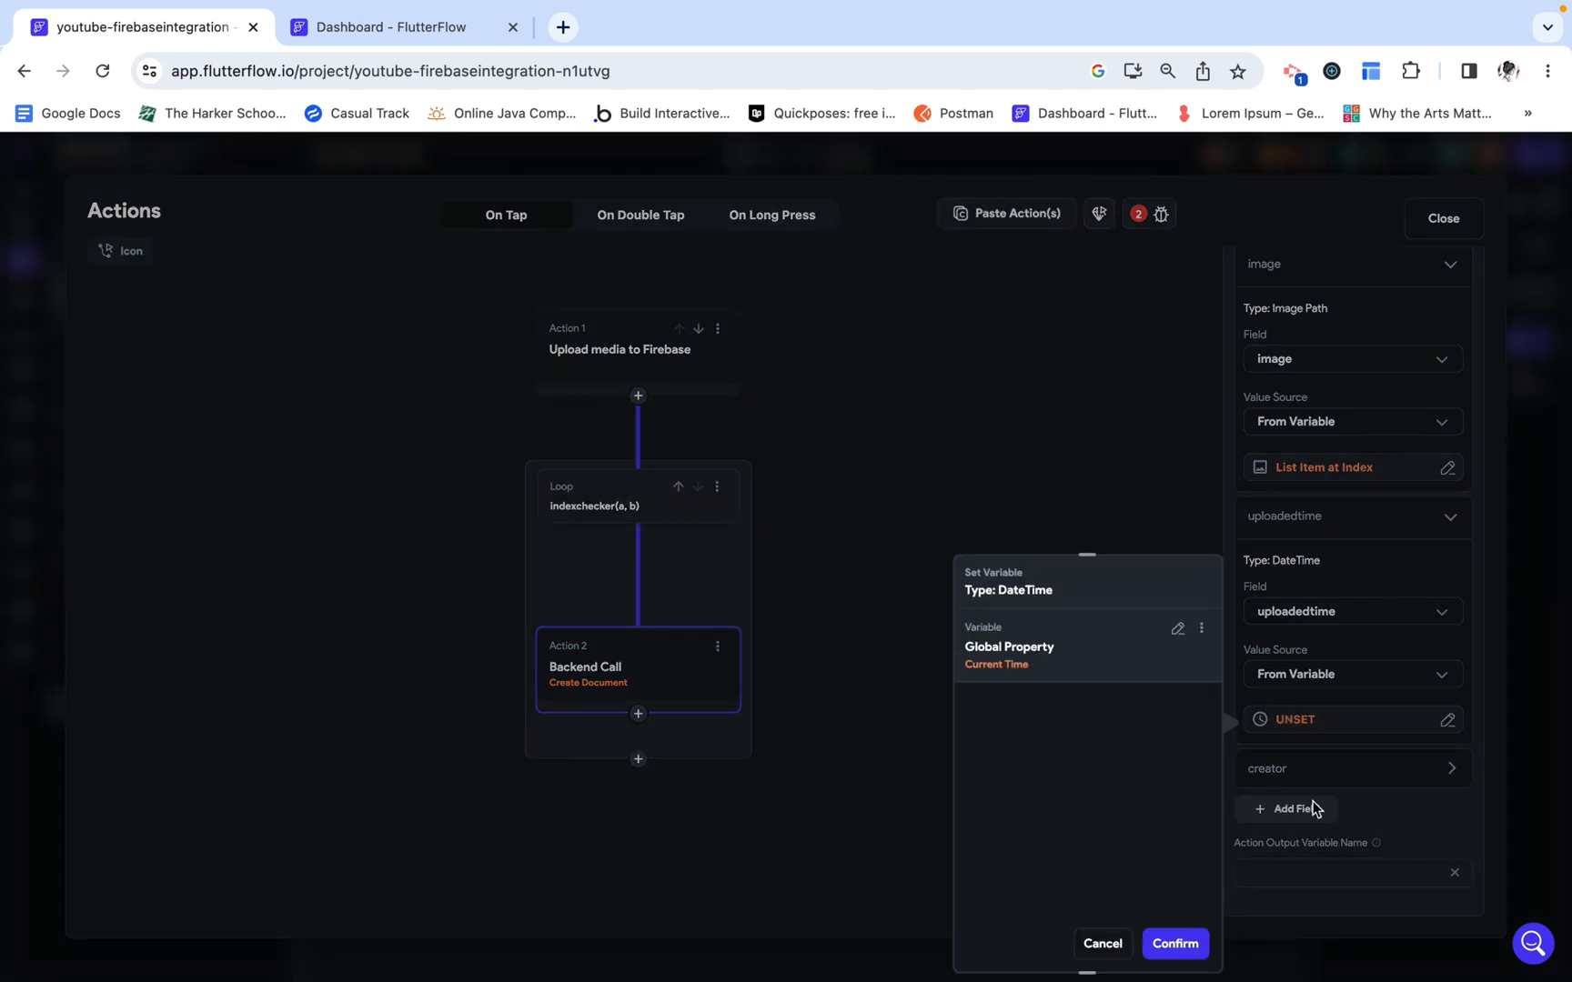
{"action": "left_click", "coordinate": [1174, 944]}
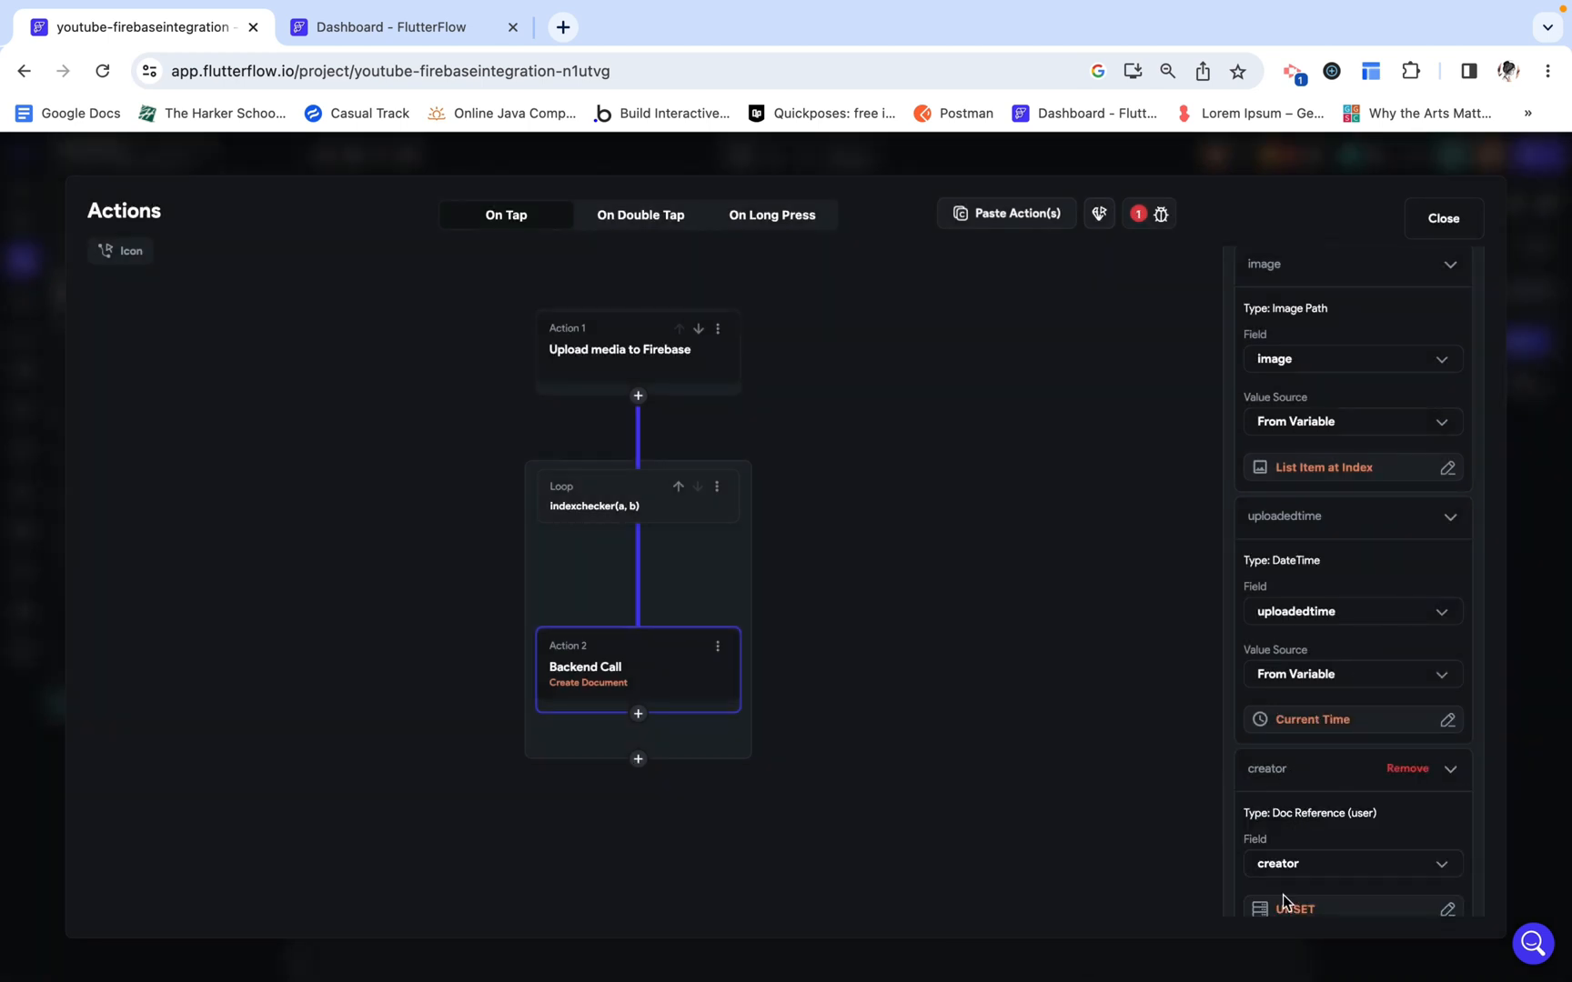
{"action": "left_click", "coordinate": [1297, 908]}
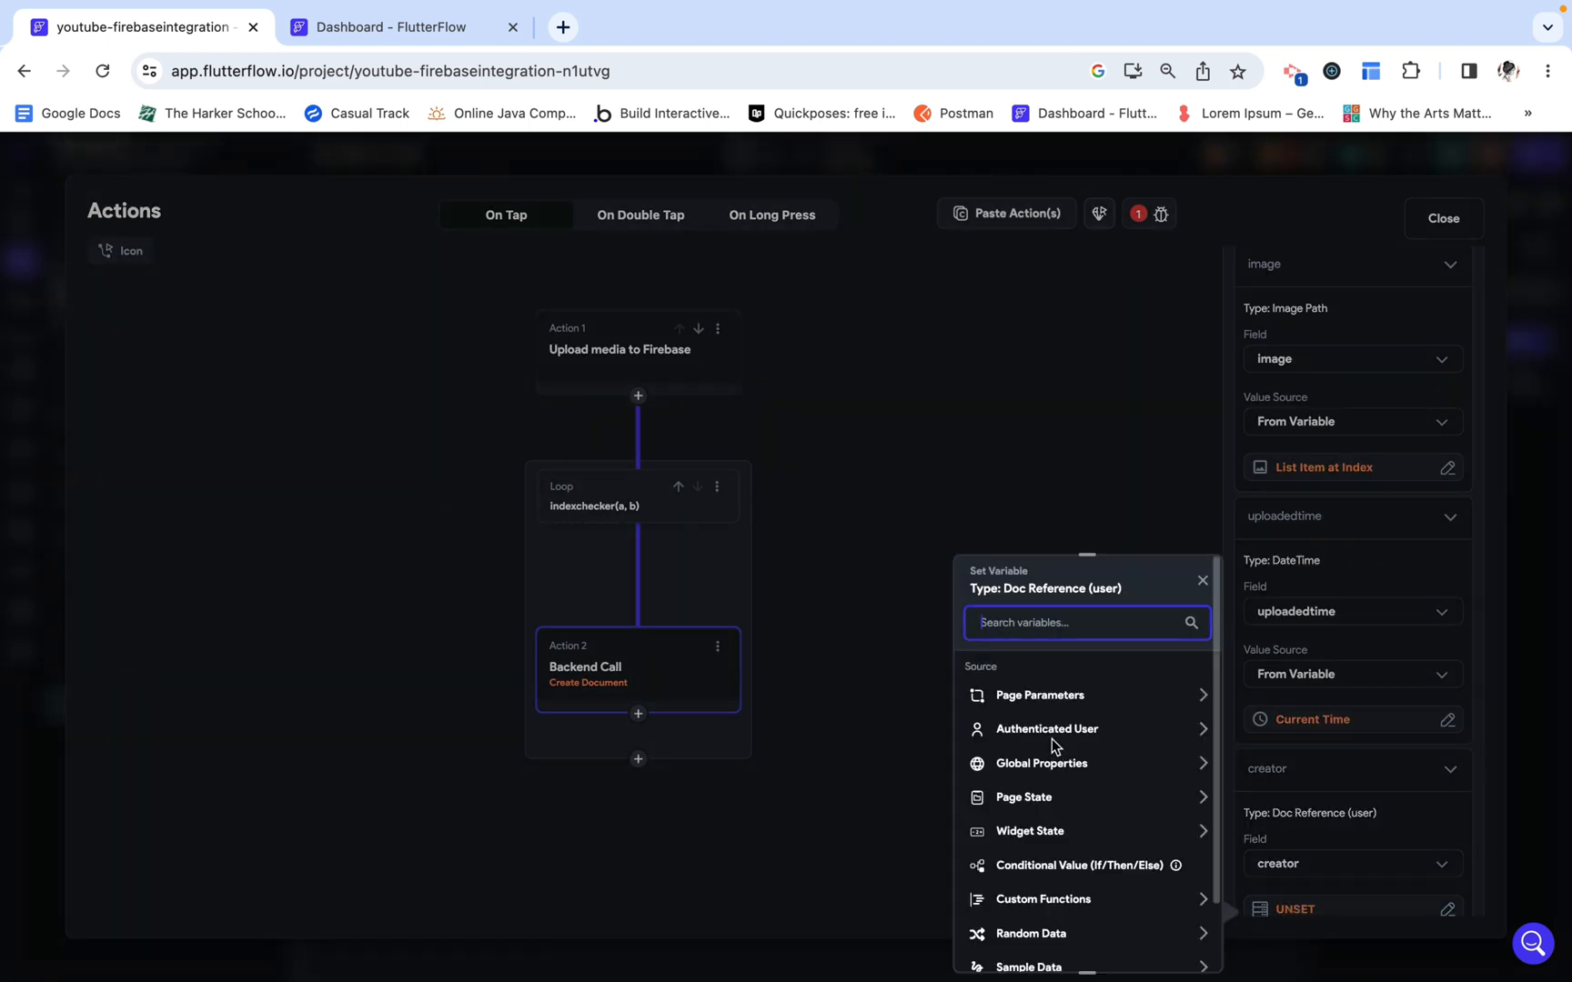
{"action": "left_click", "coordinate": [1045, 729]}
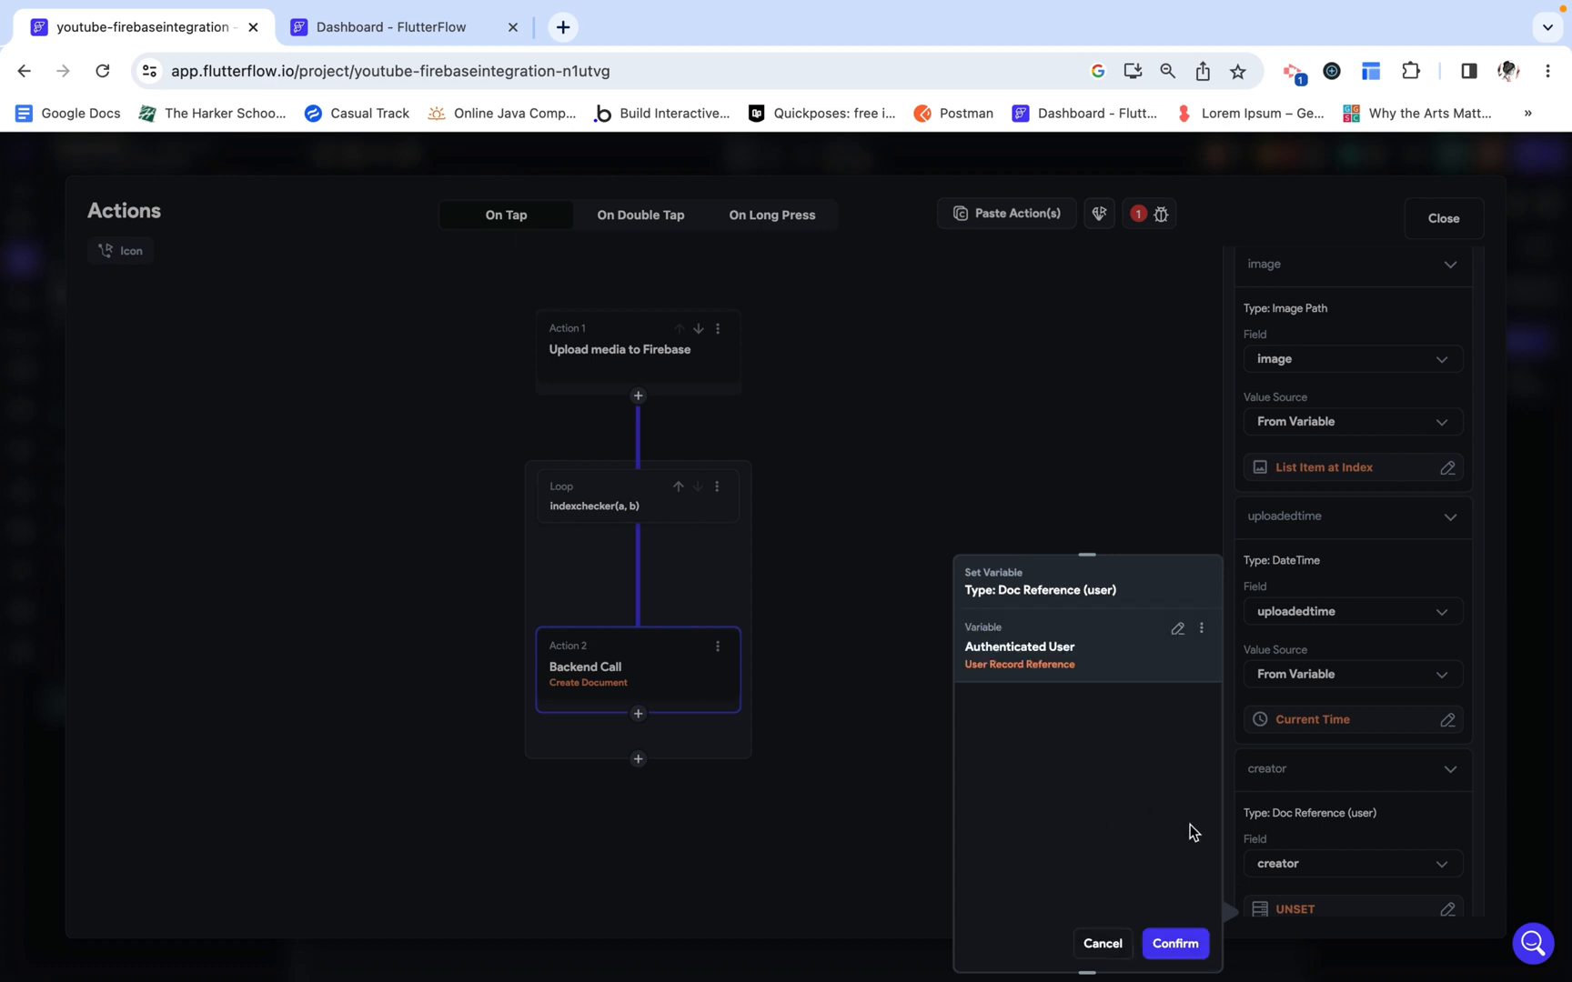
{"action": "left_click", "coordinate": [1174, 944]}
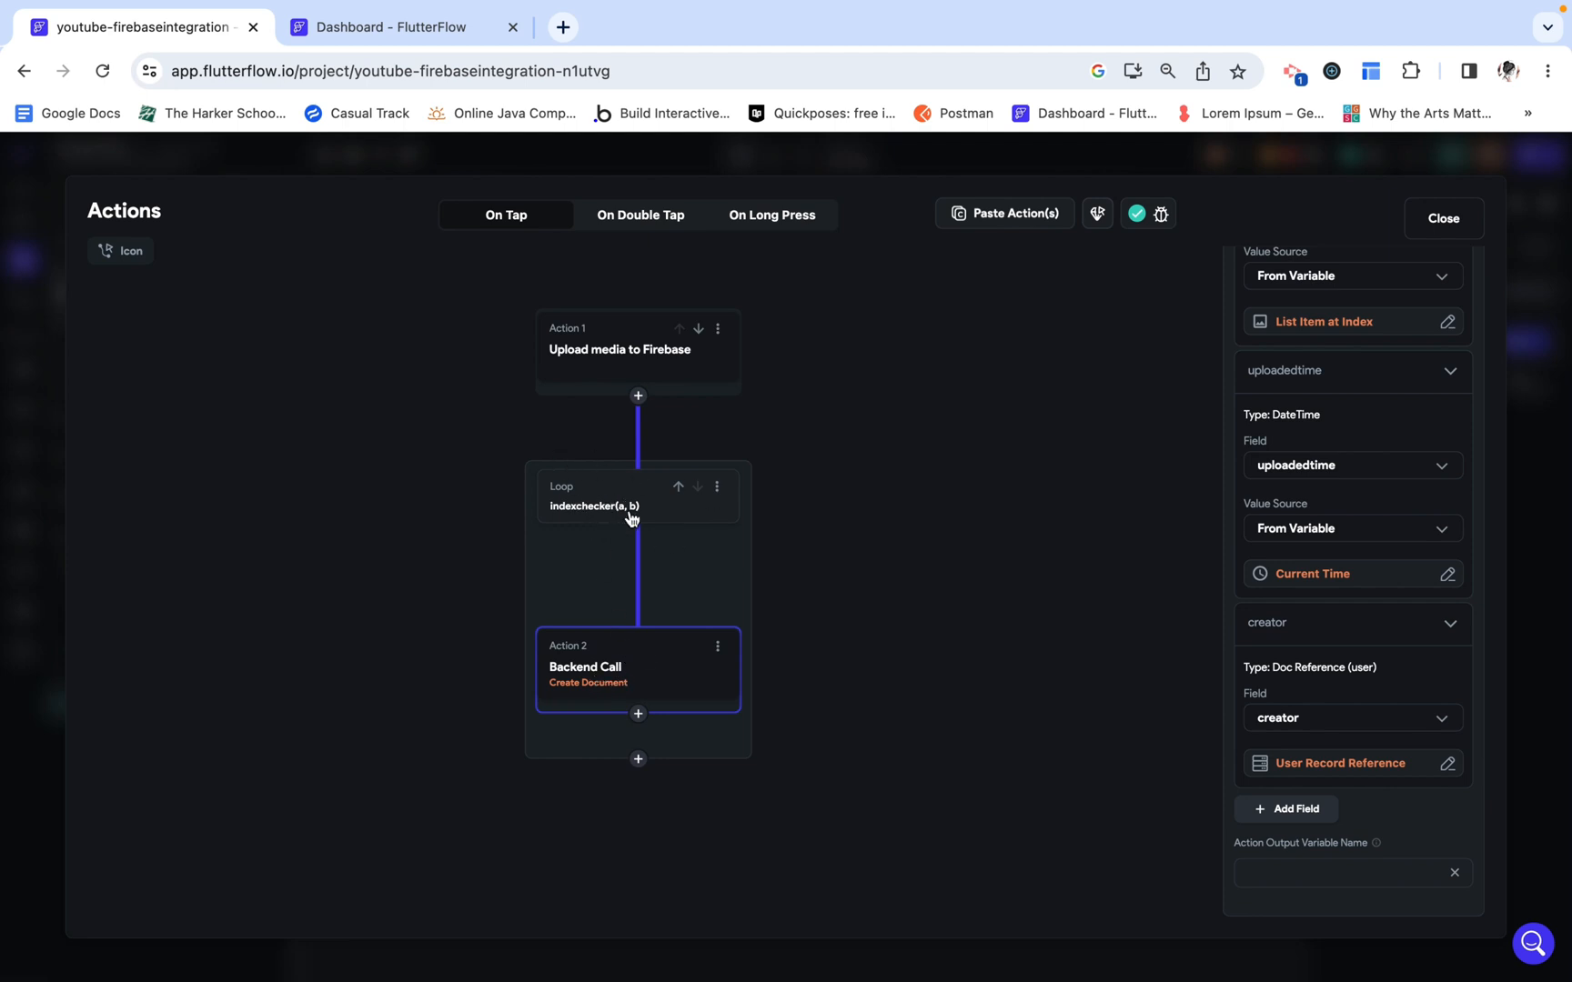
Step: Add an Update Page State action after the Create Document step inside the loop
{"action": "left_click", "coordinate": [638, 714]}
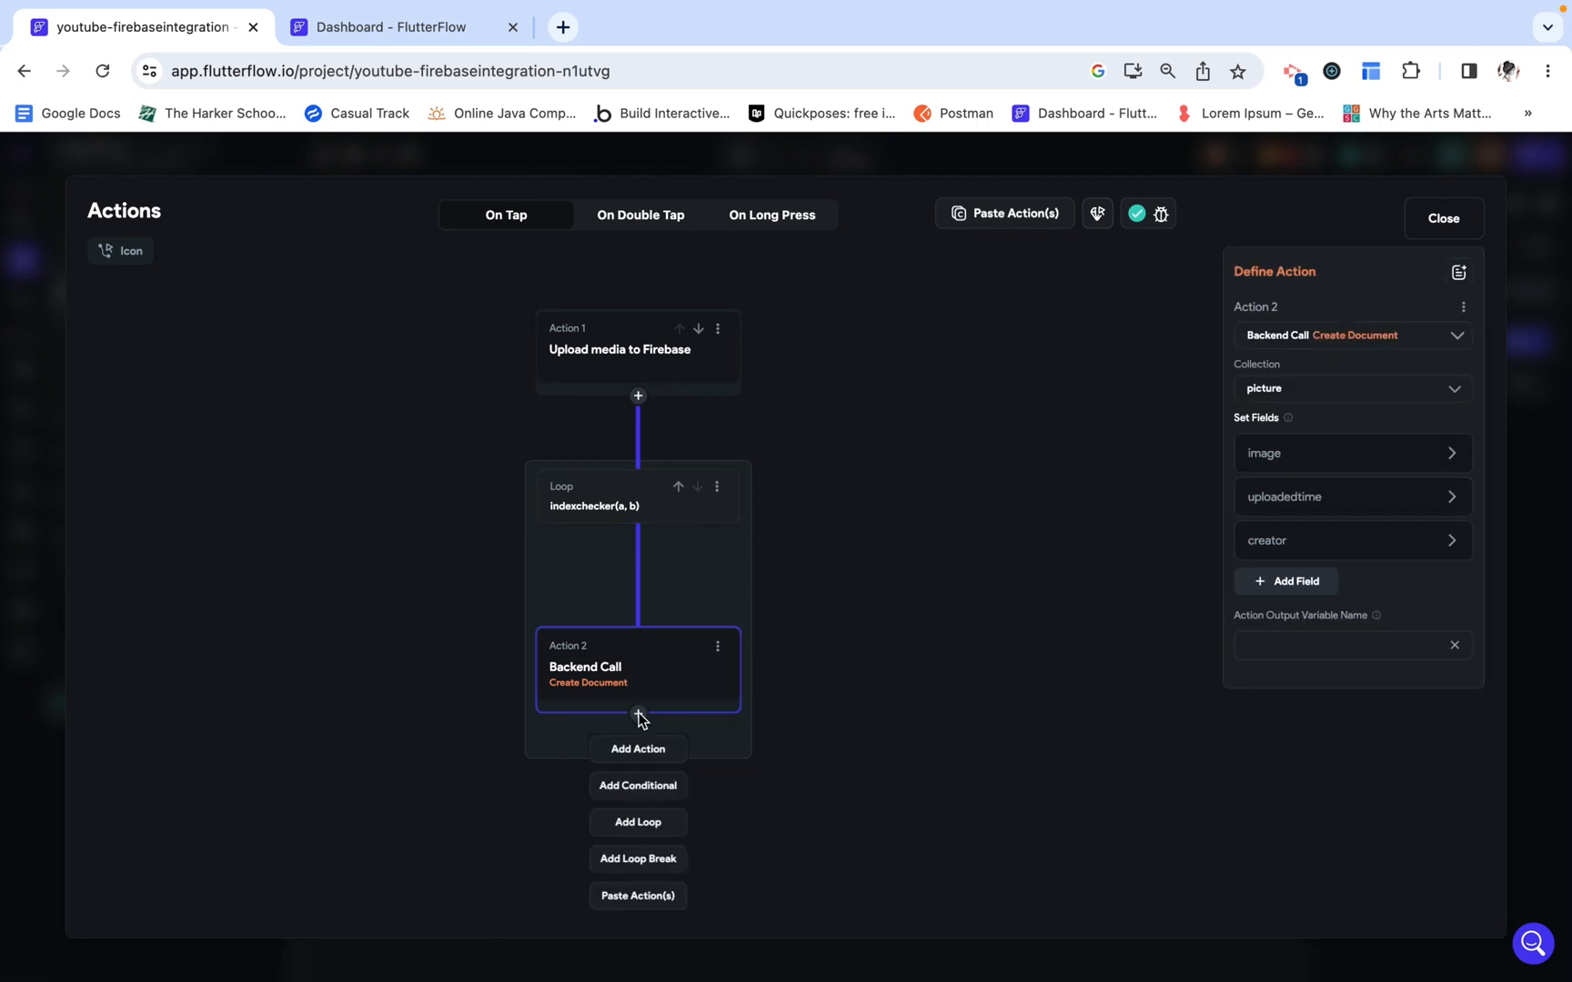
{"action": "left_click", "coordinate": [637, 749]}
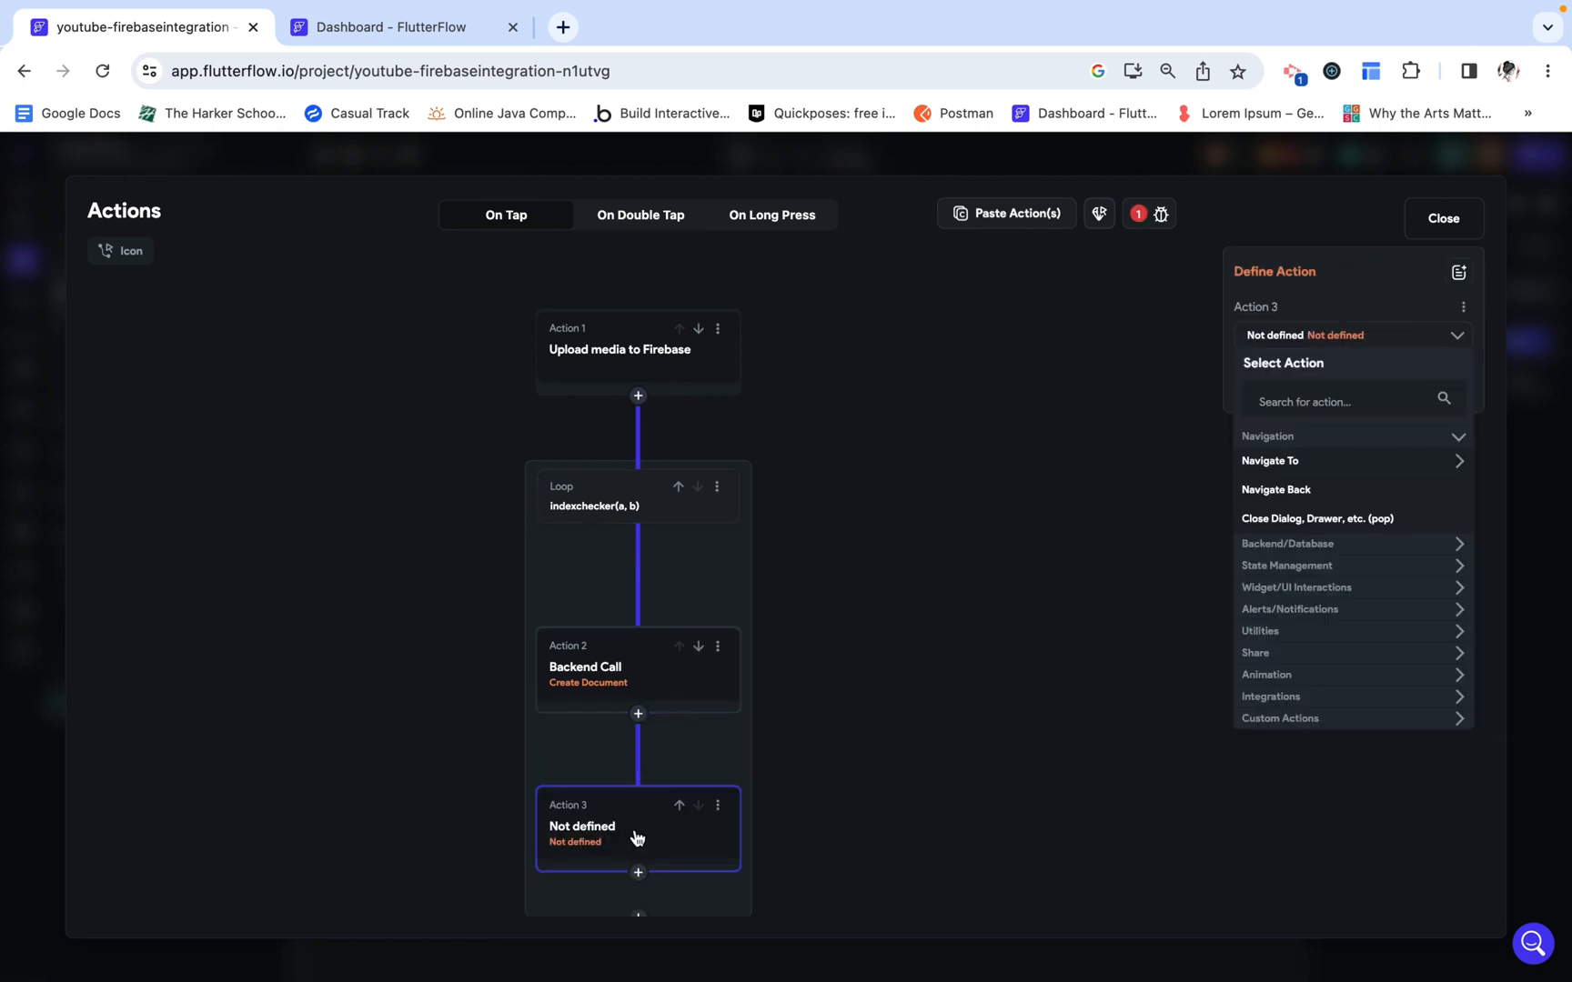
{"action": "mouse_move", "coordinate": [1289, 548]}
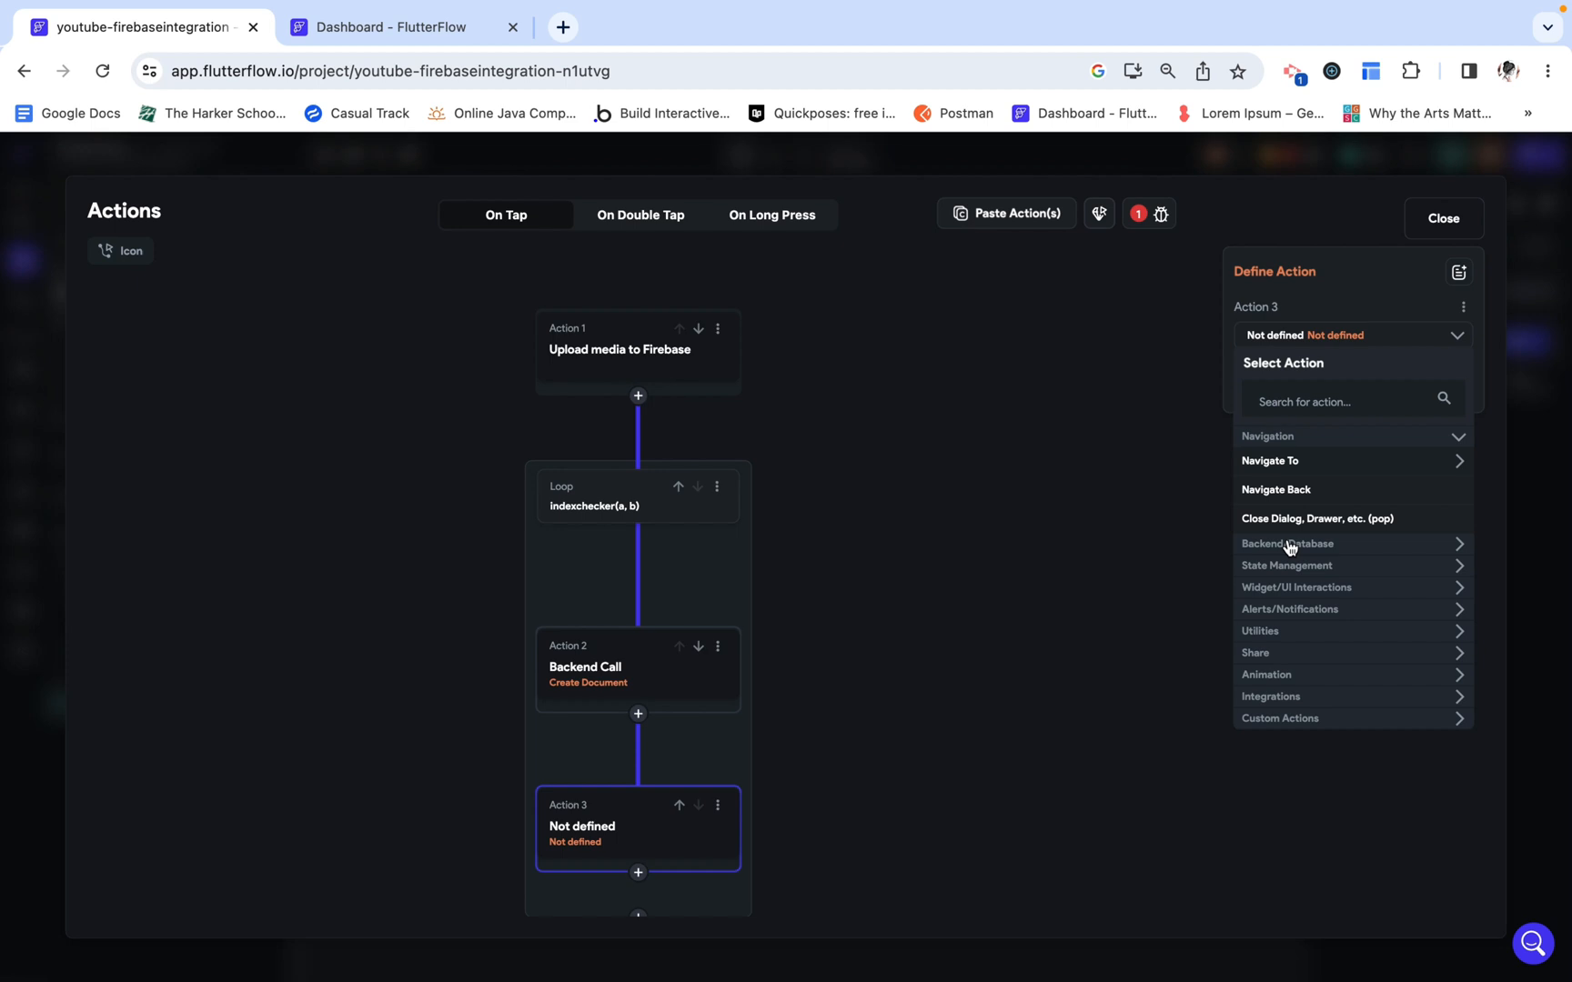
{"action": "left_click", "coordinate": [1287, 543]}
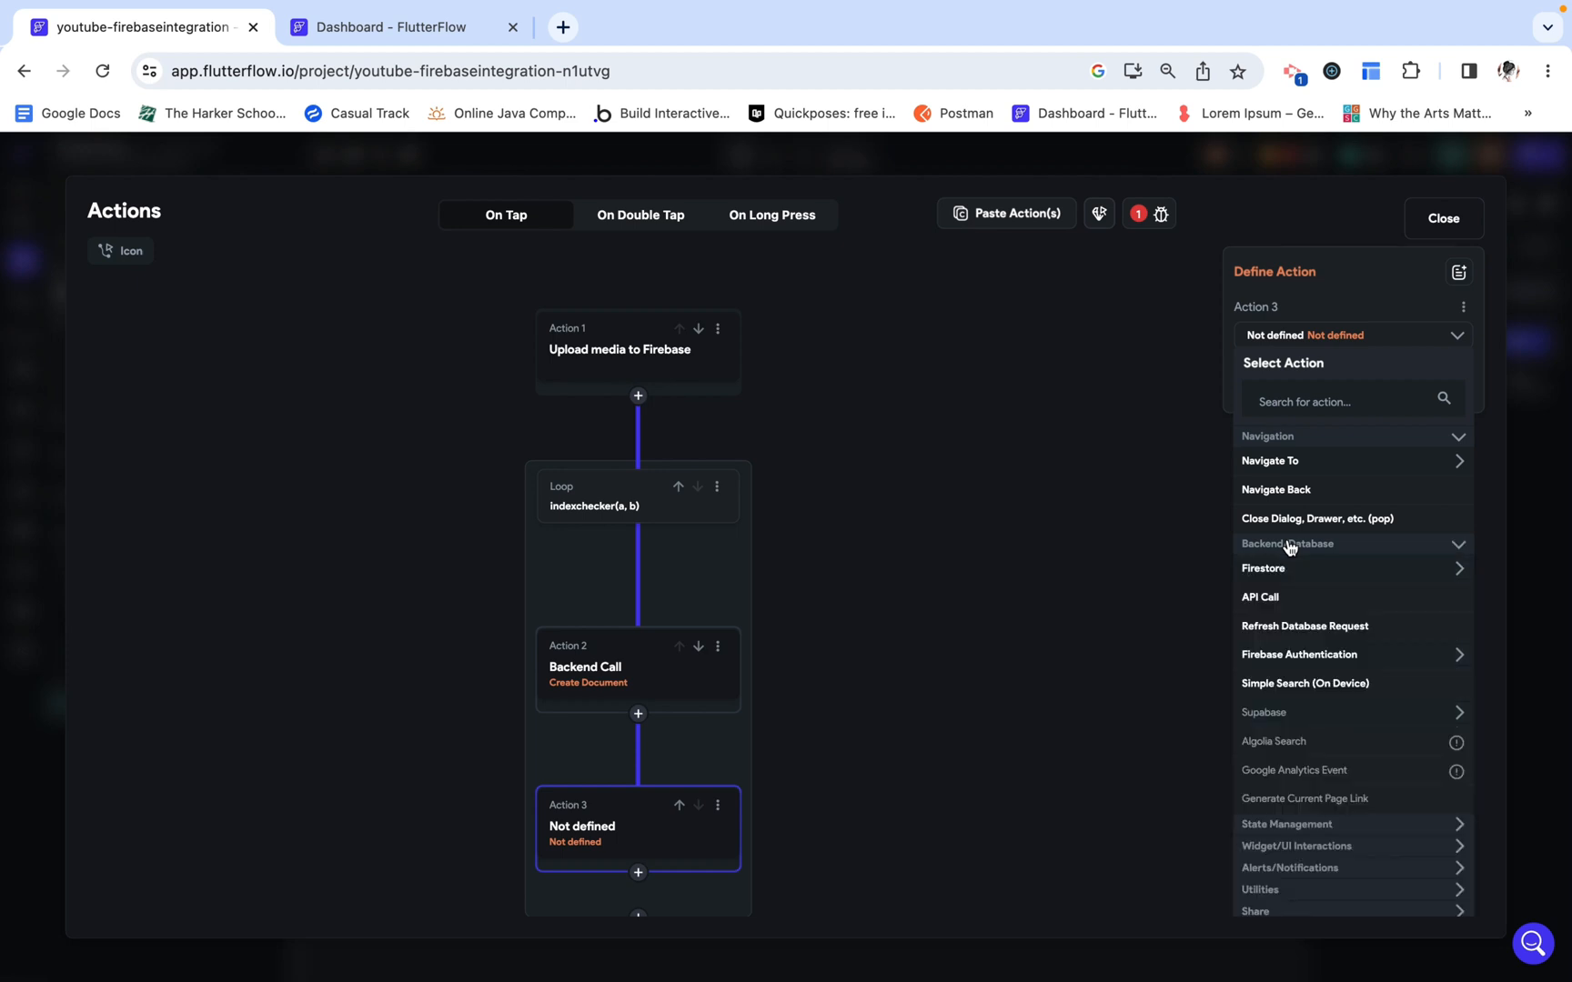
{"action": "left_click", "coordinate": [1287, 543]}
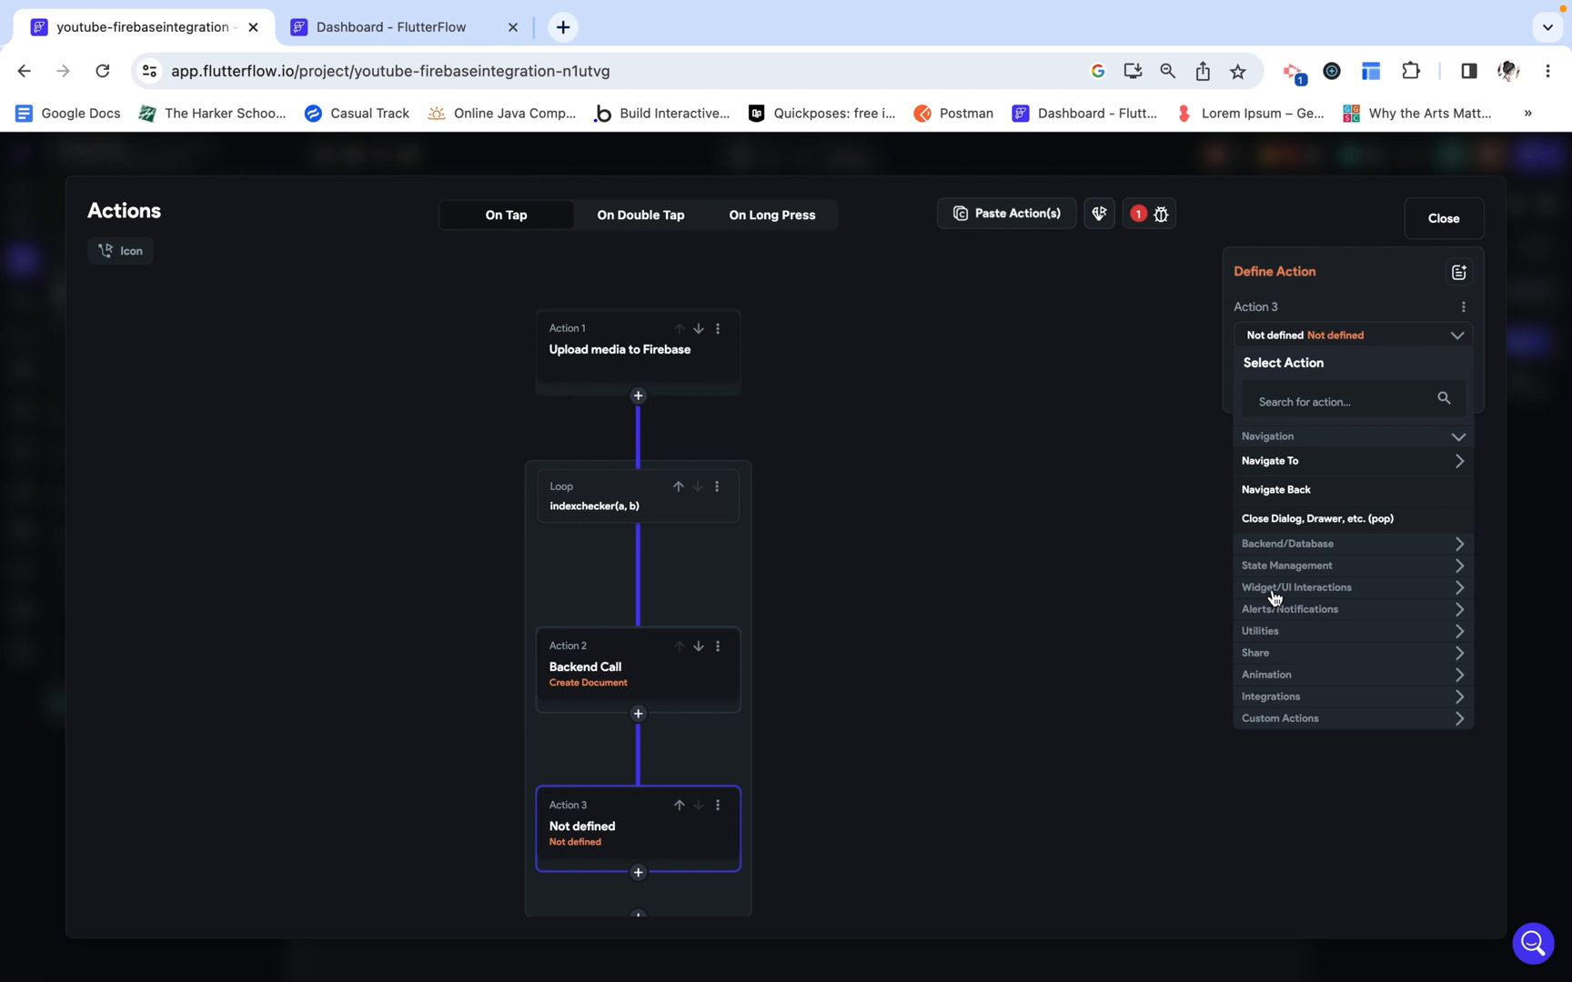
{"action": "mouse_move", "coordinate": [1303, 571]}
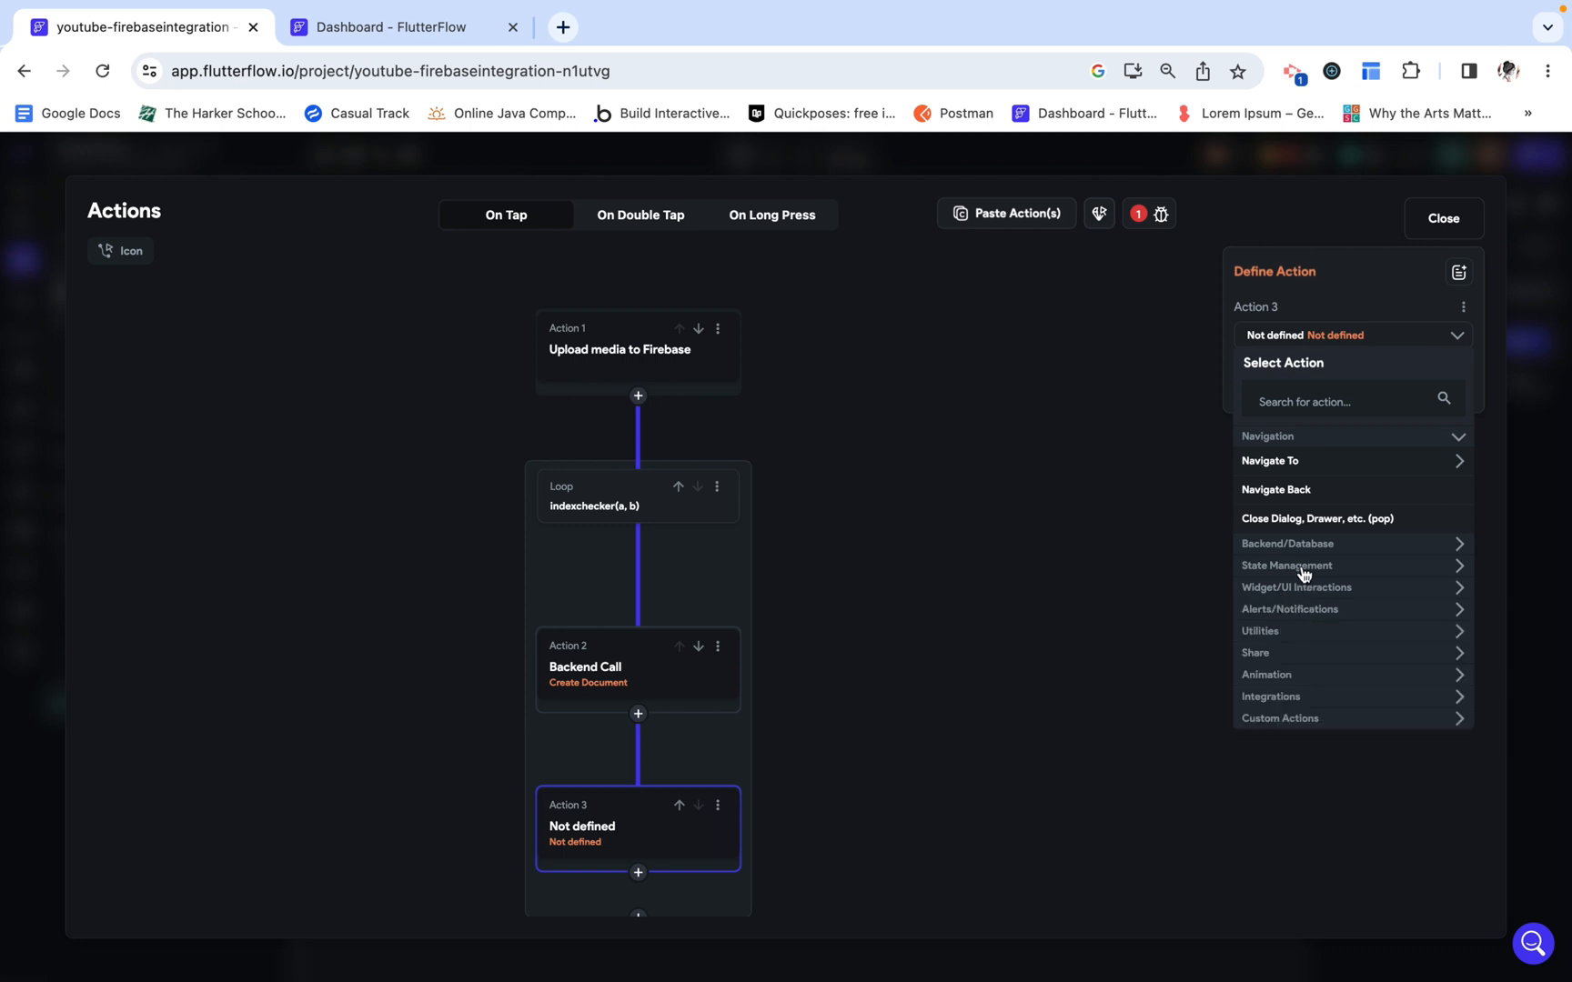
{"action": "mouse_move", "coordinate": [1273, 652]}
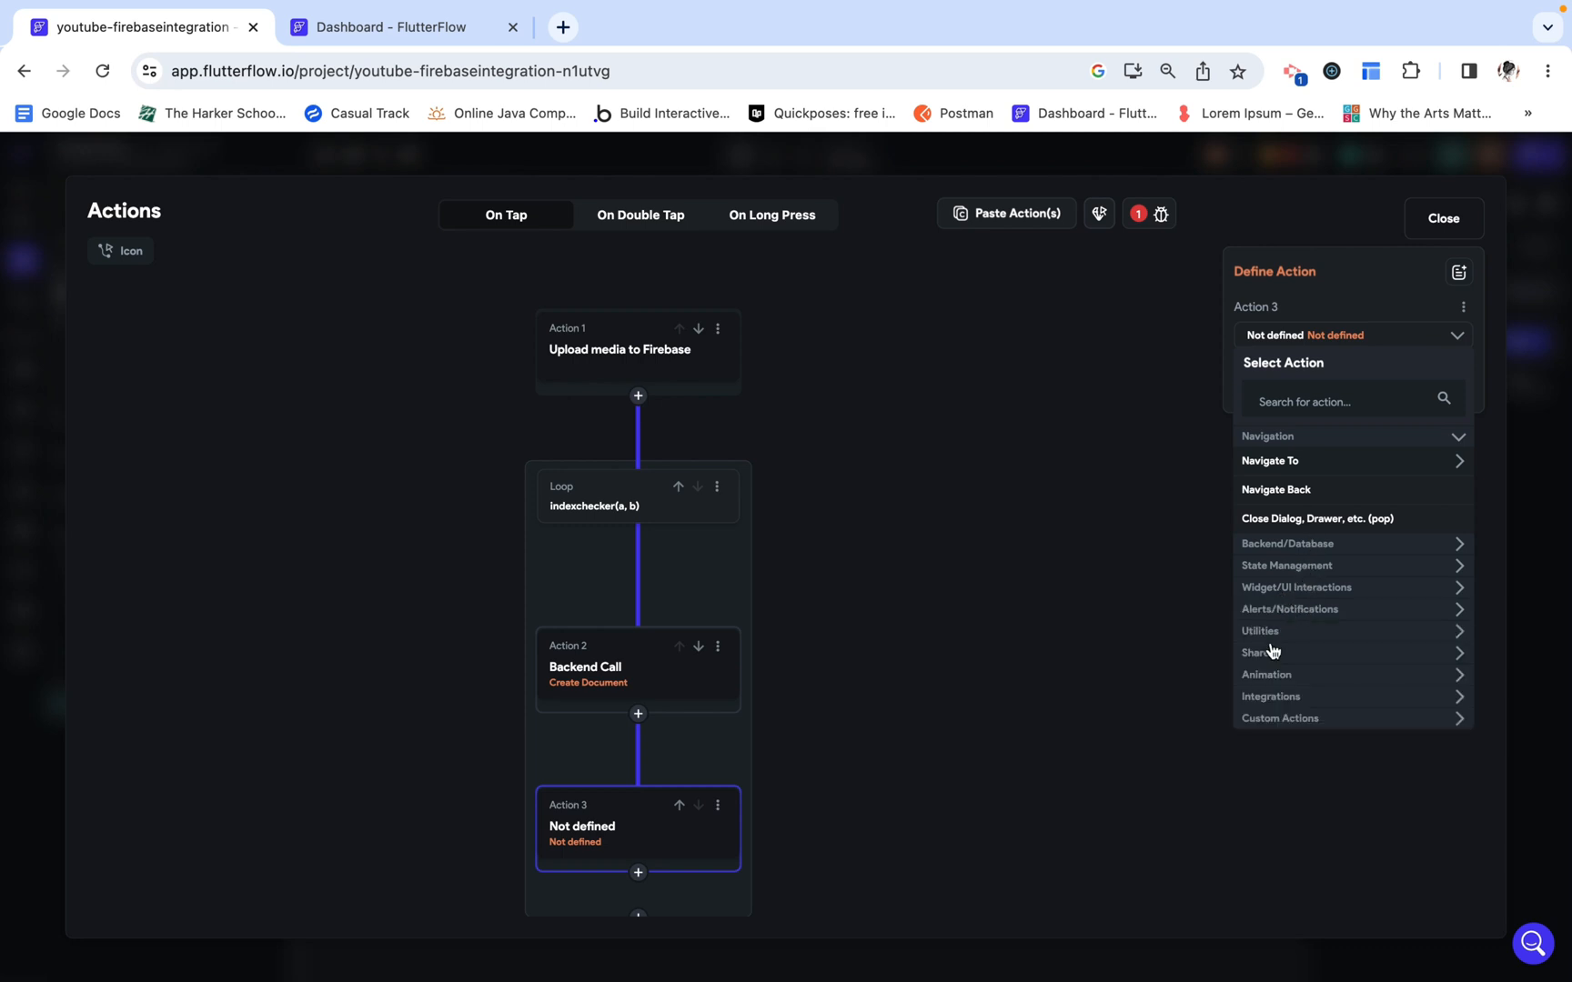
{"action": "left_click", "coordinate": [1296, 588]}
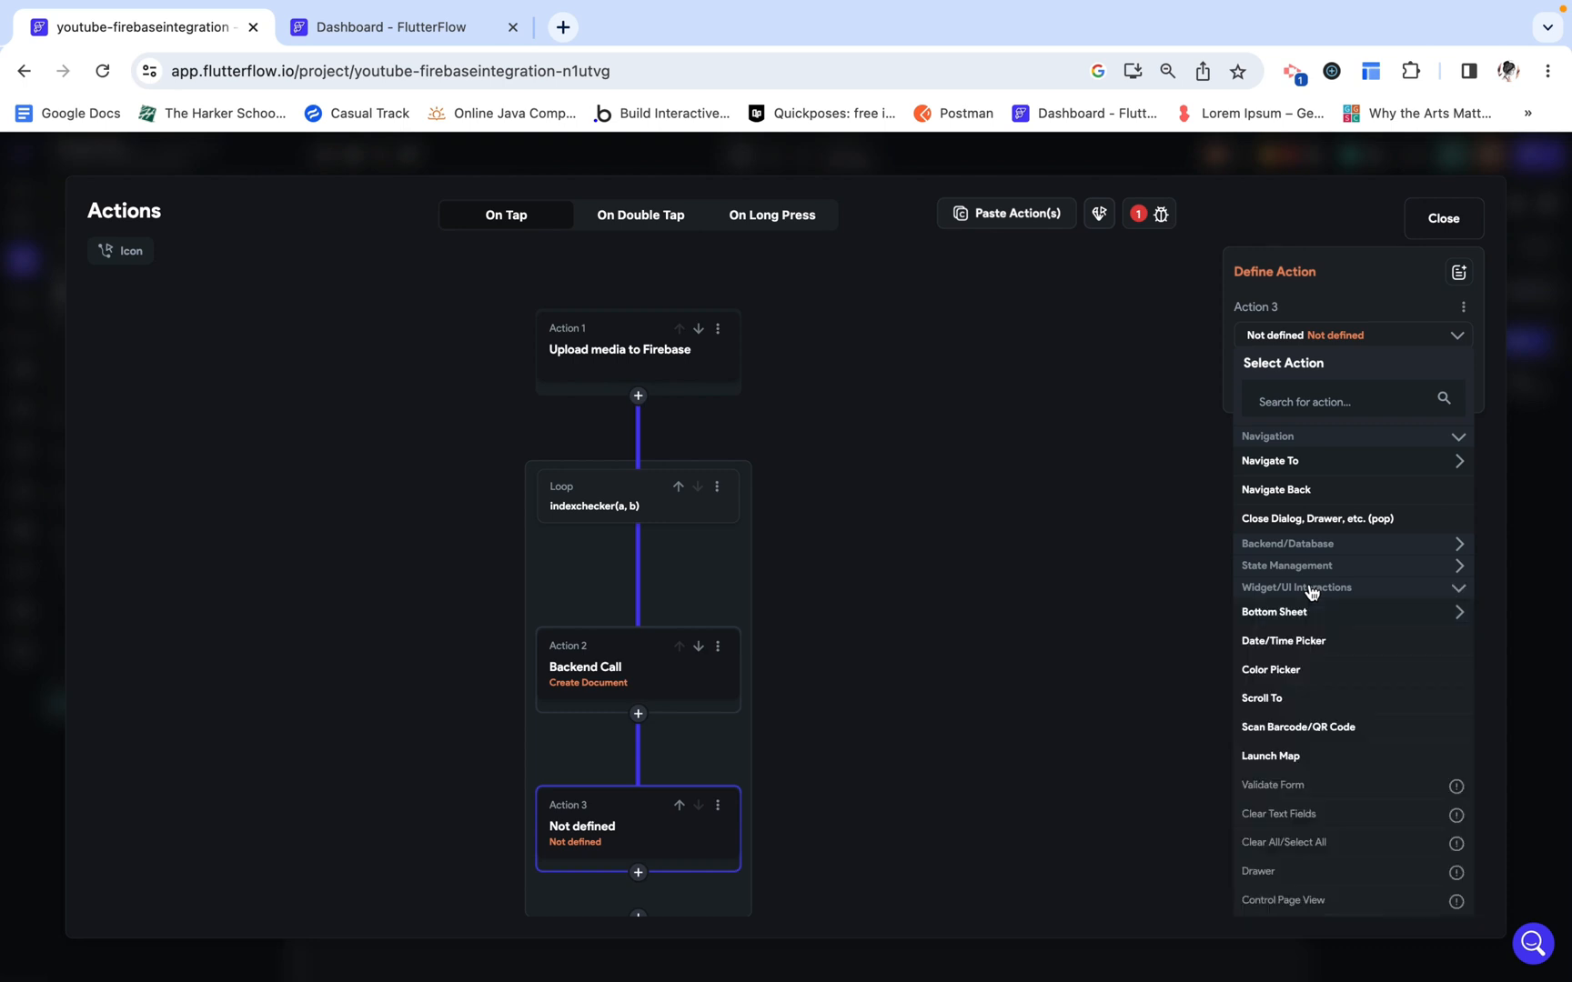
{"action": "type", "text": "stat"}
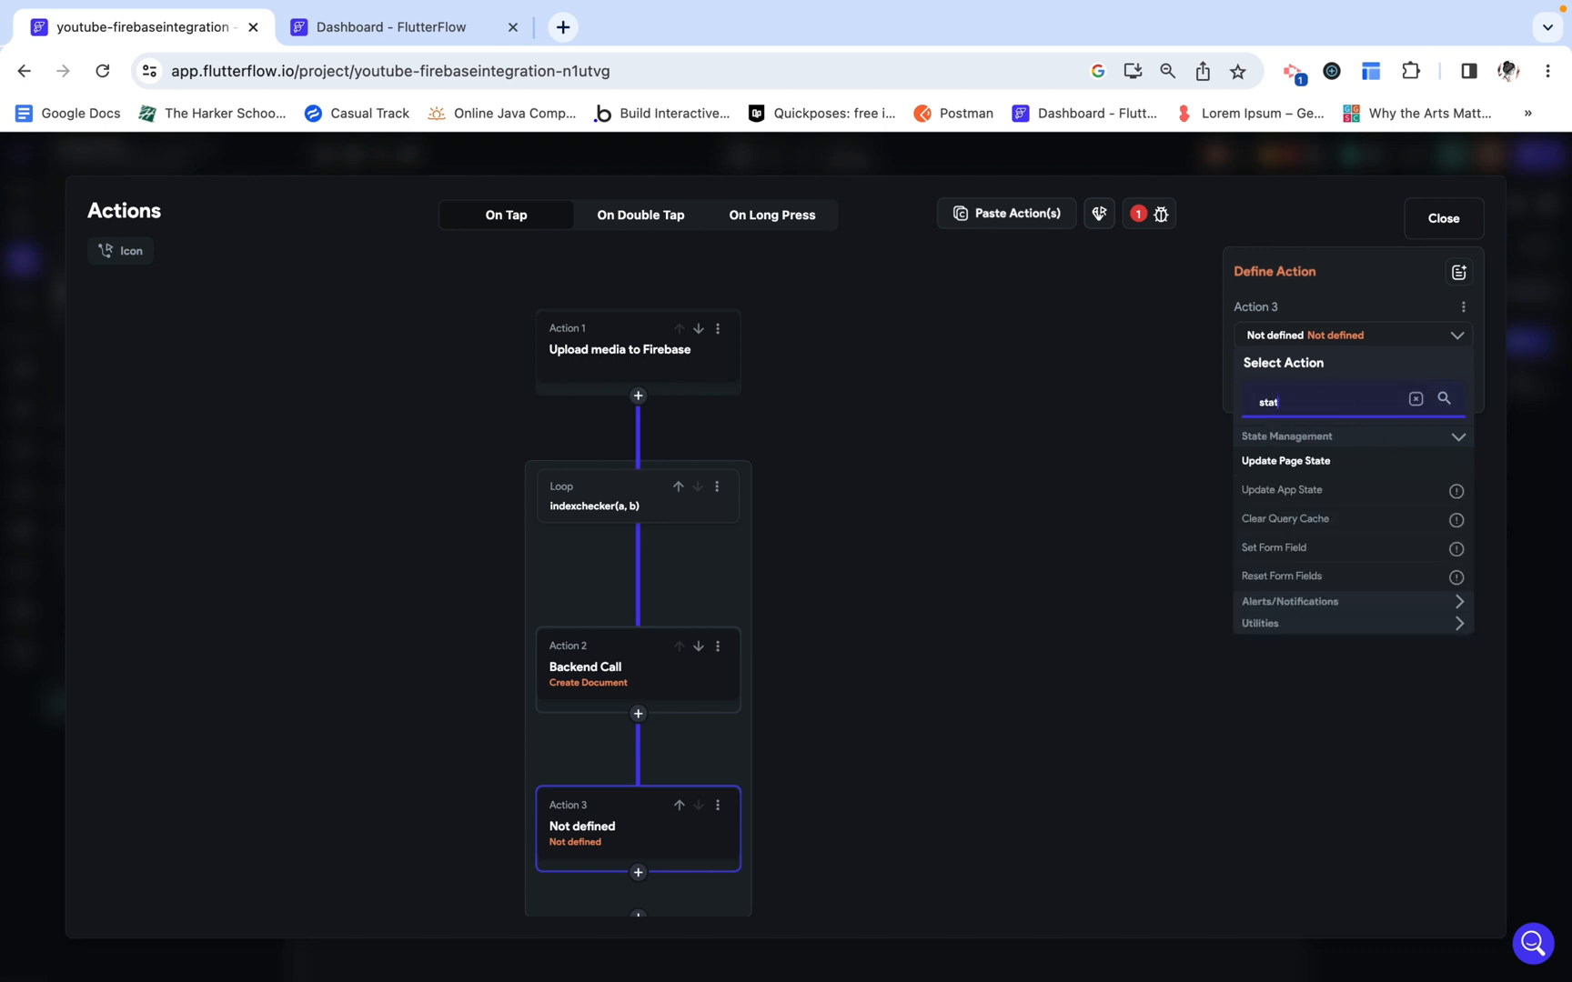
{"action": "mouse_move", "coordinate": [1350, 463]}
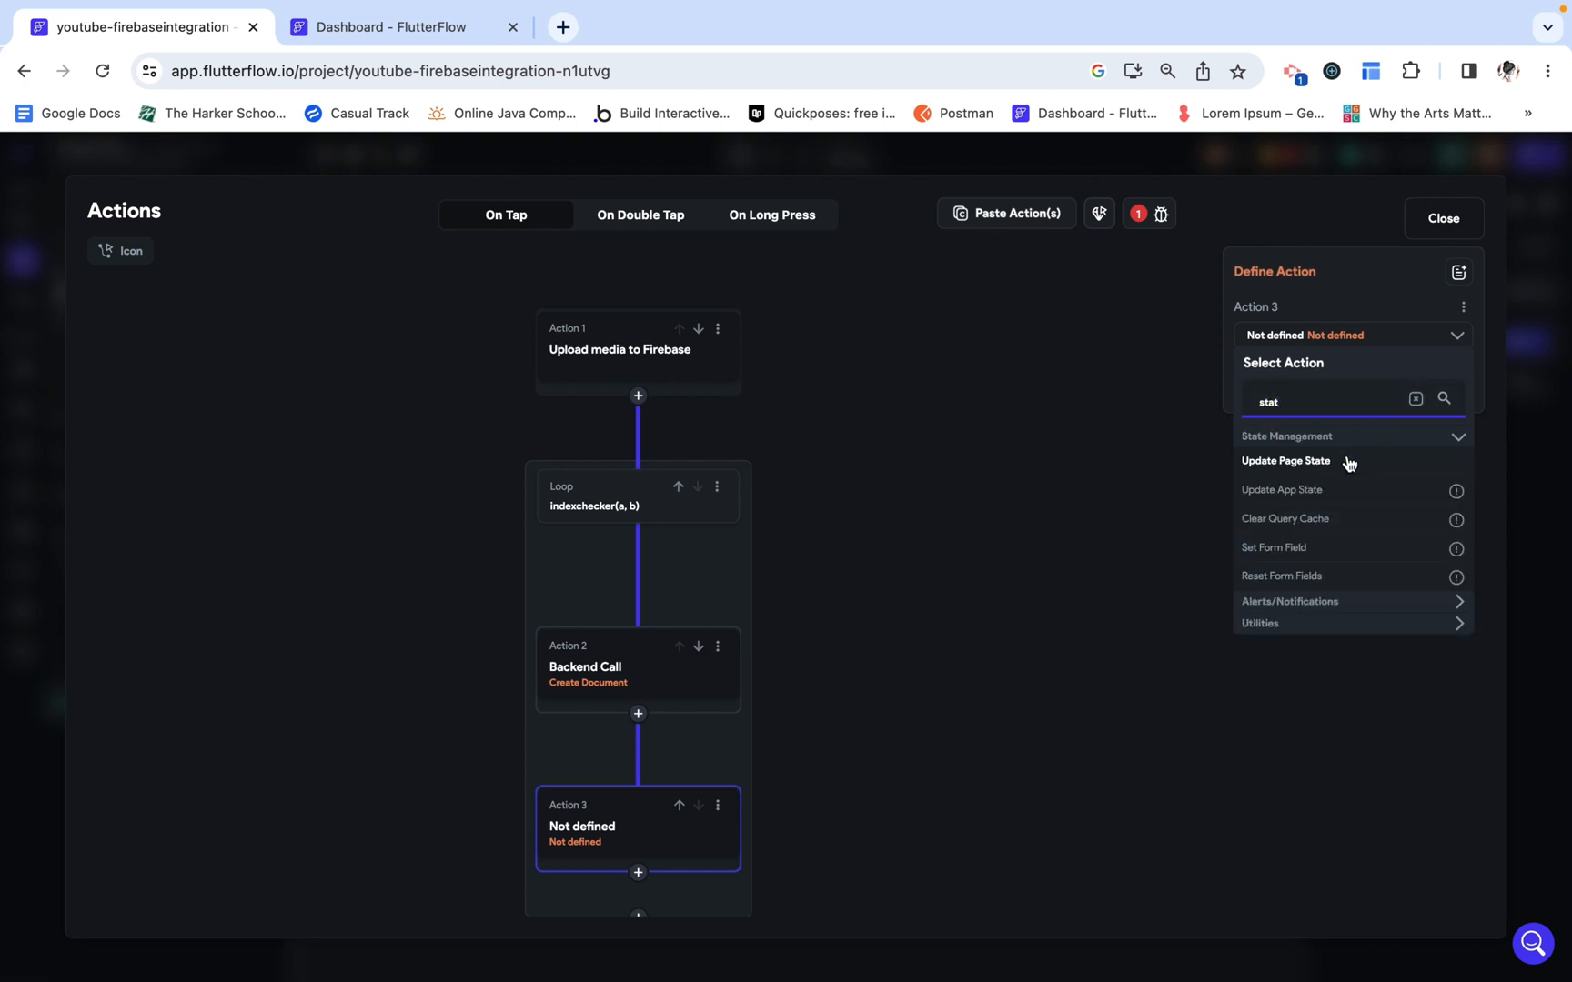
{"action": "left_click", "coordinate": [1287, 461]}
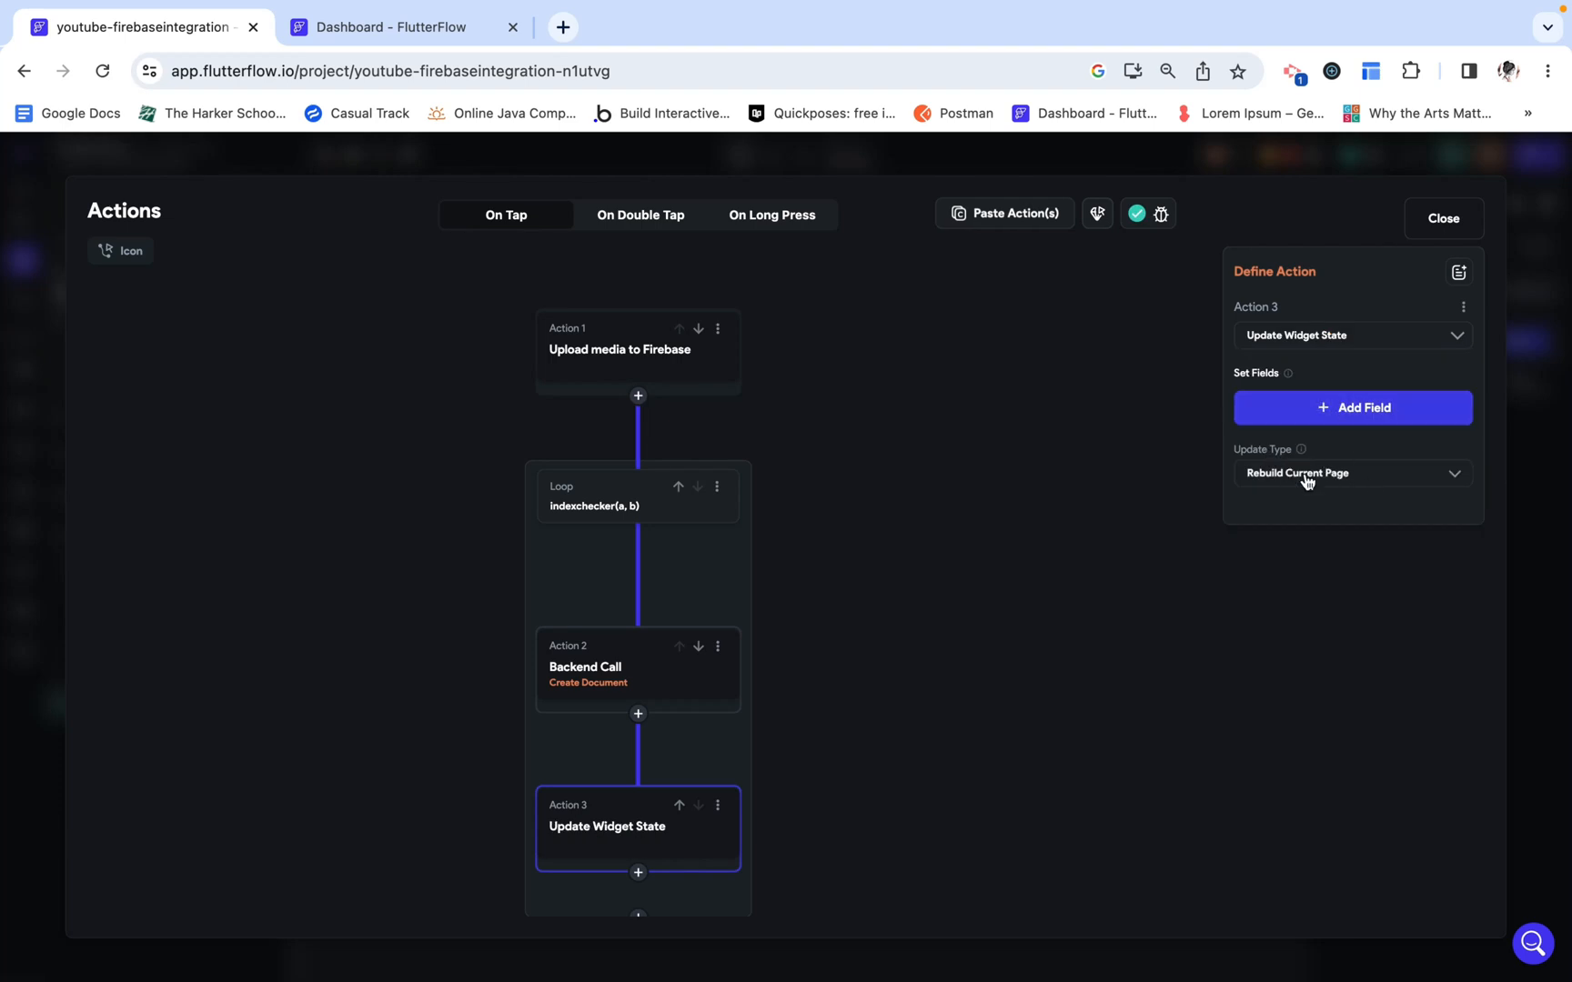
Step: Make the update increment the index field by 1
{"action": "left_click", "coordinate": [1351, 472]}
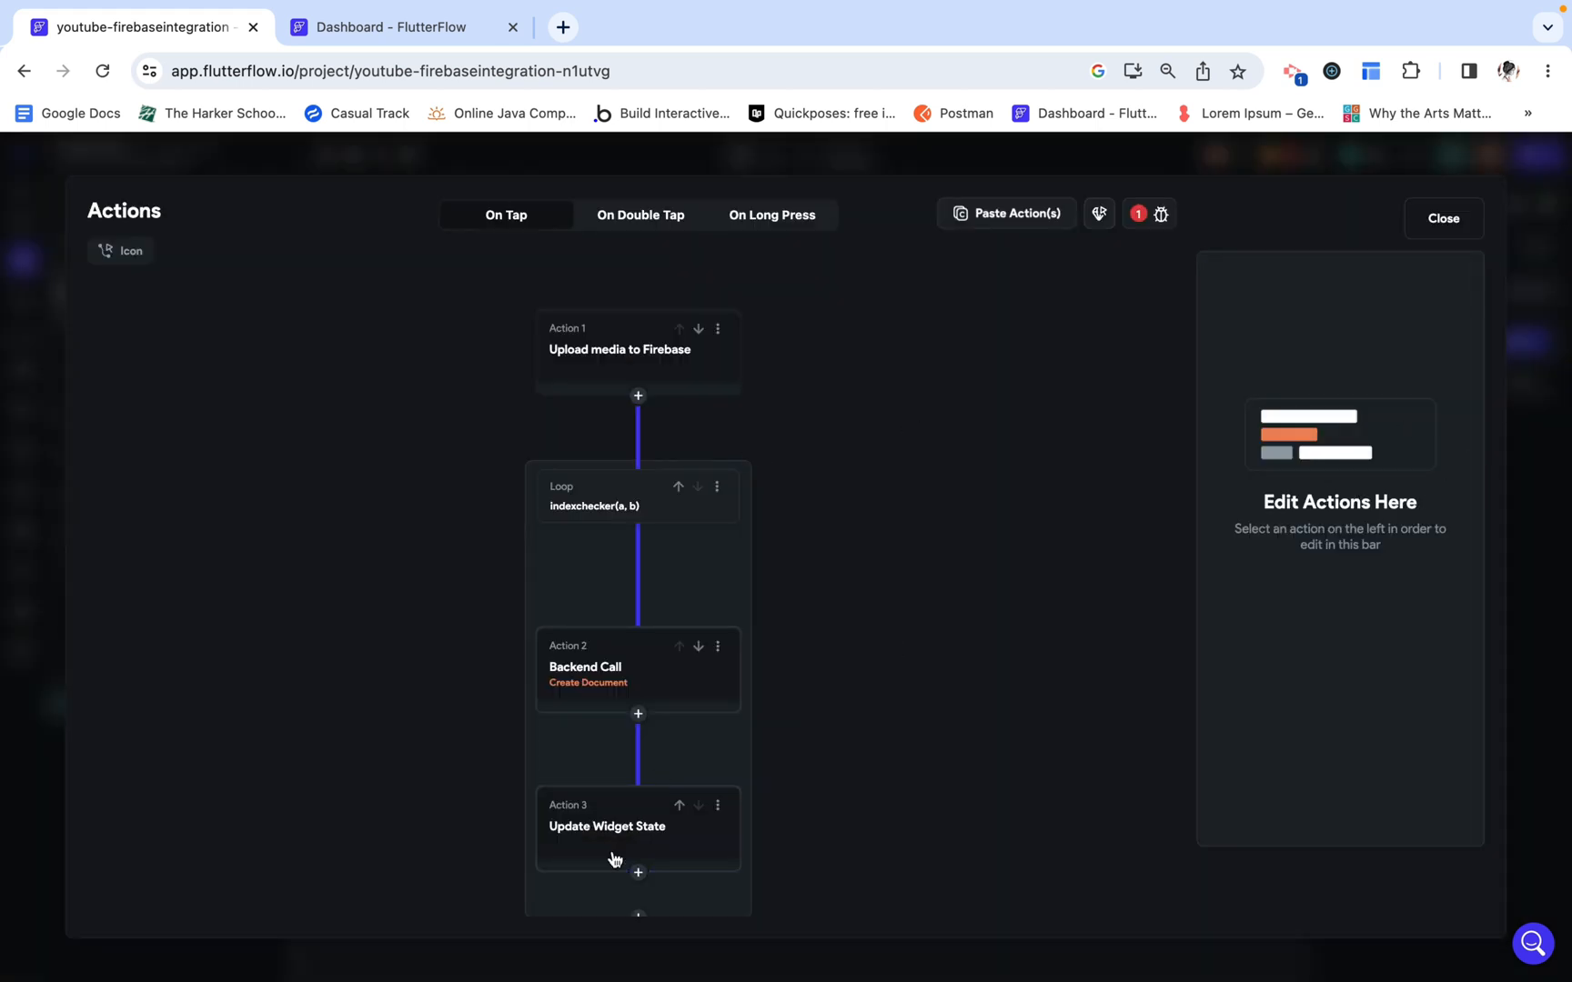
{"action": "left_click", "coordinate": [607, 826]}
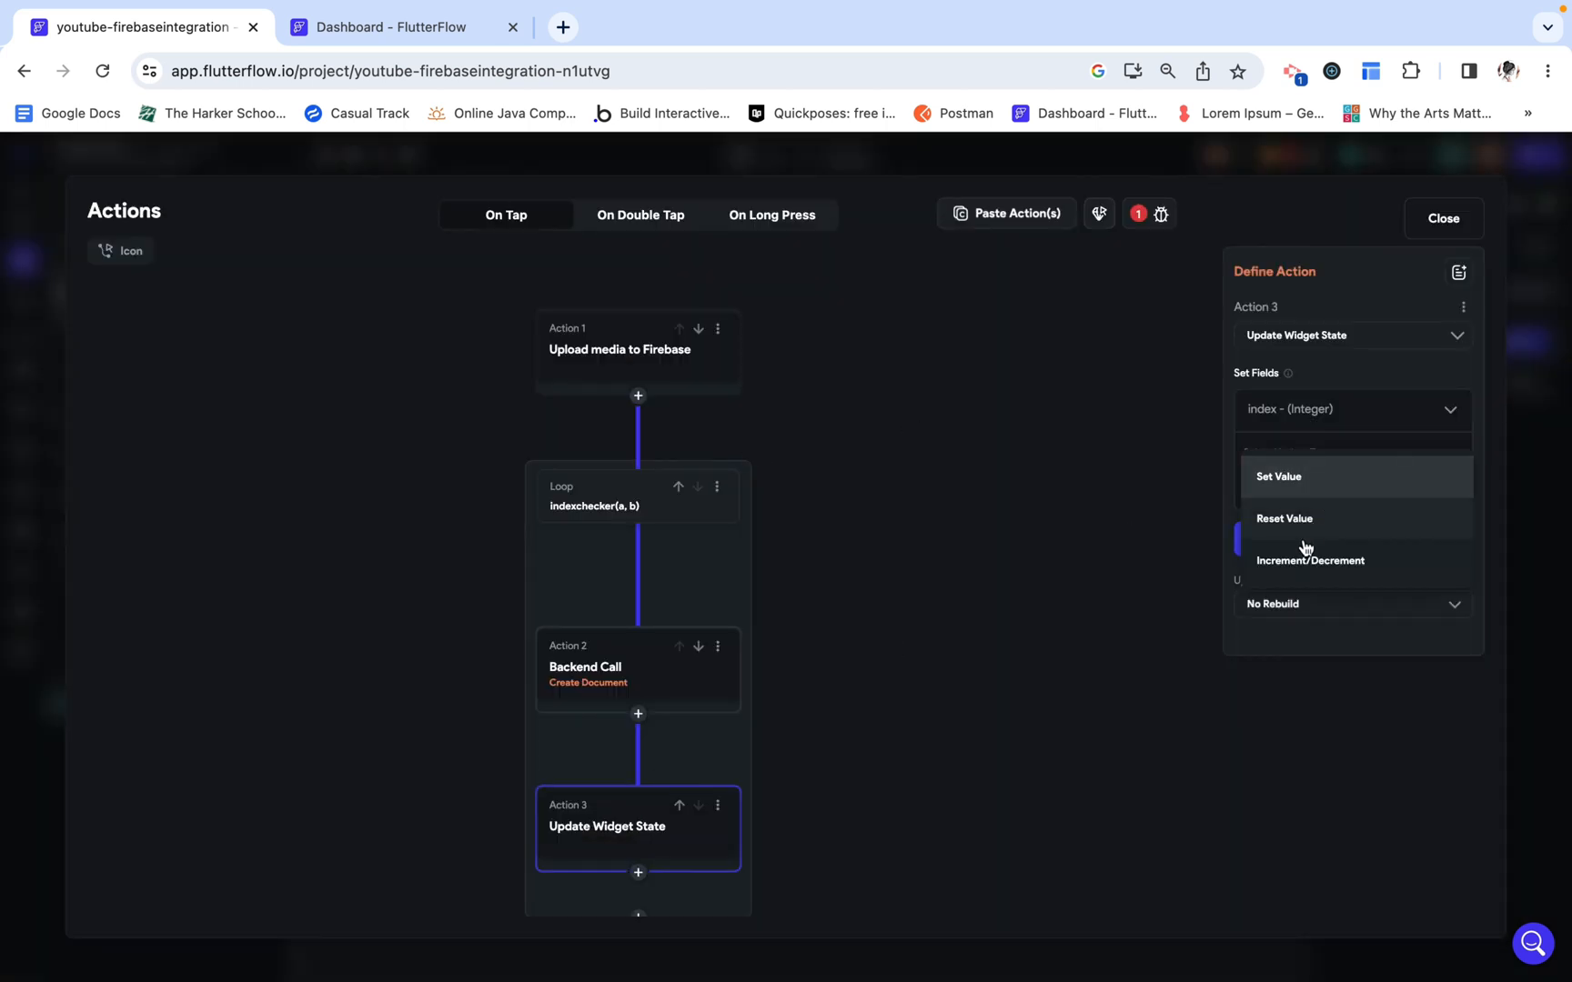
{"action": "left_click", "coordinate": [1310, 561]}
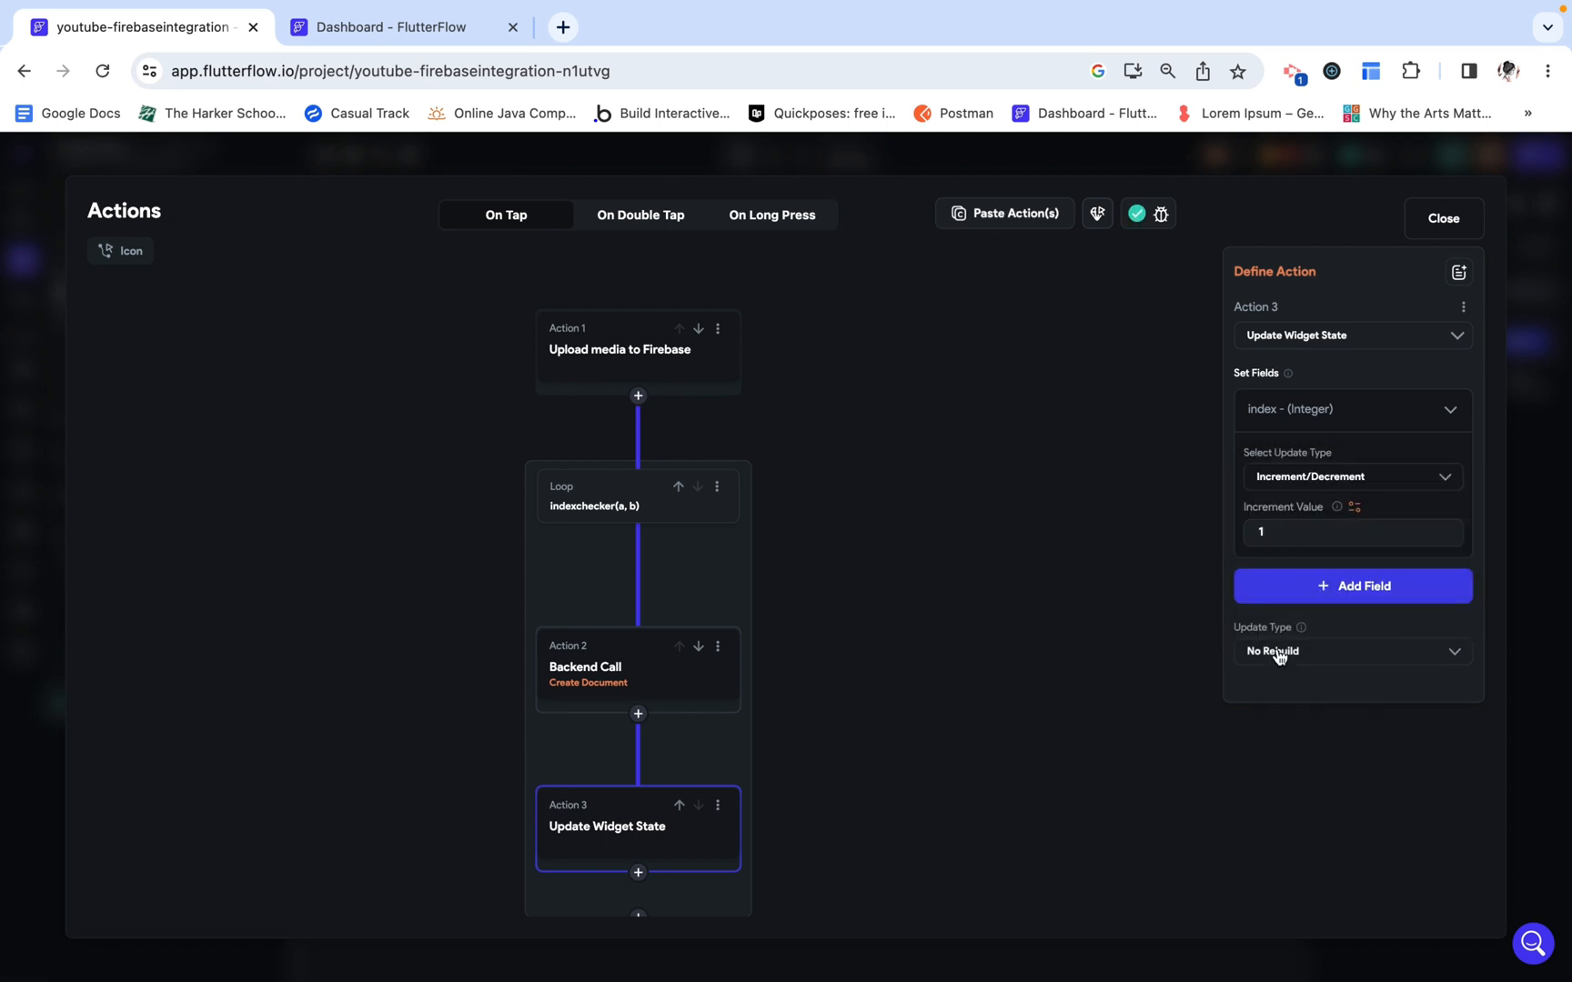
{"action": "mouse_move", "coordinate": [1302, 635]}
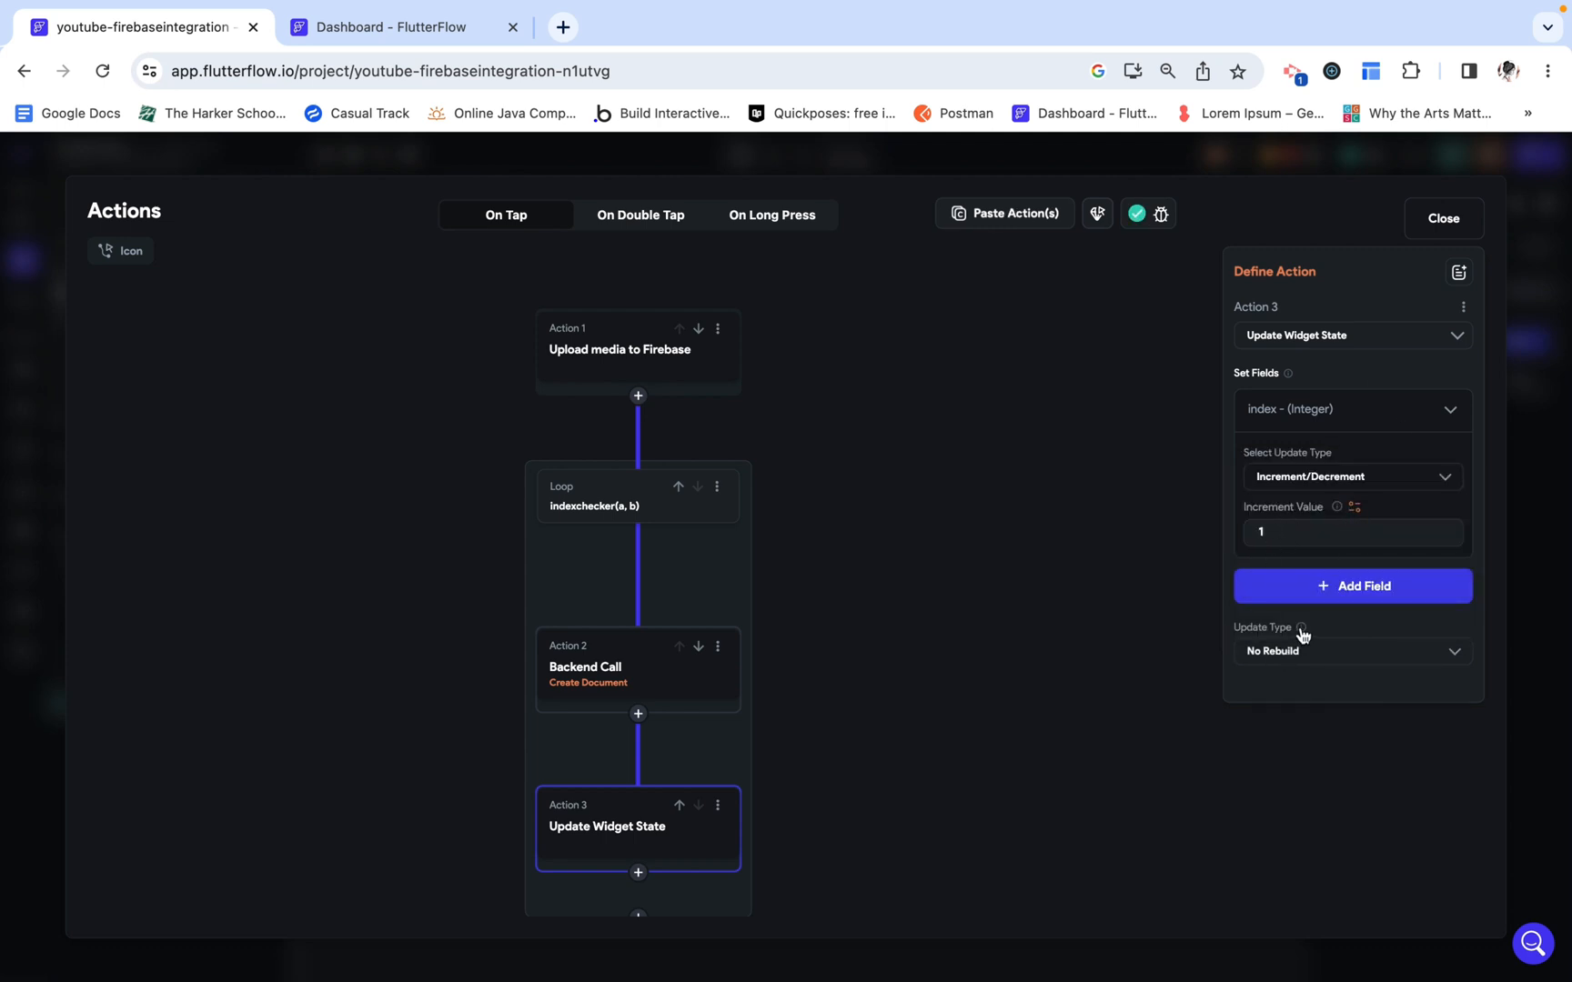
{"action": "mouse_move", "coordinate": [937, 460]}
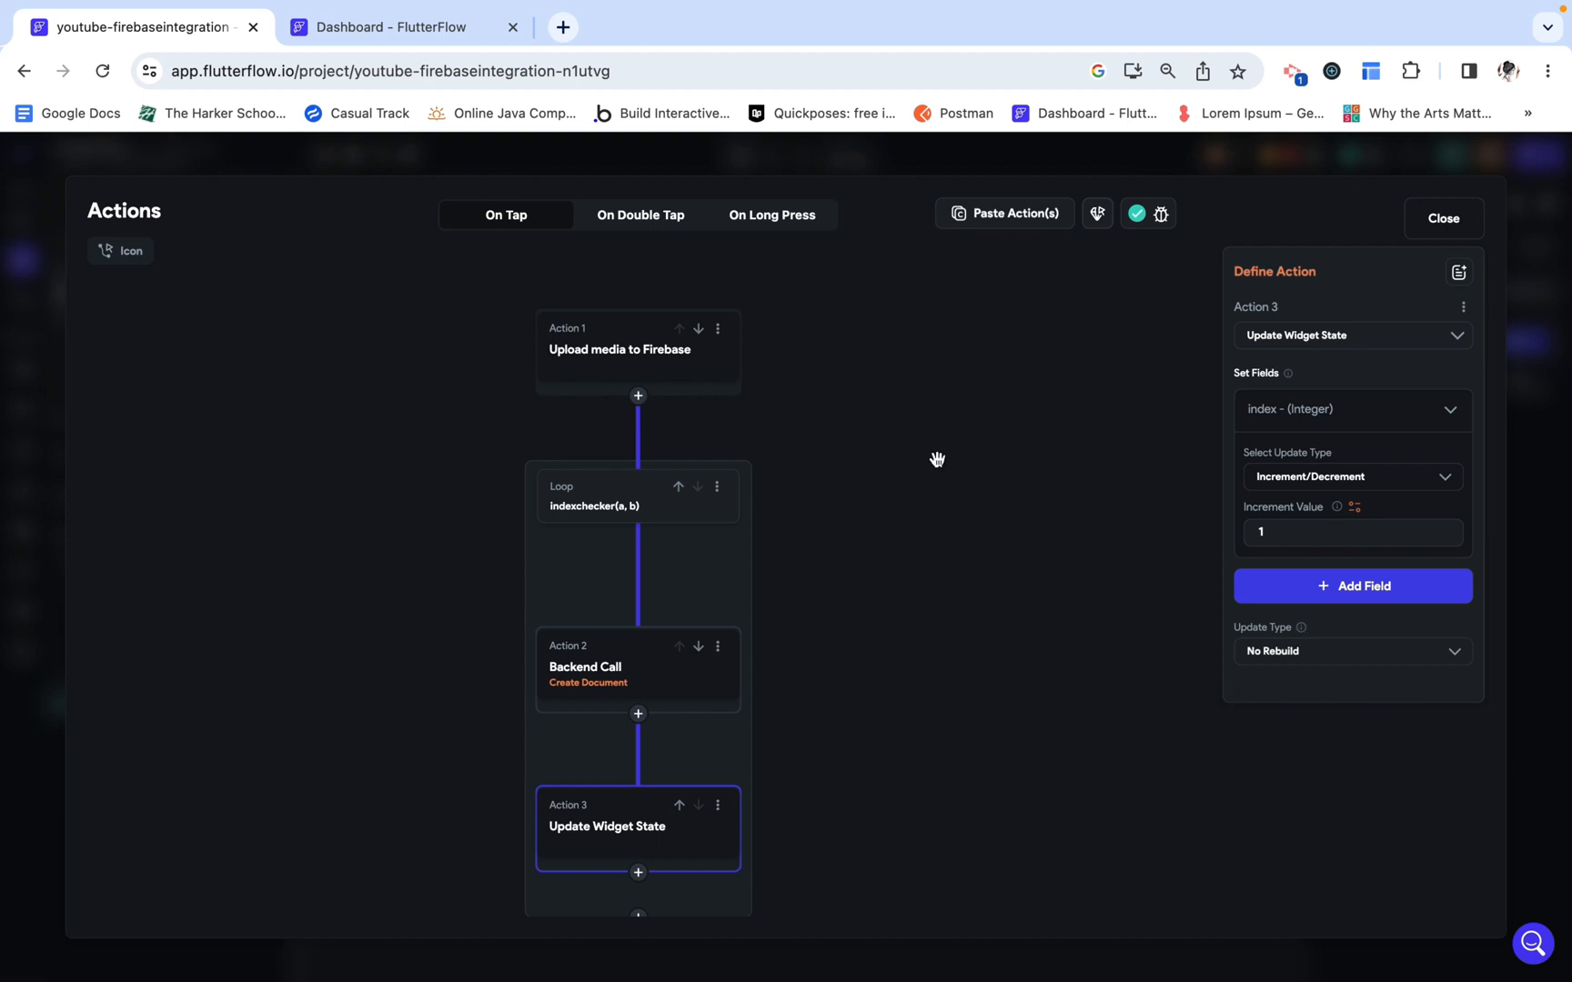
{"action": "mouse_move", "coordinate": [934, 670]}
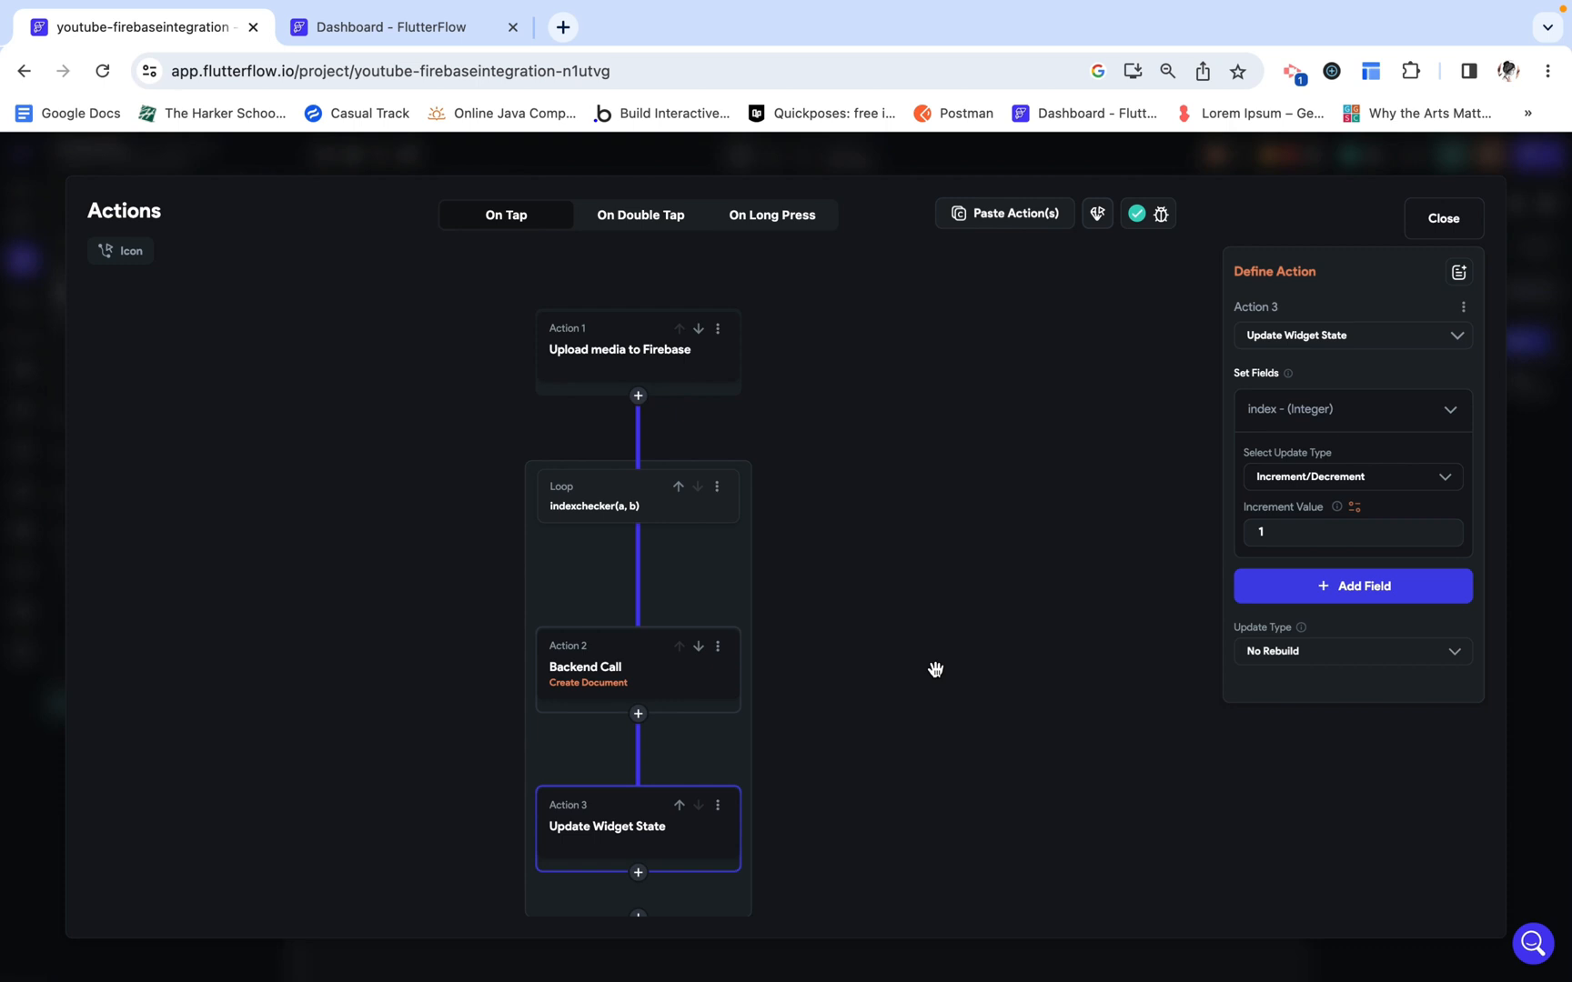
{"action": "mouse_move", "coordinate": [704, 654]}
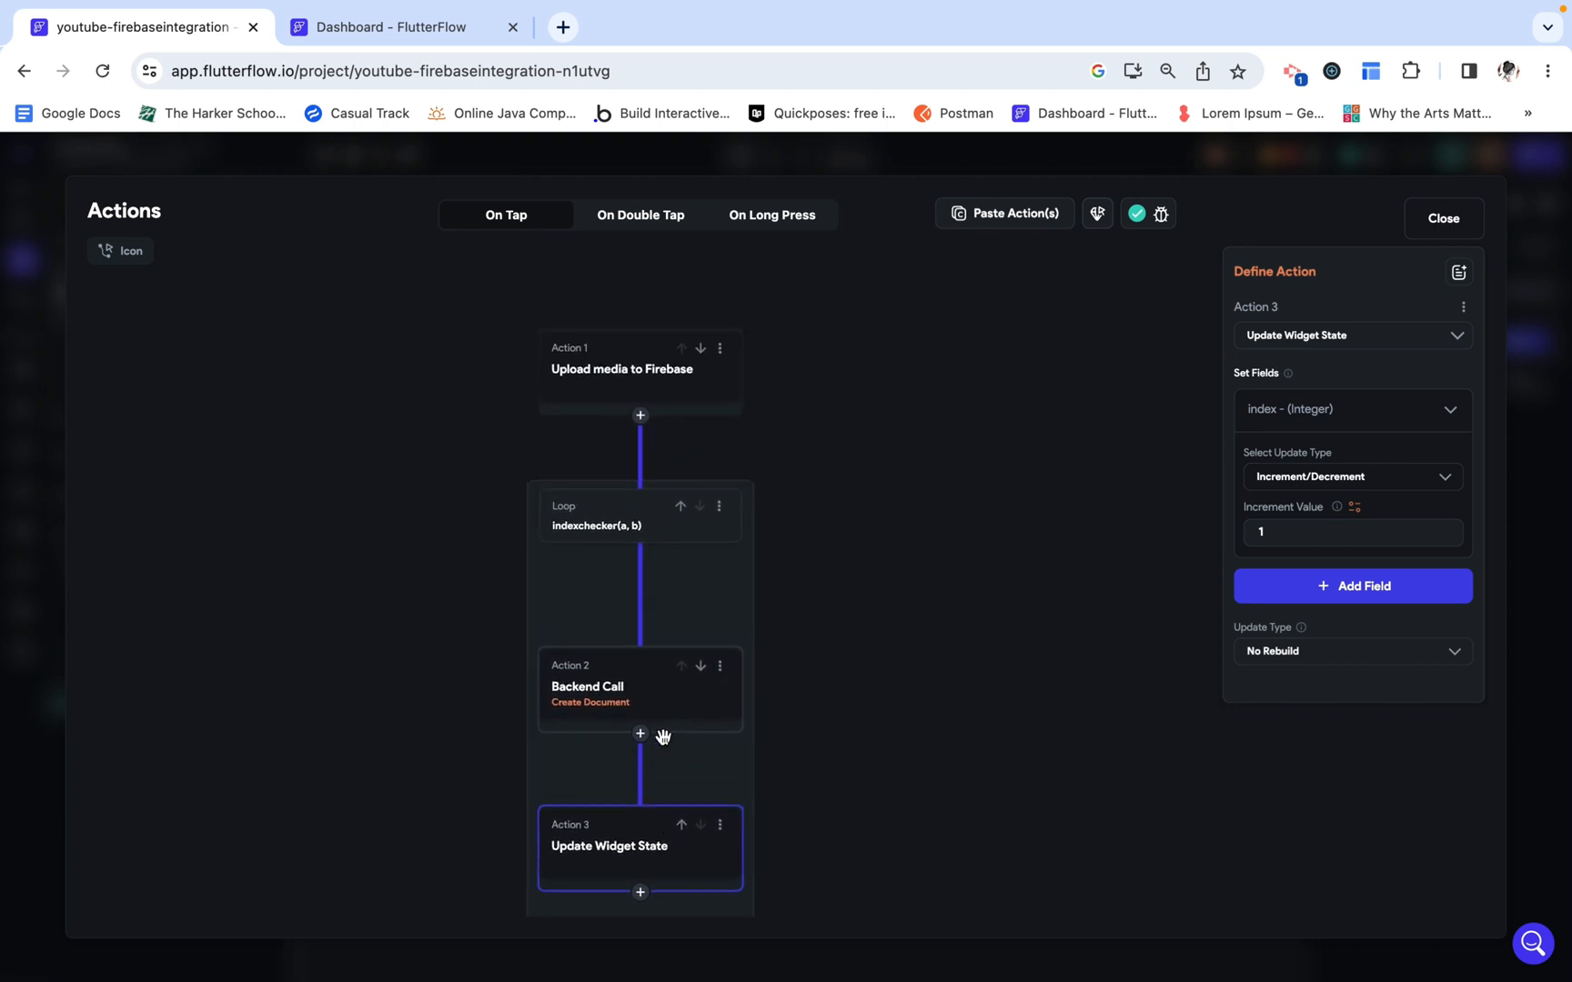
Step: Add an Update Page State action before the loop that resets index, then close the editor
{"action": "left_click", "coordinate": [639, 414]}
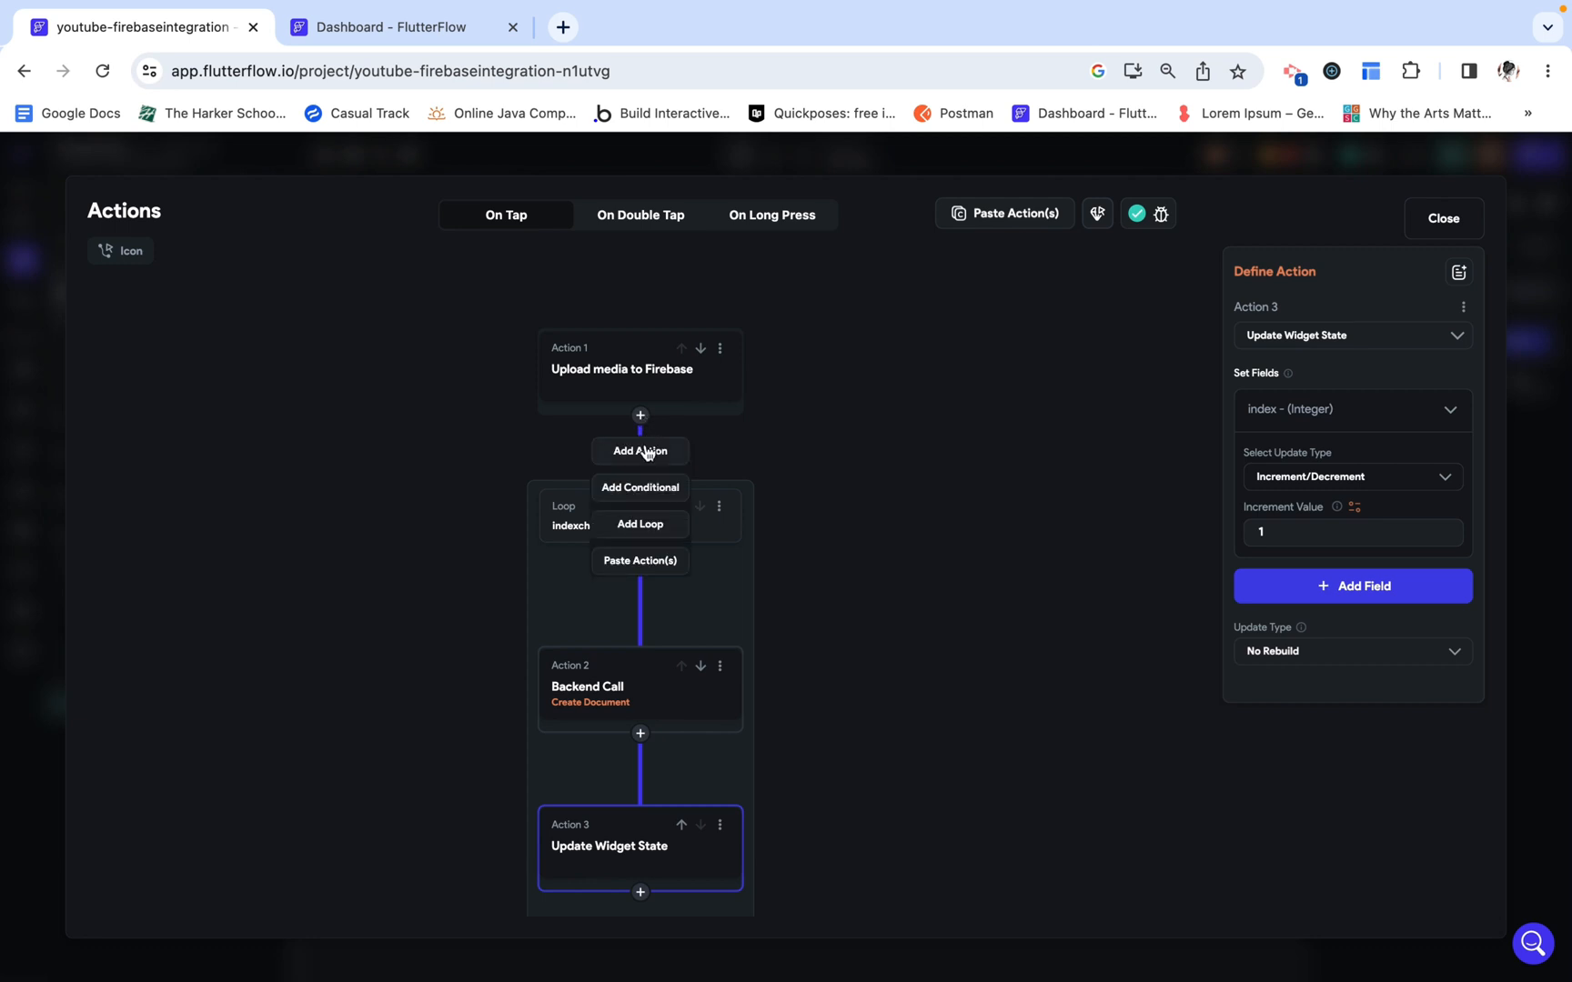
{"action": "left_click", "coordinate": [639, 451]}
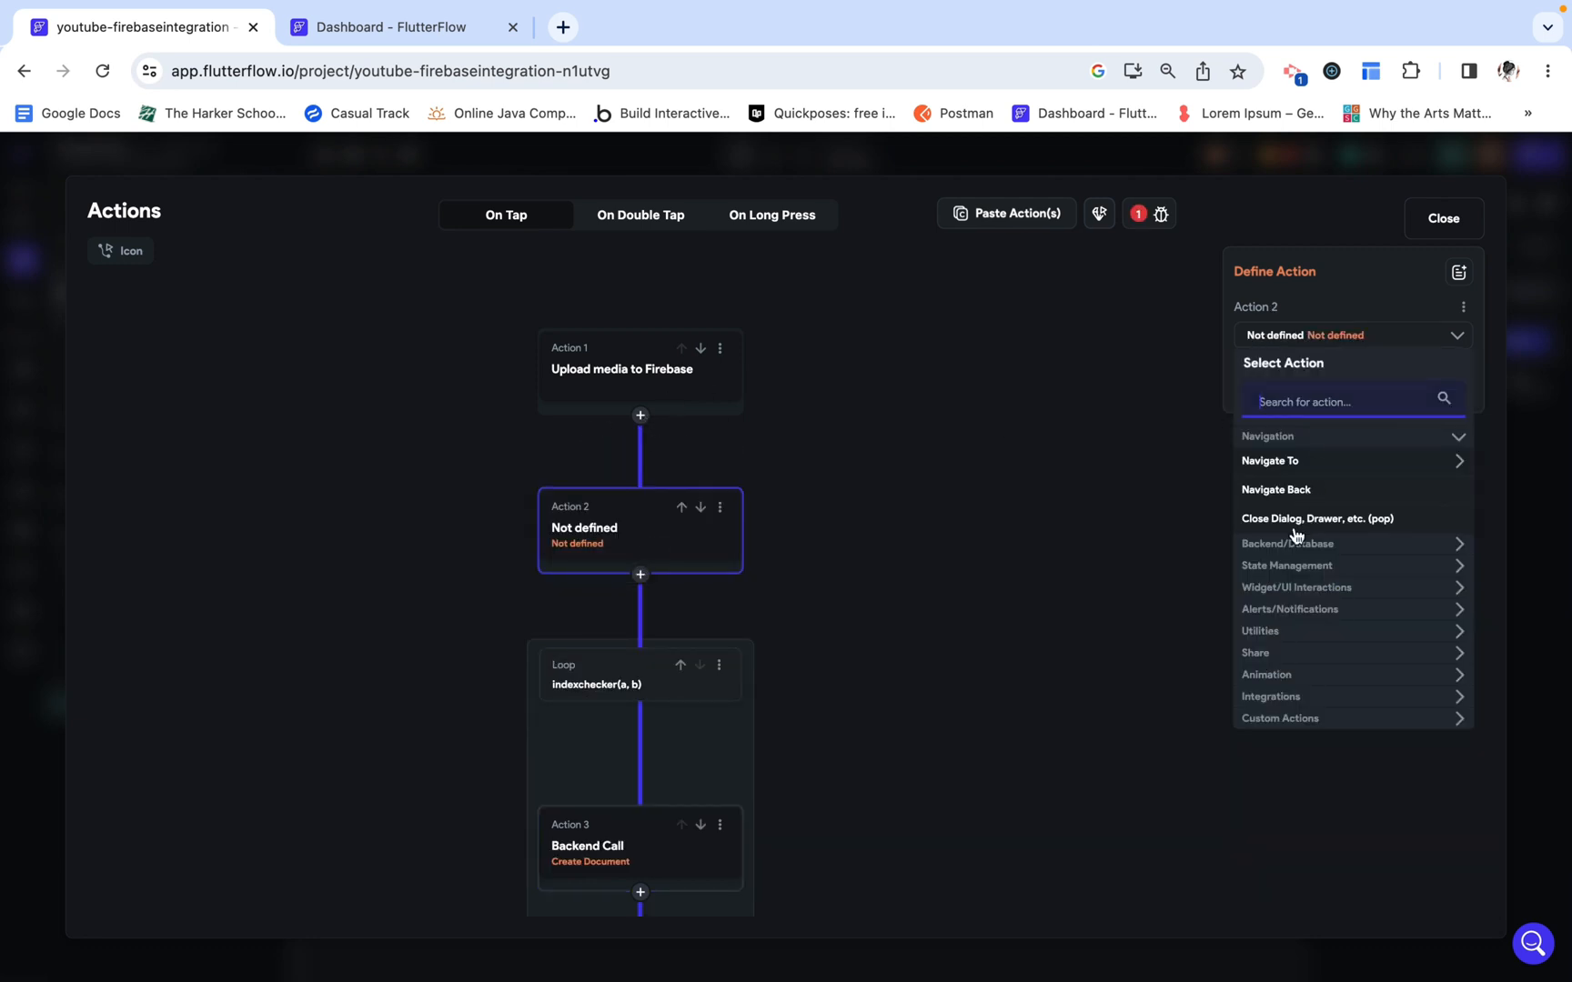
{"action": "type", "text": "stat"}
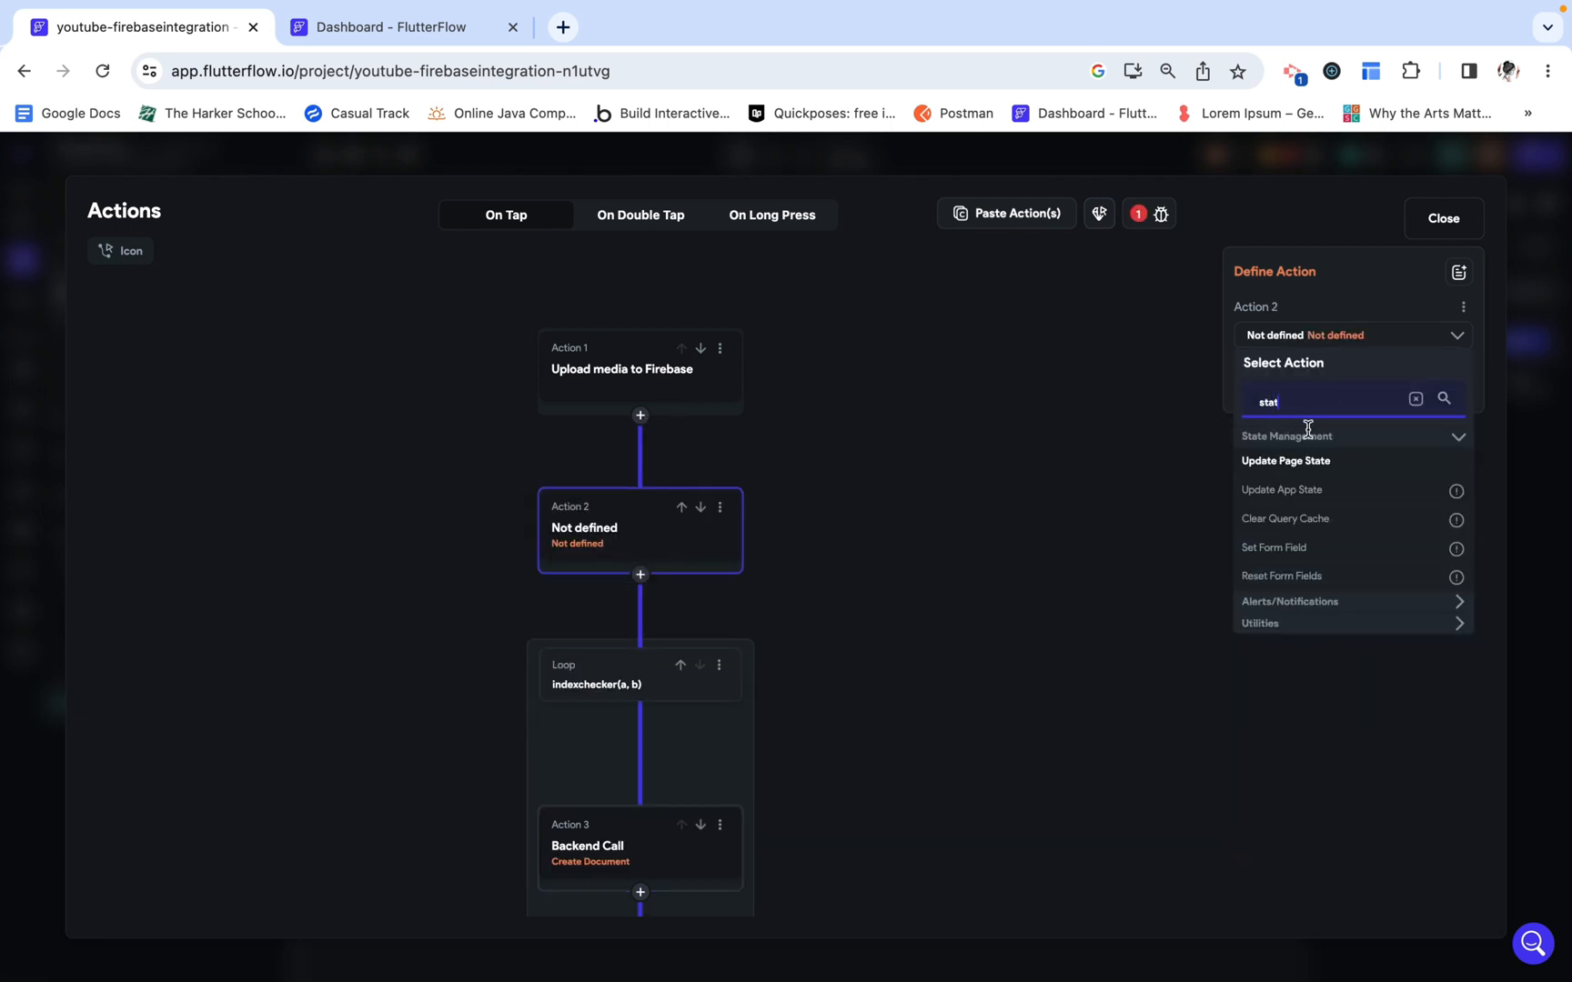
{"action": "left_click", "coordinate": [1285, 460]}
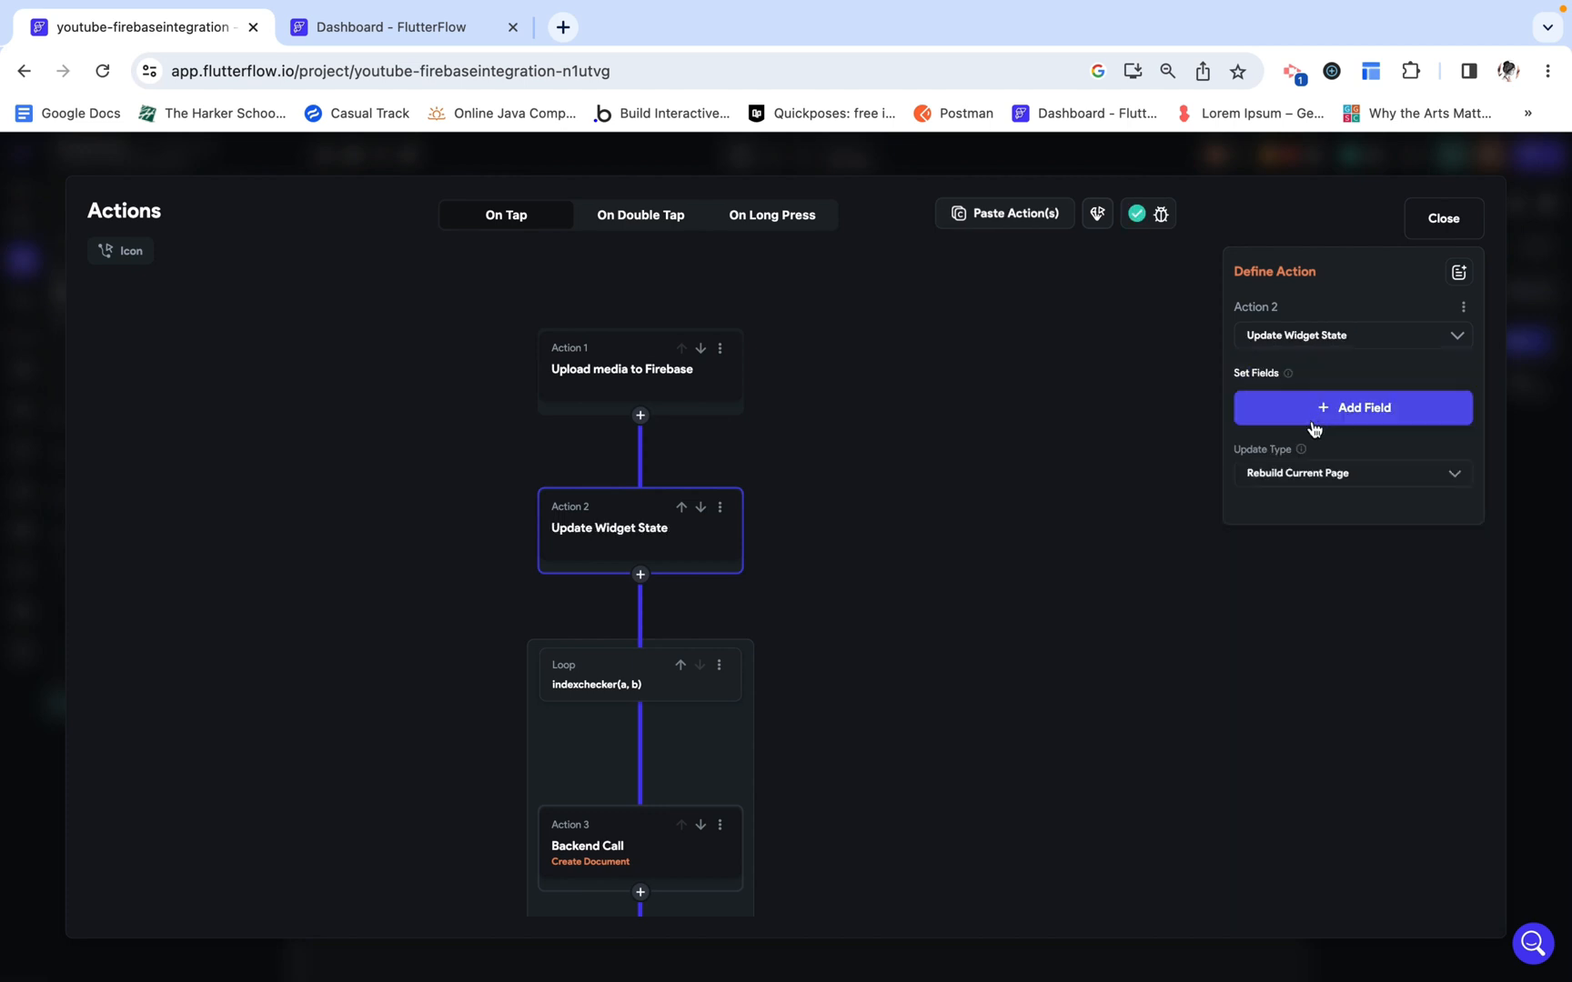
{"action": "left_click", "coordinate": [1352, 407]}
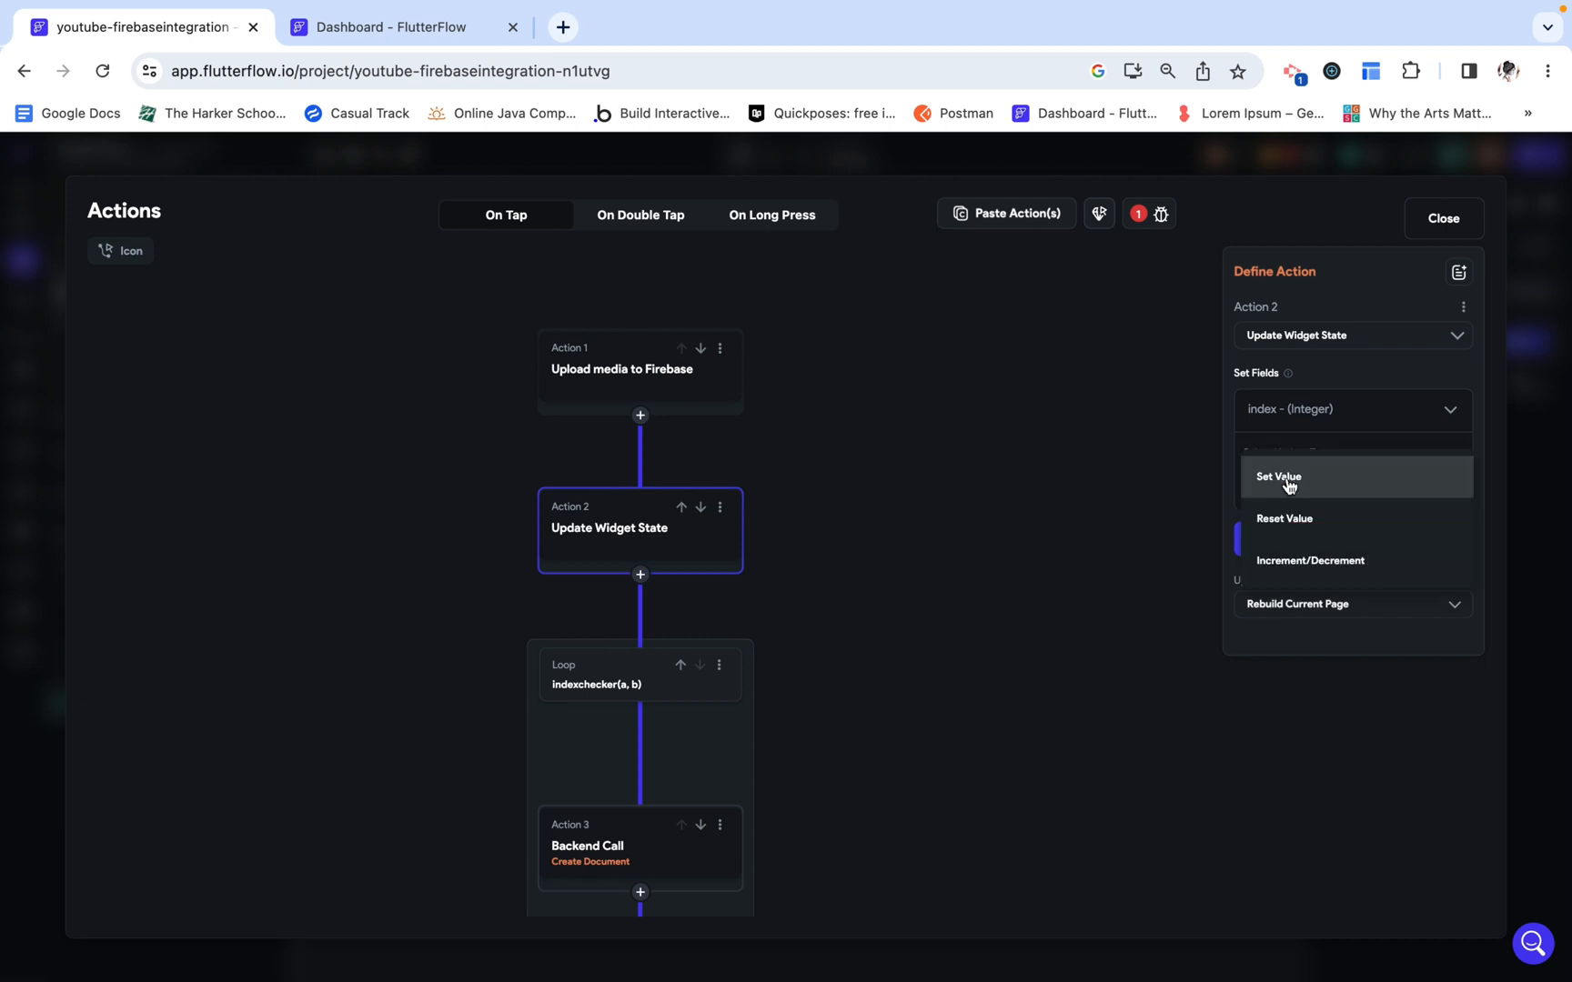
{"action": "left_click", "coordinate": [1285, 518]}
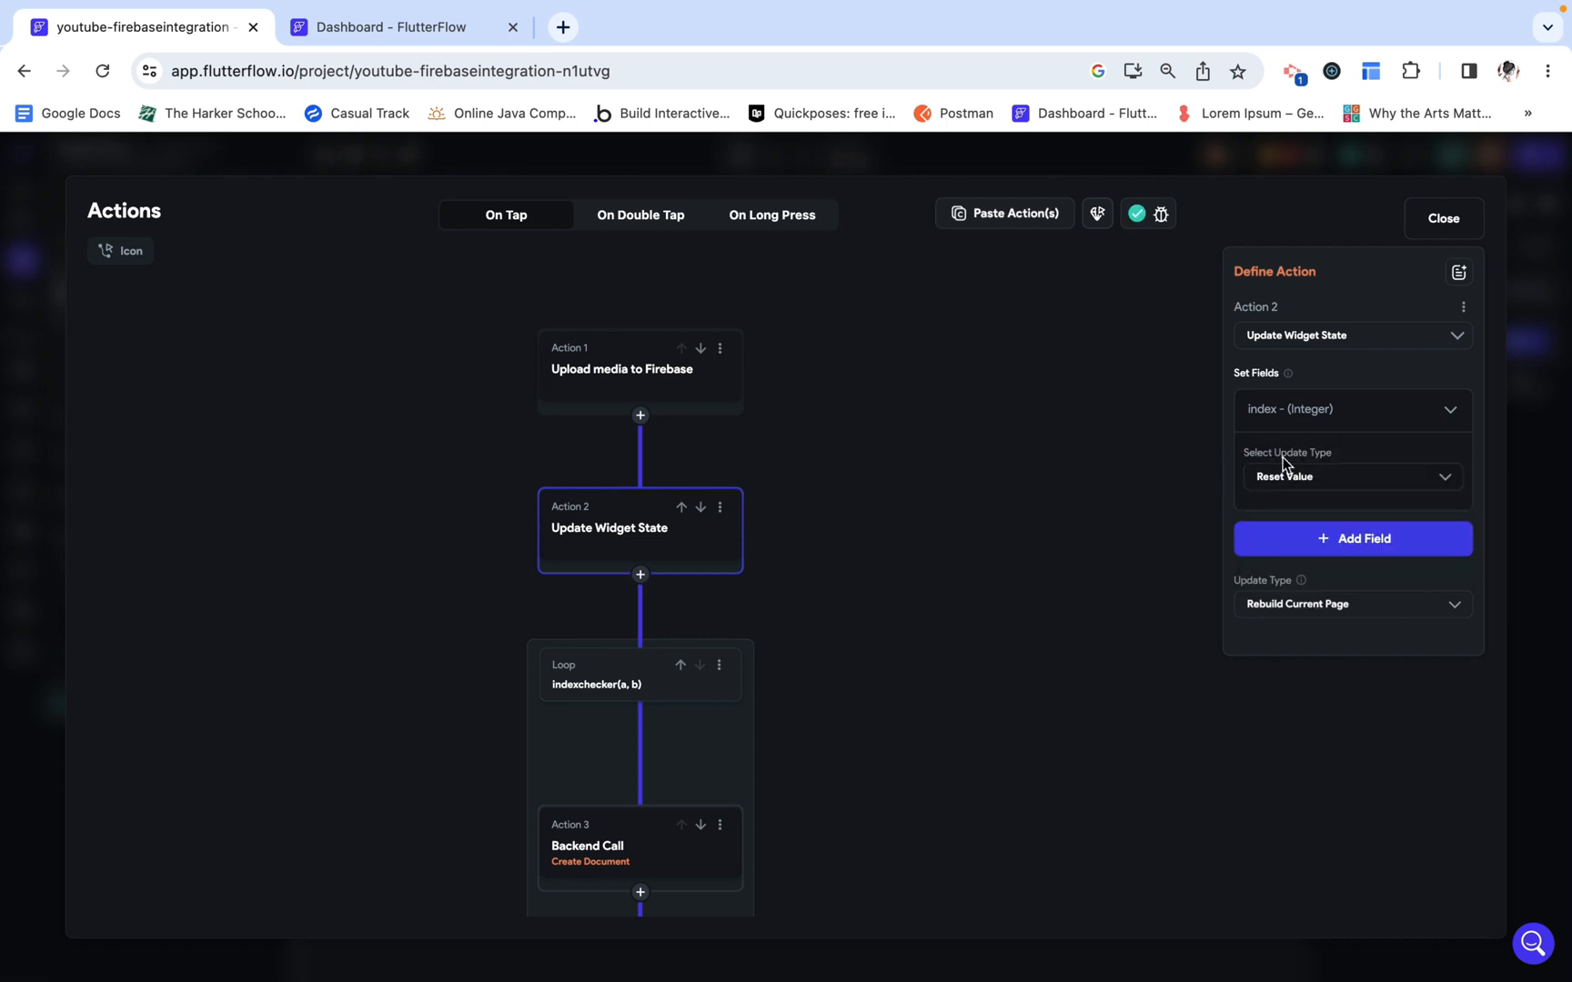
{"action": "left_click", "coordinate": [1350, 603]}
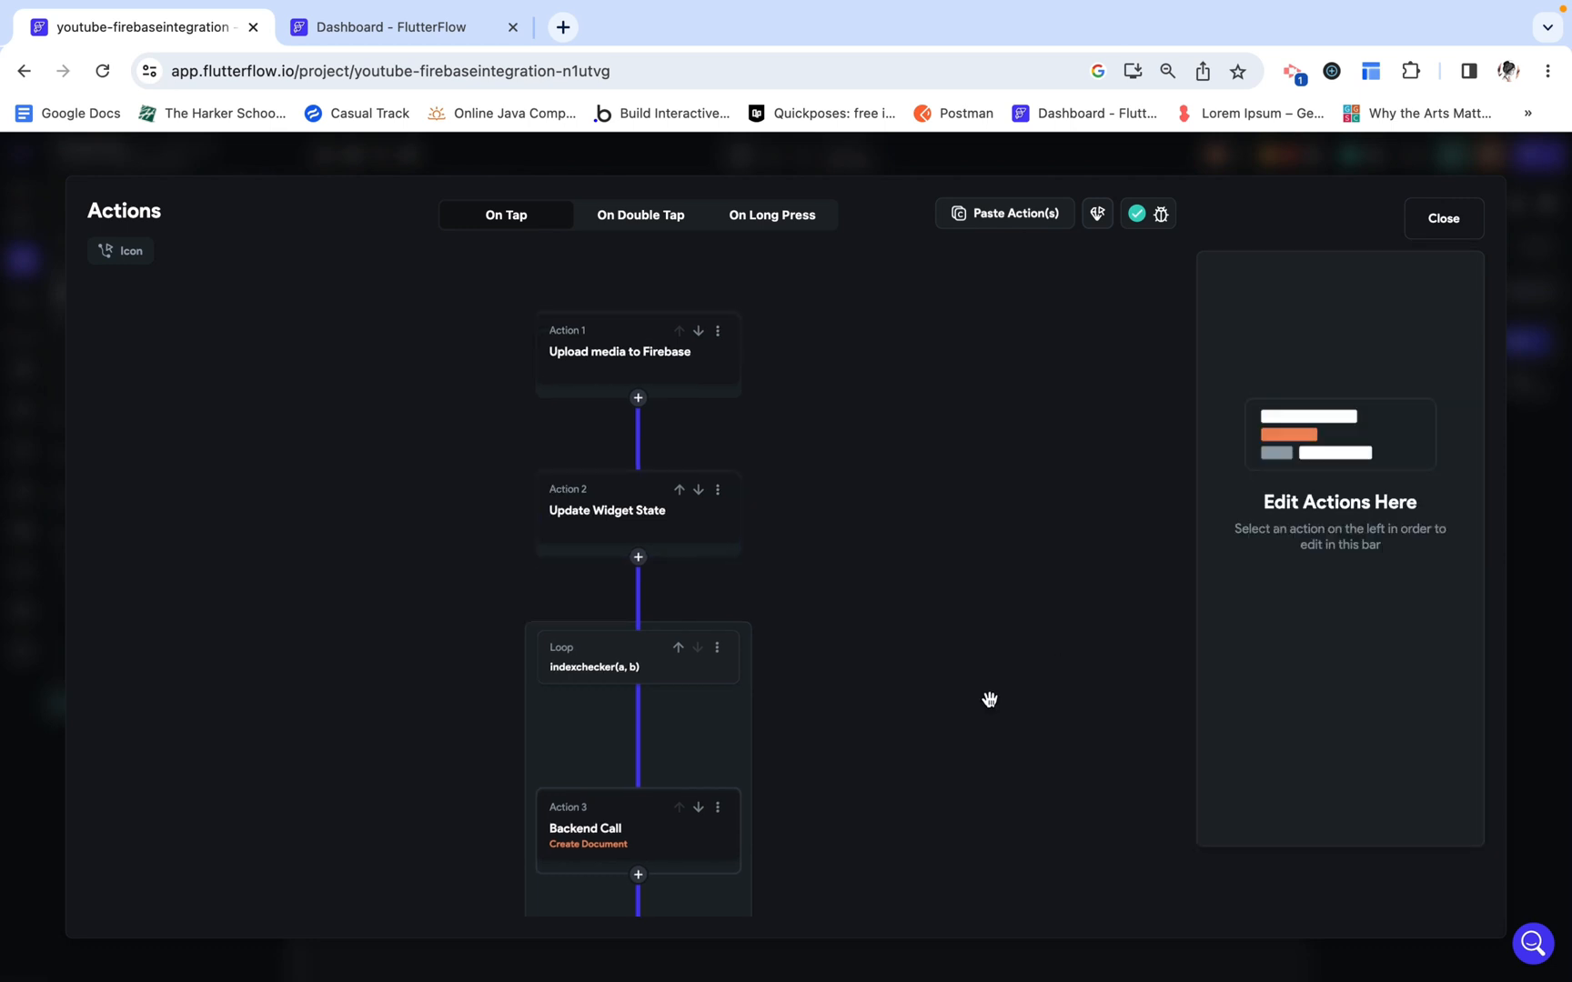
{"action": "scroll", "scroll_direction": "down", "scroll_amount": 3}
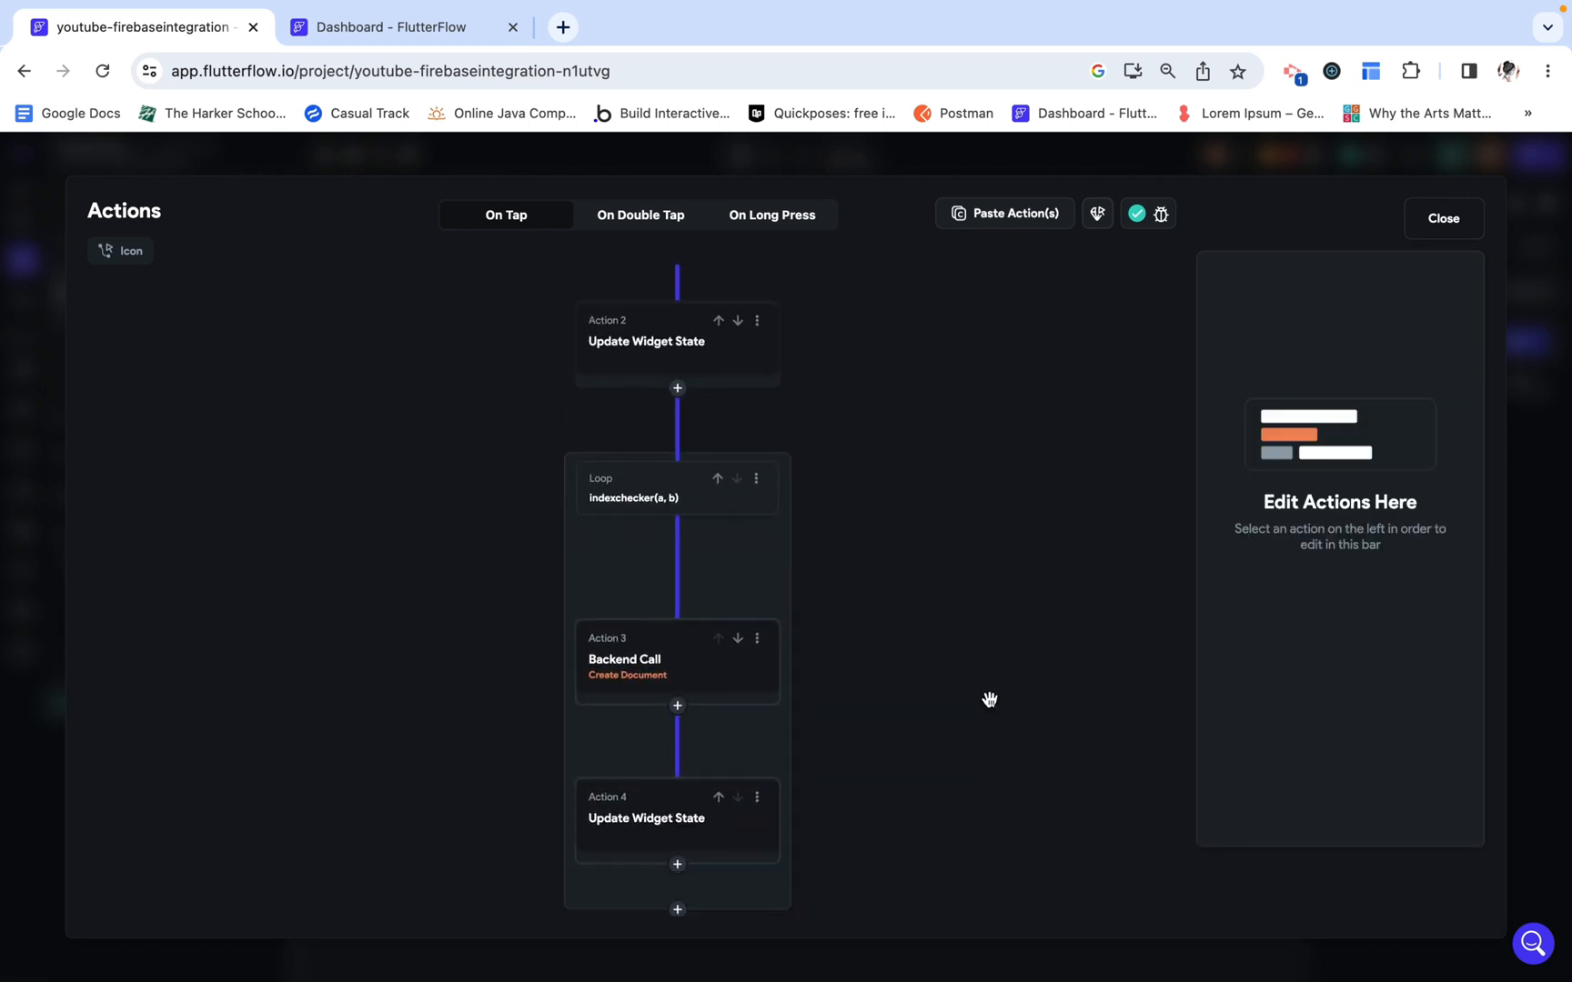
{"action": "left_click", "coordinate": [1443, 219]}
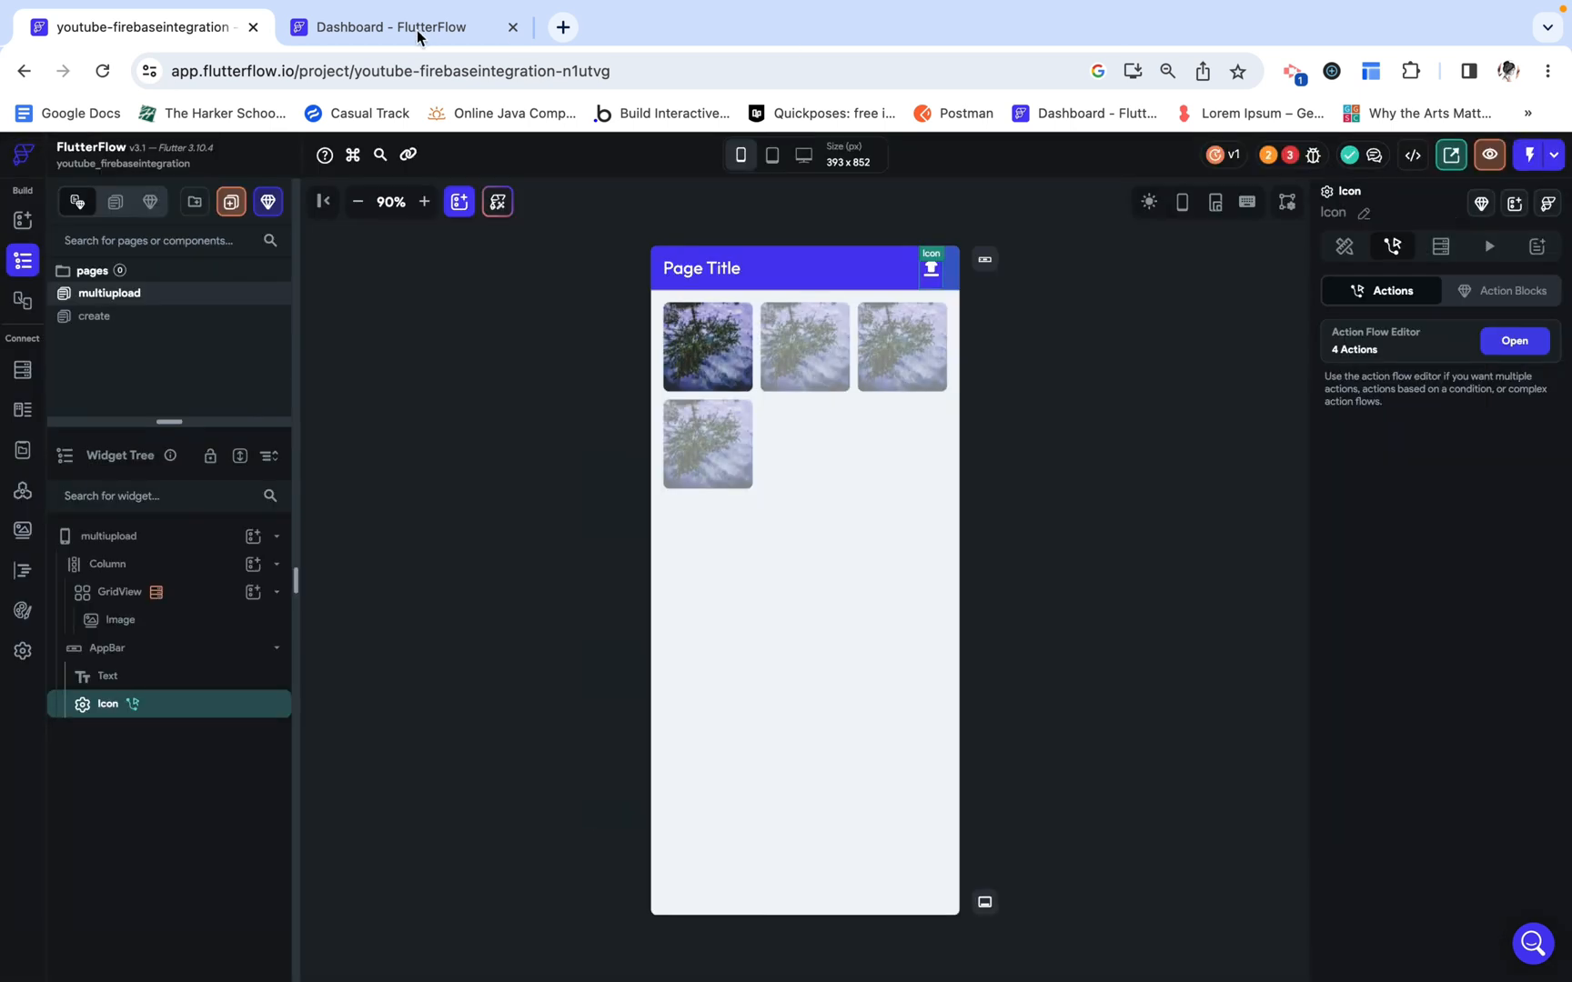
Step: Deploy Firebase Storage rules in App Settings > Firebase and switch to the Test Mode tab
{"action": "left_click", "coordinate": [22, 651]}
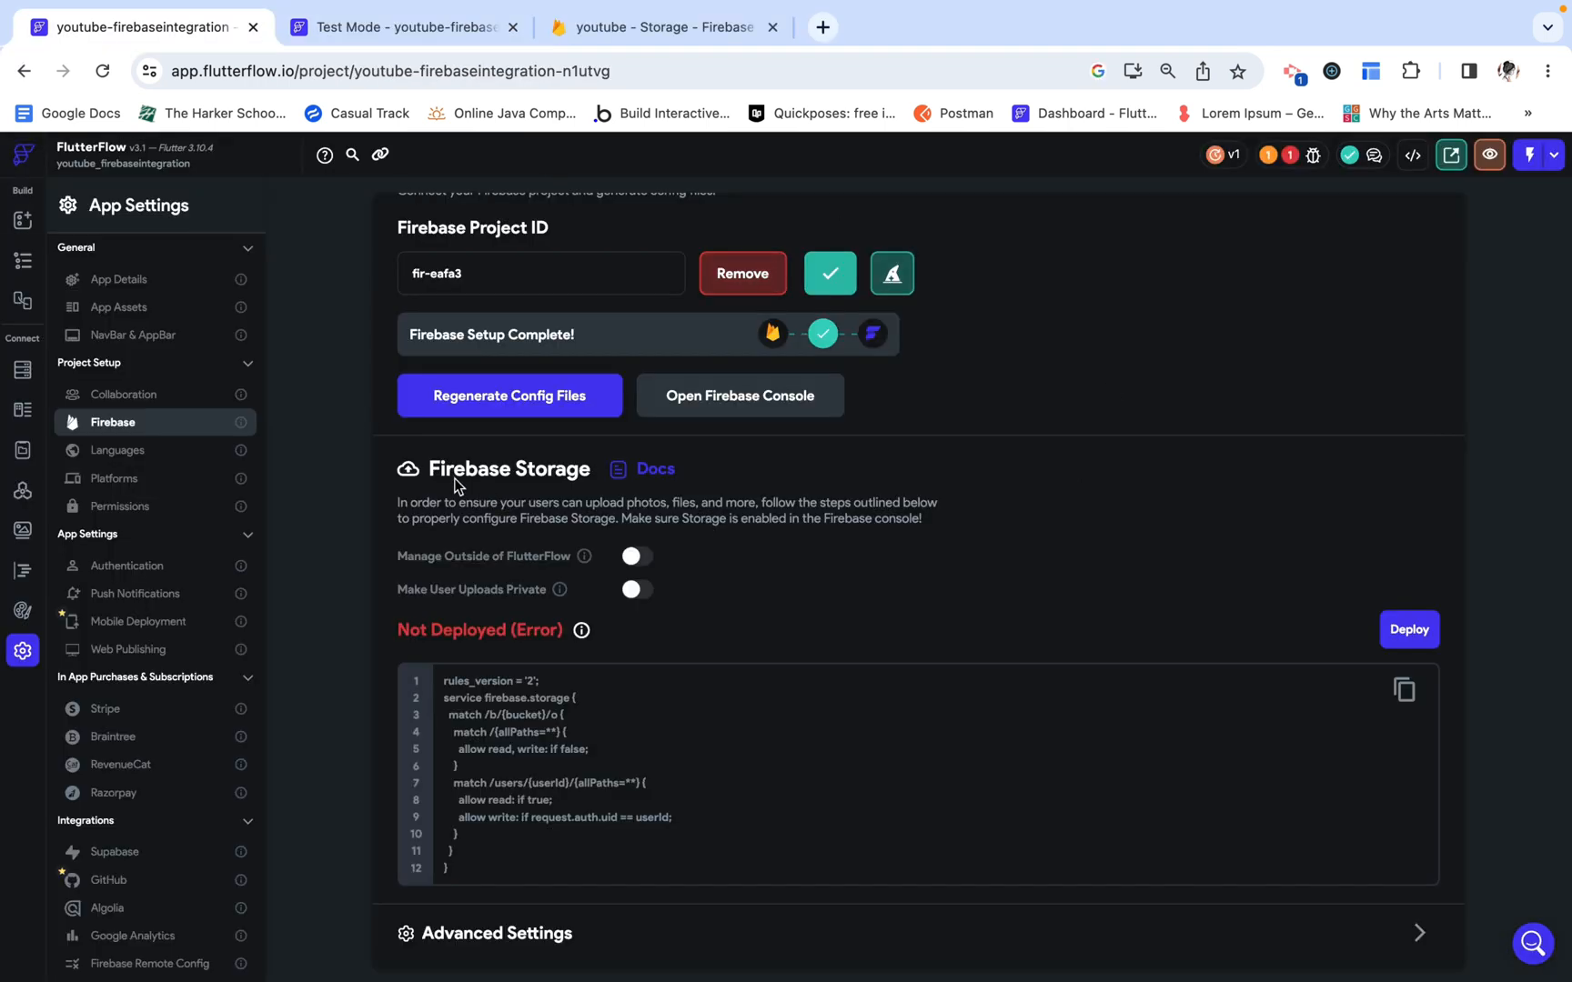
{"action": "mouse_move", "coordinate": [454, 444]}
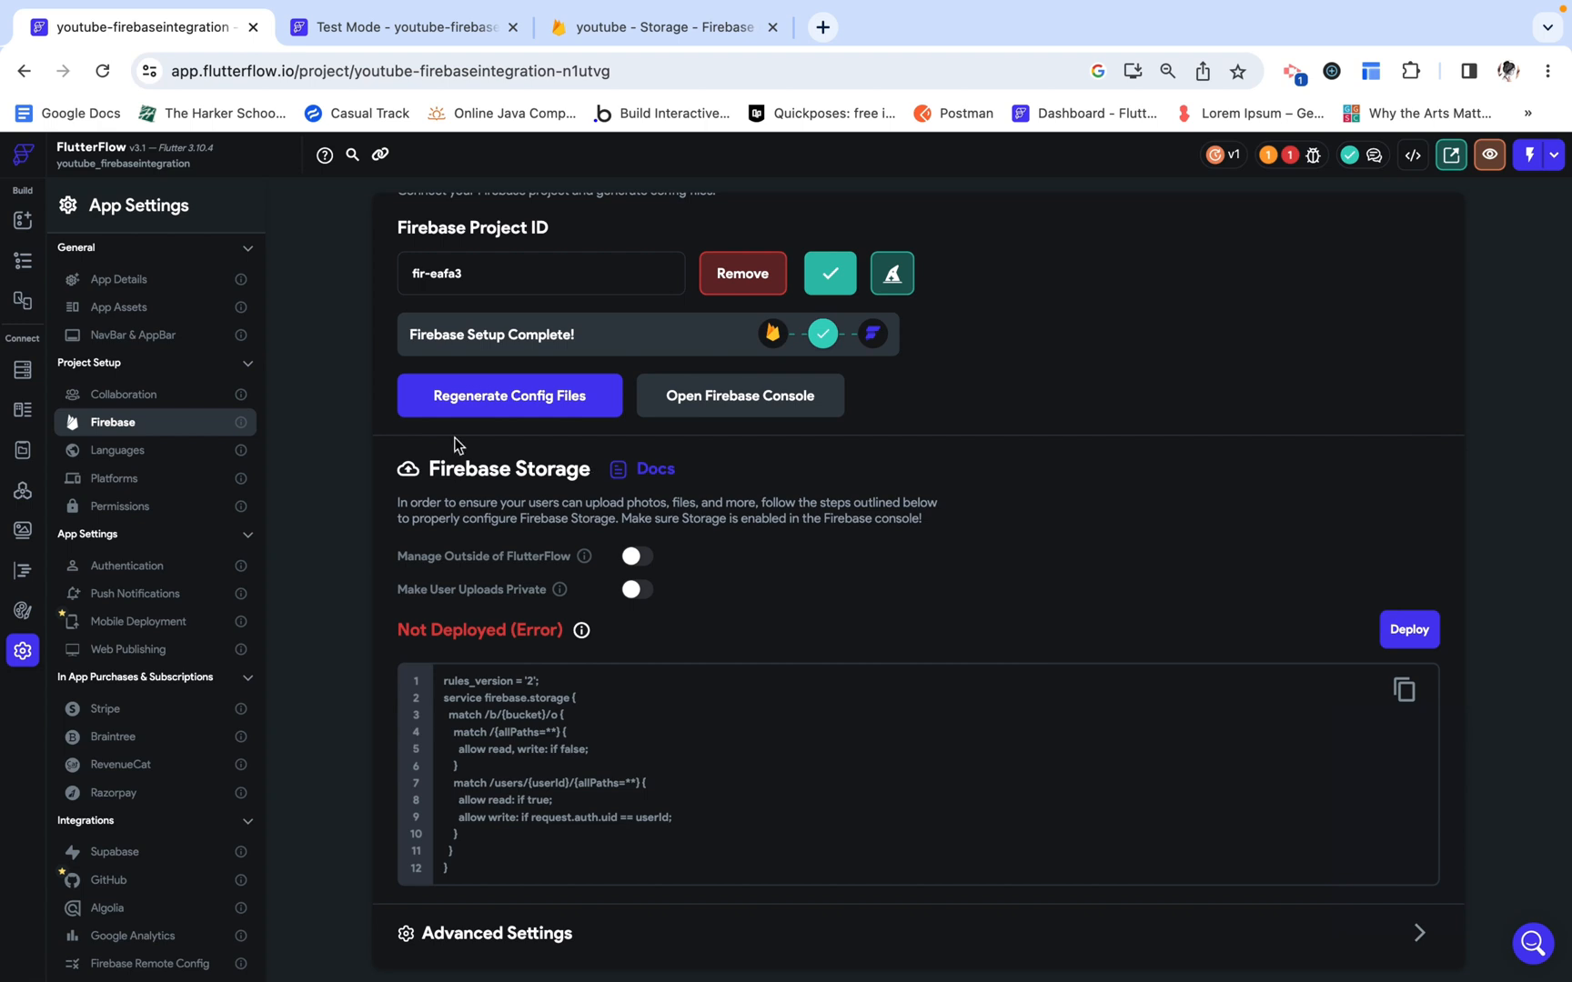
{"action": "mouse_move", "coordinate": [541, 542]}
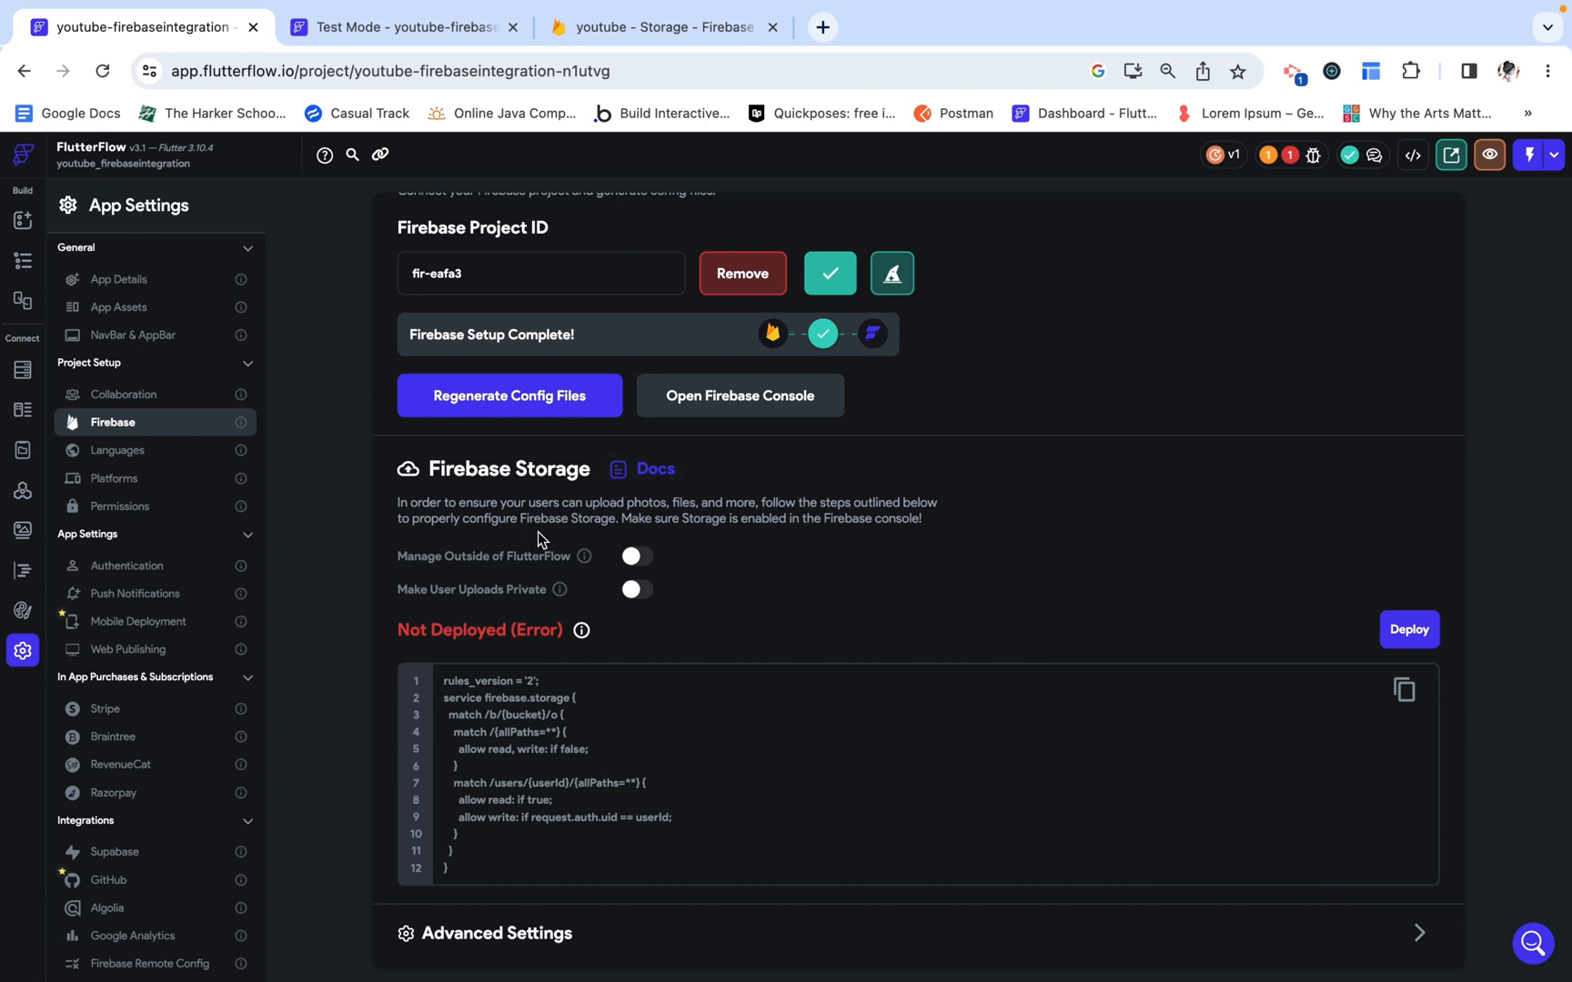
{"action": "mouse_move", "coordinate": [719, 879]}
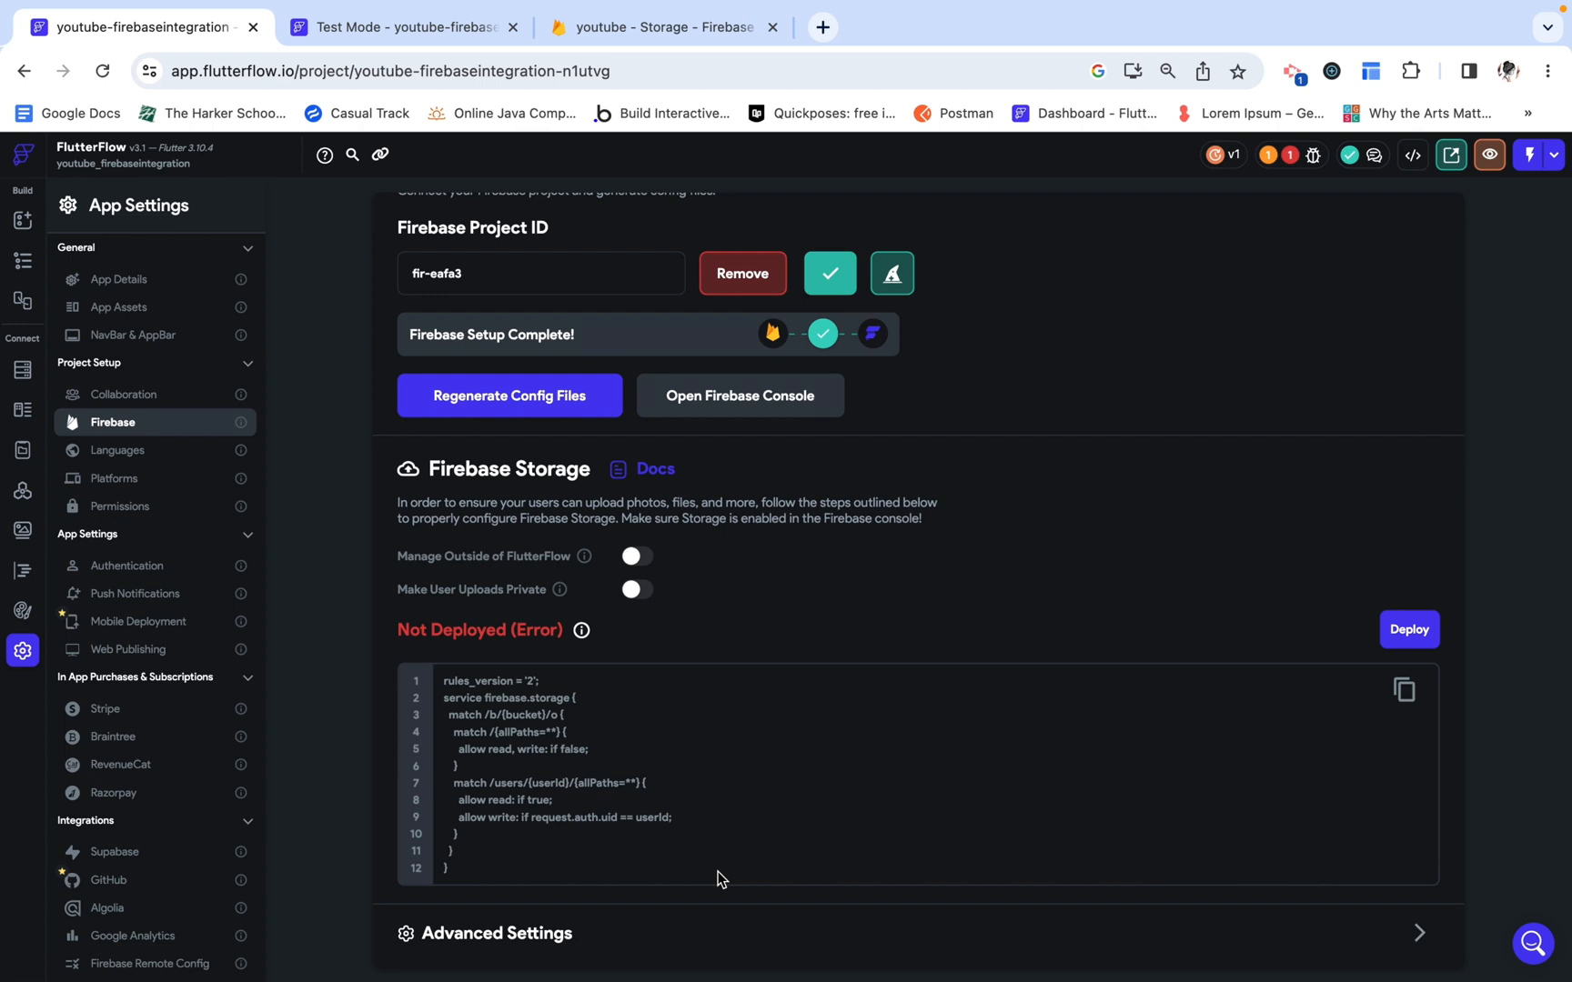
{"action": "mouse_move", "coordinate": [700, 18]}
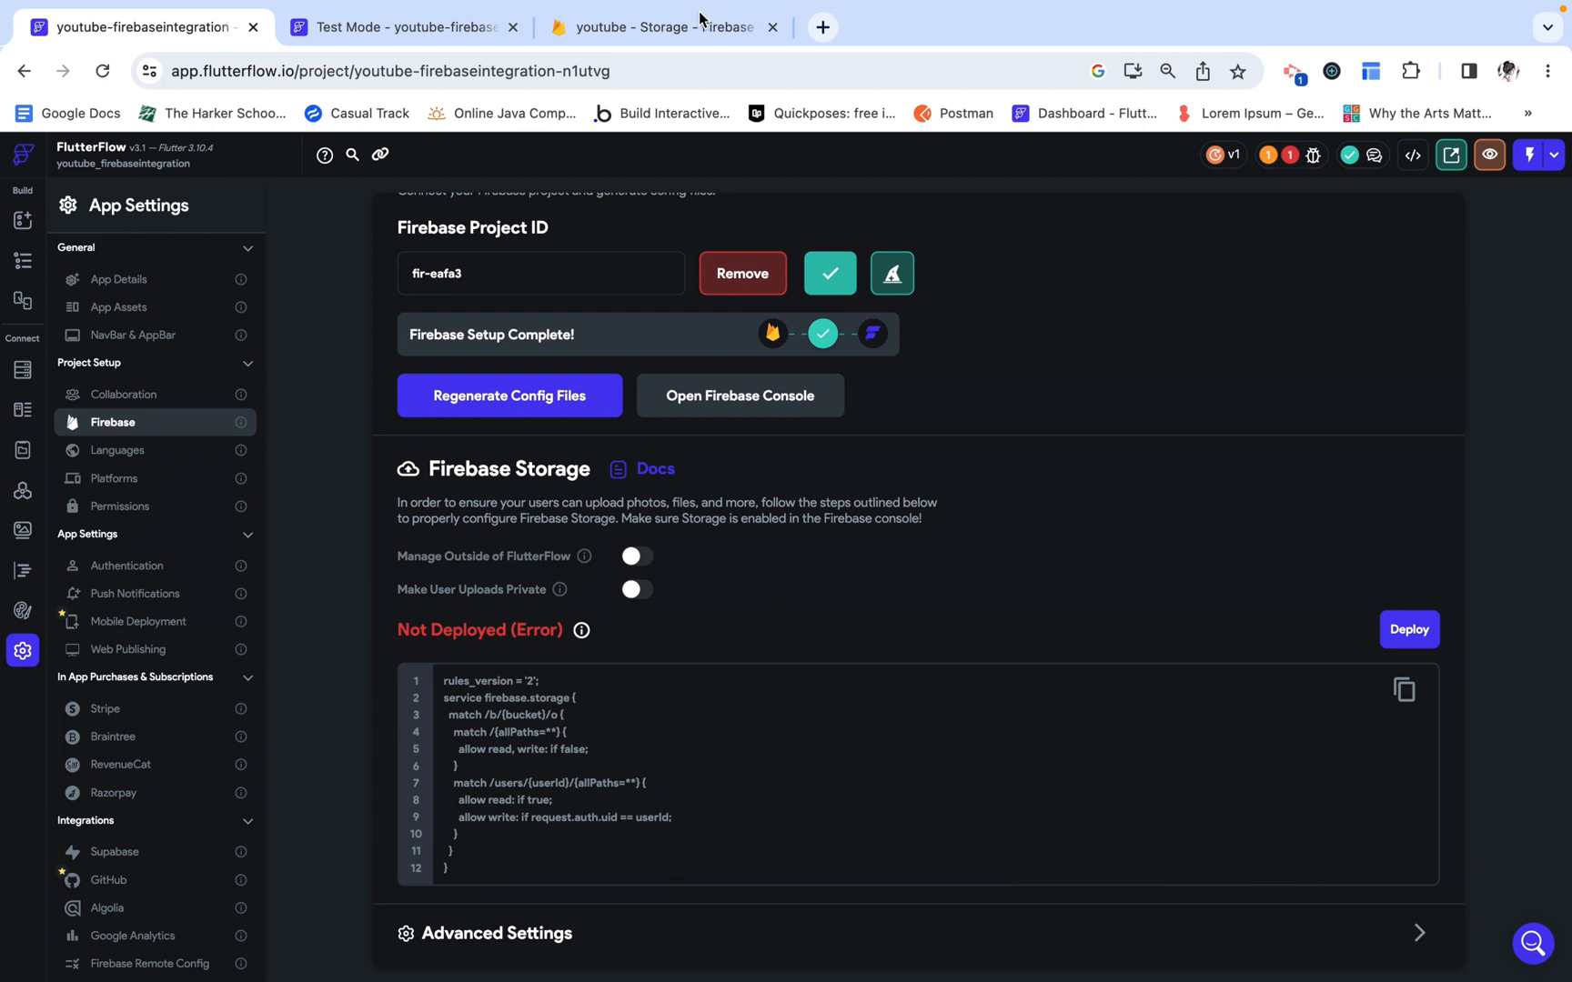
{"action": "left_click", "coordinate": [1408, 629]}
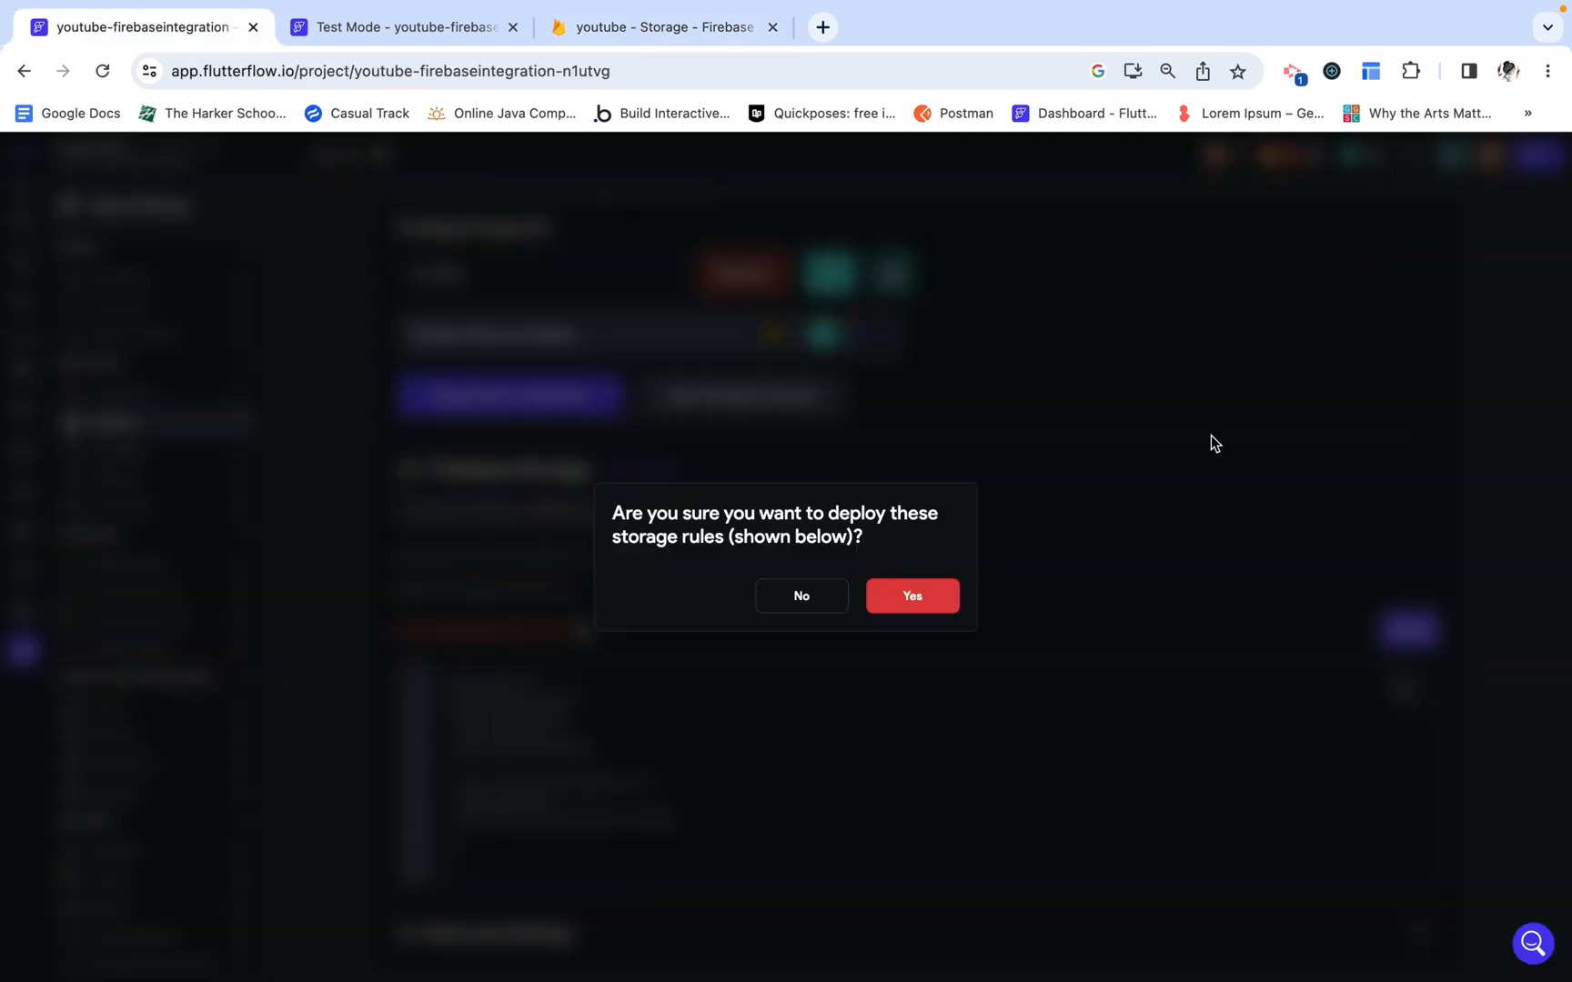
{"action": "left_click", "coordinate": [910, 596]}
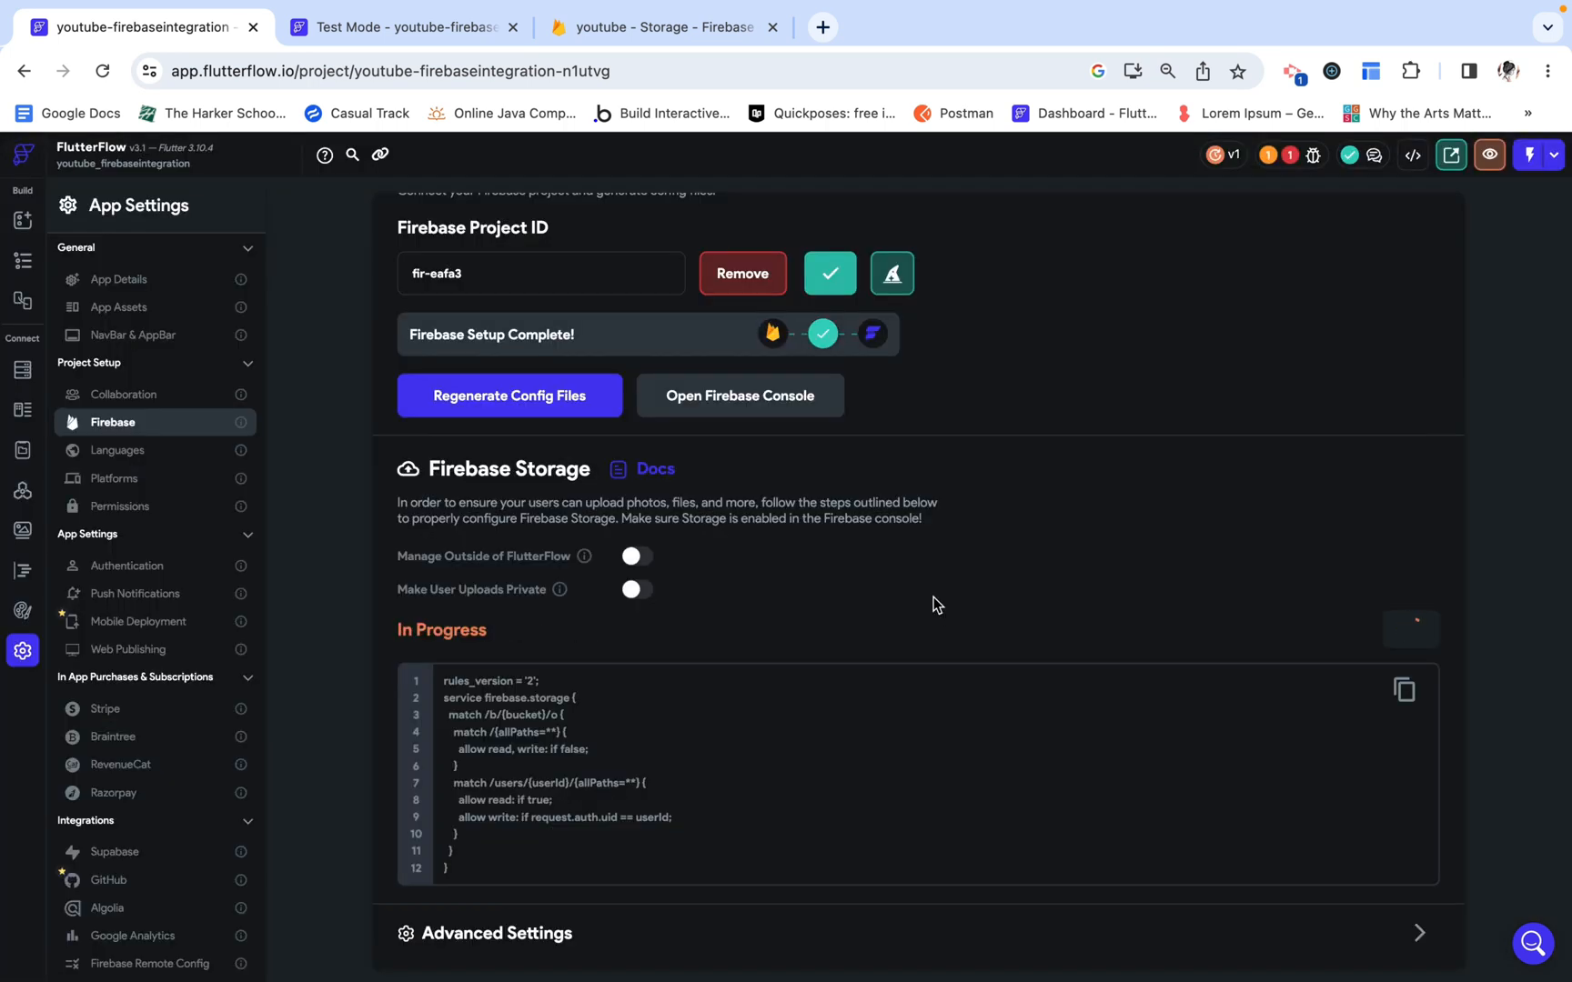
{"action": "left_click", "coordinate": [1411, 629]}
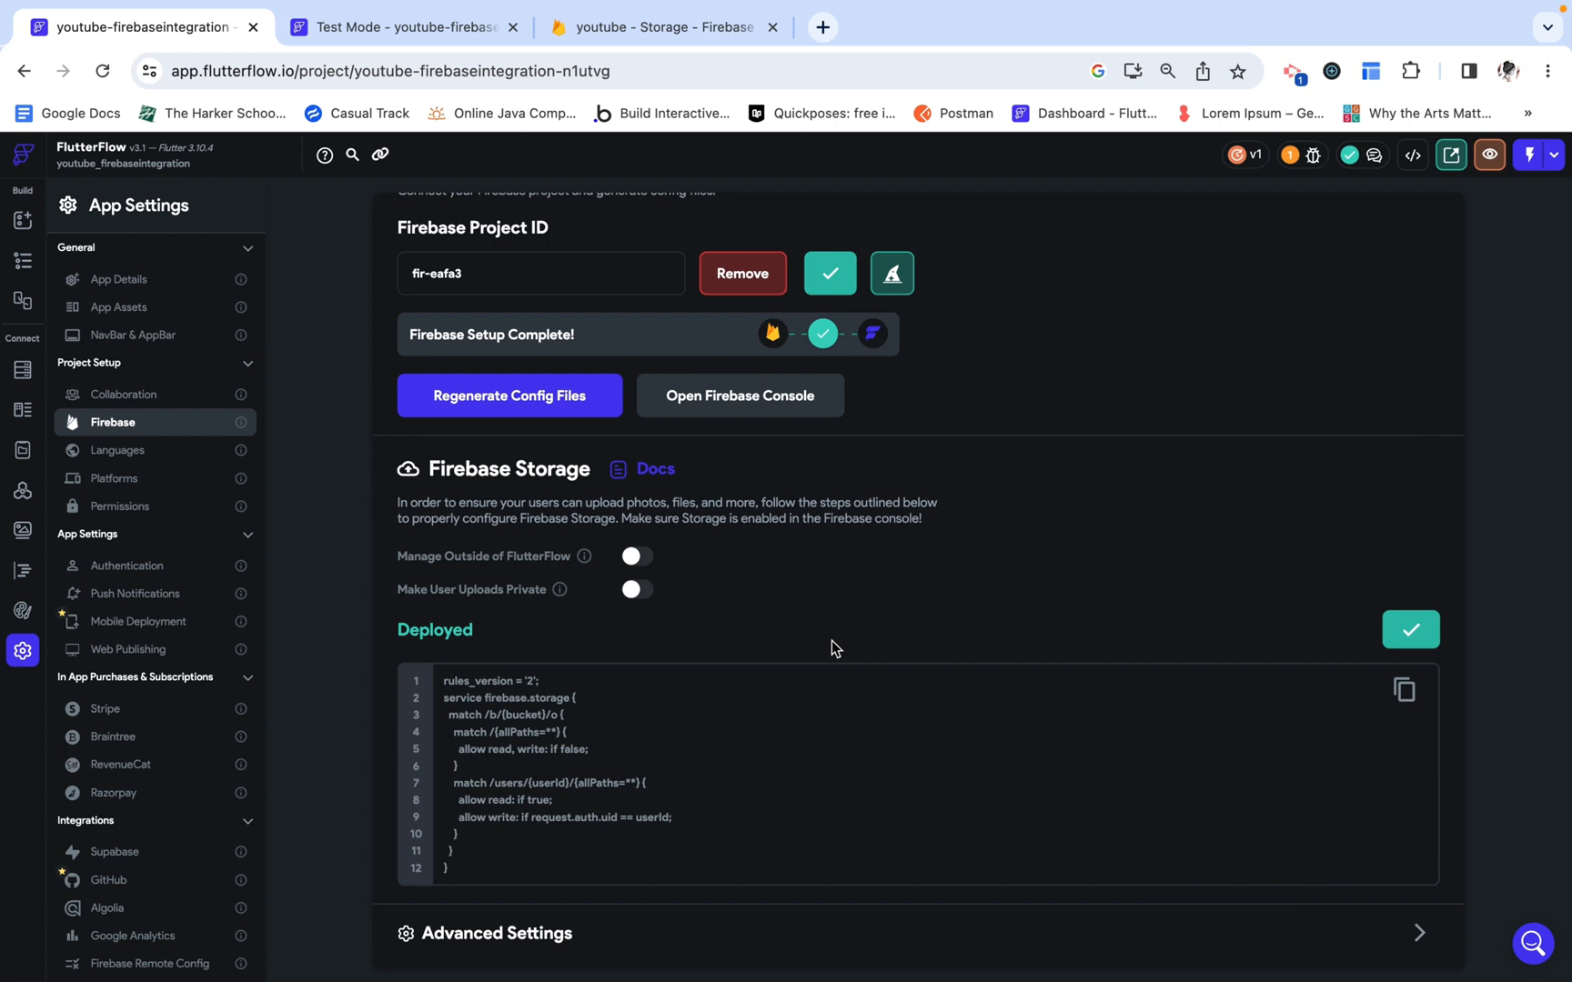
{"action": "mouse_move", "coordinate": [337, 244]}
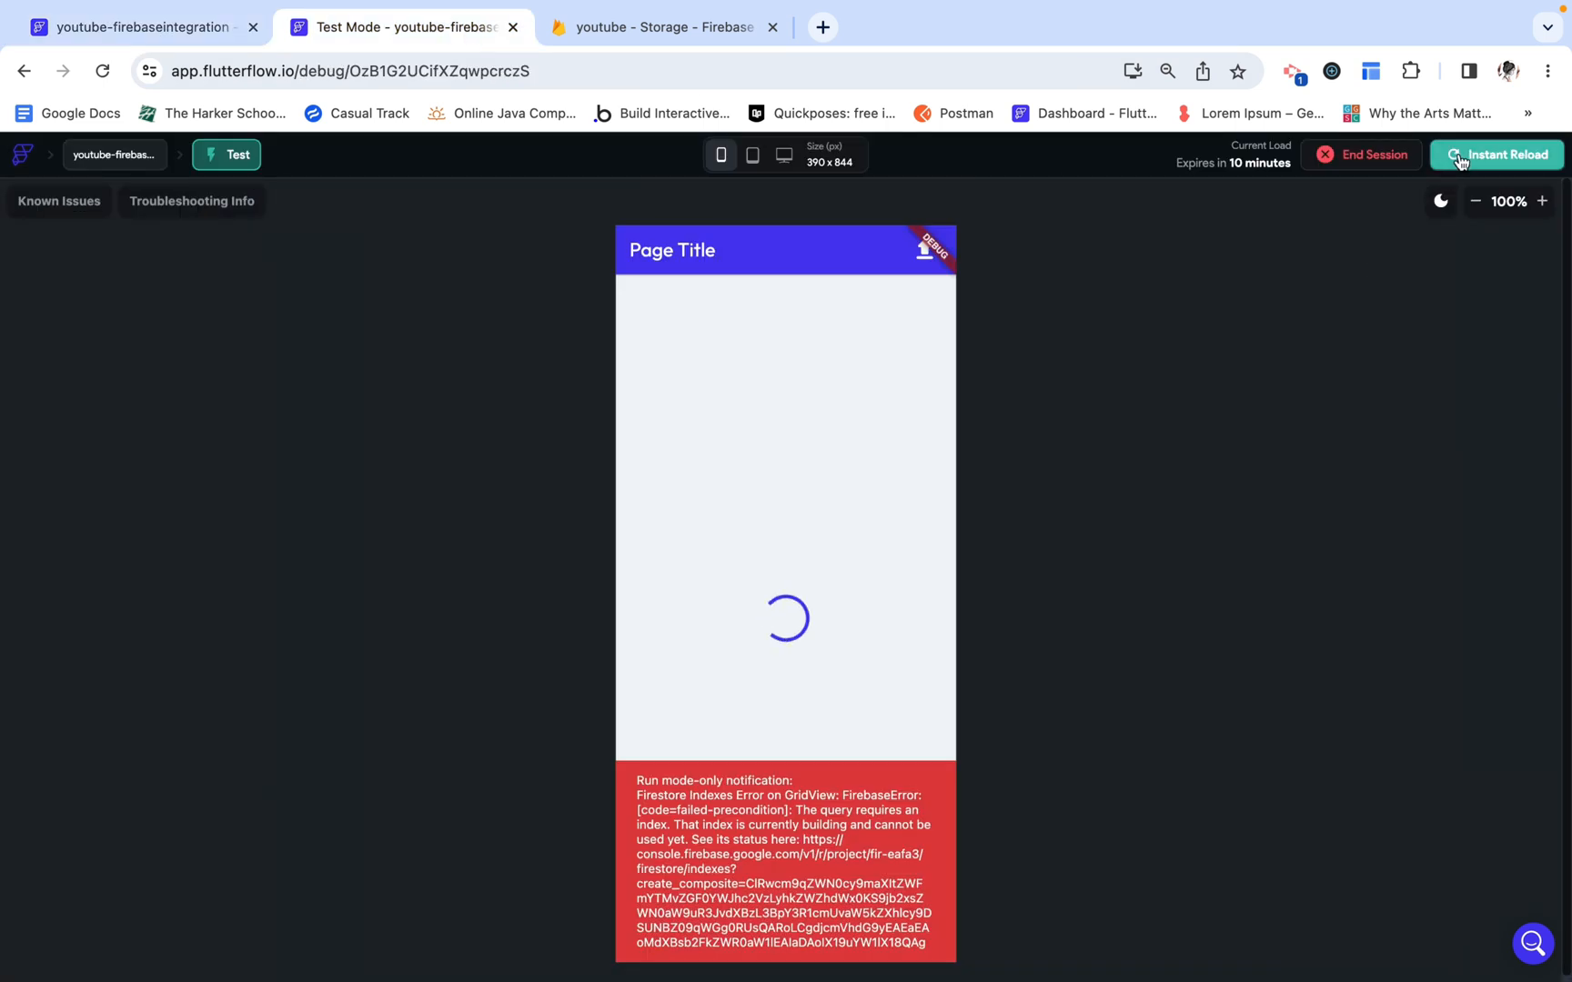
Step: Reload the test app and upload the Uber and Stripe logos
{"action": "left_click", "coordinate": [1495, 155]}
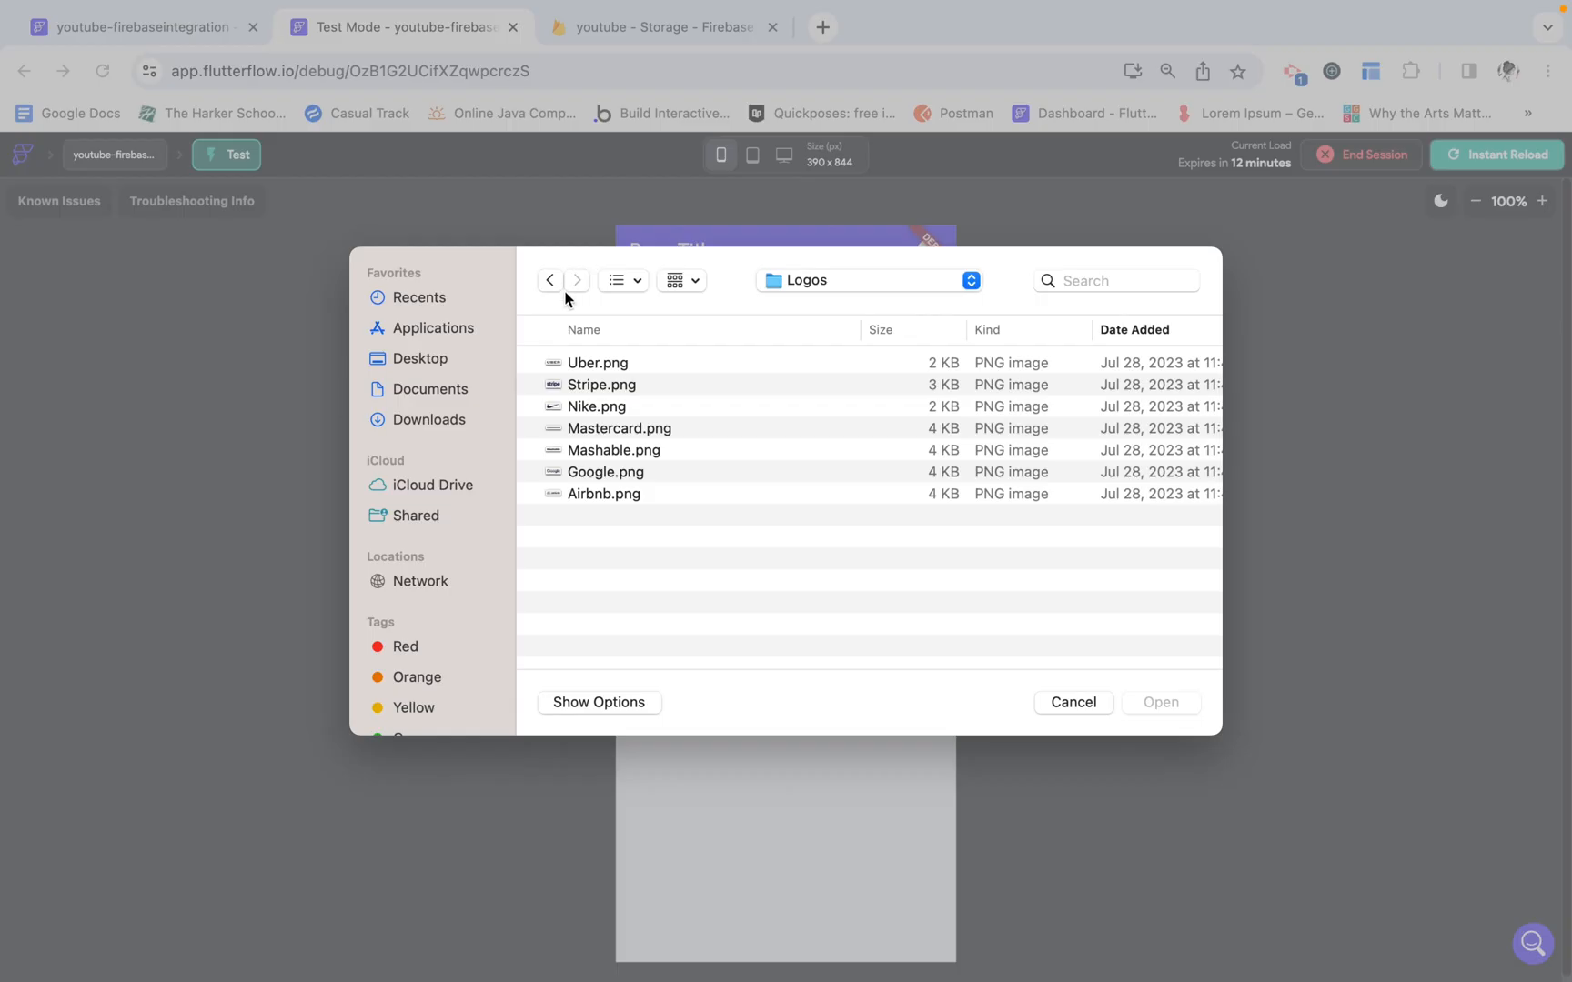
{"action": "left_click", "coordinate": [598, 362]}
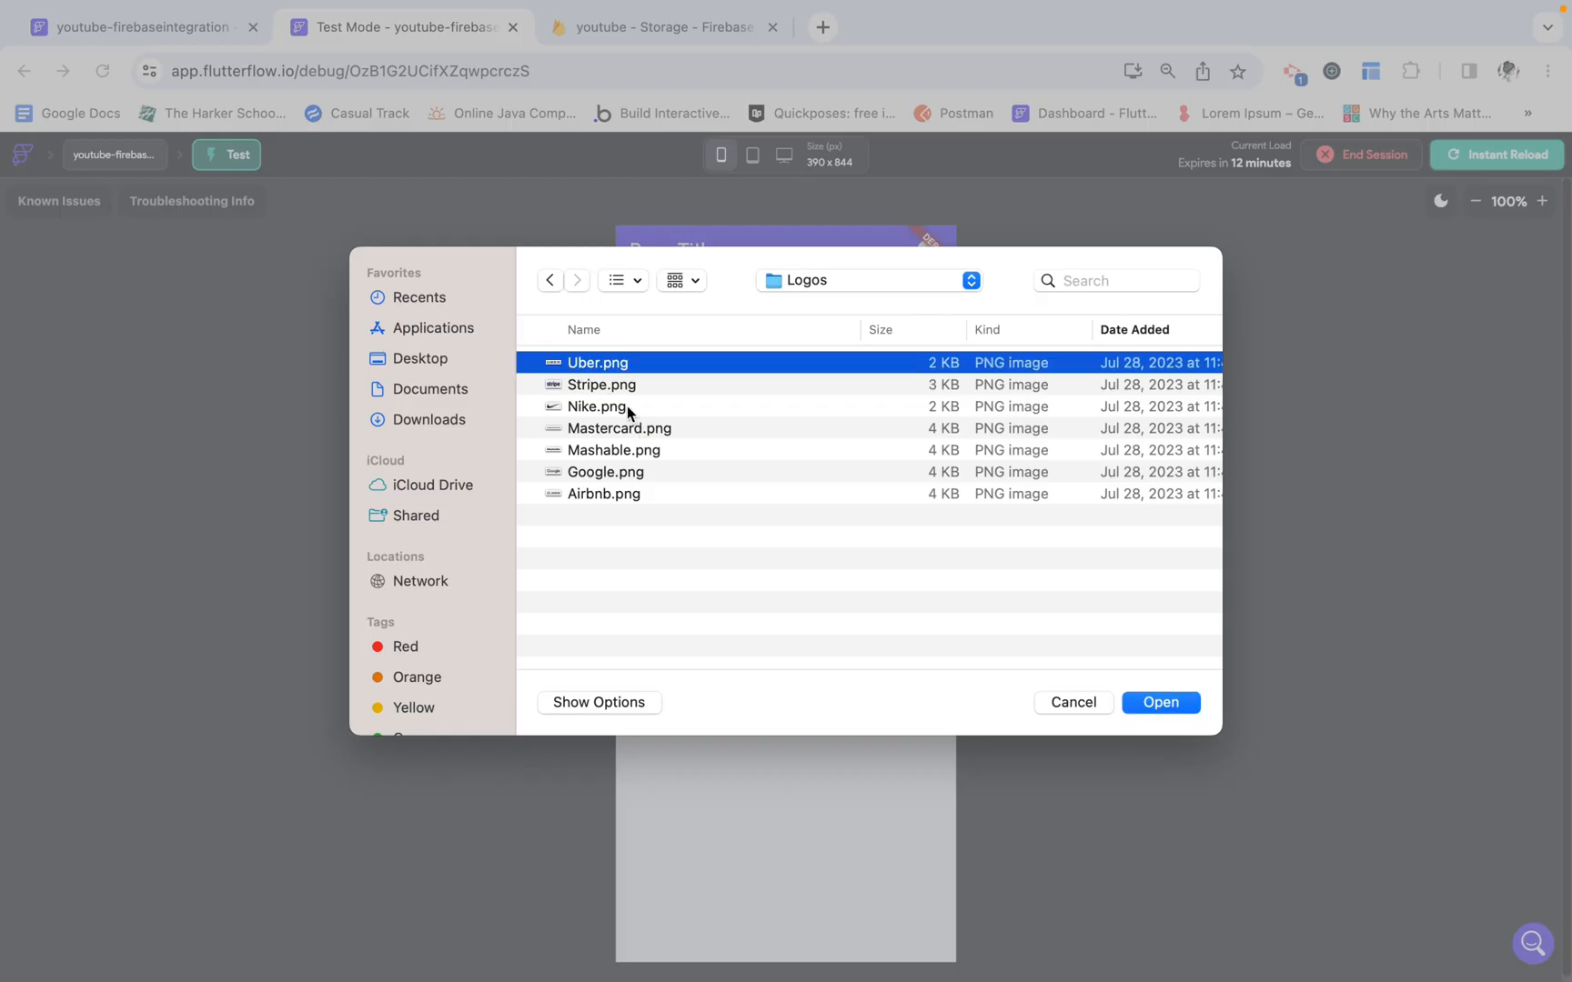
{"action": "left_click", "coordinate": [601, 383]}
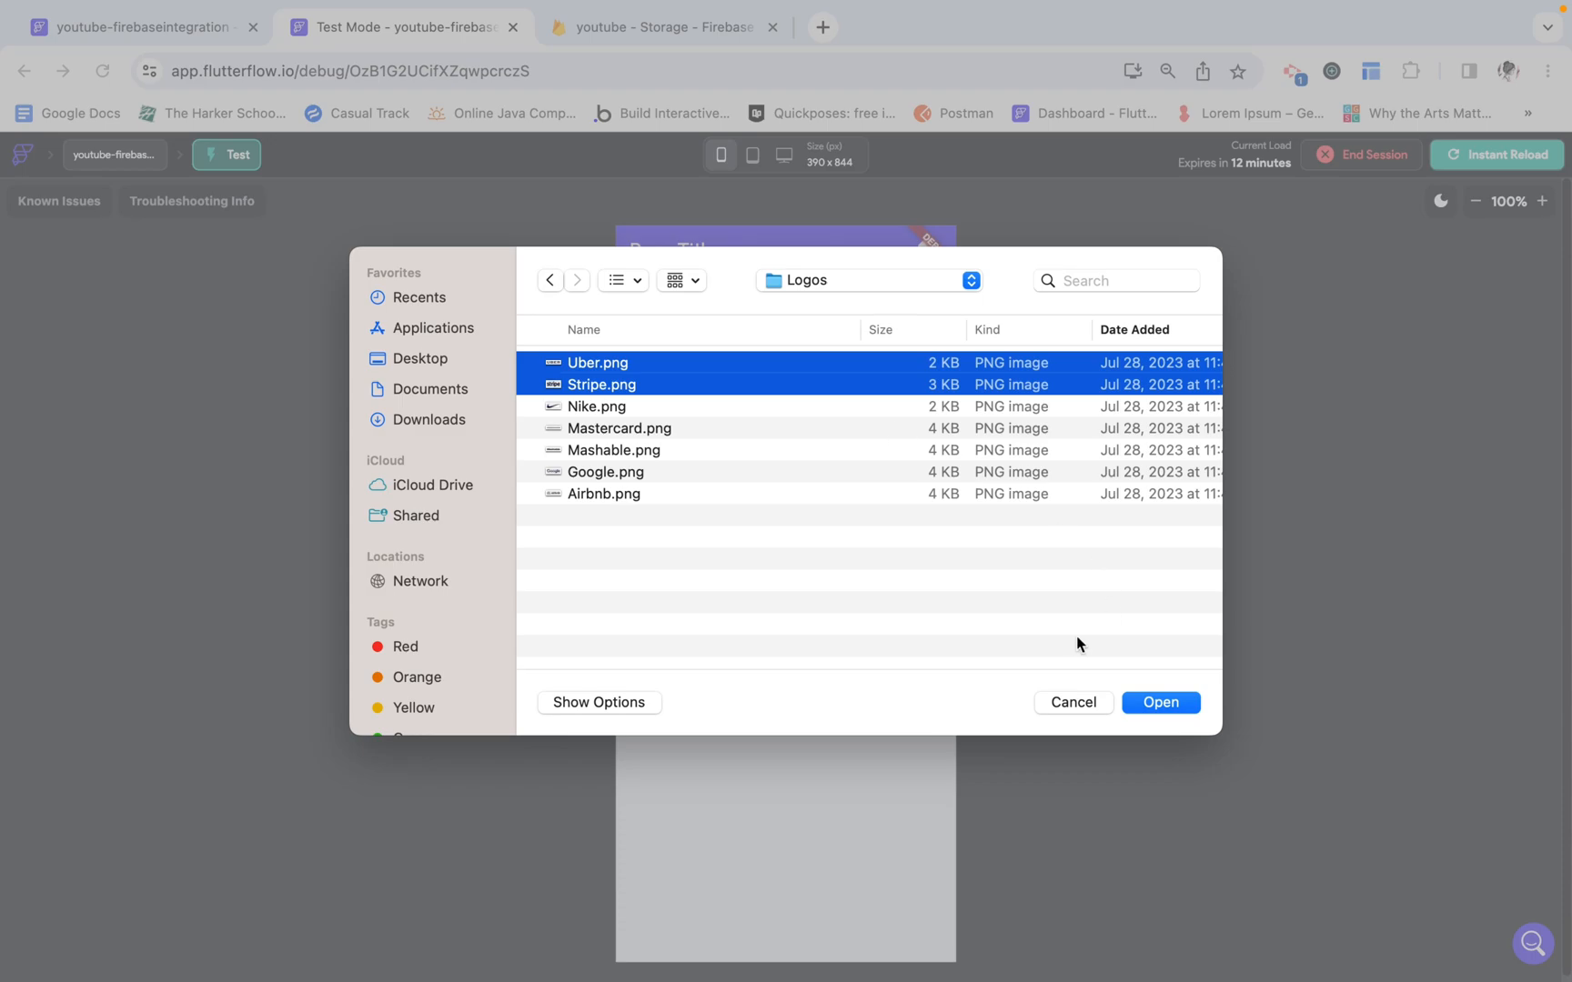
{"action": "left_click", "coordinate": [1160, 701]}
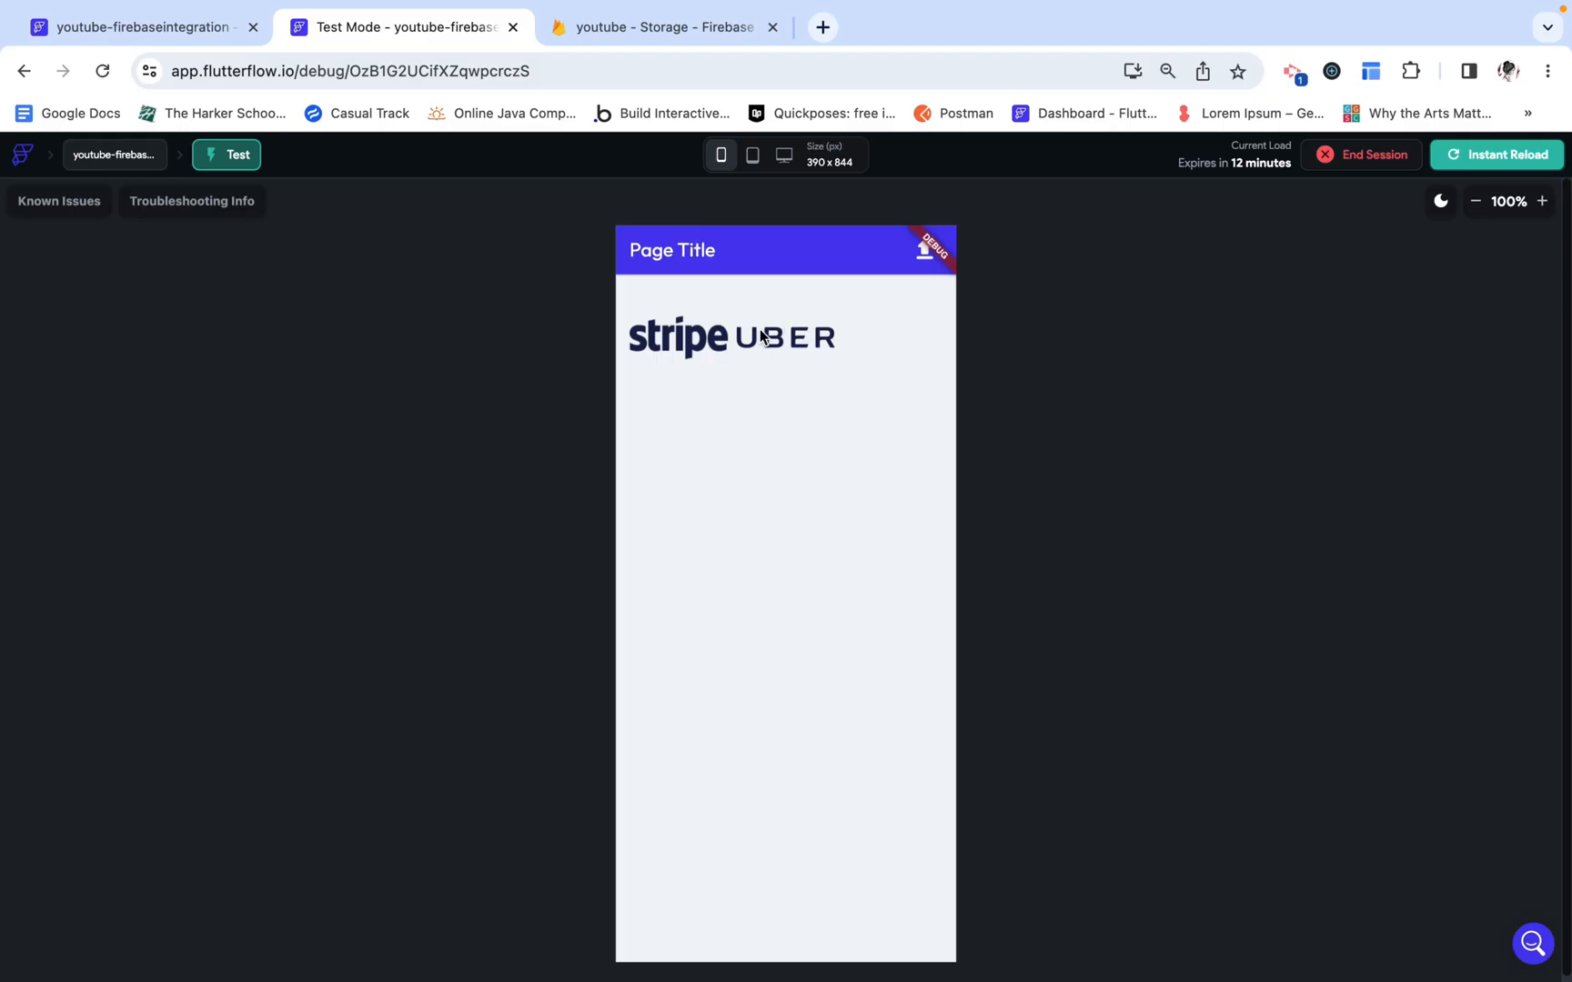
{"action": "mouse_move", "coordinate": [1019, 574]}
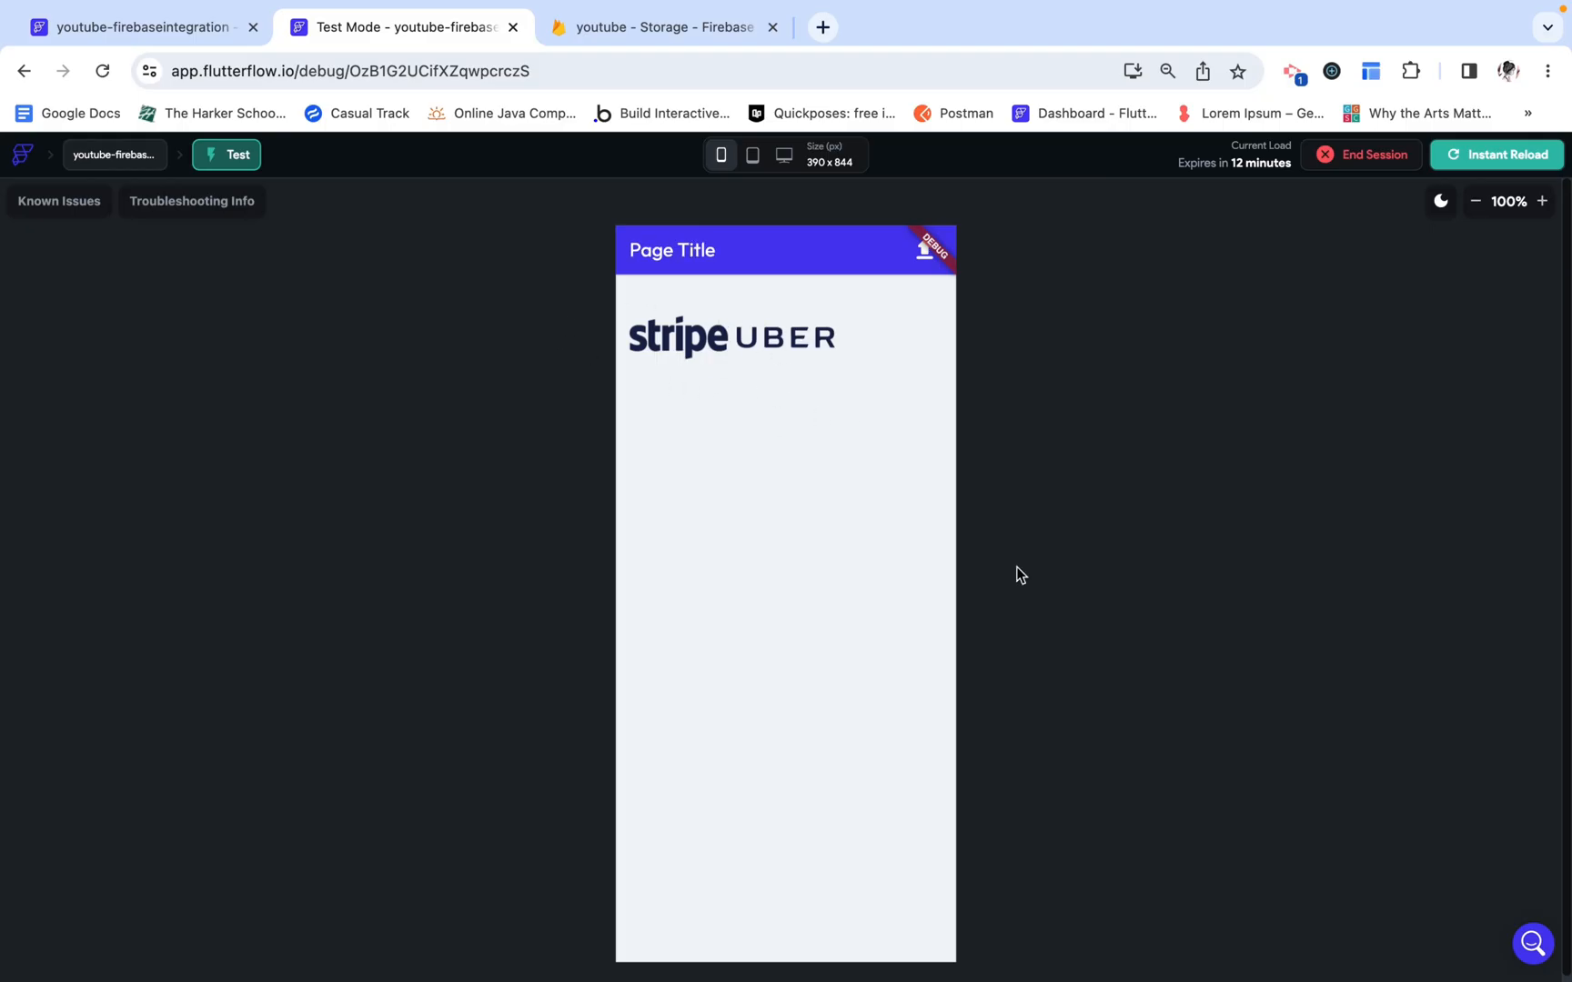
{"action": "mouse_move", "coordinate": [923, 252]}
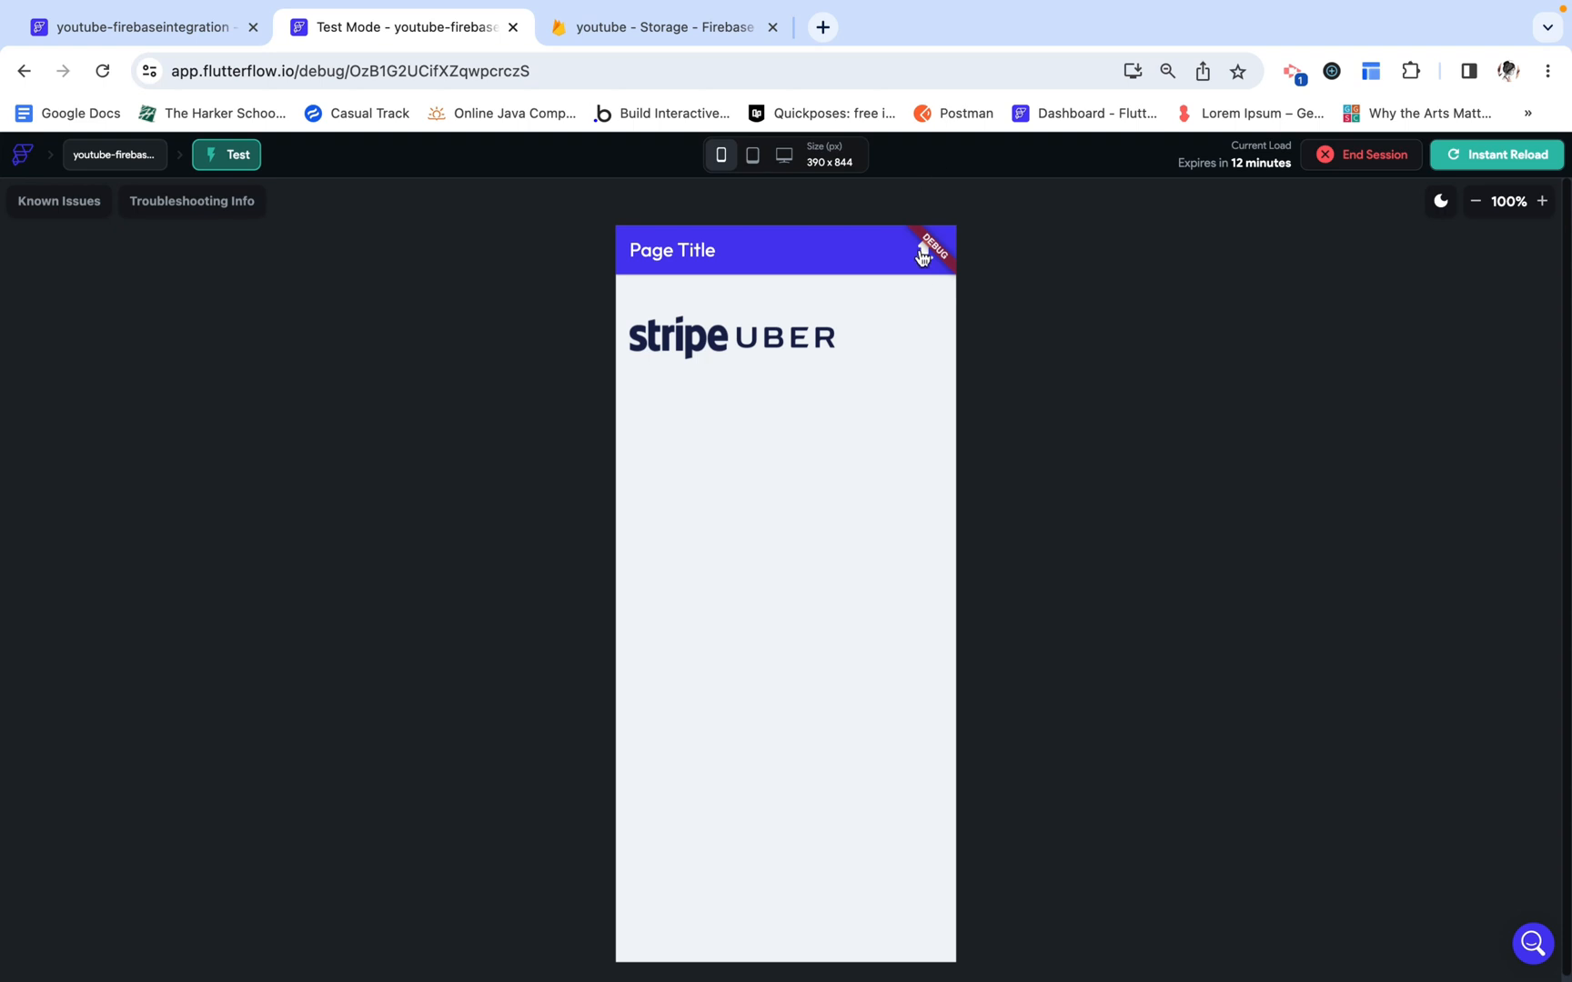
Step: Upload the remaining five logos, Nike through Airbnb
{"action": "left_click", "coordinate": [927, 249]}
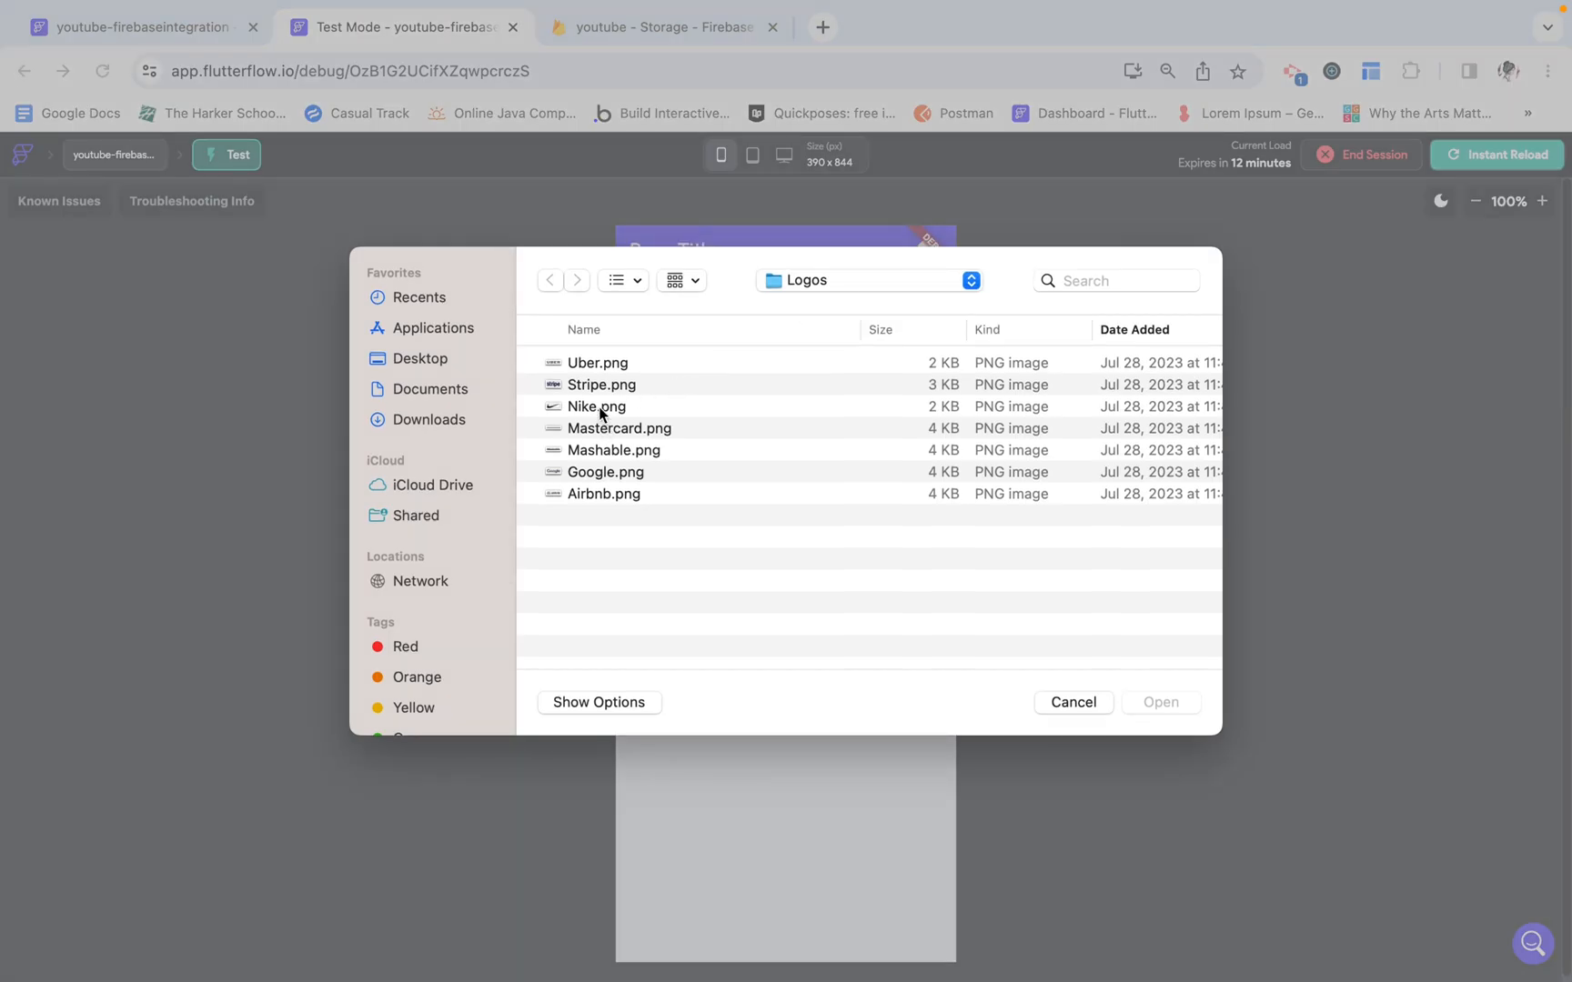
{"action": "left_click", "coordinate": [597, 406]}
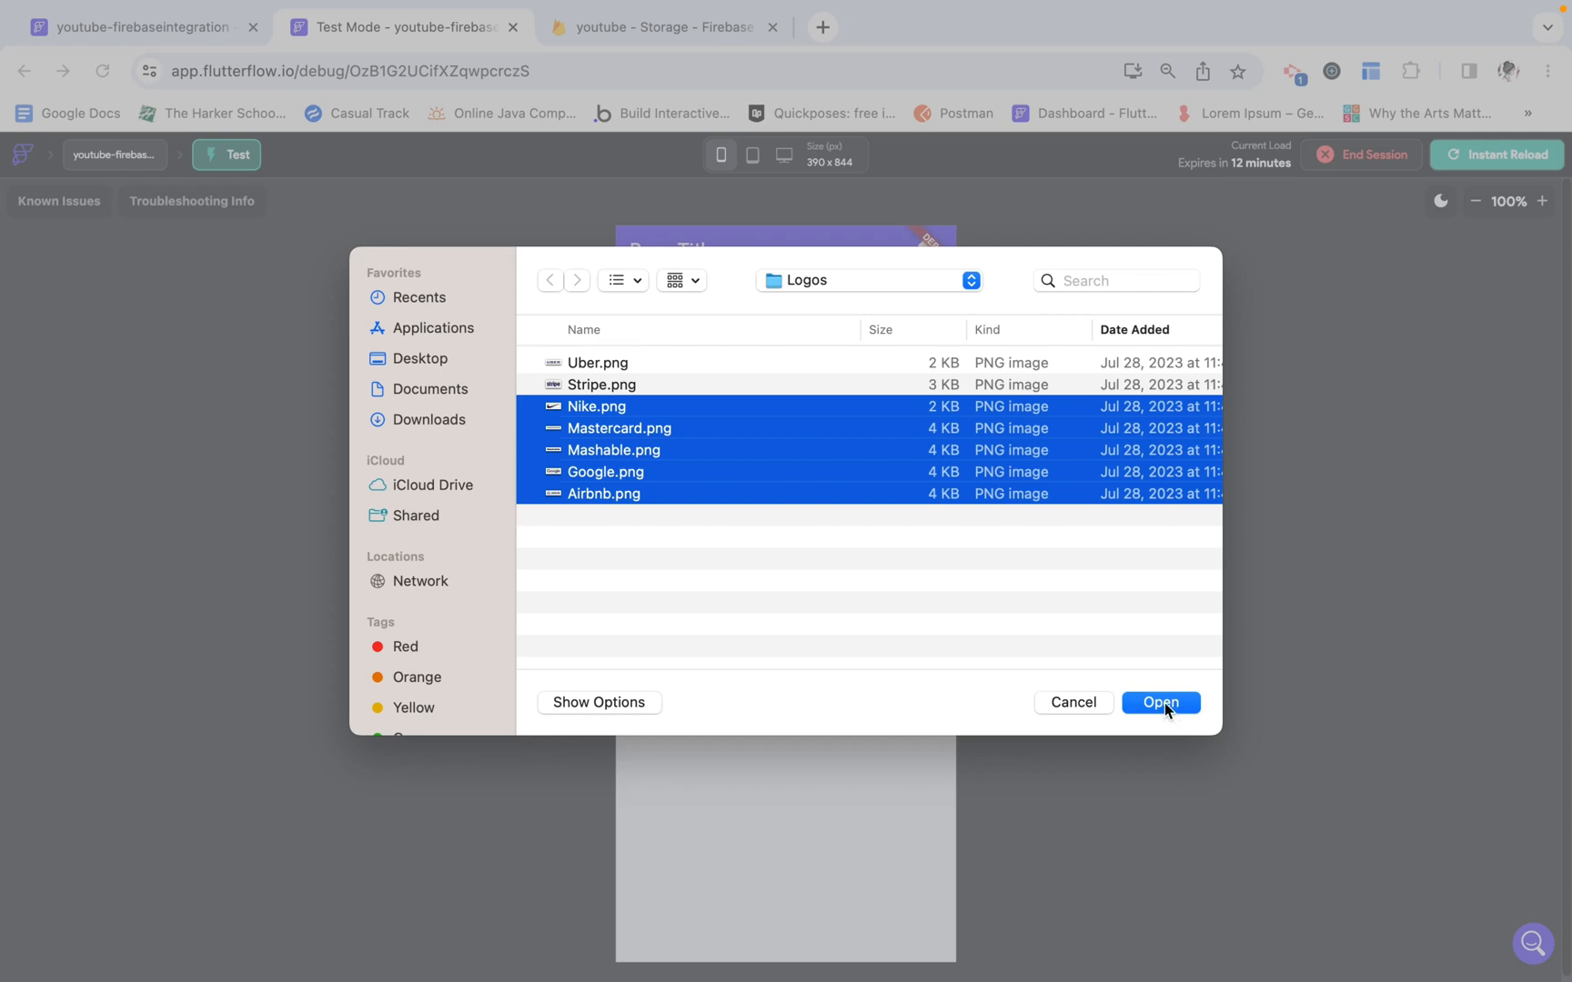
{"action": "left_click", "coordinate": [1159, 701]}
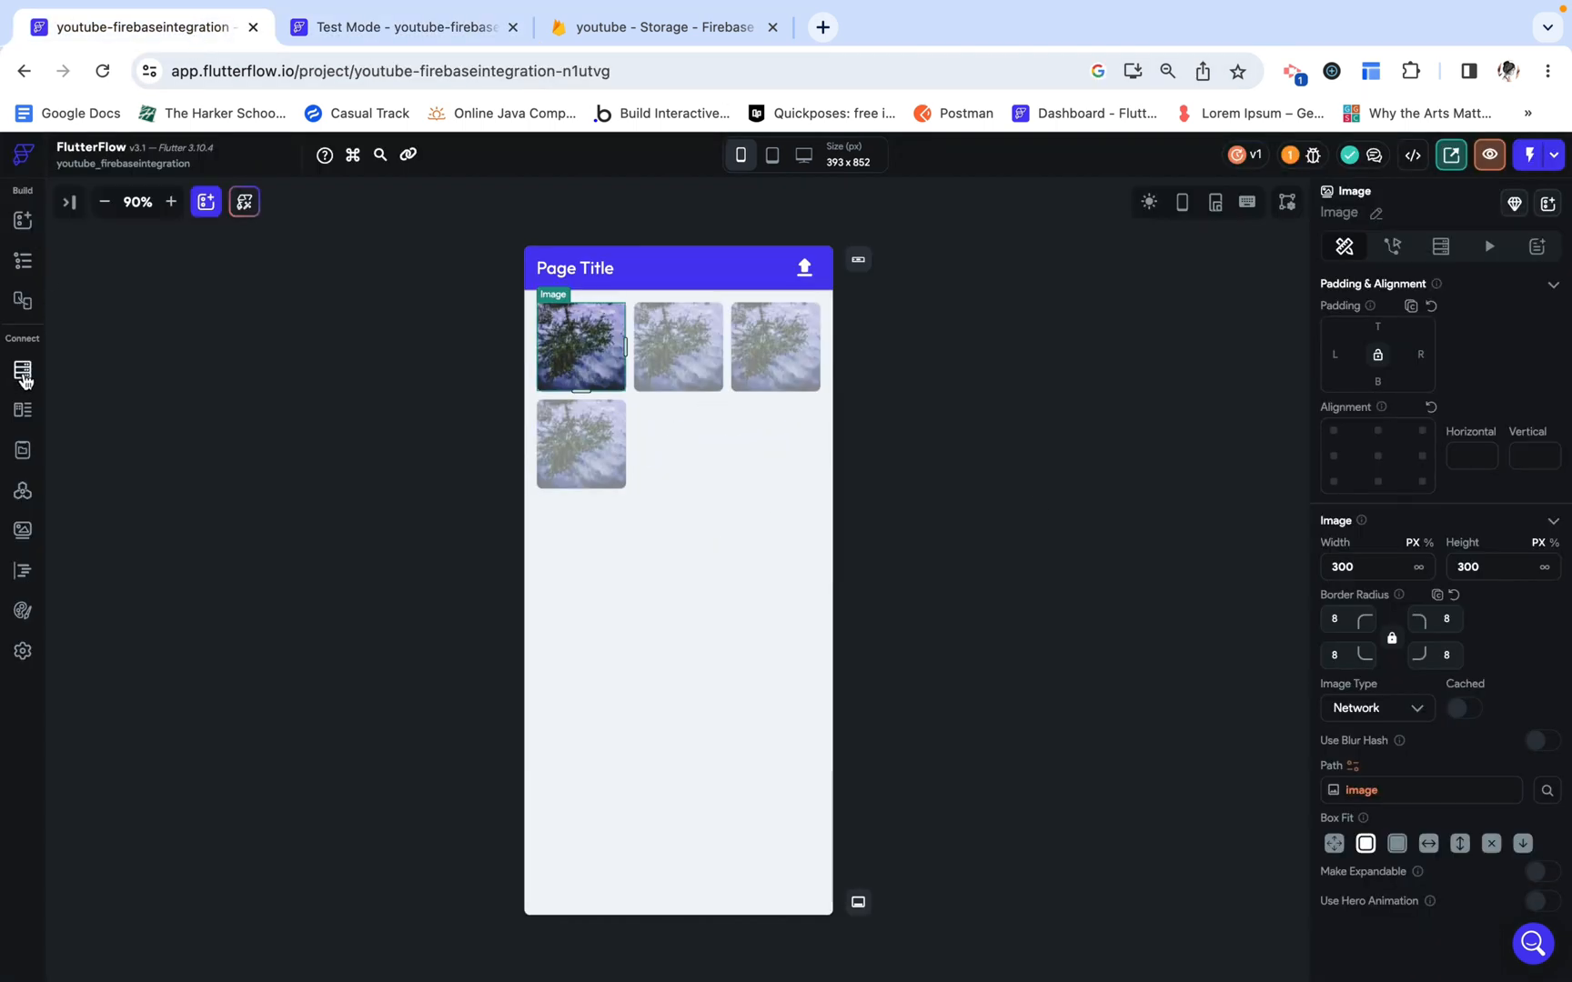
Step: Browse the picture collection's seven logo documents in the Firestore Data Manager
{"action": "left_click", "coordinate": [23, 370]}
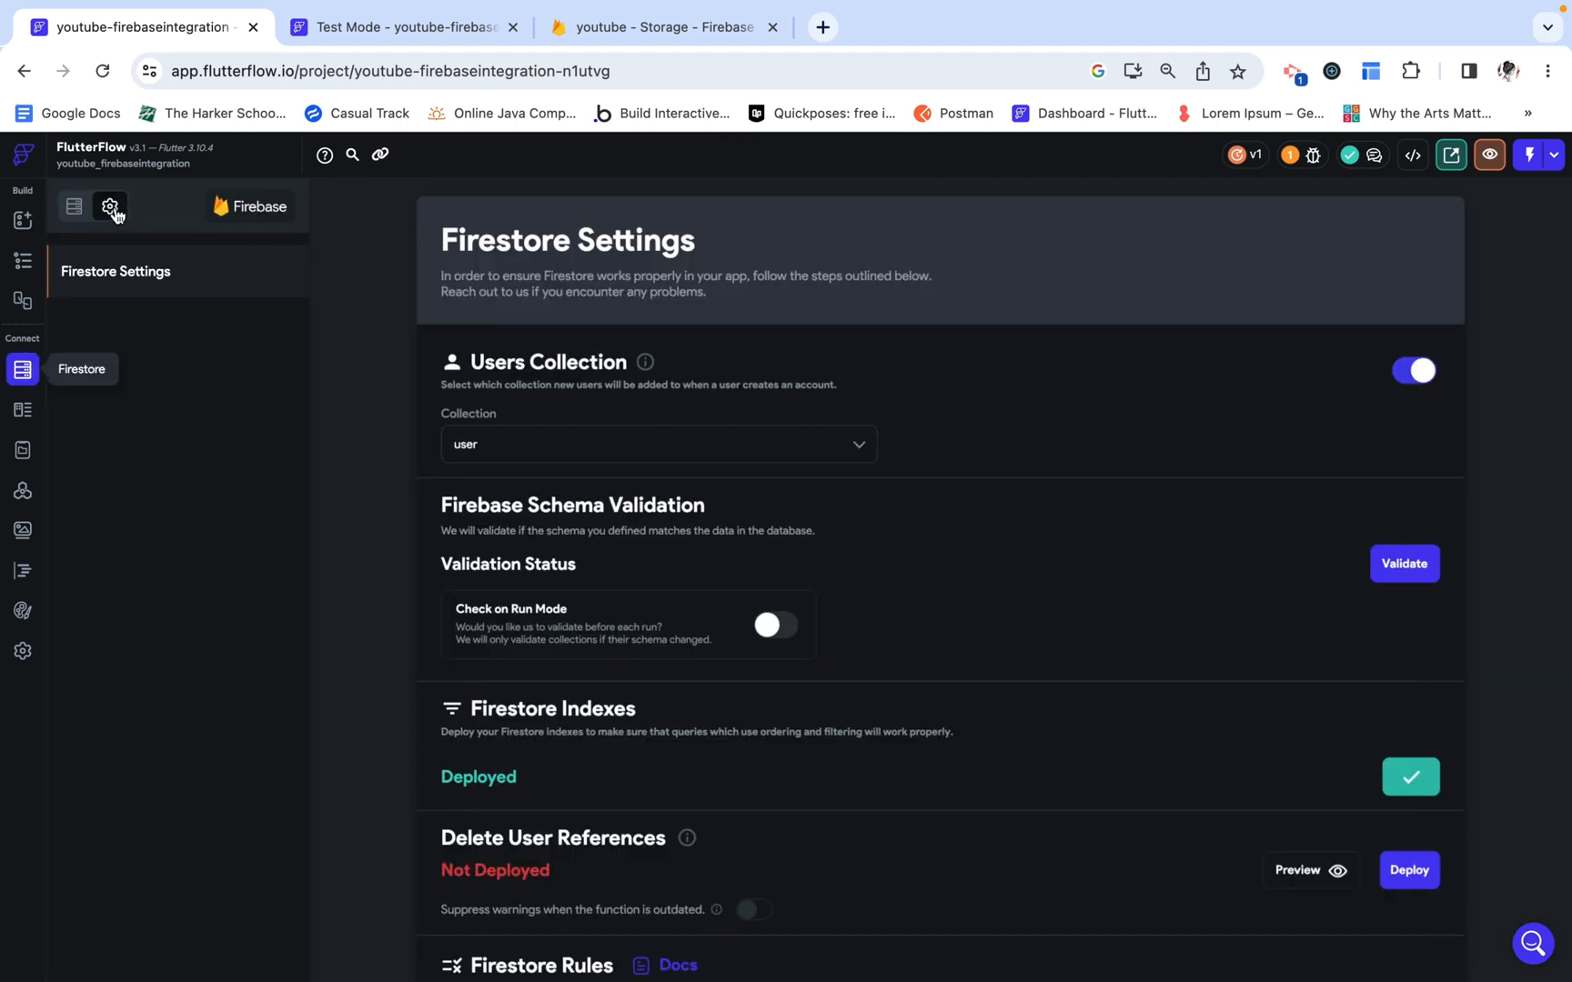
{"action": "left_click", "coordinate": [75, 206]}
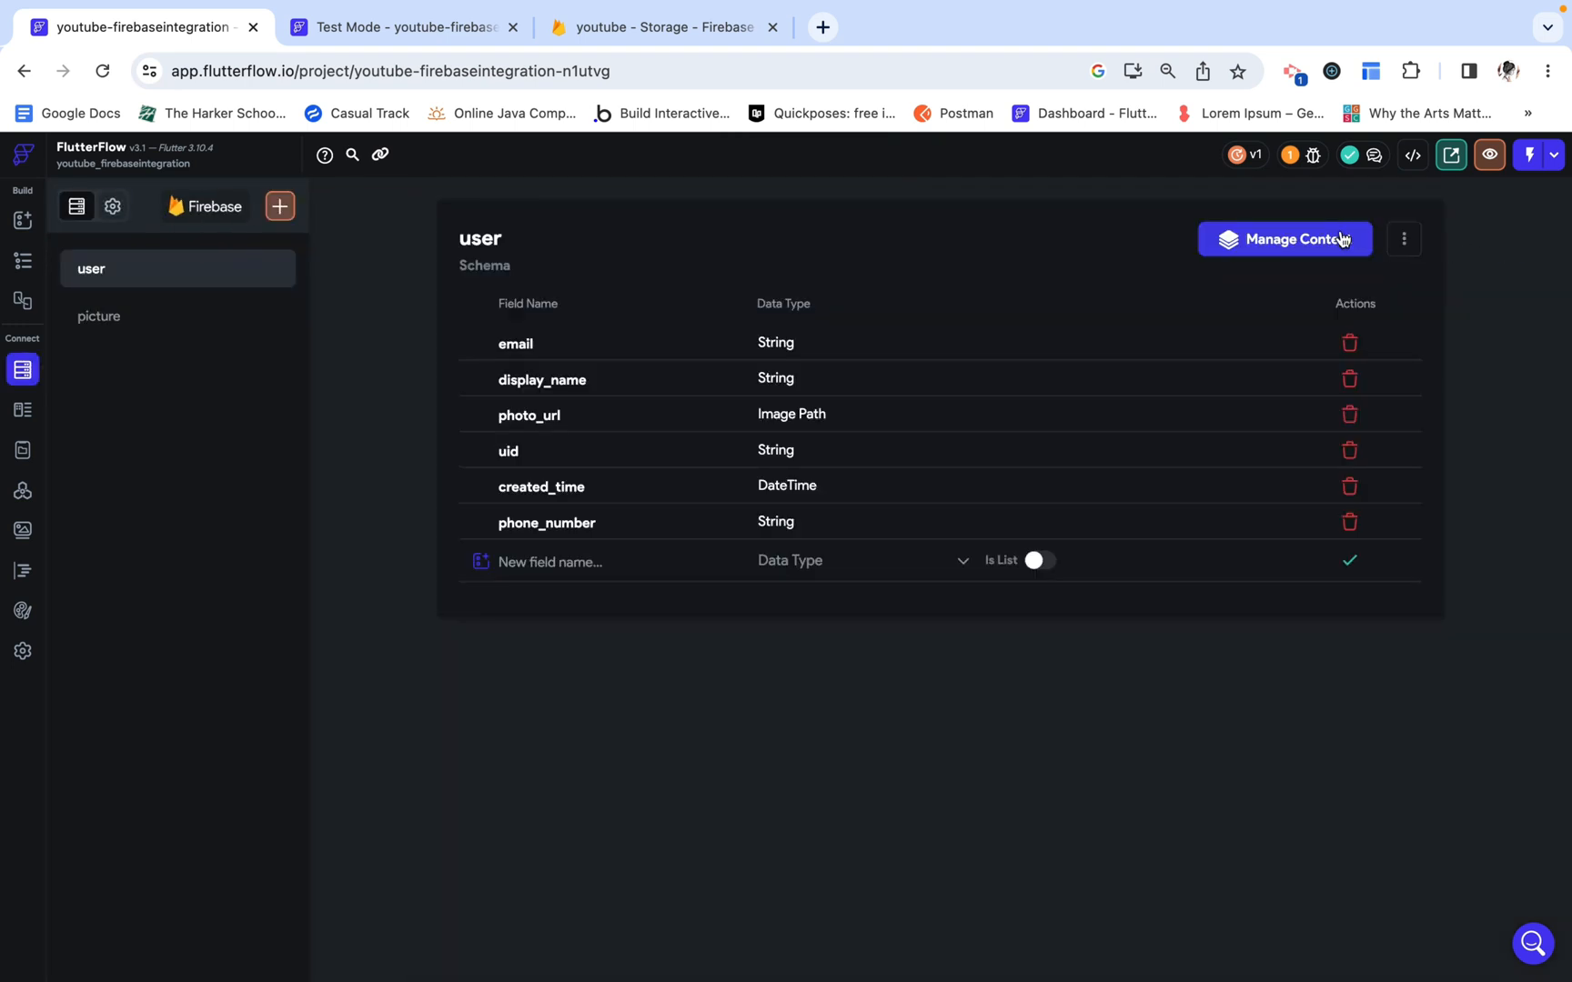
{"action": "left_click", "coordinate": [1284, 239]}
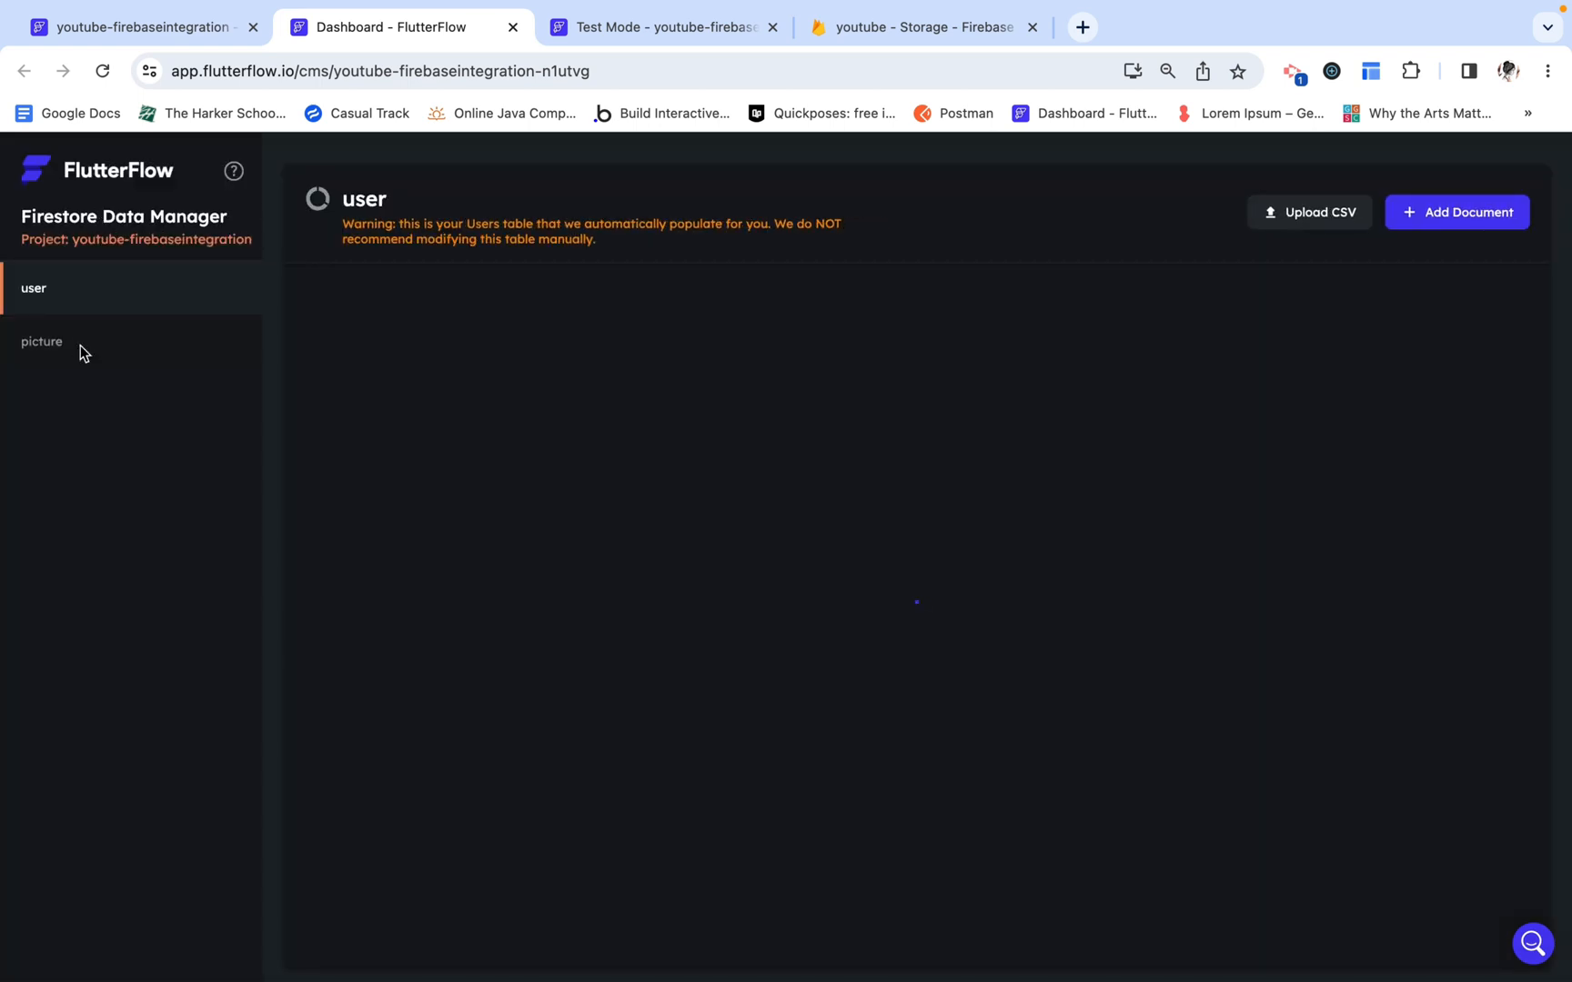
{"action": "left_click", "coordinate": [42, 342]}
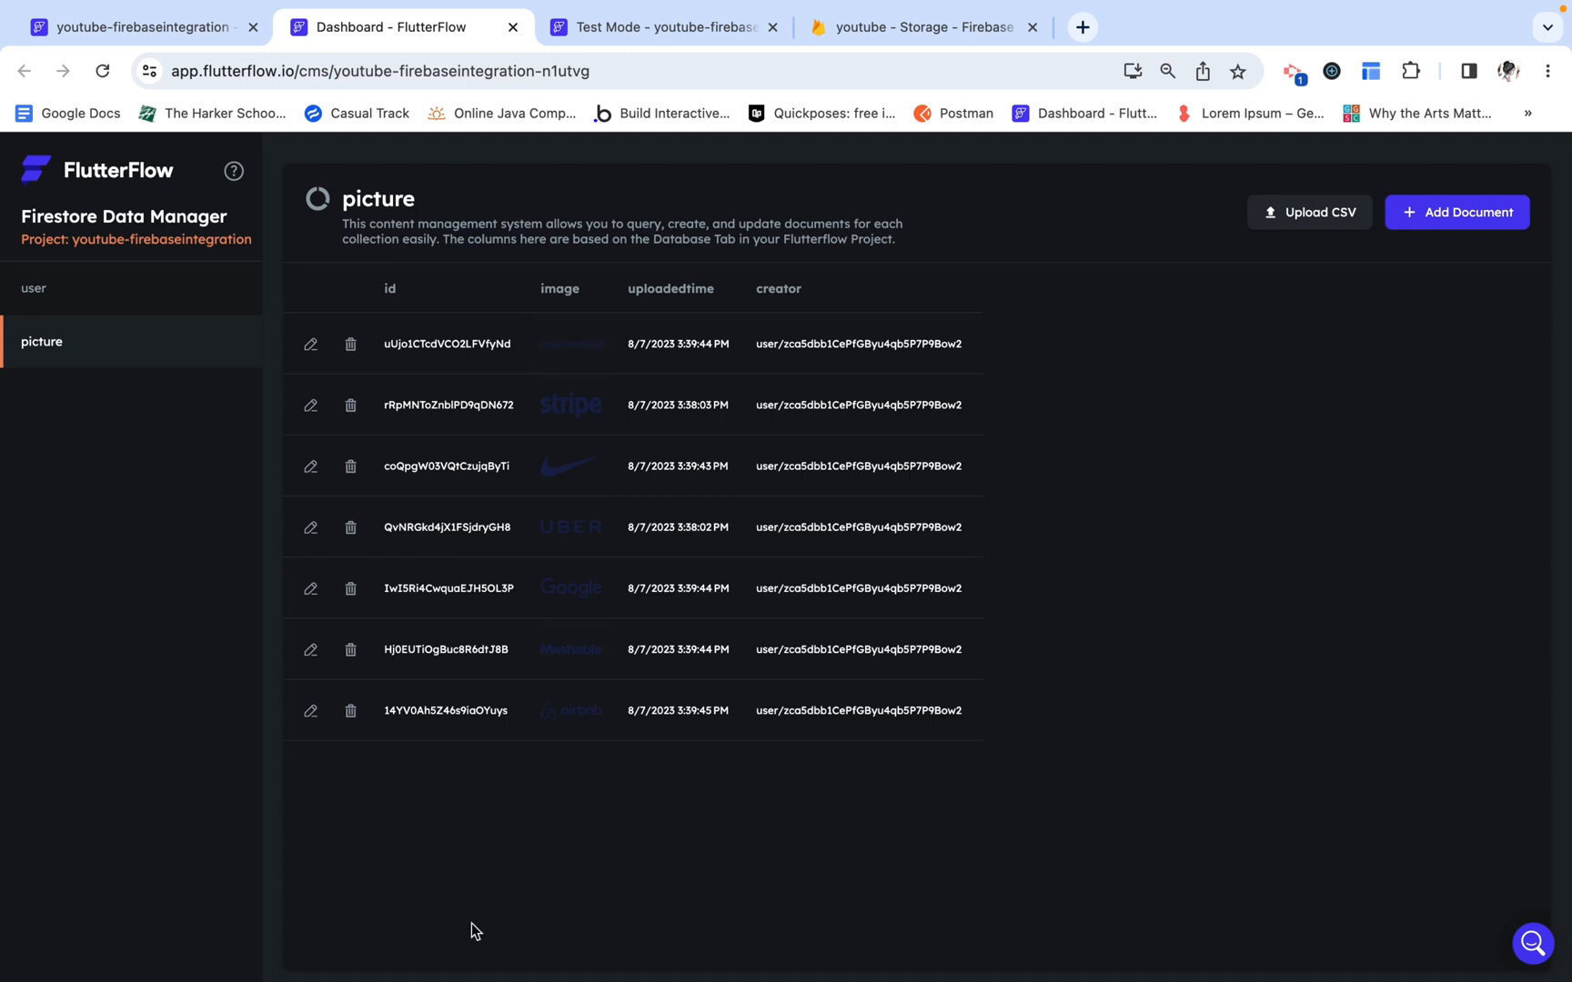
{"action": "mouse_move", "coordinate": [420, 273]}
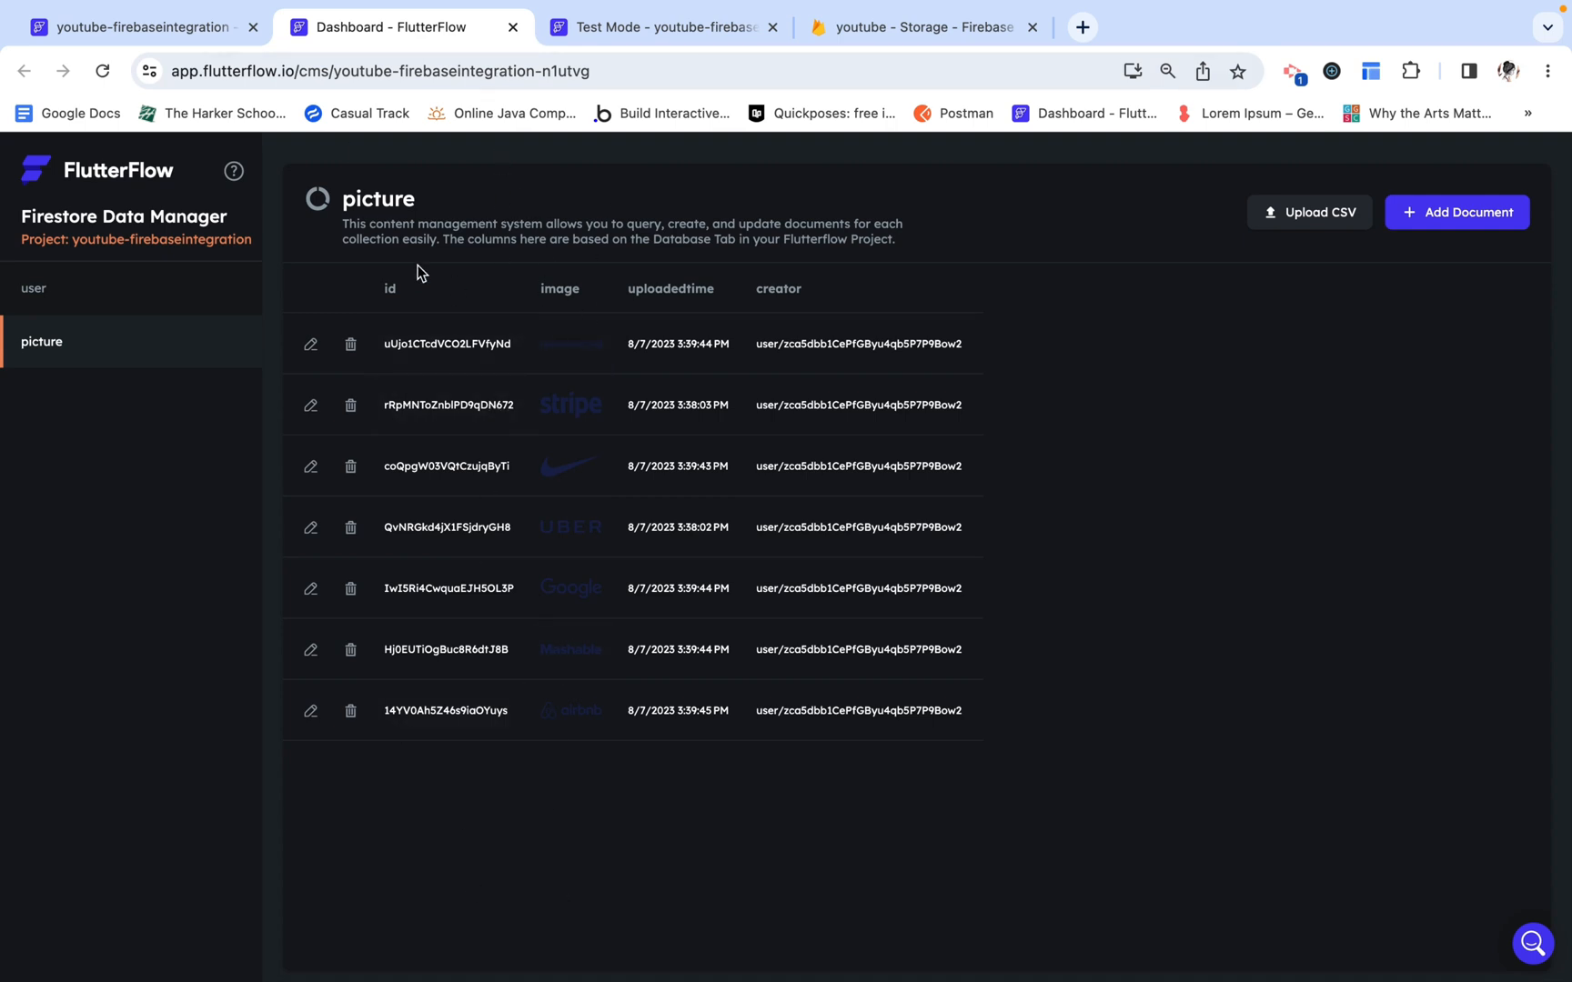
{"action": "mouse_move", "coordinate": [818, 431]}
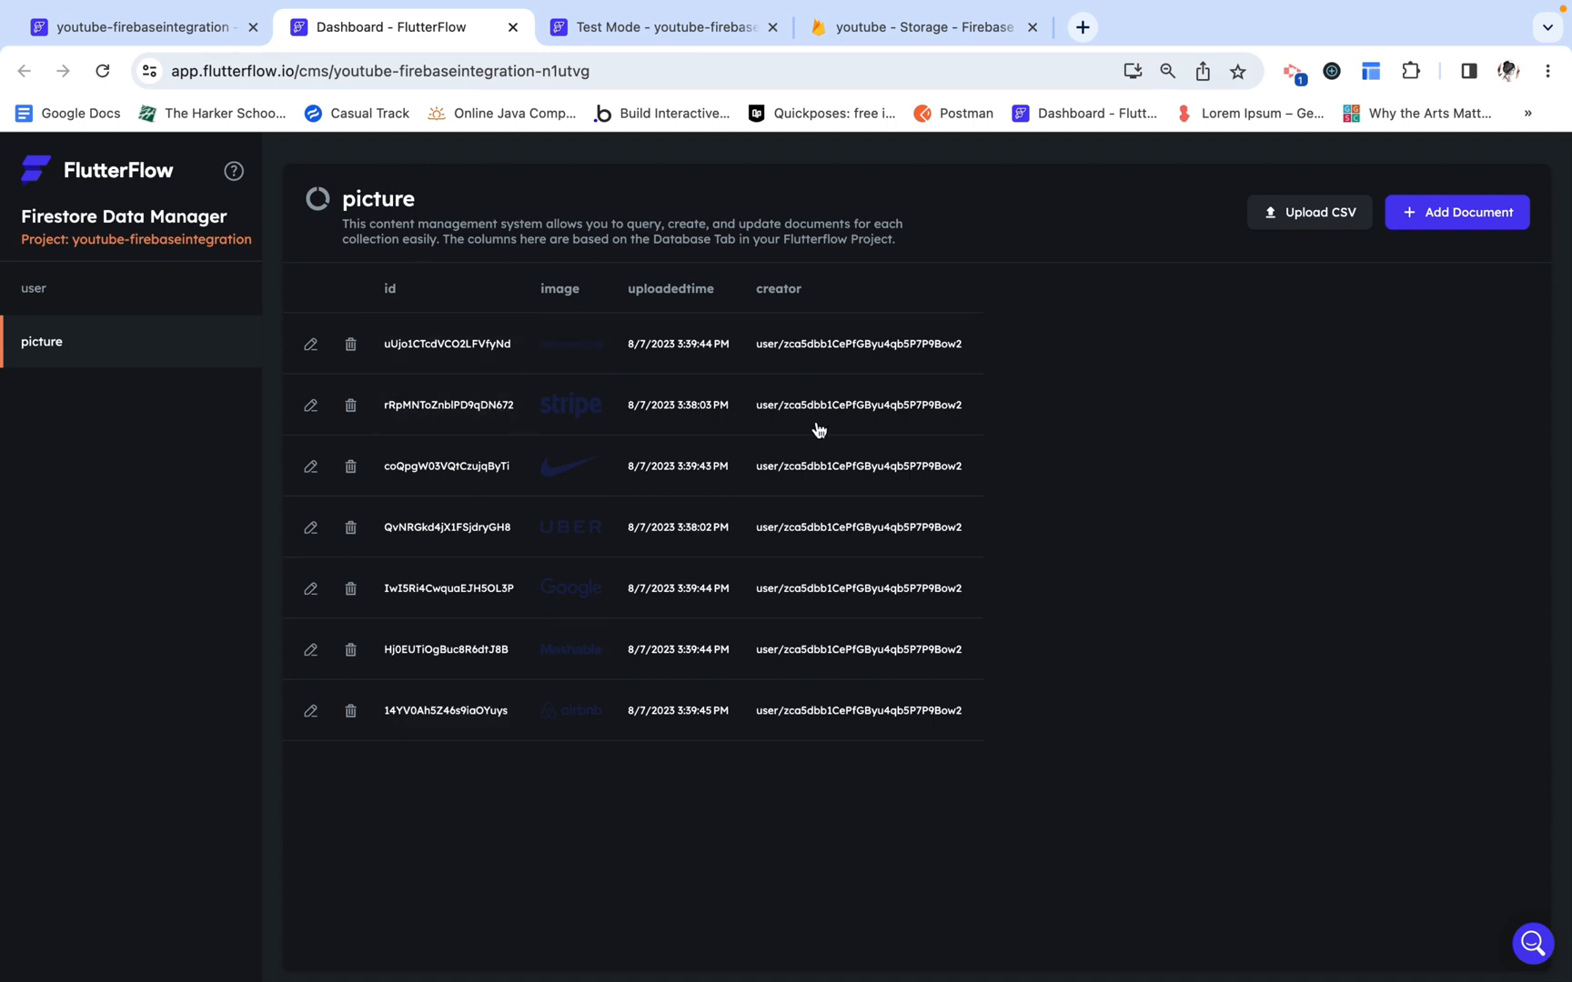
{"action": "mouse_move", "coordinate": [870, 412]}
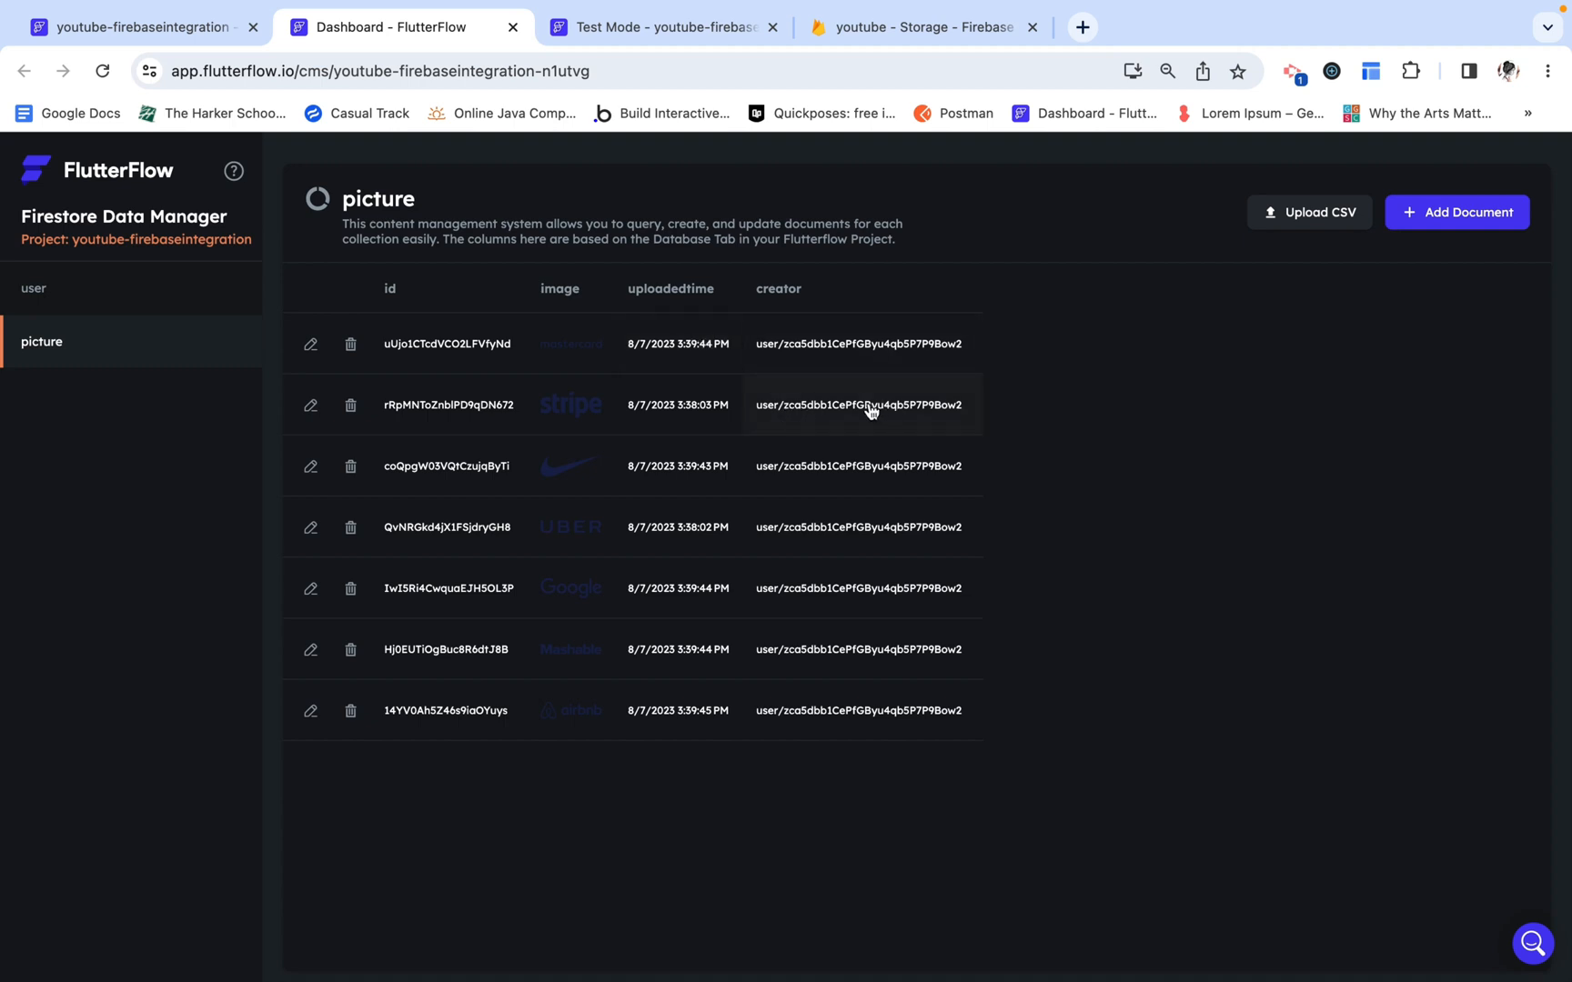
{"action": "mouse_move", "coordinate": [715, 673]}
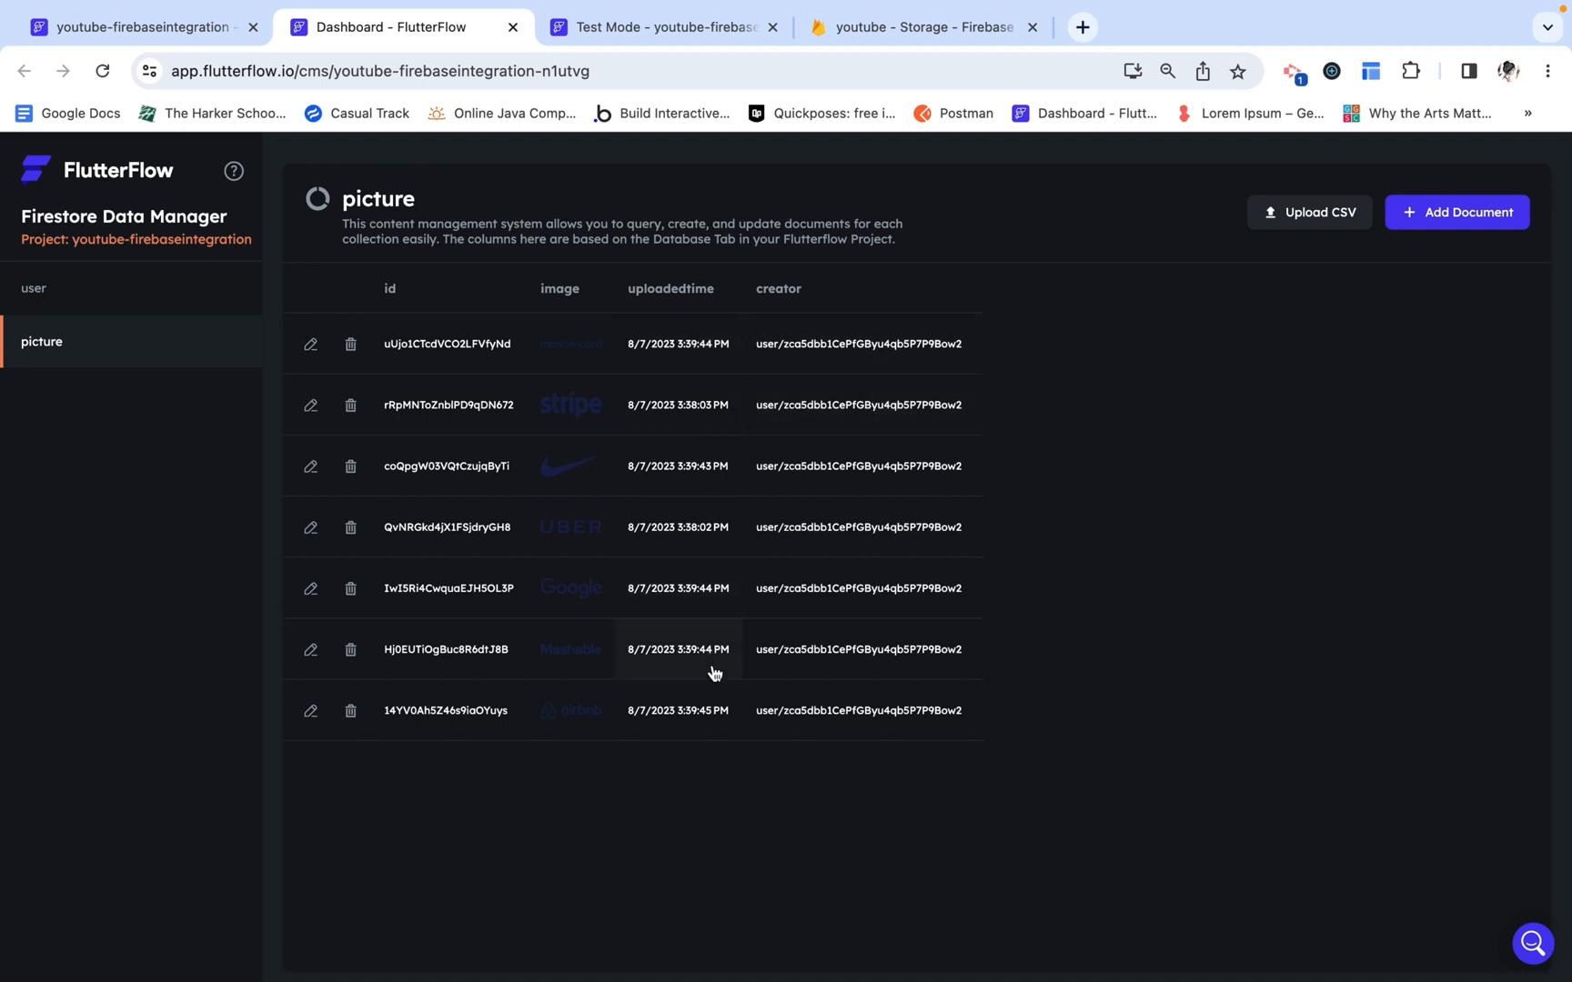